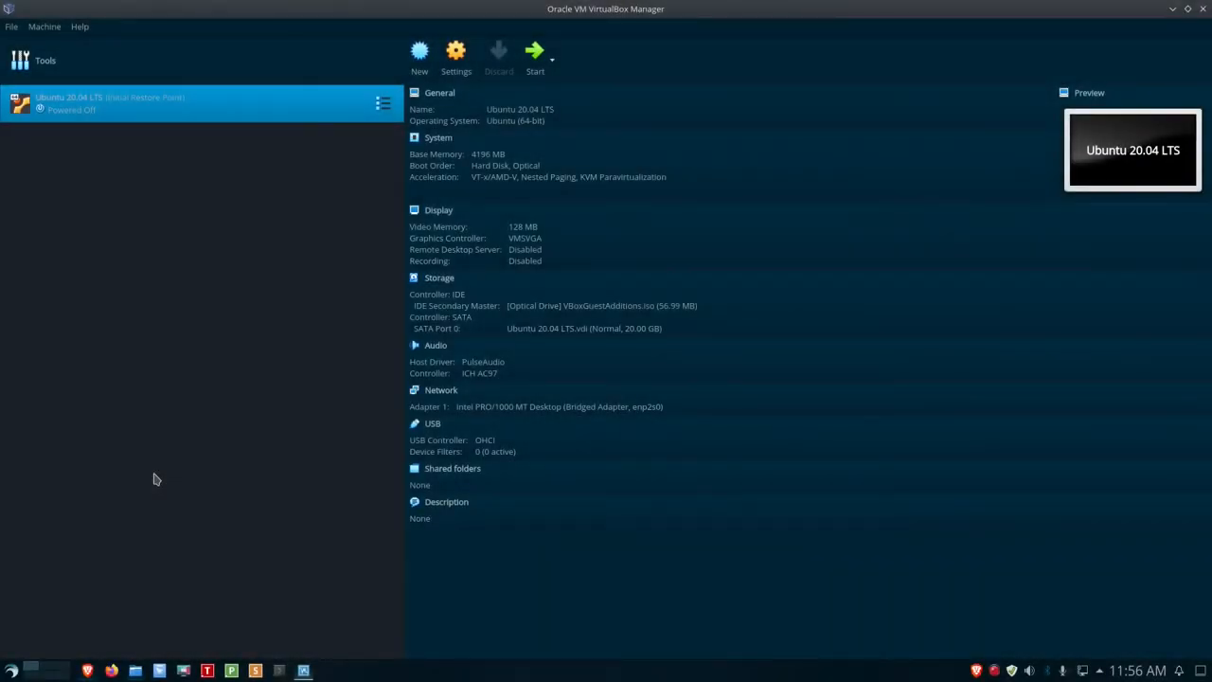
pyautogui.moveTo(301, 240)
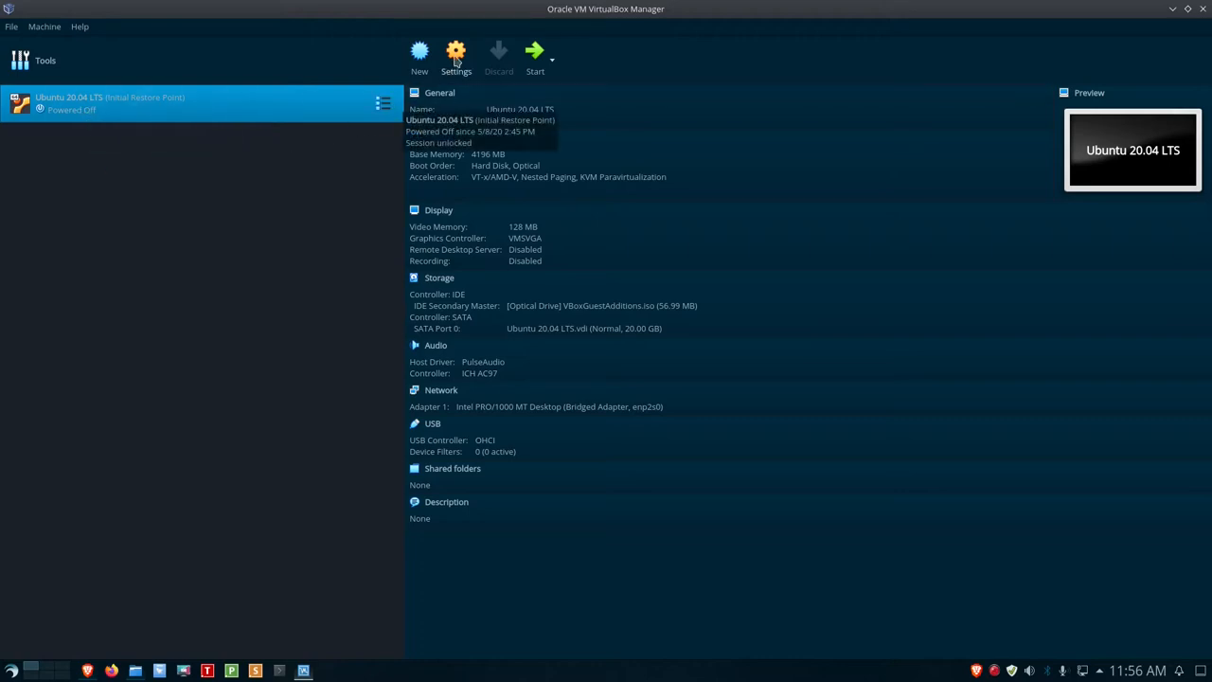
# Open the Ubuntu 20.04 LTS settings and review the System and Display (128 MB video) pages
pyautogui.click(455, 54)
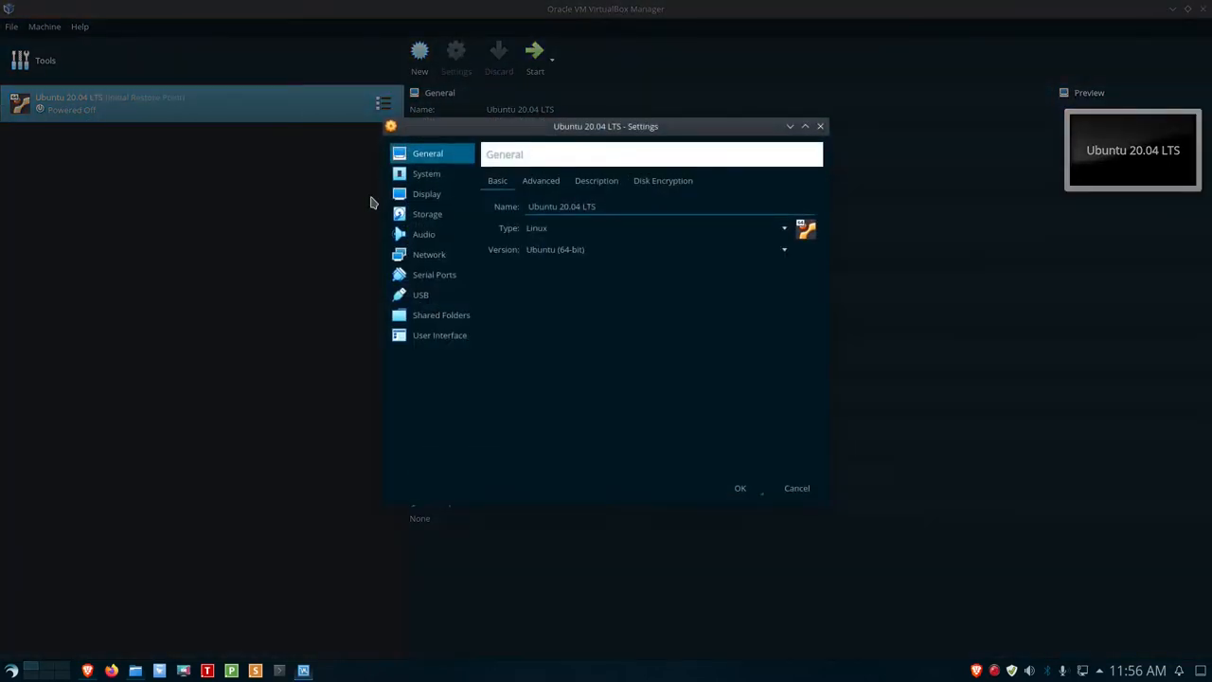
pyautogui.moveTo(516, 251)
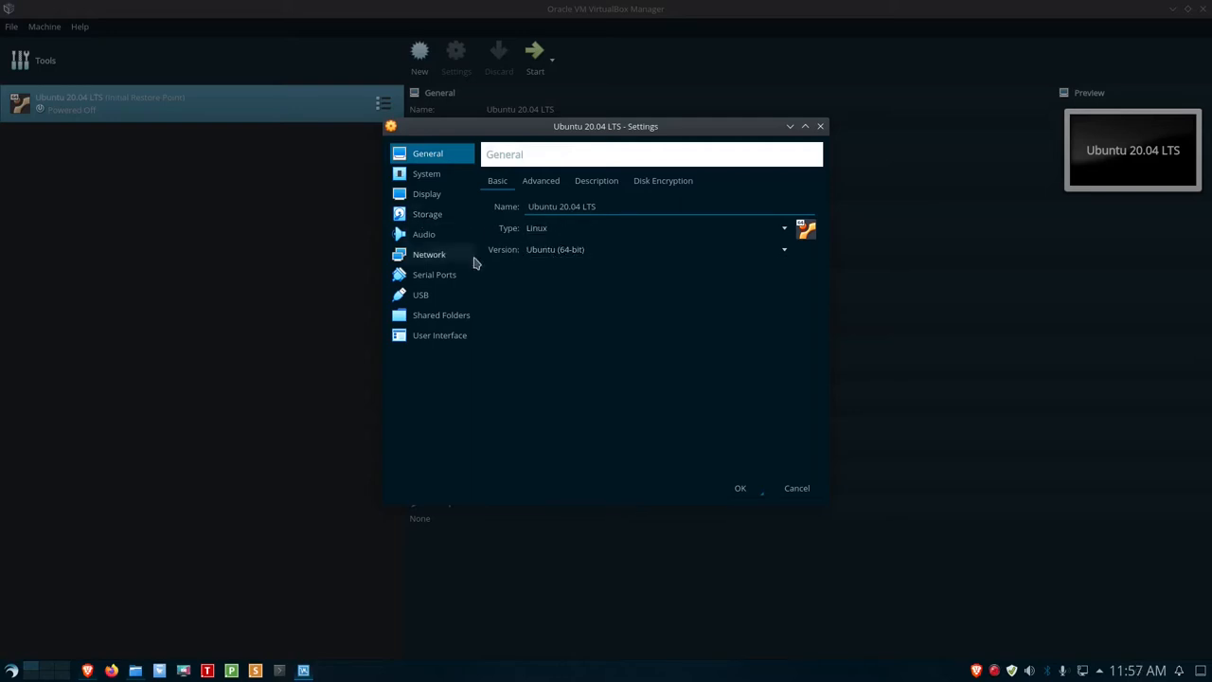
pyautogui.click(426, 174)
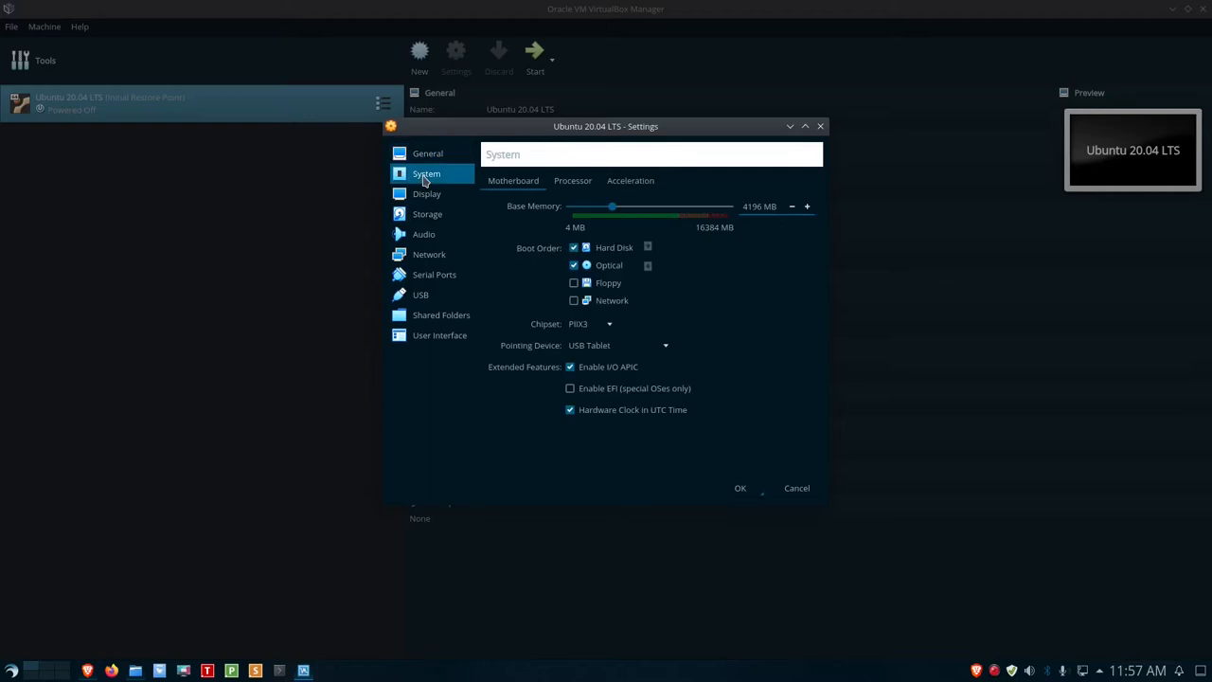
pyautogui.moveTo(260, 207)
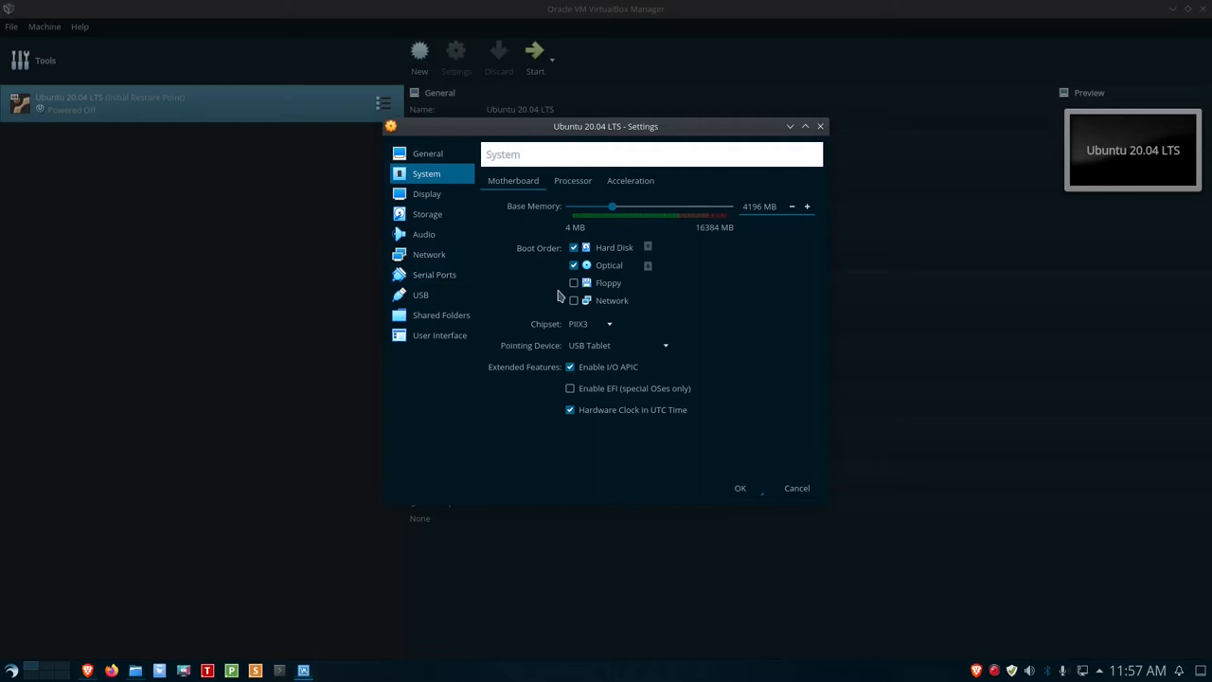
pyautogui.moveTo(557, 327)
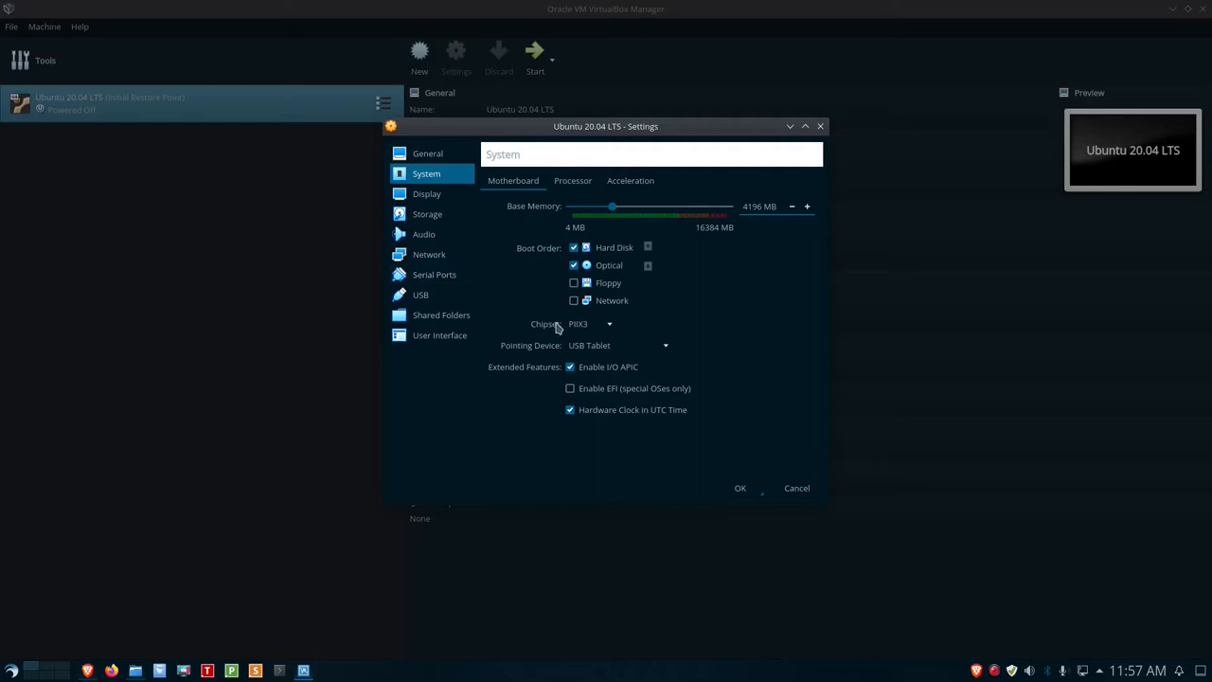
pyautogui.click(426, 193)
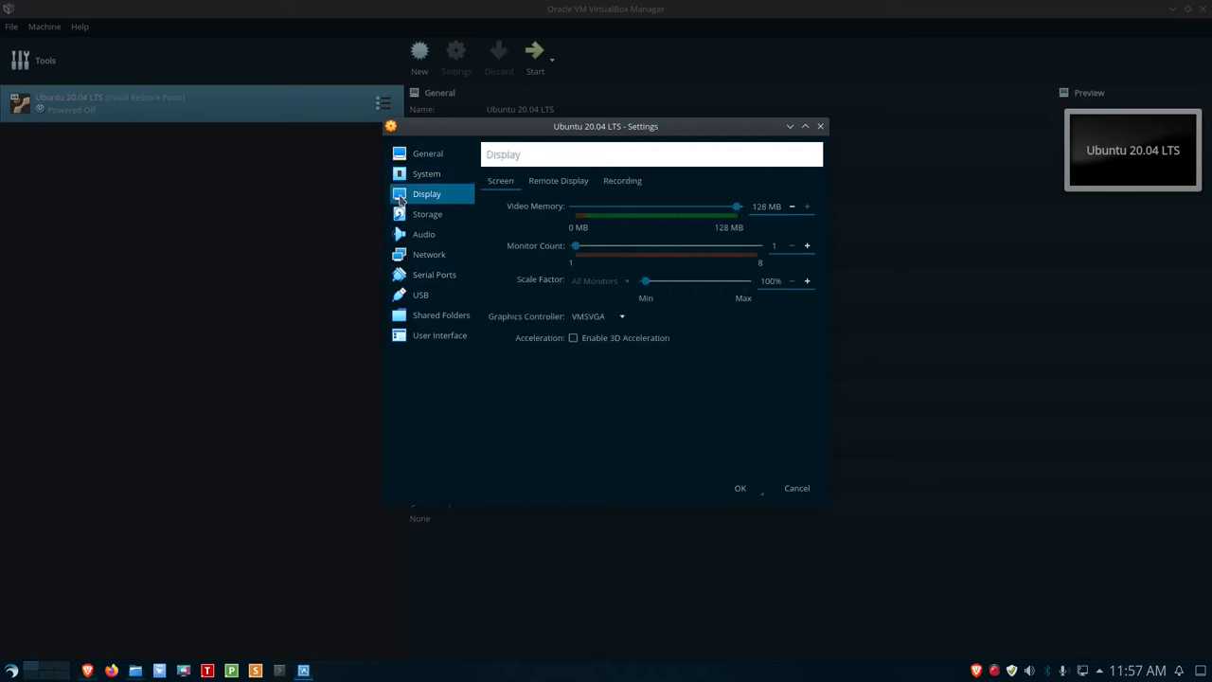
pyautogui.moveTo(281, 225)
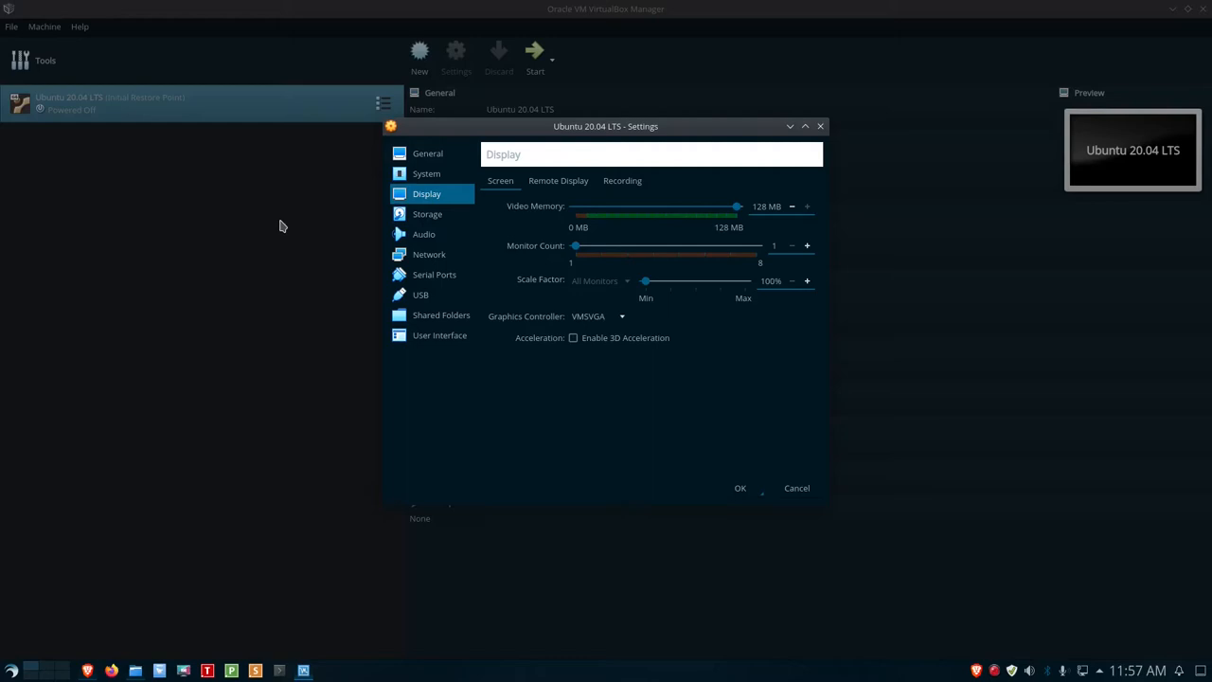
# Step through the Storage, Audio, Network and USB settings pages, ending on USB
pyautogui.click(427, 213)
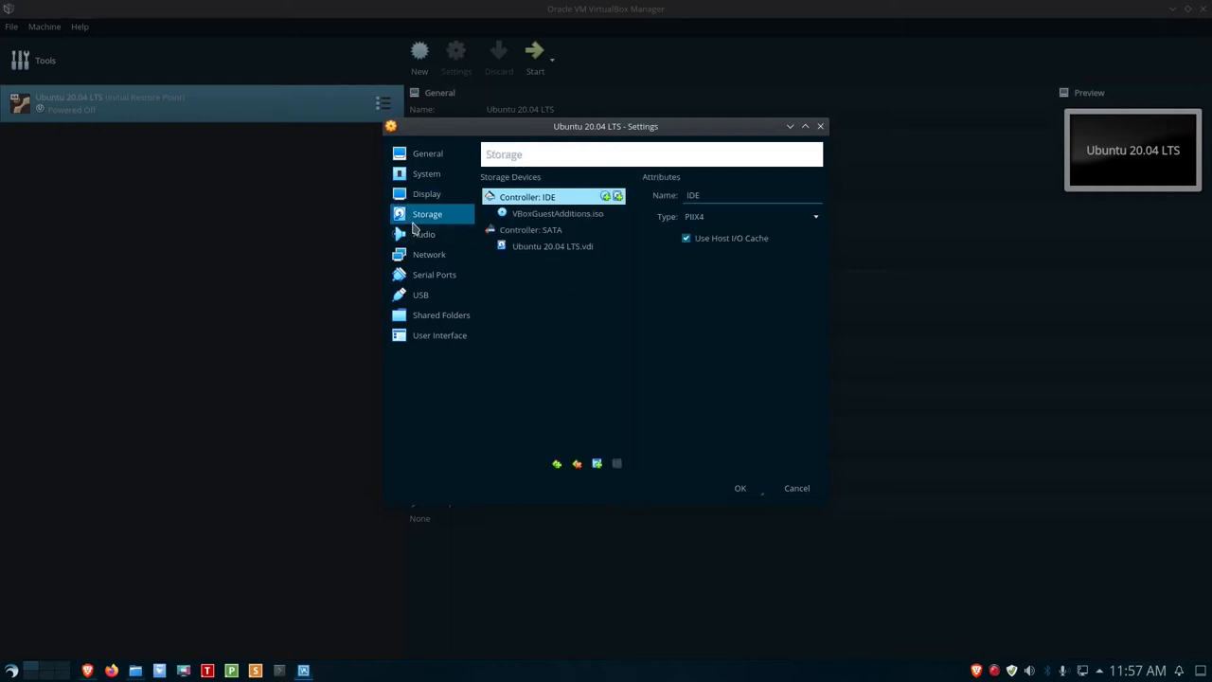
pyautogui.moveTo(554, 254)
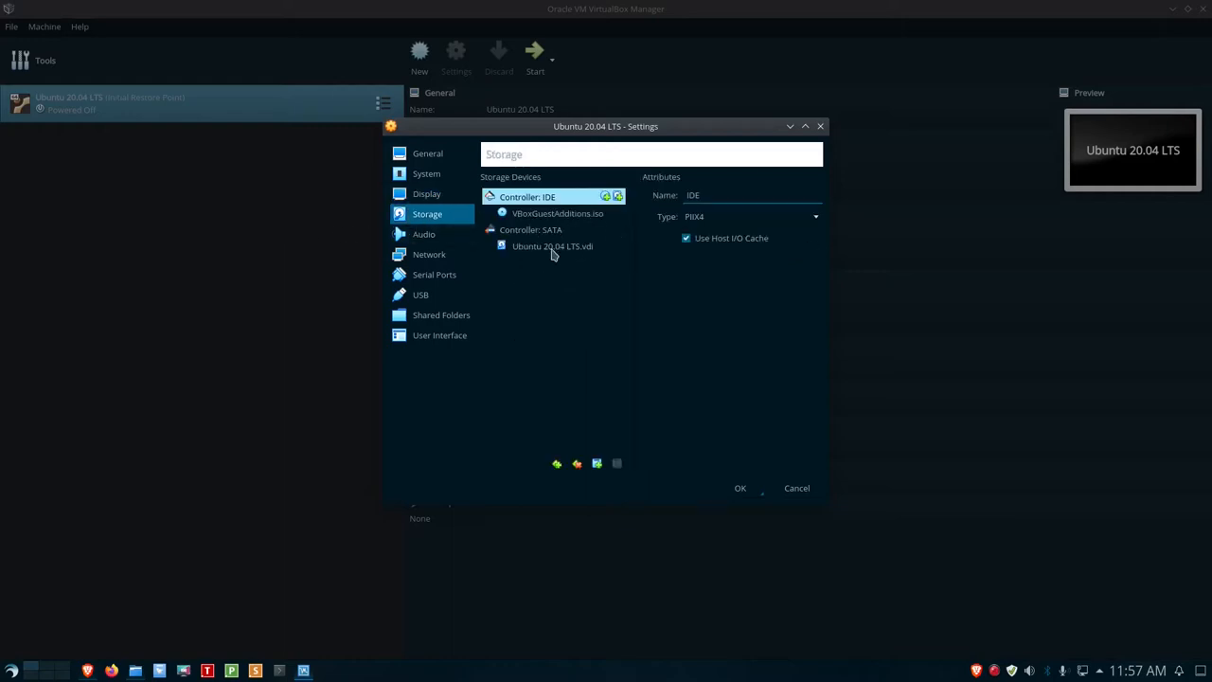
pyautogui.moveTo(543, 297)
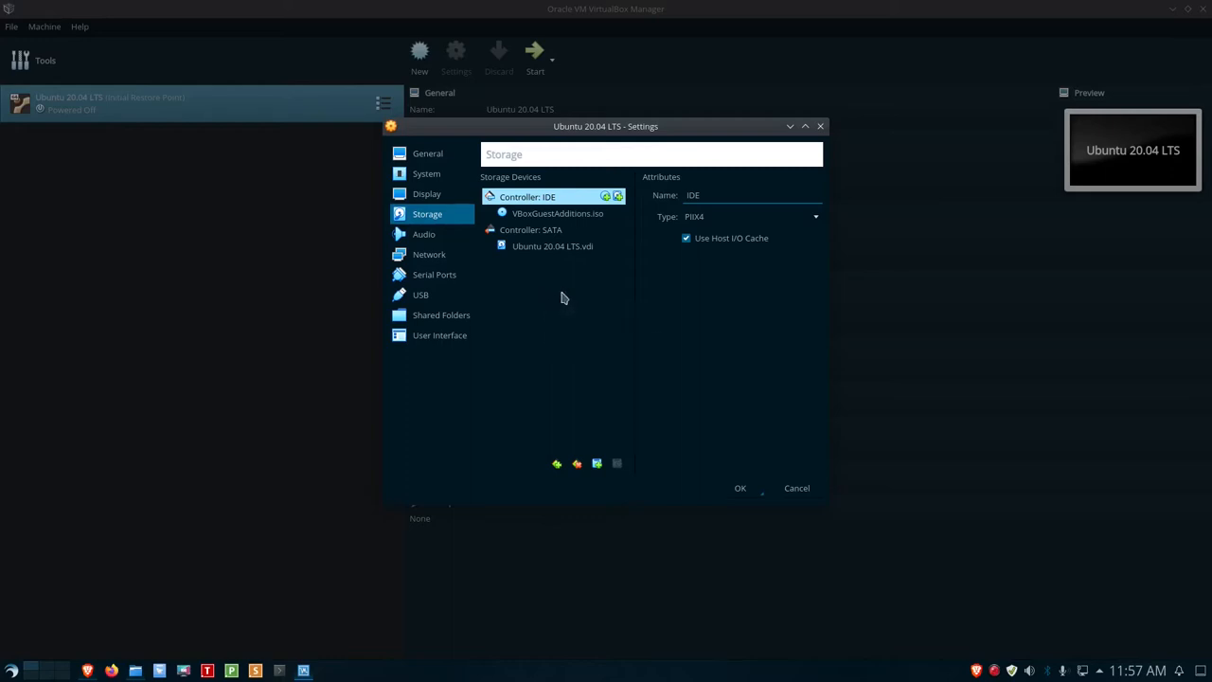
pyautogui.moveTo(541, 298)
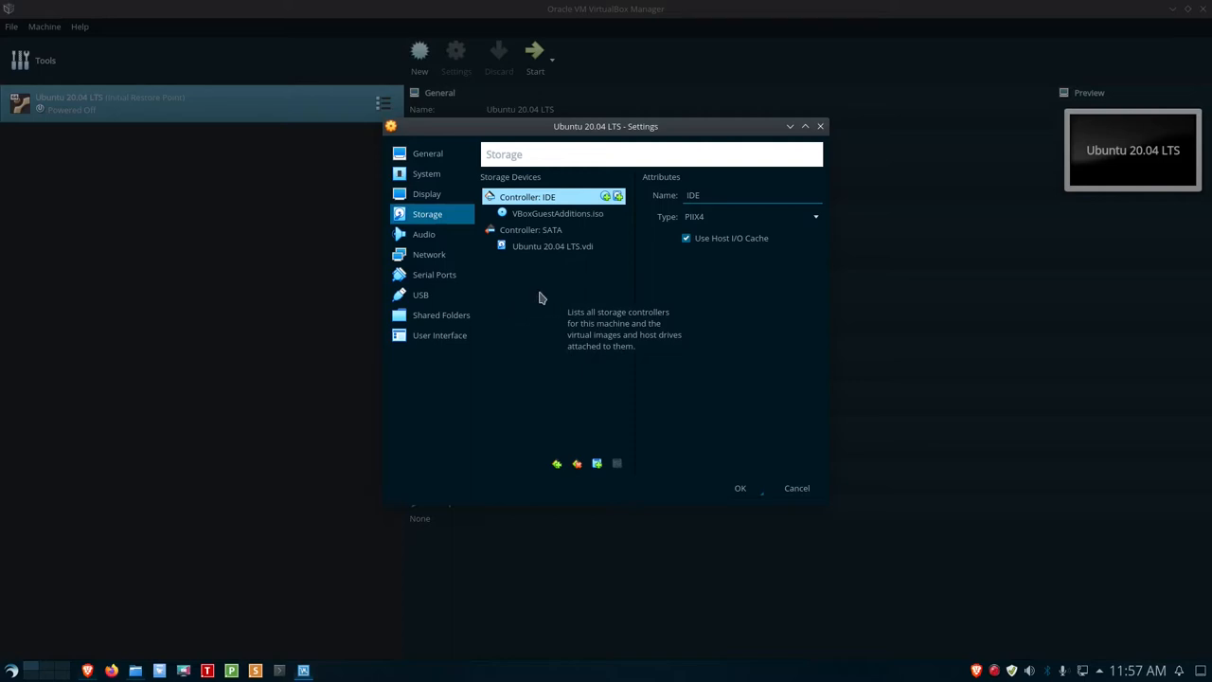
pyautogui.click(423, 234)
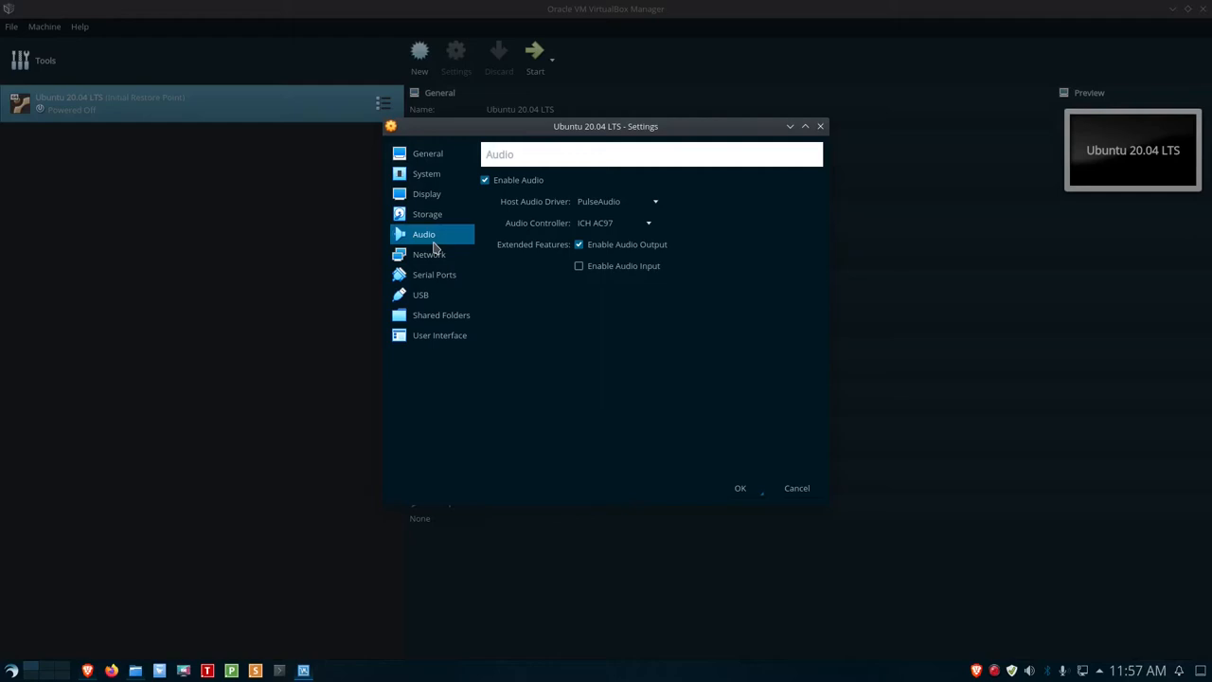
pyautogui.click(429, 253)
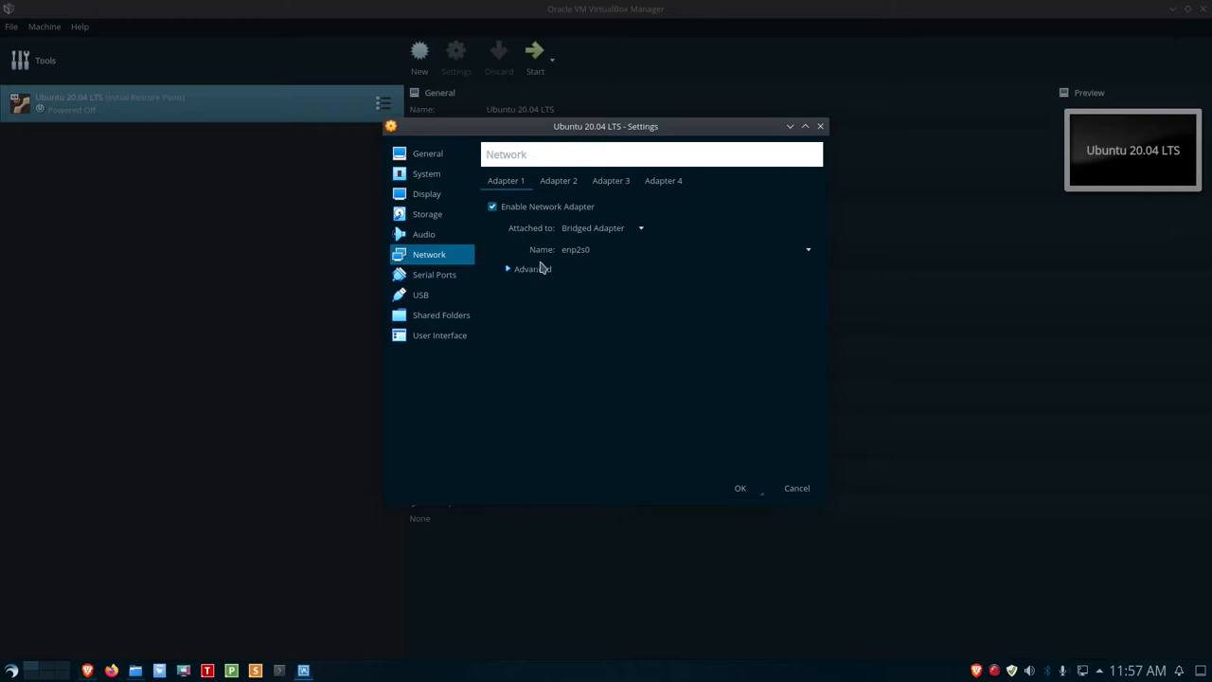
pyautogui.moveTo(557, 295)
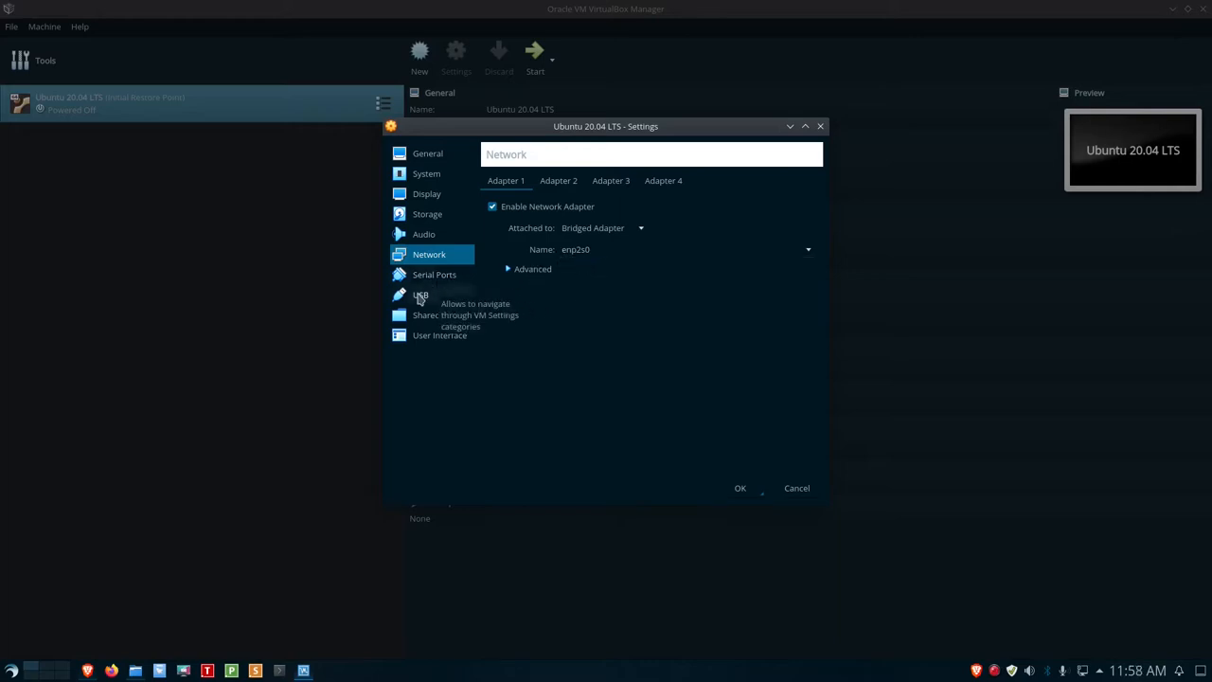
pyautogui.click(420, 295)
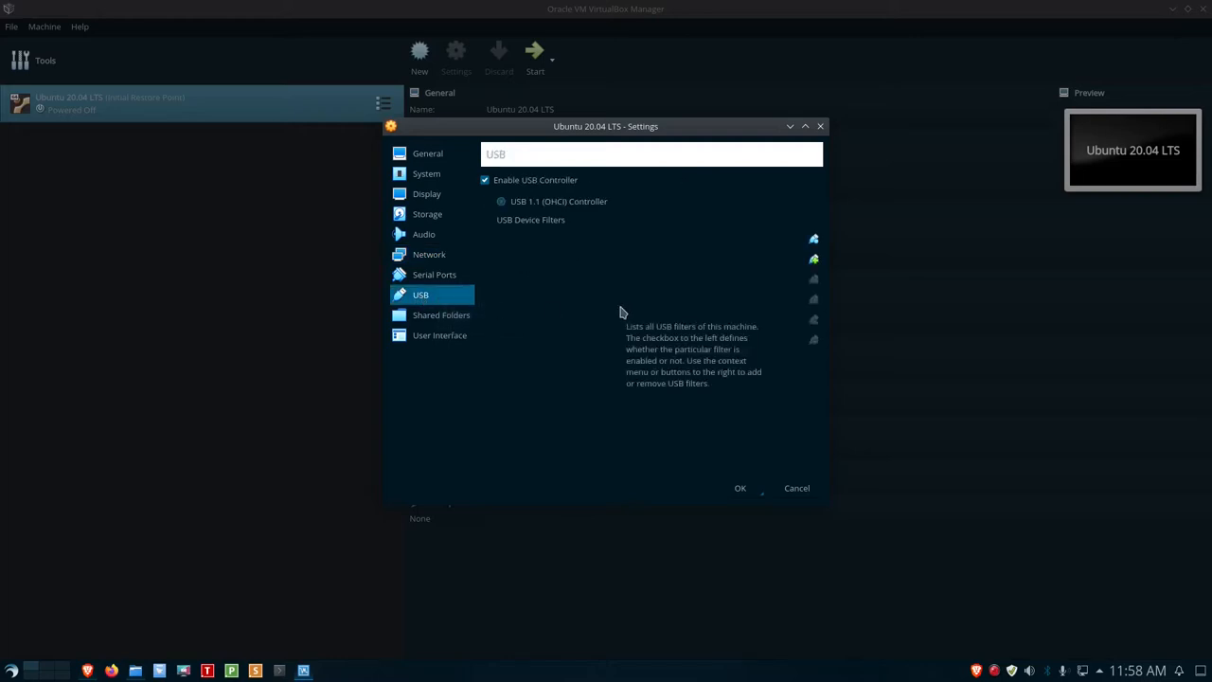
pyautogui.moveTo(716, 491)
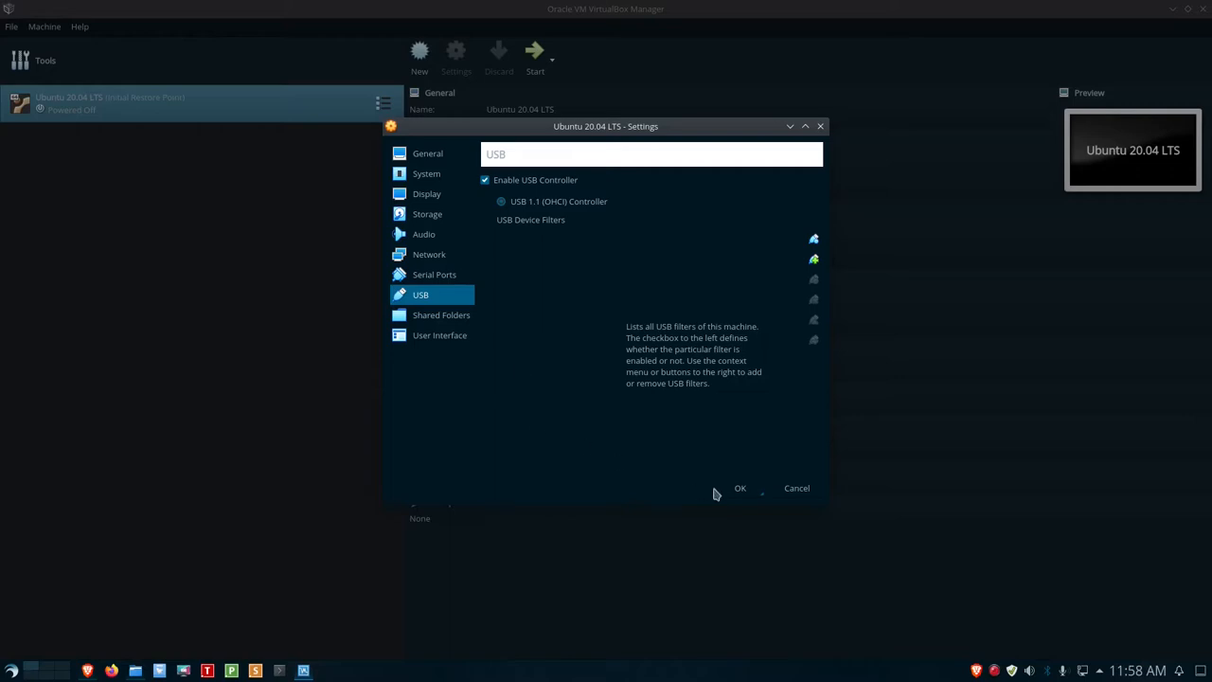
# Close the settings with OK and start the Ubuntu 20.04 LTS VM
pyautogui.click(739, 488)
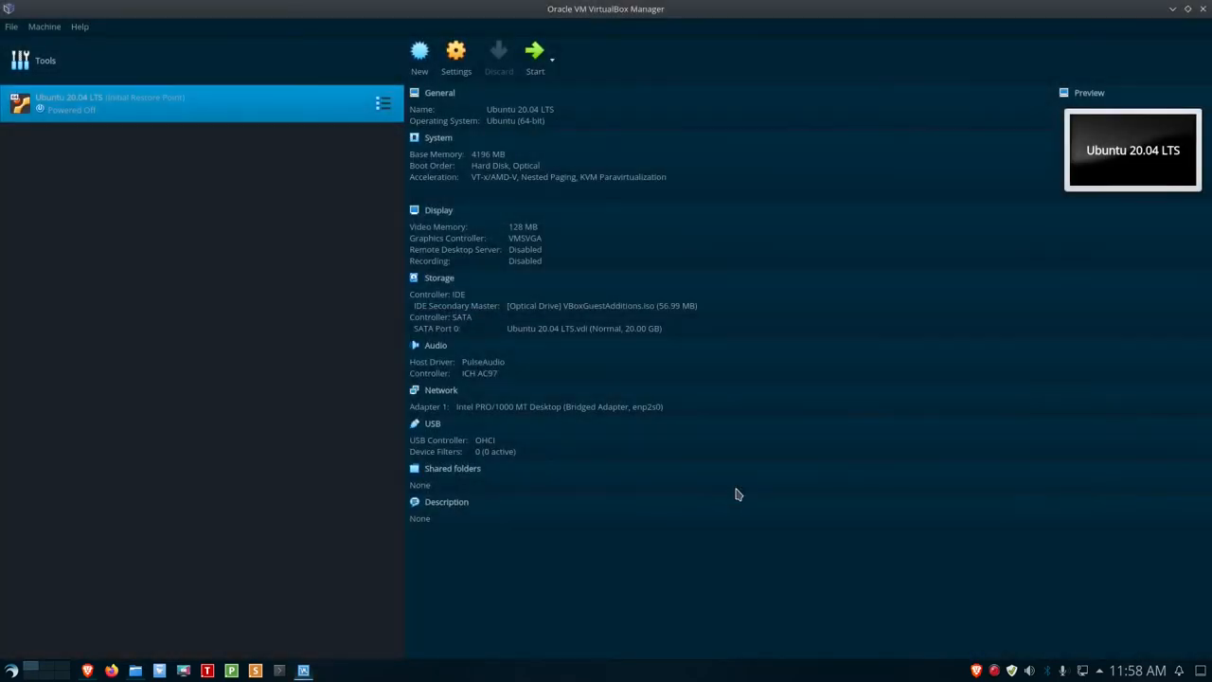
pyautogui.moveTo(41, 297)
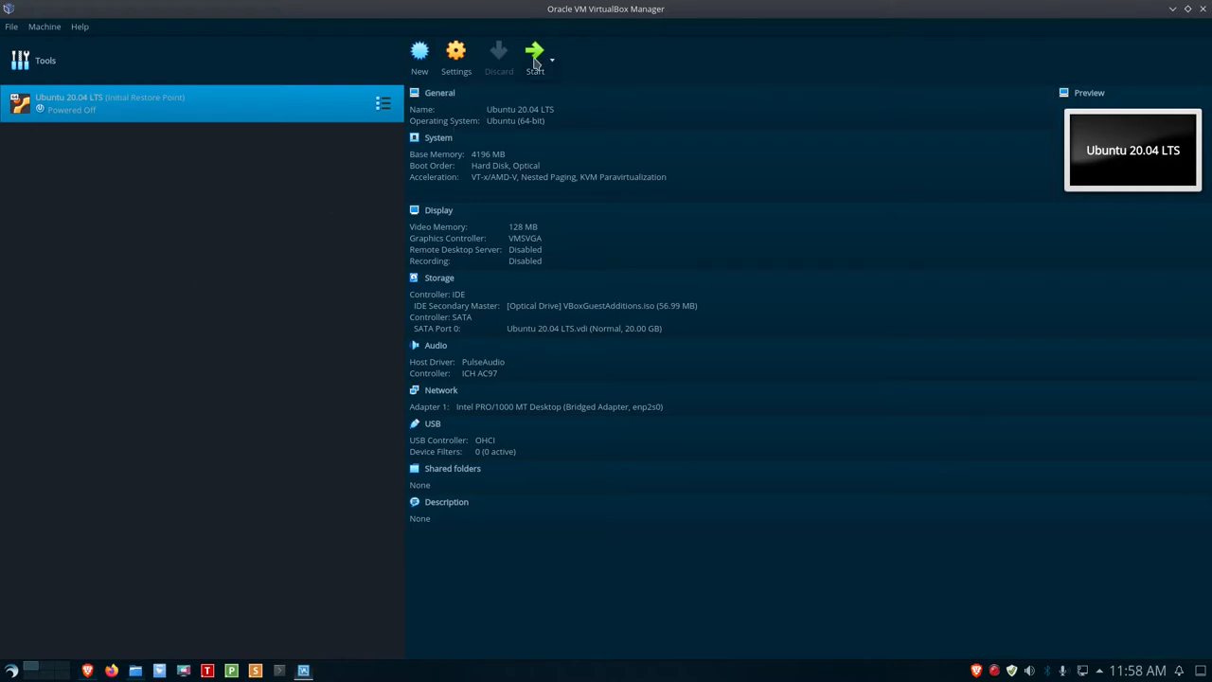
pyautogui.click(534, 55)
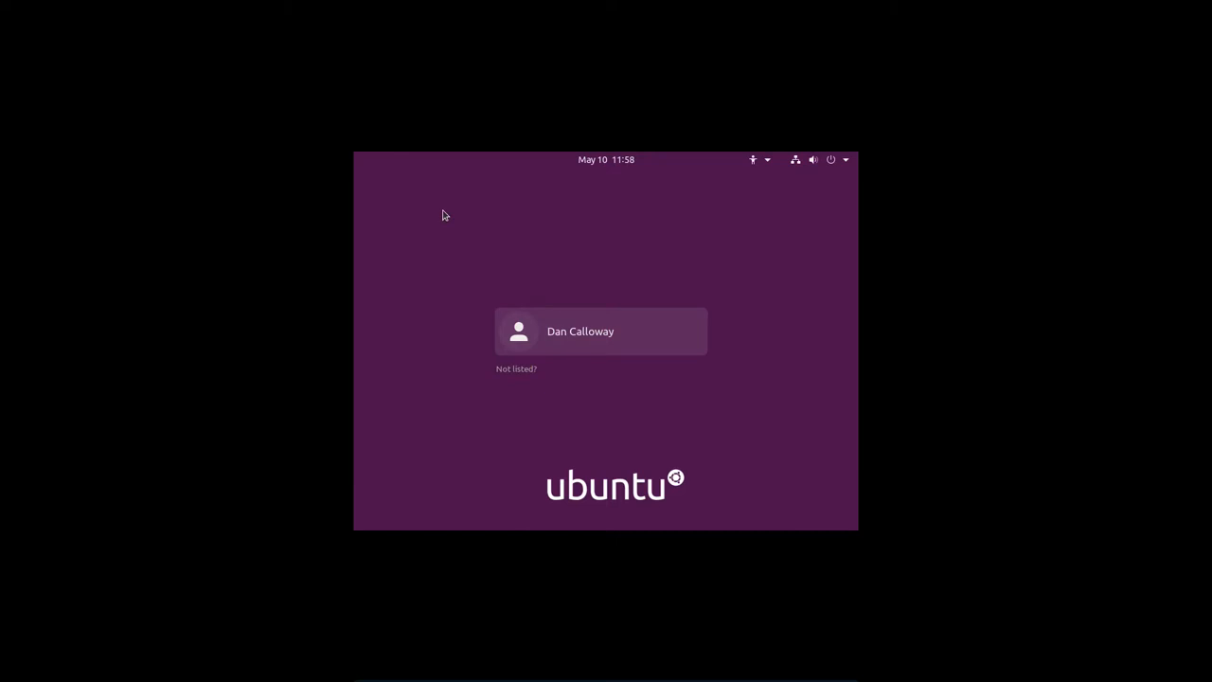
# Select the user on the login screen and sign in with the password
pyautogui.click(600, 330)
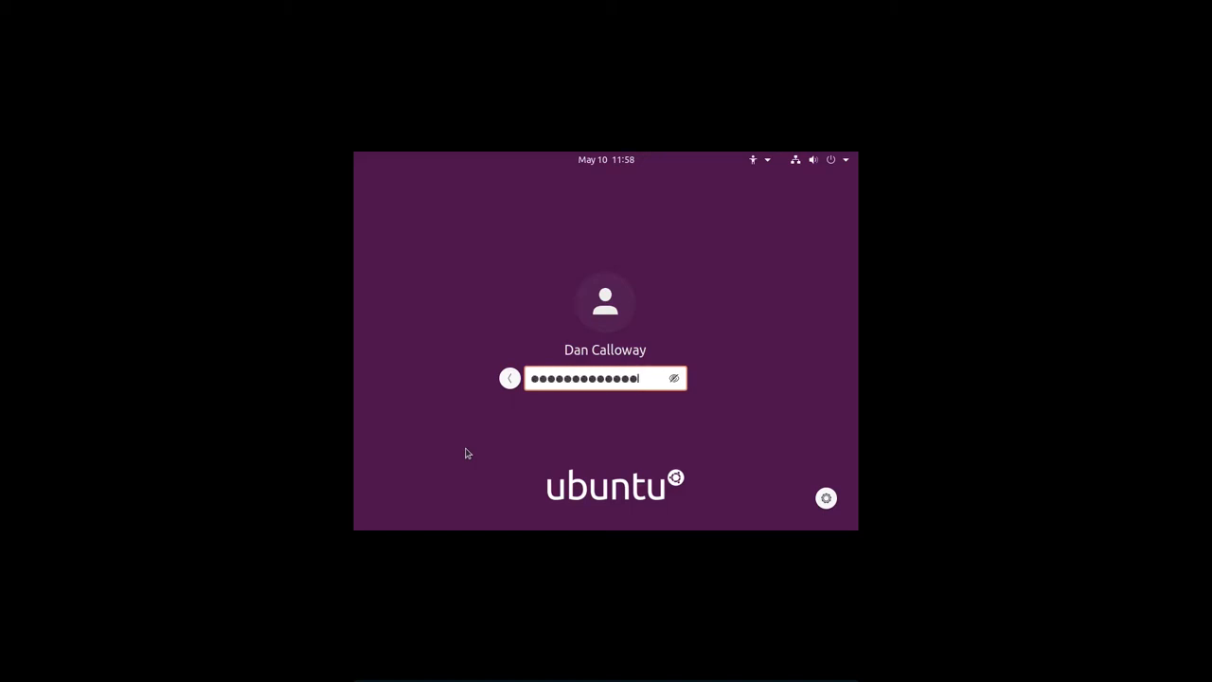
pyautogui.press('Return')
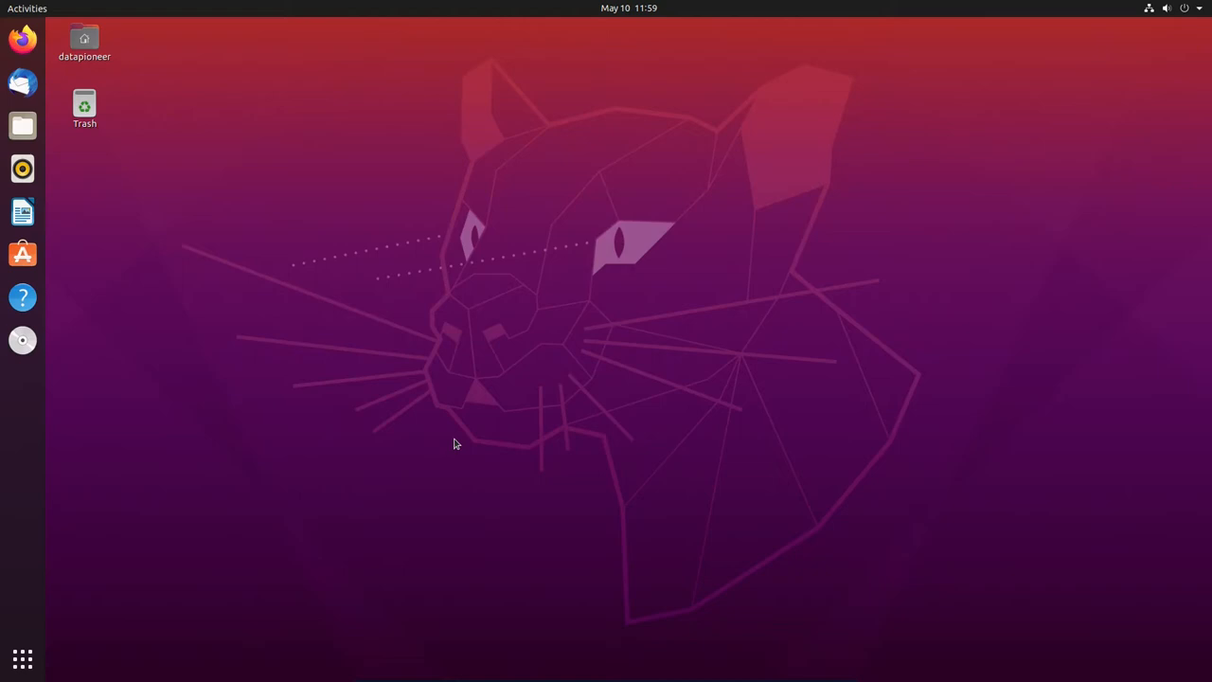
pyautogui.moveTo(550, 420)
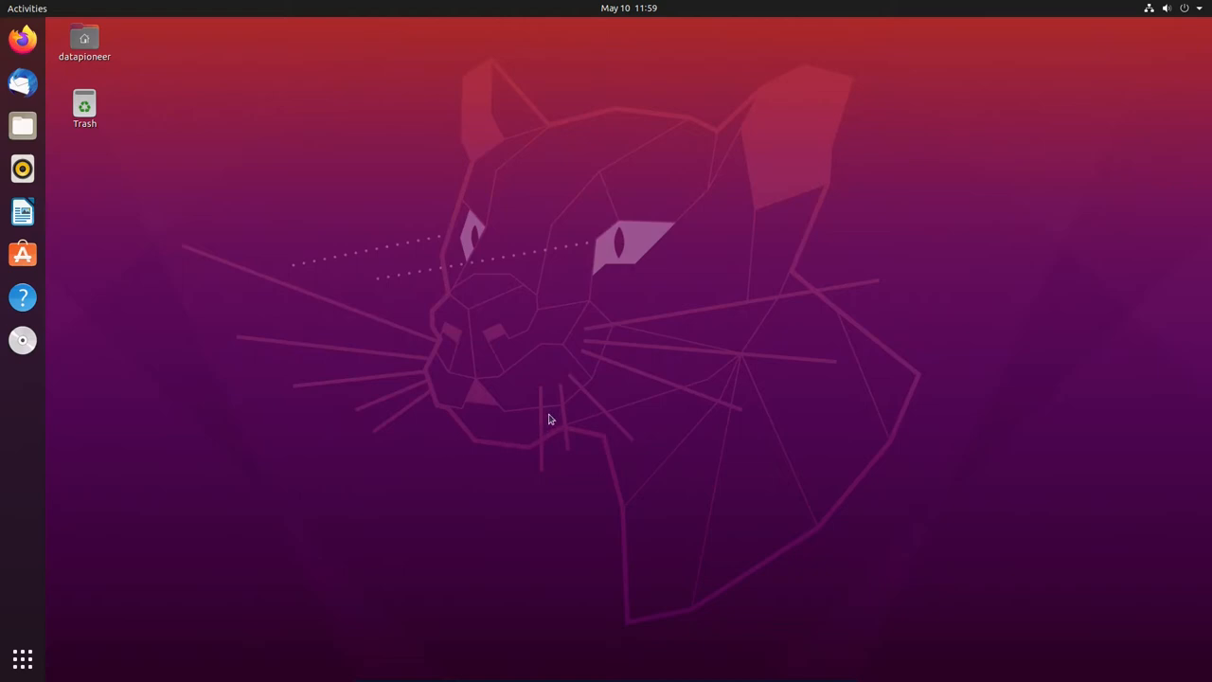
pyautogui.moveTo(566, 412)
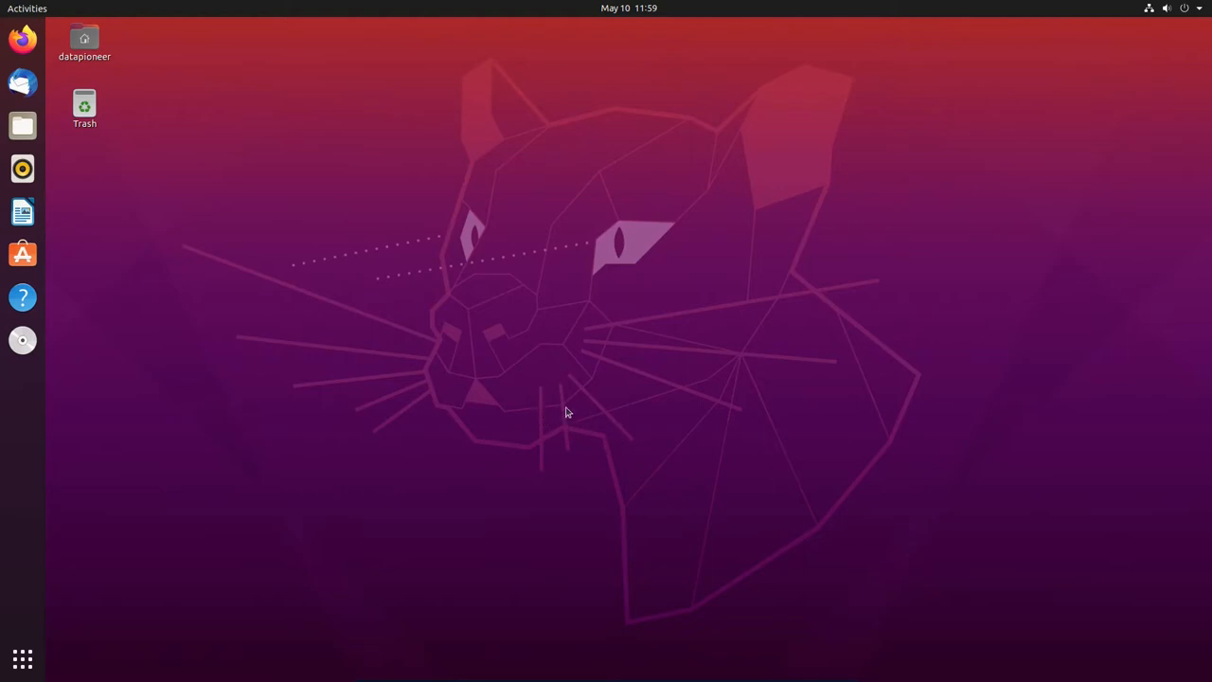
pyautogui.moveTo(622, 376)
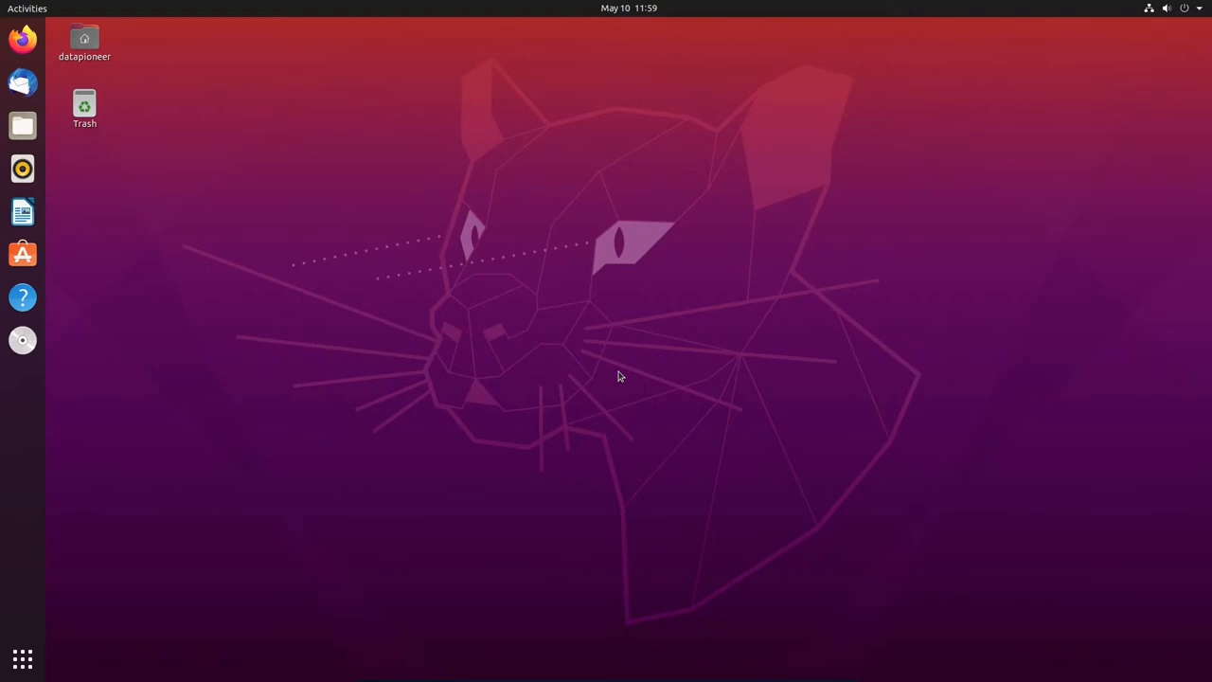
pyautogui.moveTo(600, 341)
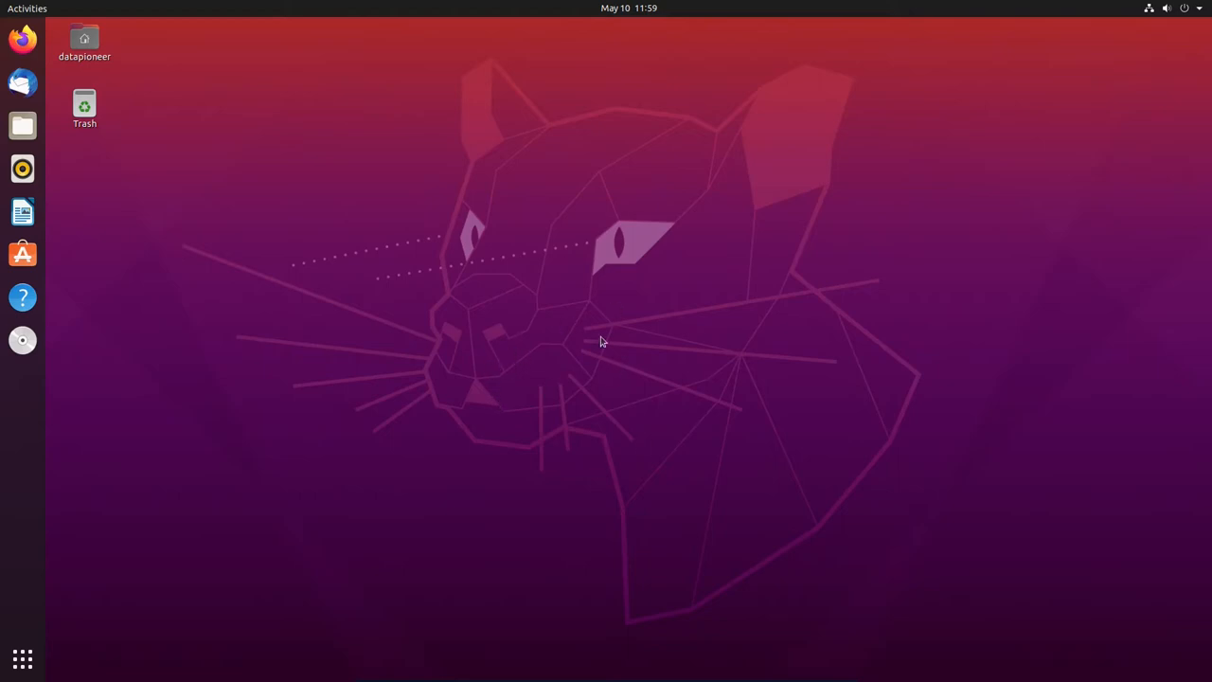
pyautogui.moveTo(553, 380)
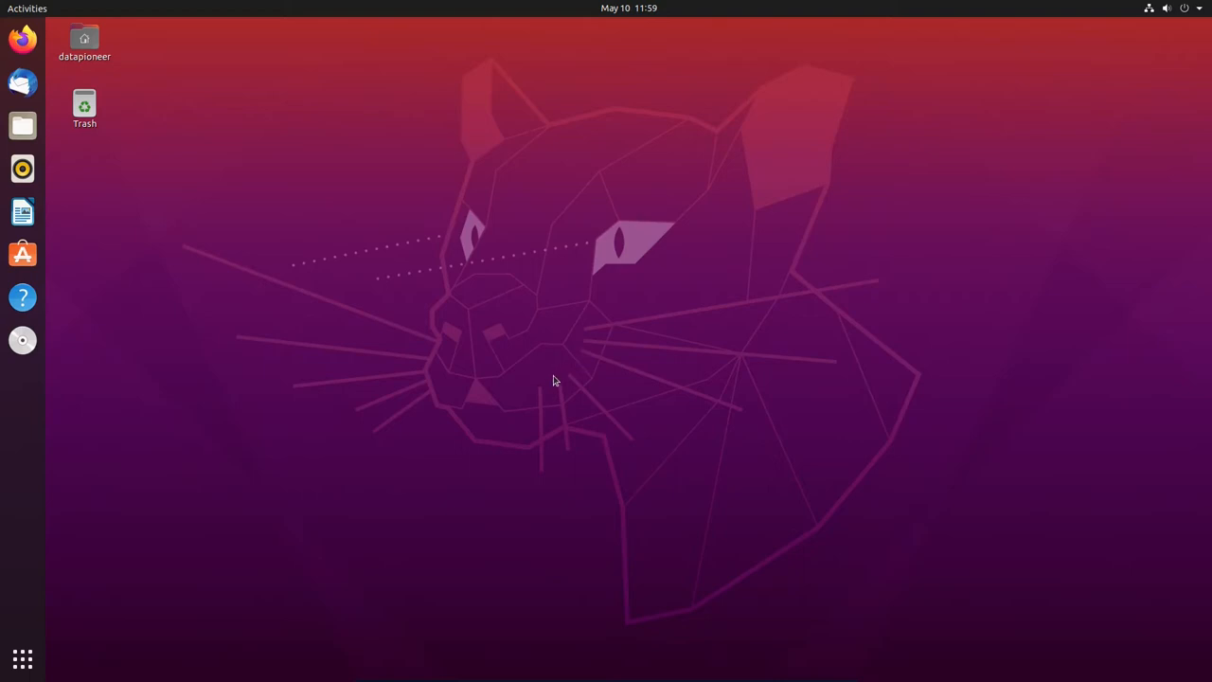
pyautogui.moveTo(200, 477)
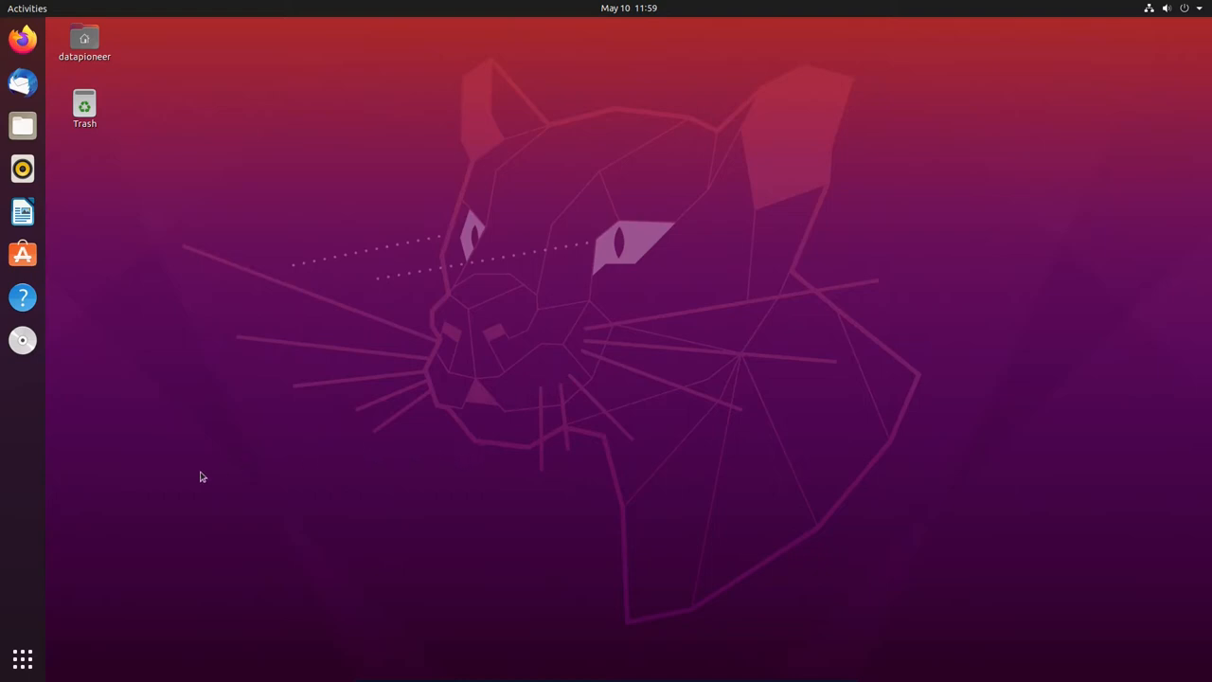
pyautogui.moveTo(22, 658)
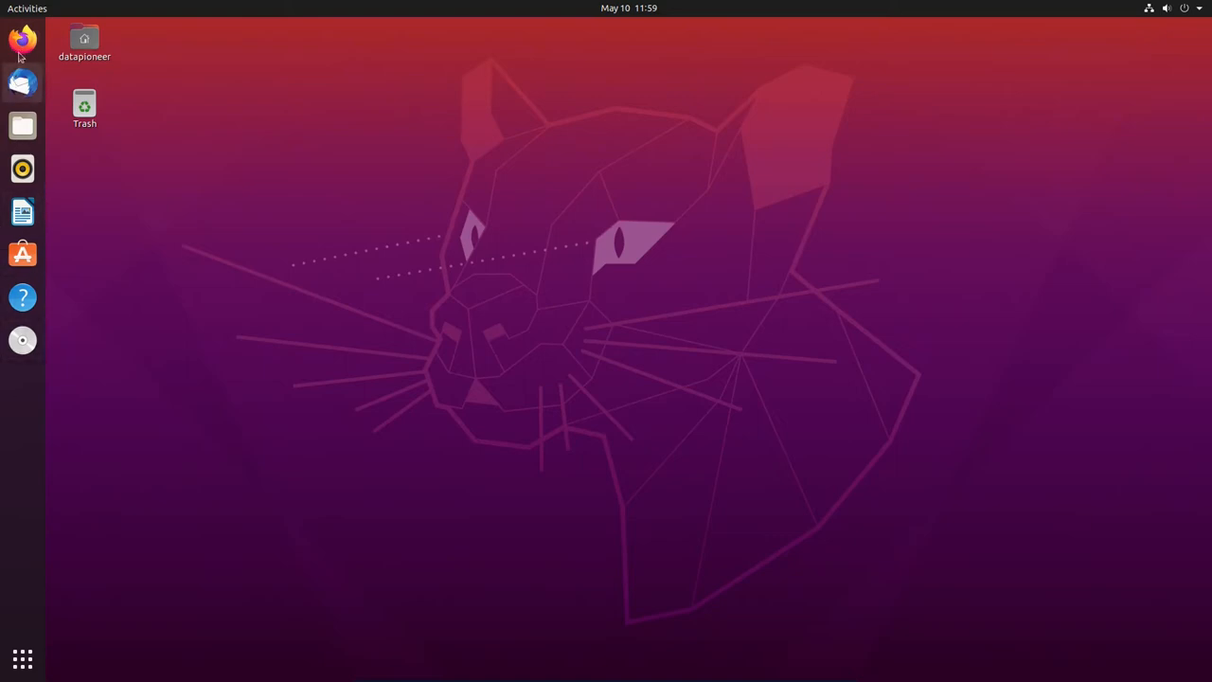
pyautogui.moveTo(23, 82)
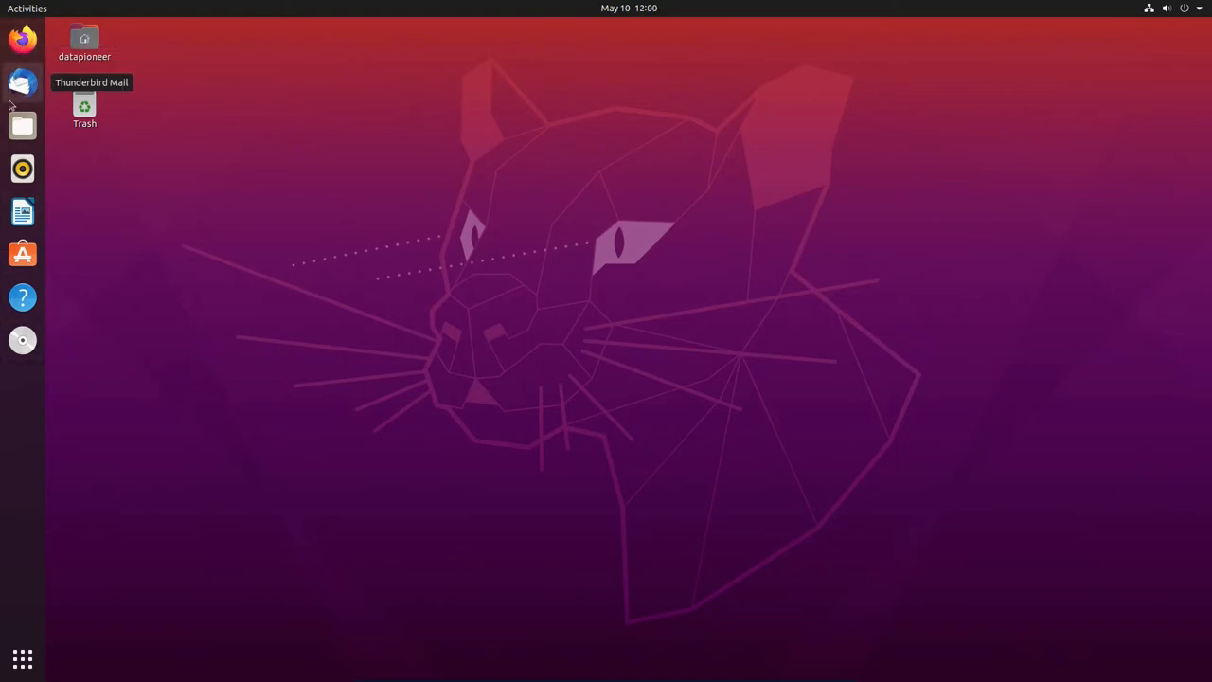
pyautogui.moveTo(23, 126)
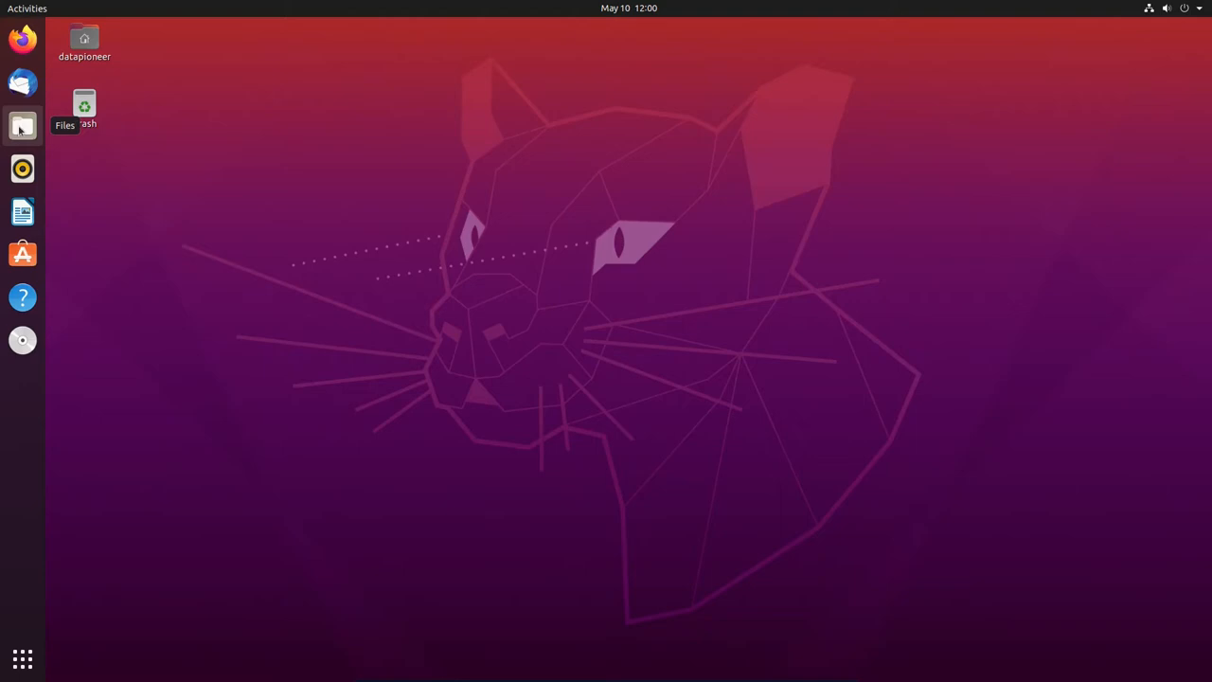
# Launch Files from the dock to browse the Home folder's subfolders
pyautogui.click(23, 125)
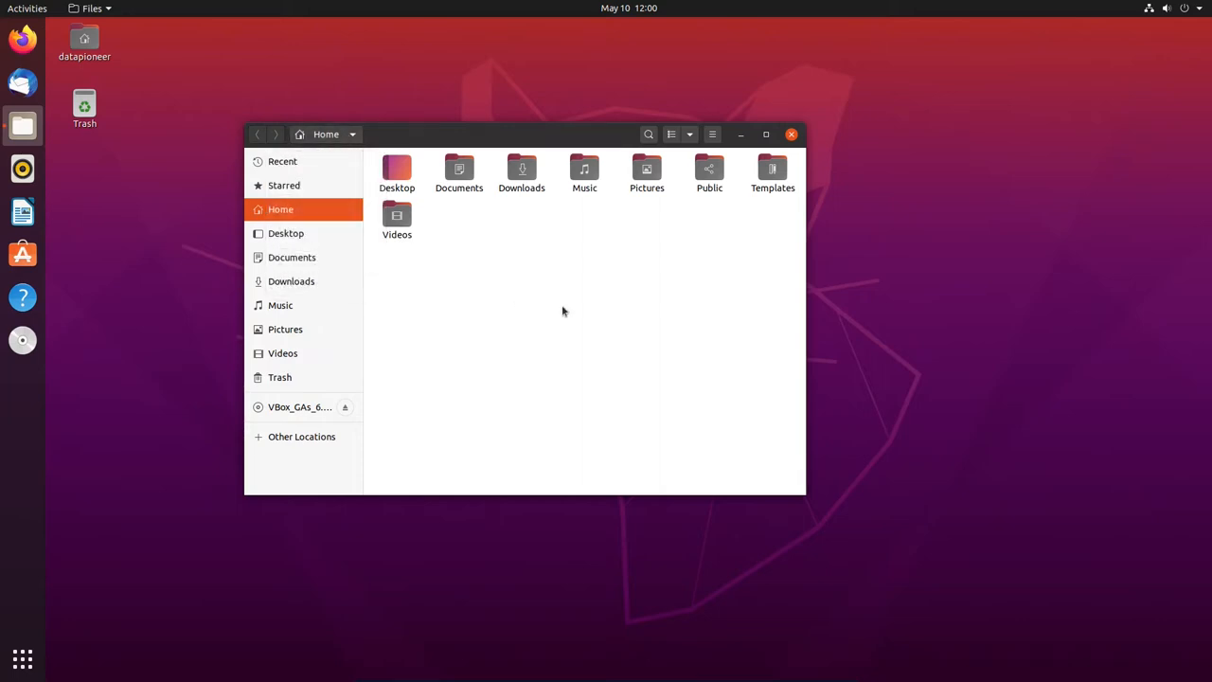
pyautogui.moveTo(375, 391)
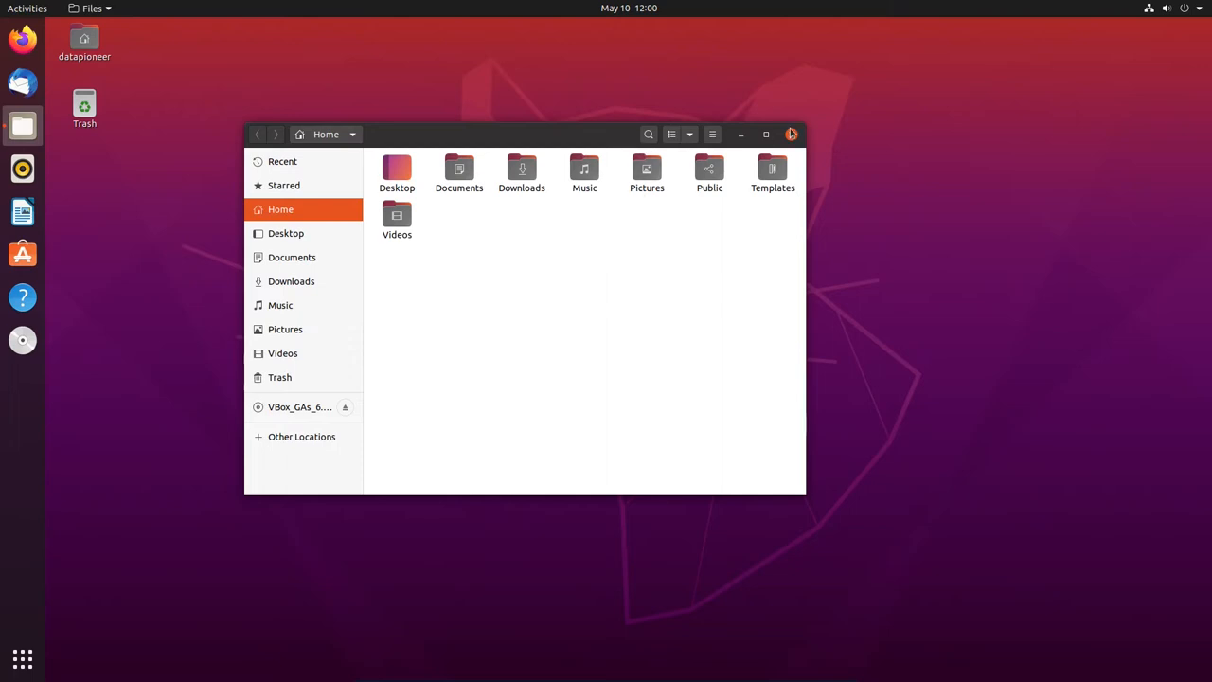
# Close the Files window, leaving the empty desktop
pyautogui.click(791, 134)
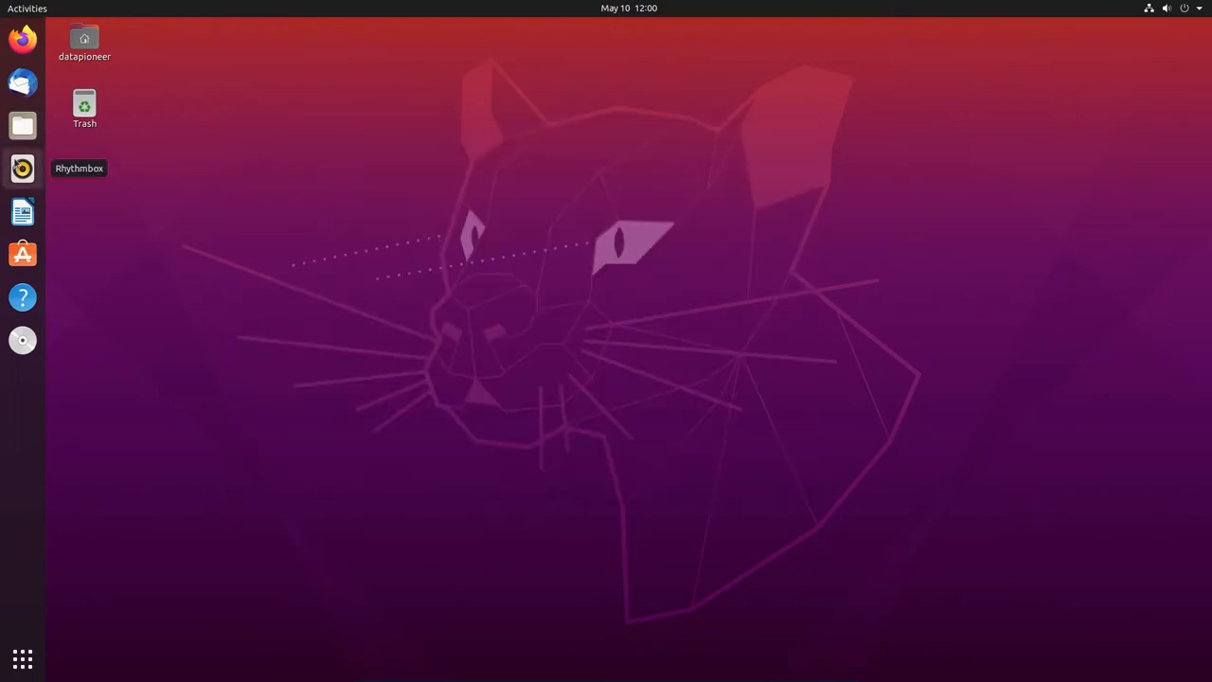
pyautogui.moveTo(22, 211)
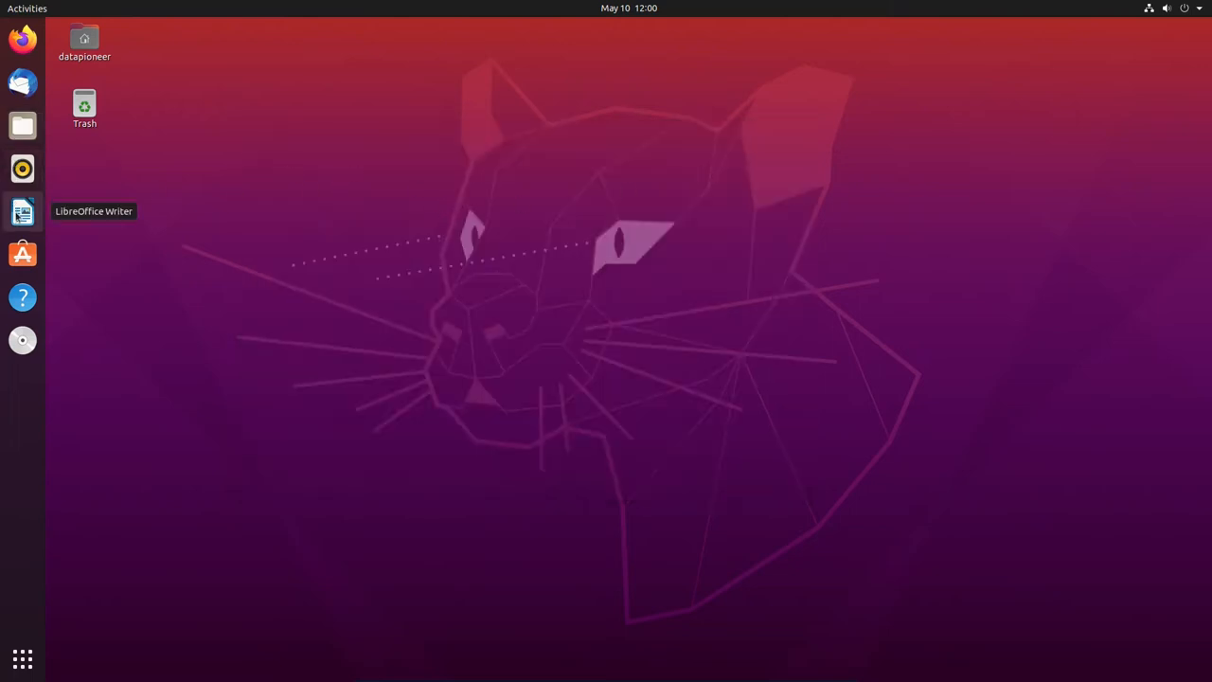
pyautogui.moveTo(23, 253)
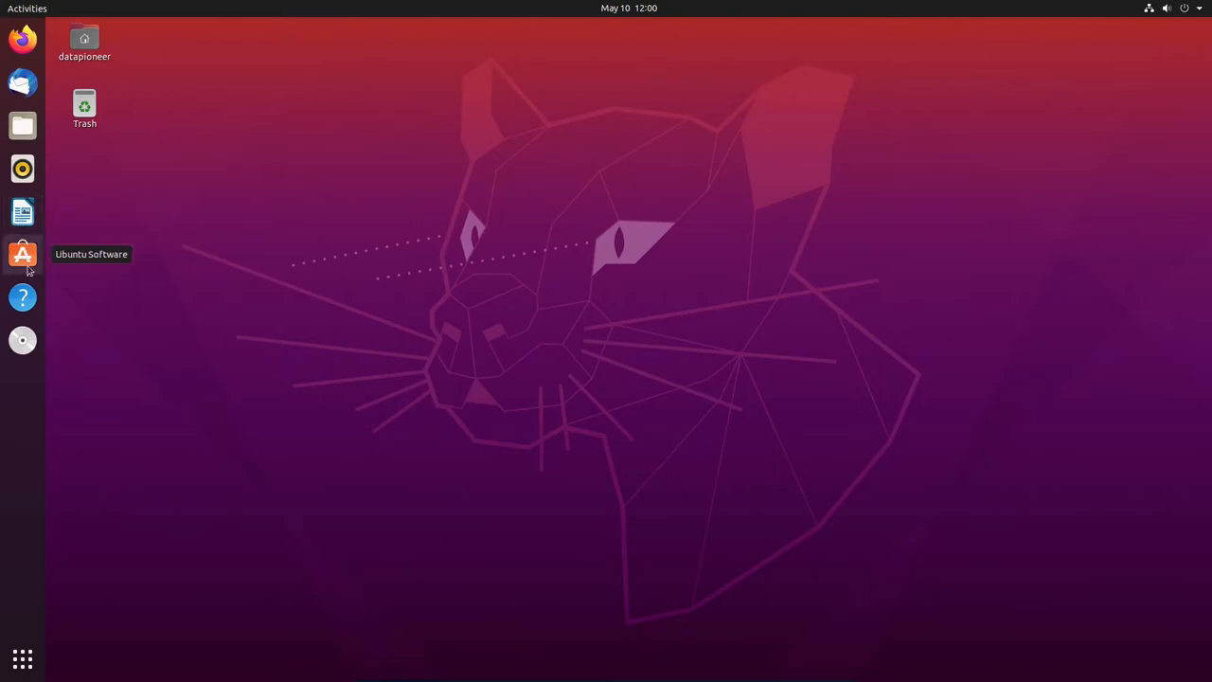
pyautogui.moveTo(23, 296)
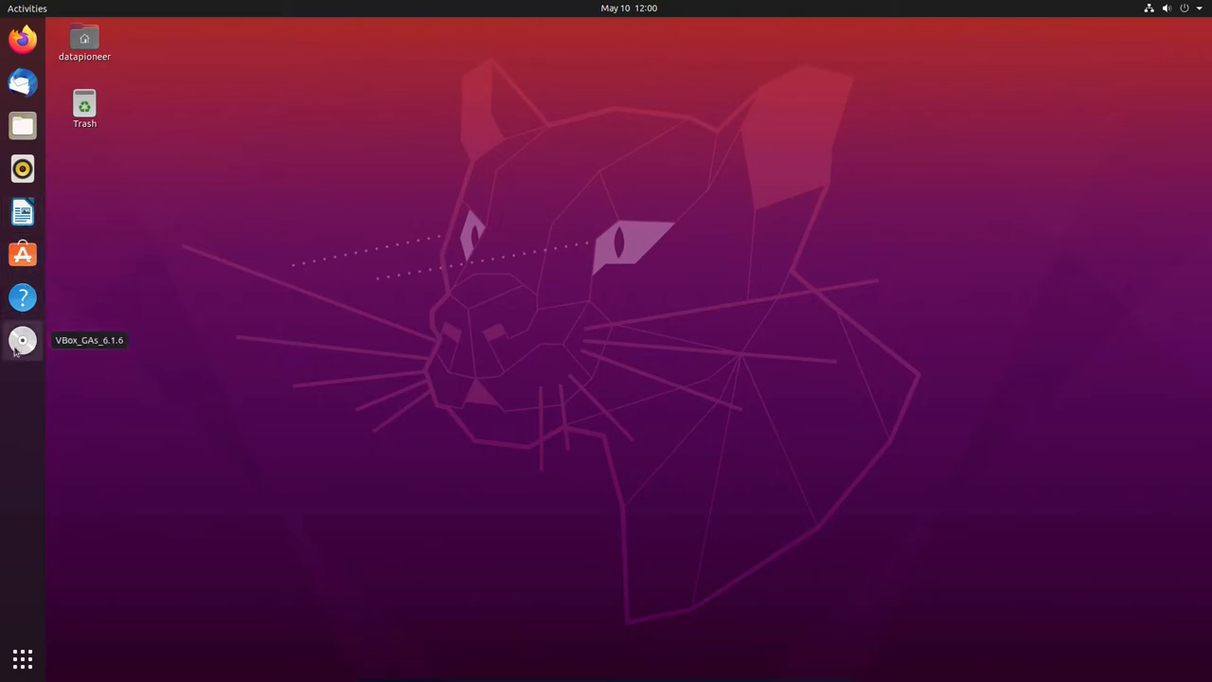
pyautogui.moveTo(21, 488)
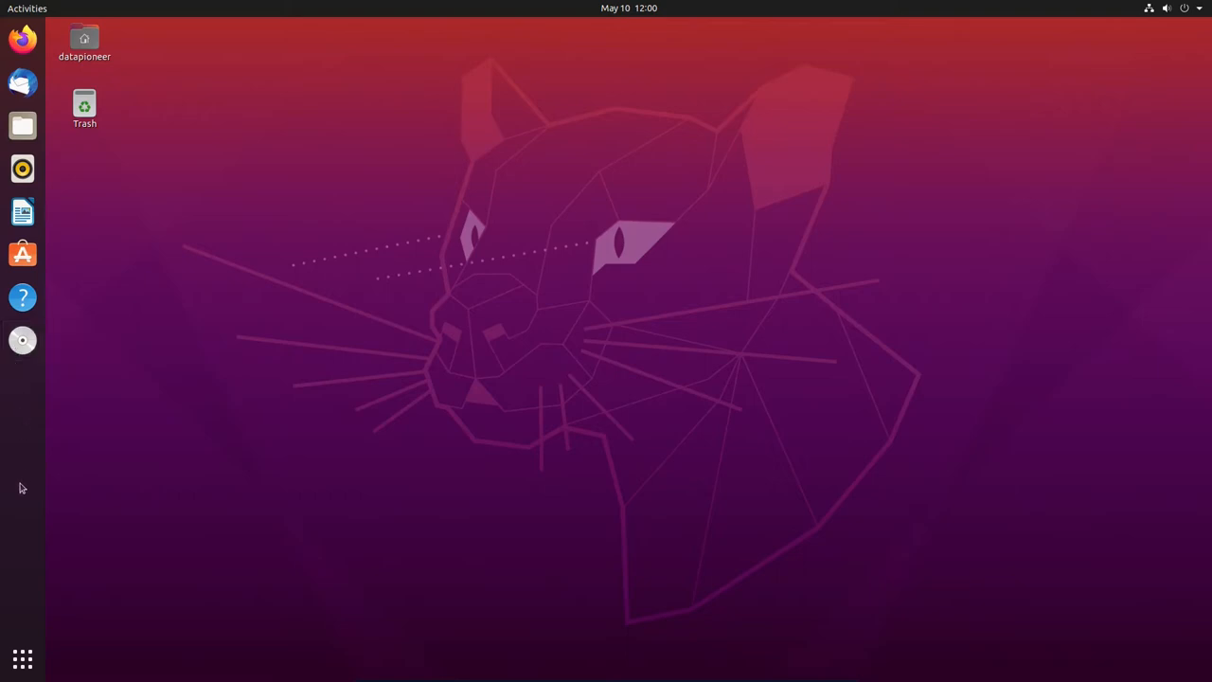
# Launch Terminal from the Show Applications grid
pyautogui.click(22, 658)
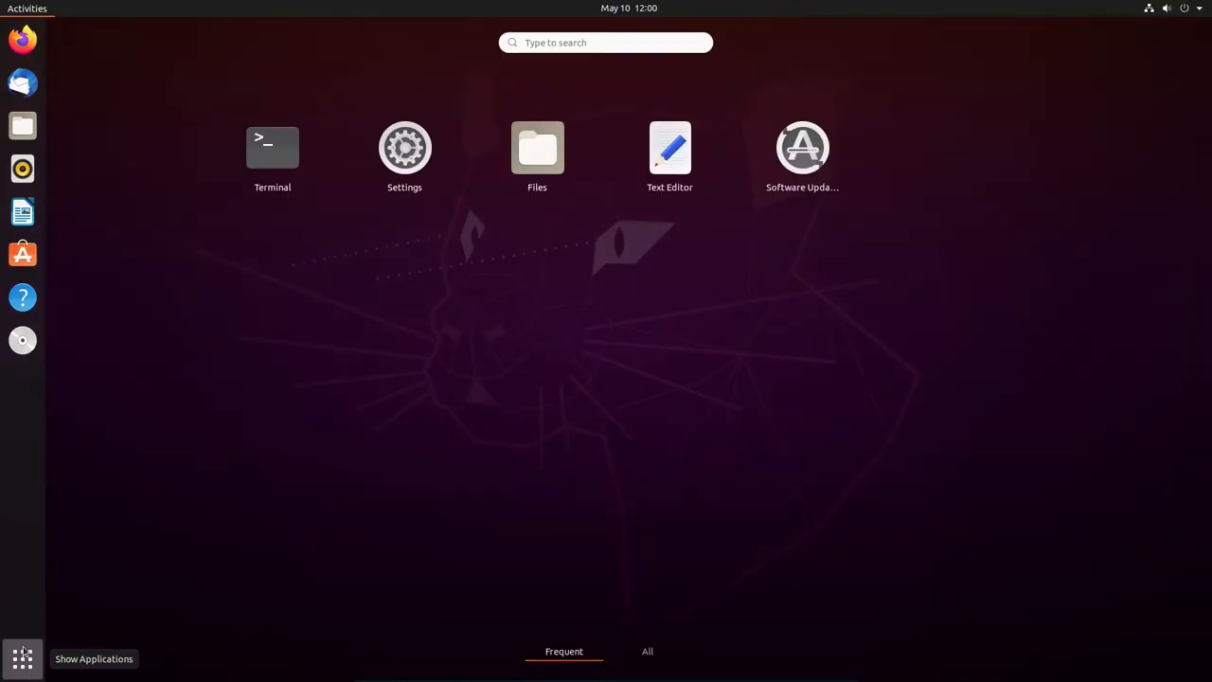
pyautogui.moveTo(43, 558)
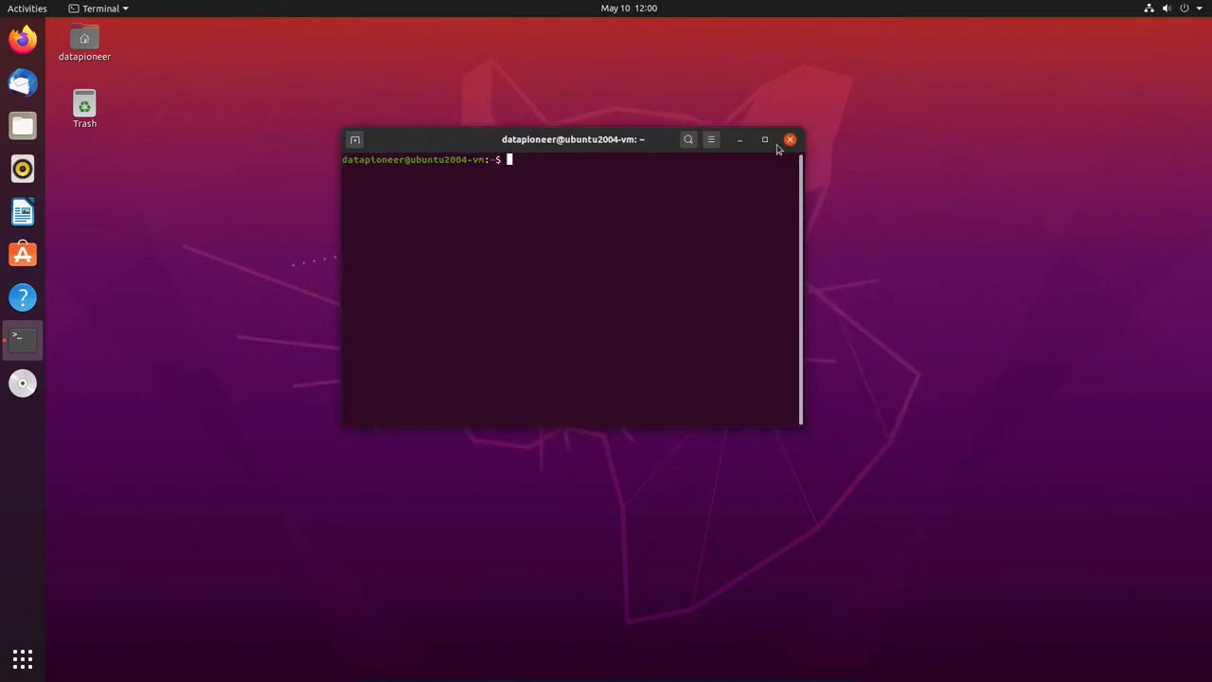
pyautogui.moveTo(355, 140)
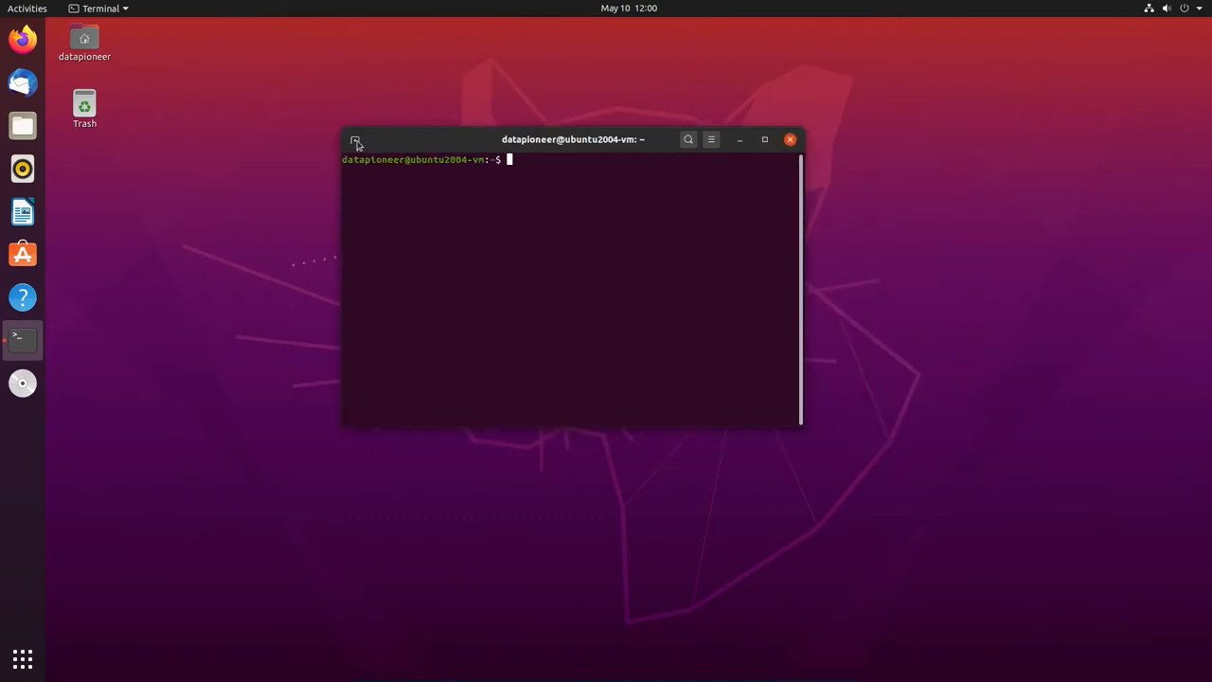
pyautogui.click(355, 139)
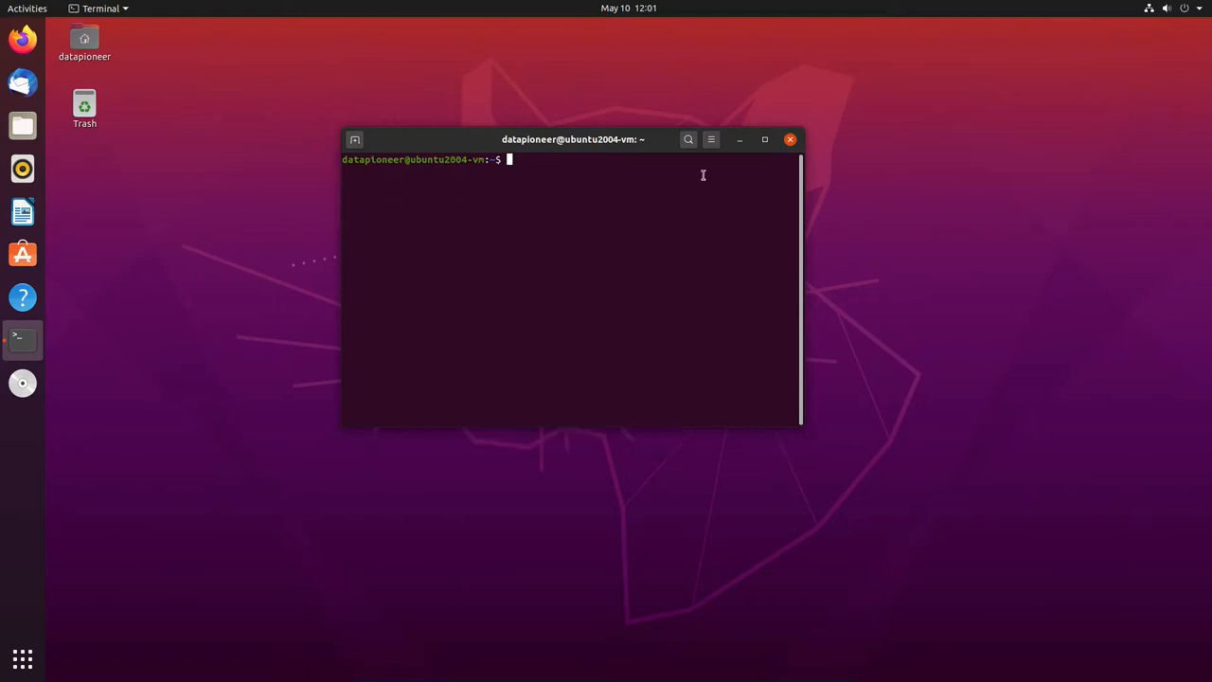
# Create a new Terminal profile named 'datapioneer' in Preferences
pyautogui.click(711, 139)
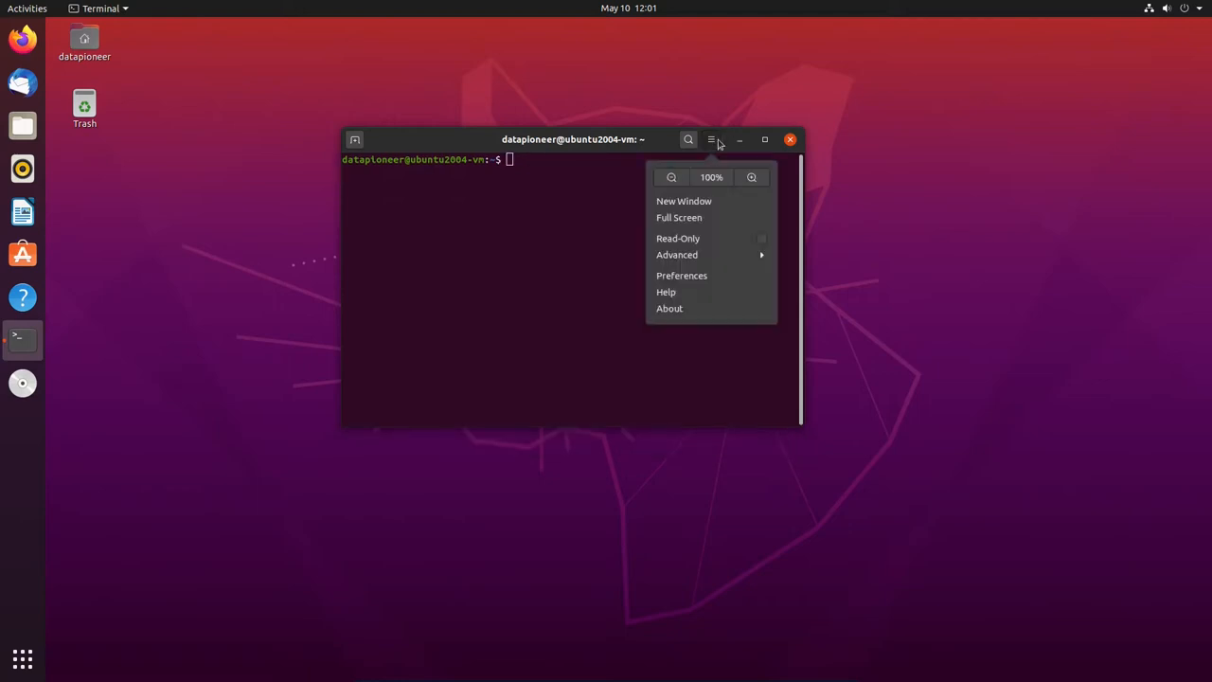
pyautogui.click(682, 275)
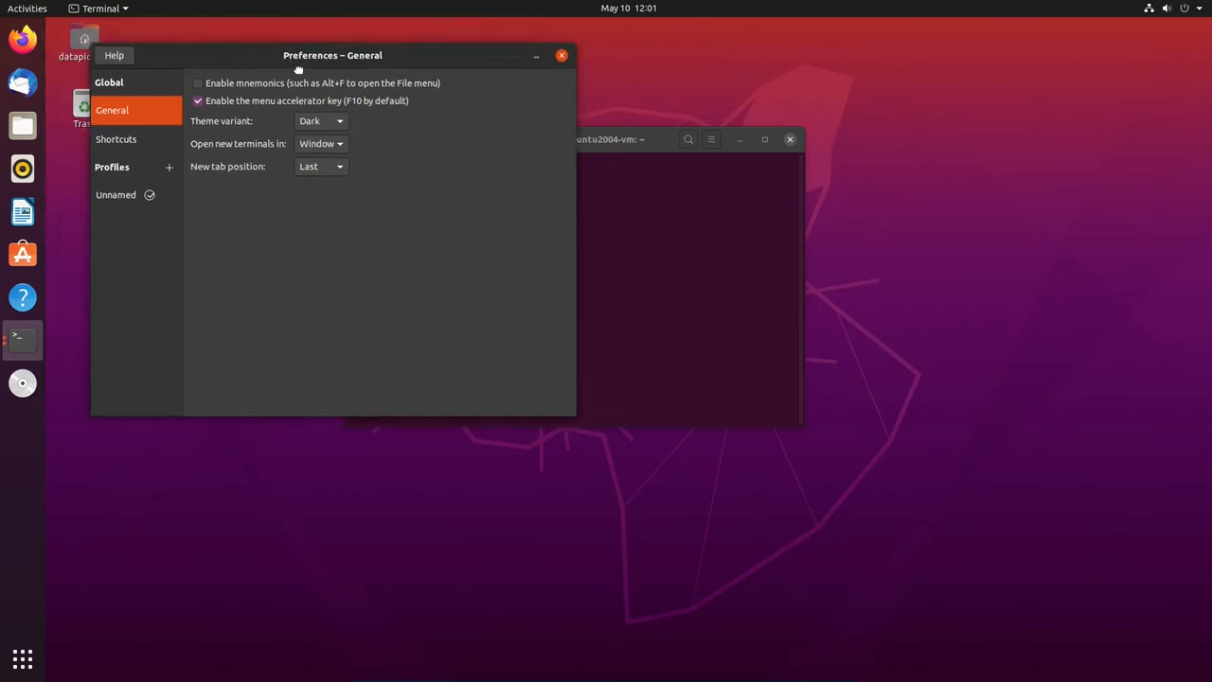
pyautogui.moveTo(333, 55); pyautogui.dragTo(657, 238)
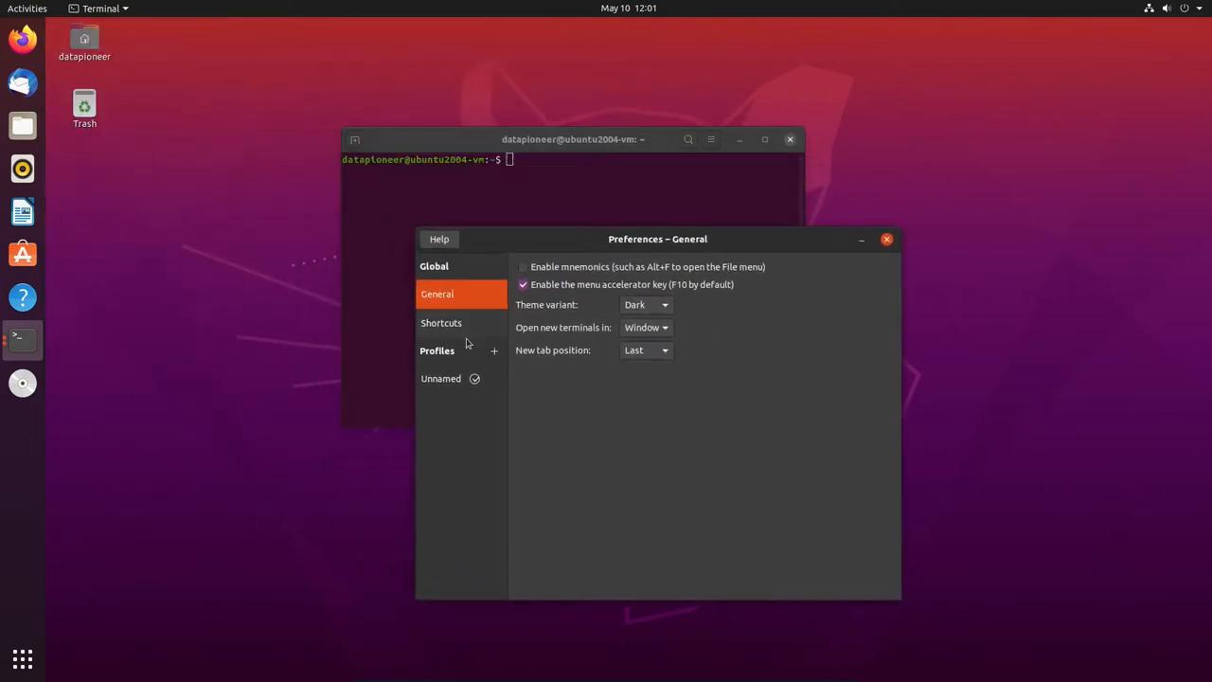
pyautogui.click(493, 350)
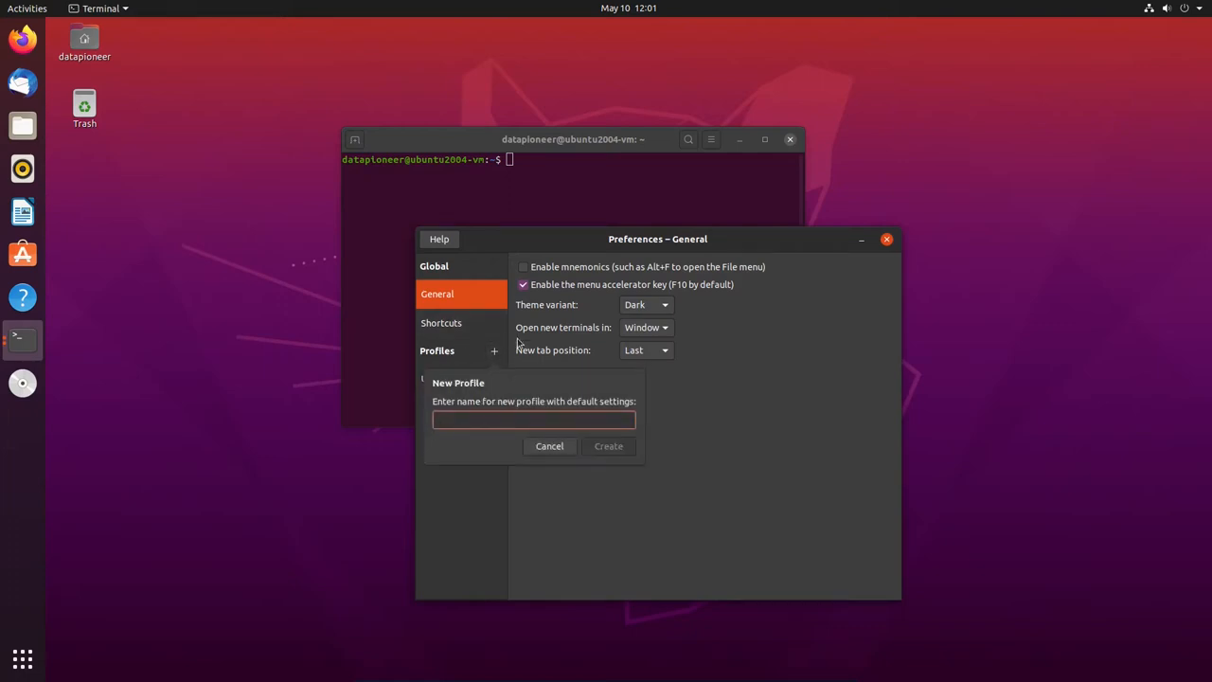
pyautogui.write('datapl')
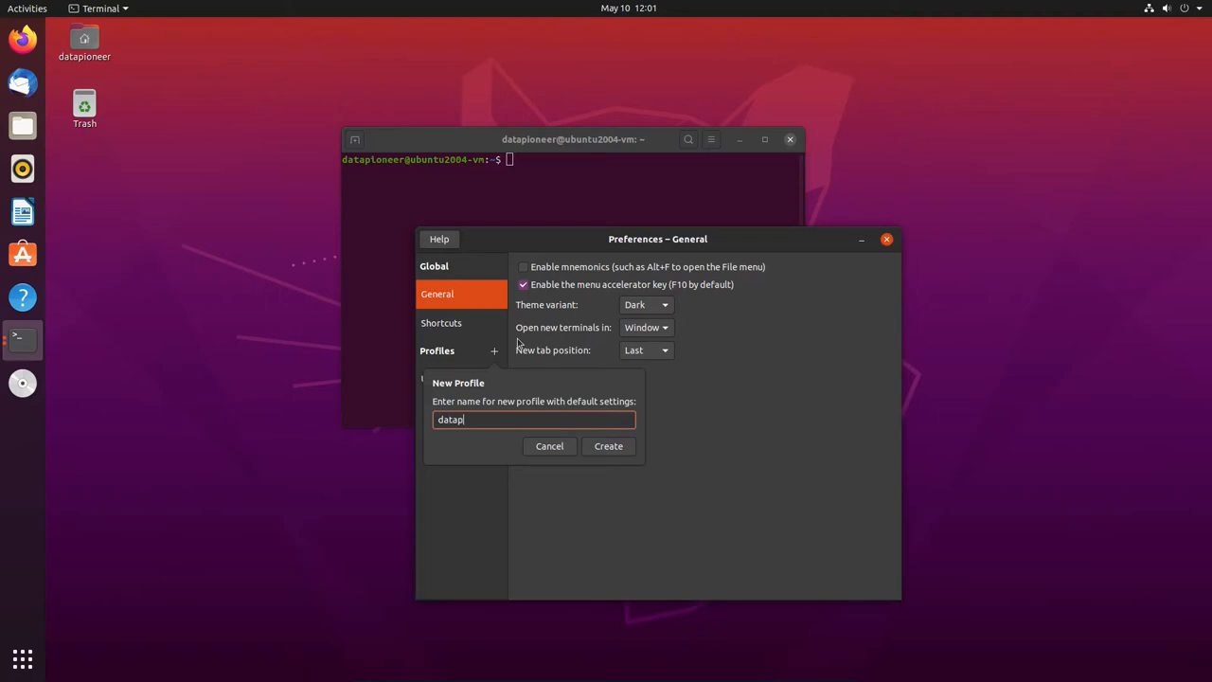
pyautogui.write('oneer')
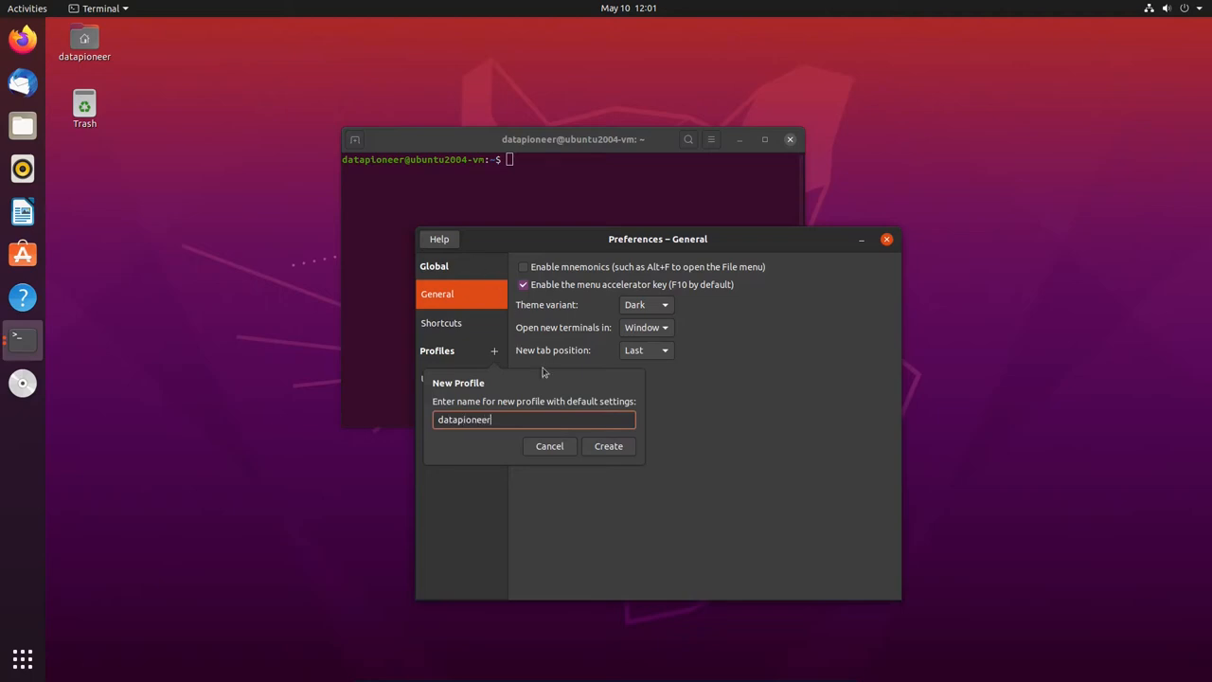
pyautogui.click(607, 445)
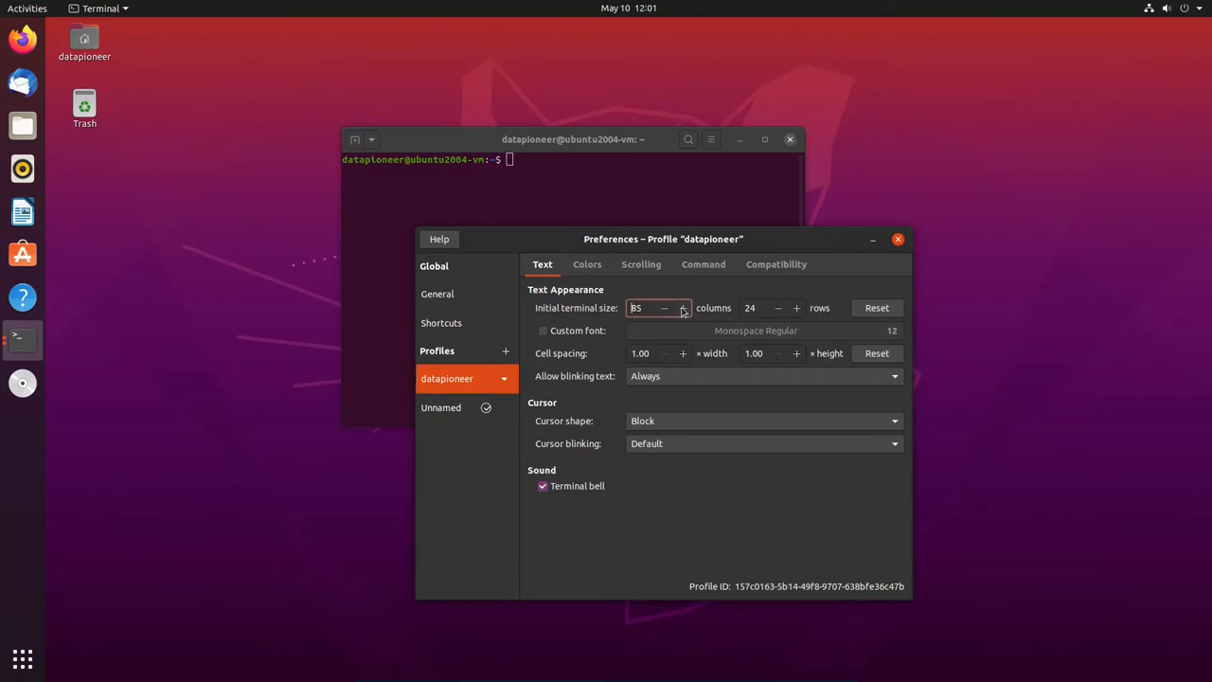
# Set the profile's initial terminal size to 120 columns by 40 rows
pyautogui.click(683, 305)
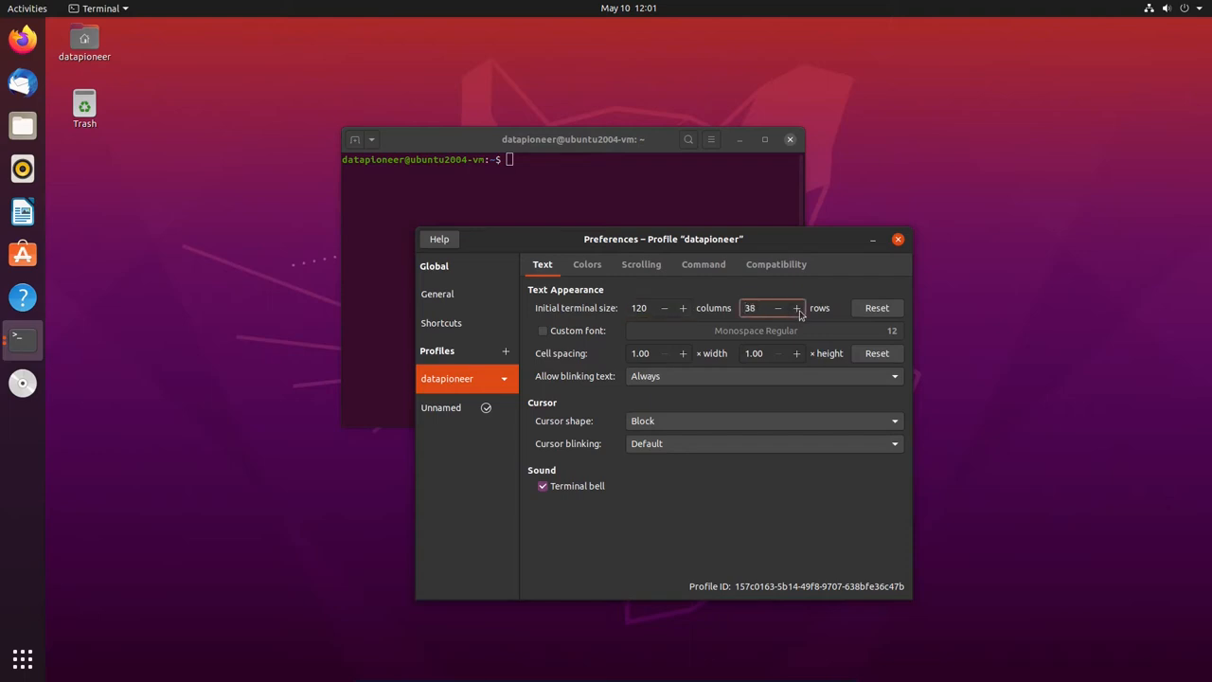
pyautogui.click(795, 308)
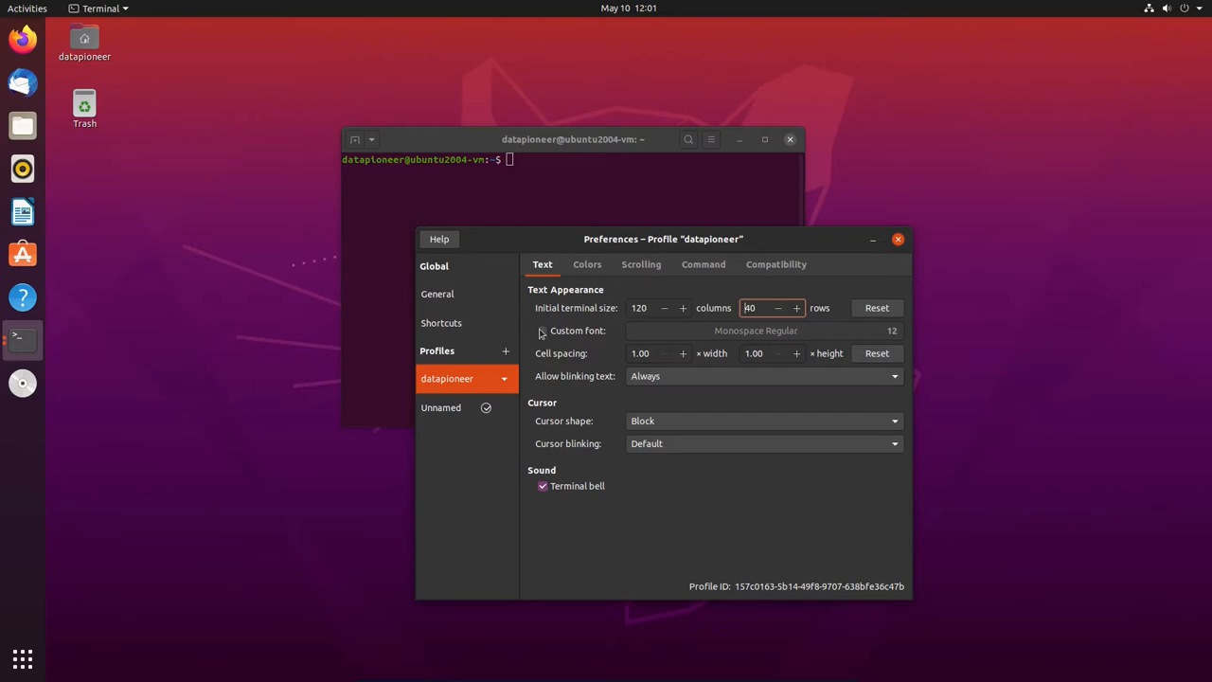
pyautogui.click(542, 330)
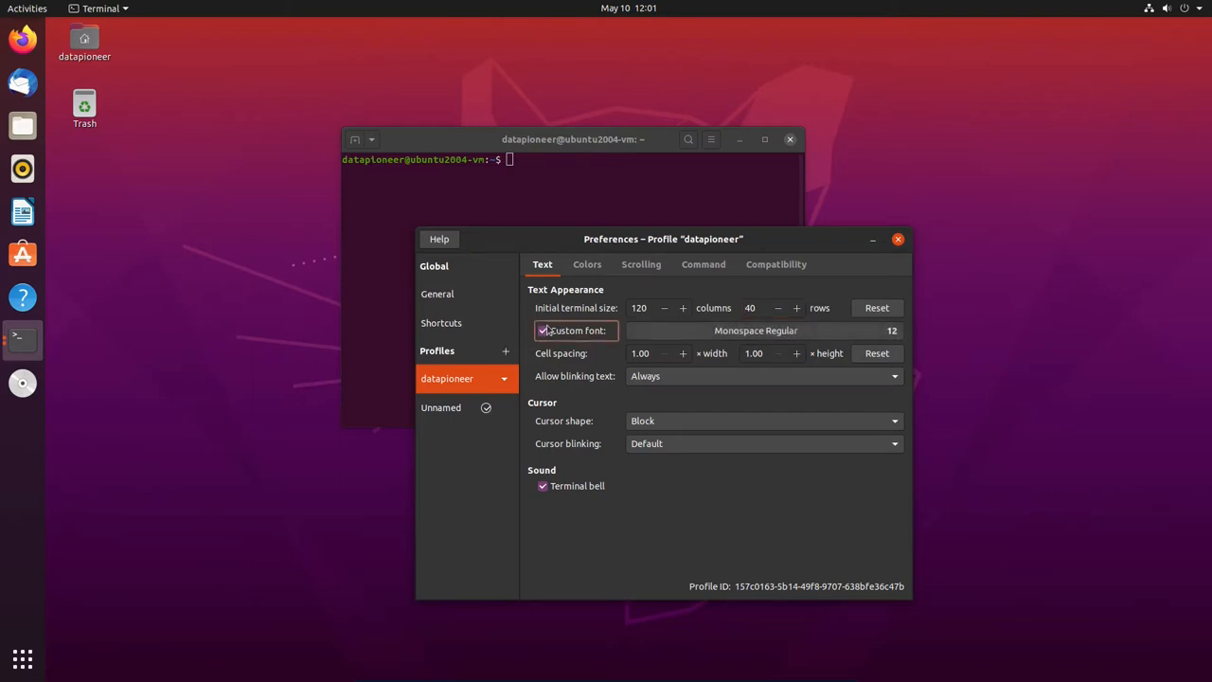
pyautogui.click(542, 330)
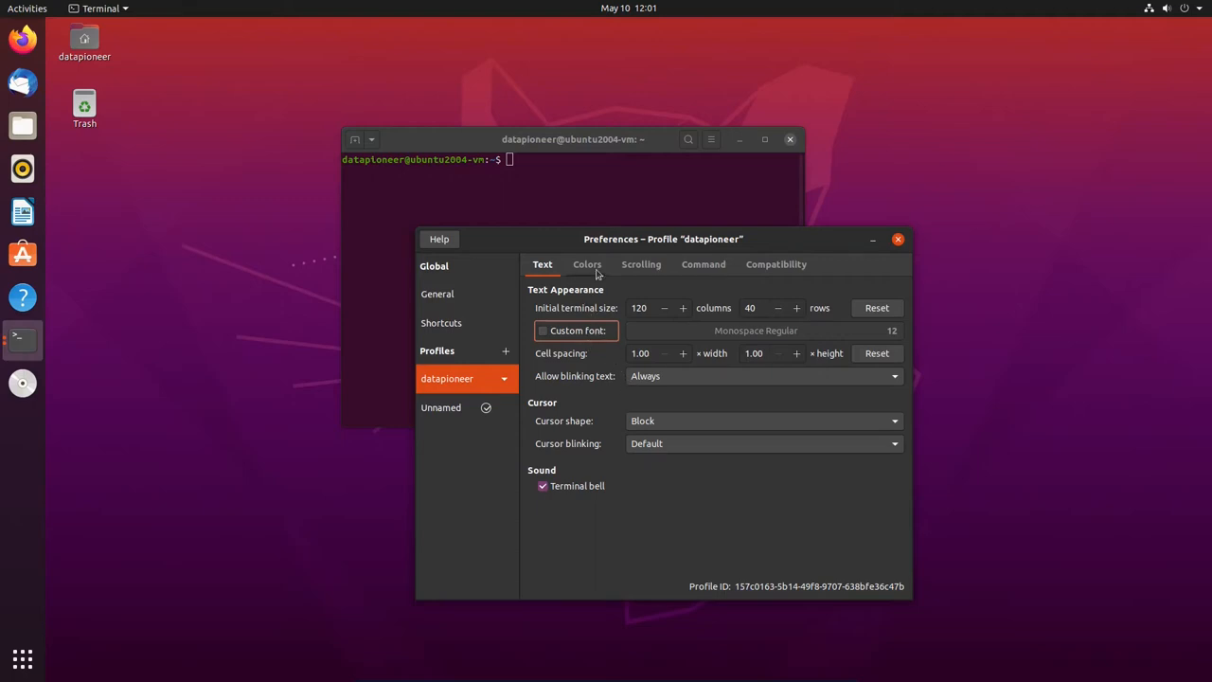
# Replace the system theme colours with the Solarized dark scheme
pyautogui.click(586, 264)
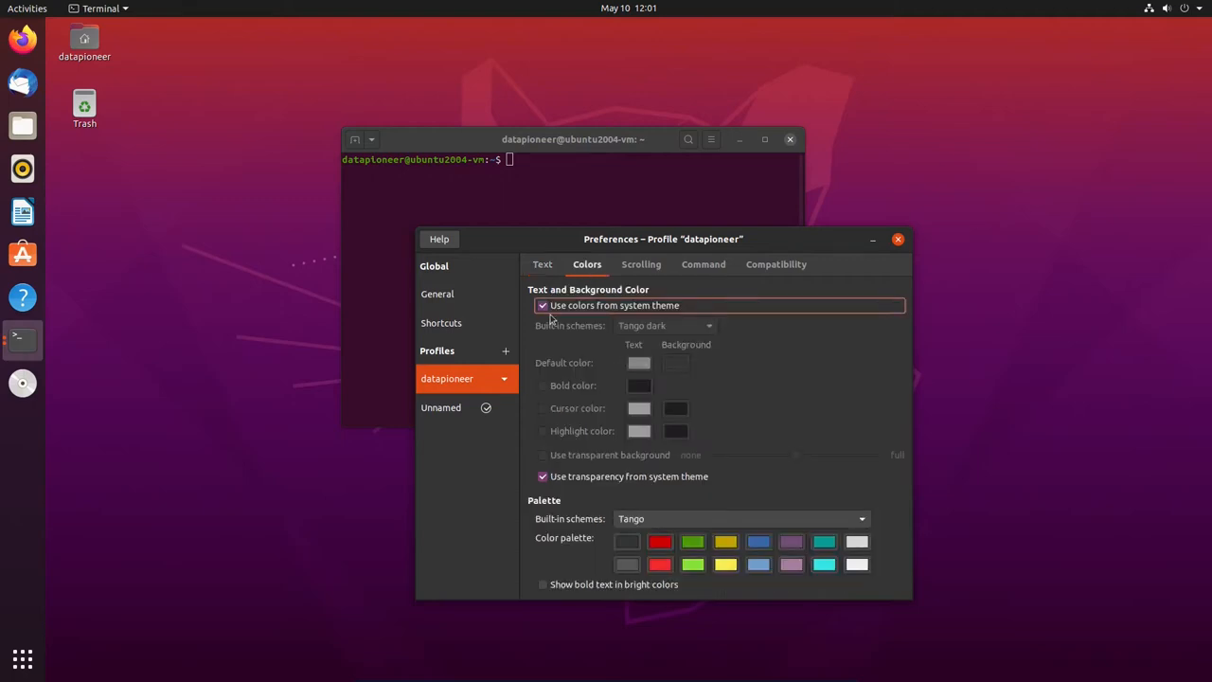
pyautogui.click(542, 305)
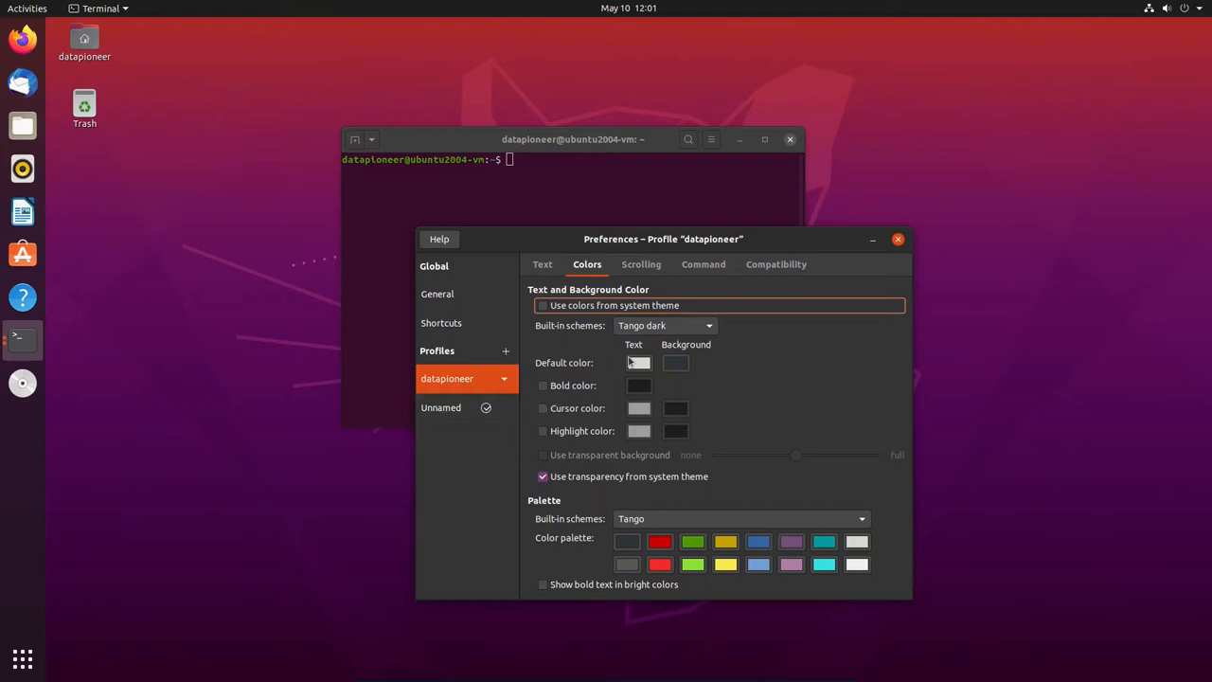
pyautogui.click(664, 325)
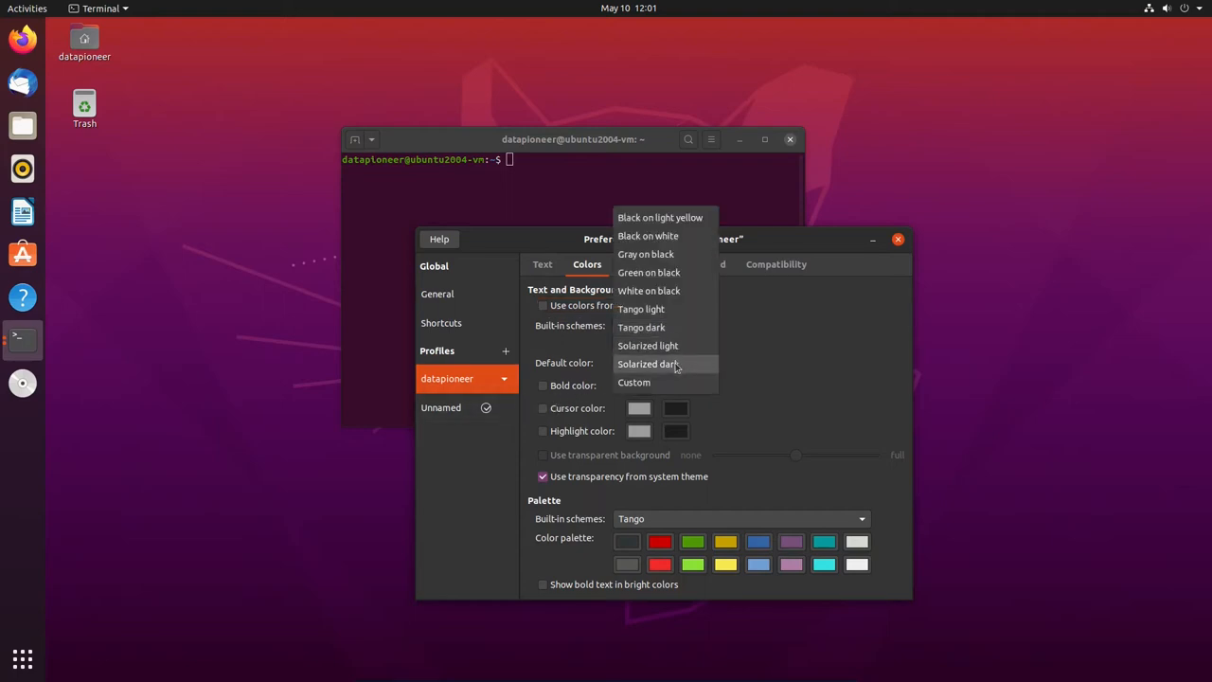
pyautogui.click(649, 363)
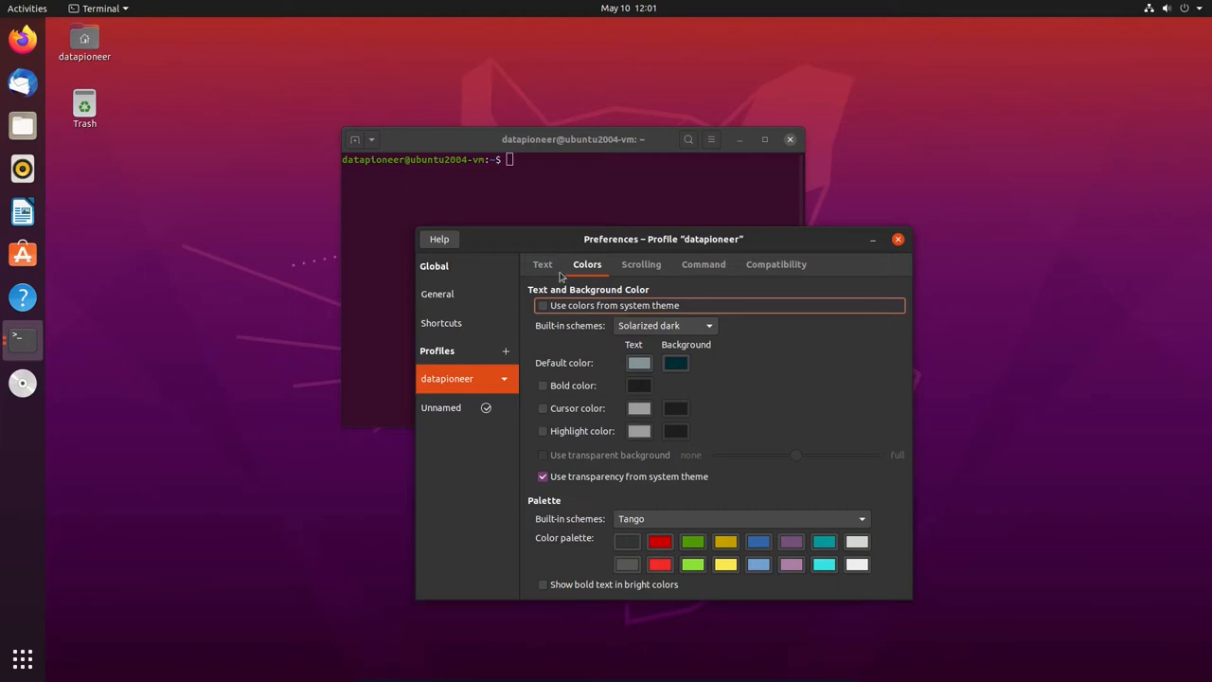
# Enable a 16-point custom font, then review the colours and profile options
pyautogui.click(543, 264)
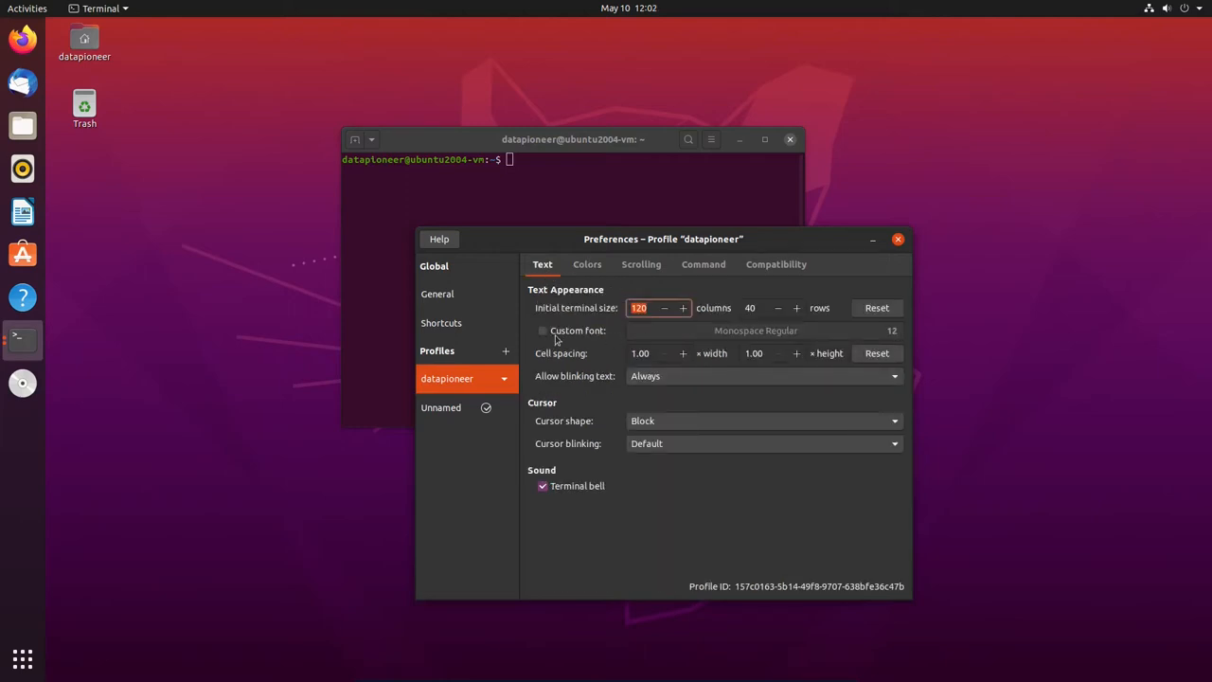
pyautogui.click(542, 330)
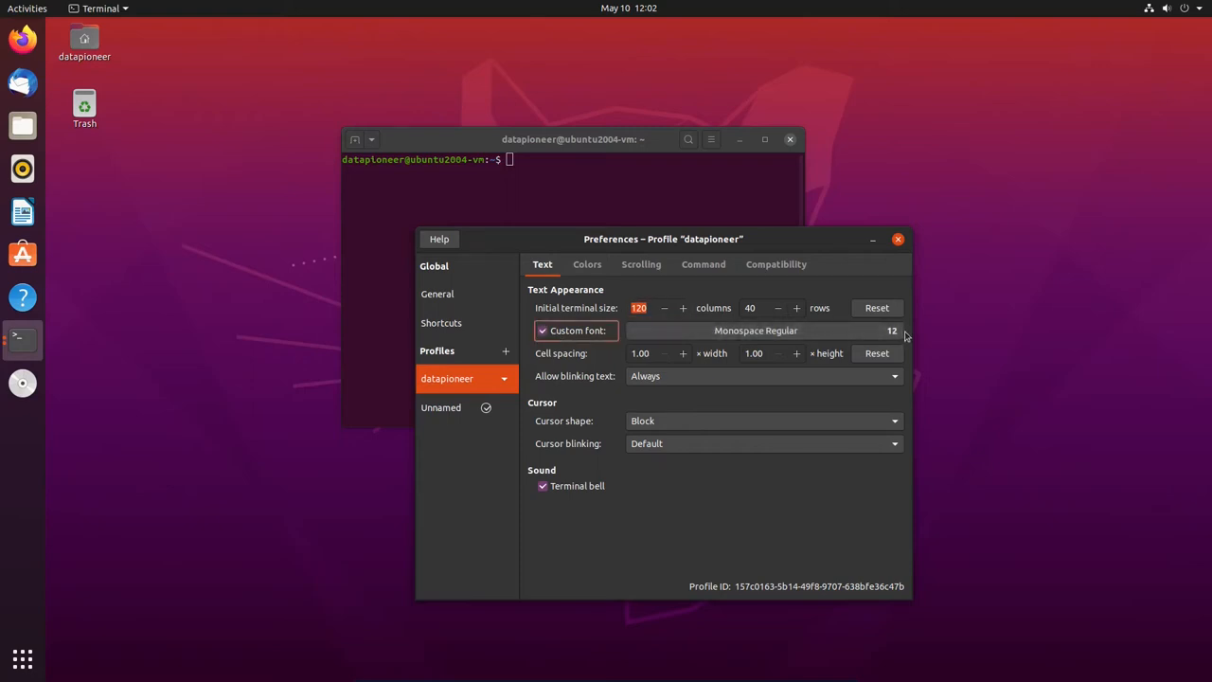
pyautogui.click(756, 330)
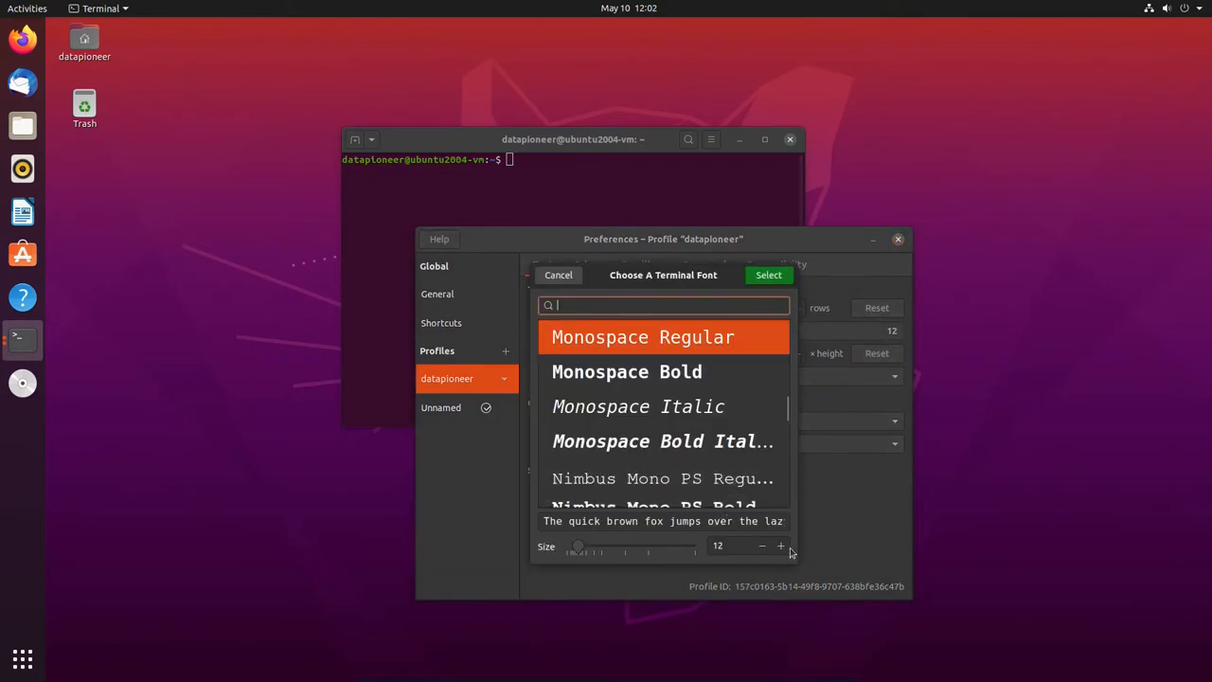
pyautogui.click(780, 545)
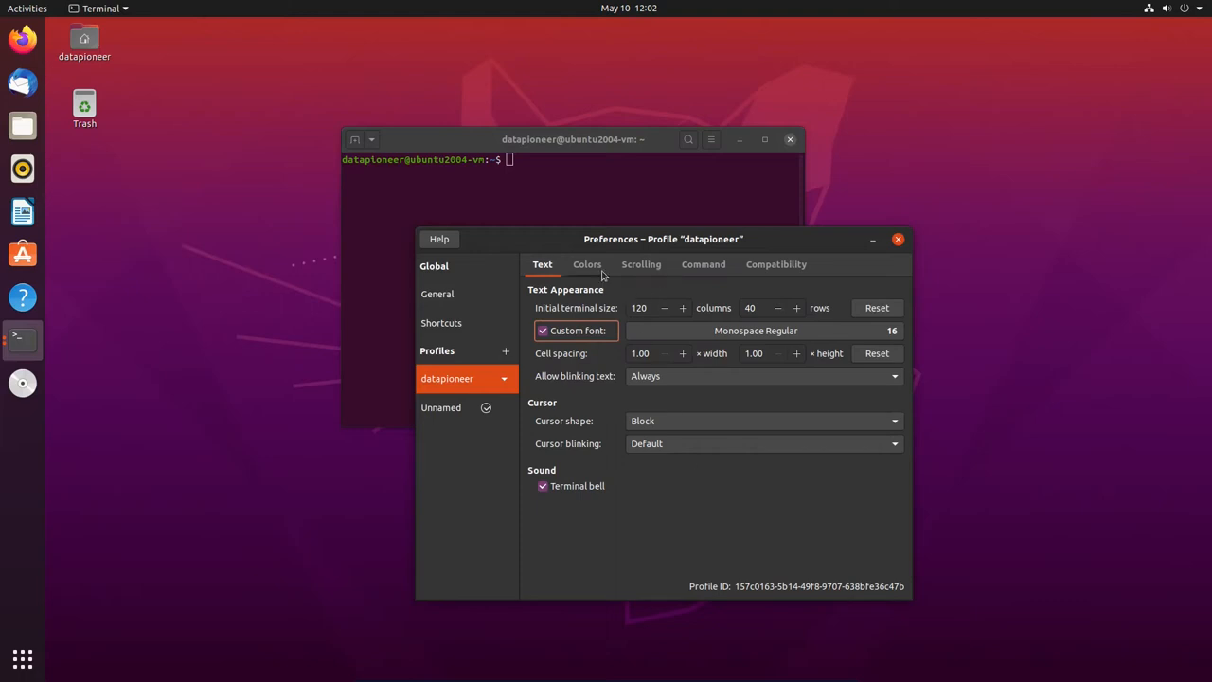
pyautogui.click(586, 264)
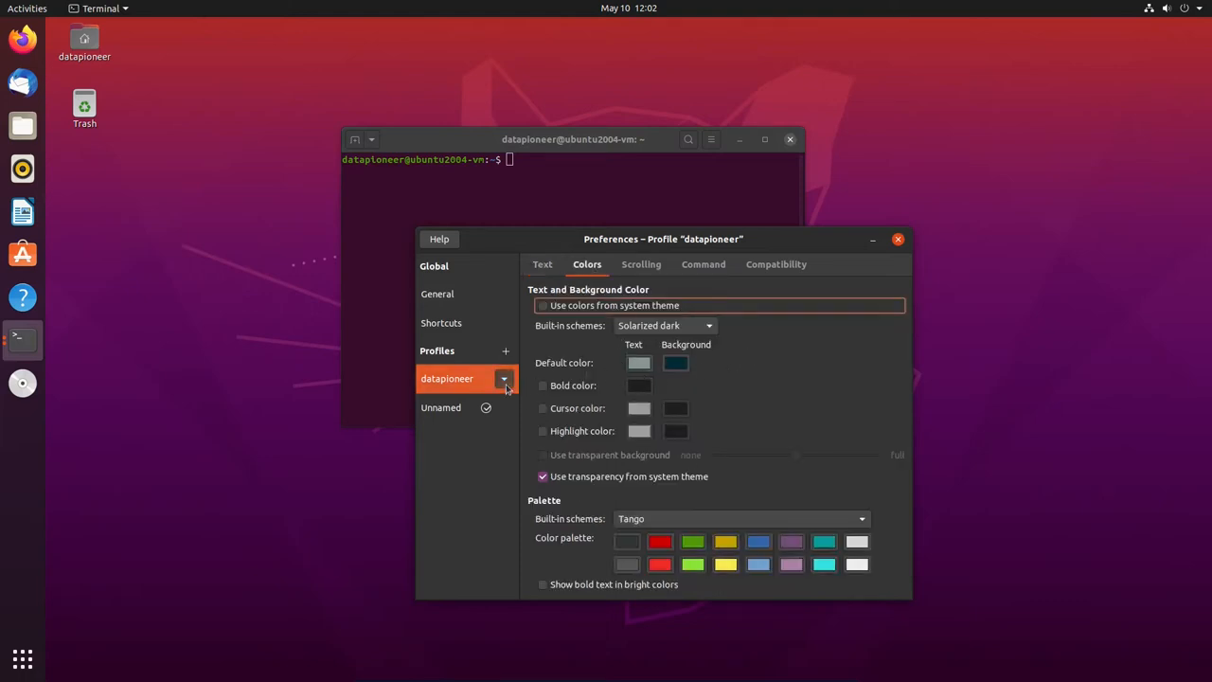
pyautogui.click(504, 378)
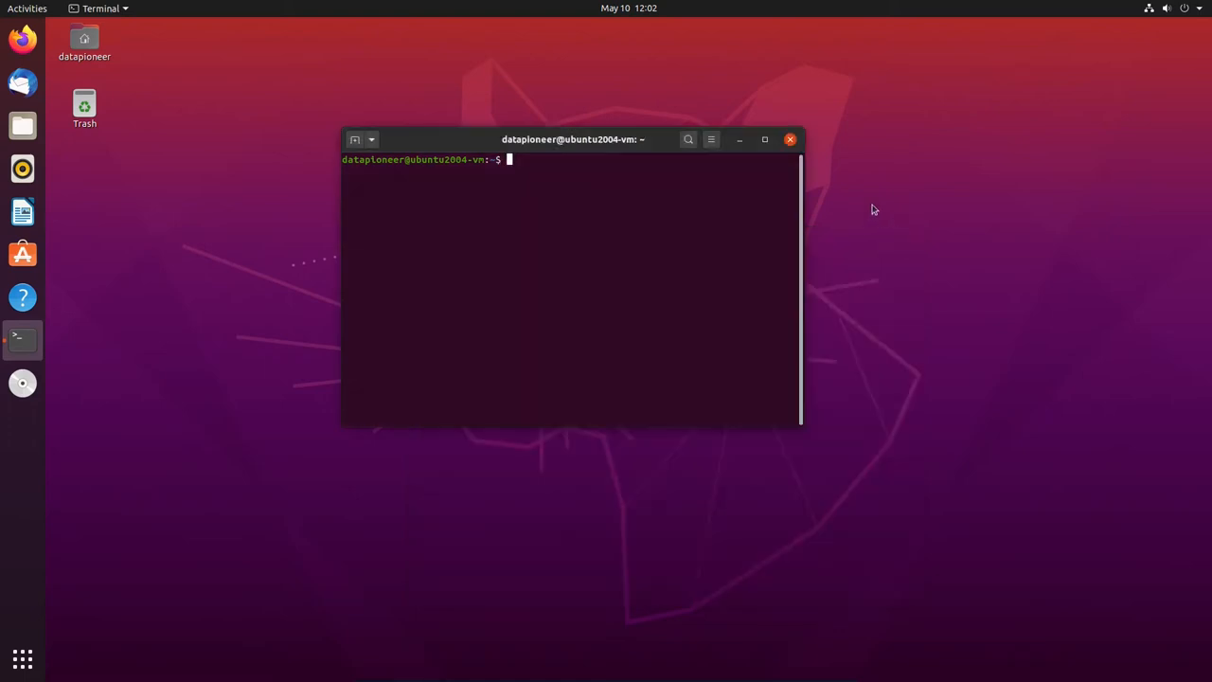
# In a fresh terminal, run 'sudo apt update && sudo apt upgrade', then type uname
pyautogui.click(789, 139)
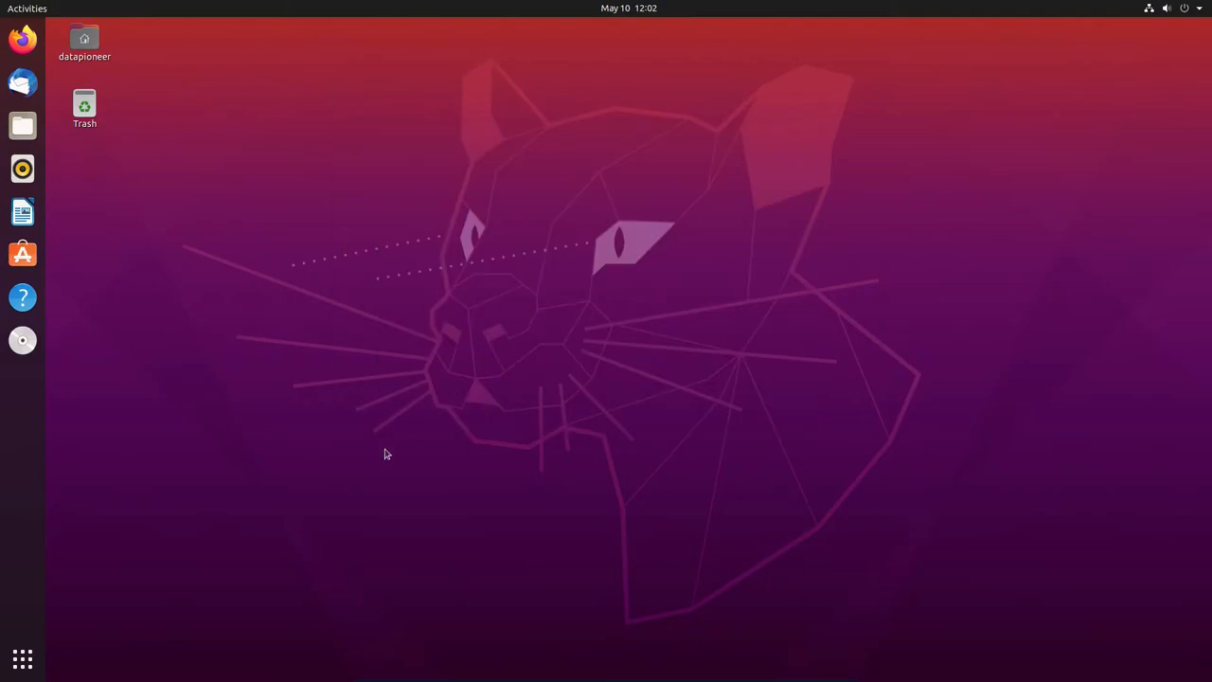
pyautogui.click(22, 658)
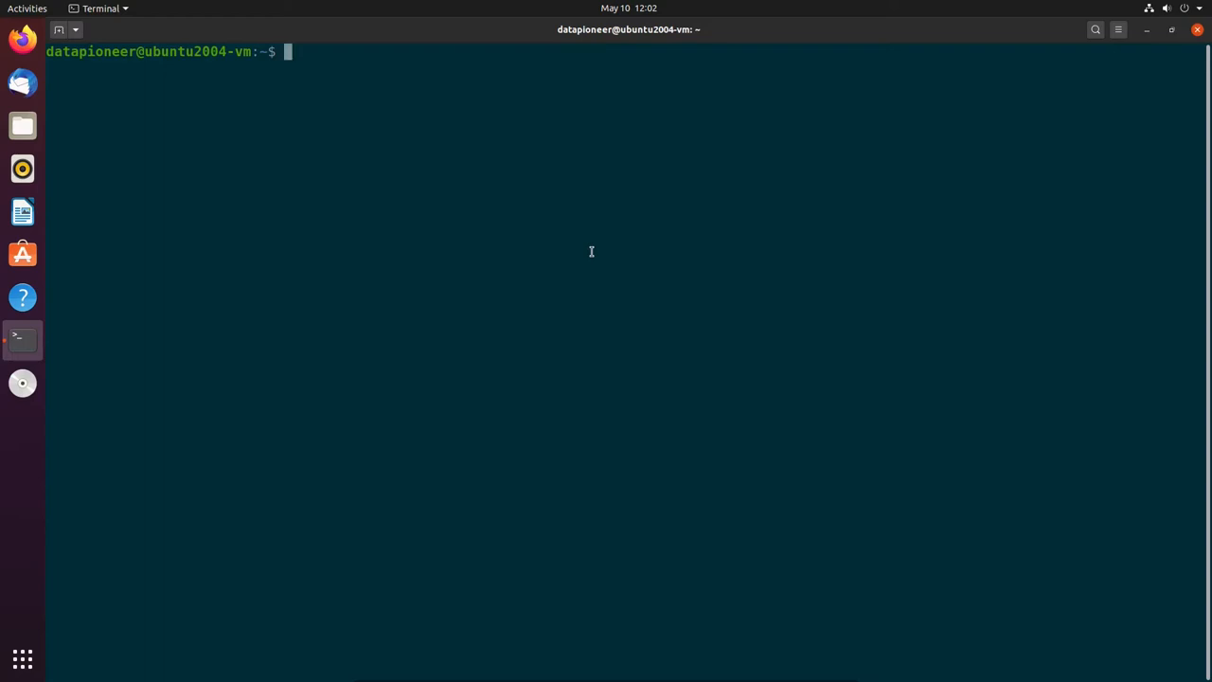
pyautogui.write('sudo')
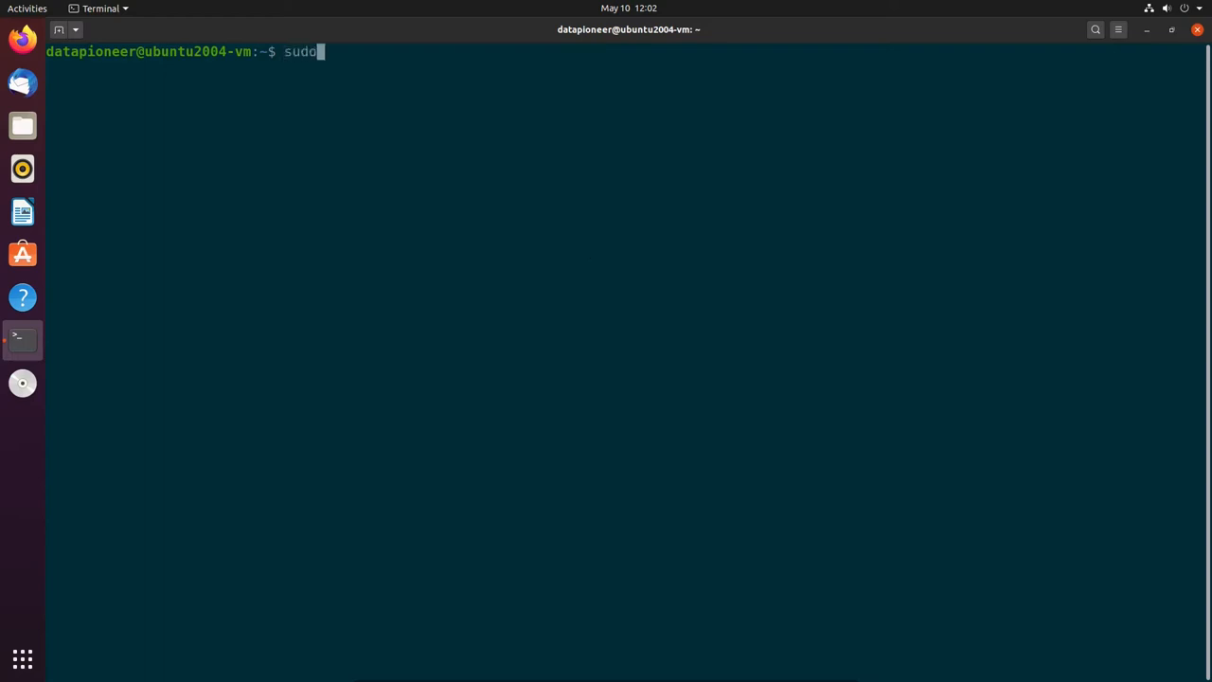
pyautogui.write('apt upda')
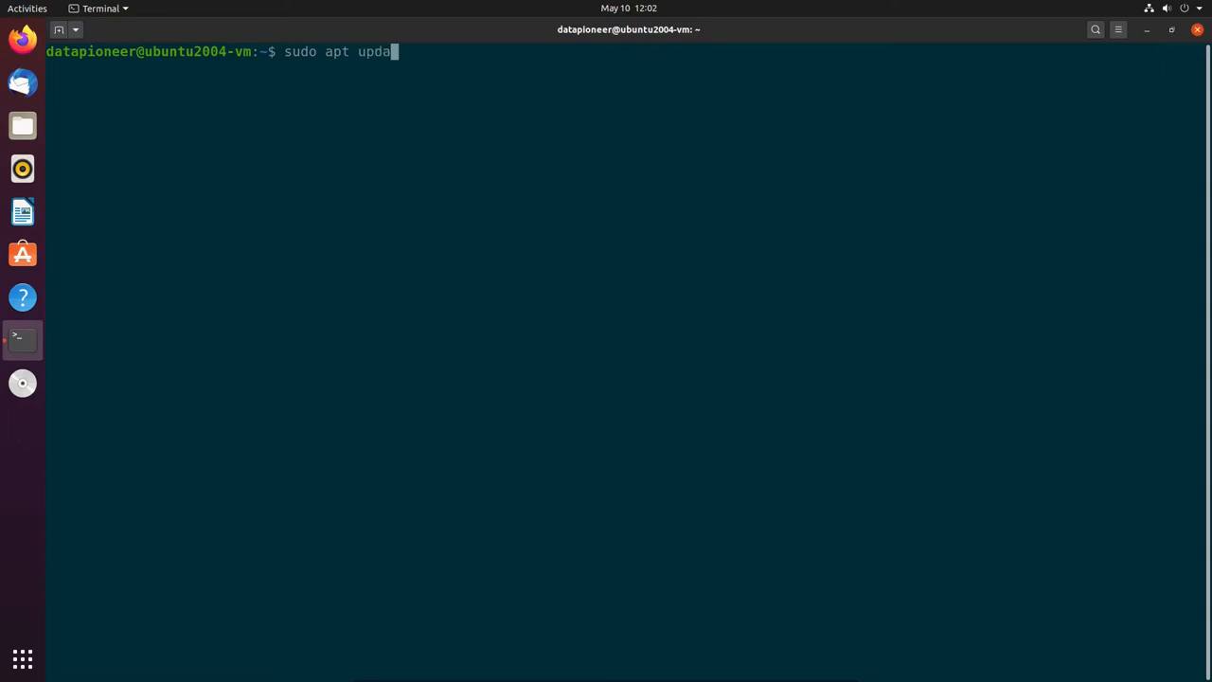
pyautogui.write('te &&')
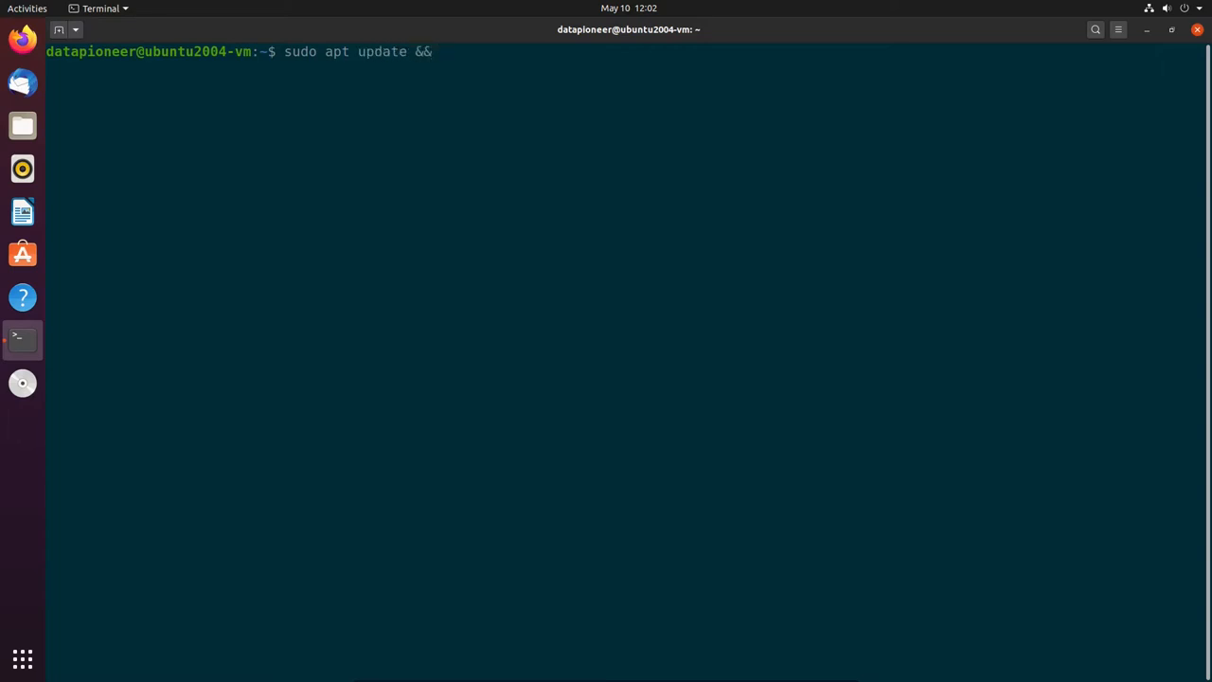
pyautogui.write('sudo ap')
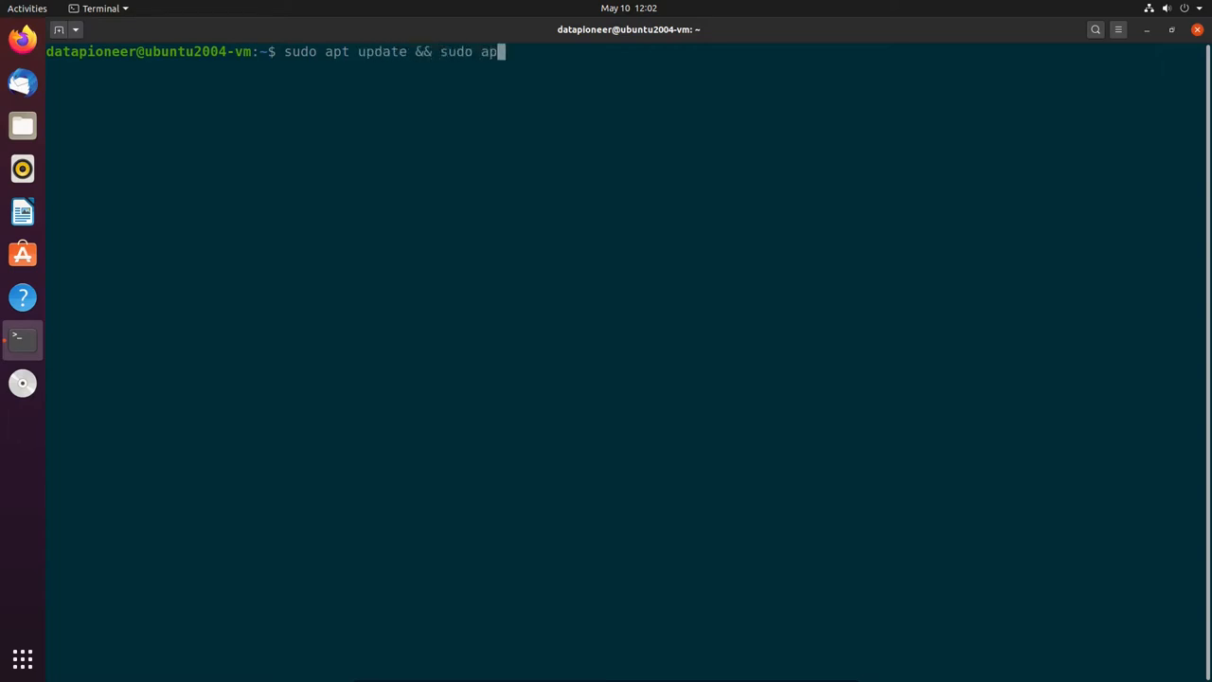
pyautogui.write('t upgrade -y')
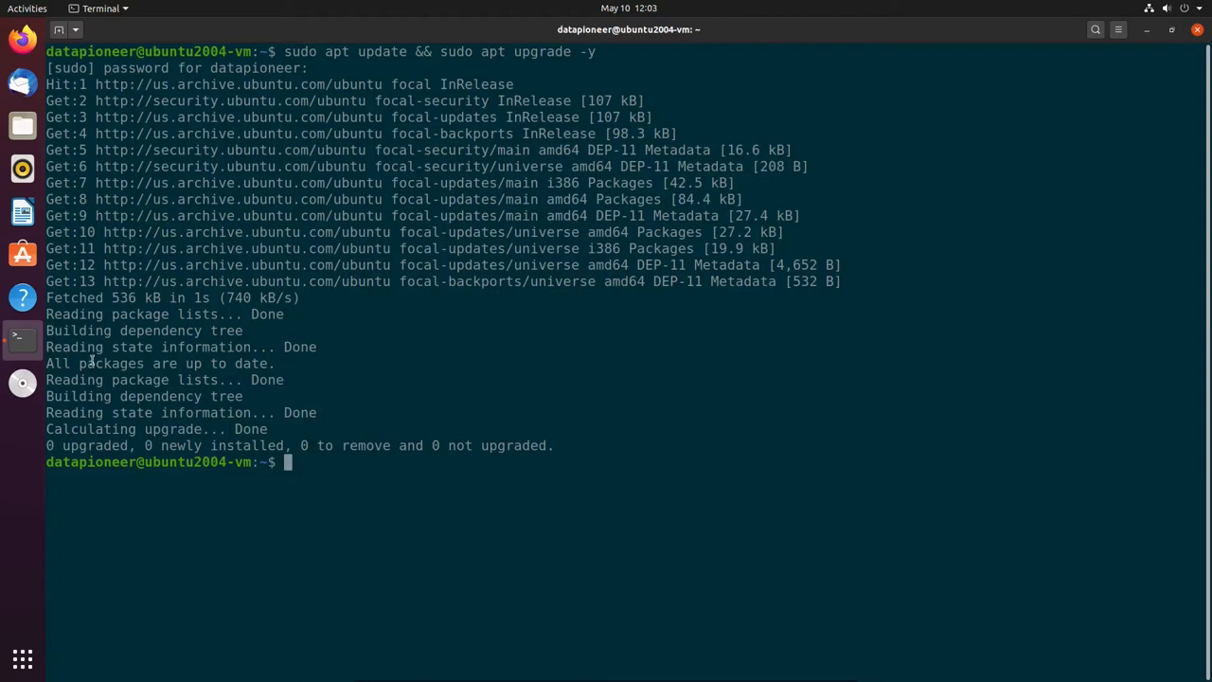
pyautogui.moveTo(237, 455)
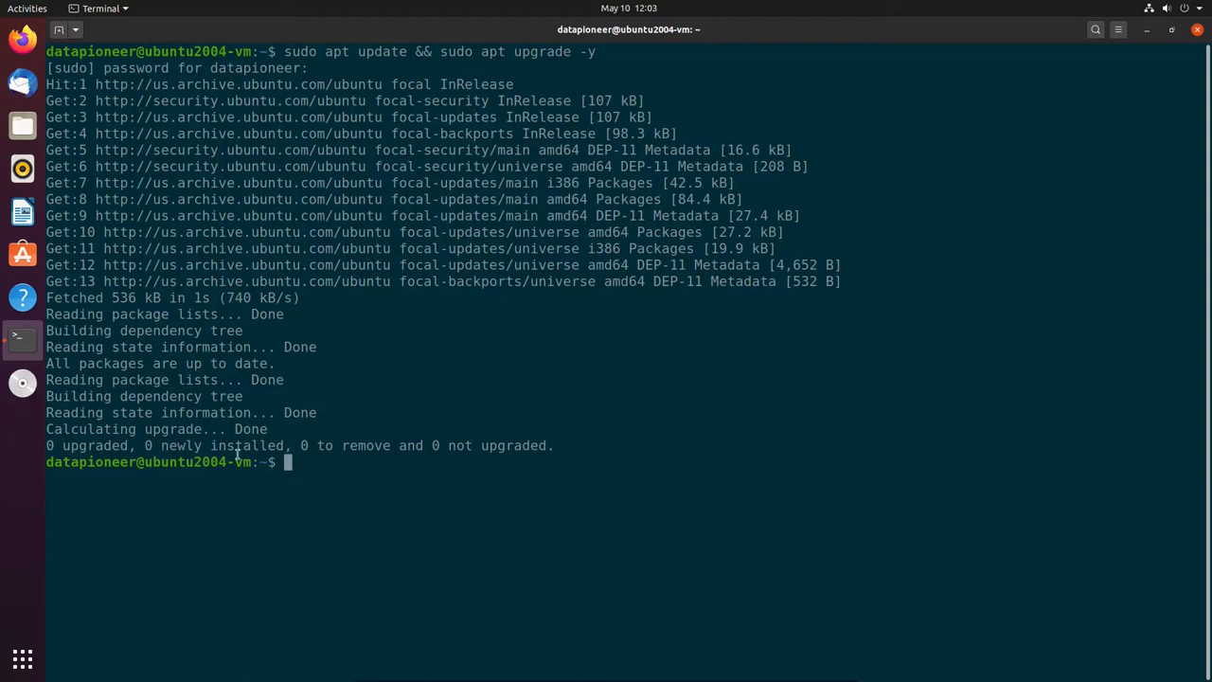
pyautogui.moveTo(383, 454)
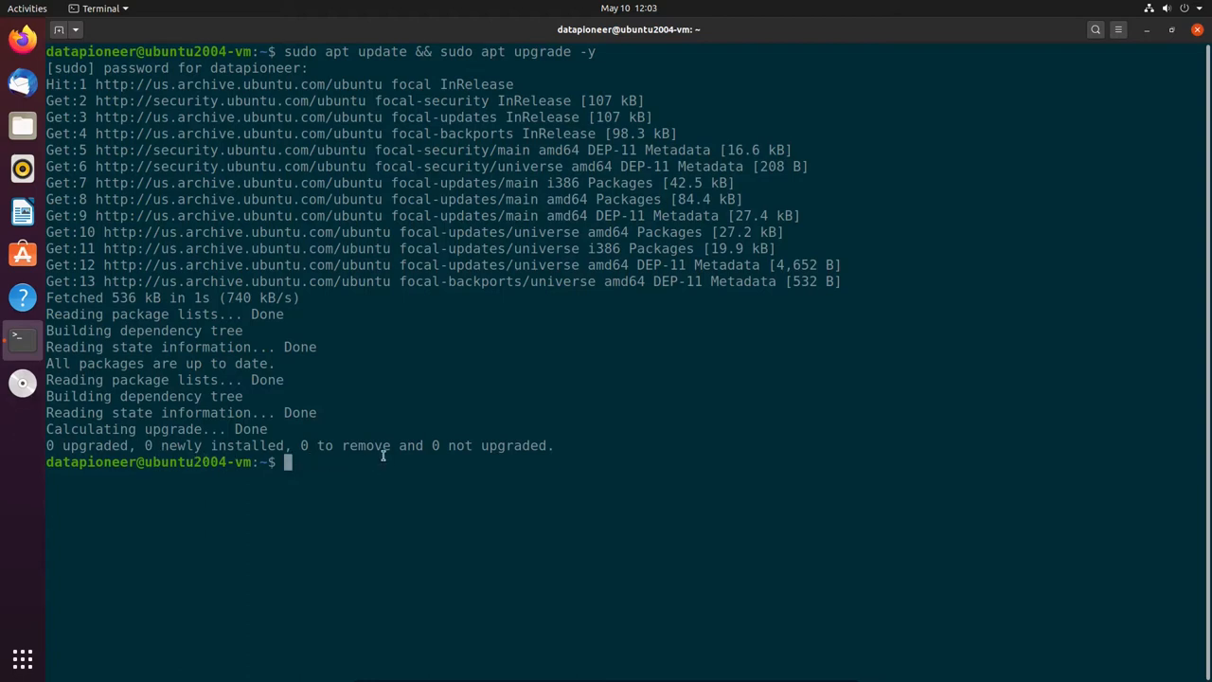
pyautogui.moveTo(491, 467)
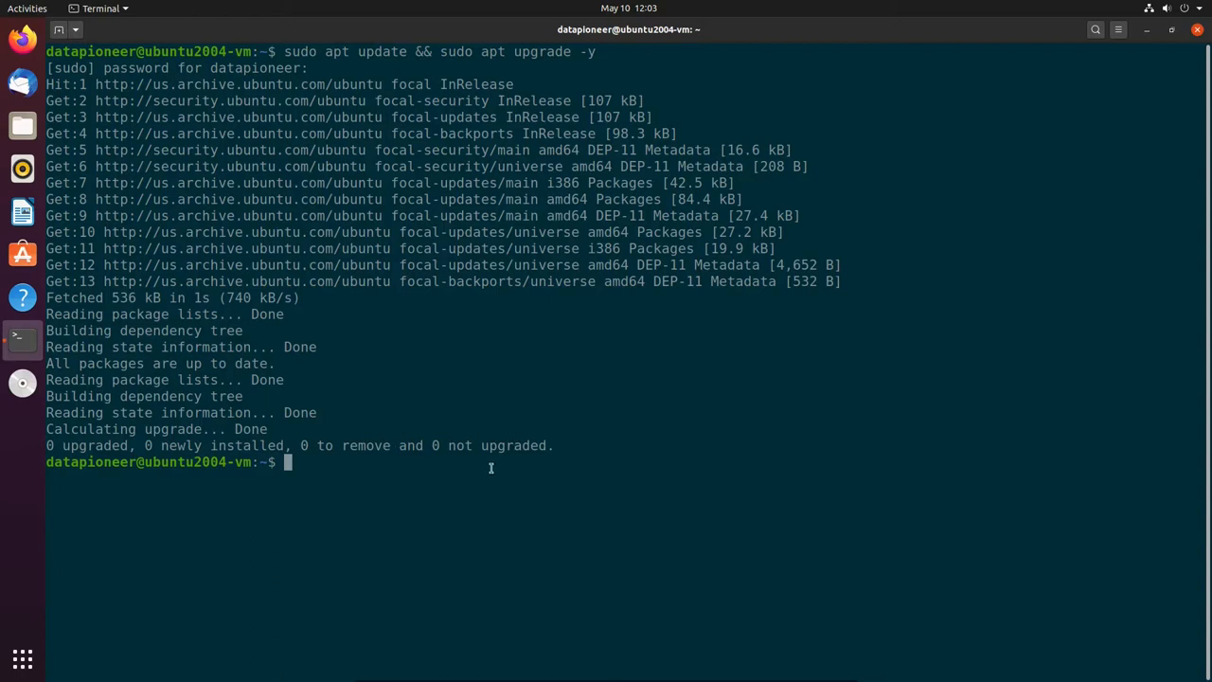
pyautogui.moveTo(754, 434)
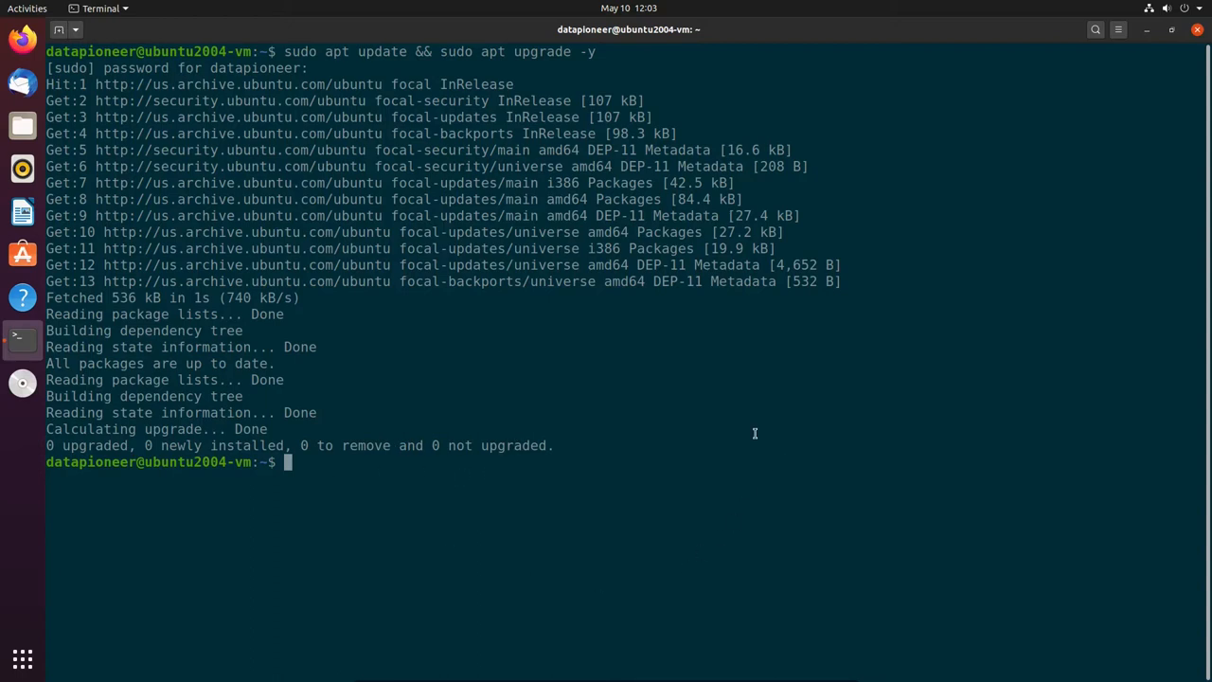
pyautogui.write('uname')
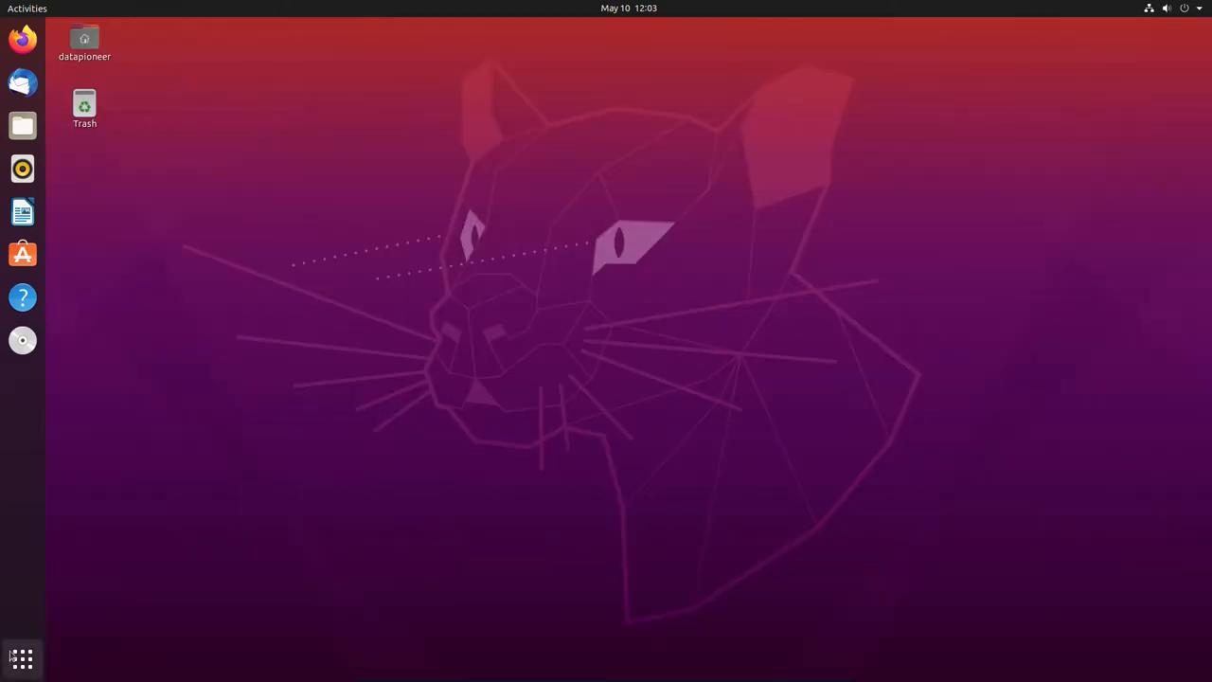
# Open Settings from the application grid to the Displays page (1920×1080, 100% scale)
pyautogui.click(22, 658)
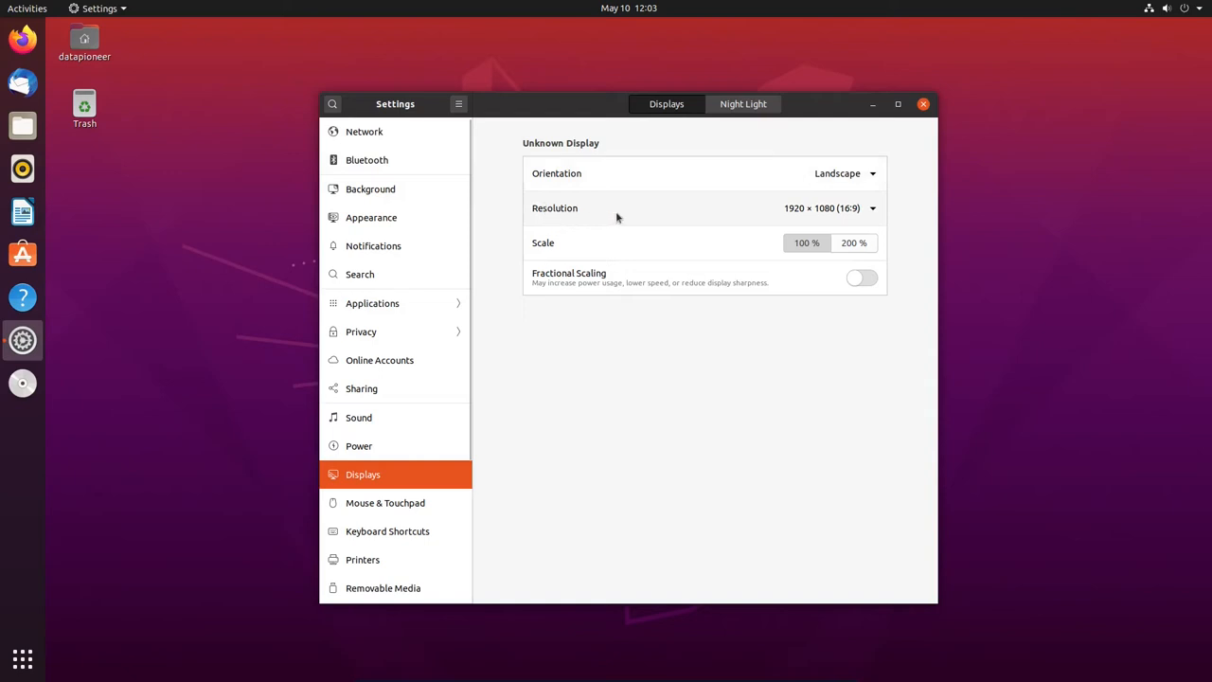
pyautogui.moveTo(810, 199)
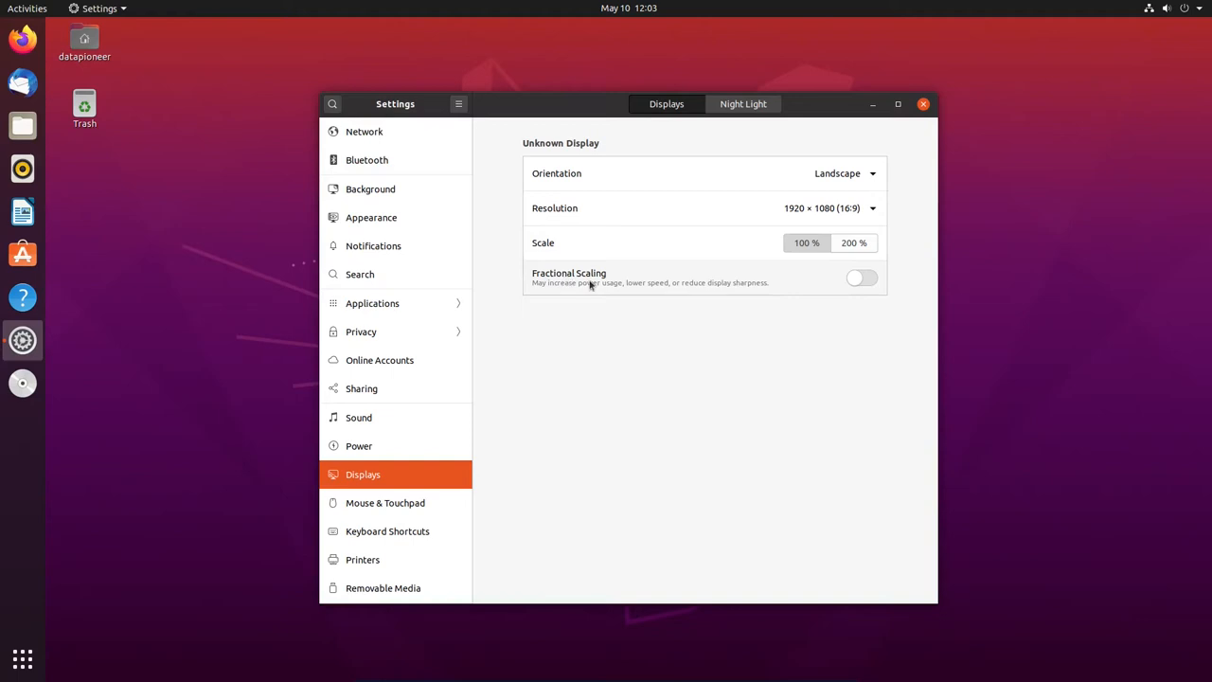
pyautogui.moveTo(581, 293)
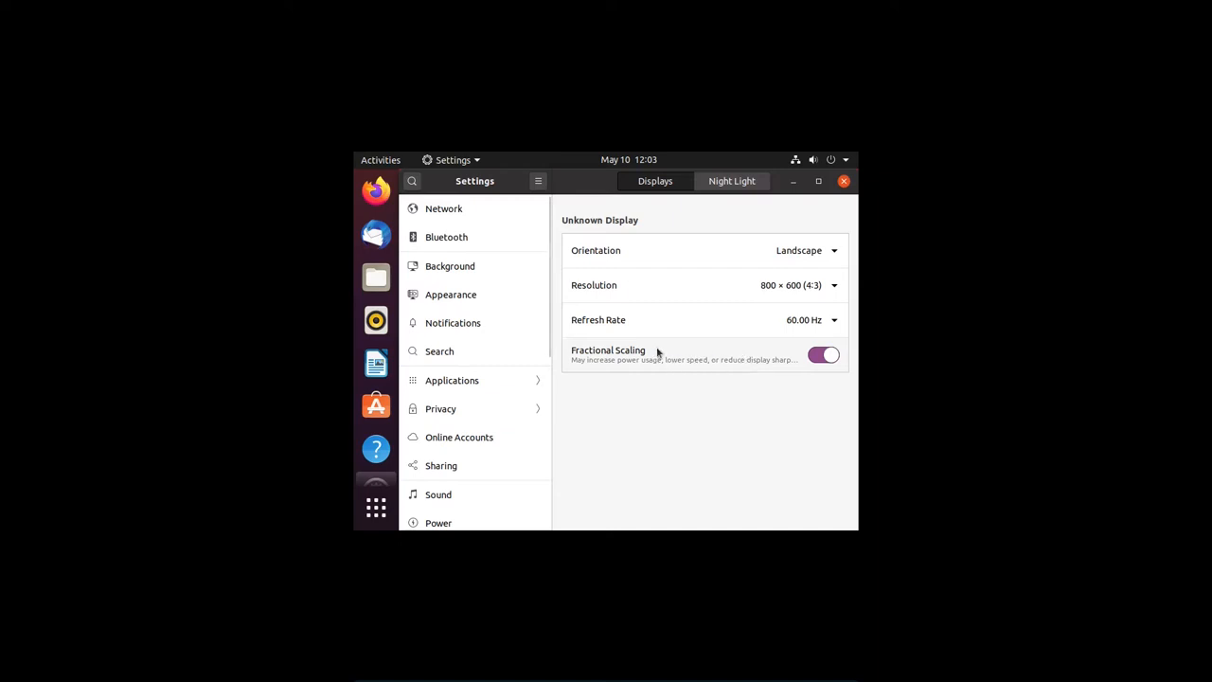
pyautogui.moveTo(781, 324)
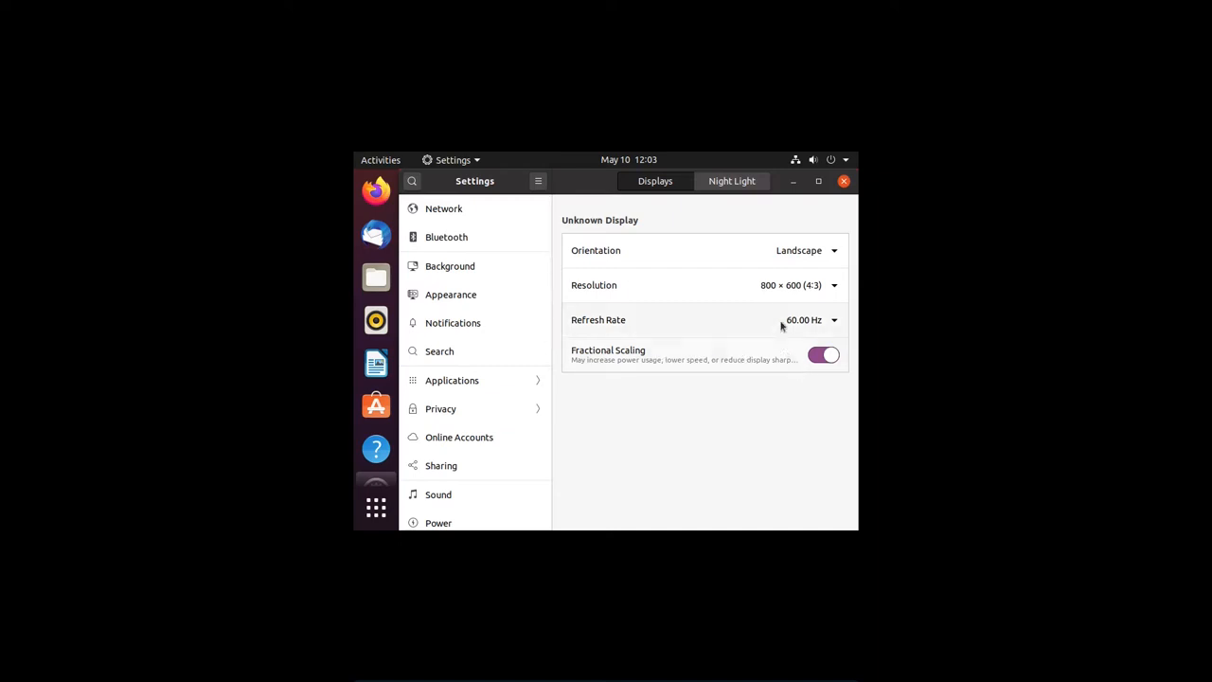
# Set resolution to 1920×1080 (16:9) at 100% scale, then apply and keep changes
pyautogui.click(798, 284)
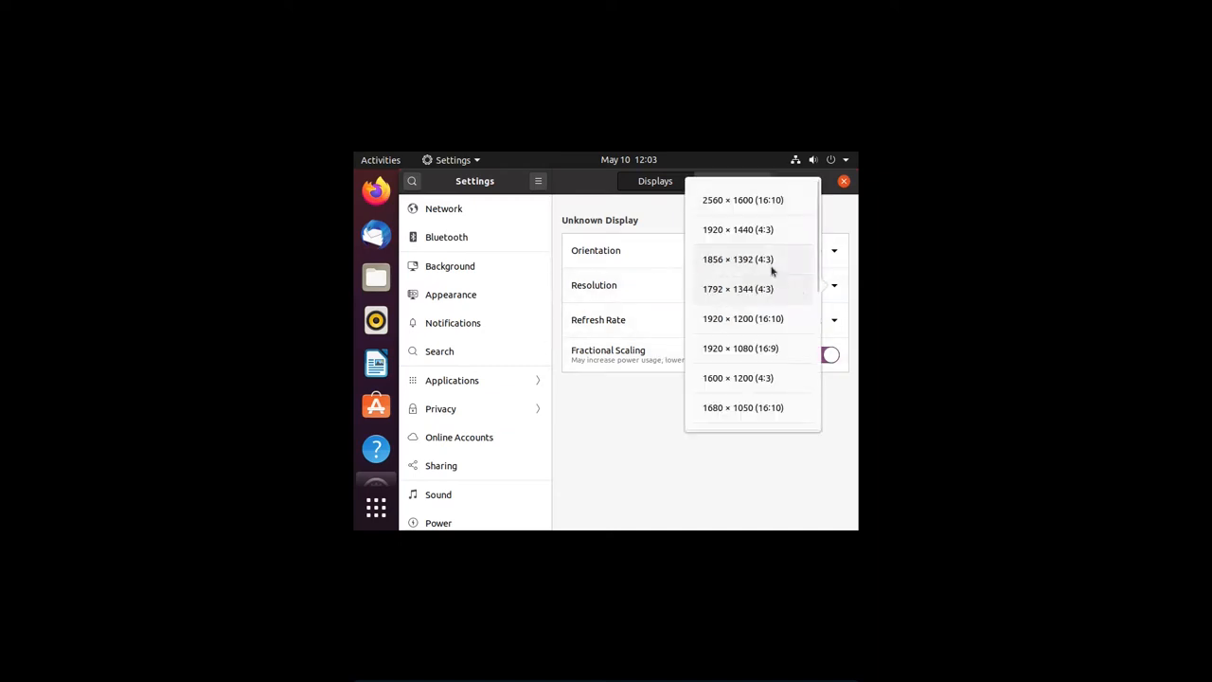
pyautogui.moveTo(739, 348)
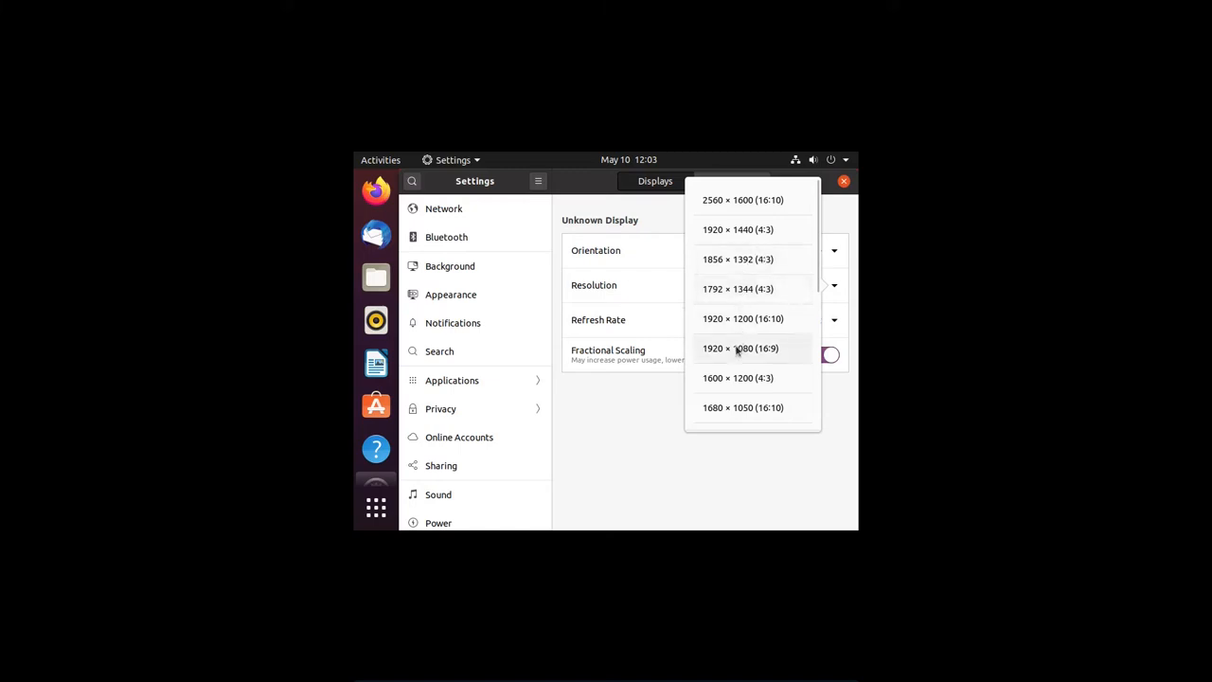
pyautogui.click(740, 348)
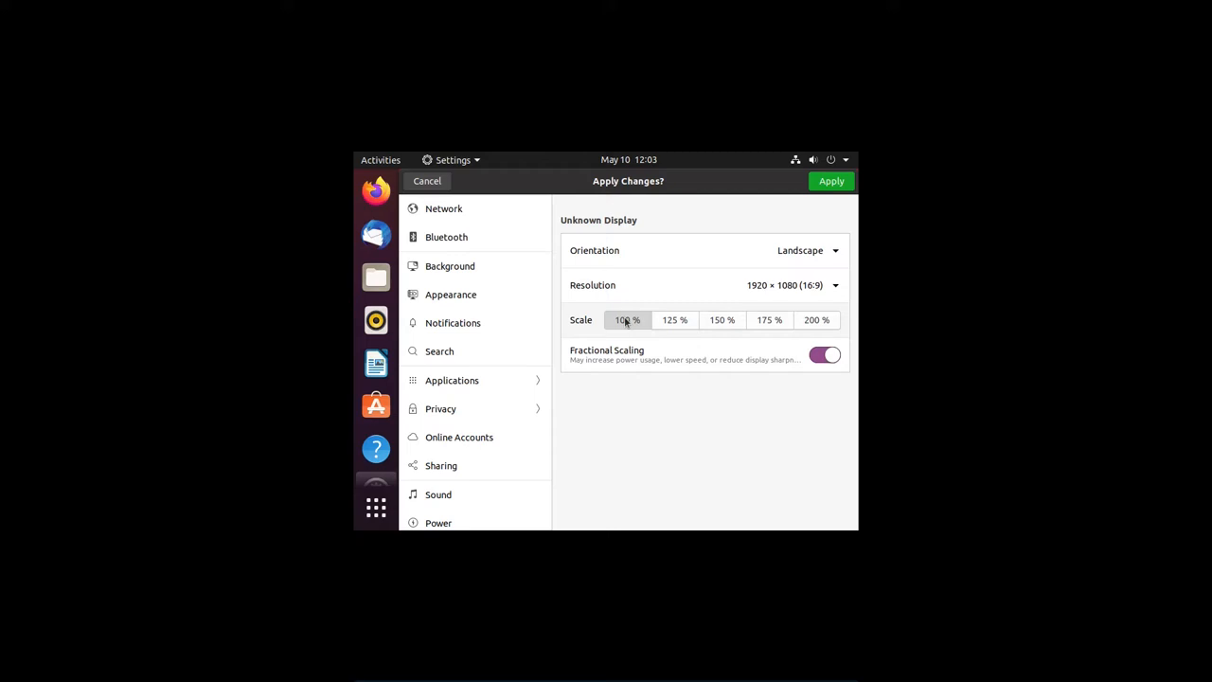
pyautogui.moveTo(623, 324)
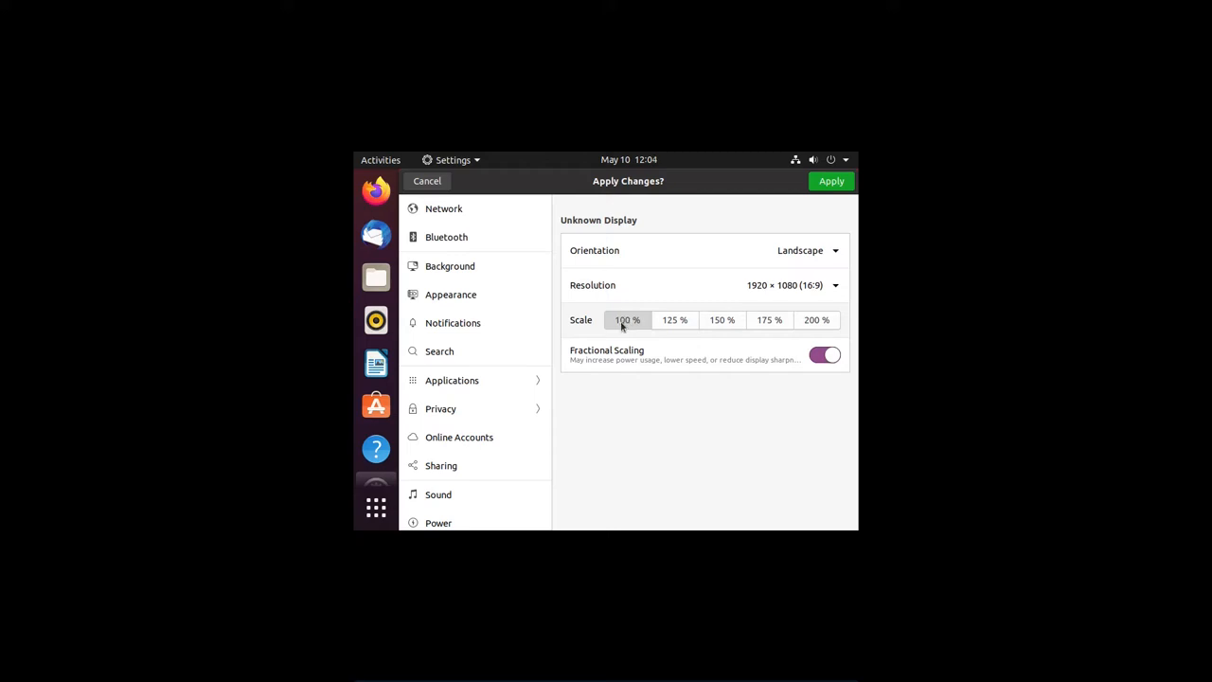
pyautogui.click(674, 319)
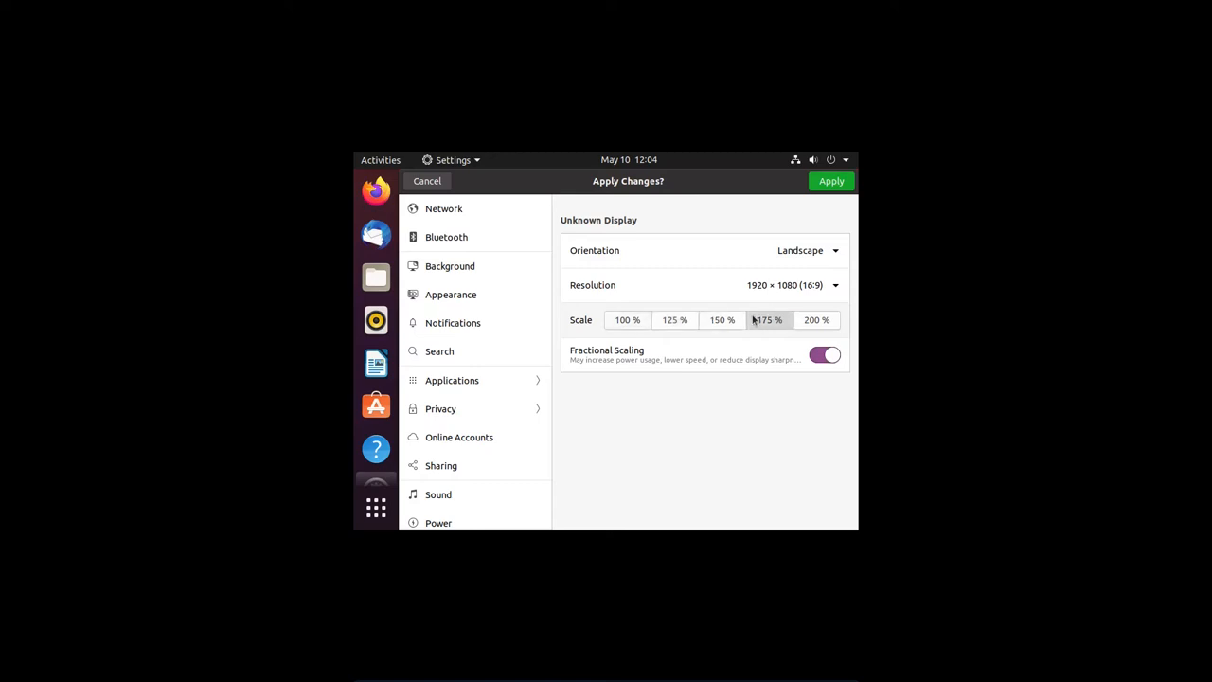
pyautogui.click(768, 319)
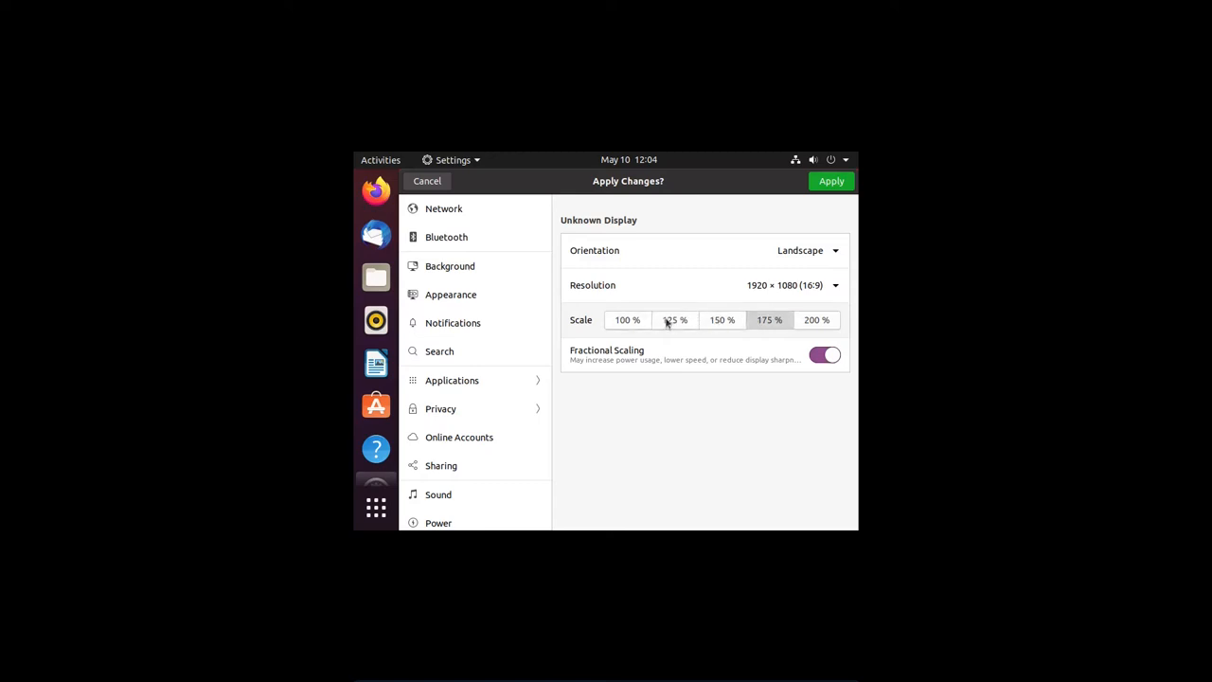
pyautogui.click(626, 319)
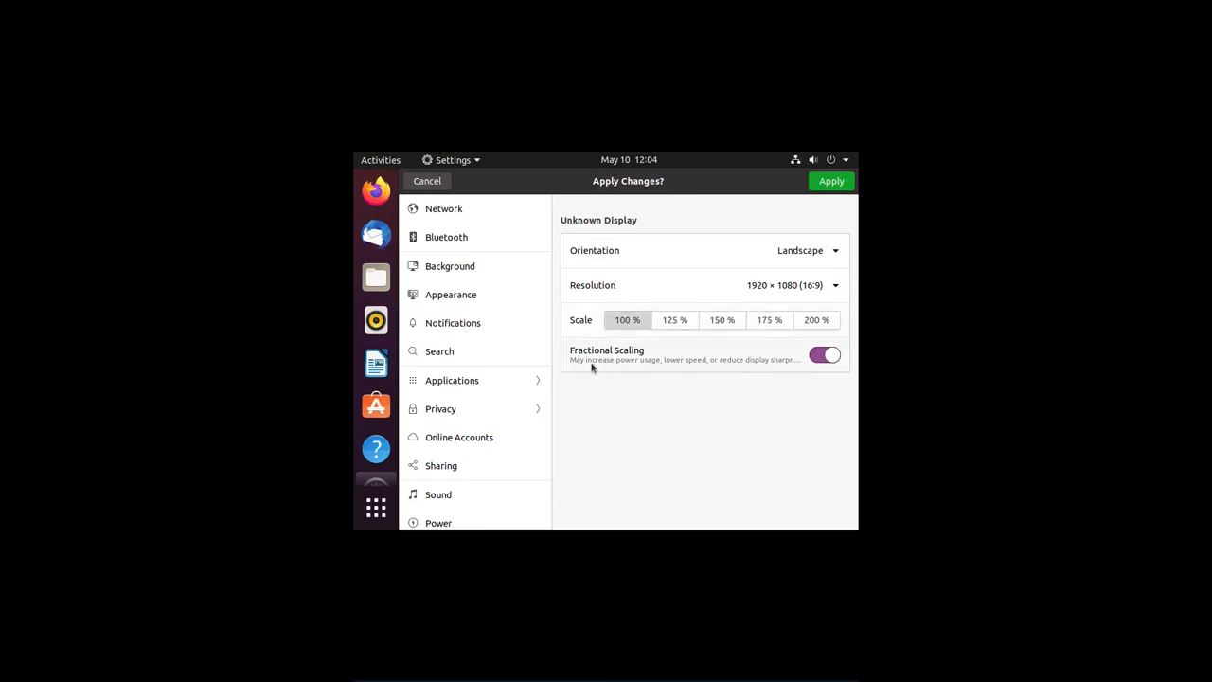
pyautogui.moveTo(824, 218)
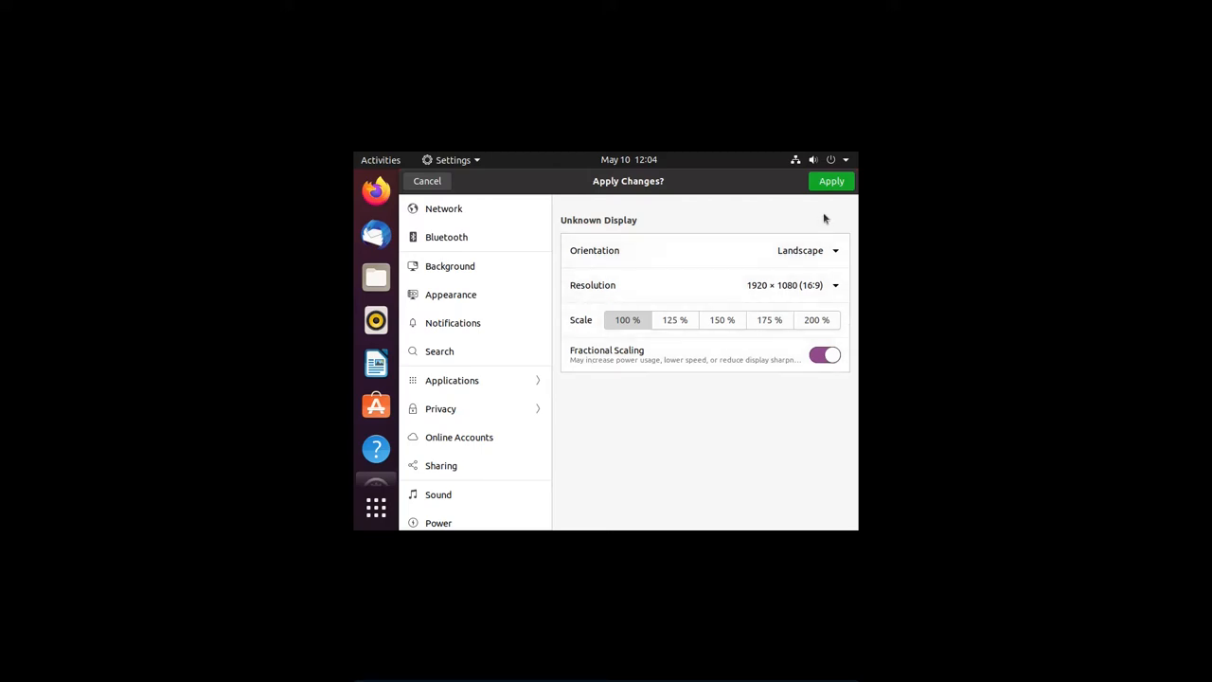
pyautogui.click(830, 180)
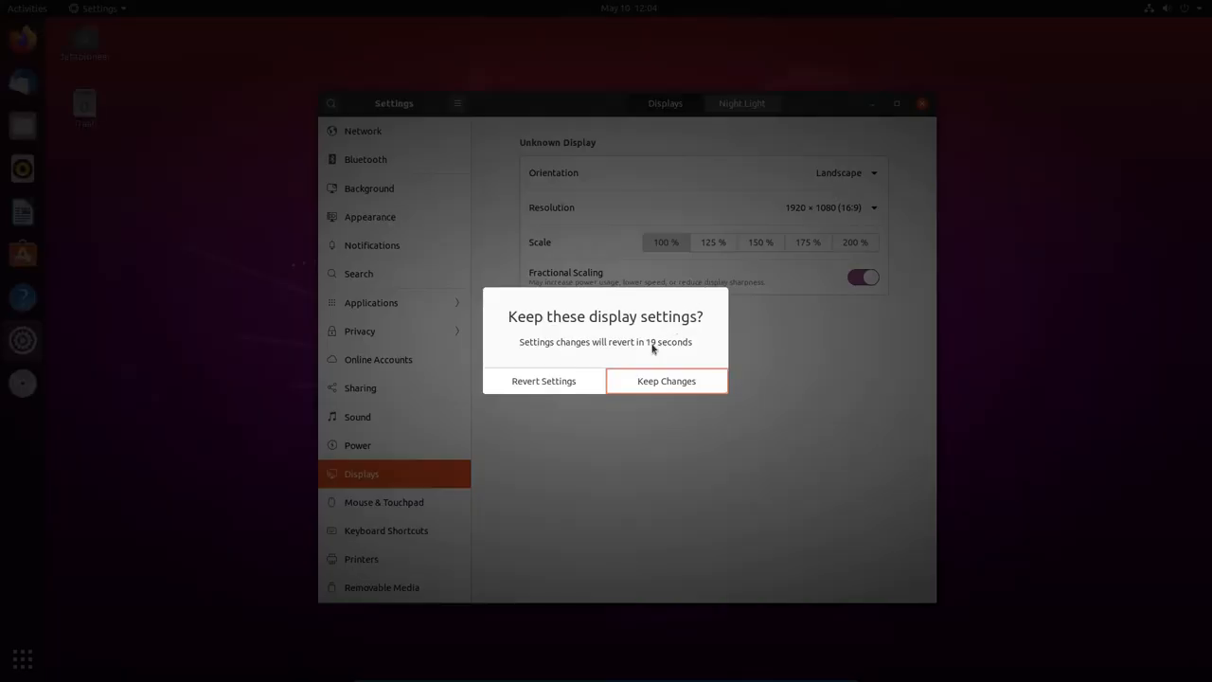
pyautogui.click(666, 380)
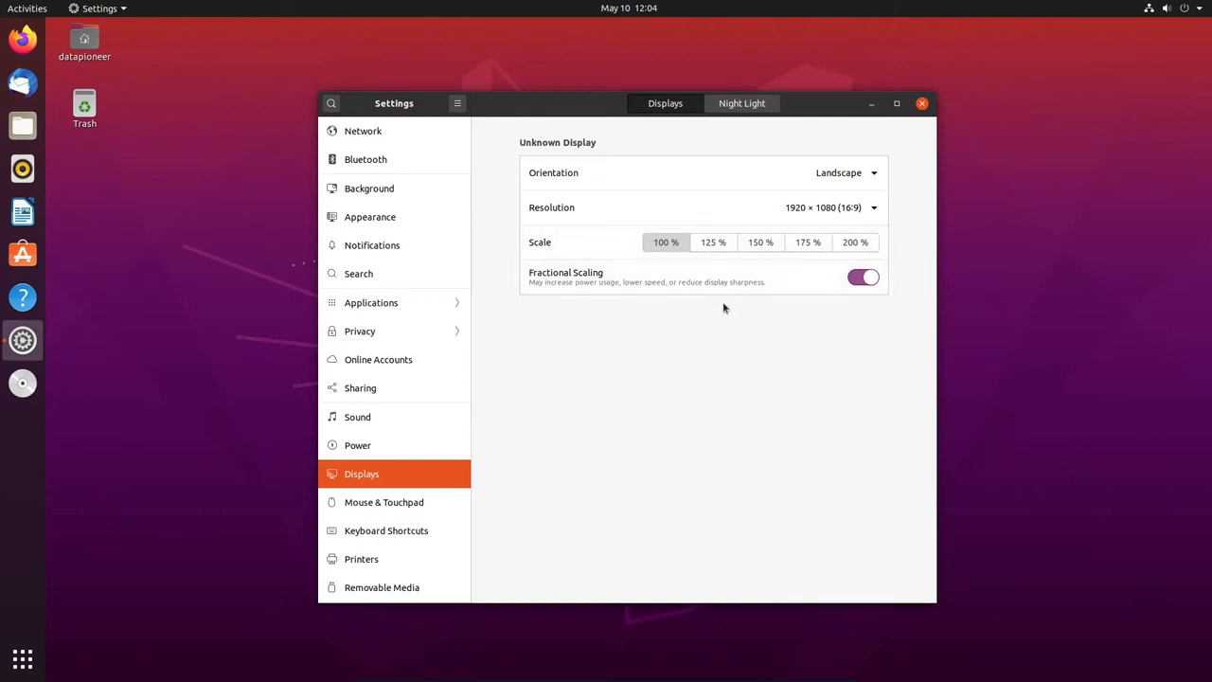
pyautogui.moveTo(669, 319)
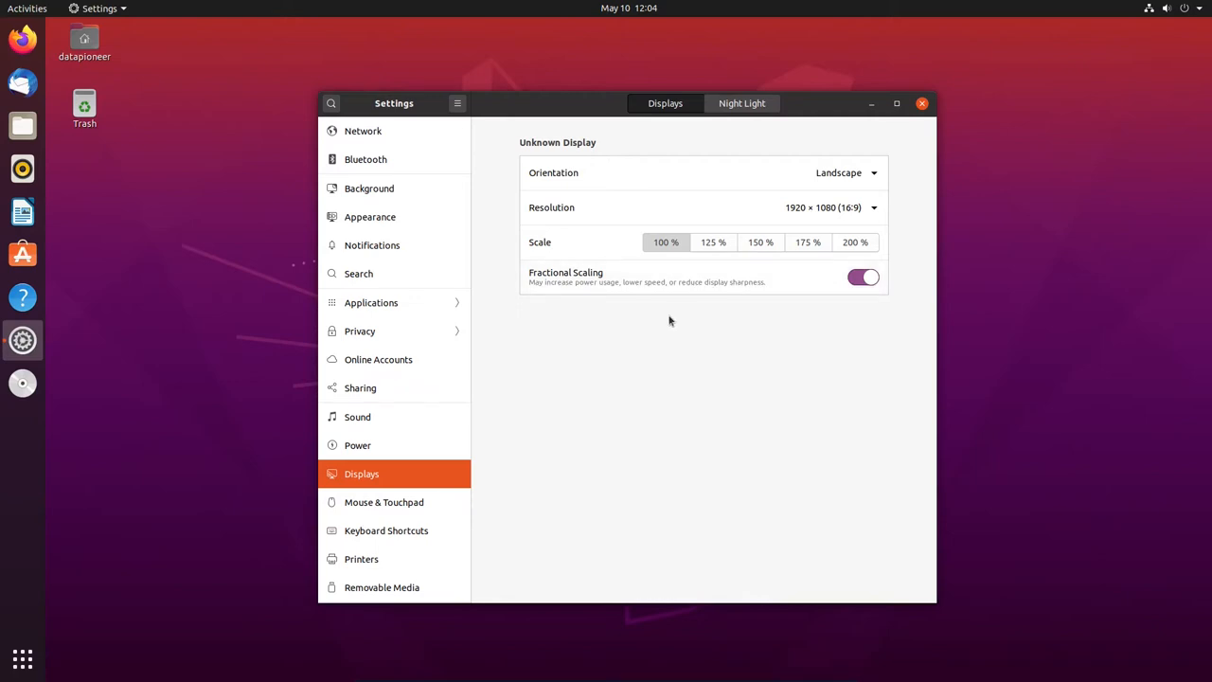
pyautogui.moveTo(623, 288)
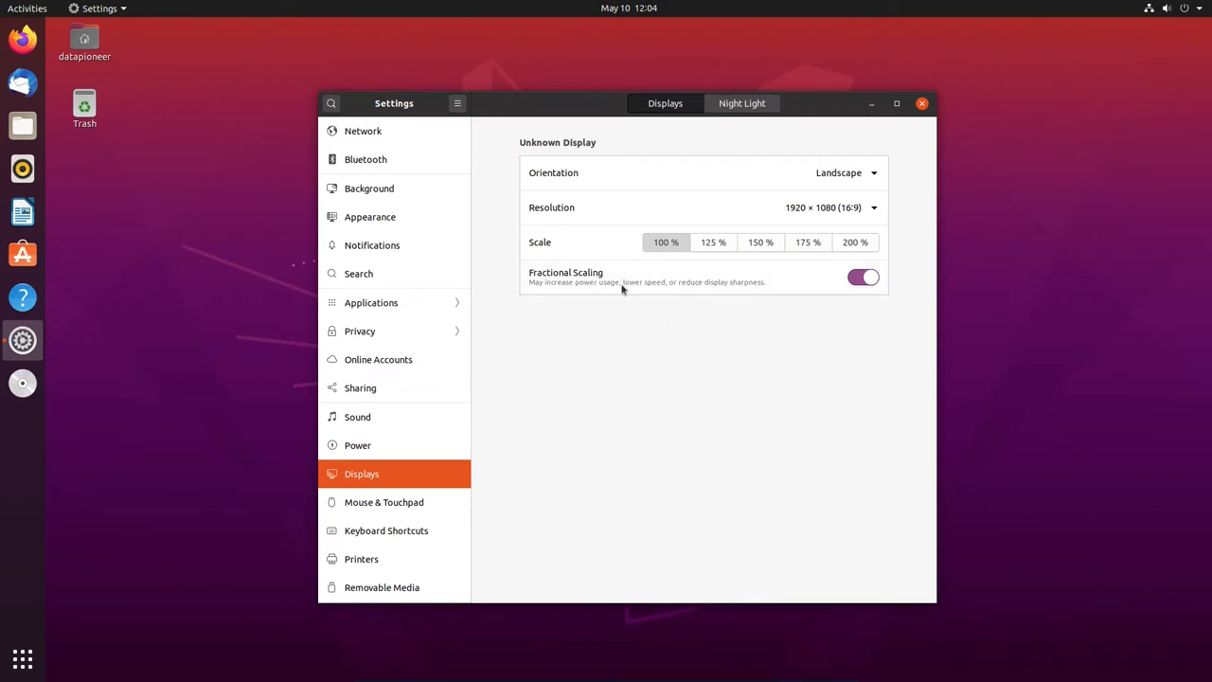
# View the Network page, then the Bluetooth page showing no adapter found
pyautogui.click(363, 131)
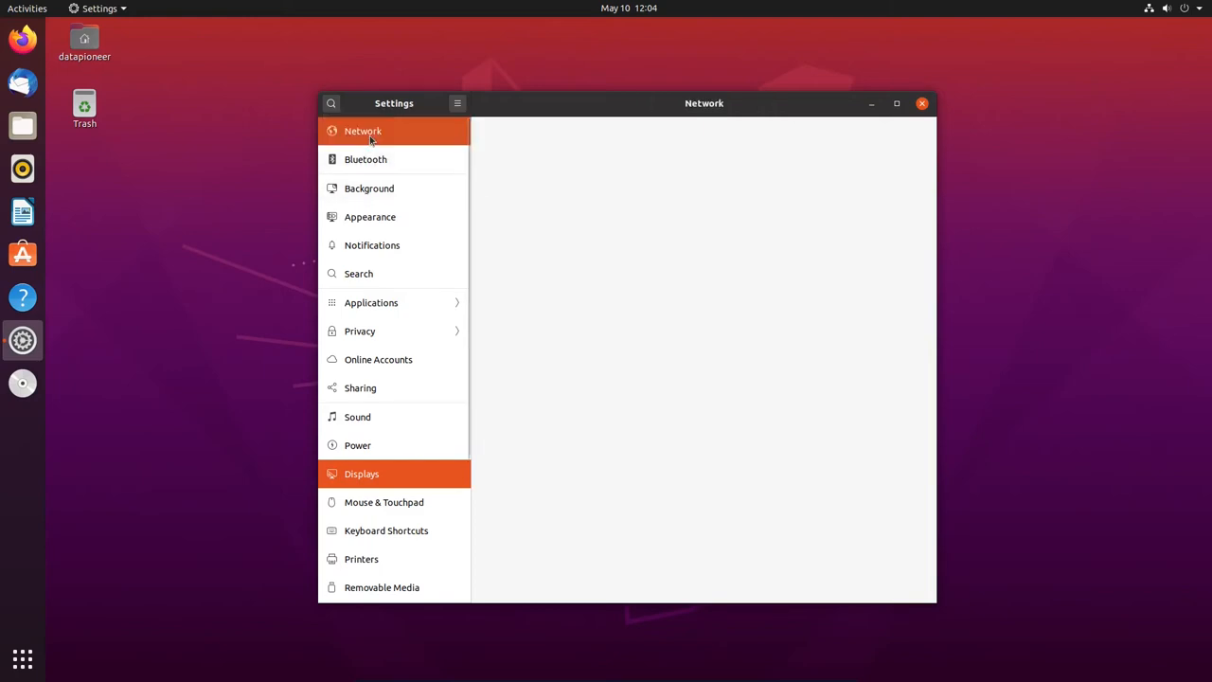
pyautogui.click(363, 130)
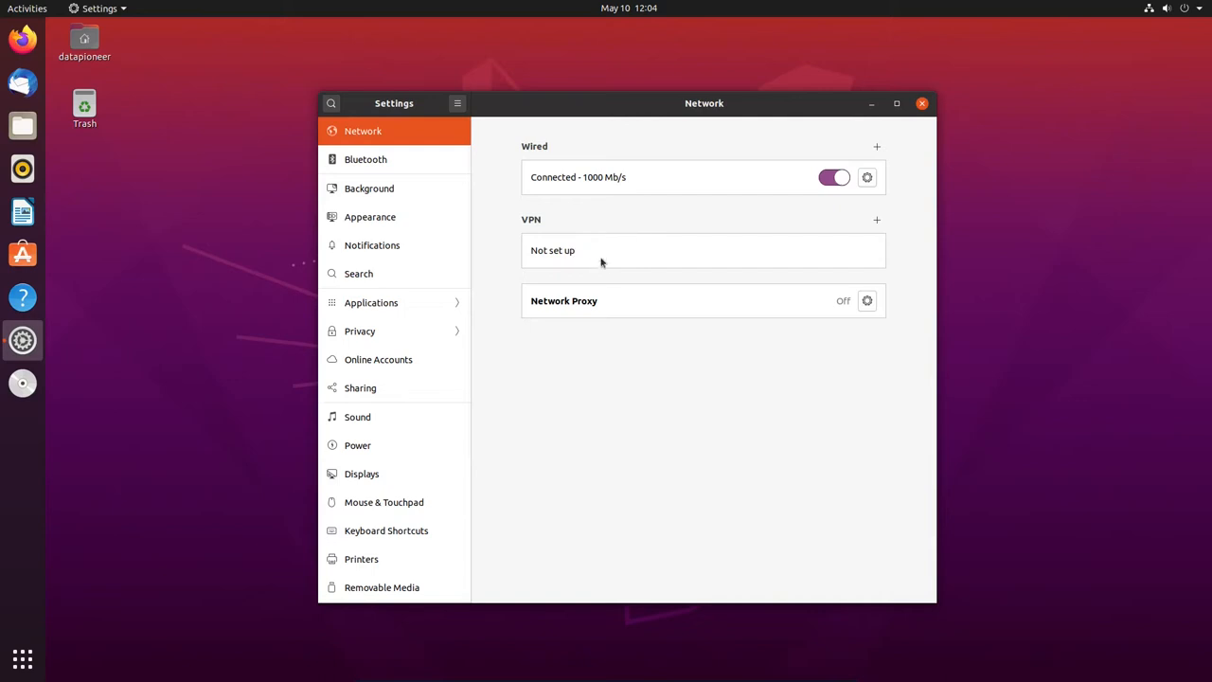
pyautogui.click(365, 159)
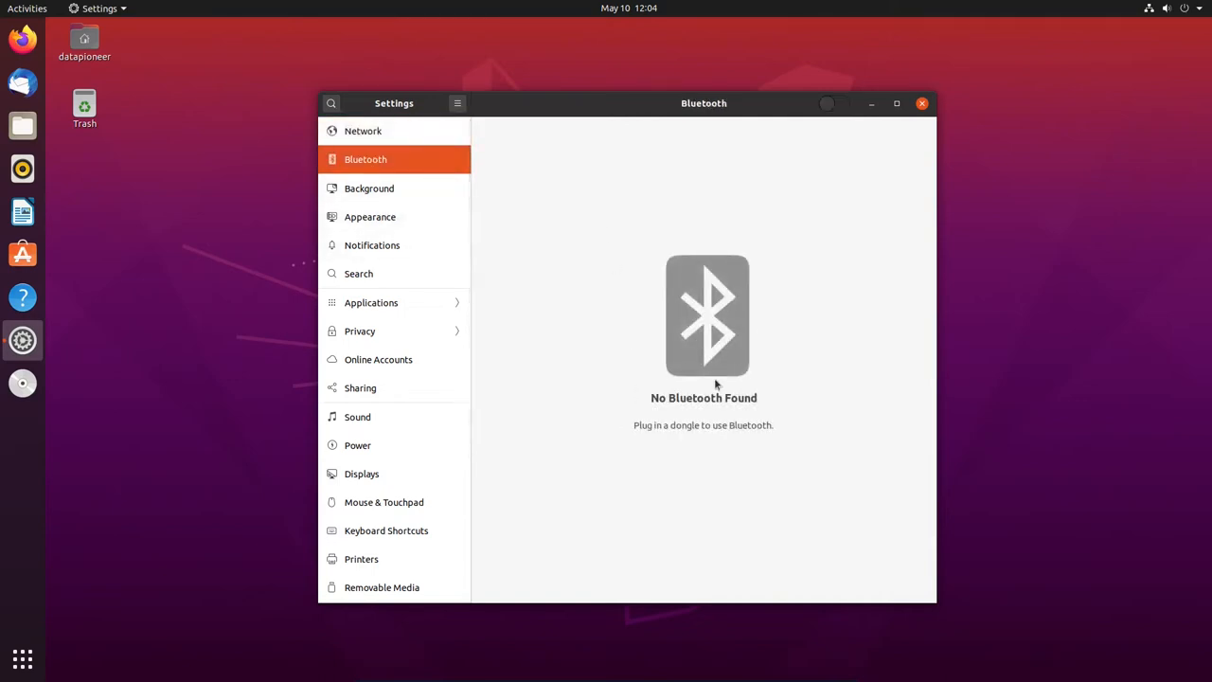
pyautogui.moveTo(371, 216)
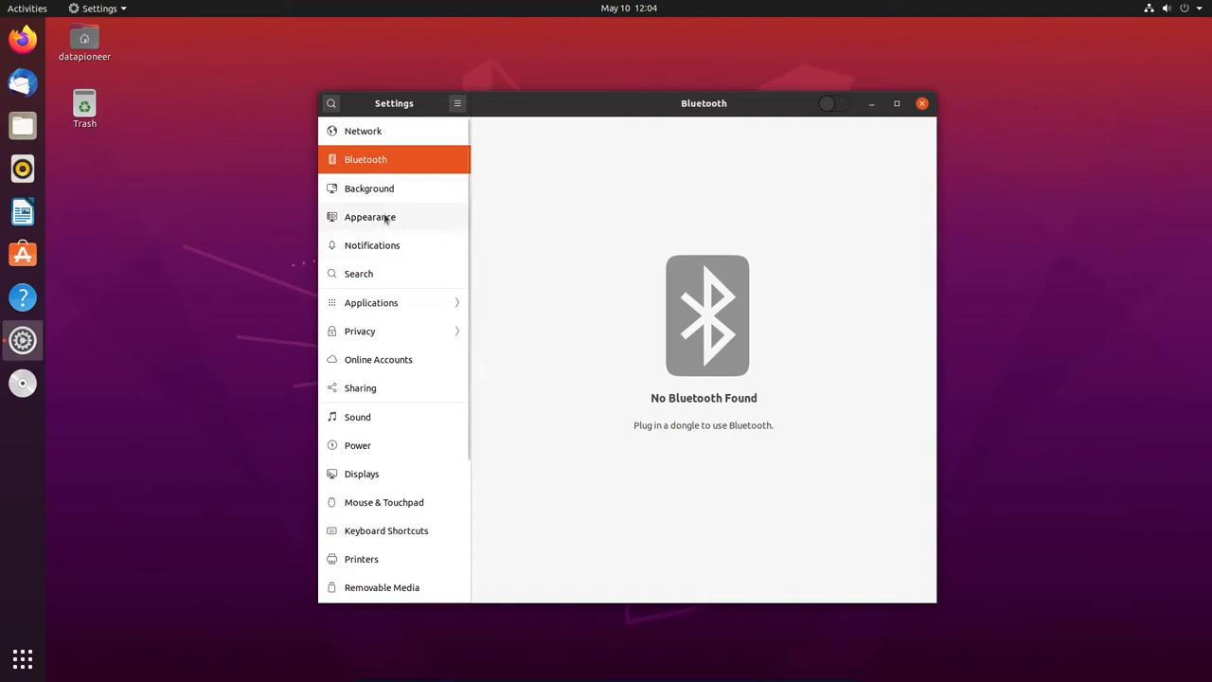
pyautogui.moveTo(384, 194)
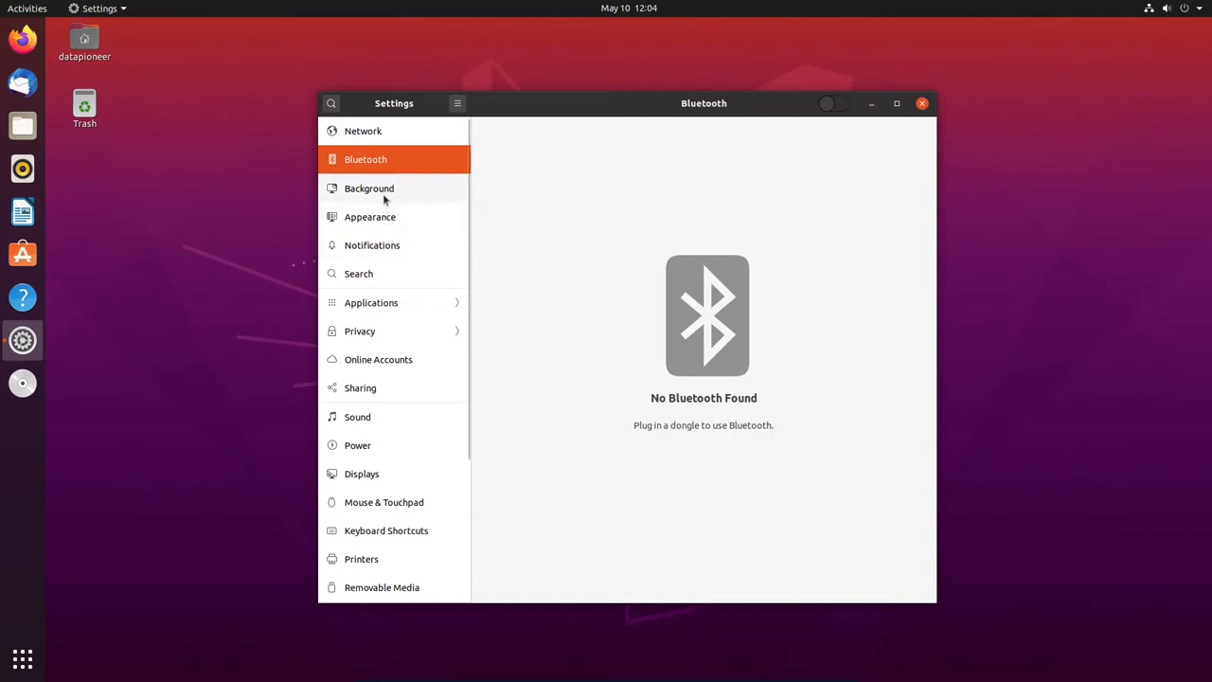
# Browse the Background wallpaper choices, then view the Appearance page
pyautogui.click(368, 187)
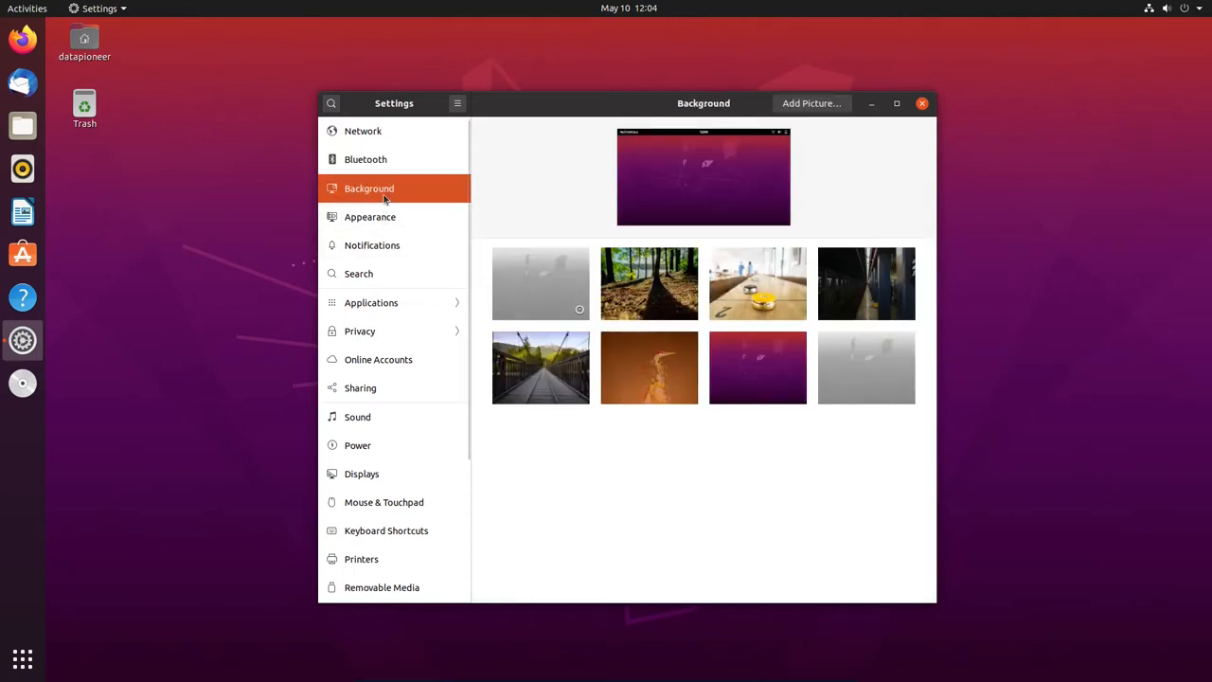
pyautogui.moveTo(672, 192)
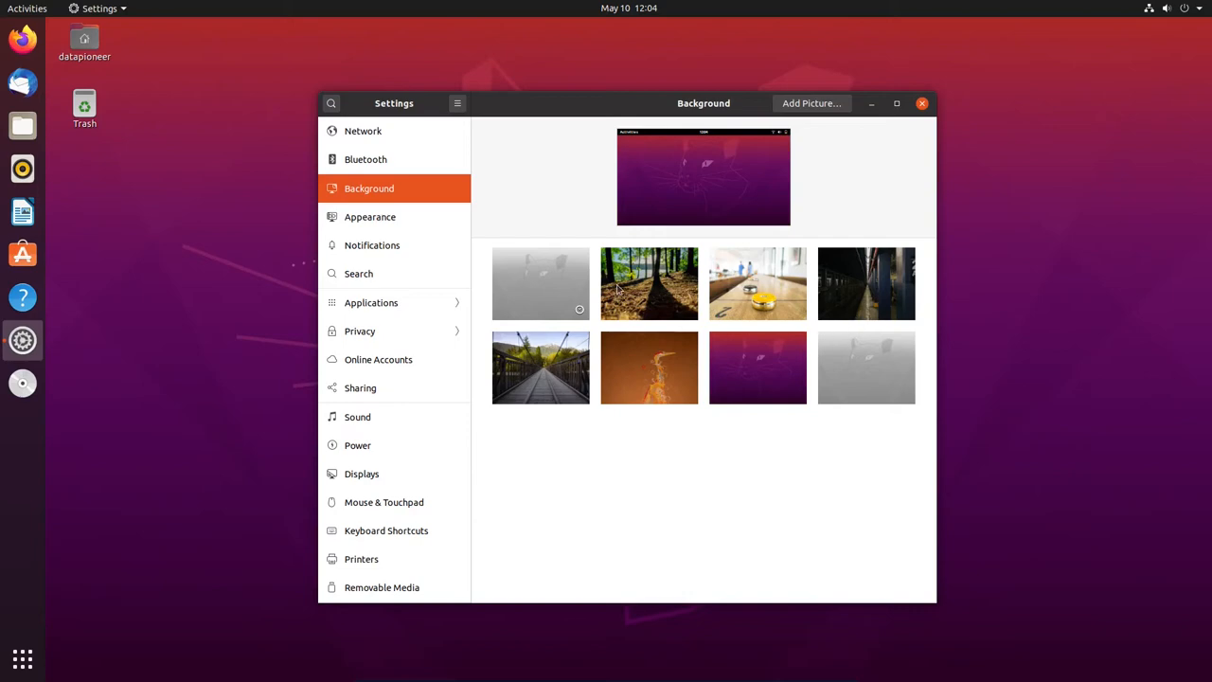
pyautogui.moveTo(549, 391)
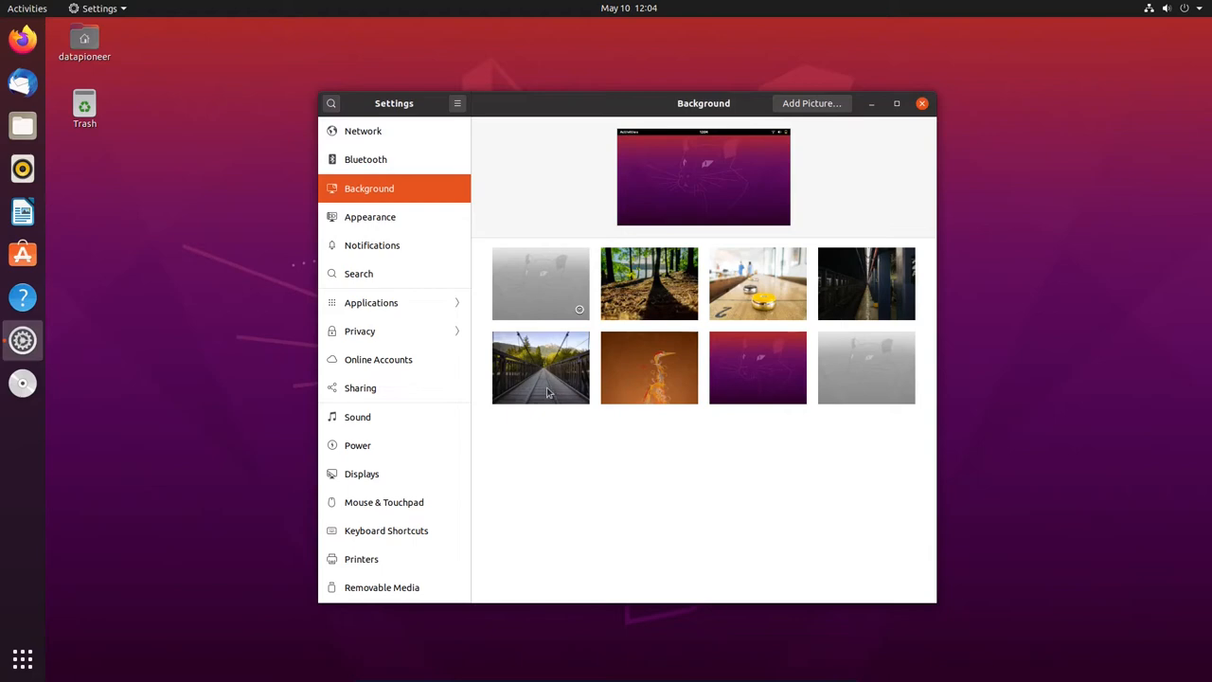
pyautogui.moveTo(544, 397)
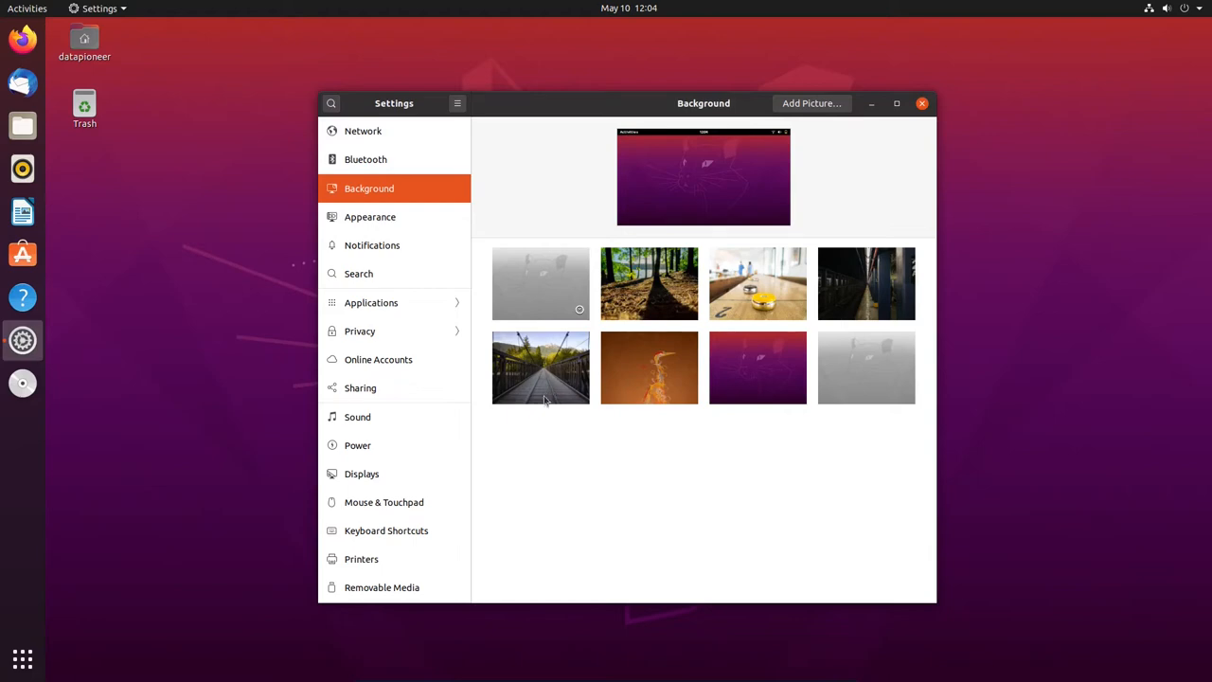
pyautogui.moveTo(551, 376)
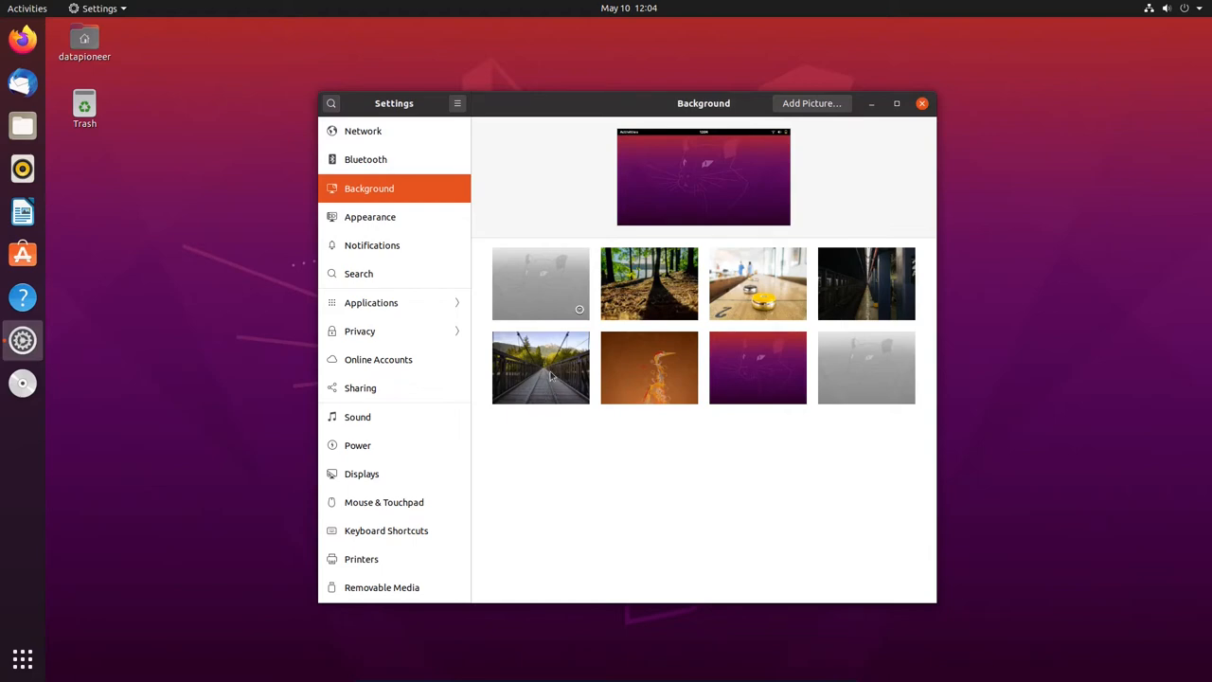
pyautogui.click(370, 217)
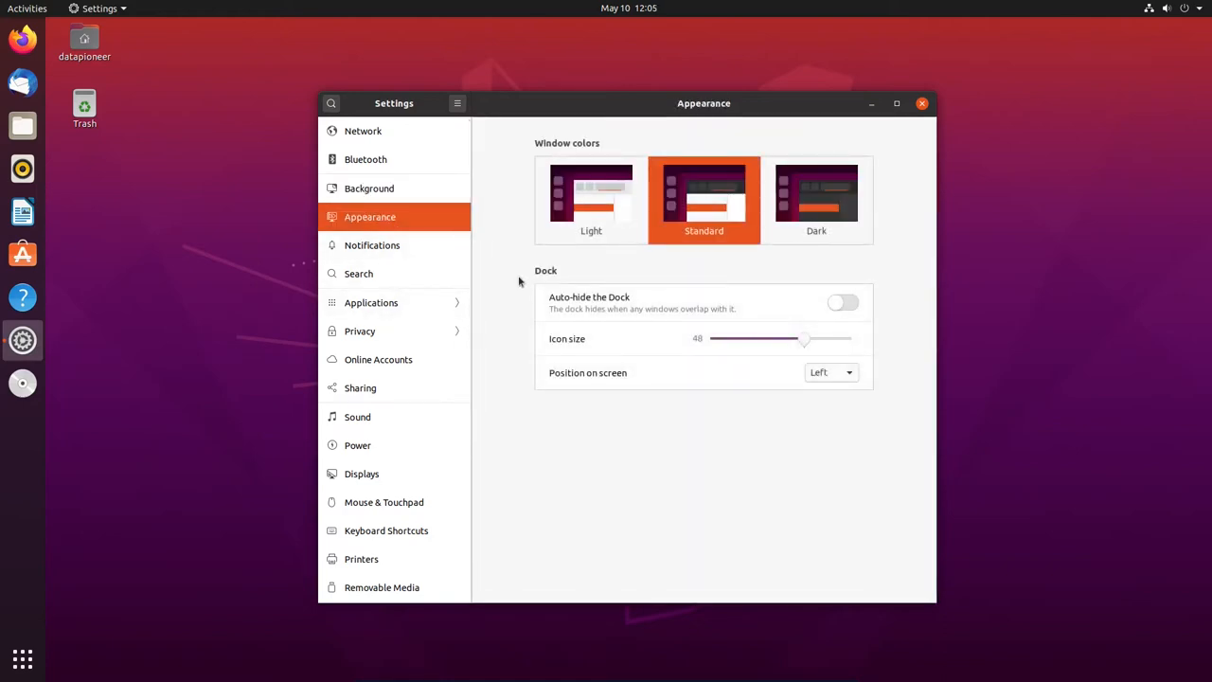
pyautogui.moveTo(571, 266)
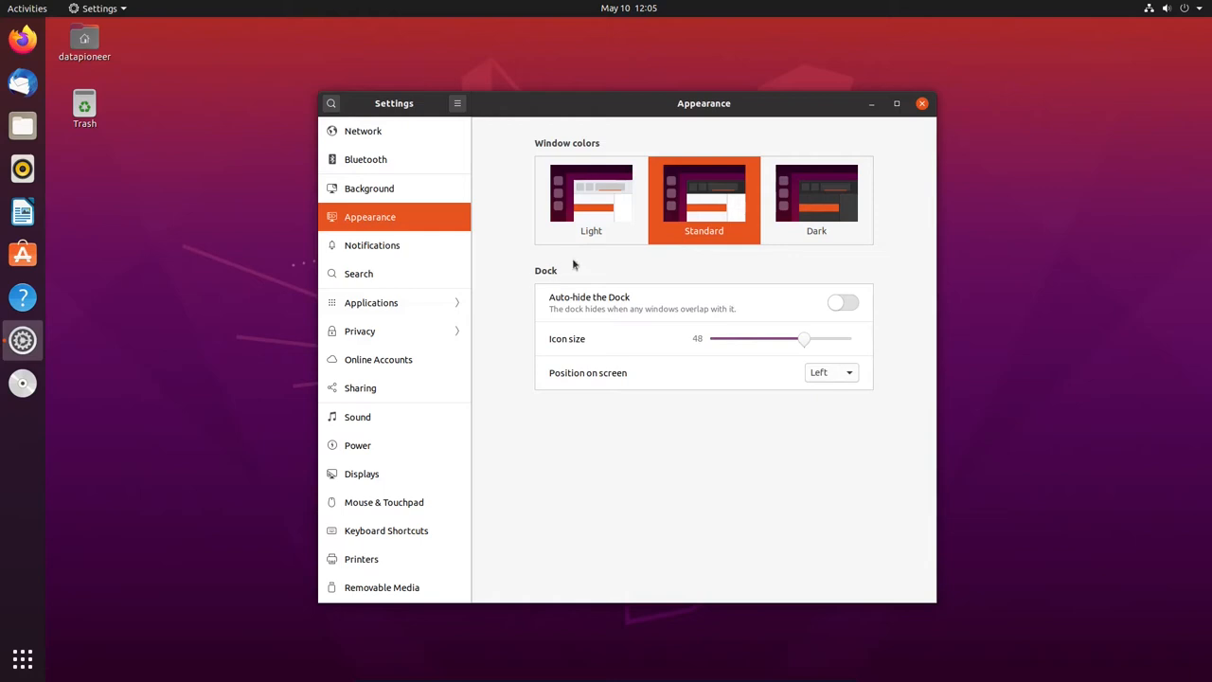
# Switch window colours to Dark and toggle dock auto-hide on, then back off
pyautogui.click(591, 199)
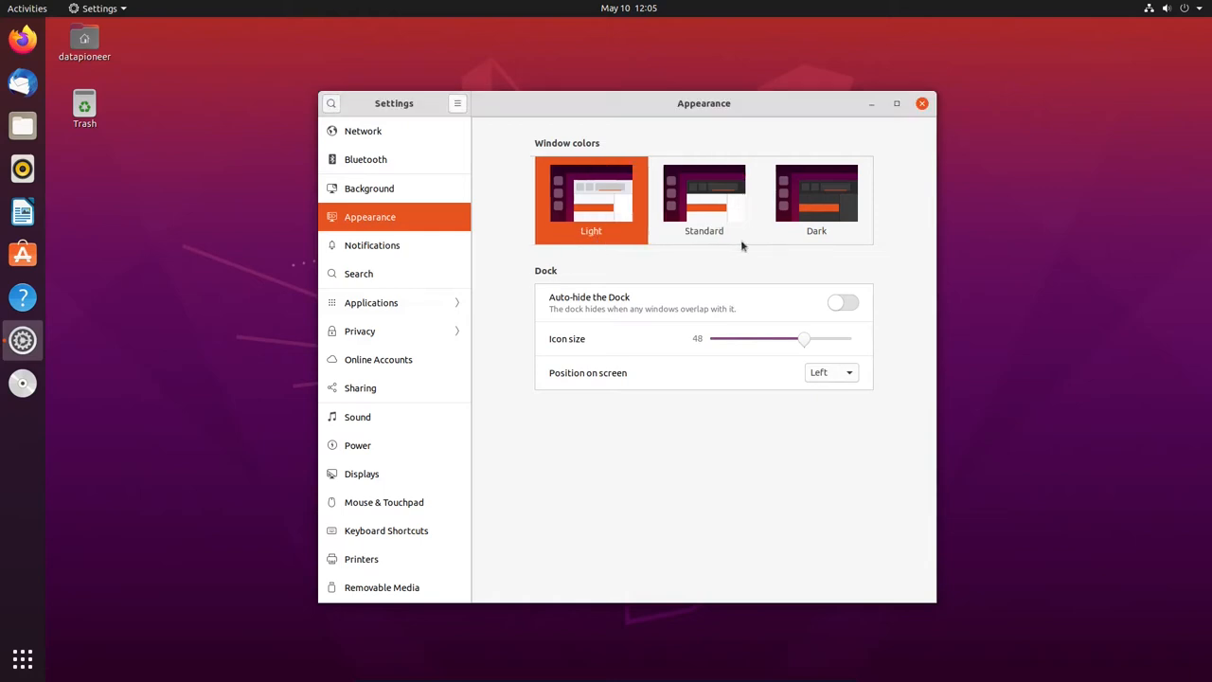
pyautogui.click(704, 196)
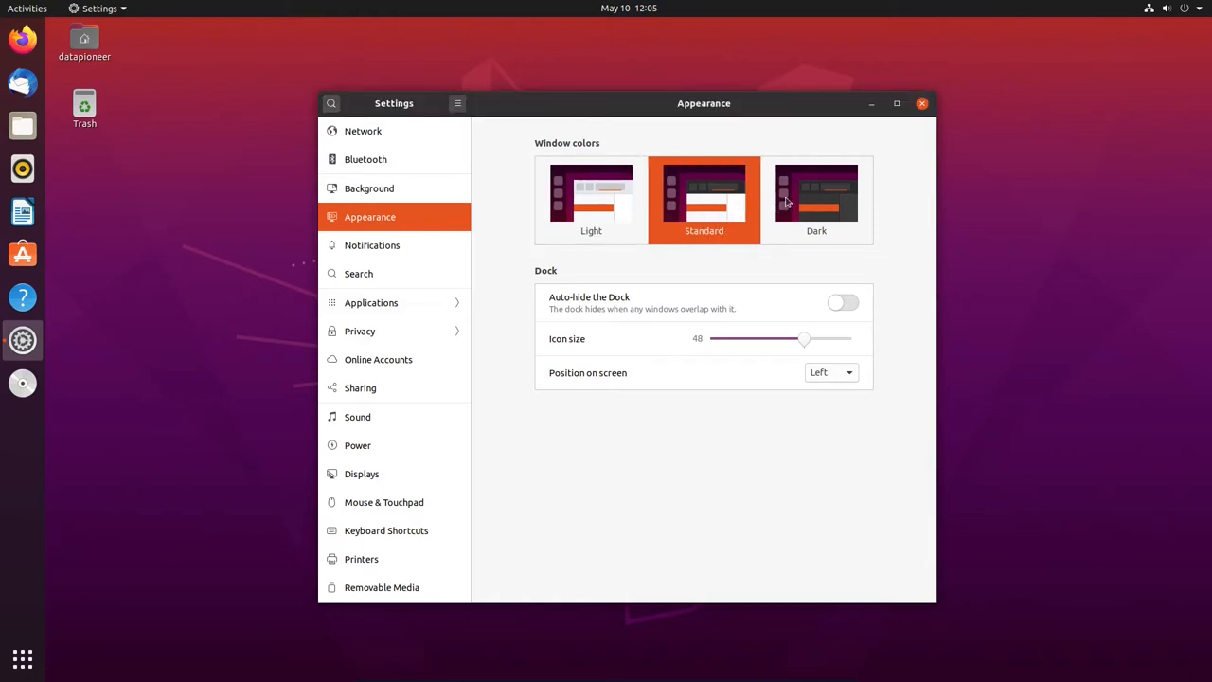
pyautogui.click(816, 194)
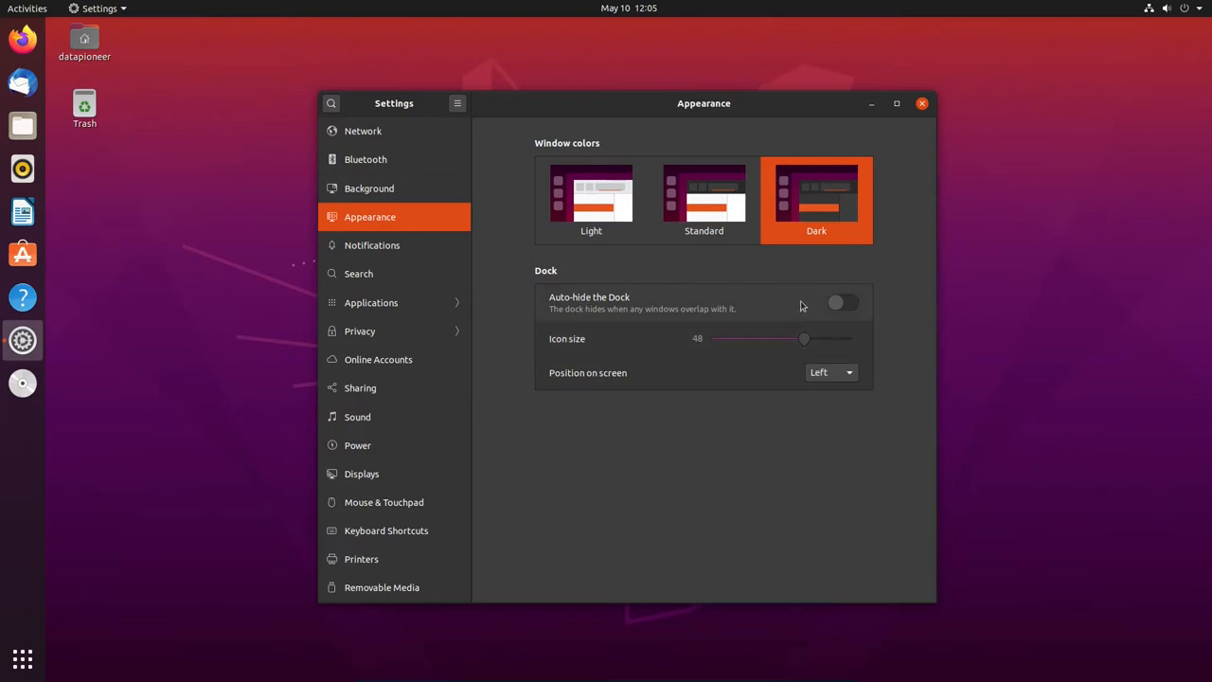
pyautogui.click(841, 302)
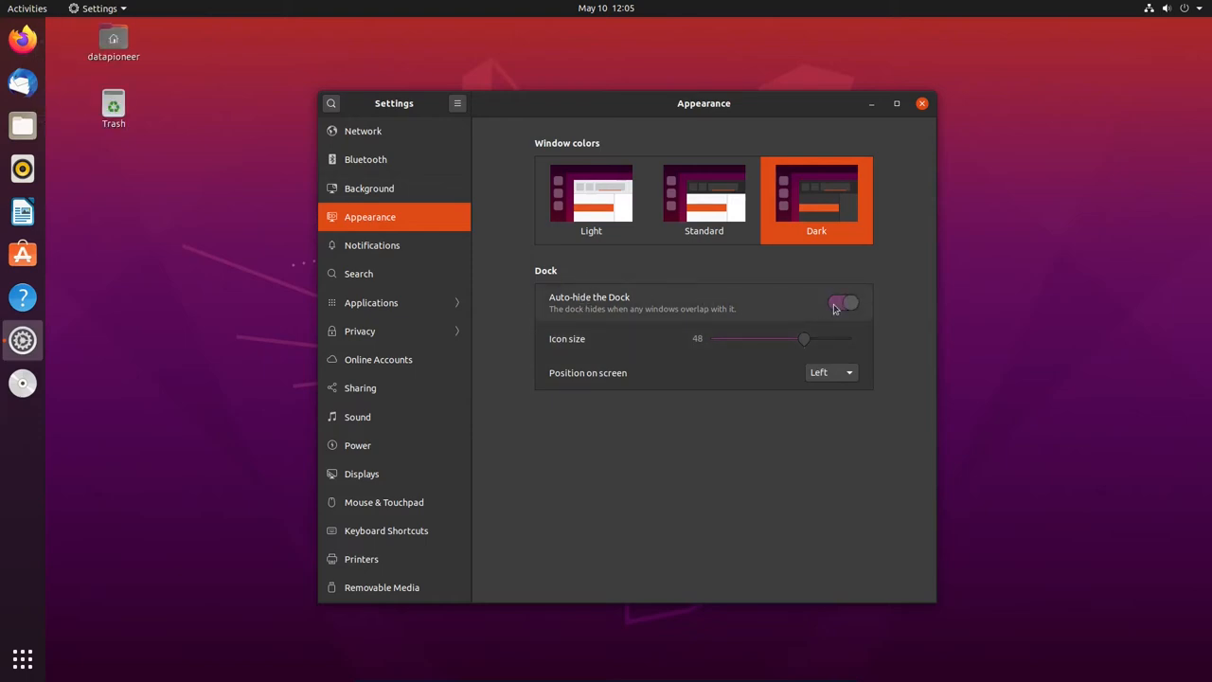
pyautogui.click(842, 301)
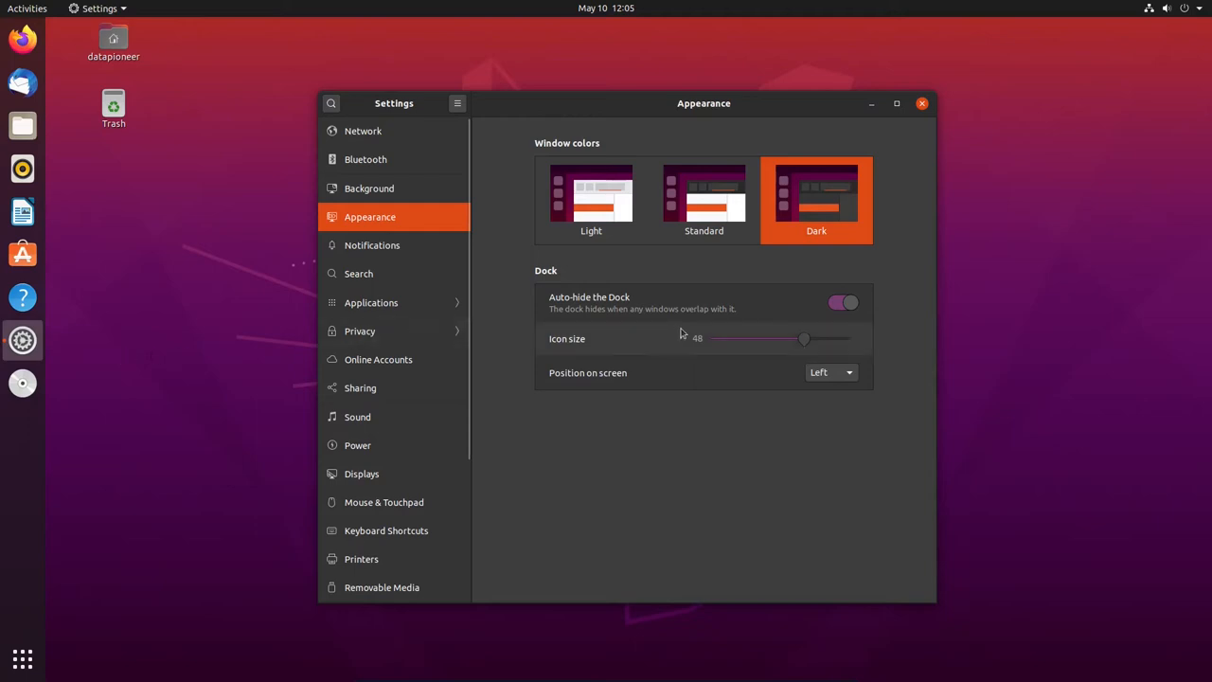
pyautogui.click(842, 301)
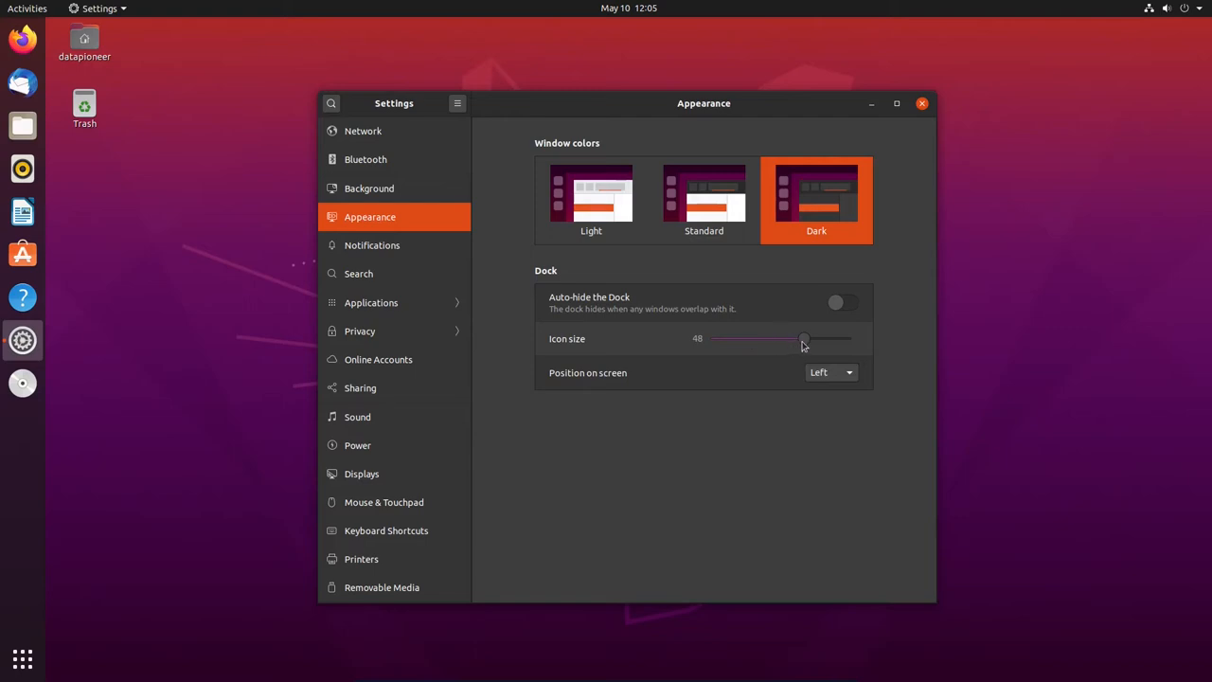
# Shrink the dock icons to size 32 and position the dock at the Bottom
pyautogui.moveTo(804, 338); pyautogui.dragTo(783, 338)
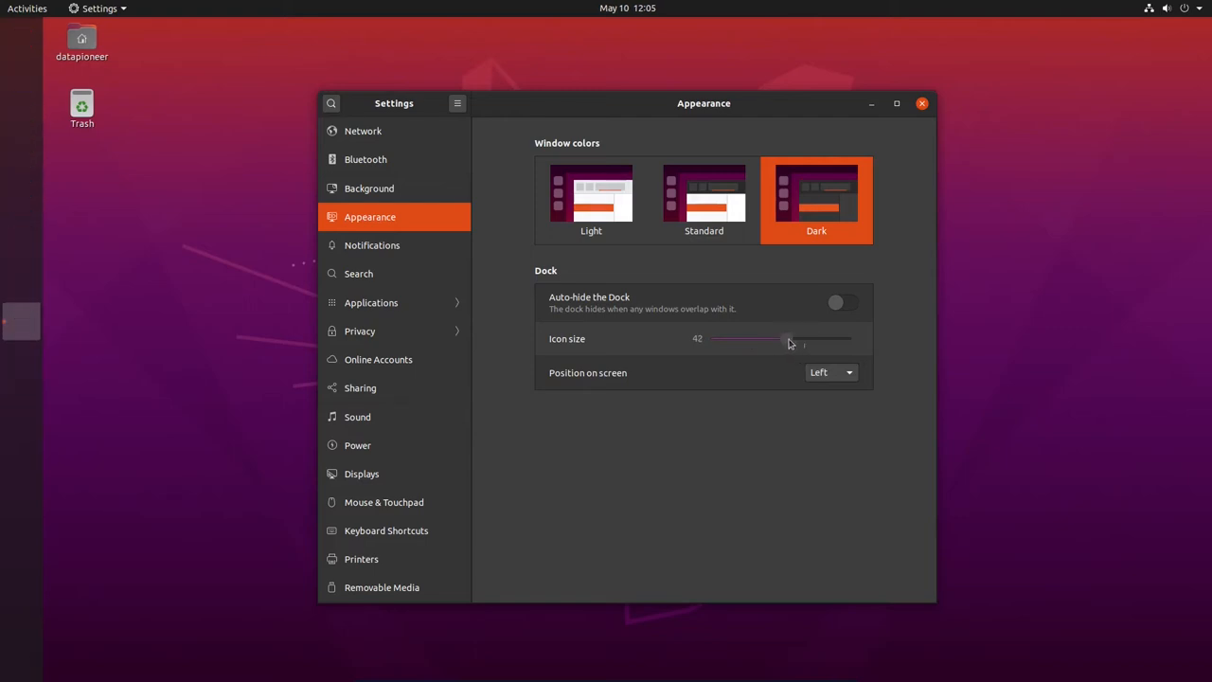
pyautogui.moveTo(787, 338); pyautogui.dragTo(767, 338)
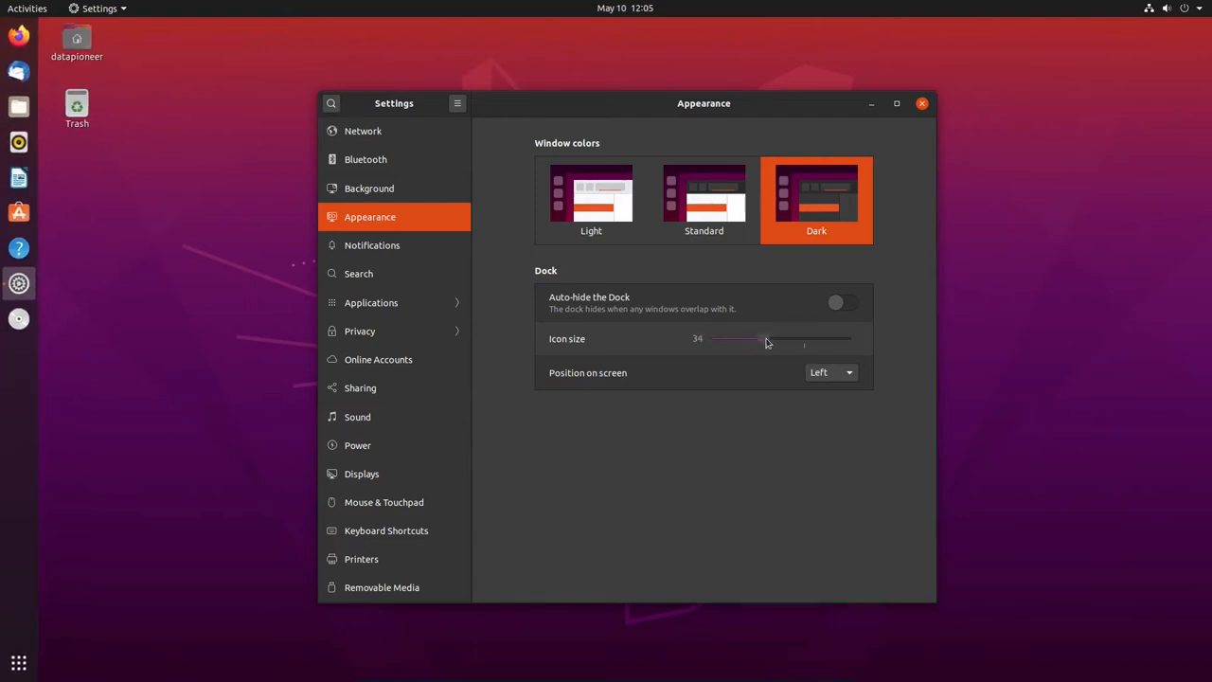
pyautogui.moveTo(767, 339); pyautogui.dragTo(760, 339)
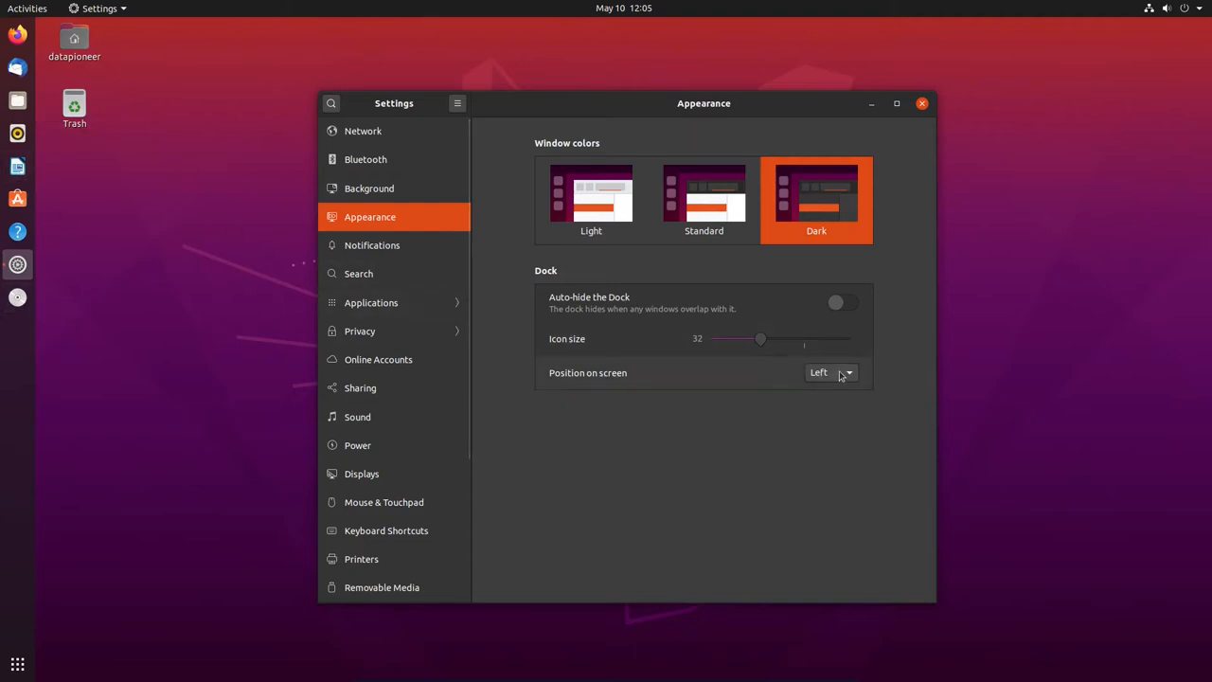
pyautogui.click(830, 372)
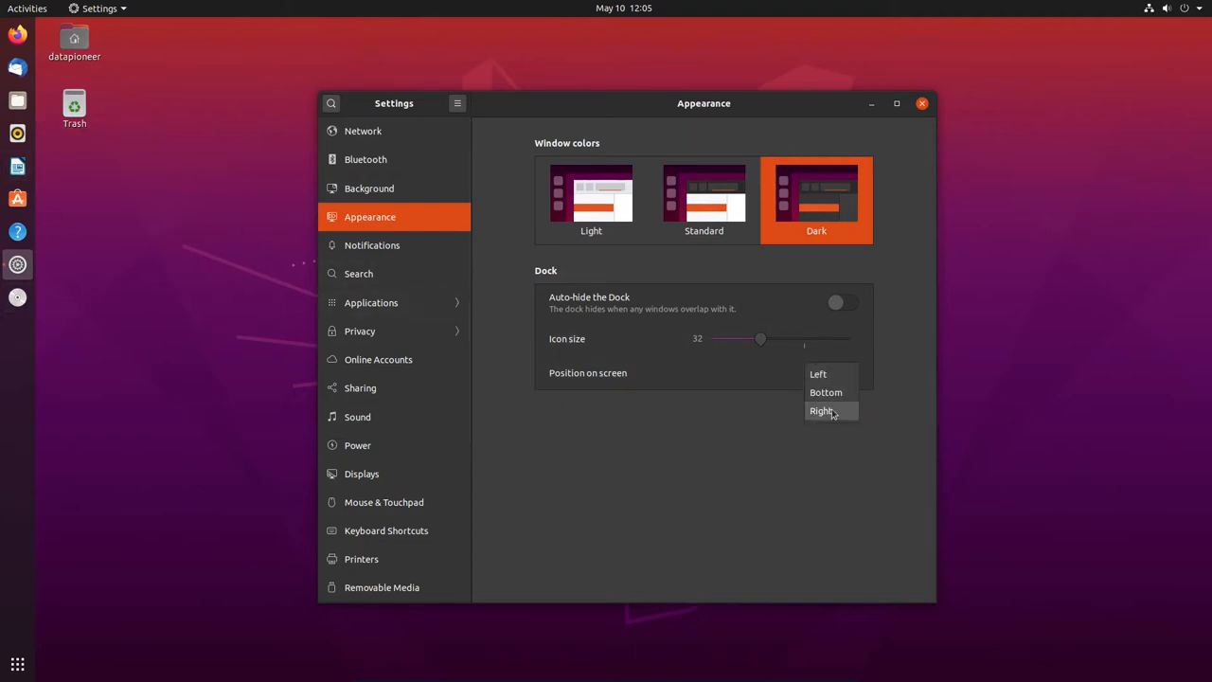
pyautogui.click(821, 410)
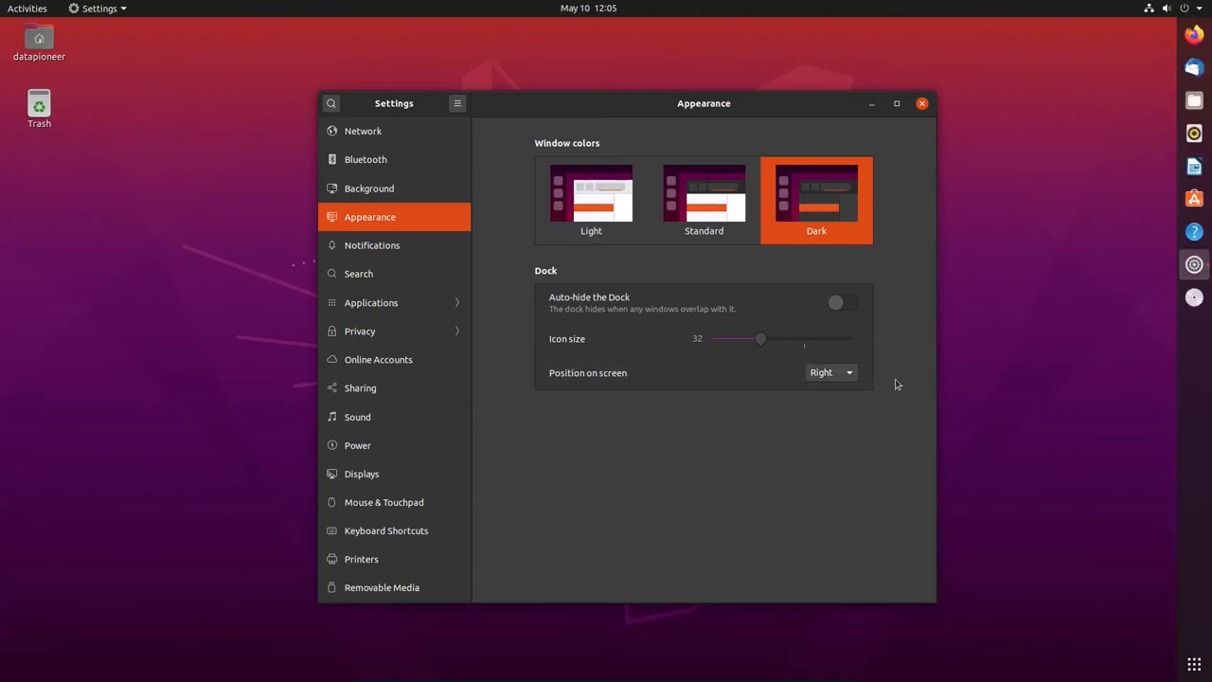
pyautogui.click(830, 371)
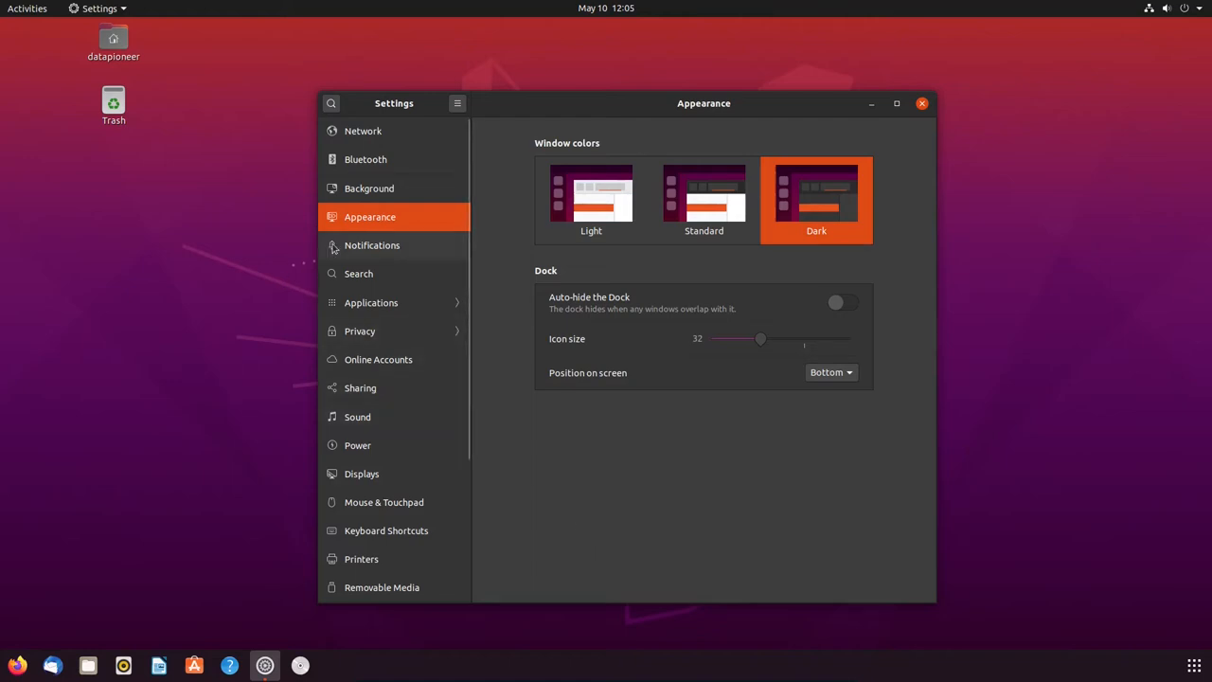
# Review Notifications, opening and closing the Date & Time and Printers notification options
pyautogui.click(372, 244)
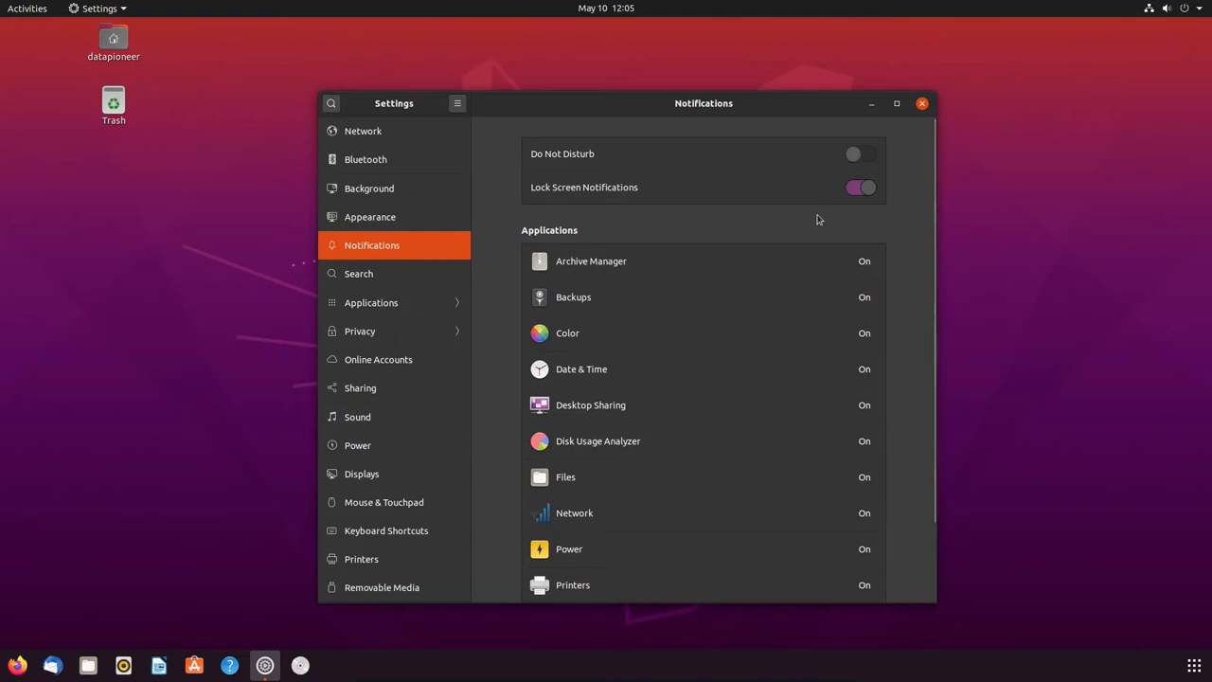
pyautogui.scroll(-3)
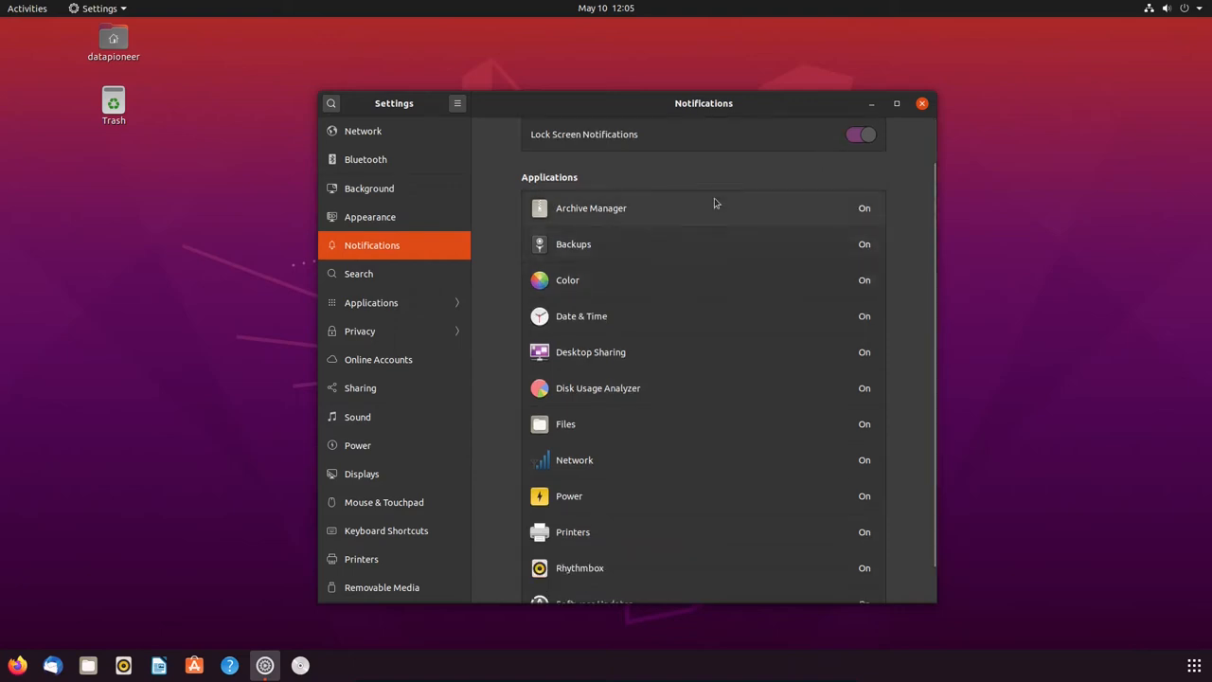
pyautogui.moveTo(694, 272)
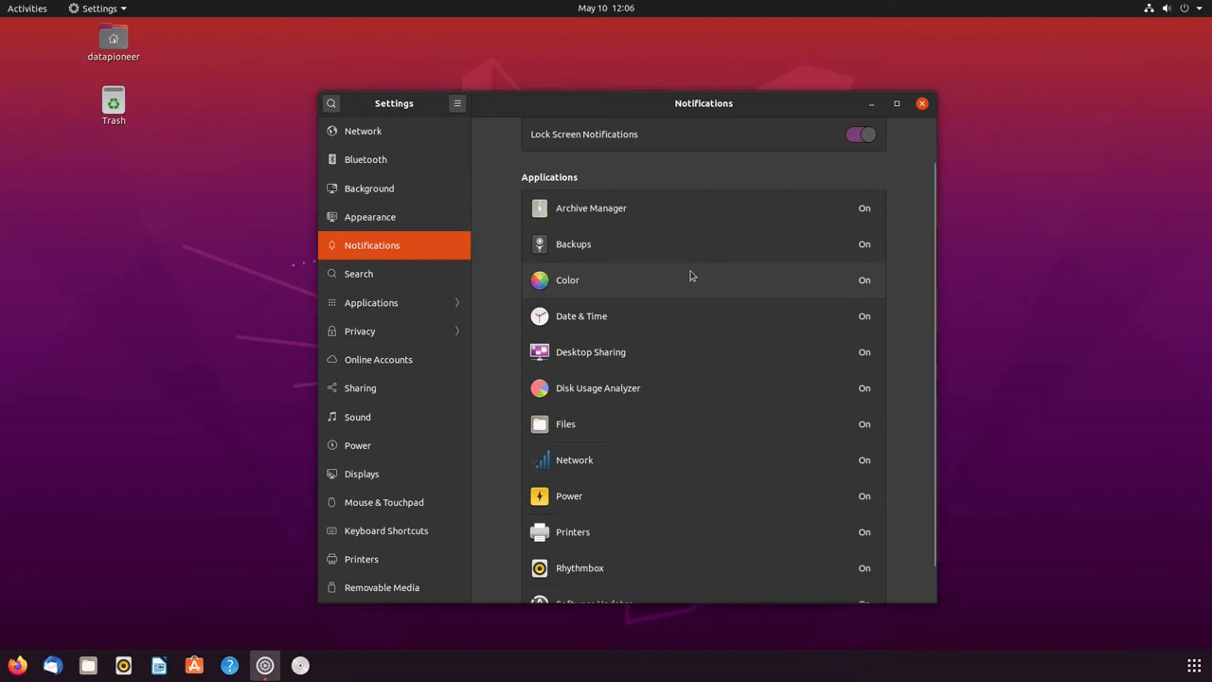
pyautogui.moveTo(656, 316)
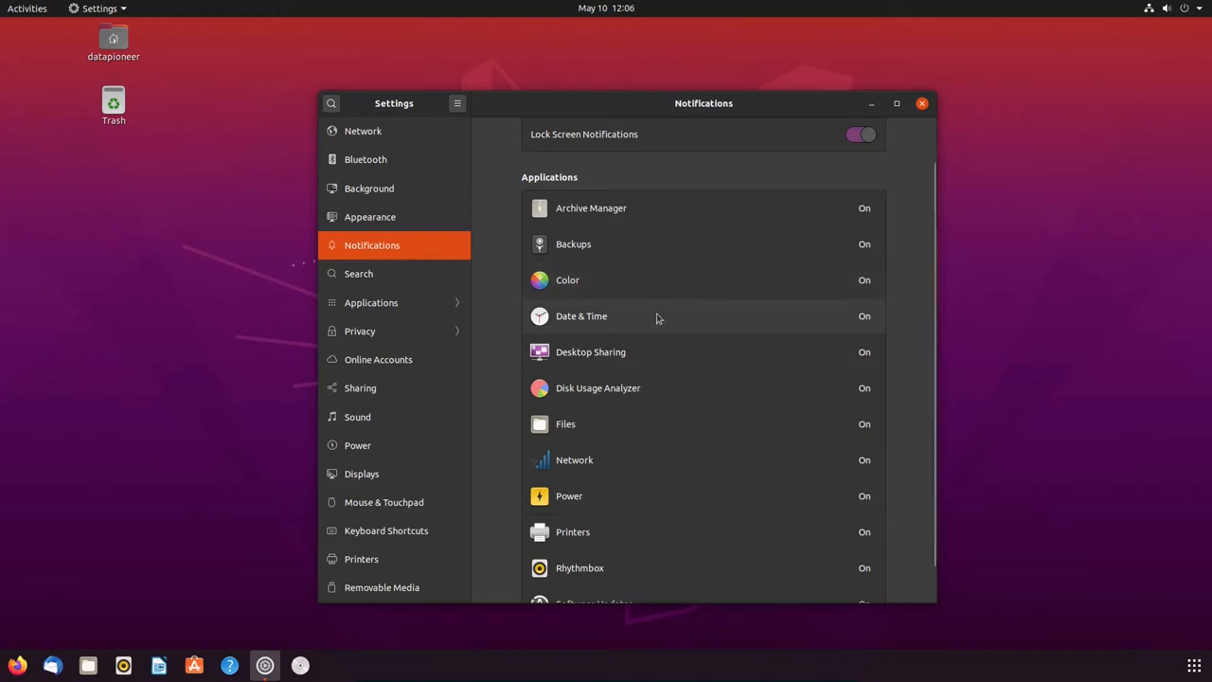
pyautogui.click(581, 315)
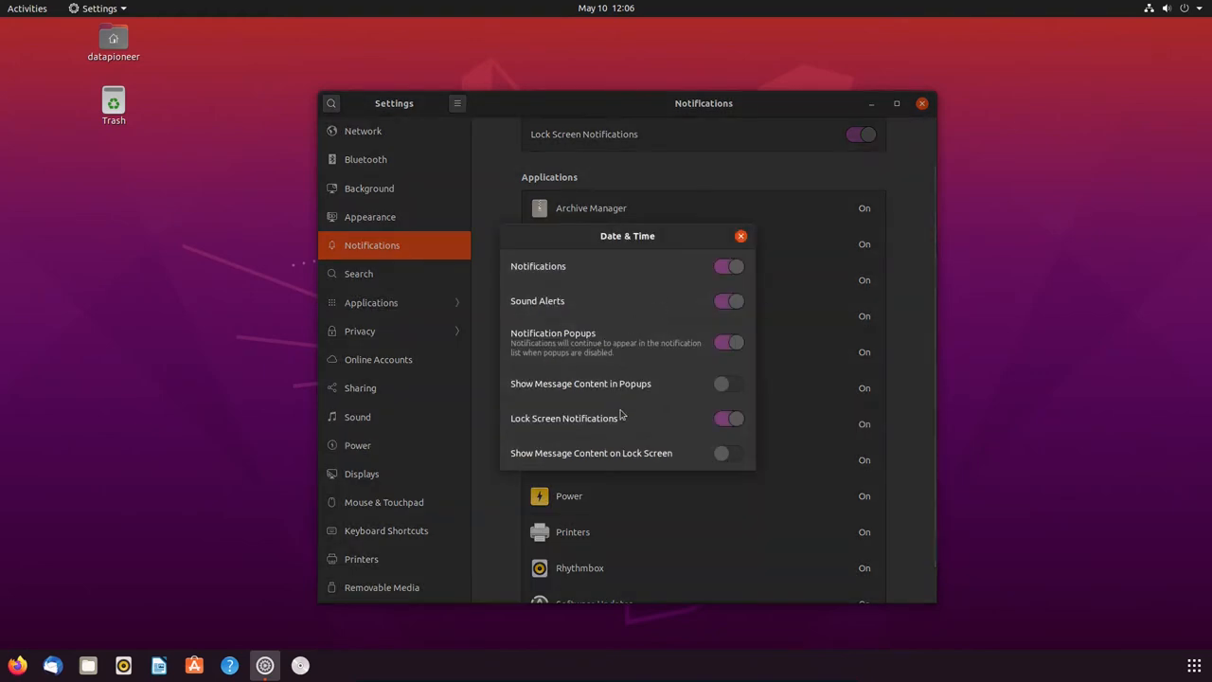
pyautogui.click(740, 235)
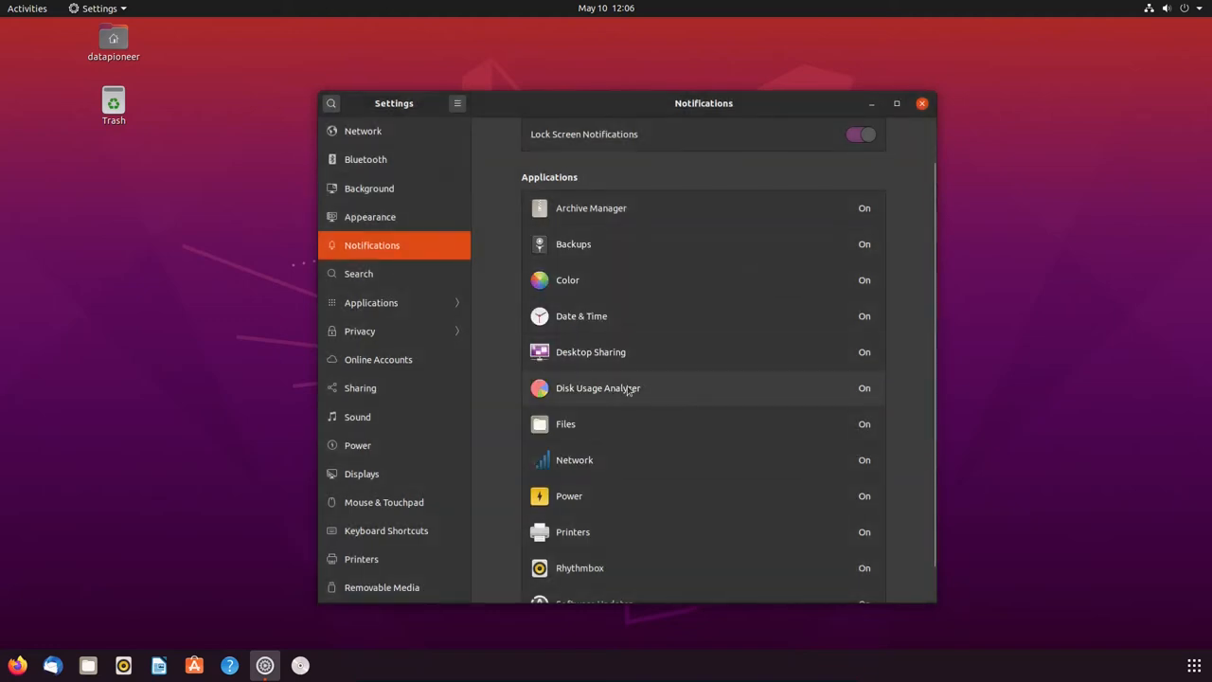
pyautogui.moveTo(631, 423)
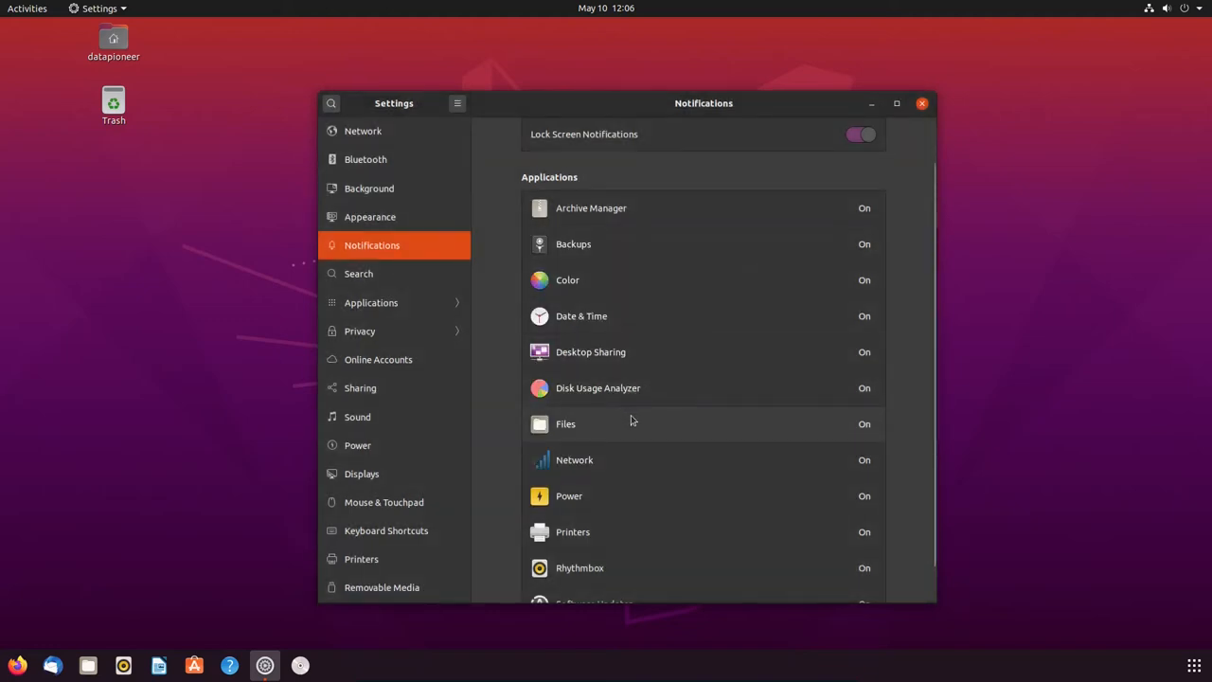
pyautogui.scroll(-3)
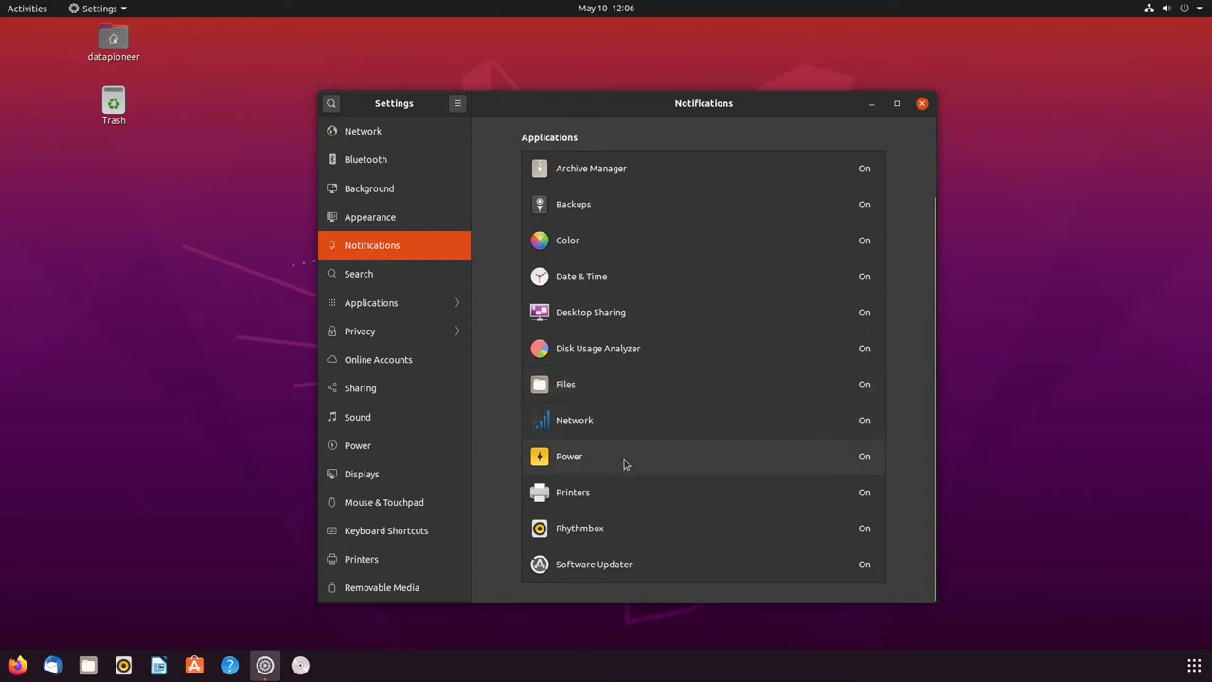
pyautogui.moveTo(625, 503)
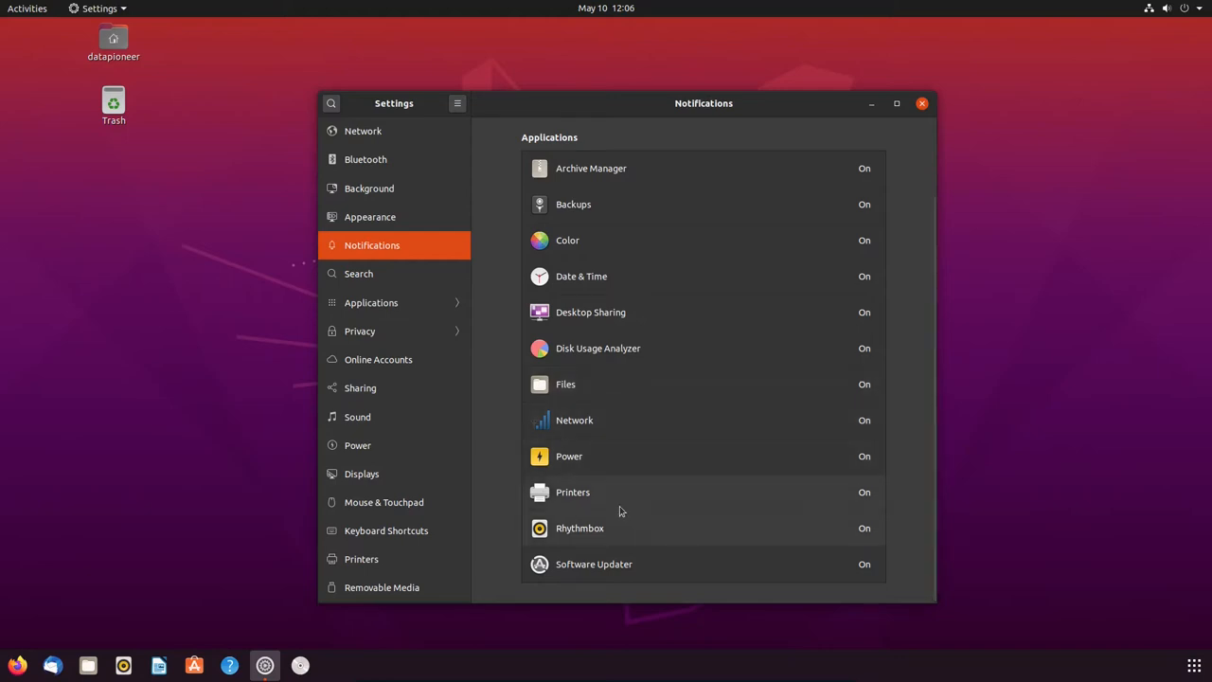
pyautogui.moveTo(611, 527)
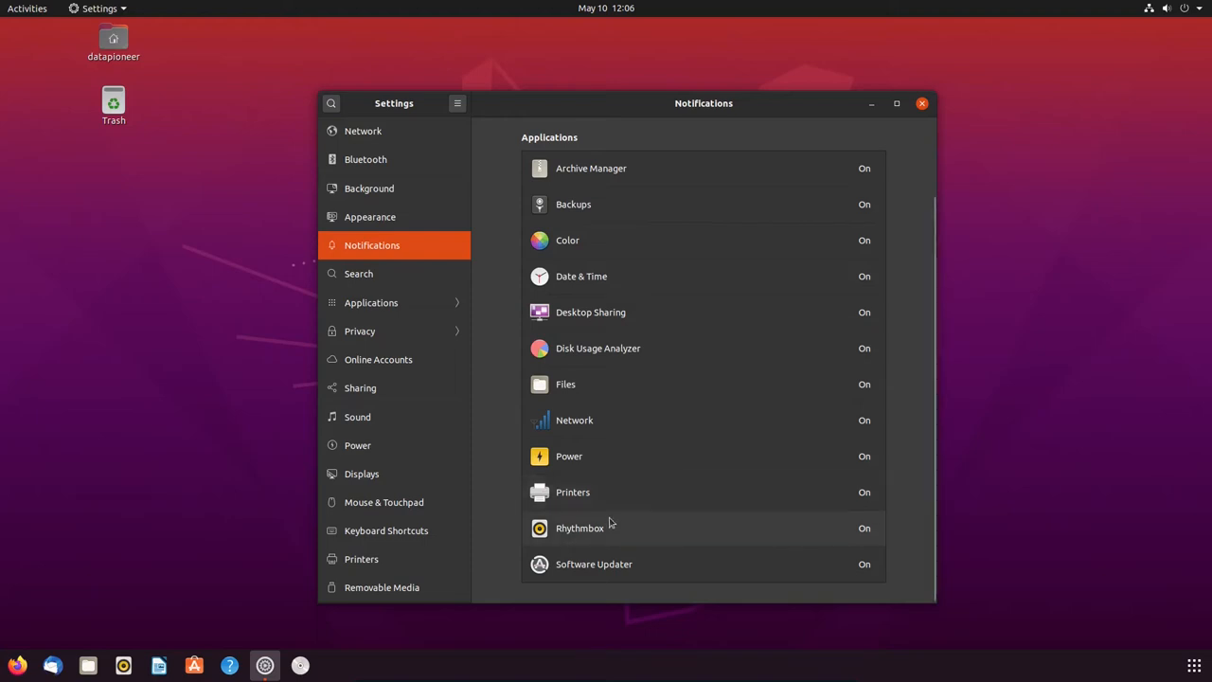
pyautogui.click(573, 491)
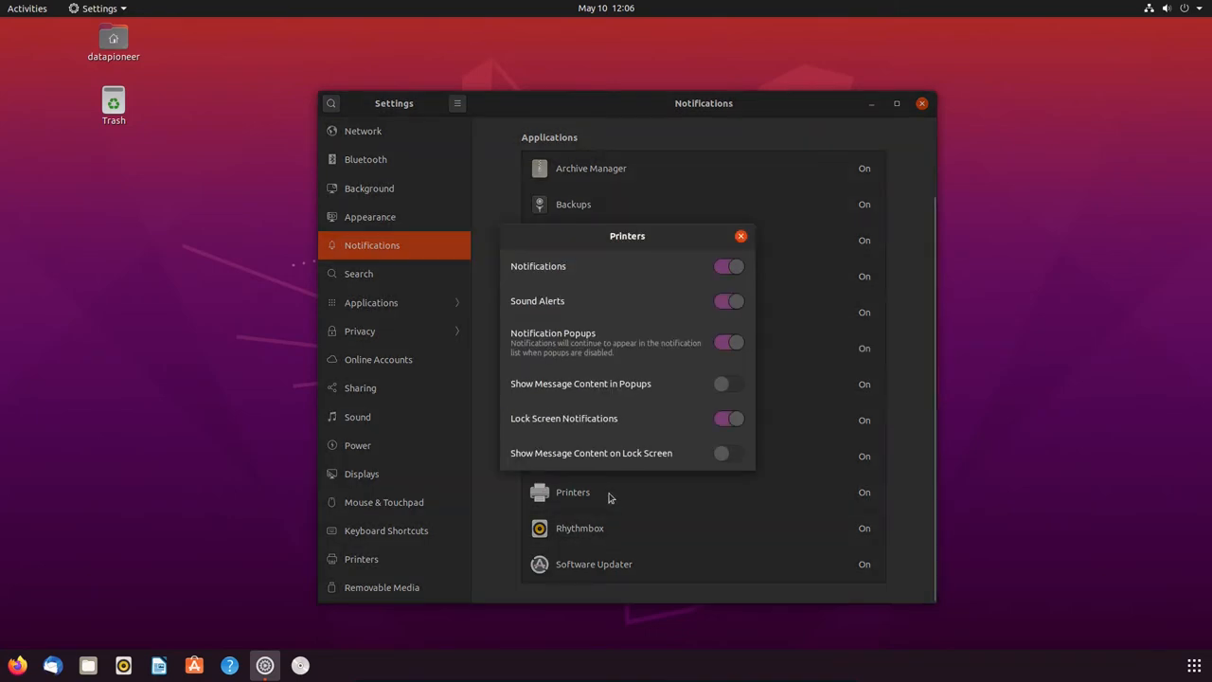
pyautogui.moveTo(567, 303)
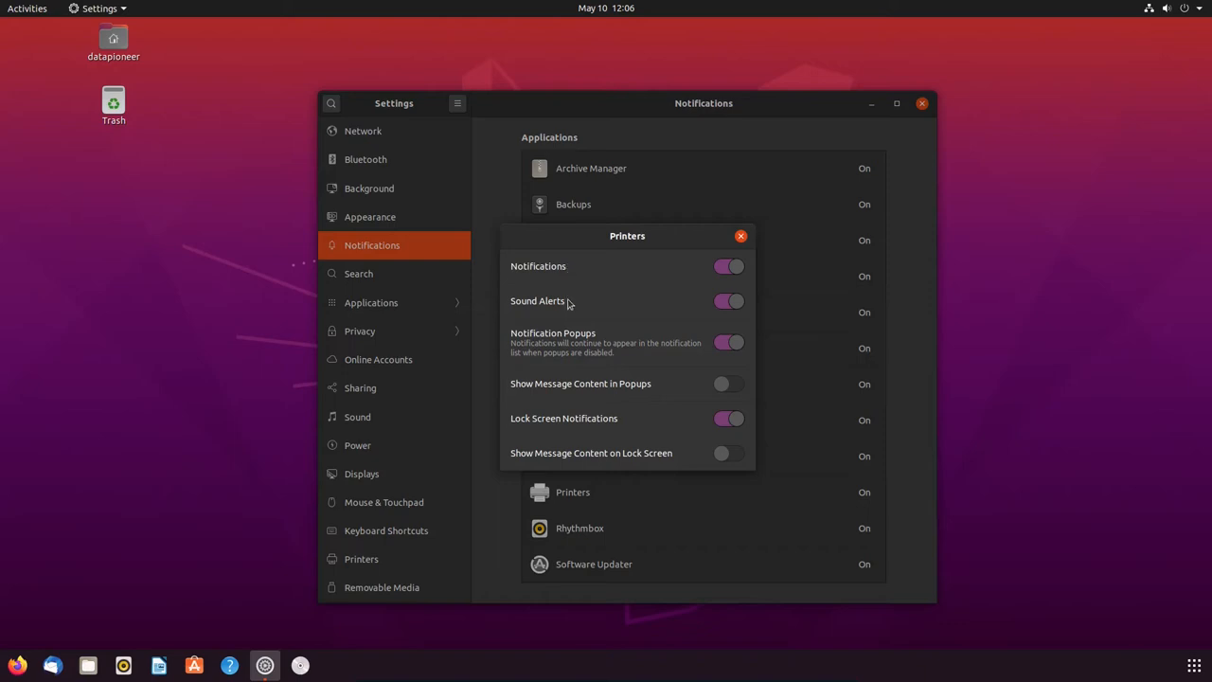
pyautogui.moveTo(695, 284)
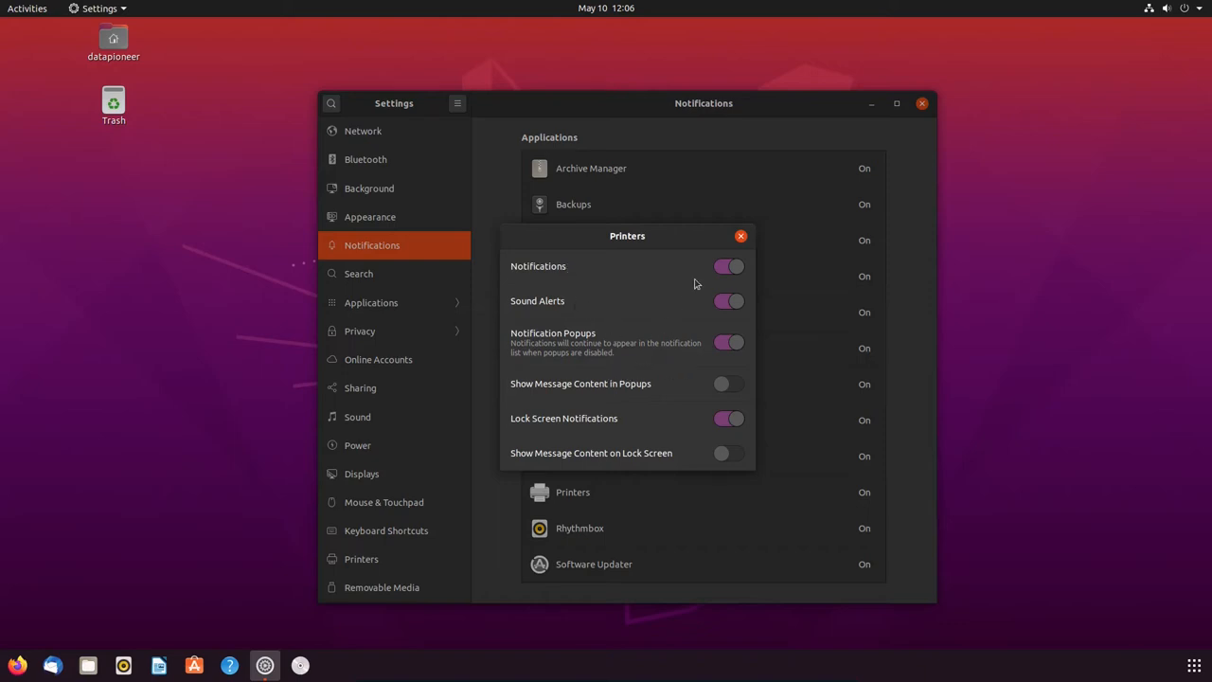
pyautogui.click(742, 235)
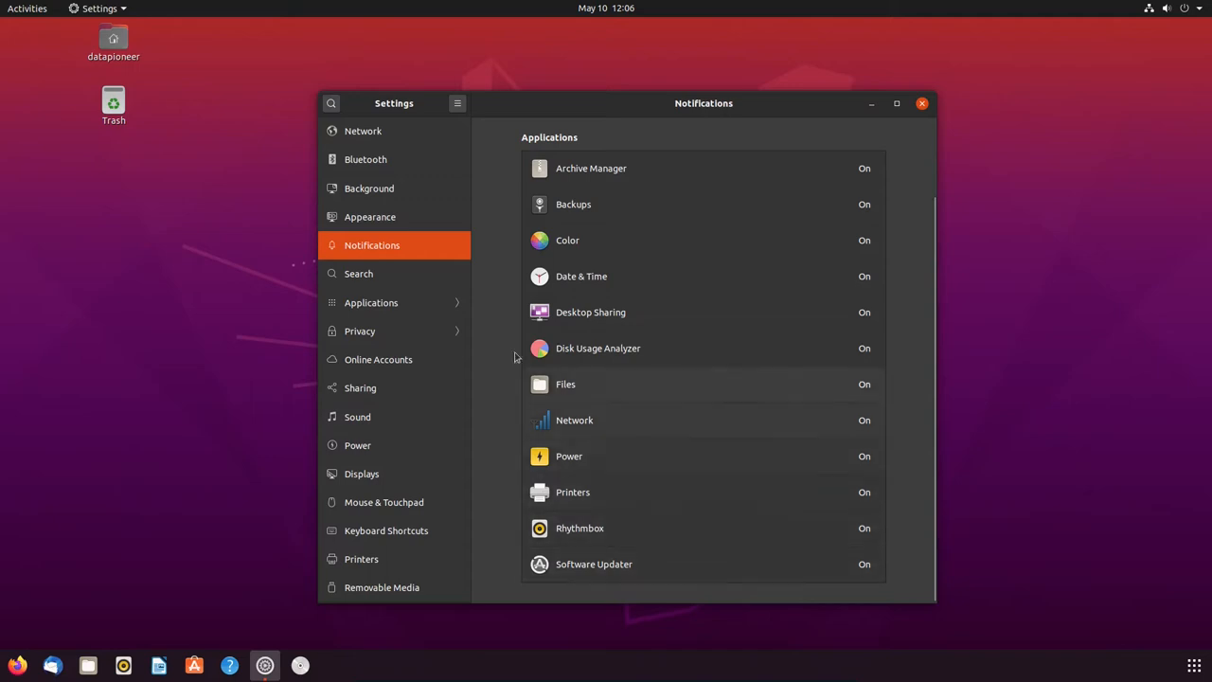
# Tour Search, then Privacy's Location Services, Thunderbolt and File History & Trash pages
pyautogui.click(358, 274)
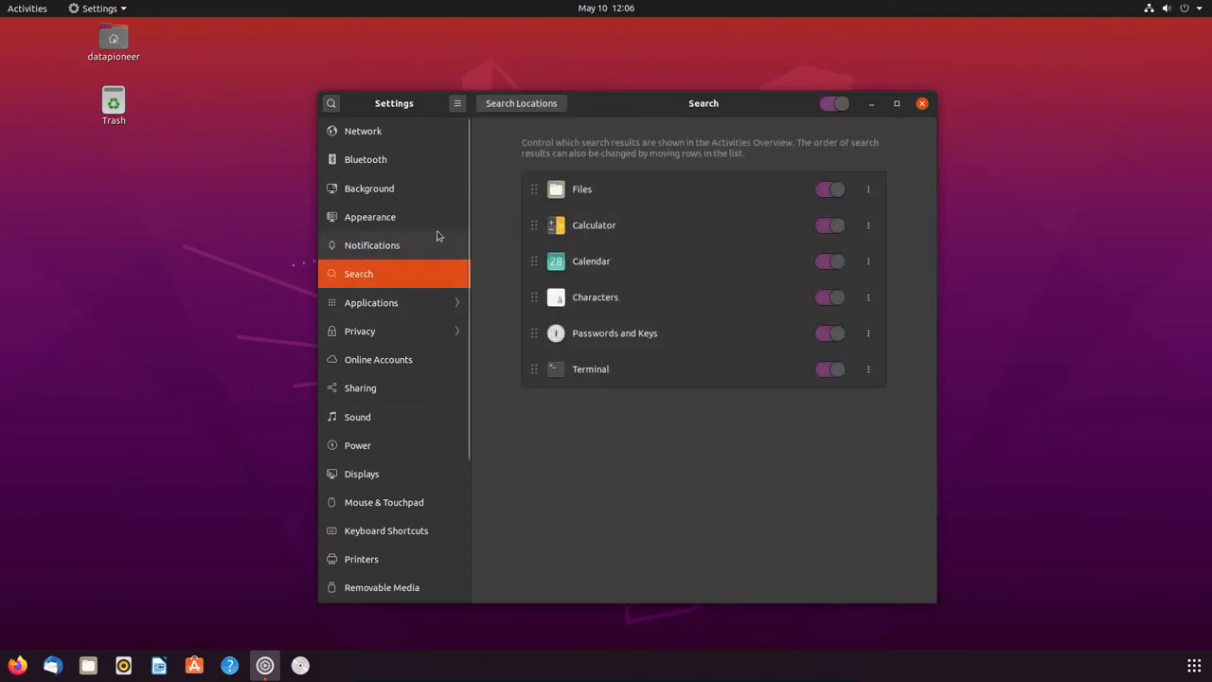
pyautogui.moveTo(603, 266)
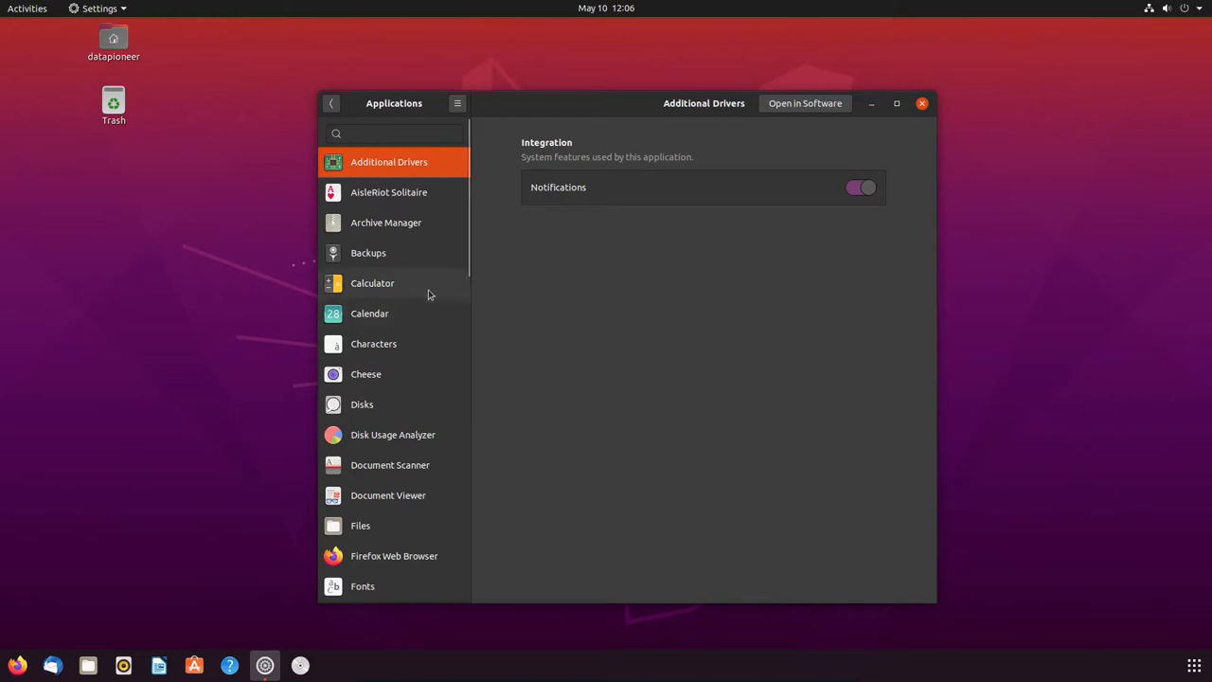
pyautogui.moveTo(376, 265)
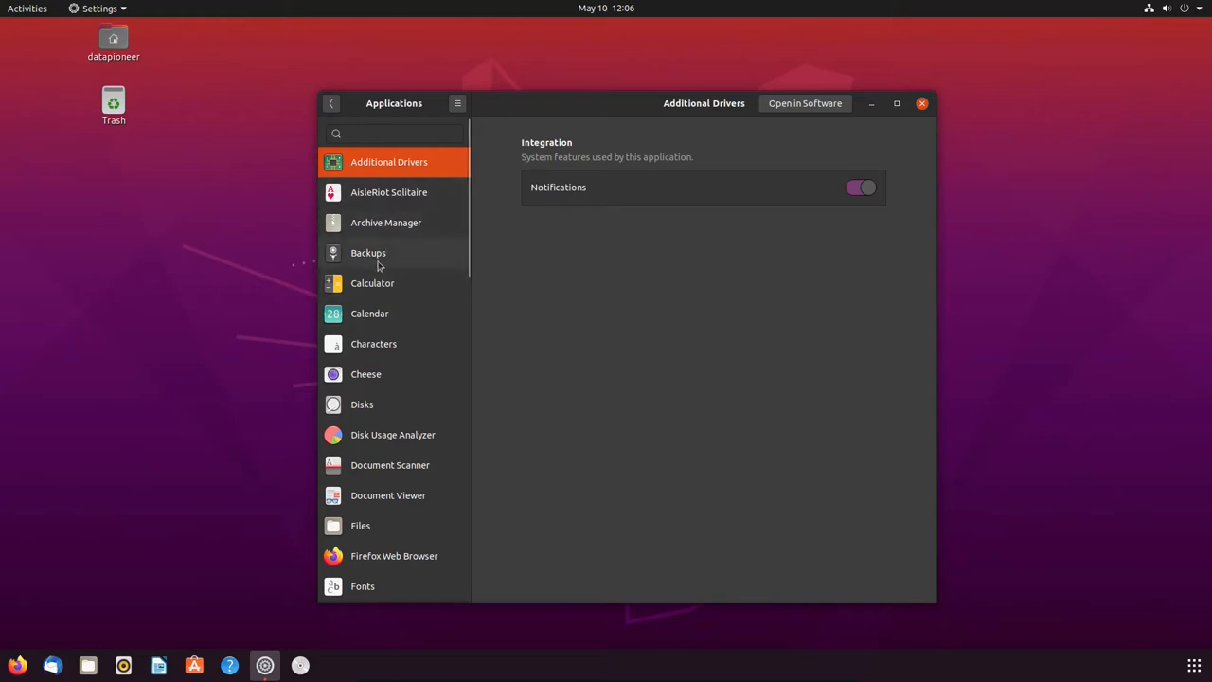
pyautogui.moveTo(389, 289)
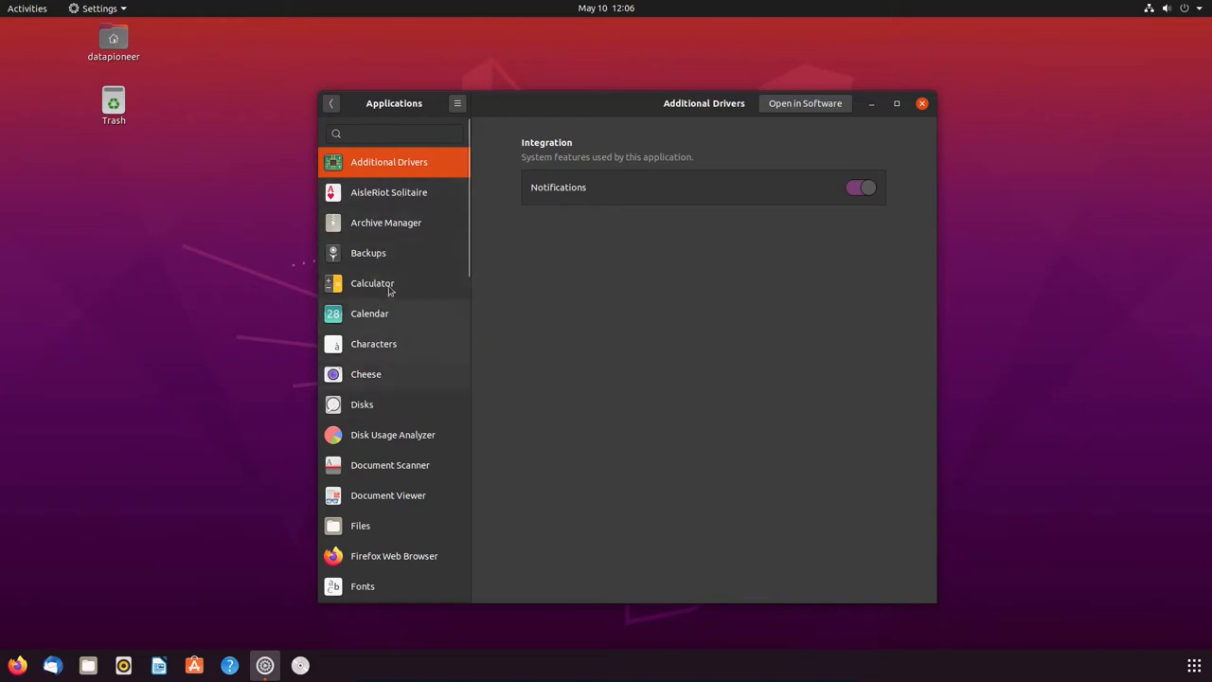
pyautogui.click(331, 102)
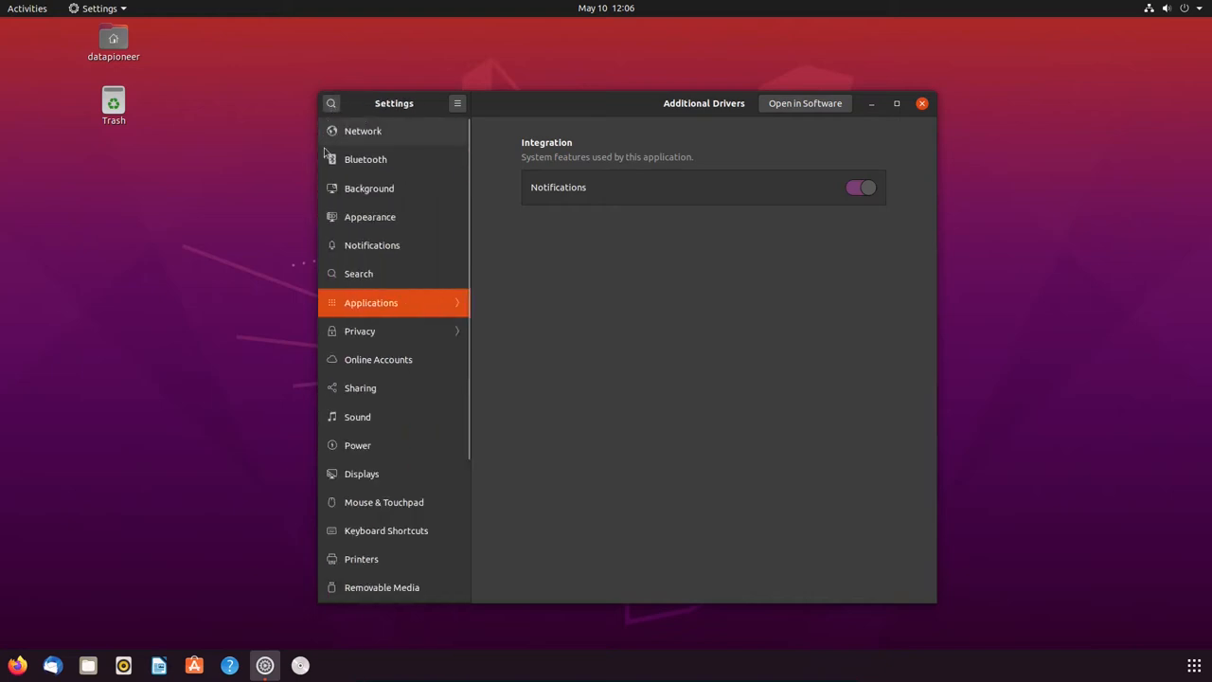
pyautogui.click(359, 330)
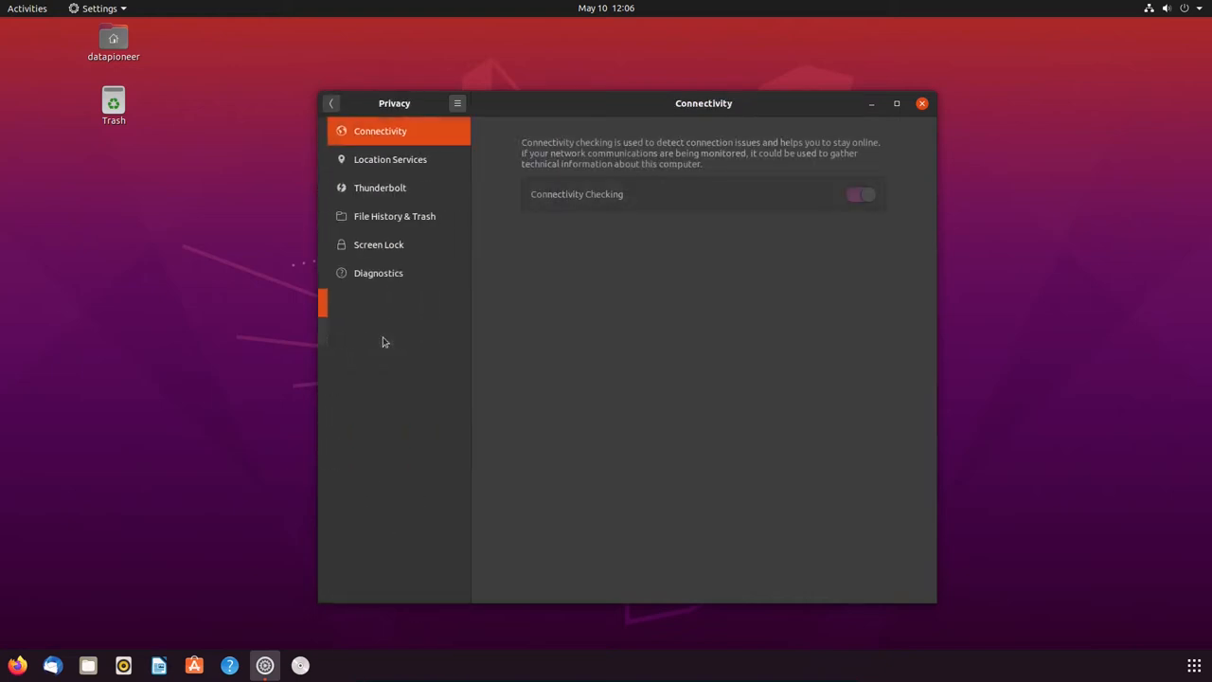
pyautogui.click(860, 194)
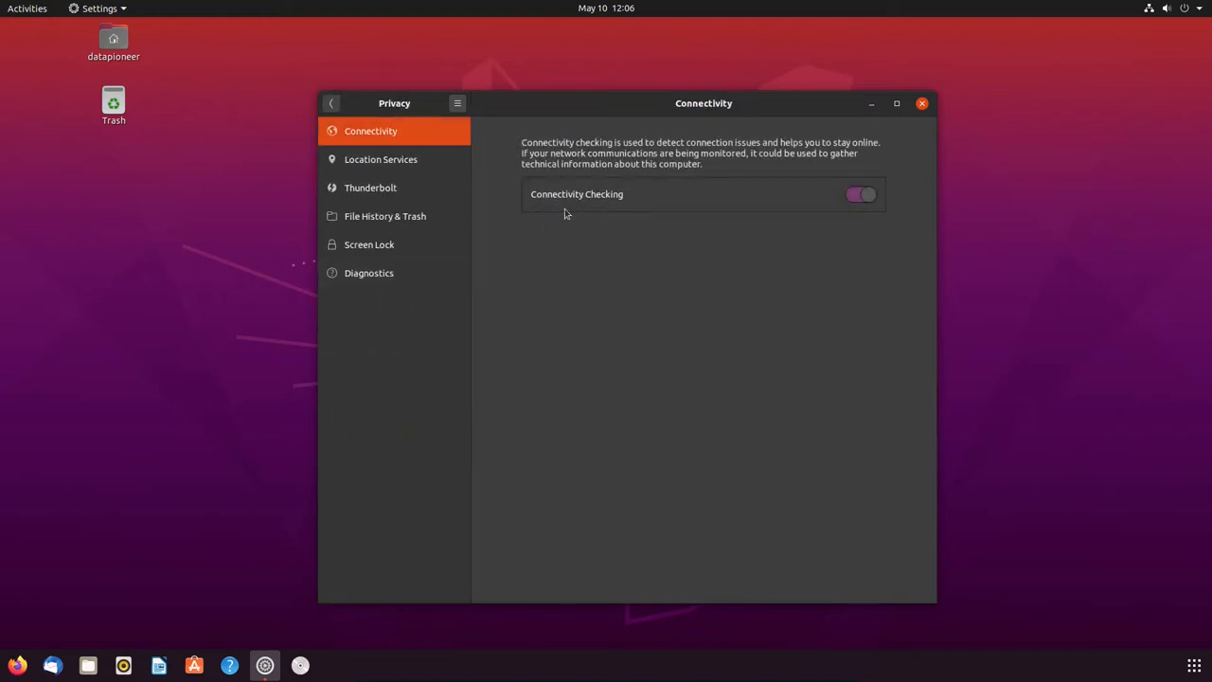
pyautogui.moveTo(379, 160)
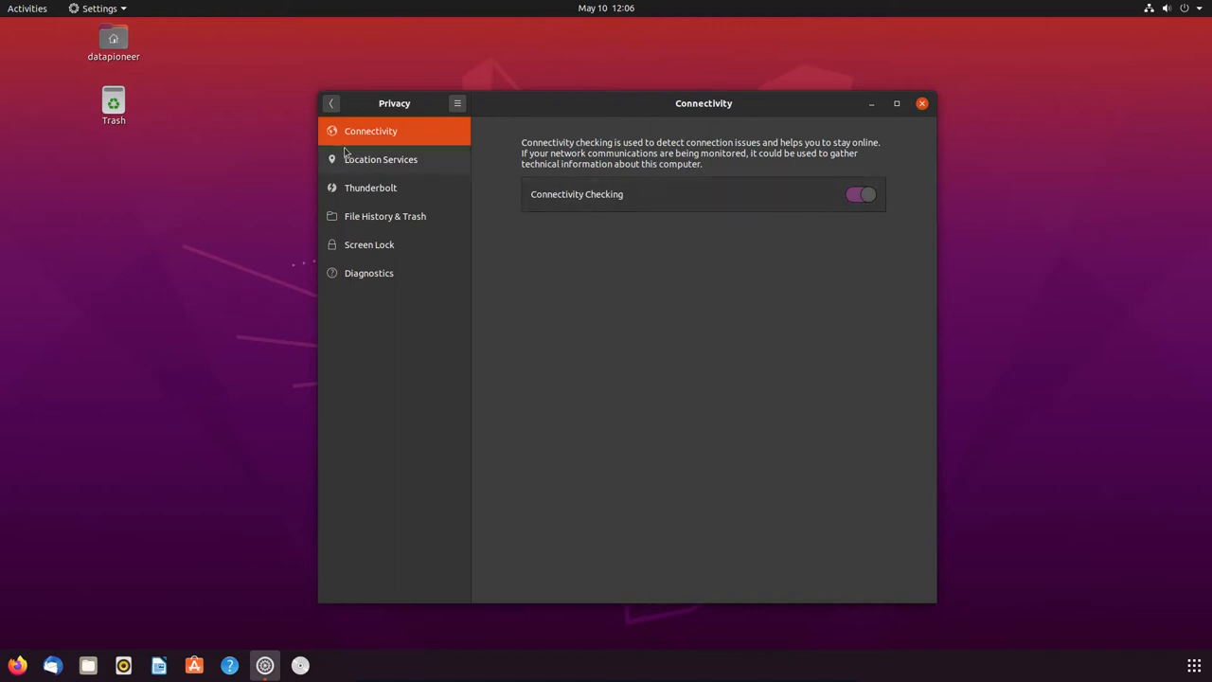
pyautogui.click(380, 159)
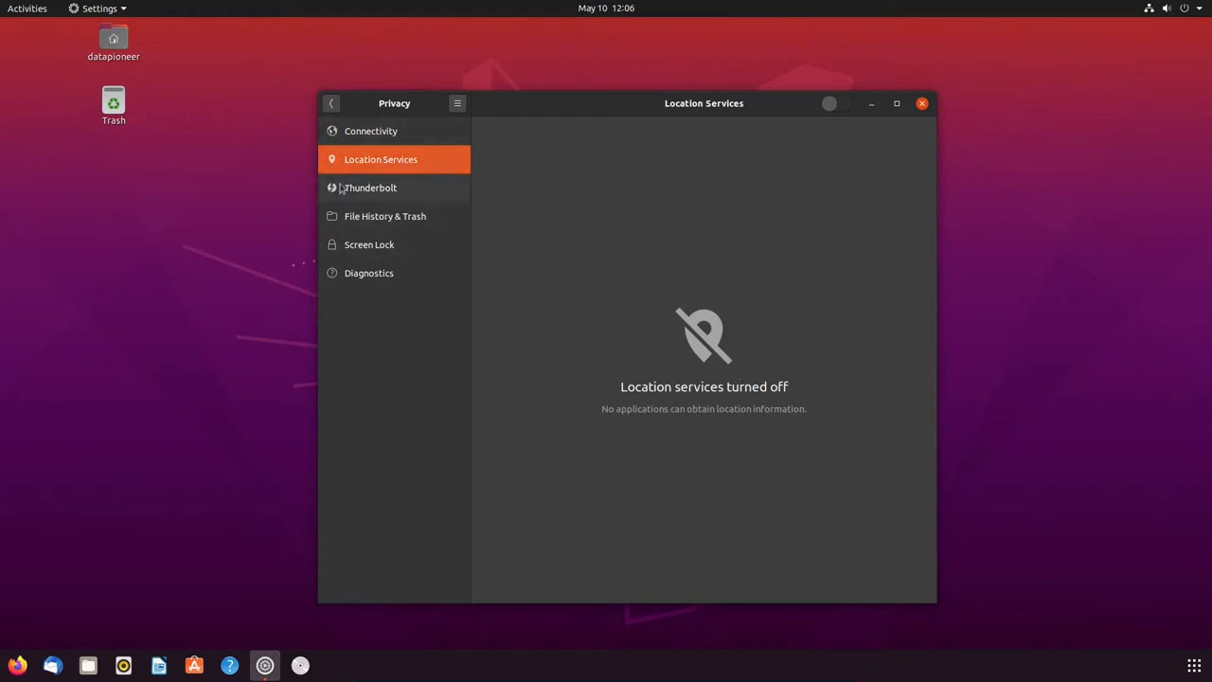
pyautogui.click(370, 188)
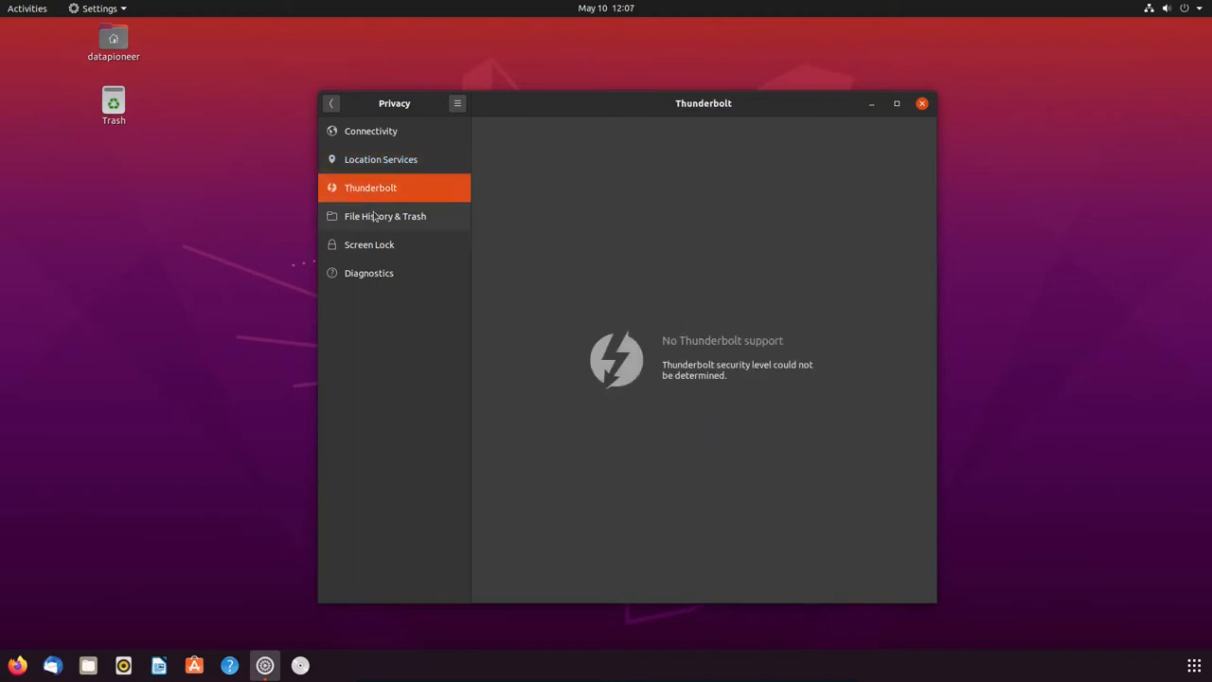
pyautogui.click(385, 216)
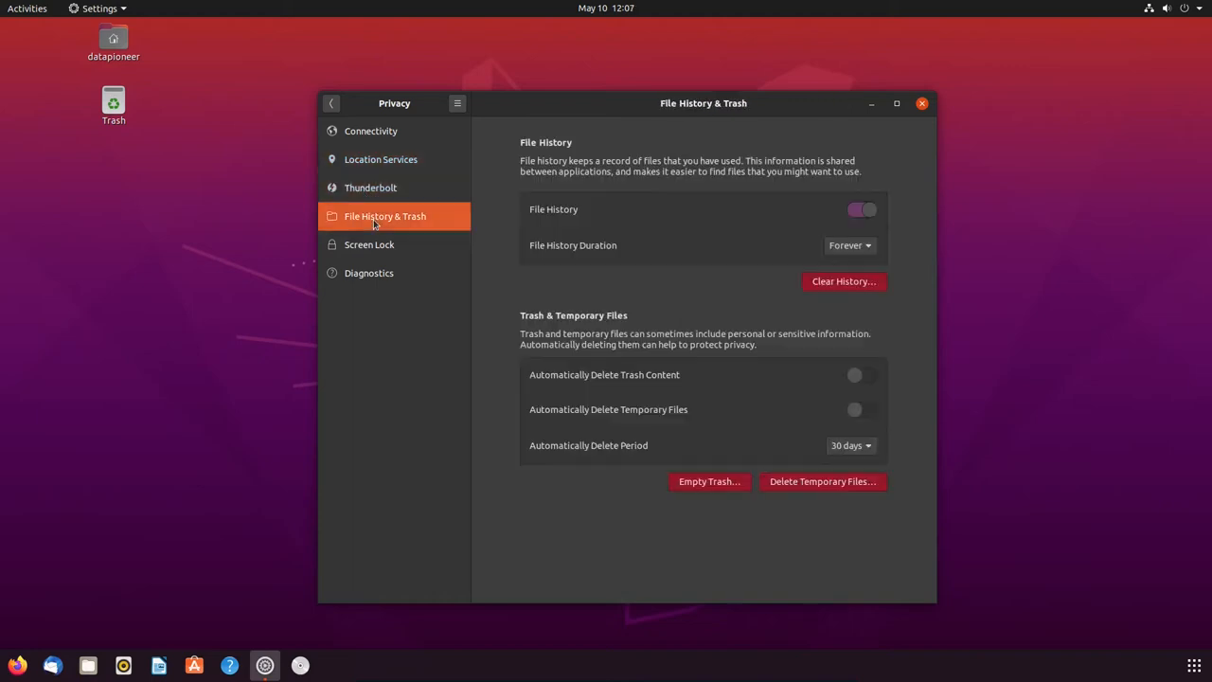
pyautogui.moveTo(611, 225)
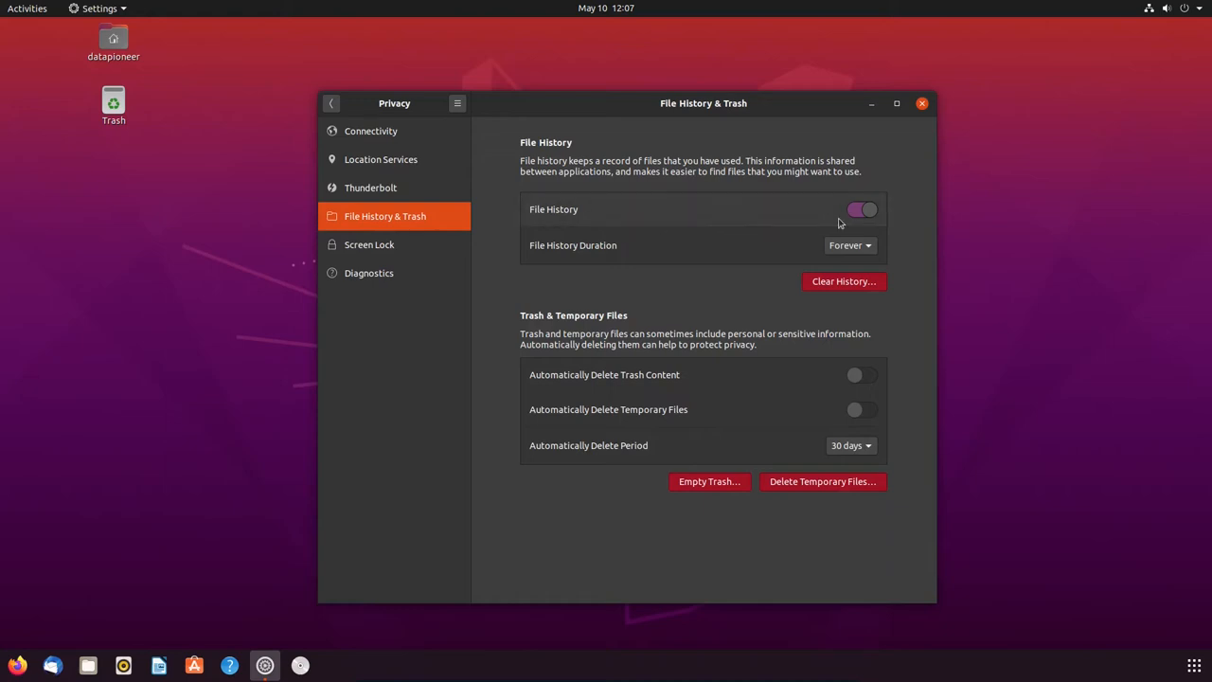
pyautogui.click(860, 209)
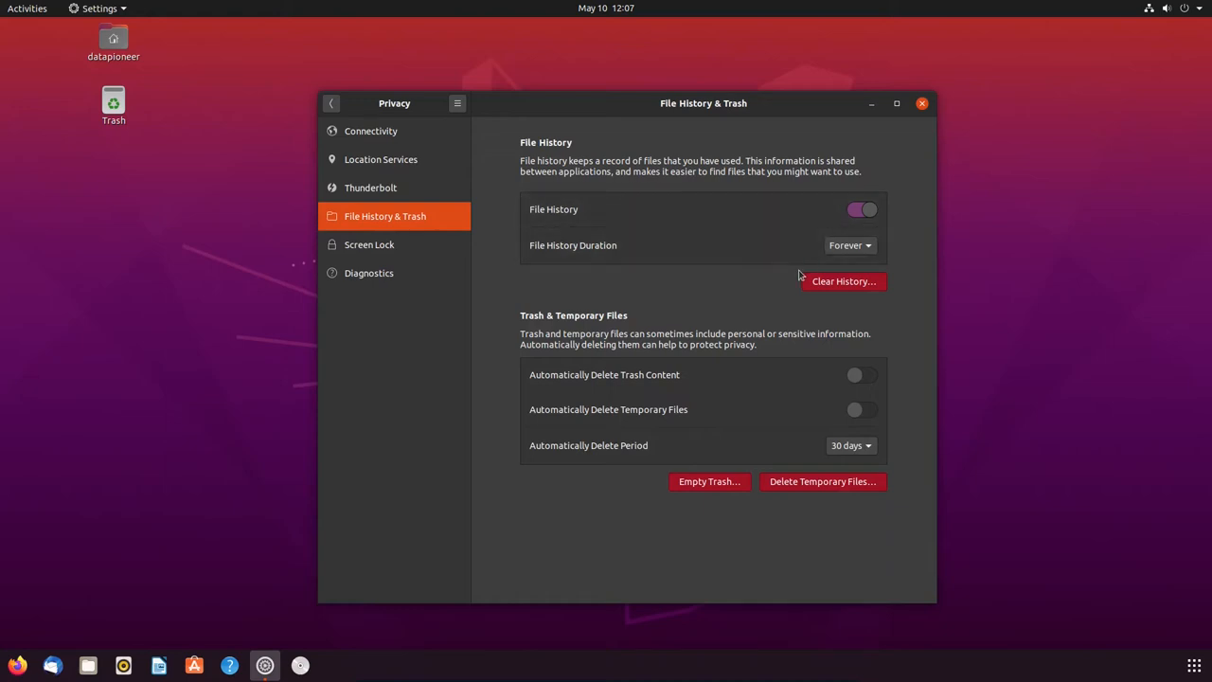
pyautogui.moveTo(777, 347)
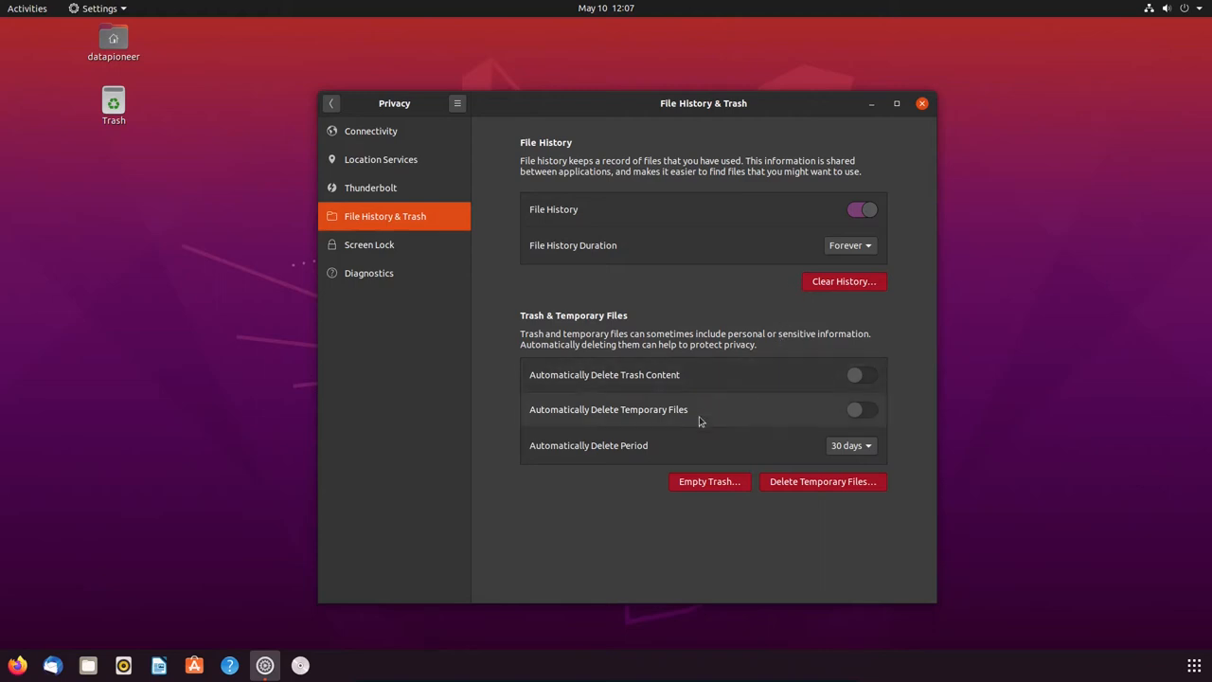
# Set Screen Lock's Blank Screen Delay to Never, then view the Diagnostics page
pyautogui.click(370, 244)
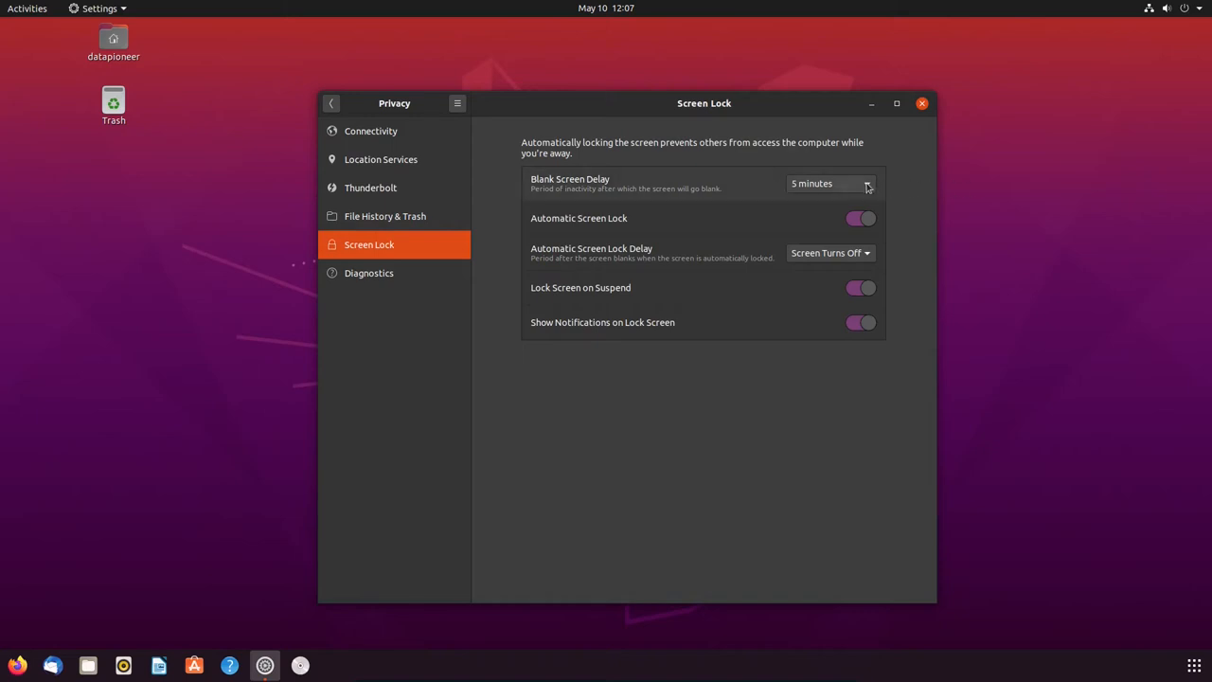
pyautogui.click(829, 182)
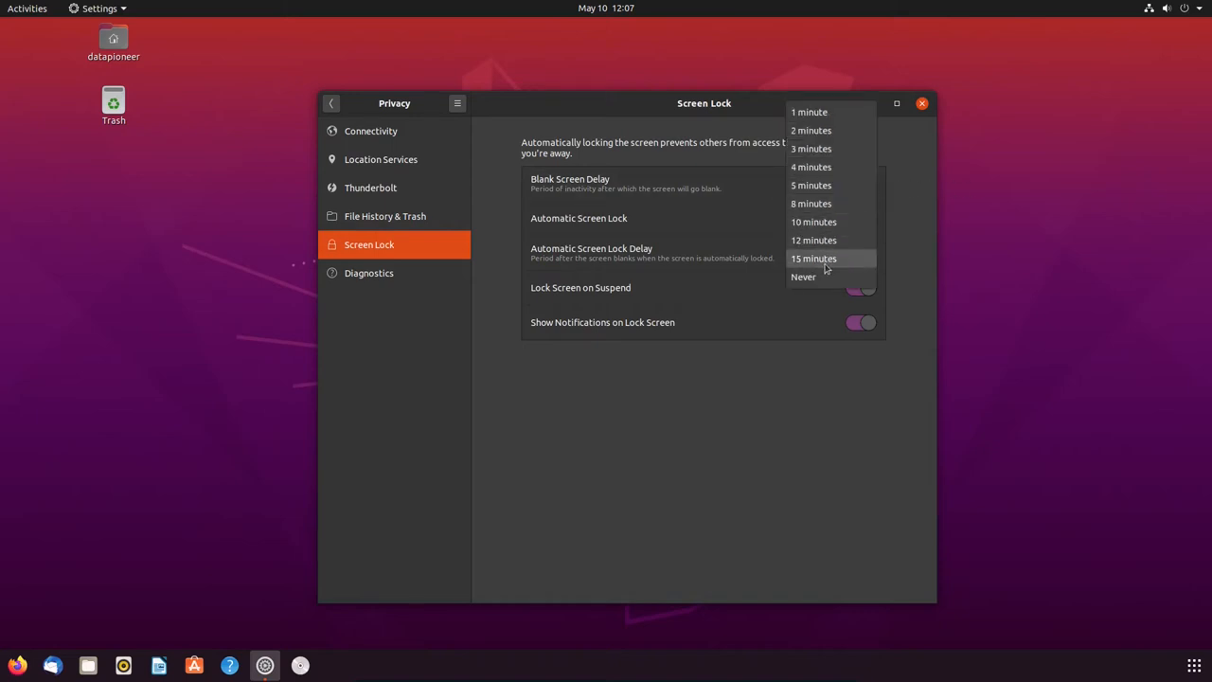
pyautogui.click(803, 275)
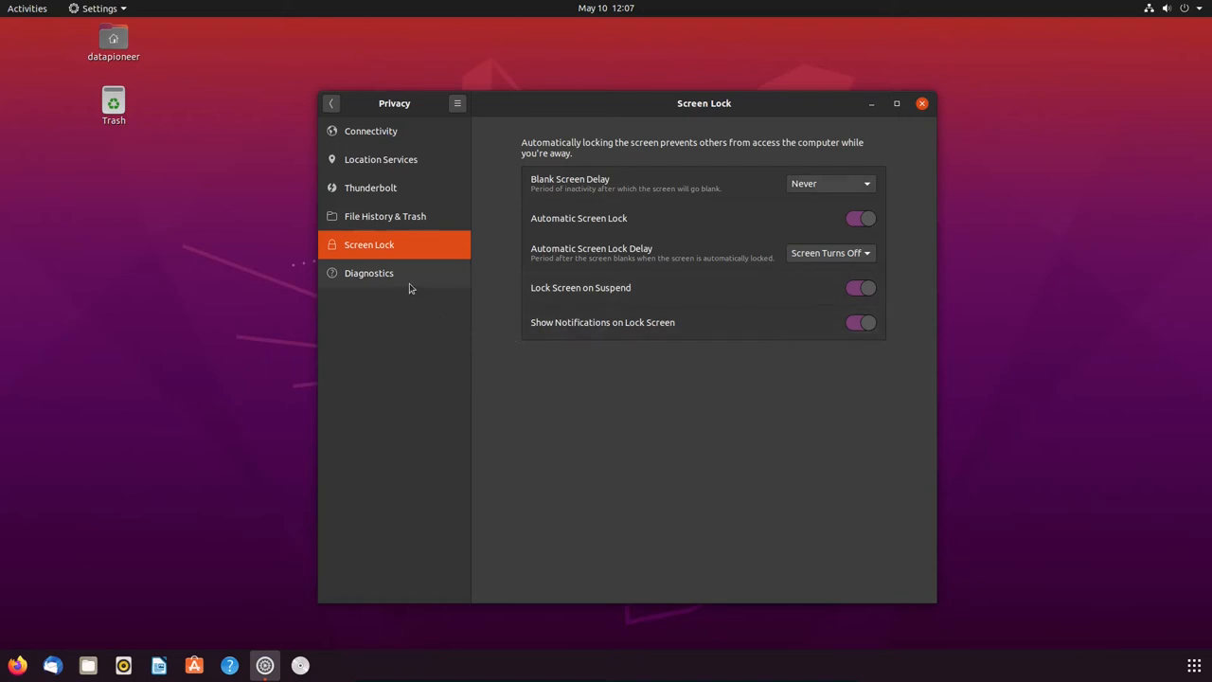
pyautogui.click(369, 272)
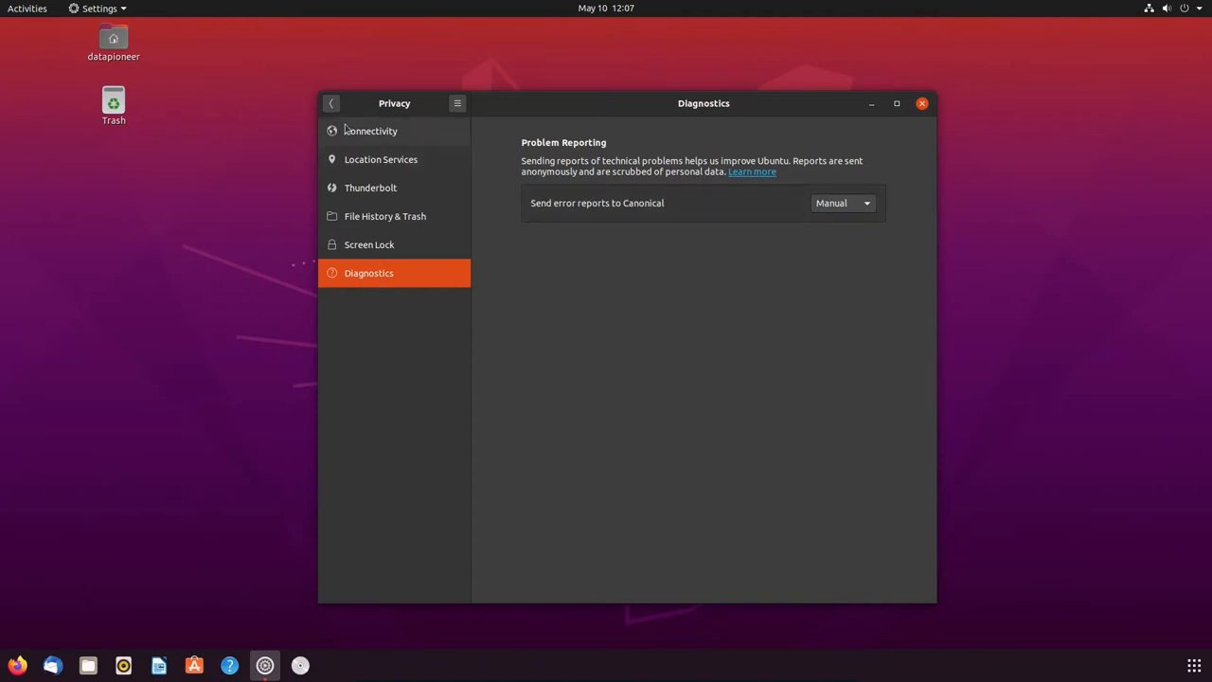
# Browse Online Accounts, Sharing, Power, Displays, Mouse & Touchpad, then Printers showing HP DeskJet 2600
pyautogui.click(330, 103)
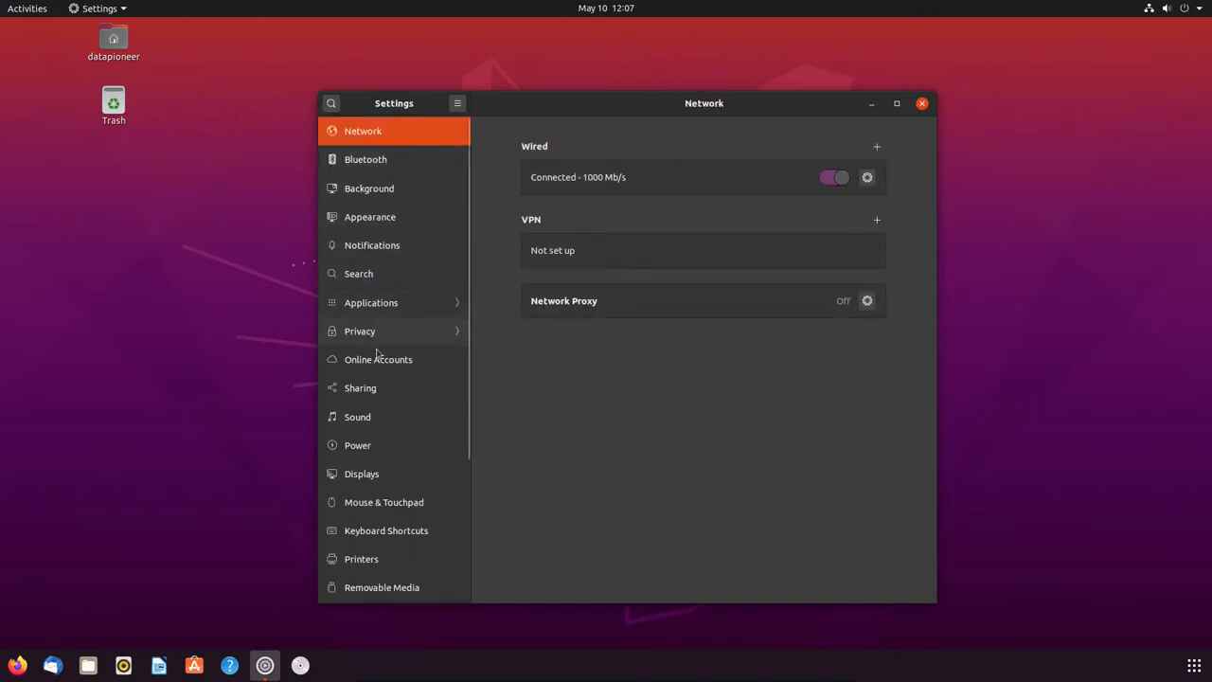
pyautogui.click(377, 359)
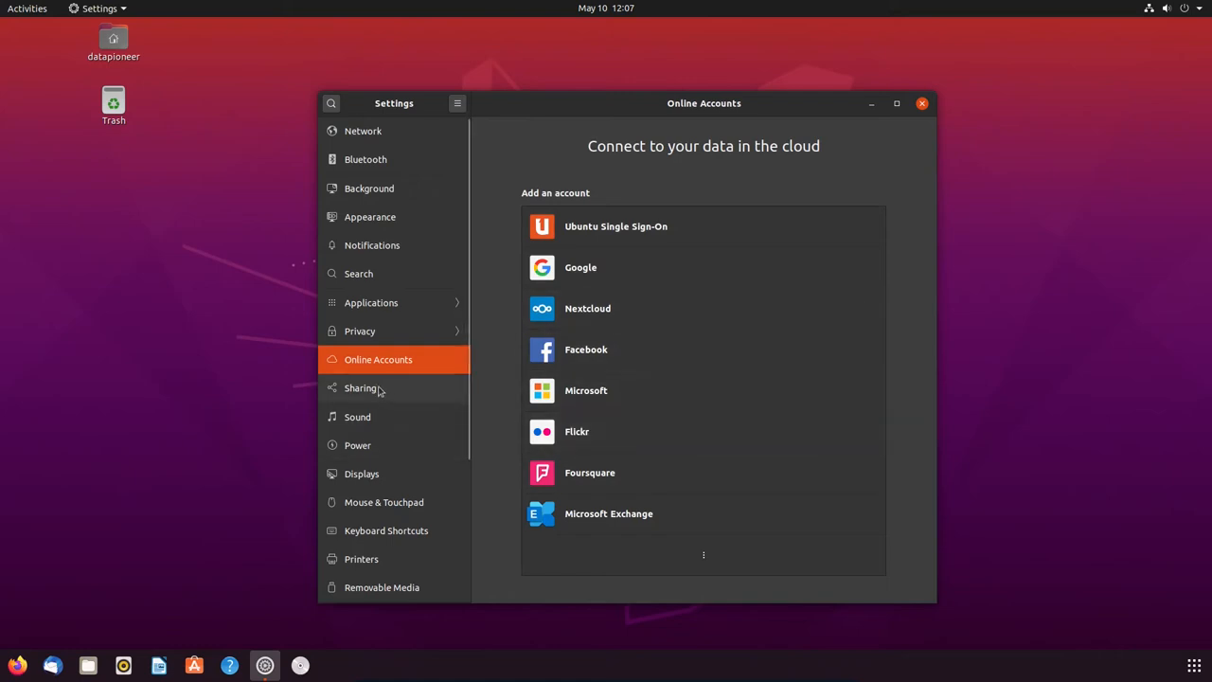
pyautogui.click(359, 388)
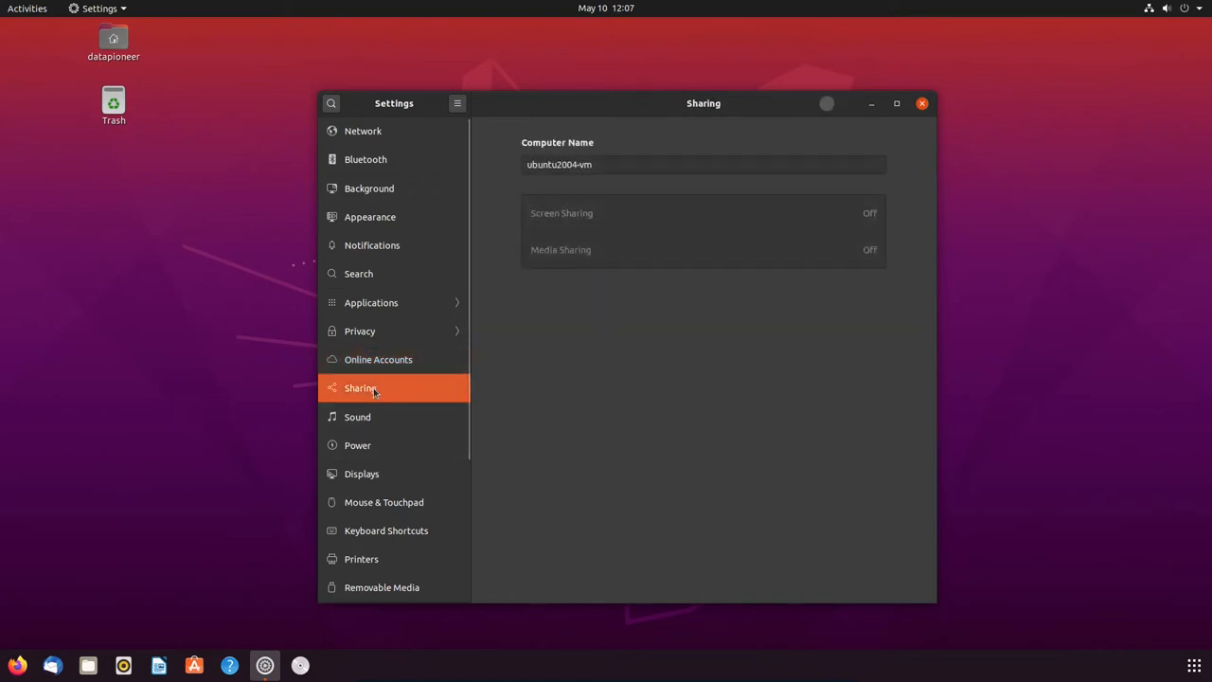
pyautogui.moveTo(432, 445)
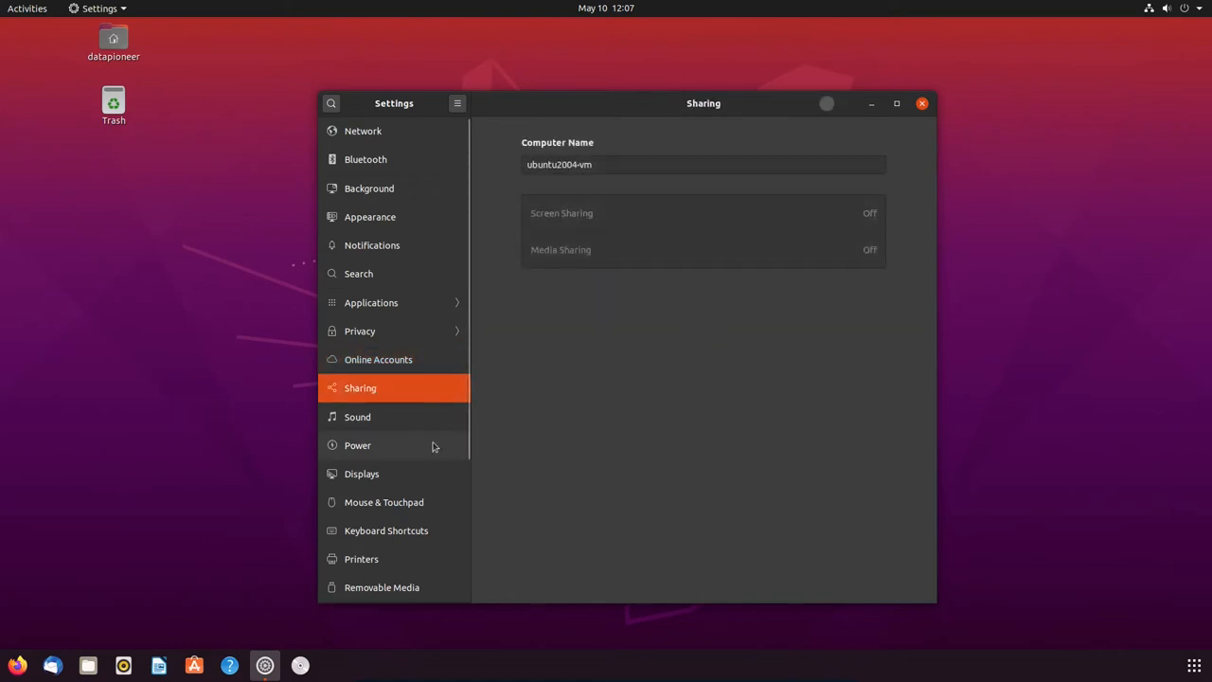
pyautogui.click(357, 445)
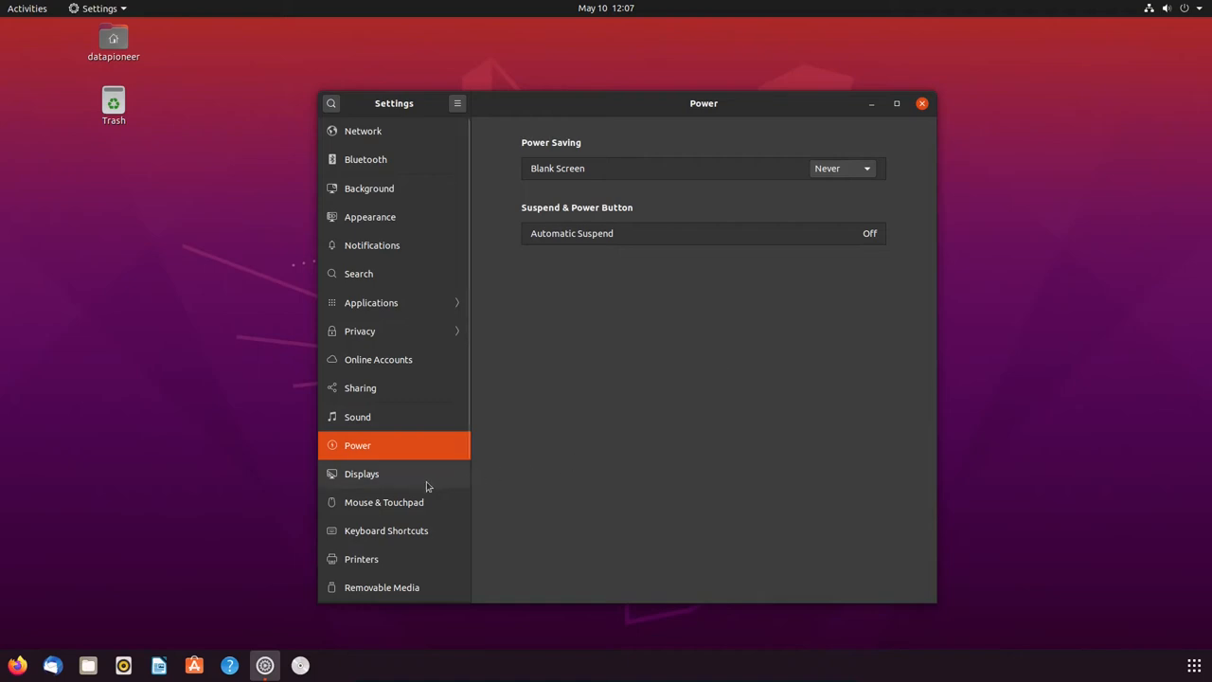
pyautogui.click(362, 473)
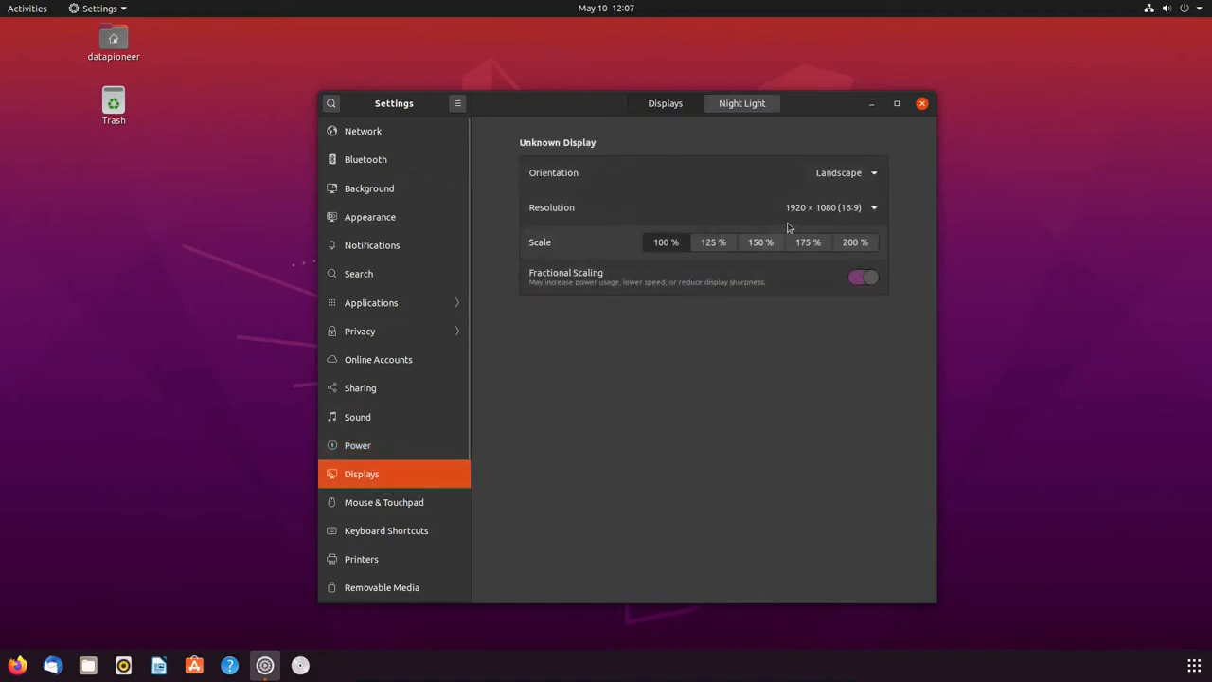
pyautogui.moveTo(863, 222)
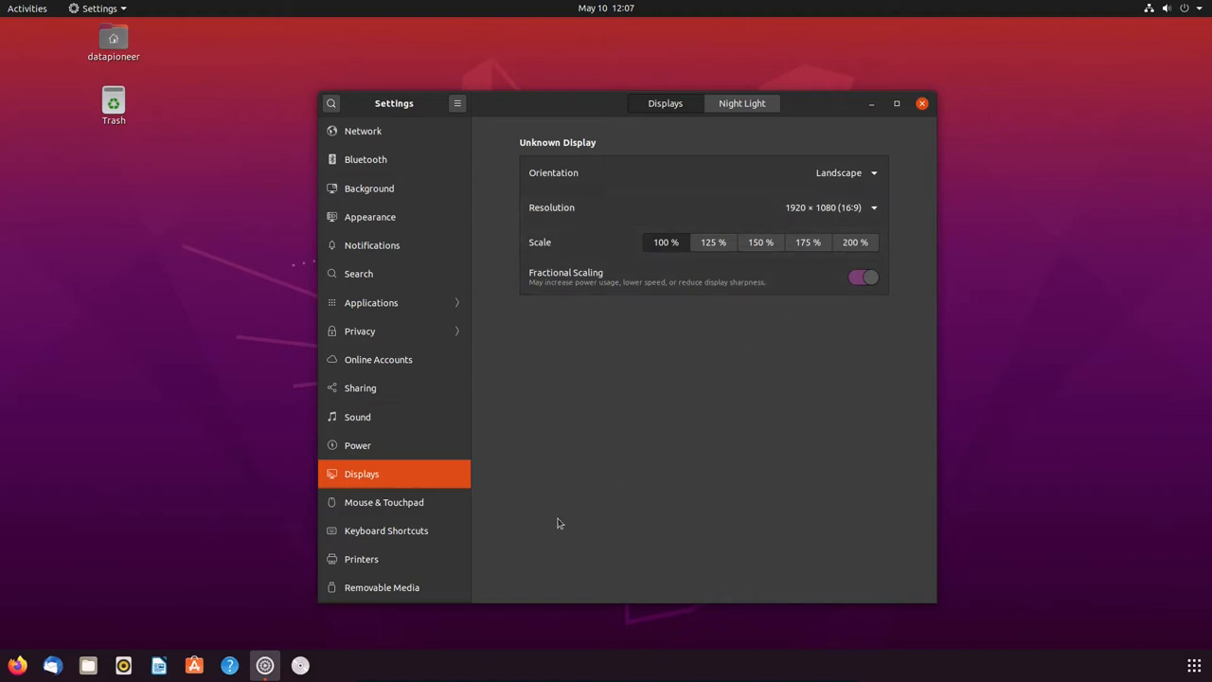
pyautogui.click(384, 501)
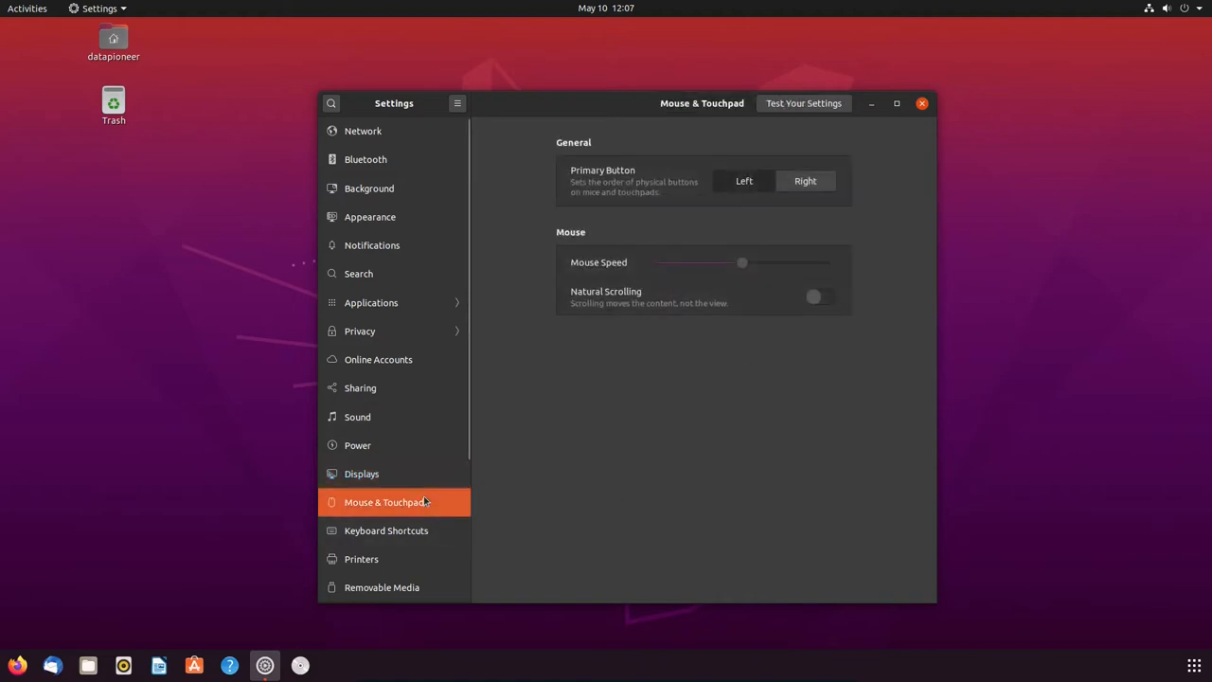
pyautogui.scroll(-3)
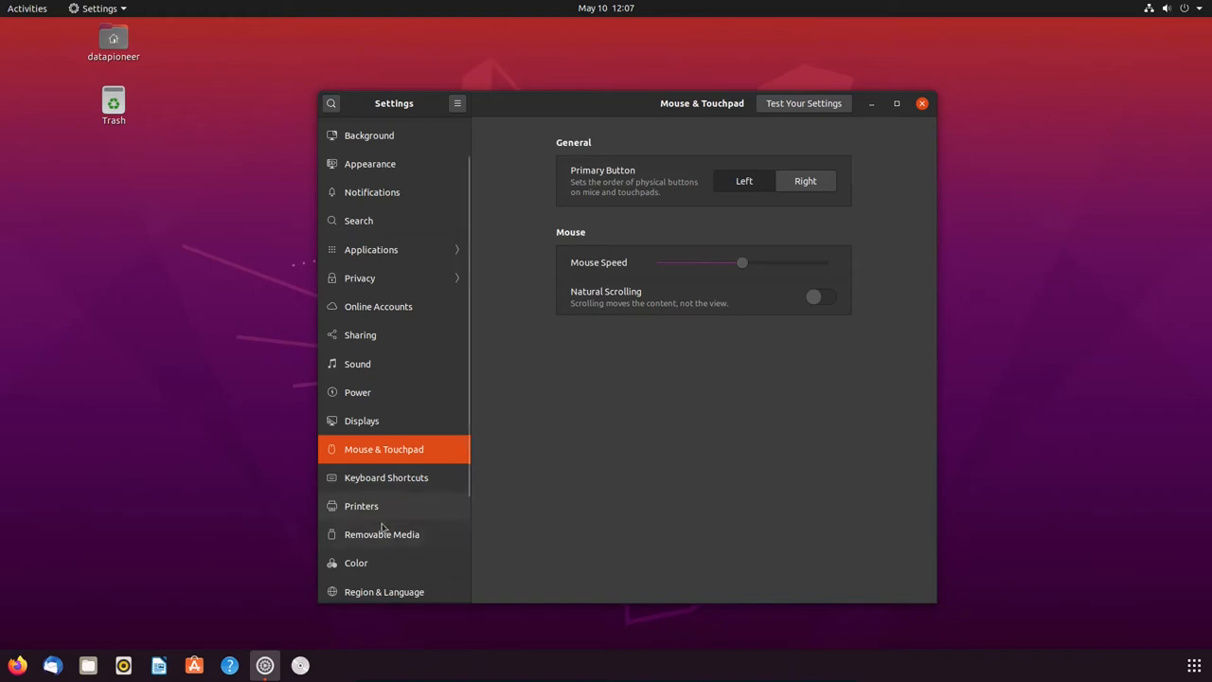
pyautogui.click(360, 505)
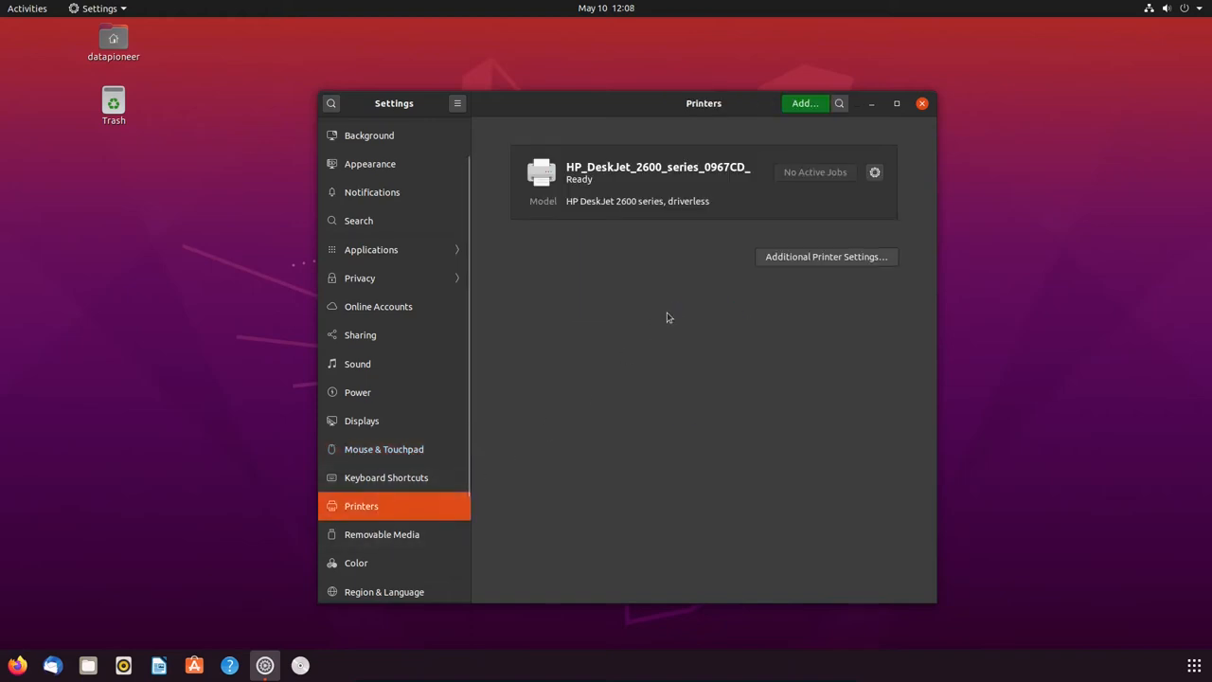
pyautogui.moveTo(645, 222)
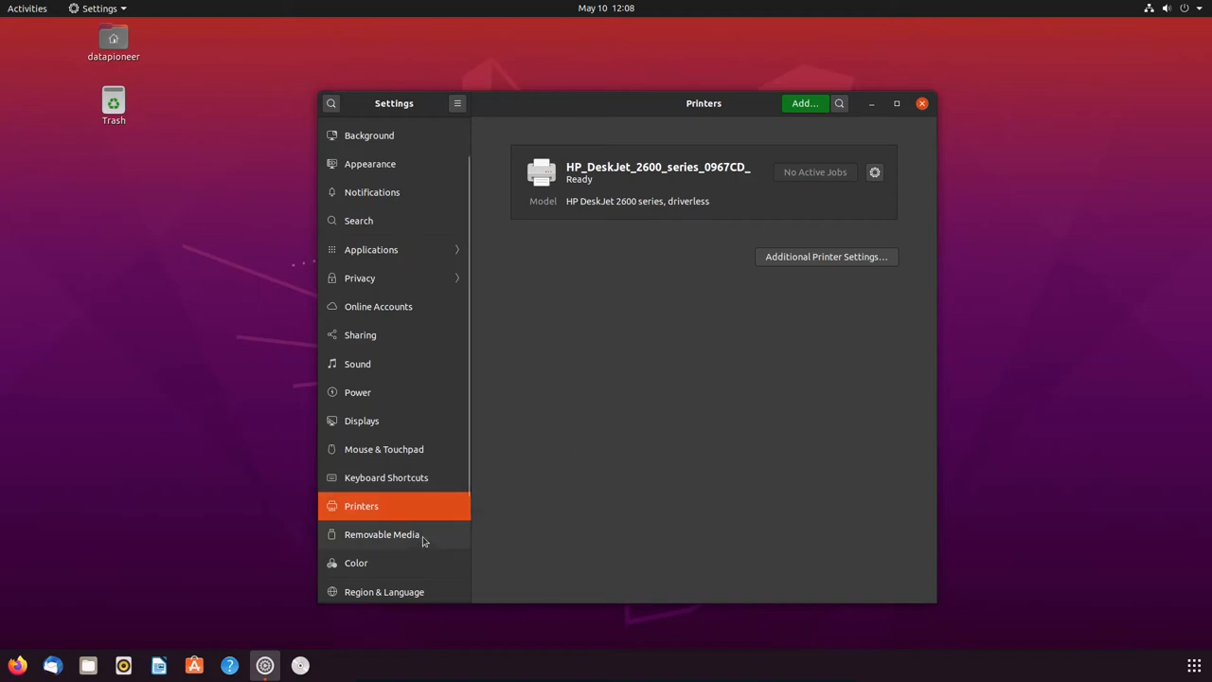
pyautogui.scroll(-3)
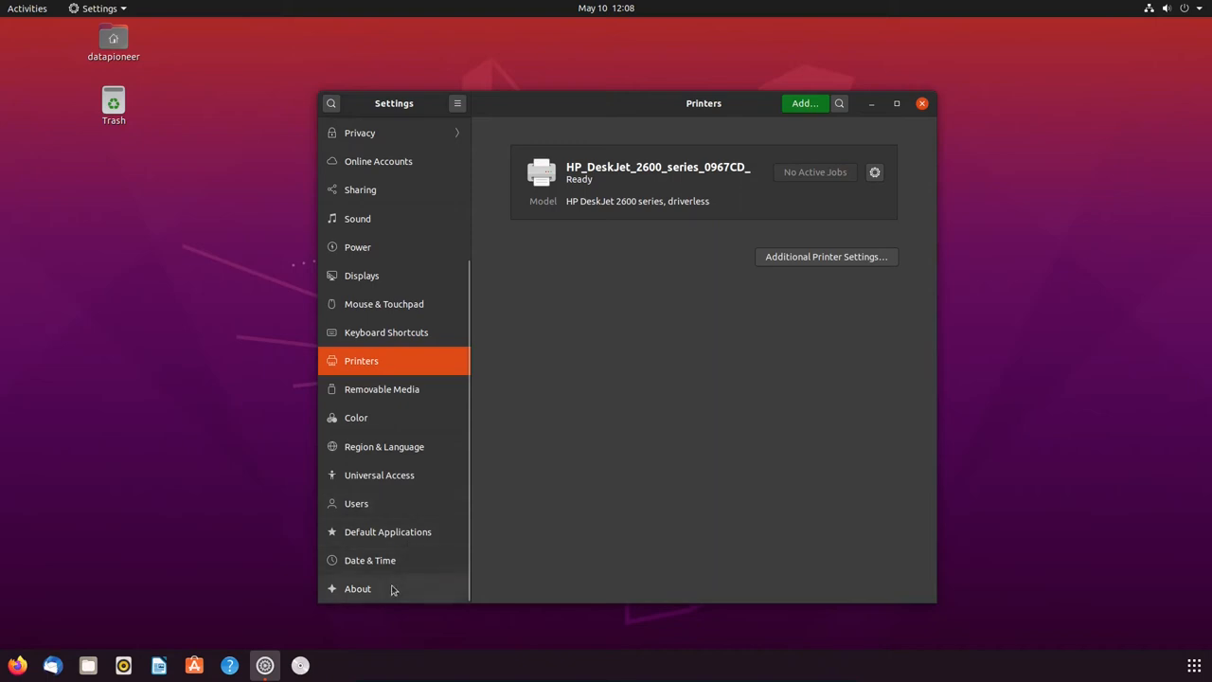
# Open About: Ubuntu 20.04 LTS 64-bit, GNOME 3.36.1, 3.9 GiB memory, 21.5 GB disk
pyautogui.click(358, 588)
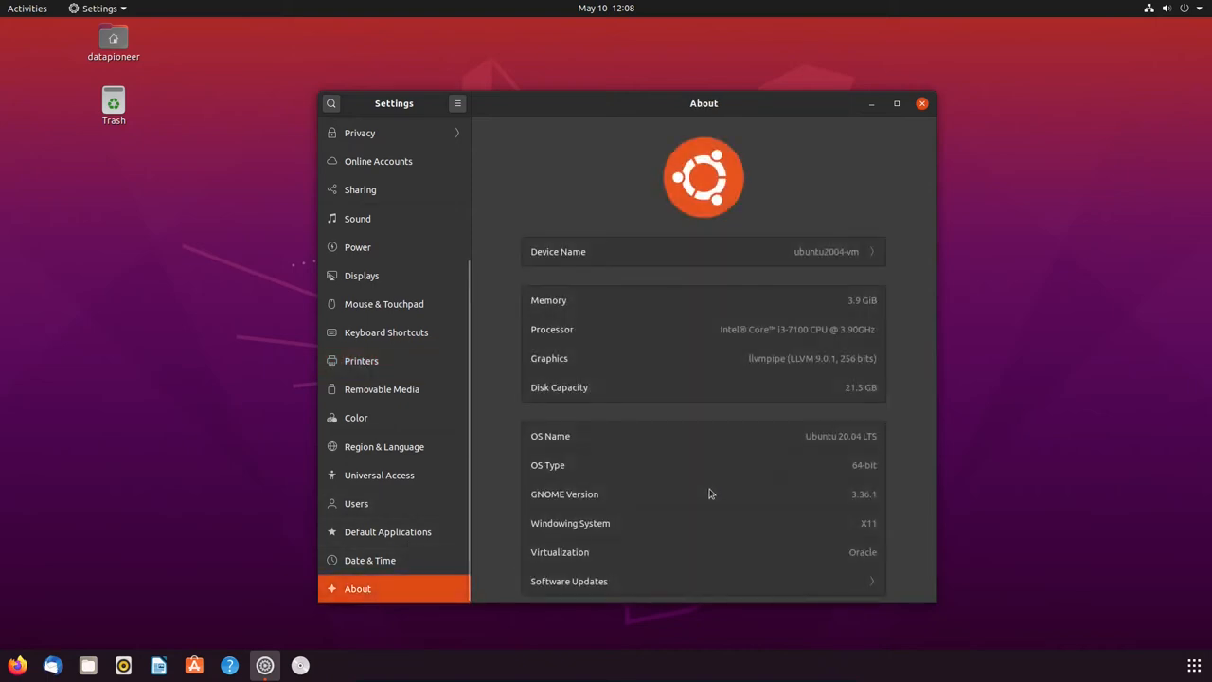
pyautogui.moveTo(607, 321)
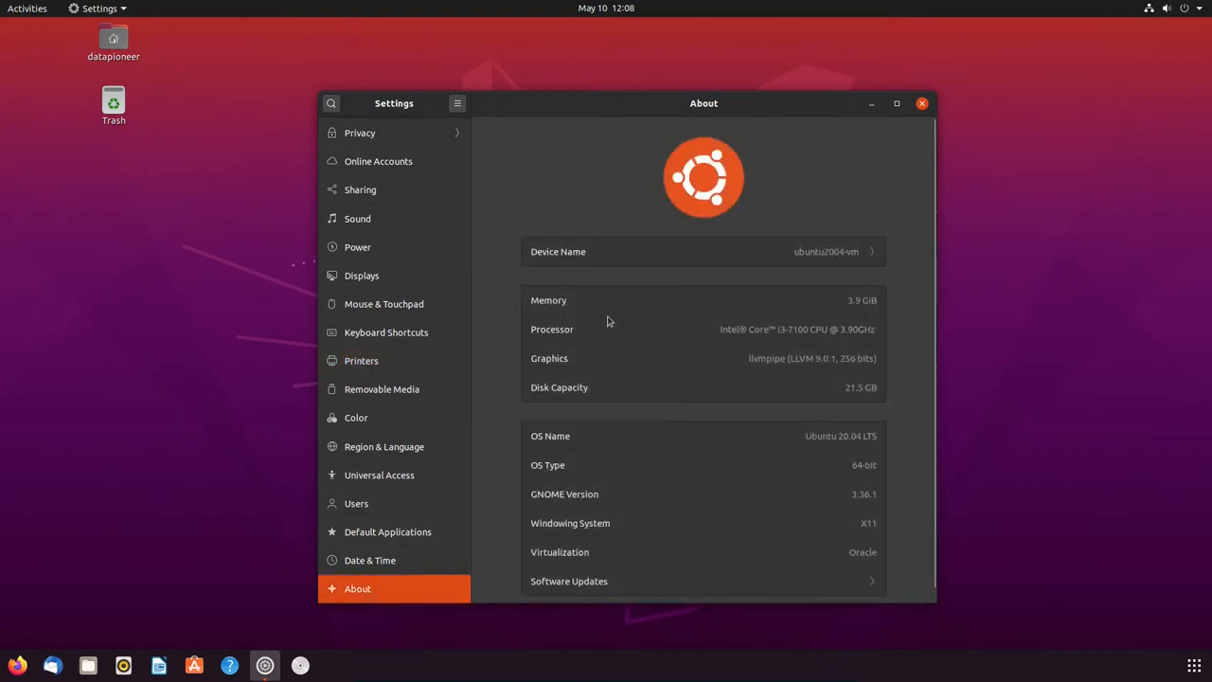
pyautogui.moveTo(874, 323)
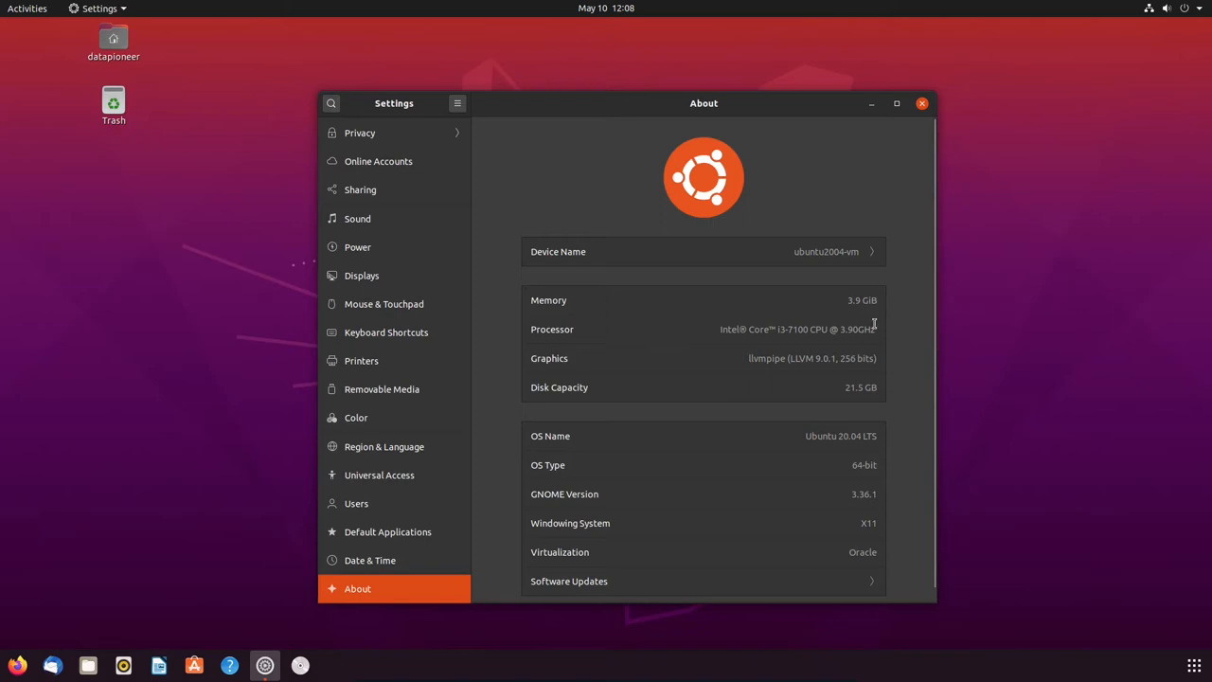
pyautogui.moveTo(706, 366)
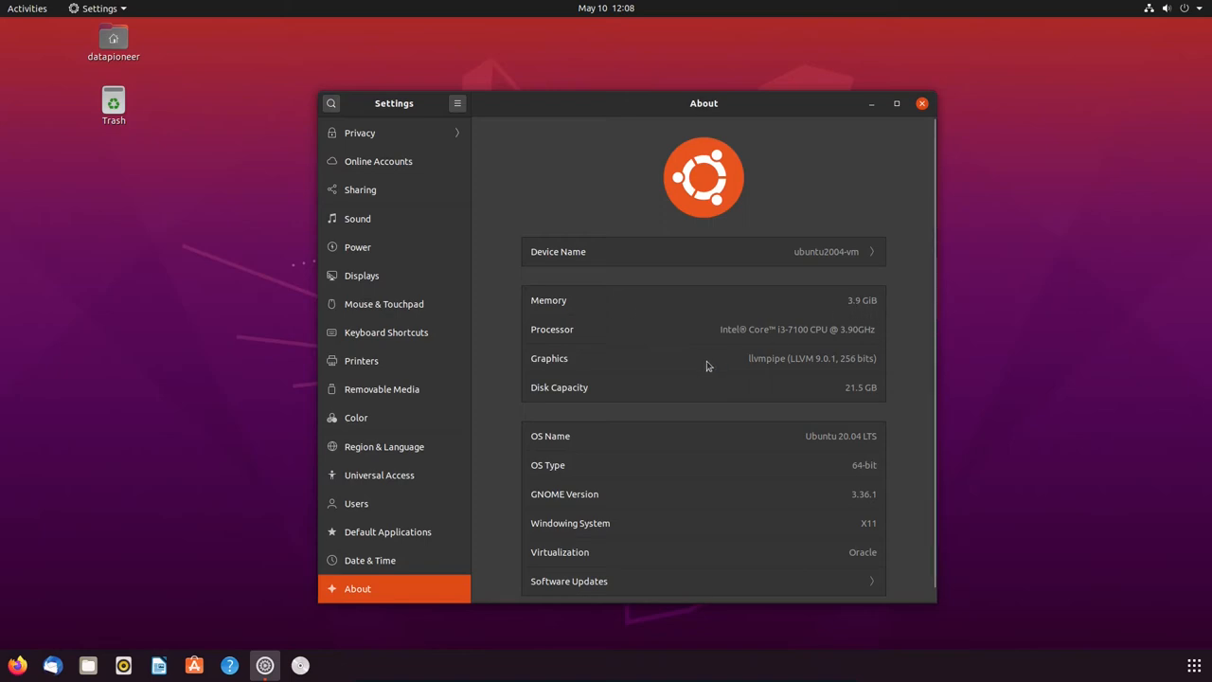
pyautogui.moveTo(725, 331)
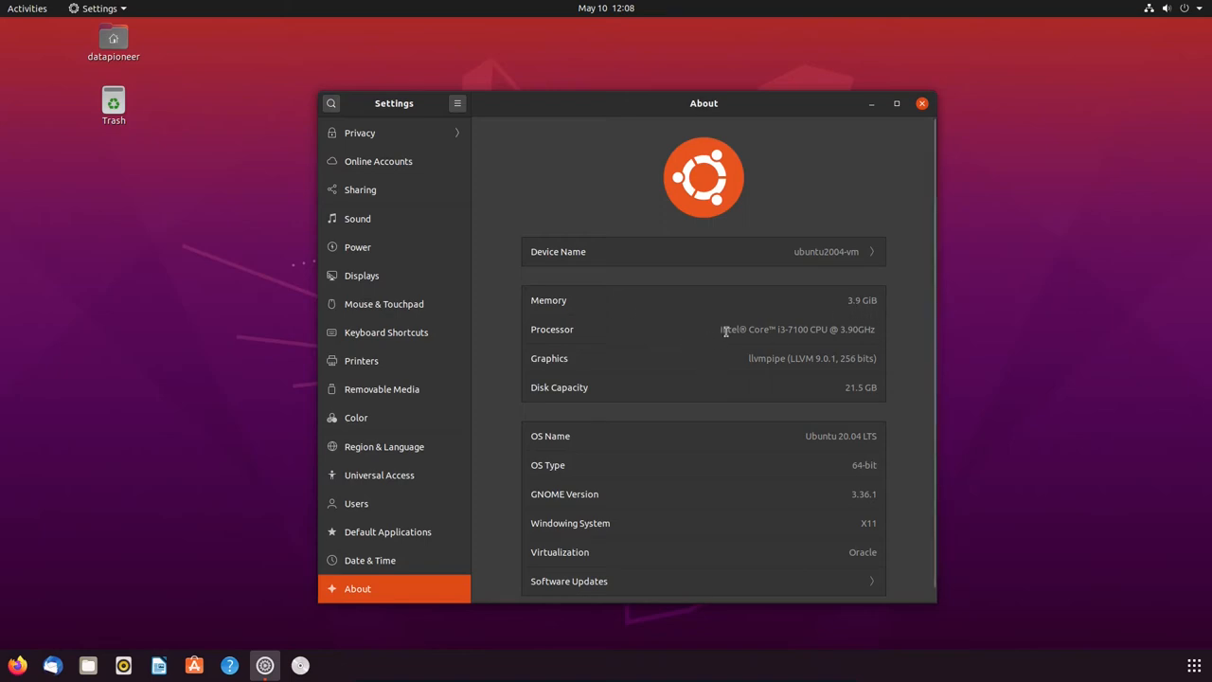
pyautogui.moveTo(837, 349)
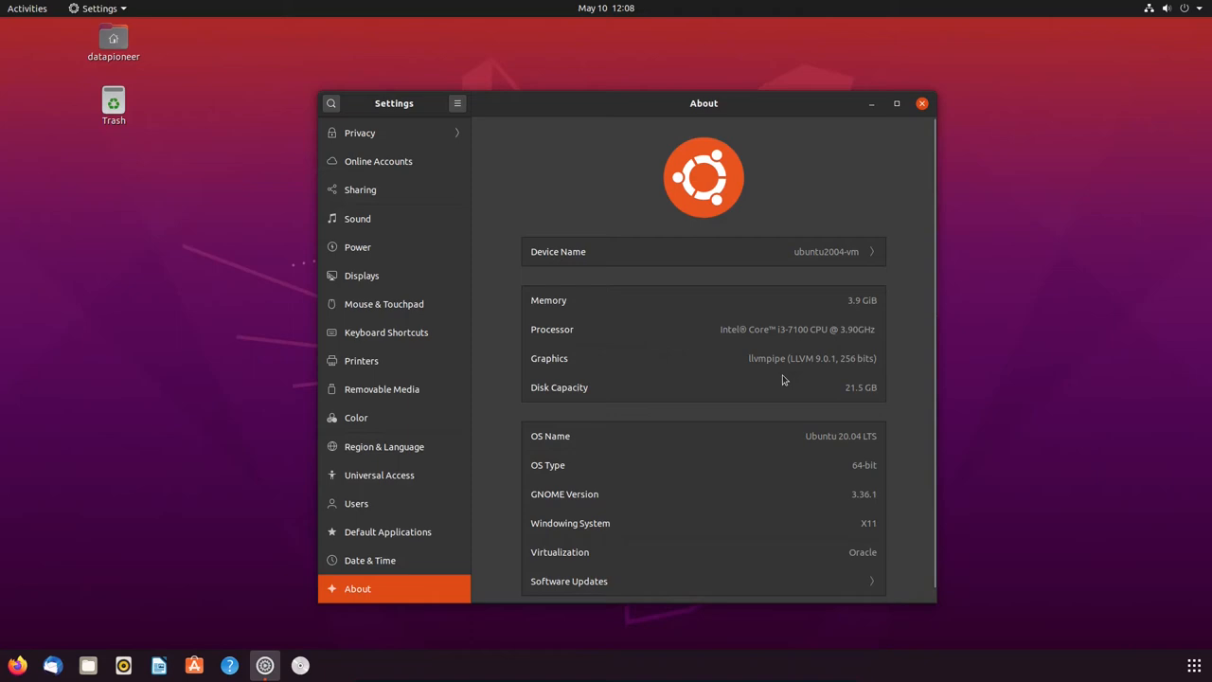
pyautogui.moveTo(771, 369)
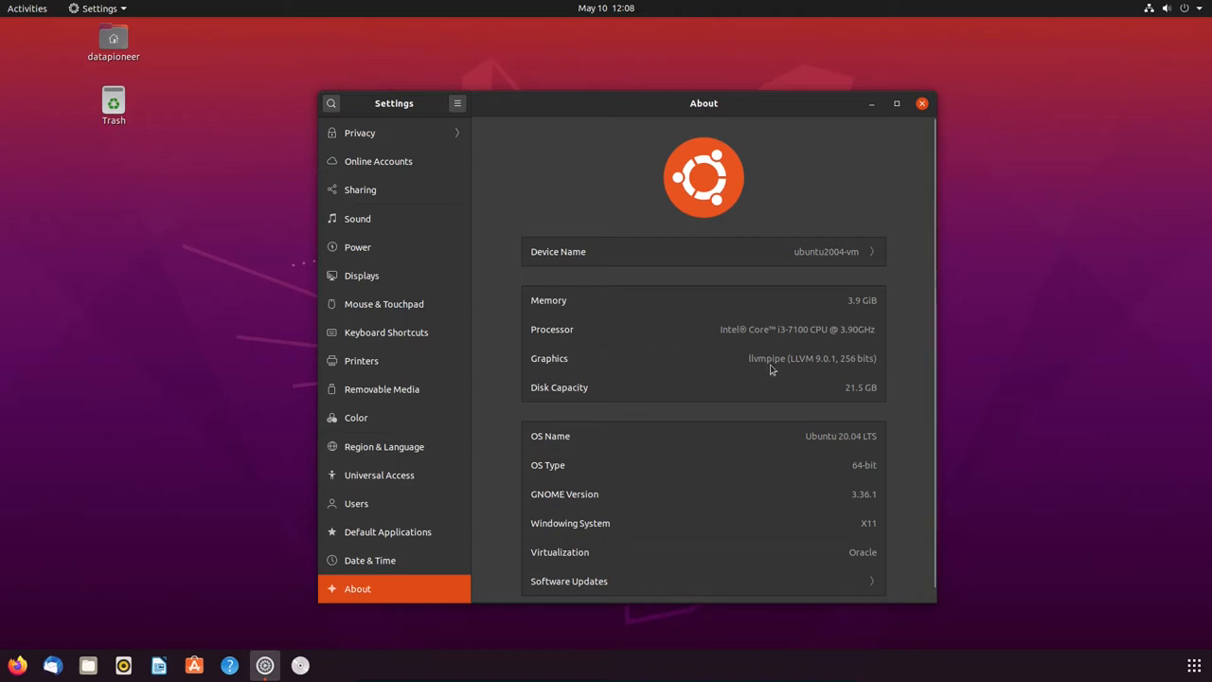
pyautogui.moveTo(720, 408)
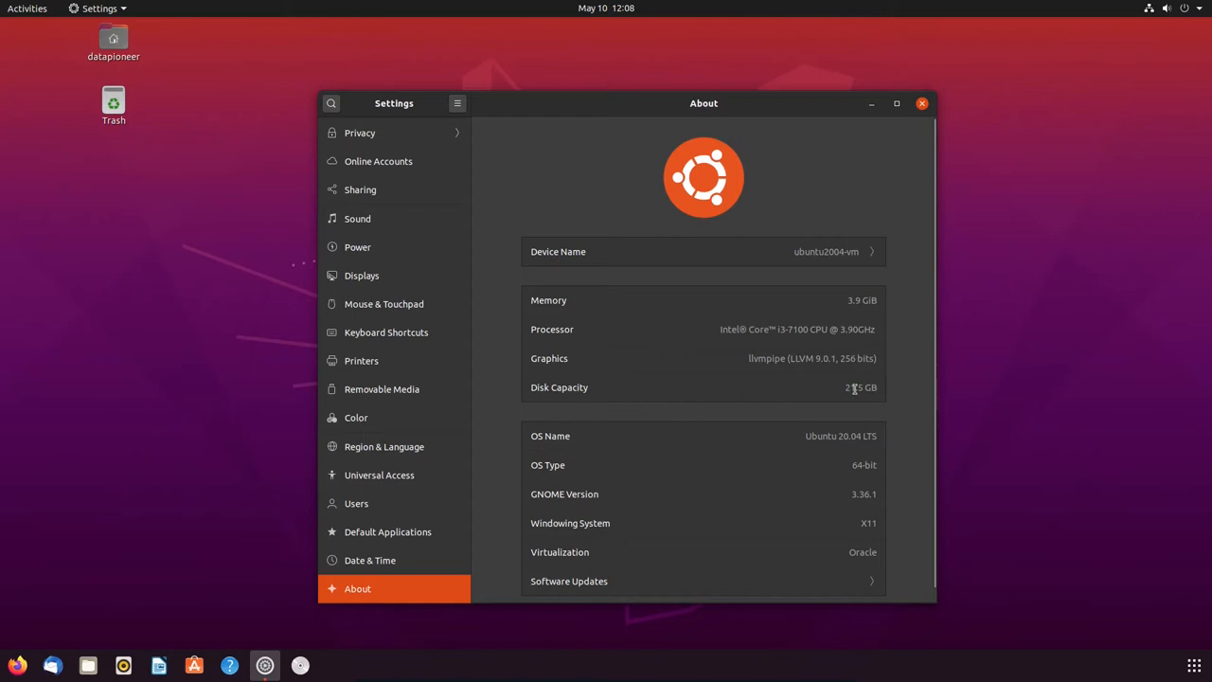
pyautogui.moveTo(783, 464)
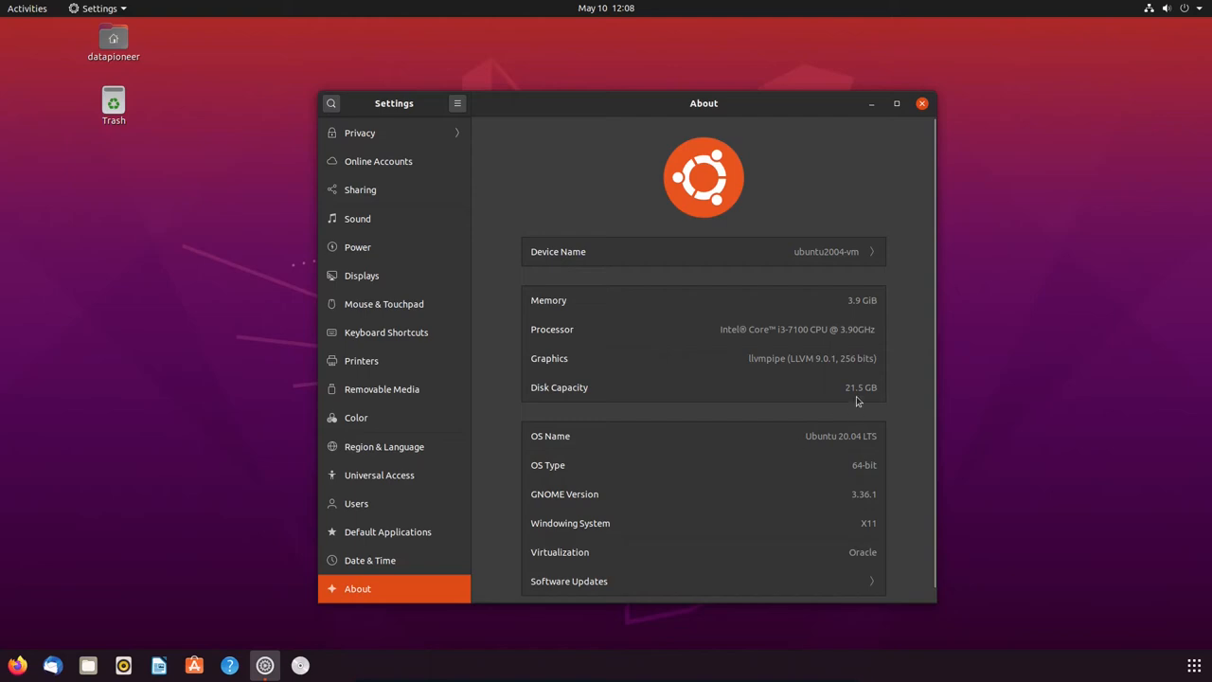
pyautogui.moveTo(796, 457)
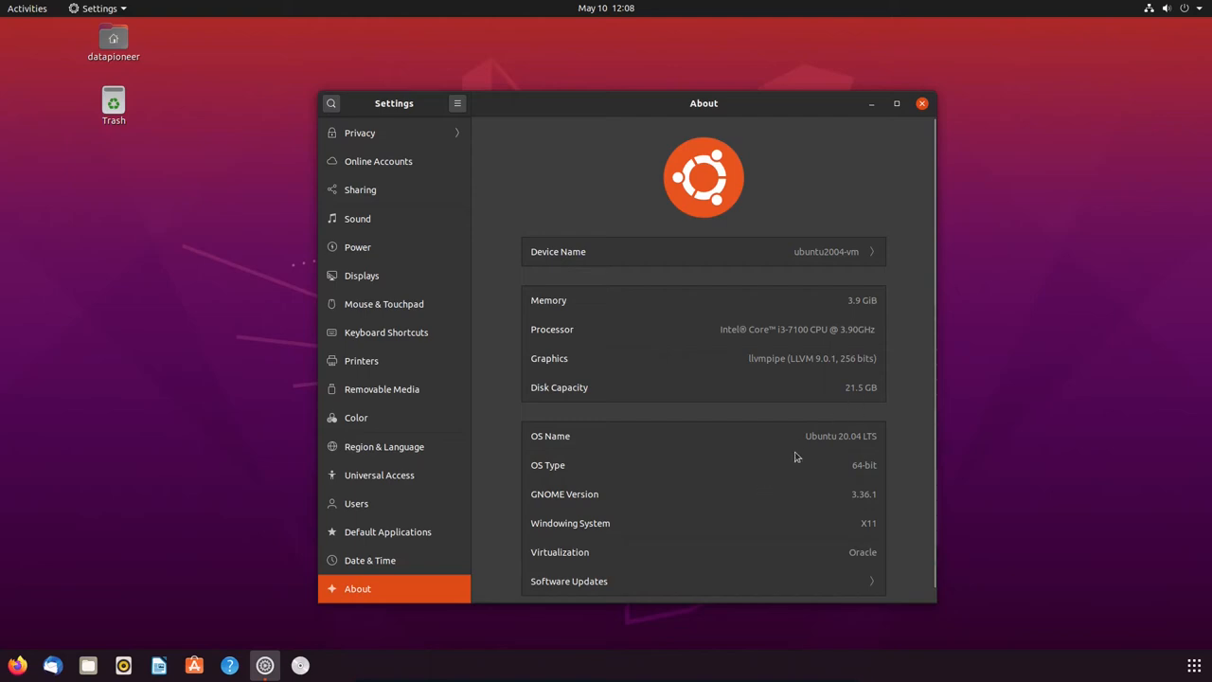
pyautogui.moveTo(634, 476)
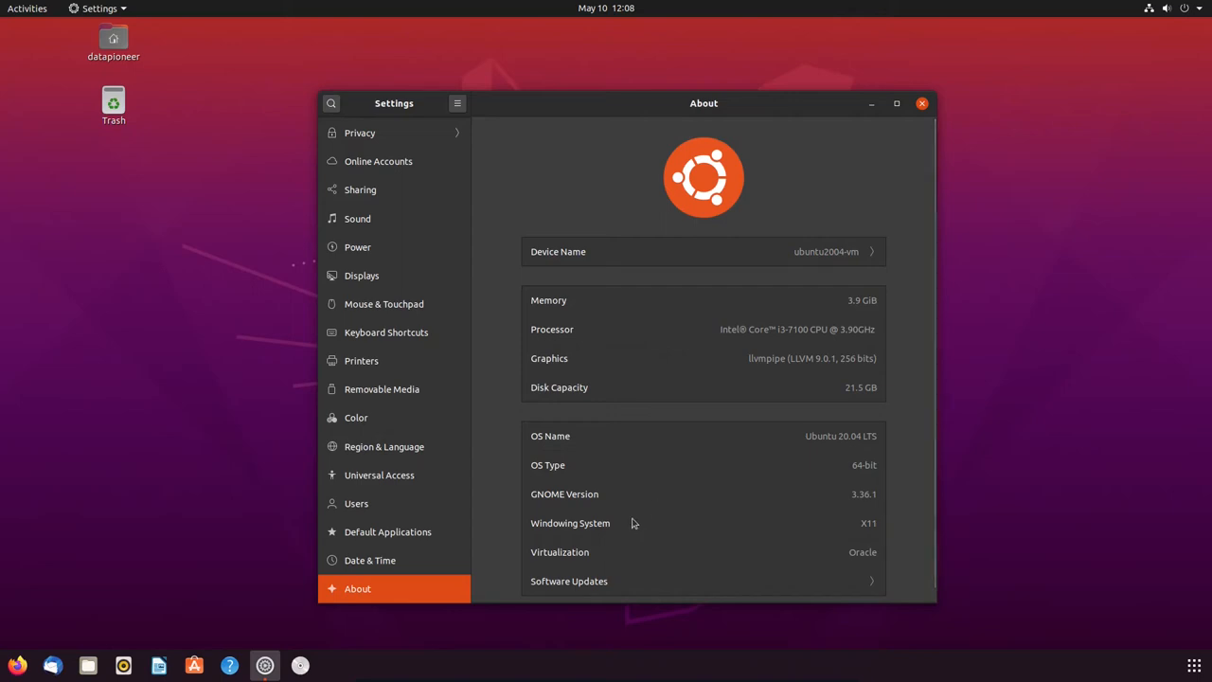
pyautogui.moveTo(859, 514)
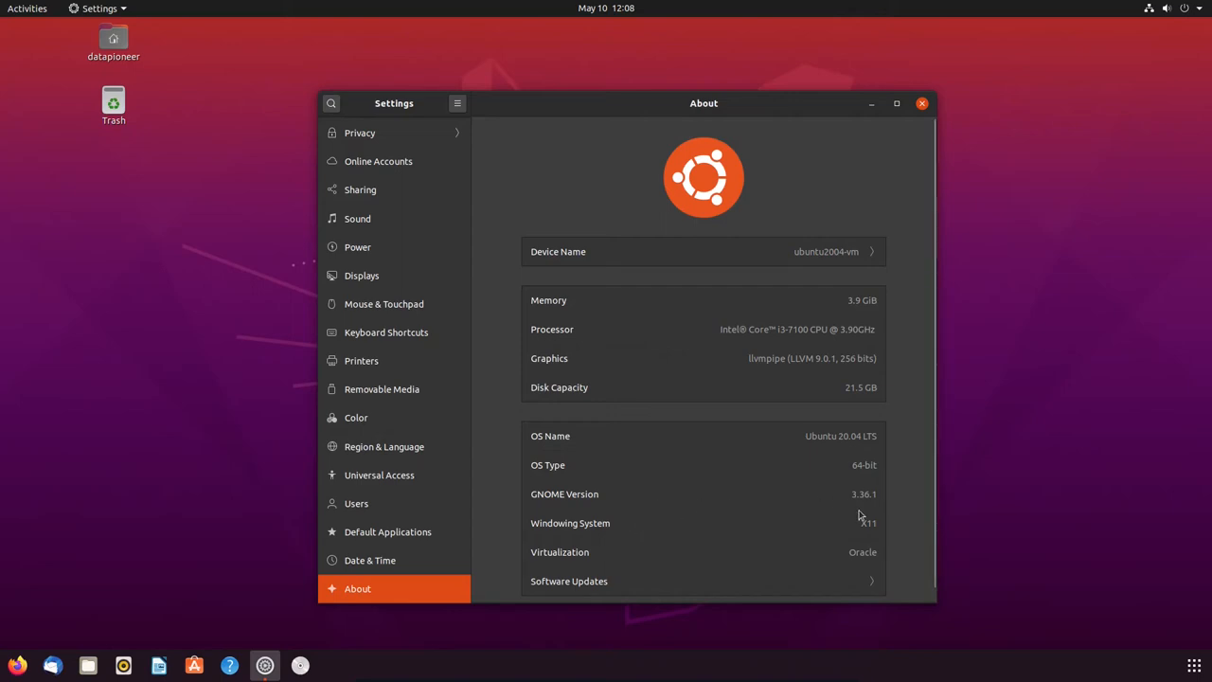
pyautogui.moveTo(747, 412)
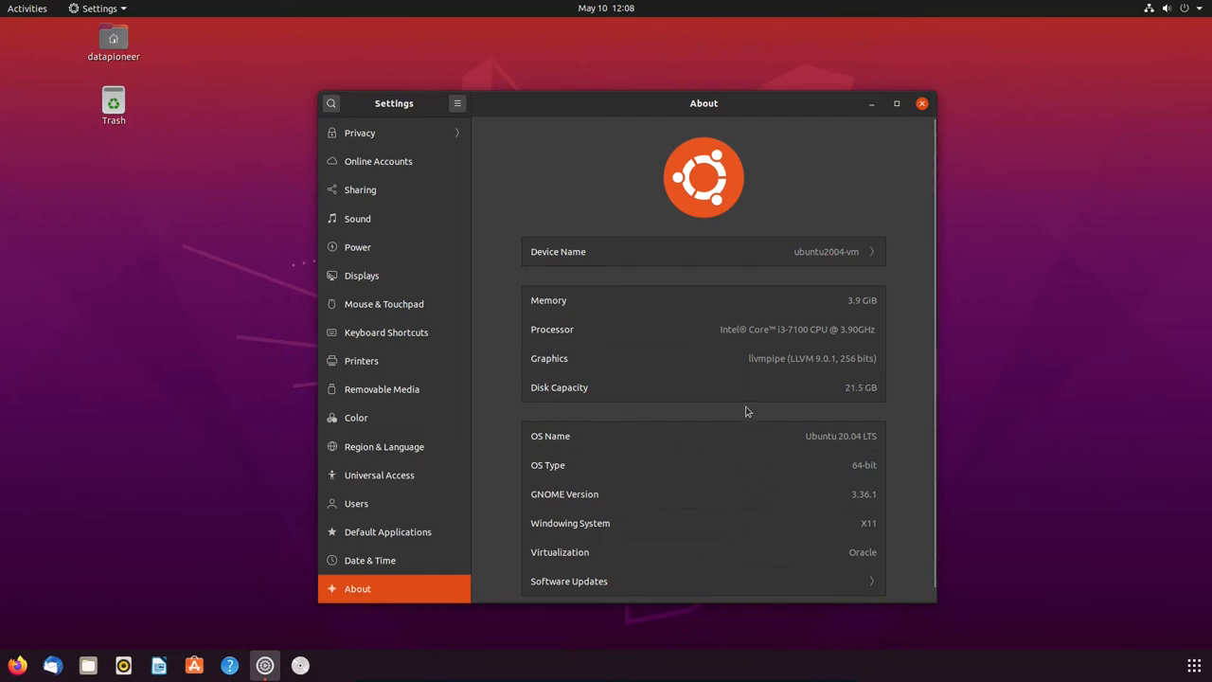
pyautogui.moveTo(902, 215)
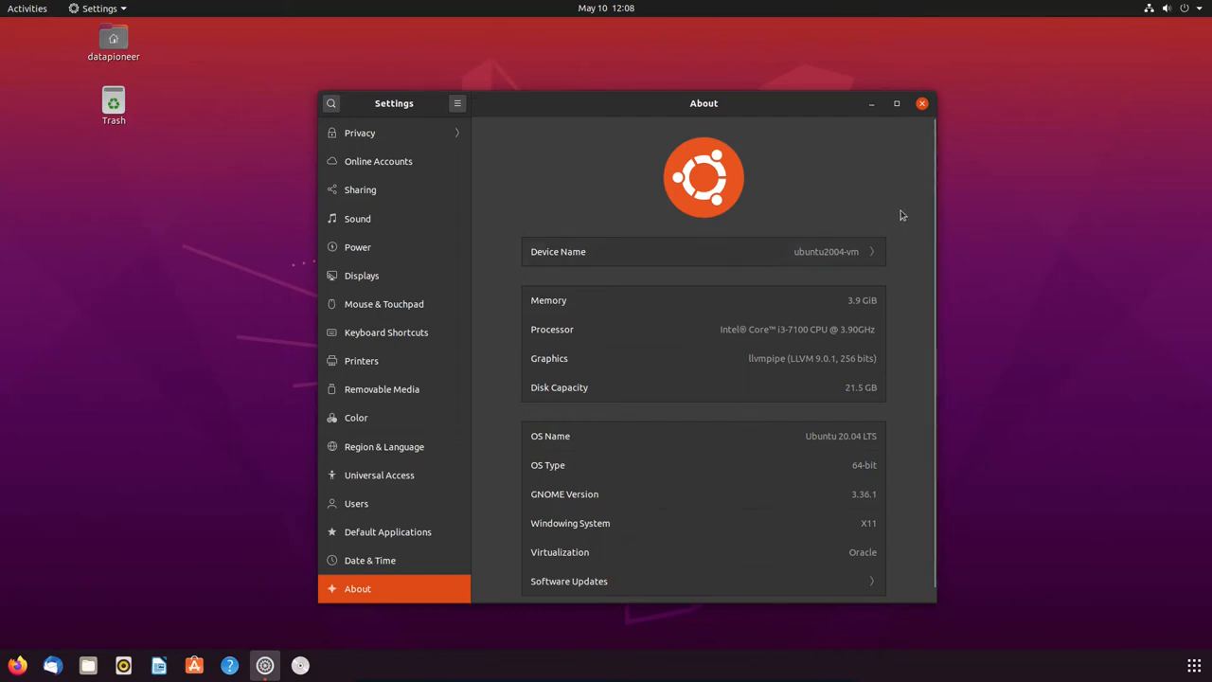
pyautogui.moveTo(933, 146)
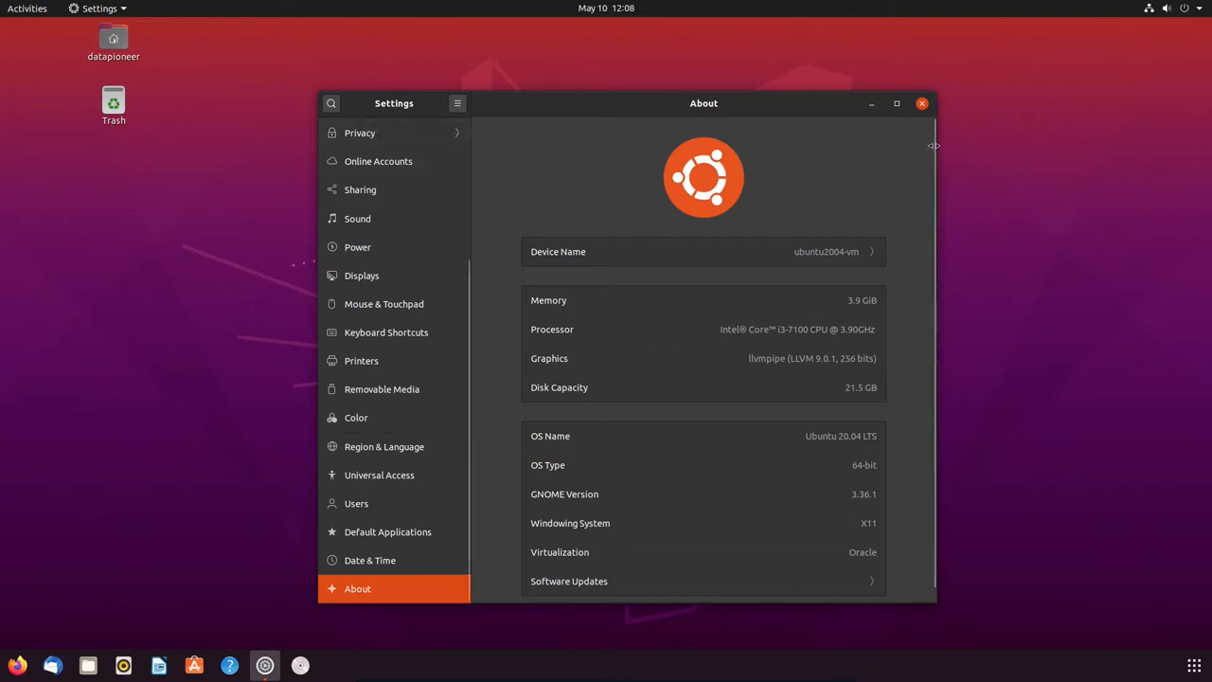
# Close Settings, open Home in Files, and view its Permissions and Local Network Share properties
pyautogui.click(920, 103)
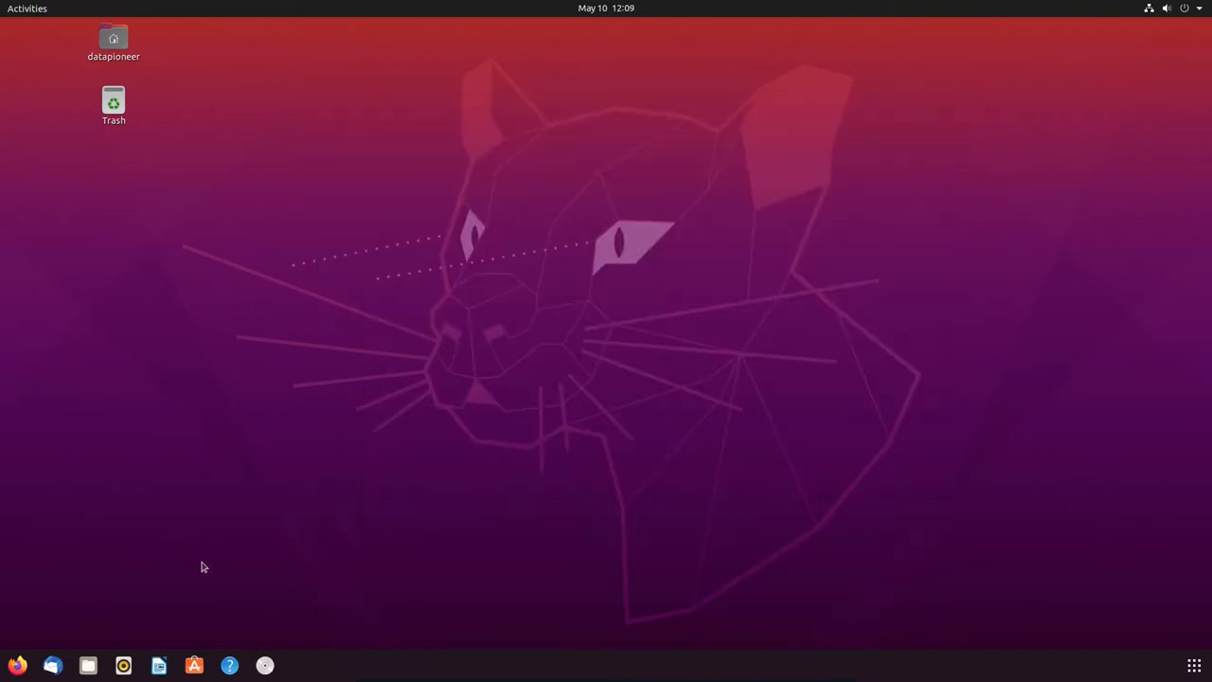
pyautogui.click(1194, 665)
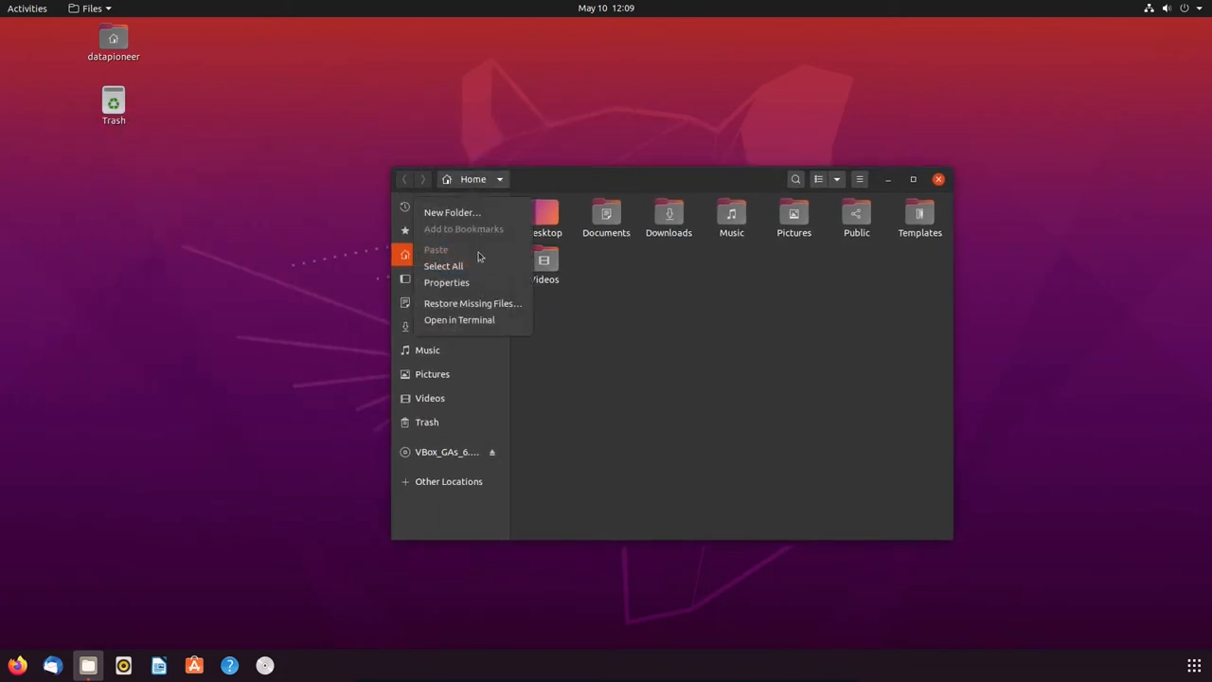
pyautogui.click(446, 282)
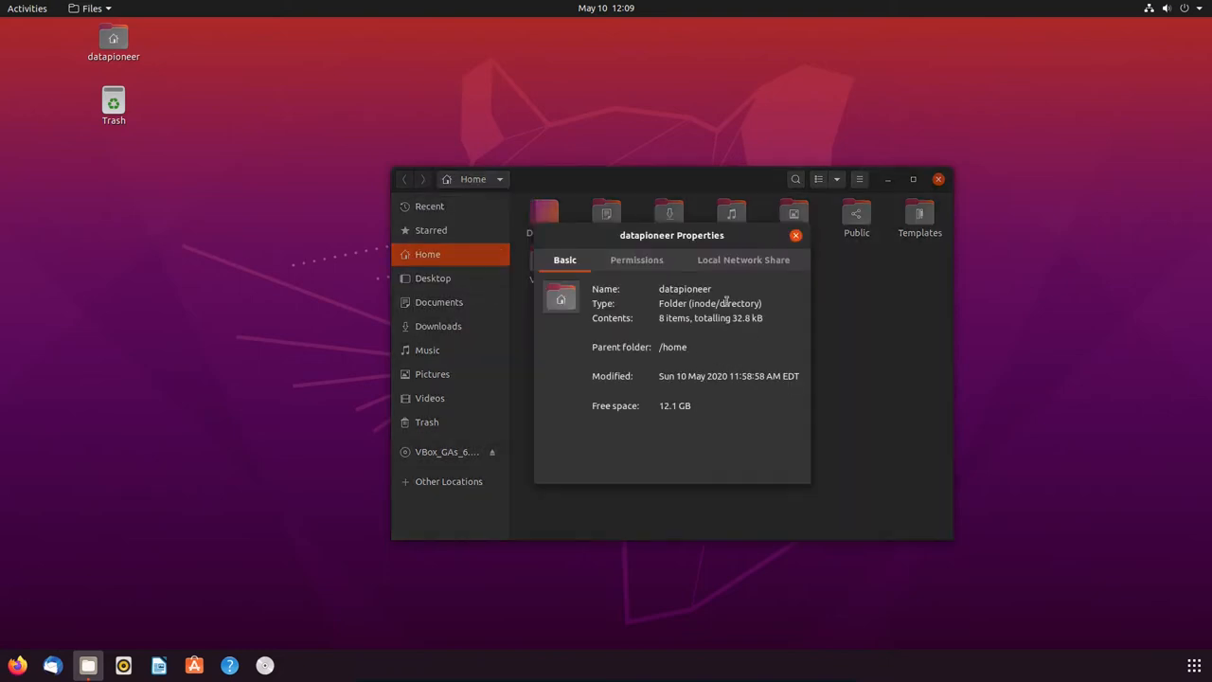
pyautogui.click(636, 259)
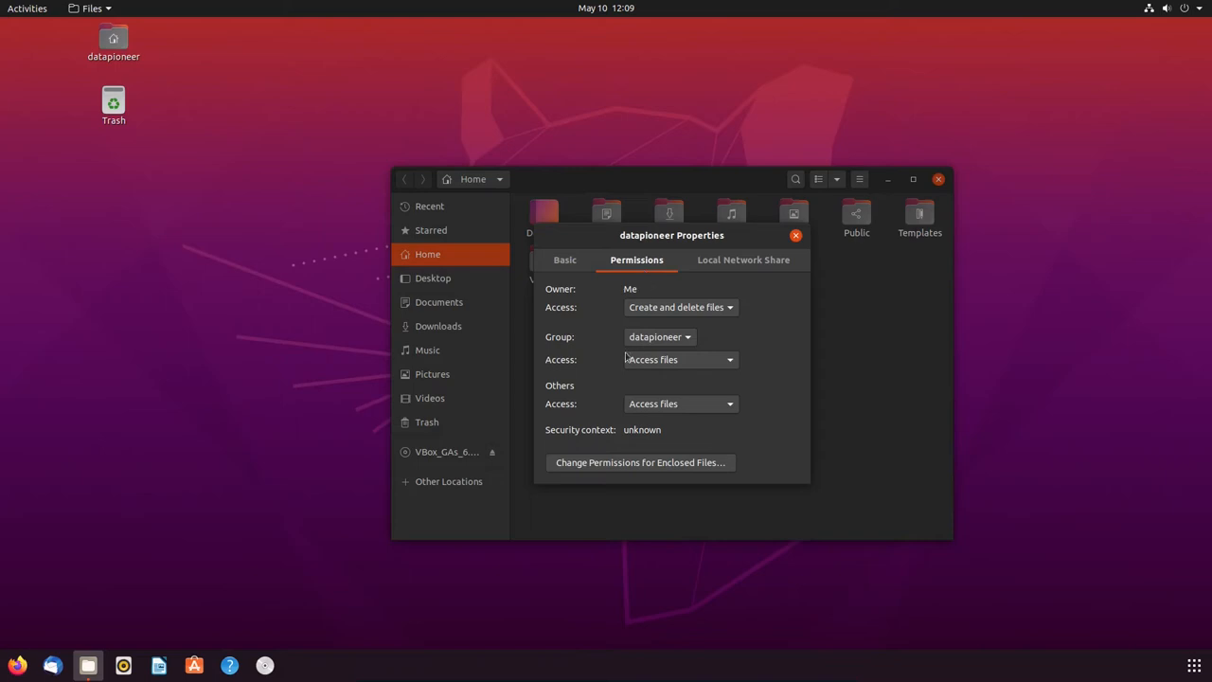
pyautogui.click(743, 259)
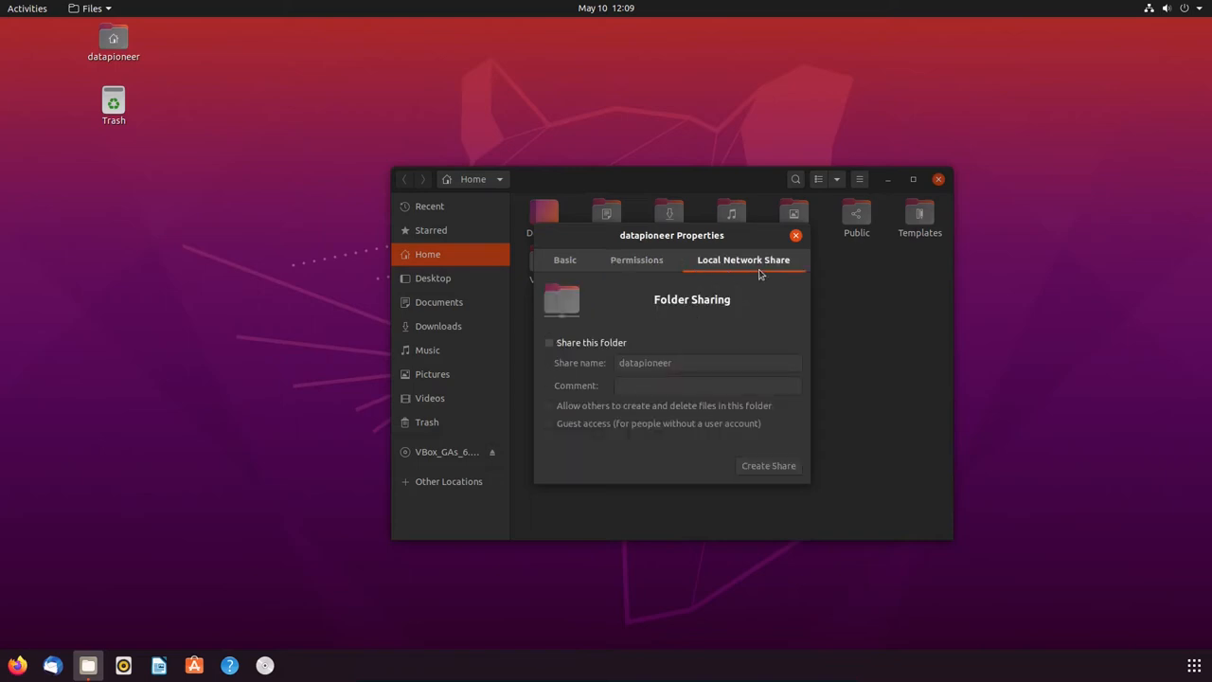
pyautogui.click(795, 235)
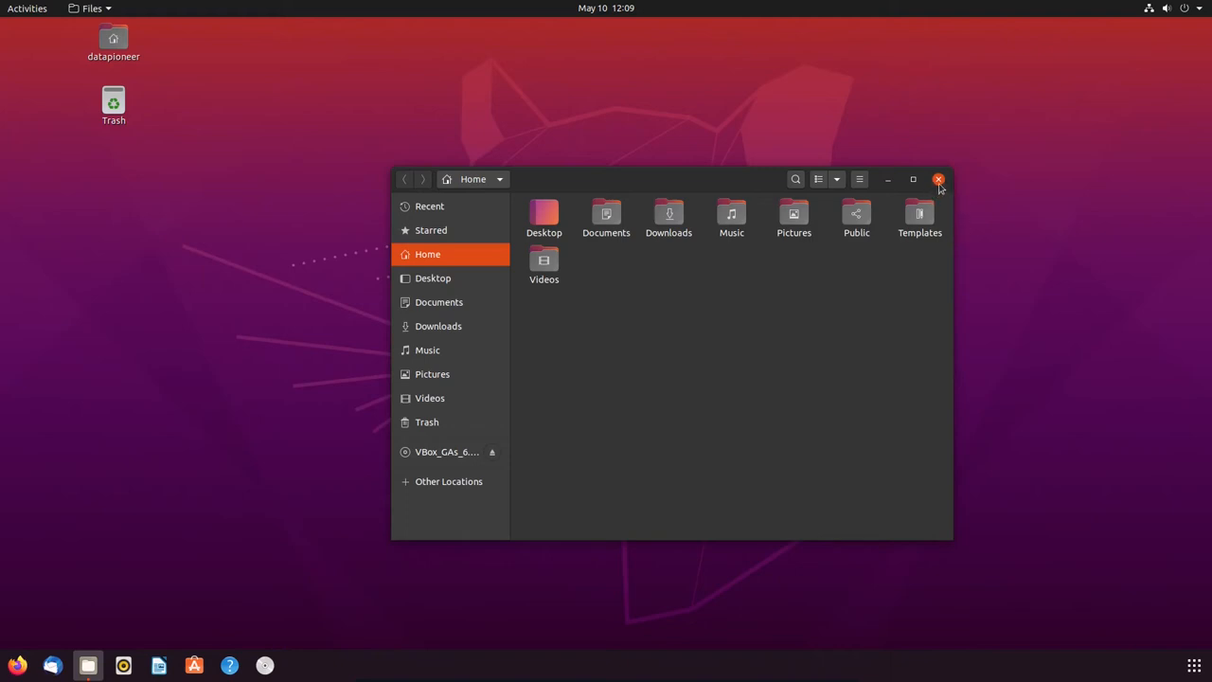
pyautogui.moveTo(829, 186)
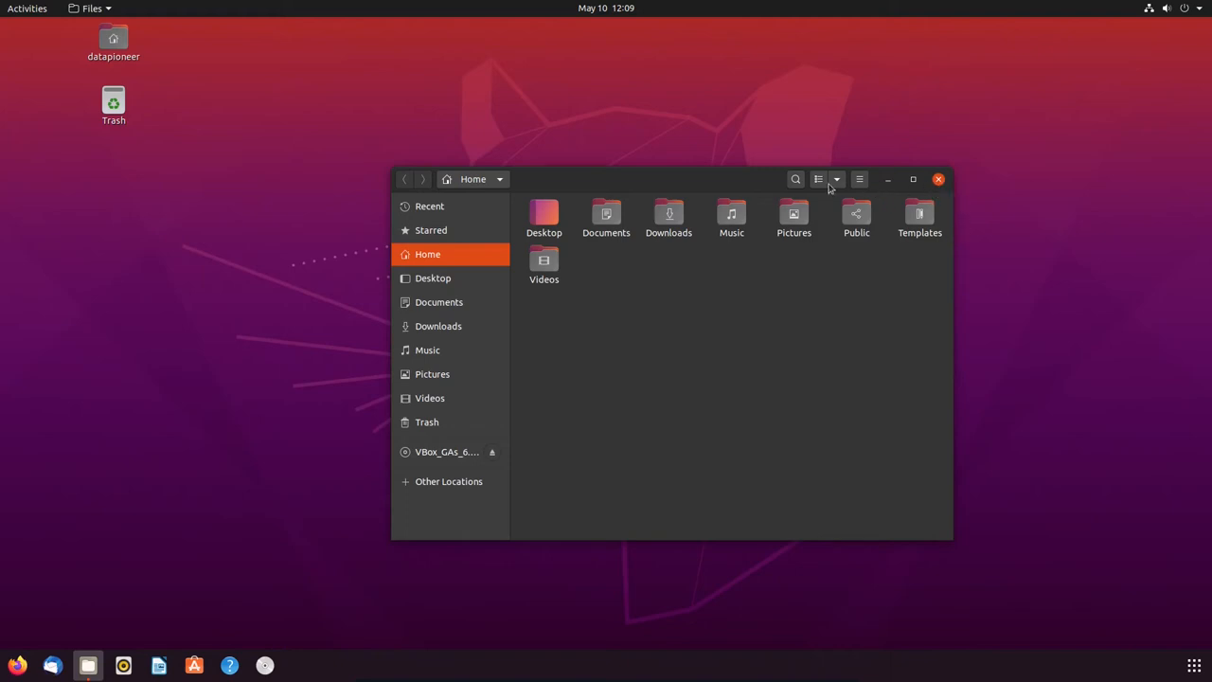
# Close Files, launch Text Editor from the applications grid, and centre its window
pyautogui.click(938, 179)
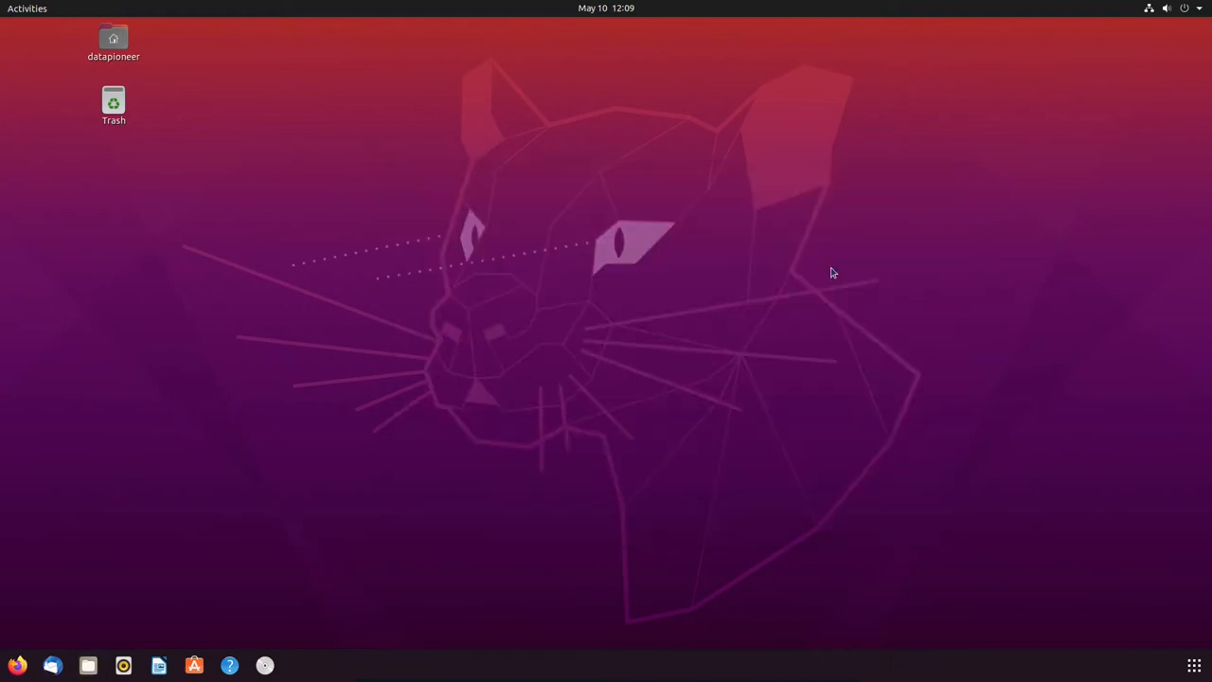
pyautogui.moveTo(1193, 665)
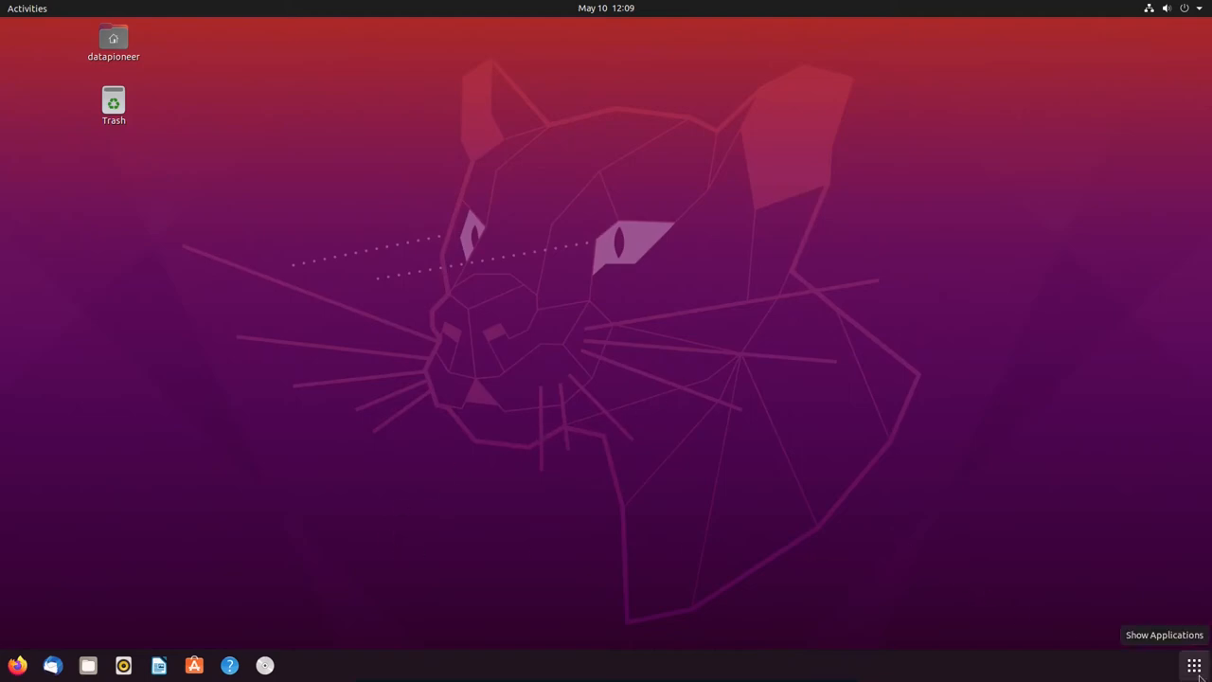
pyautogui.click(158, 665)
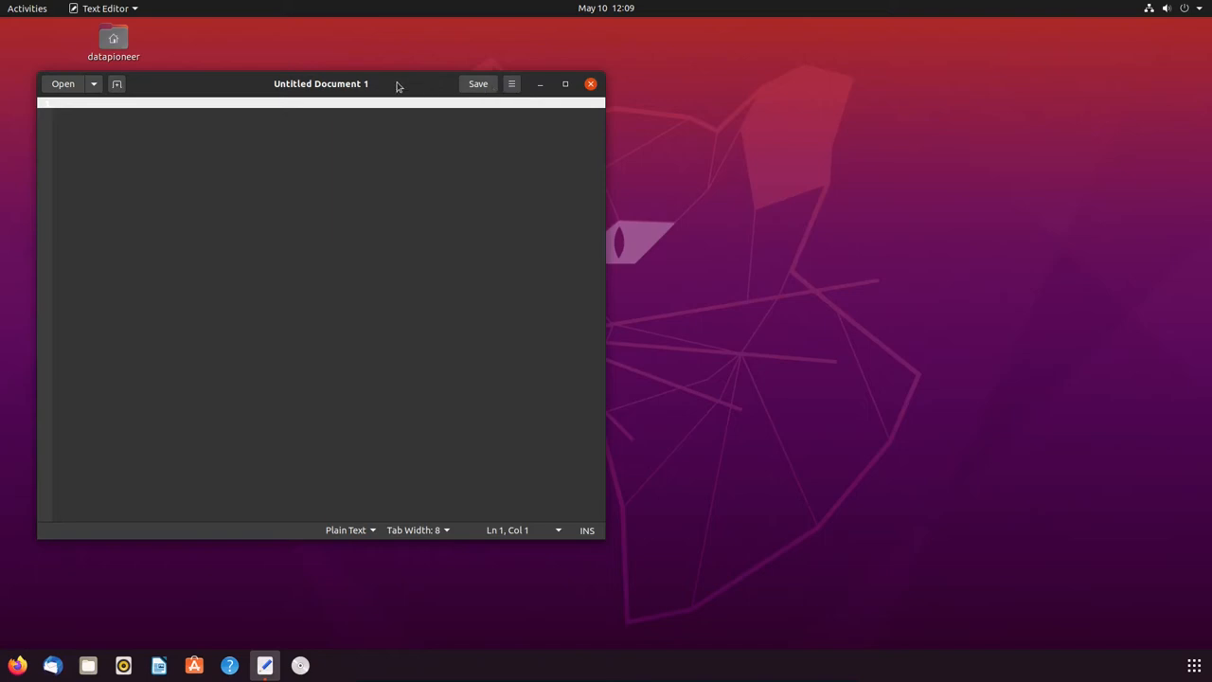
pyautogui.moveTo(321, 83); pyautogui.dragTo(584, 111)
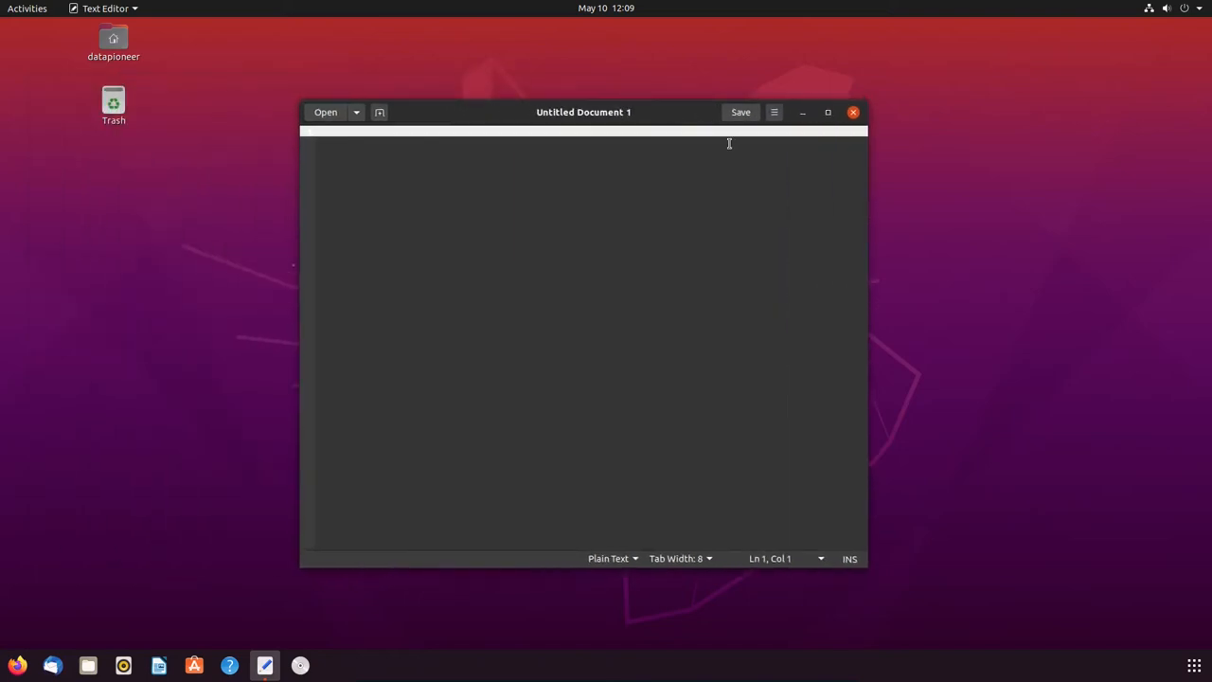
pyautogui.moveTo(757, 153)
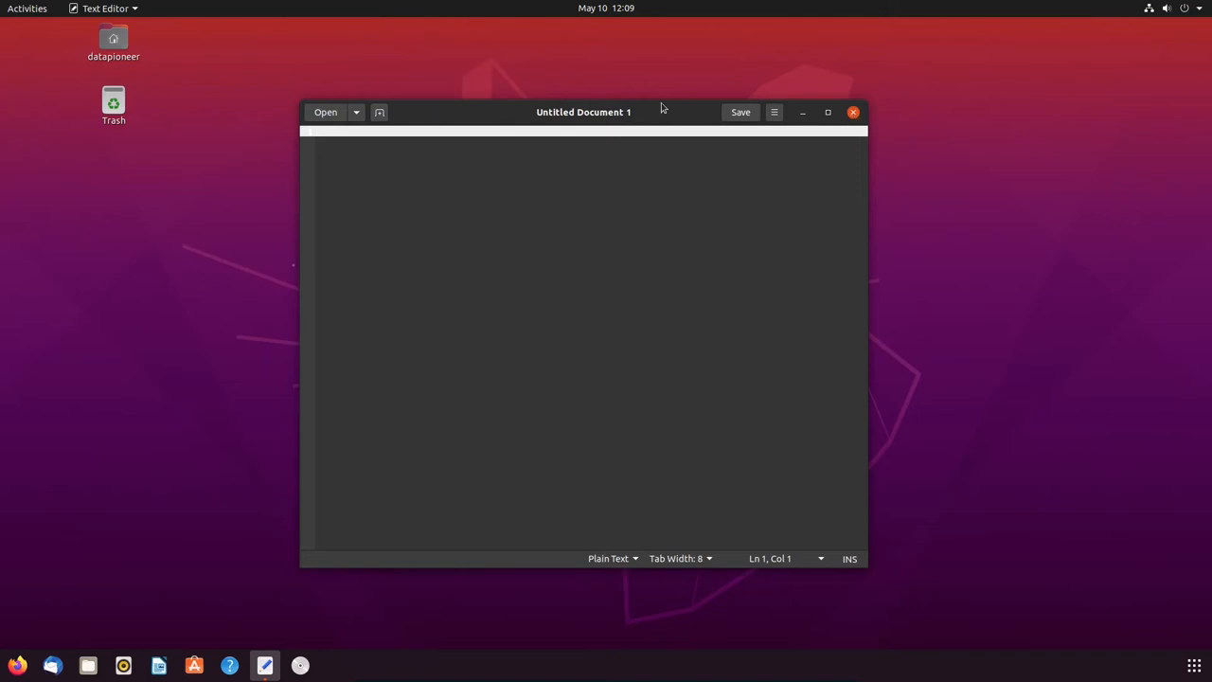
# Close the blank Text Editor document and dismiss Software Updater's up-to-date notice
pyautogui.click(852, 111)
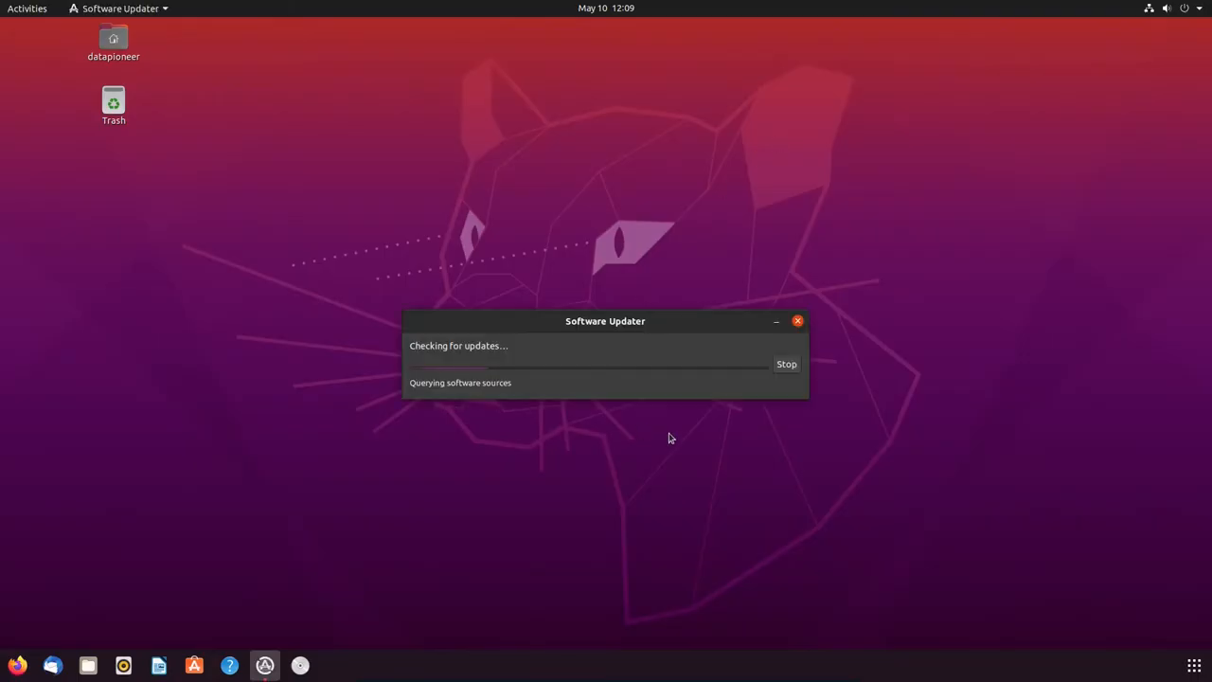
pyautogui.moveTo(658, 494)
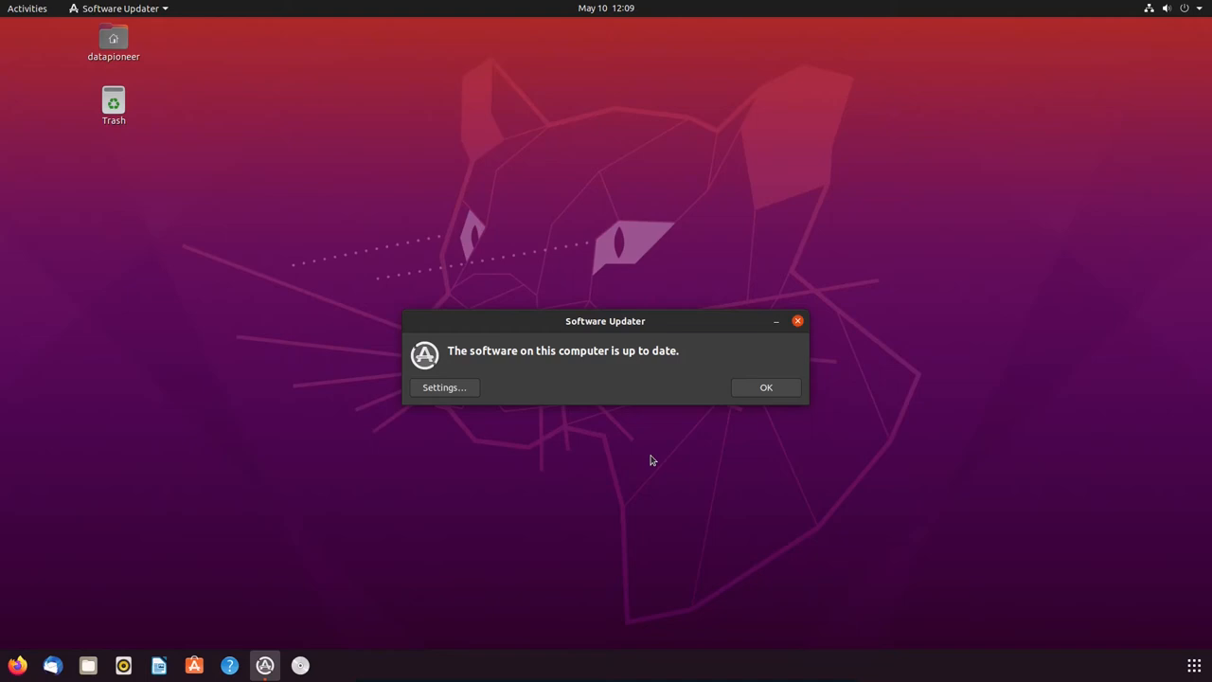
pyautogui.moveTo(637, 427)
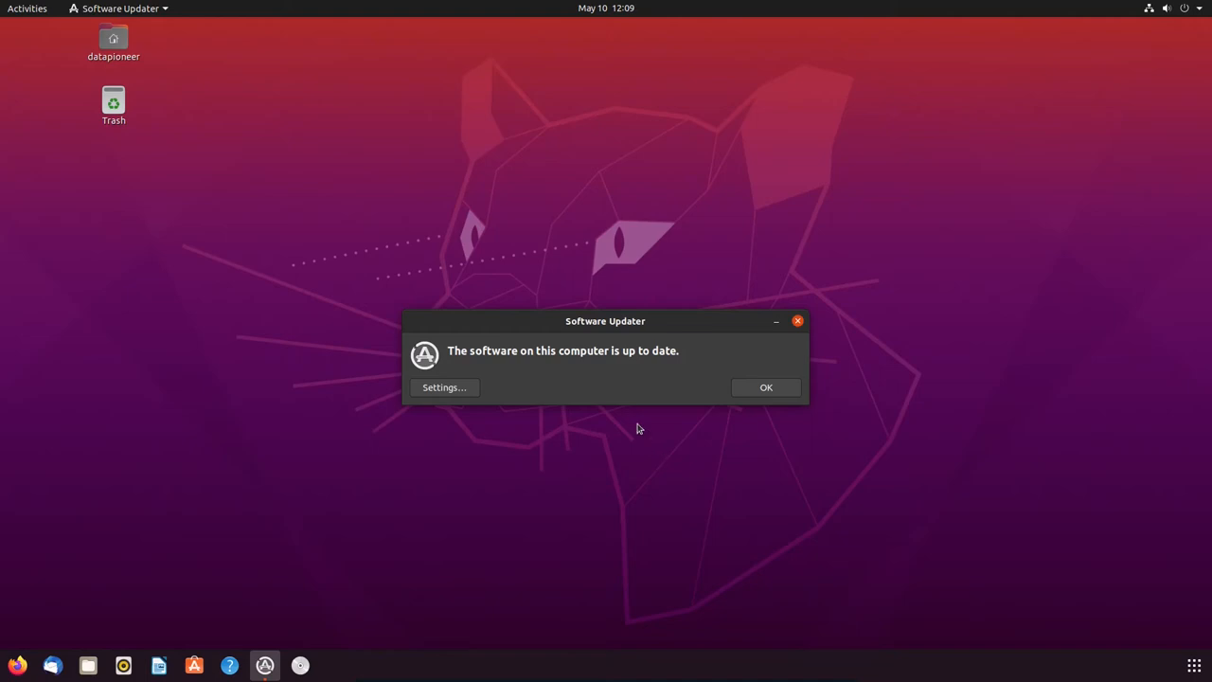
pyautogui.moveTo(748, 385)
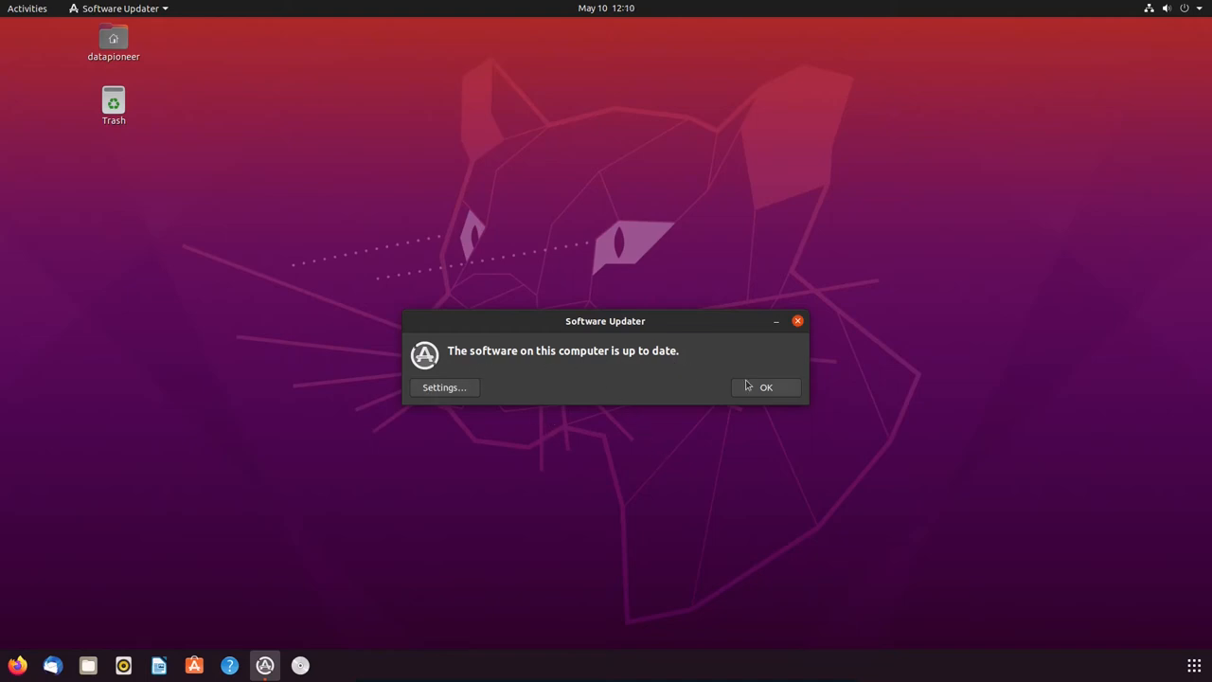
pyautogui.click(765, 386)
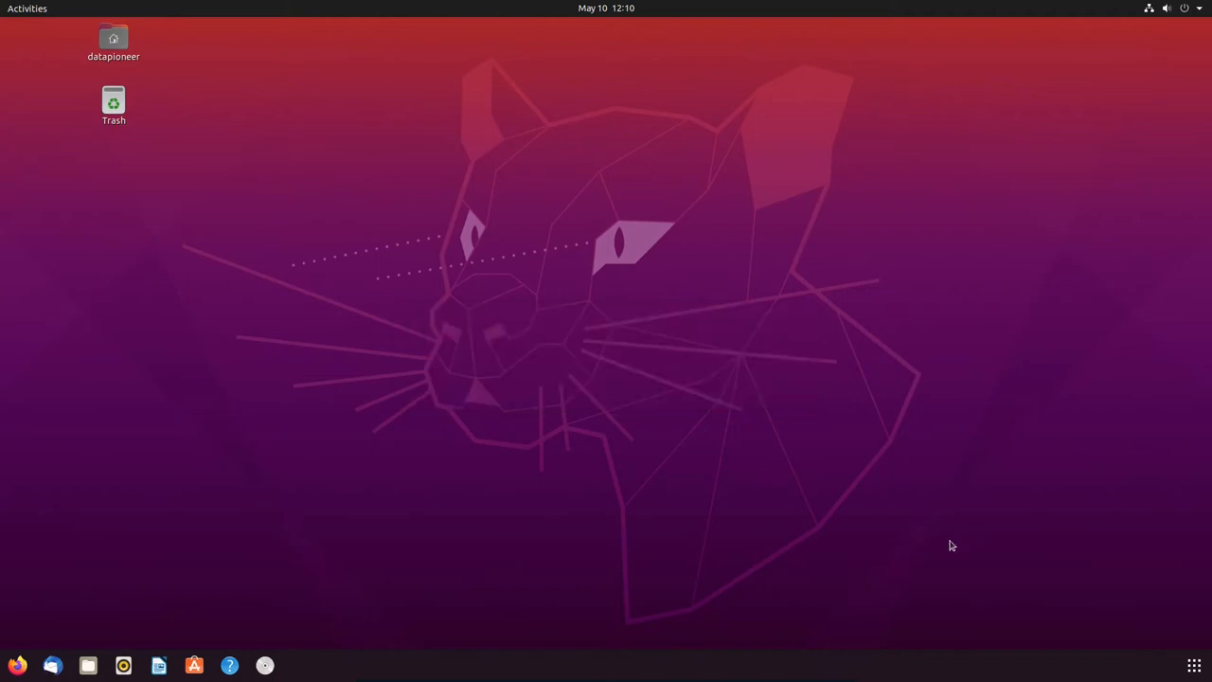
pyautogui.moveTo(515, 572)
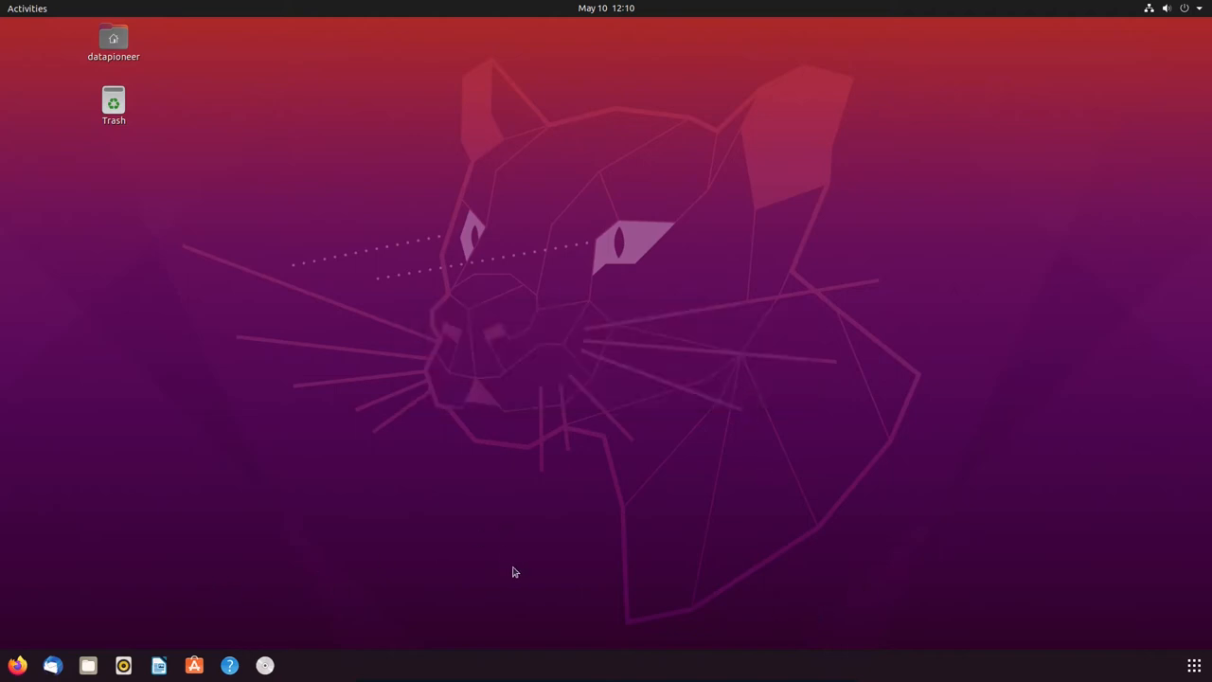
pyautogui.moveTo(88, 665)
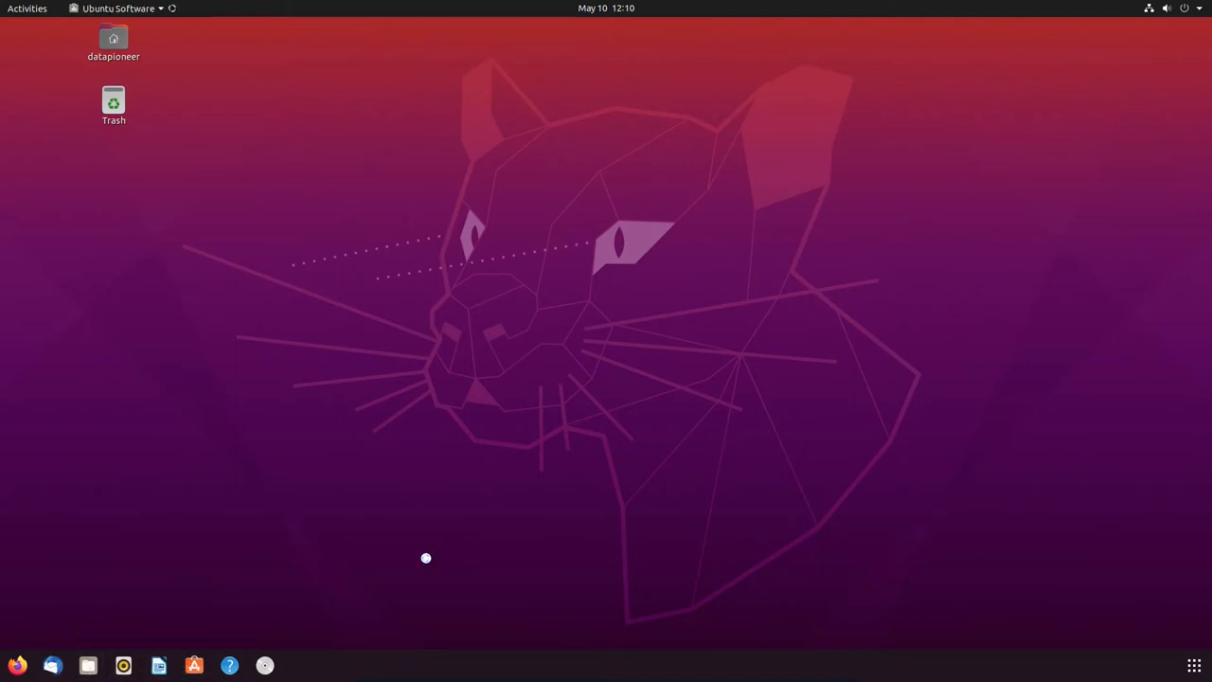
pyautogui.moveTo(598, 489)
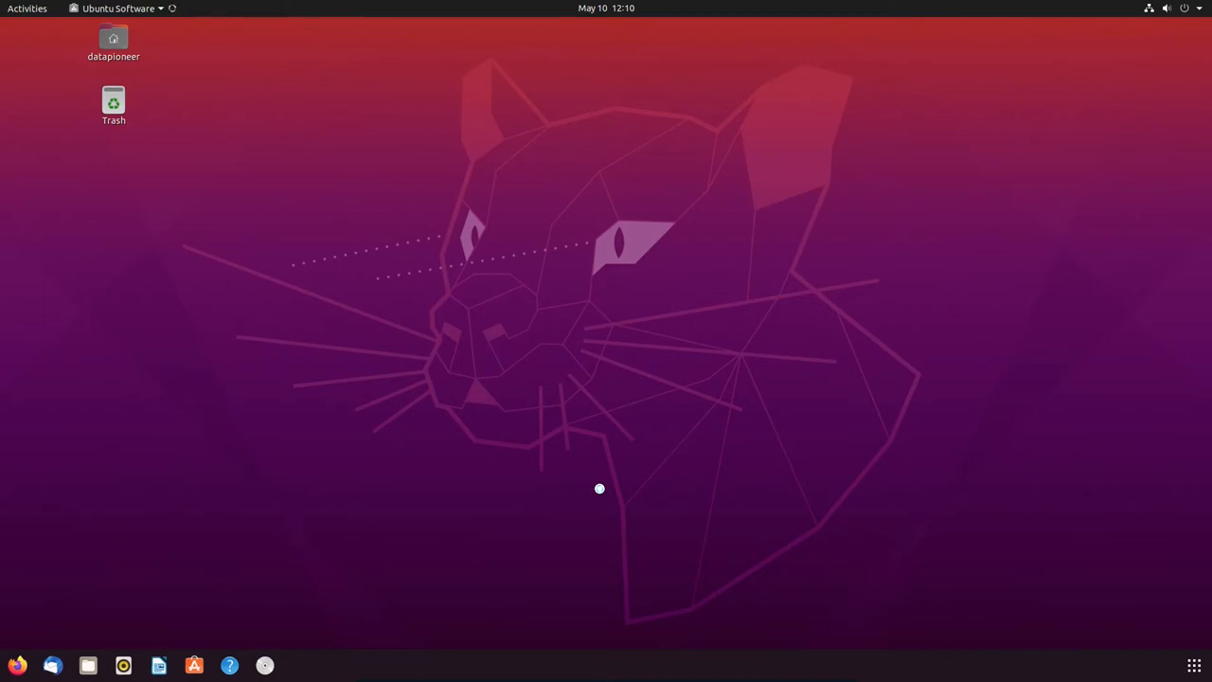
# Launch Ubuntu Software from the dock
pyautogui.click(194, 664)
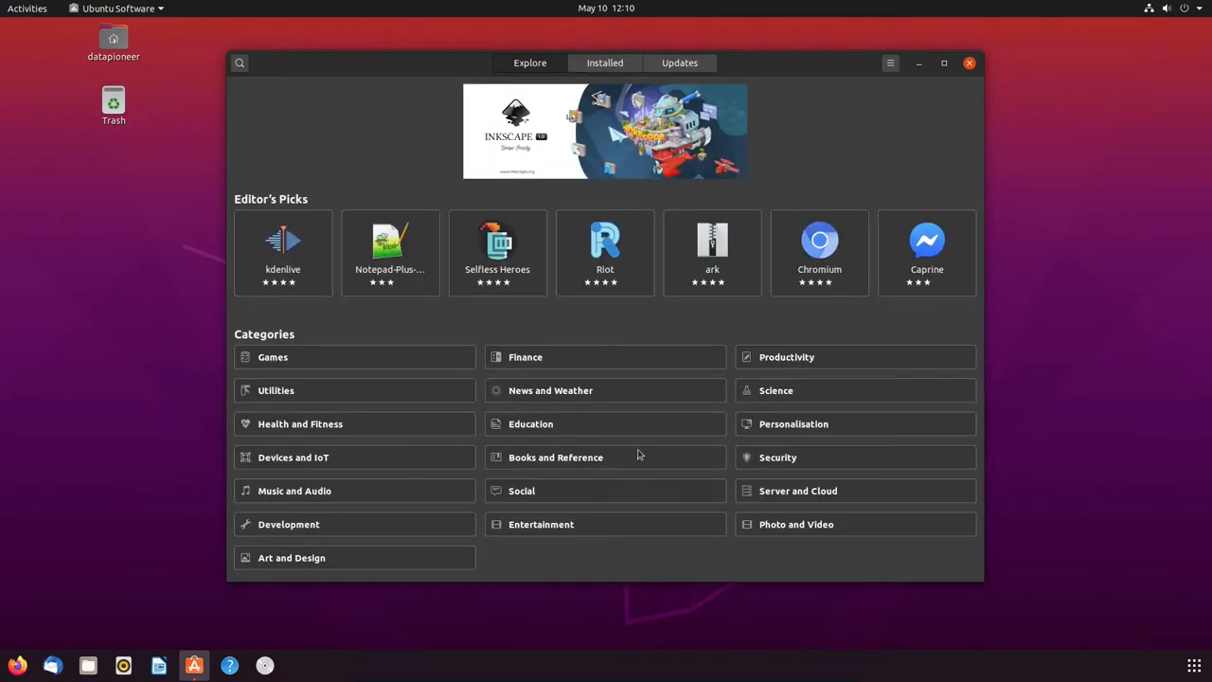
pyautogui.moveTo(468, 326)
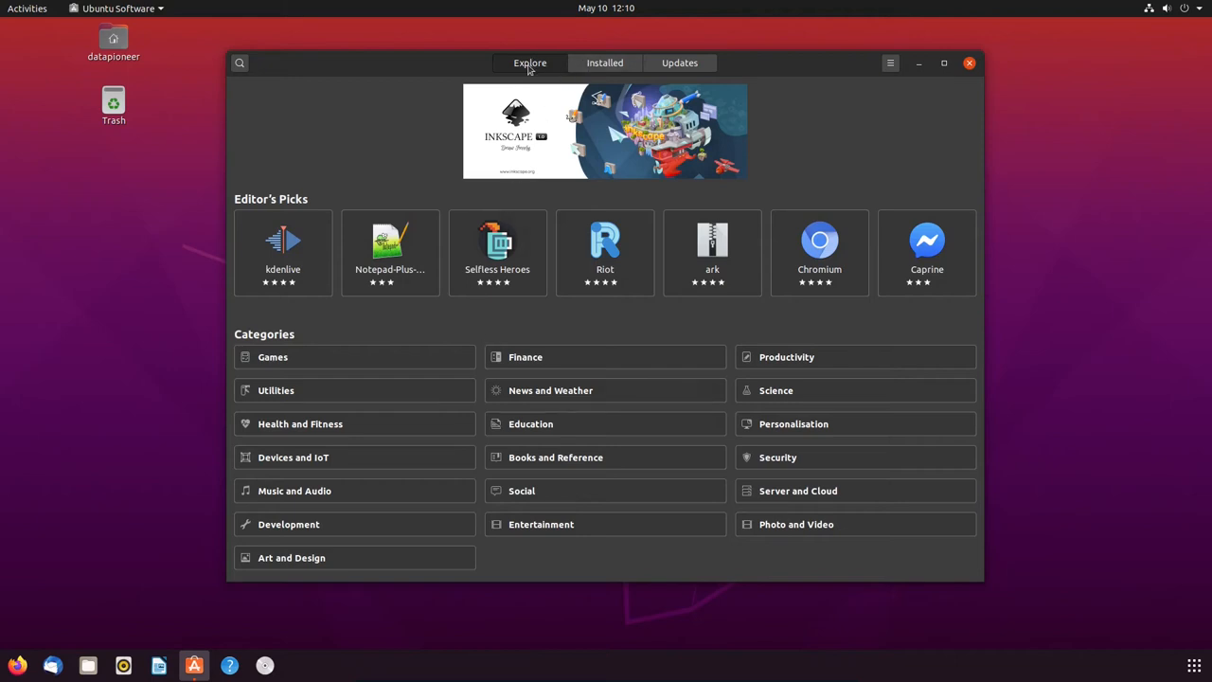
pyautogui.moveTo(278, 211)
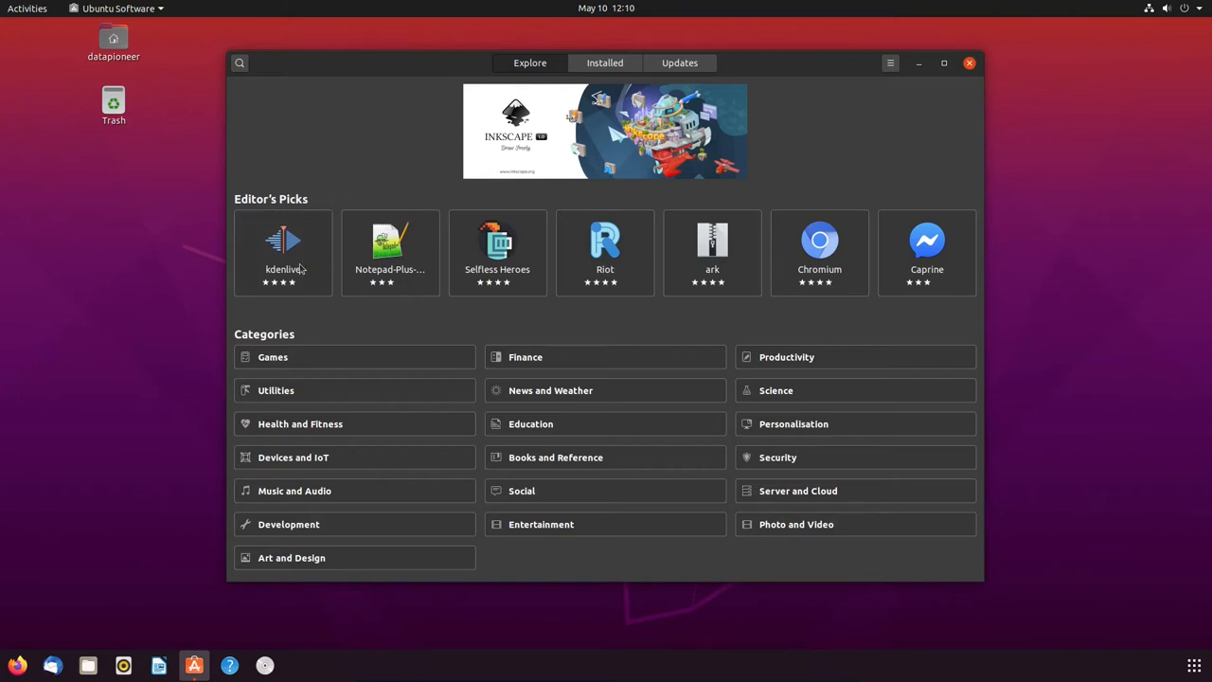
pyautogui.moveTo(298, 265)
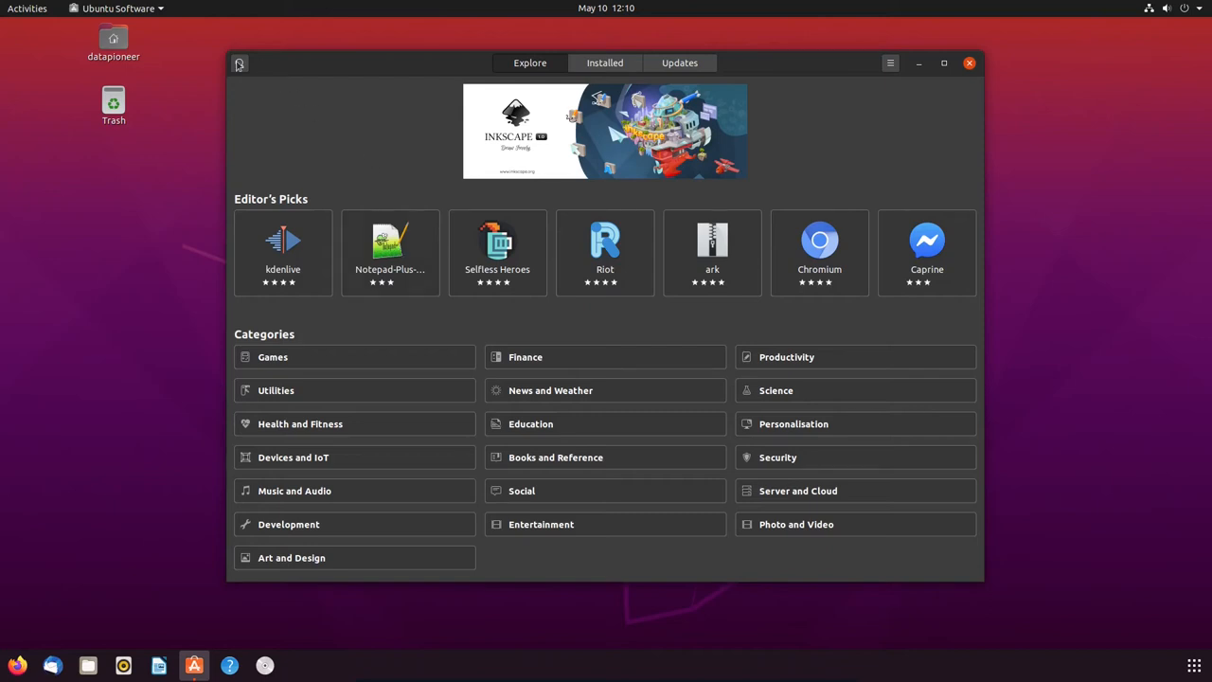
# Search the store for 'leaf', open Leafpad, and authenticate its installation with the password
pyautogui.click(239, 63)
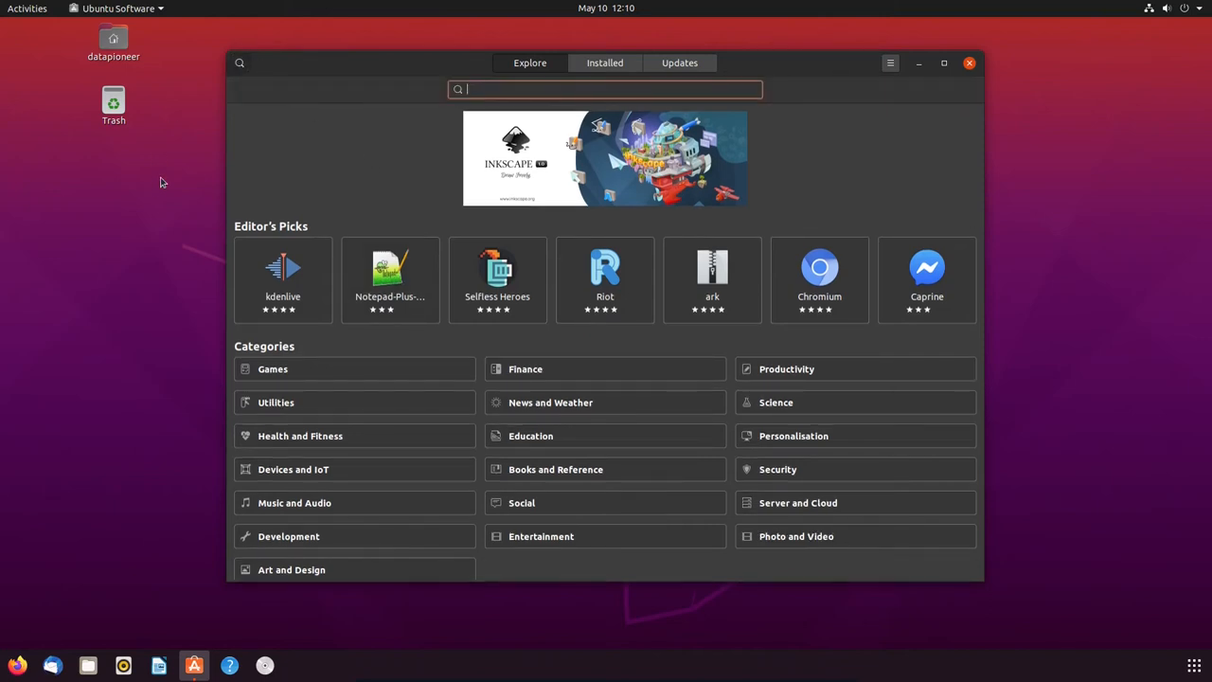
pyautogui.write('leafpad')
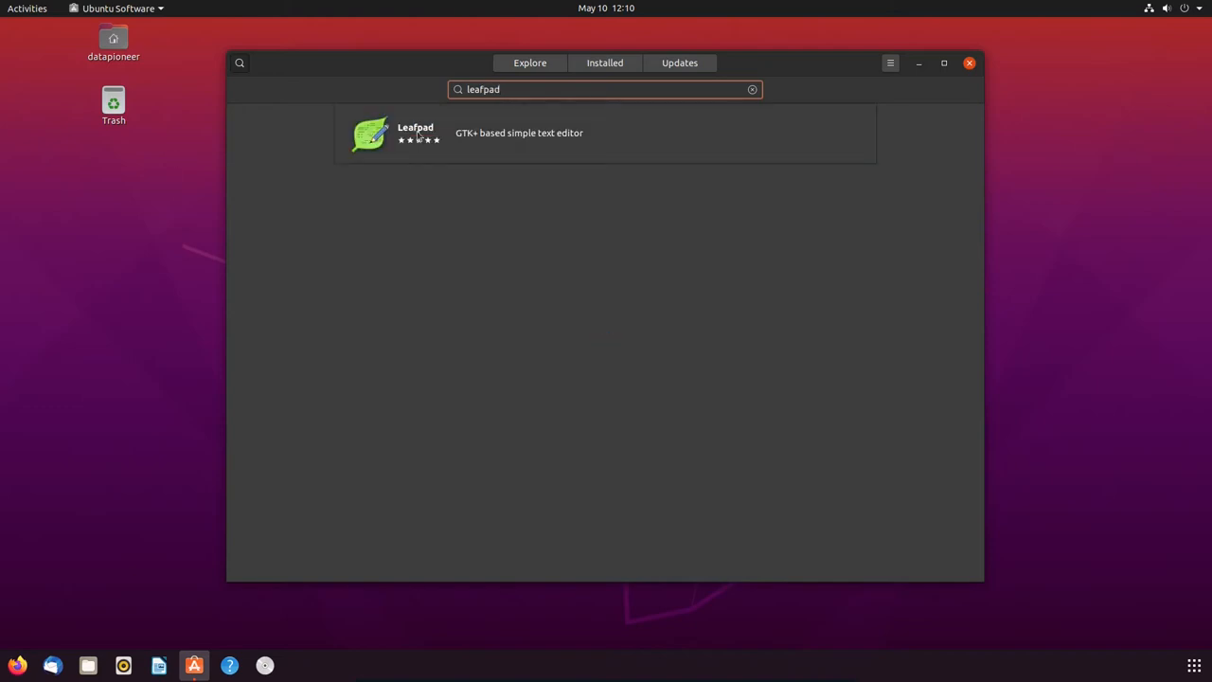
pyautogui.click(414, 133)
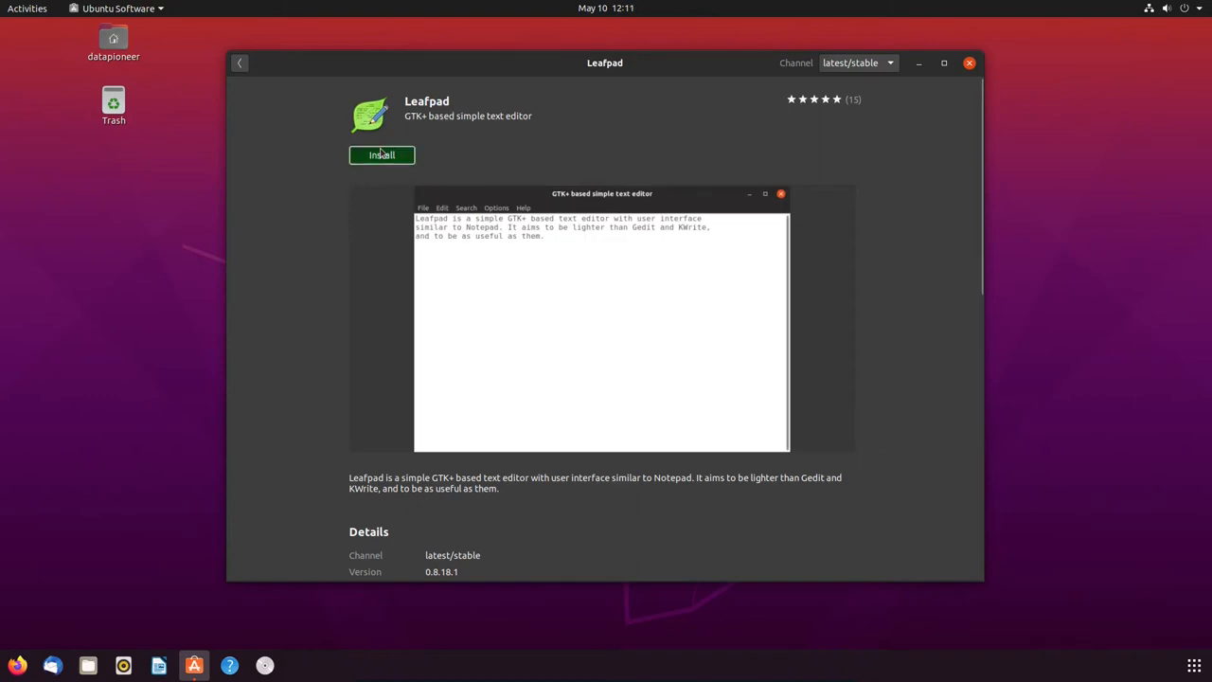
pyautogui.click(381, 154)
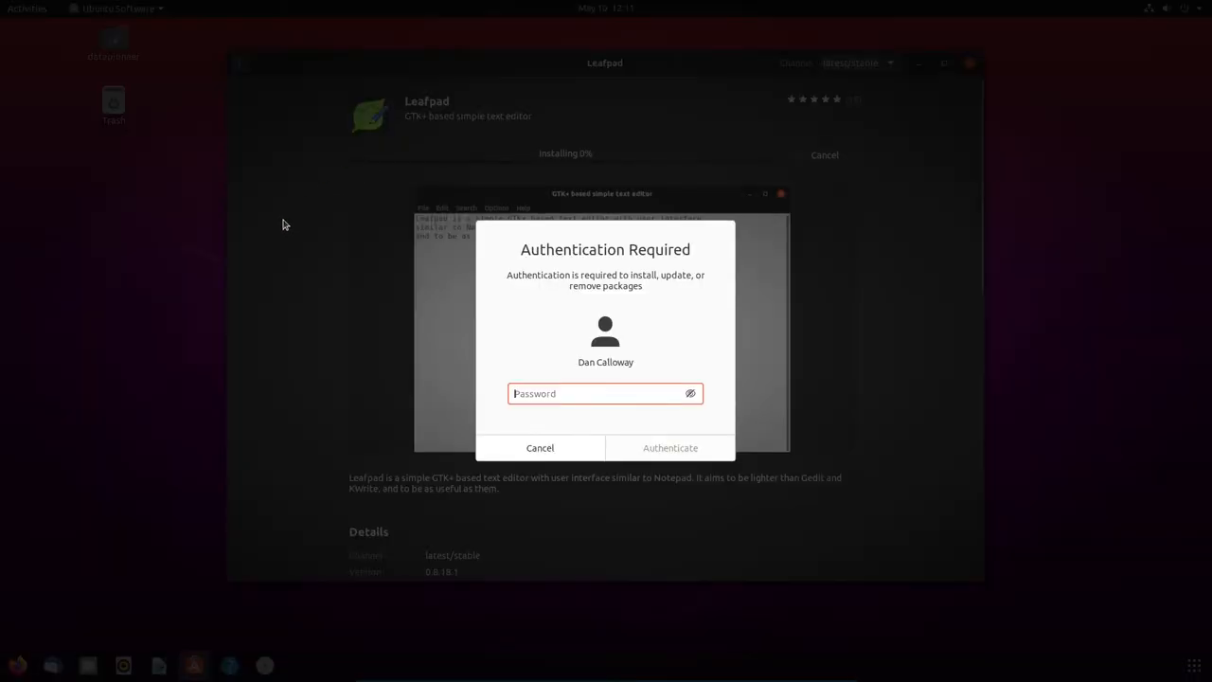
pyautogui.write('password')
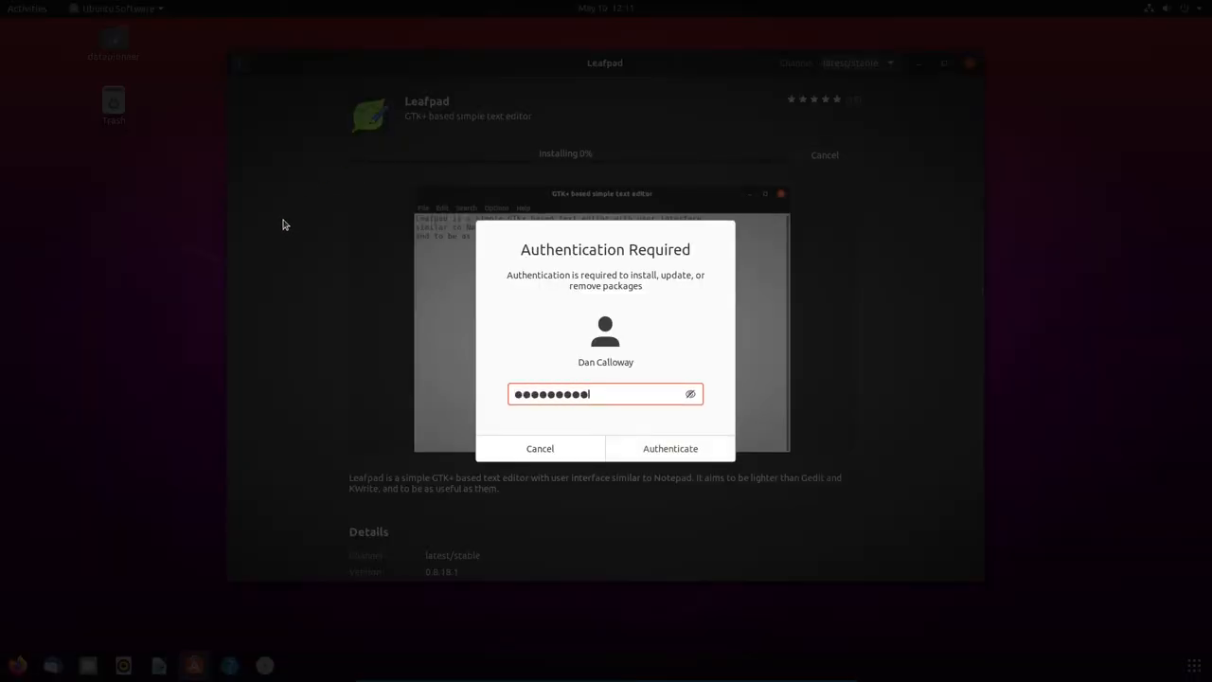
pyautogui.click(669, 447)
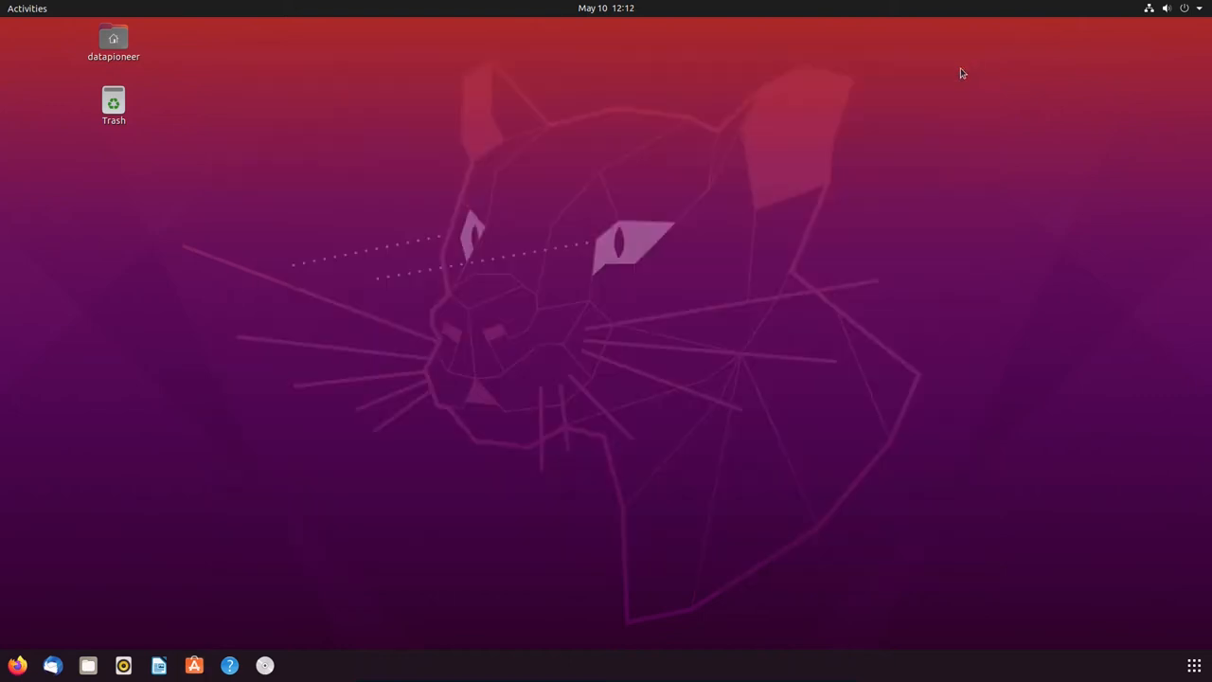
pyautogui.moveTo(1192, 664)
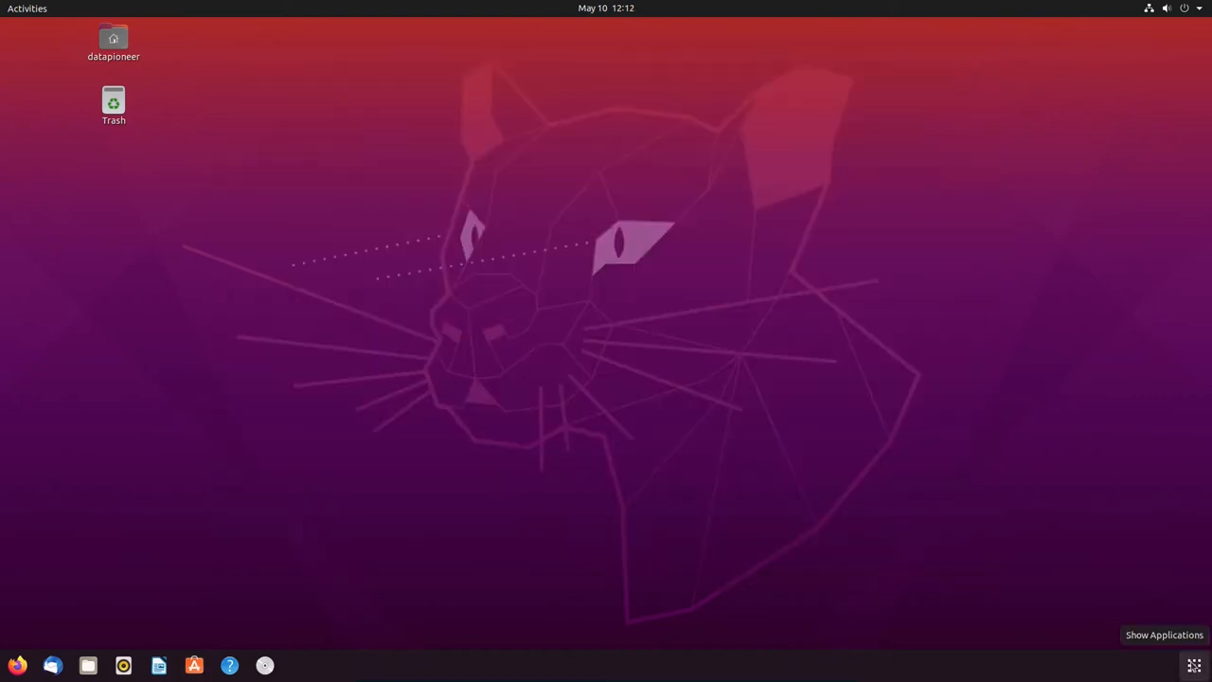
# Open the applications overview on the All apps grid, where Leafpad appears
pyautogui.click(1193, 664)
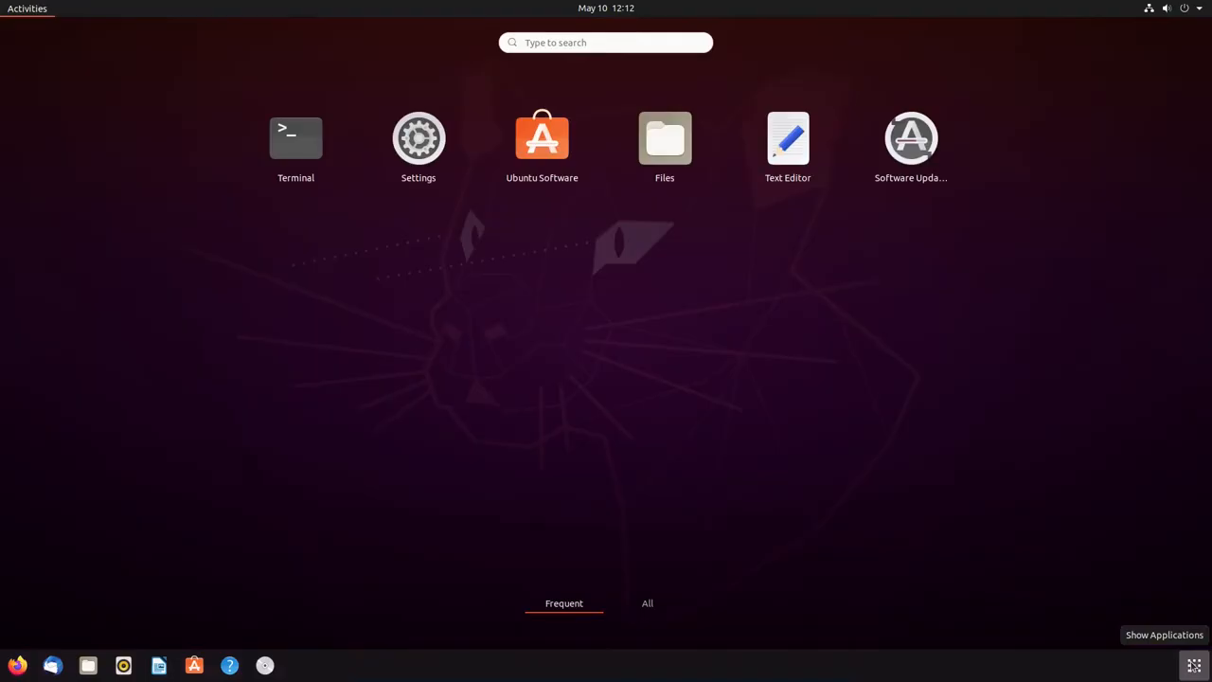
pyautogui.moveTo(670, 605)
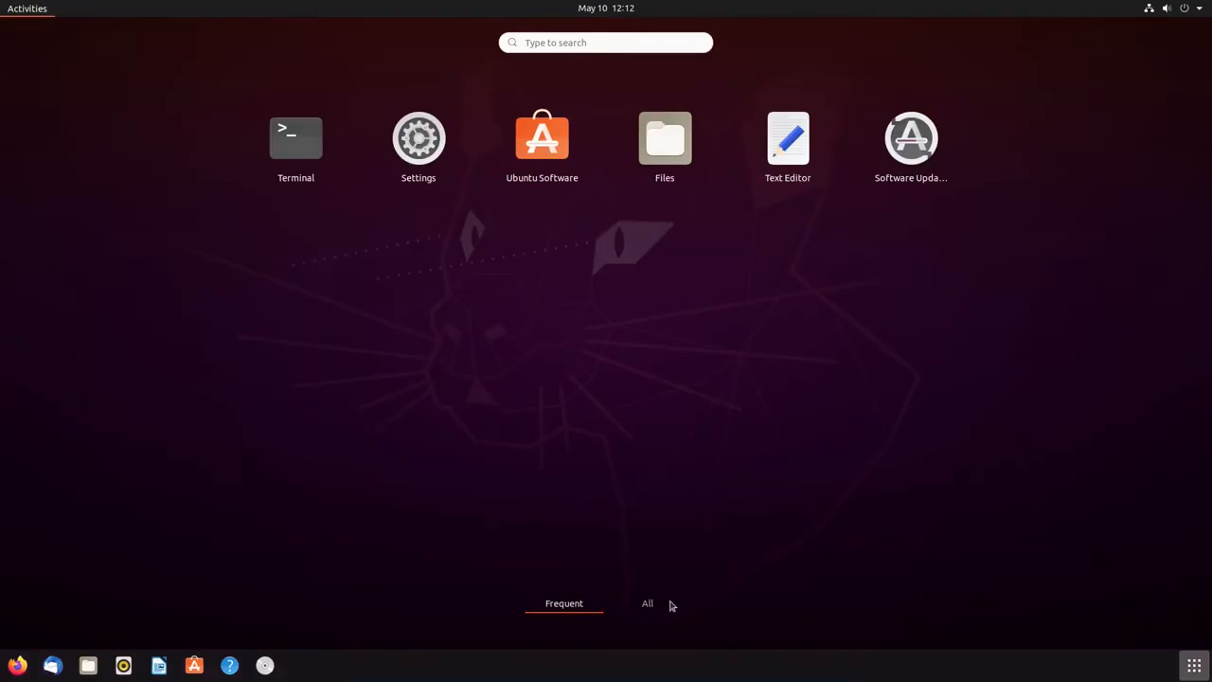
pyautogui.click(648, 603)
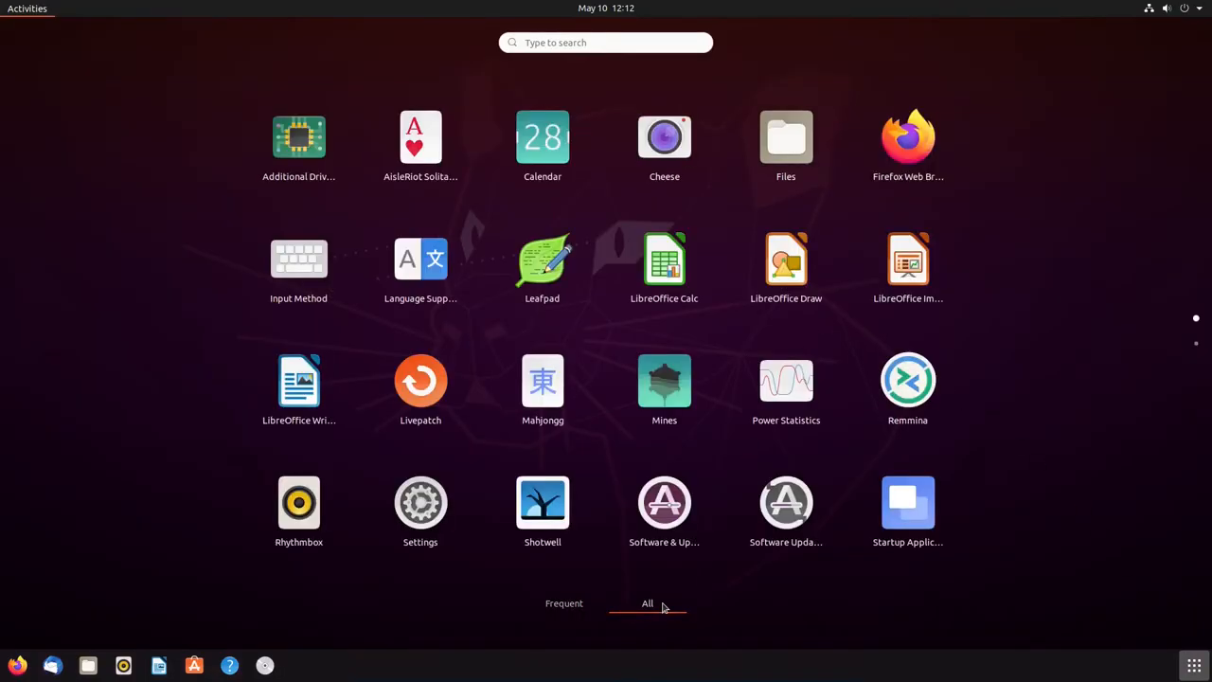
pyautogui.moveTo(541, 264)
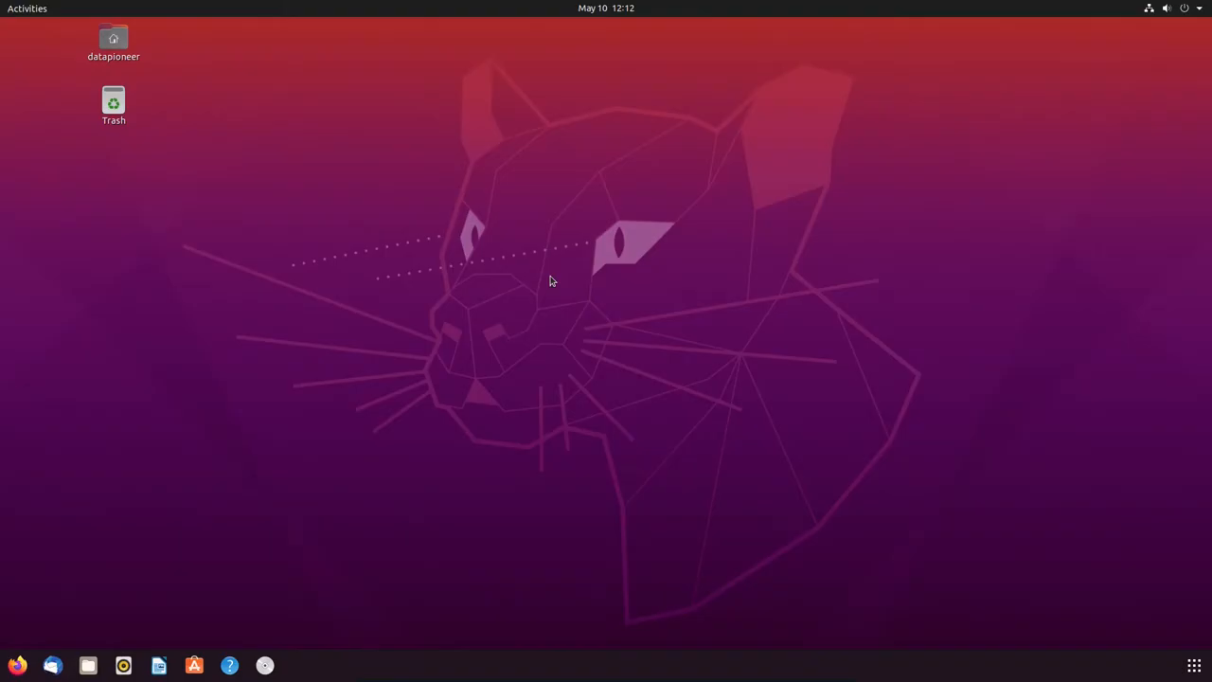
pyautogui.moveTo(581, 293)
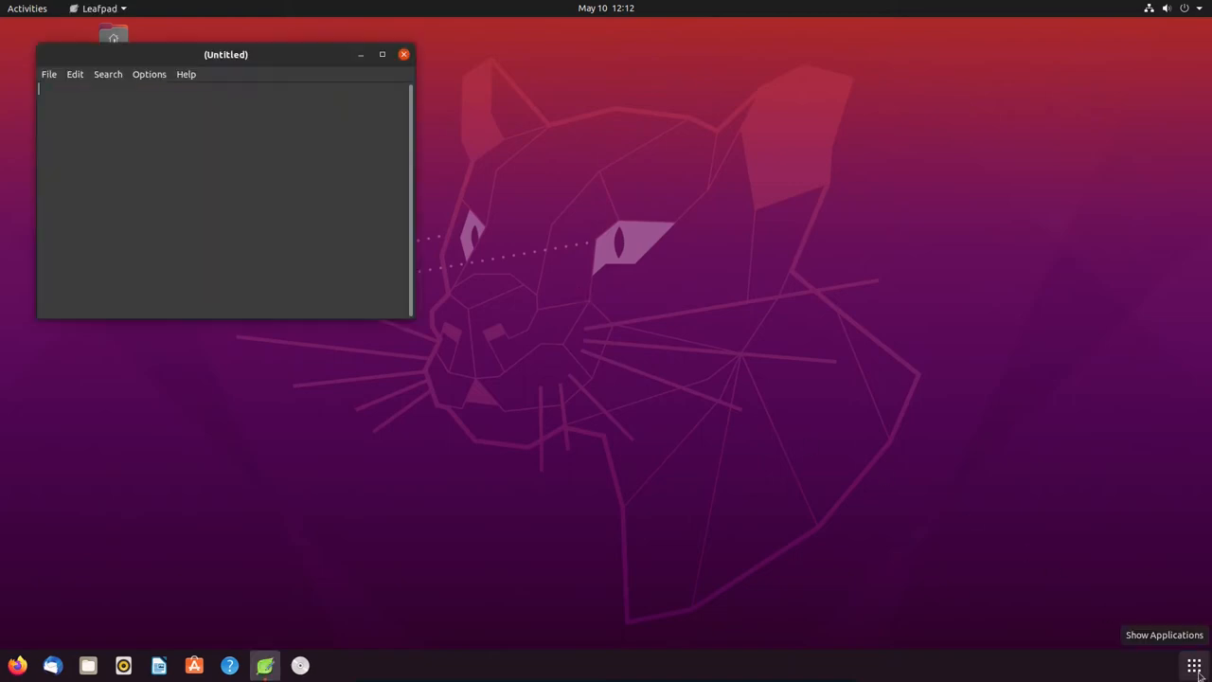
# Move the Leafpad window and enlarge it to fill the screen
pyautogui.moveTo(225, 54); pyautogui.dragTo(535, 178)
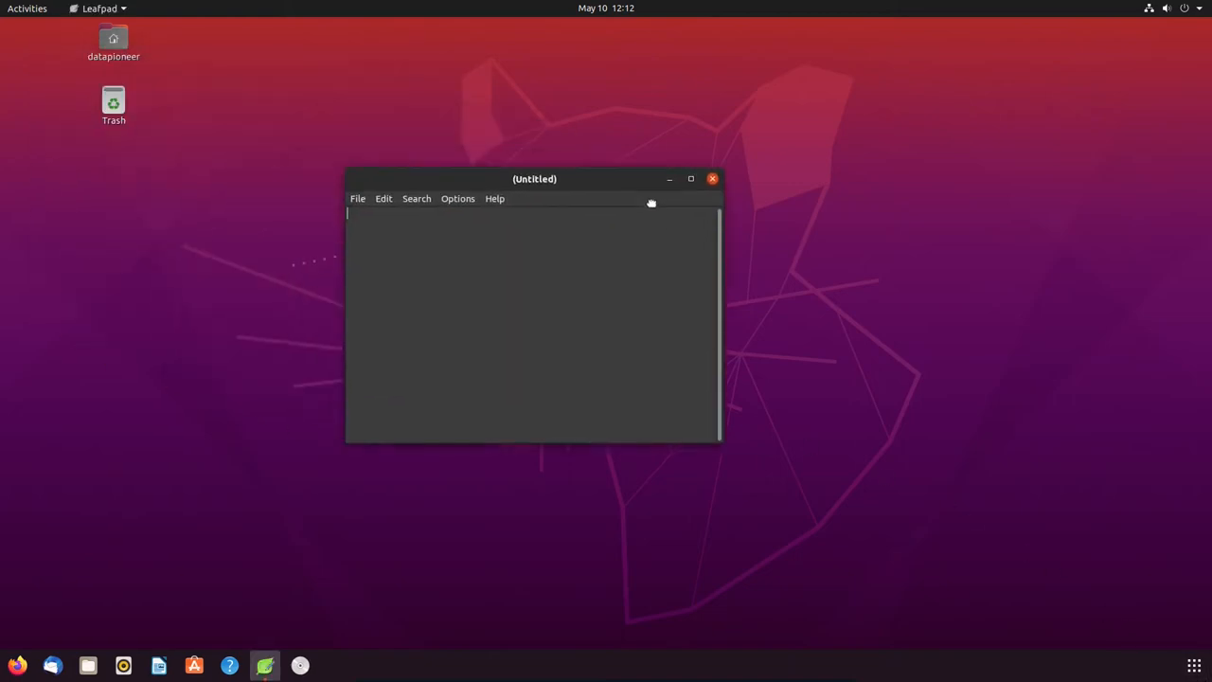
pyautogui.moveTo(535, 177); pyautogui.dragTo(649, 202)
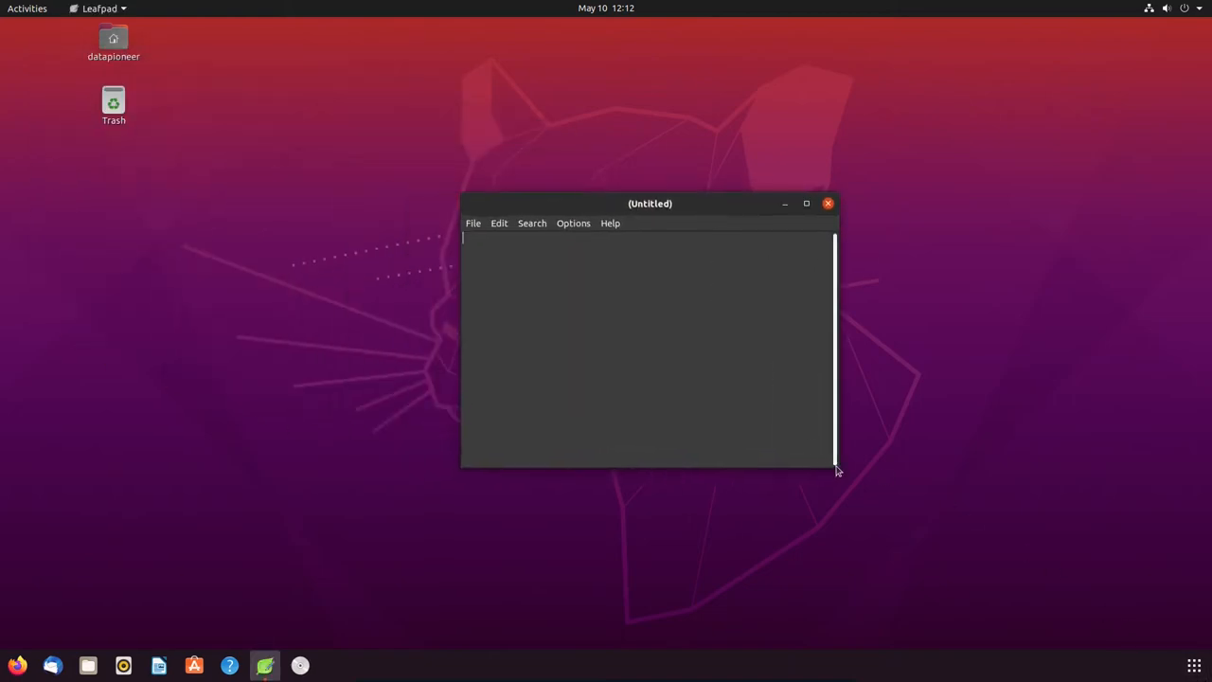
pyautogui.moveTo(835, 469); pyautogui.dragTo(987, 549)
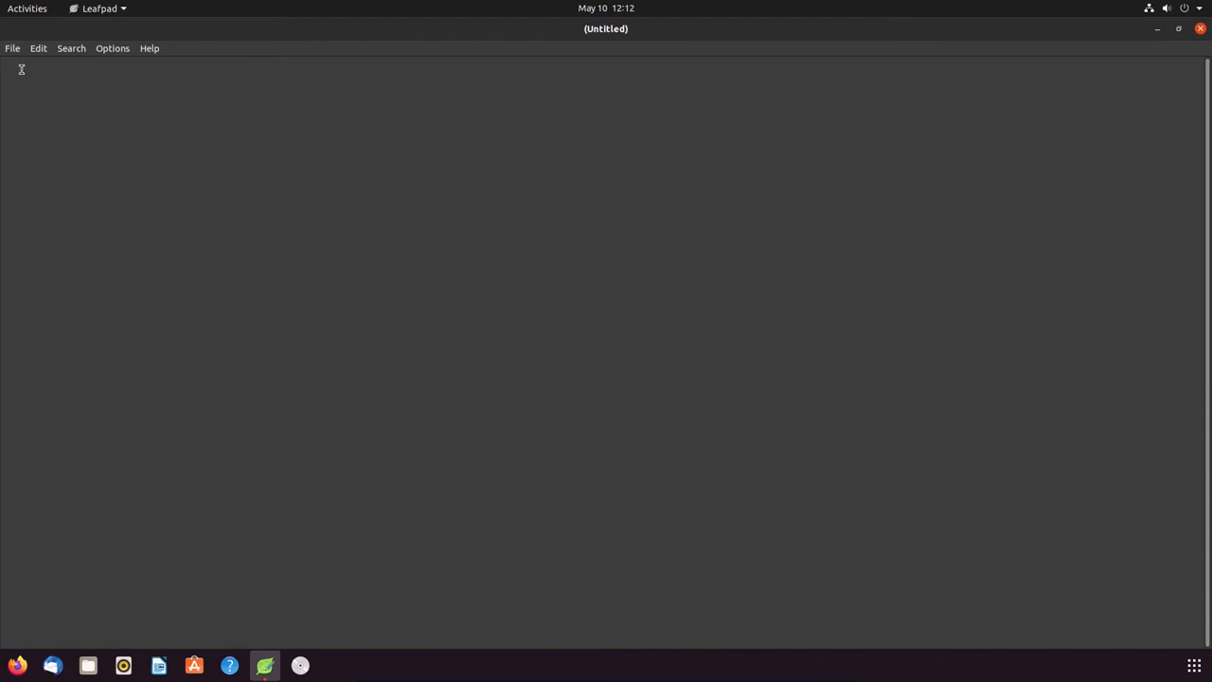
# Turn on Options > Line Numbers and begin typing 'This is a text editor'
pyautogui.click(12, 49)
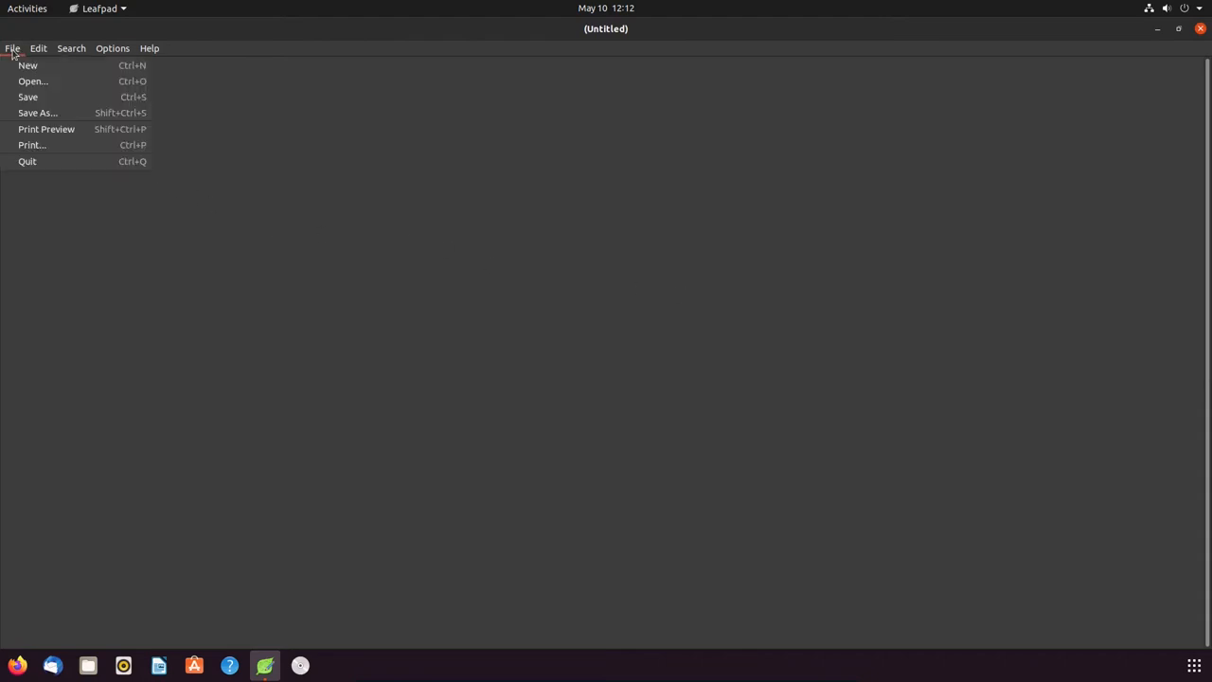
pyautogui.click(71, 48)
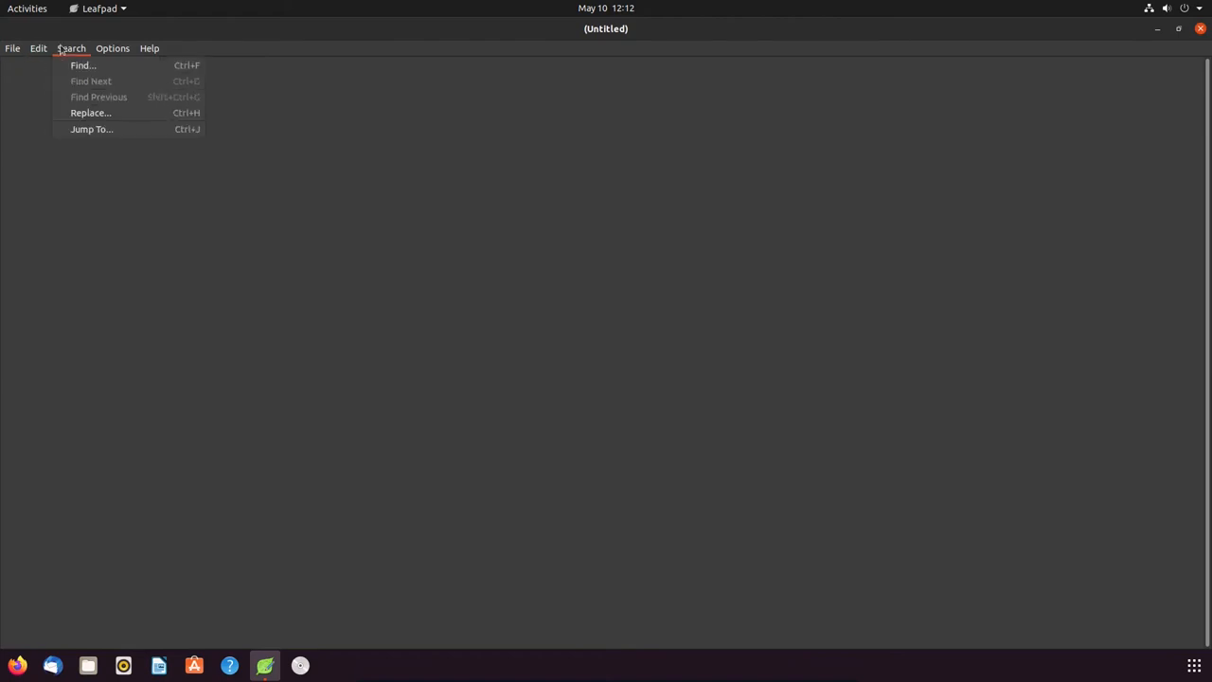
pyautogui.click(111, 48)
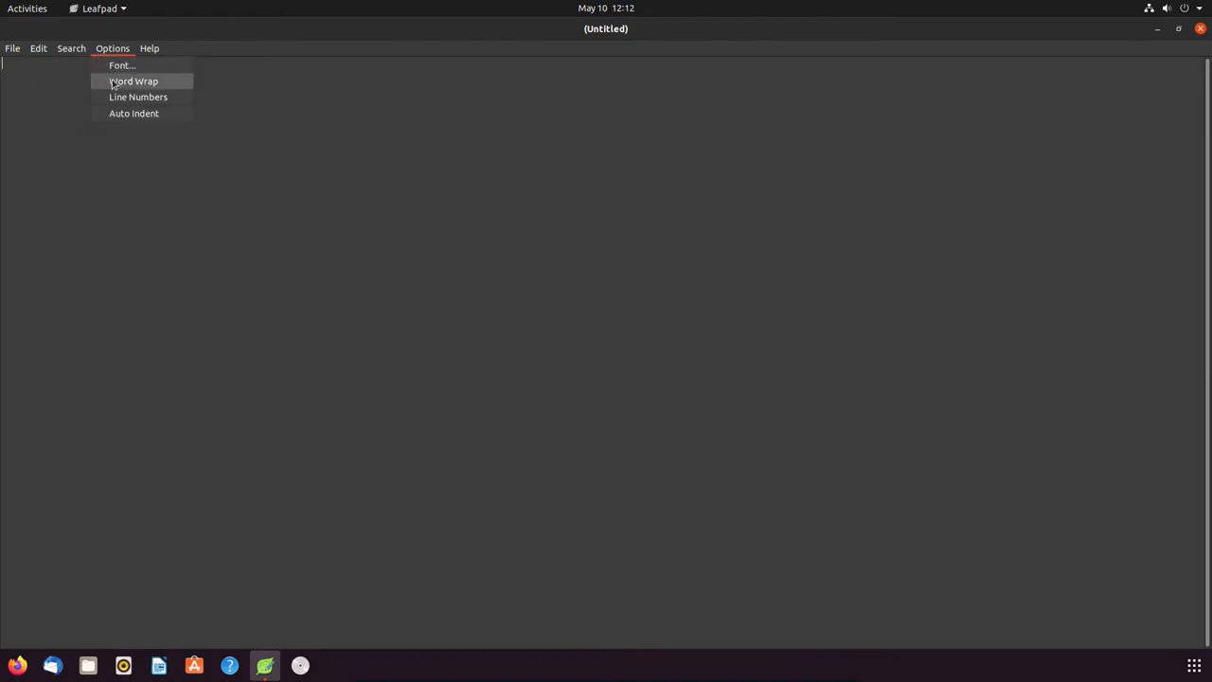
pyautogui.click(138, 96)
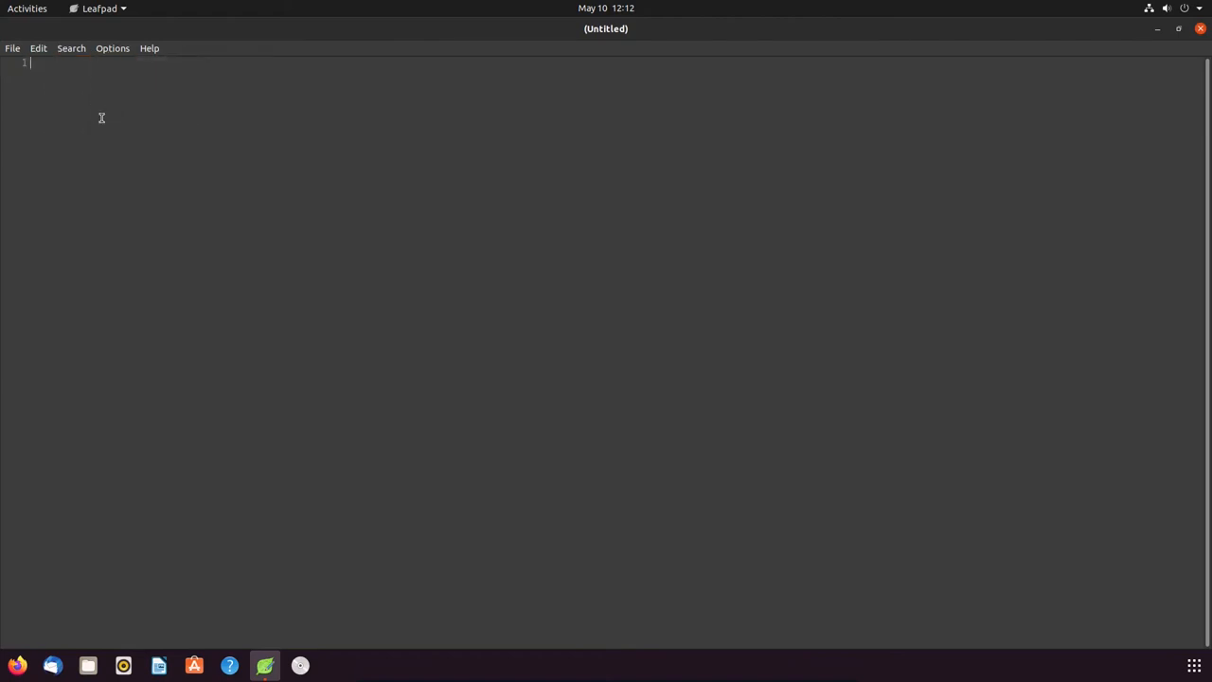
pyautogui.write('This is a tex')
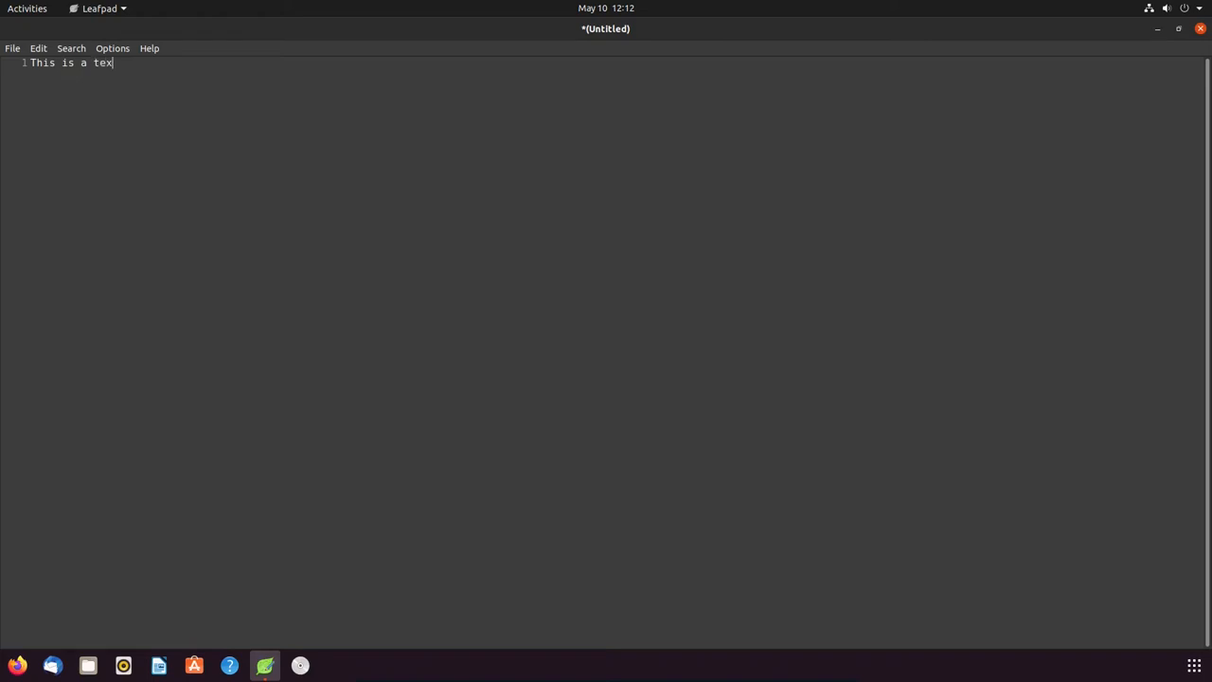
# Finish the sentence and save the document as sample.txt in the Documents folder
pyautogui.write('t editor')
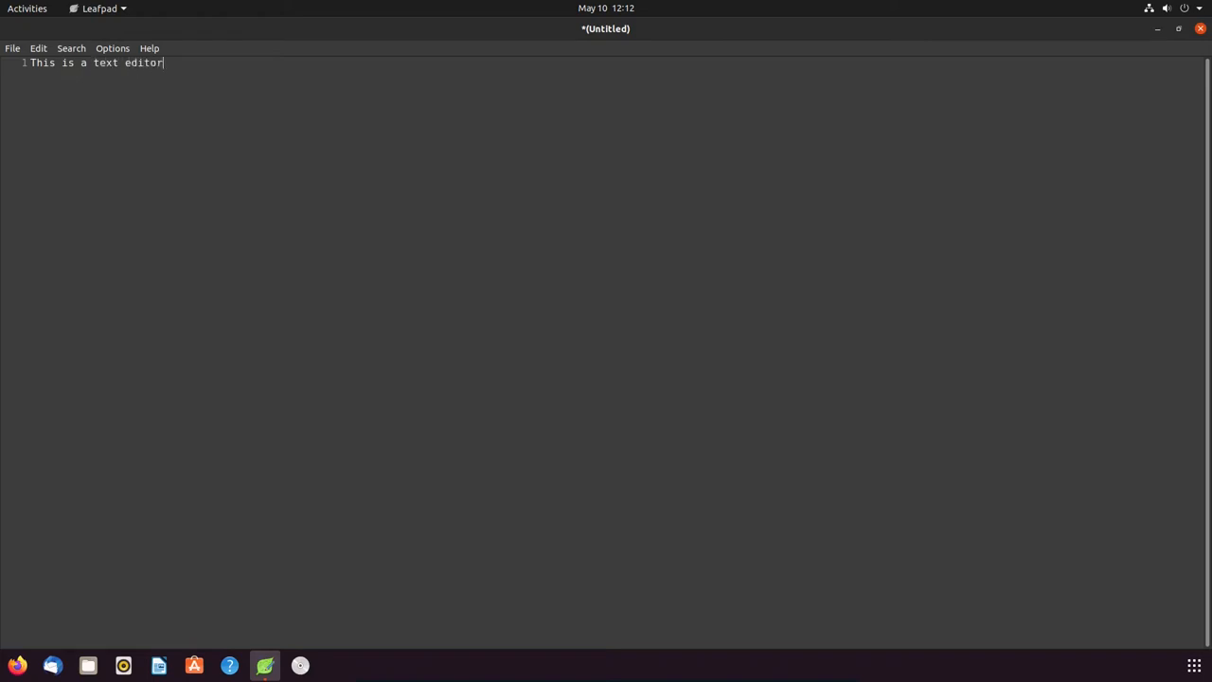
pyautogui.click(13, 49)
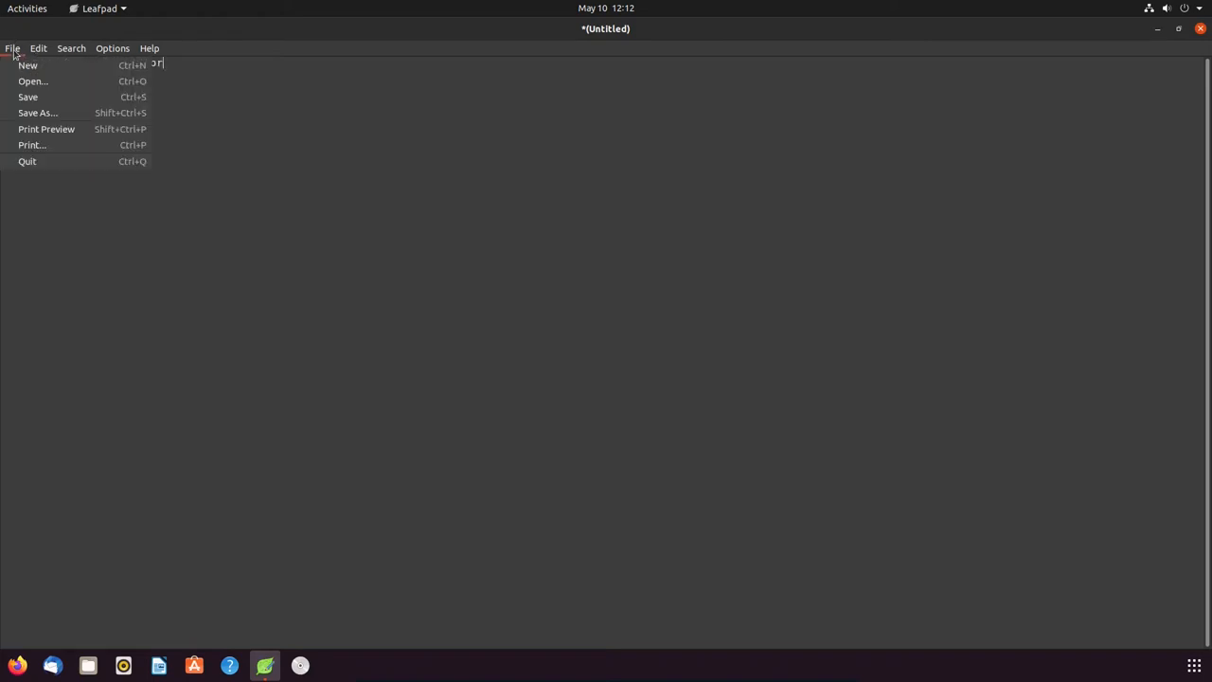
pyautogui.click(38, 112)
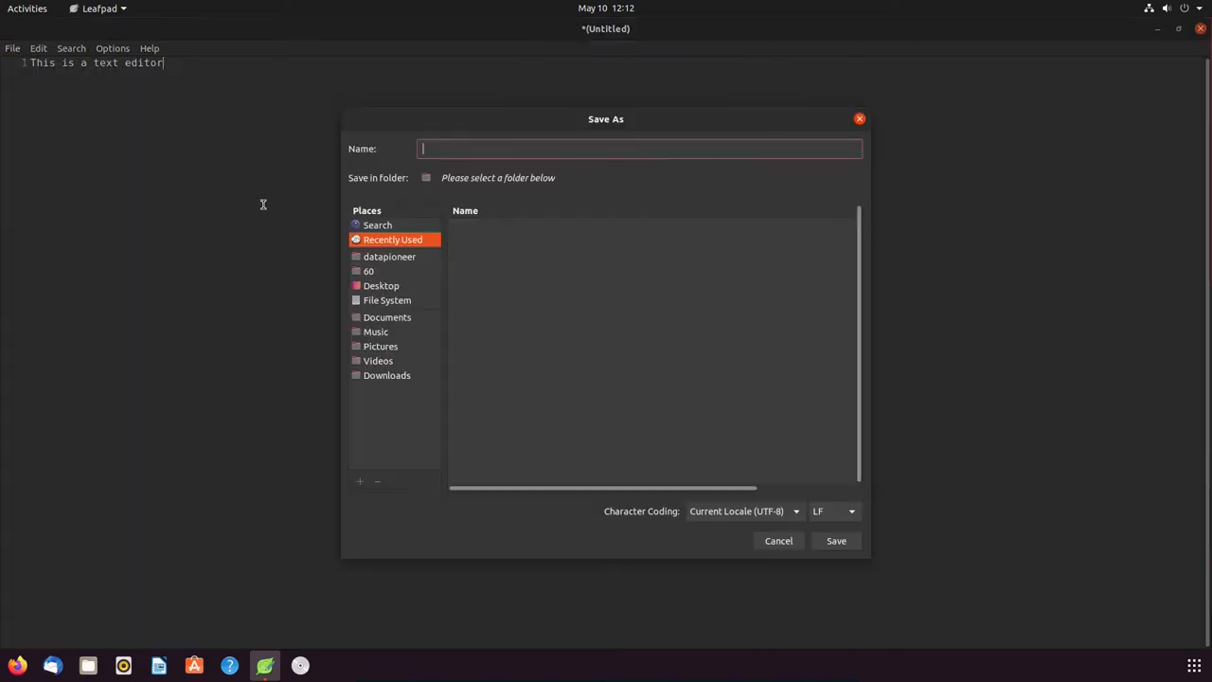
pyautogui.click(389, 255)
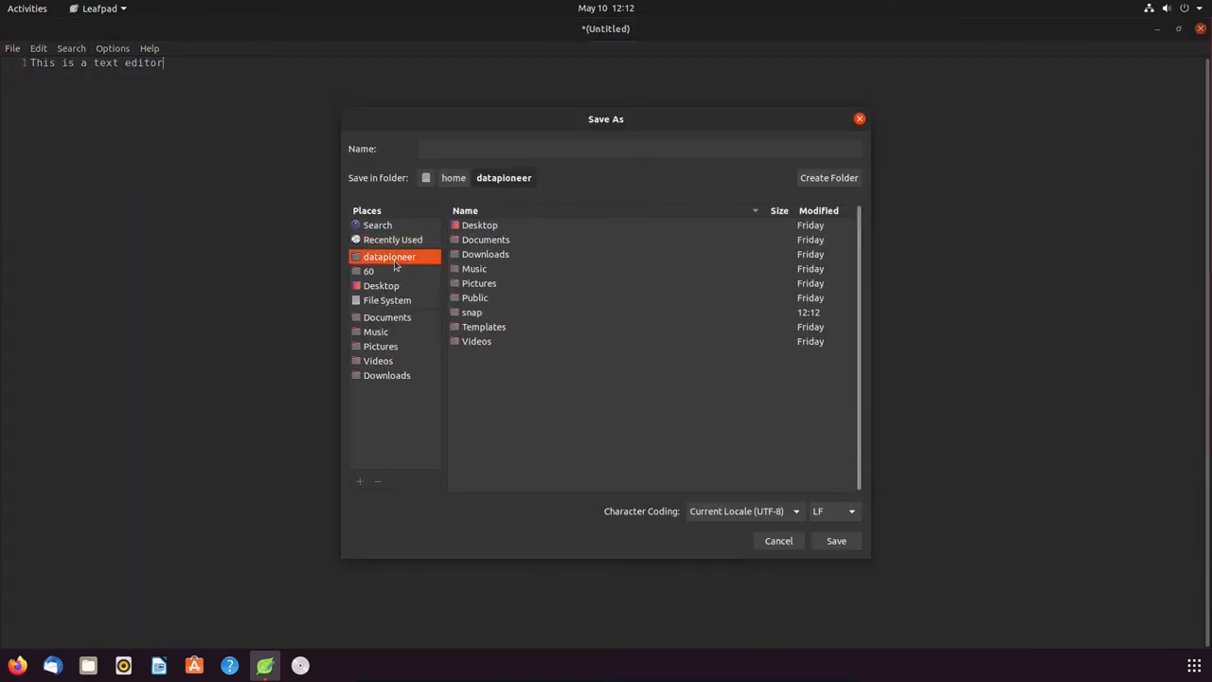
pyautogui.click(485, 239)
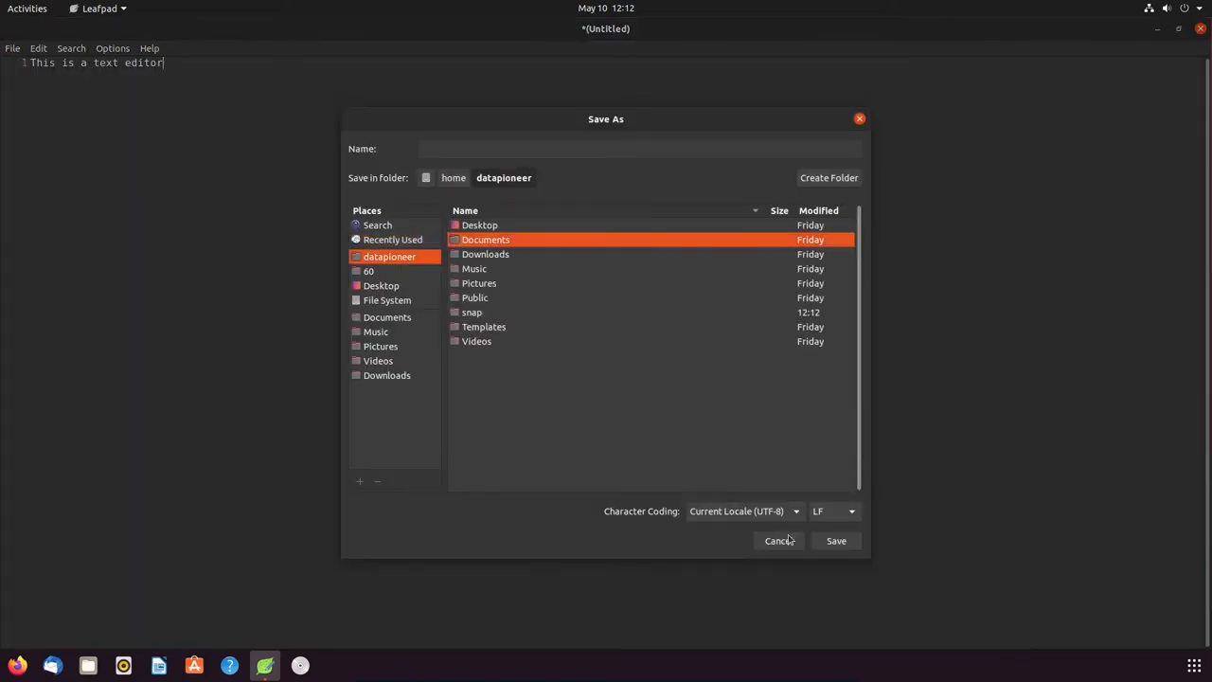
pyautogui.doubleClick(485, 239)
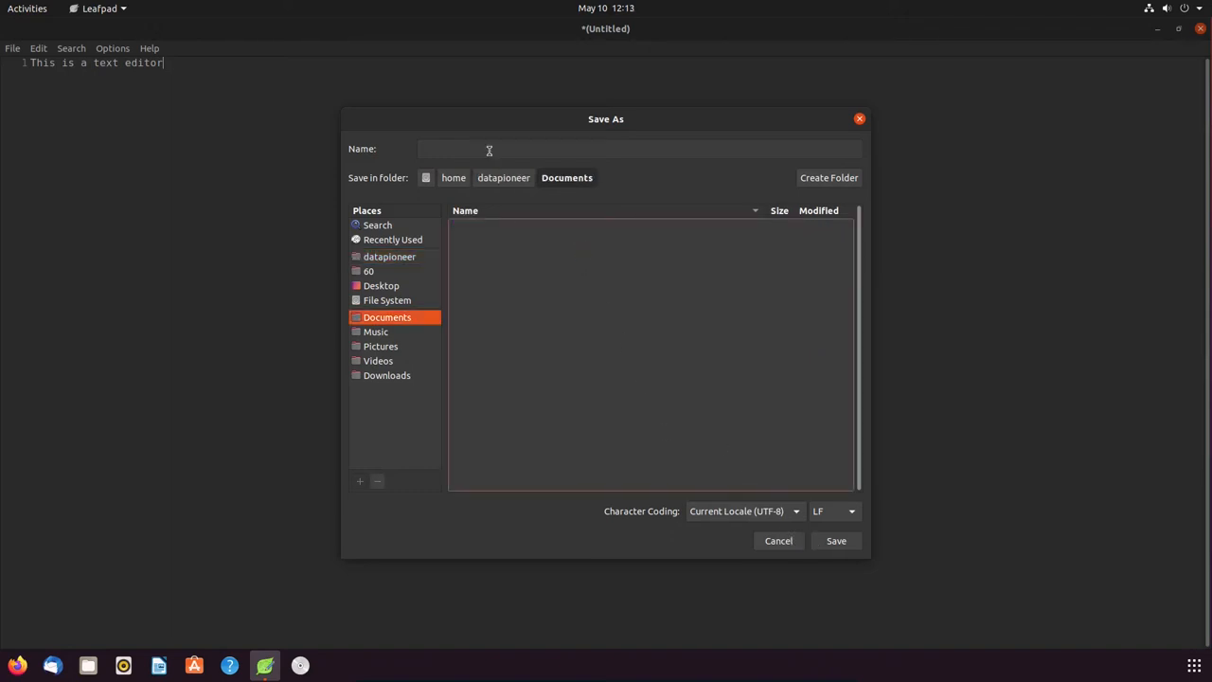
pyautogui.click(639, 148)
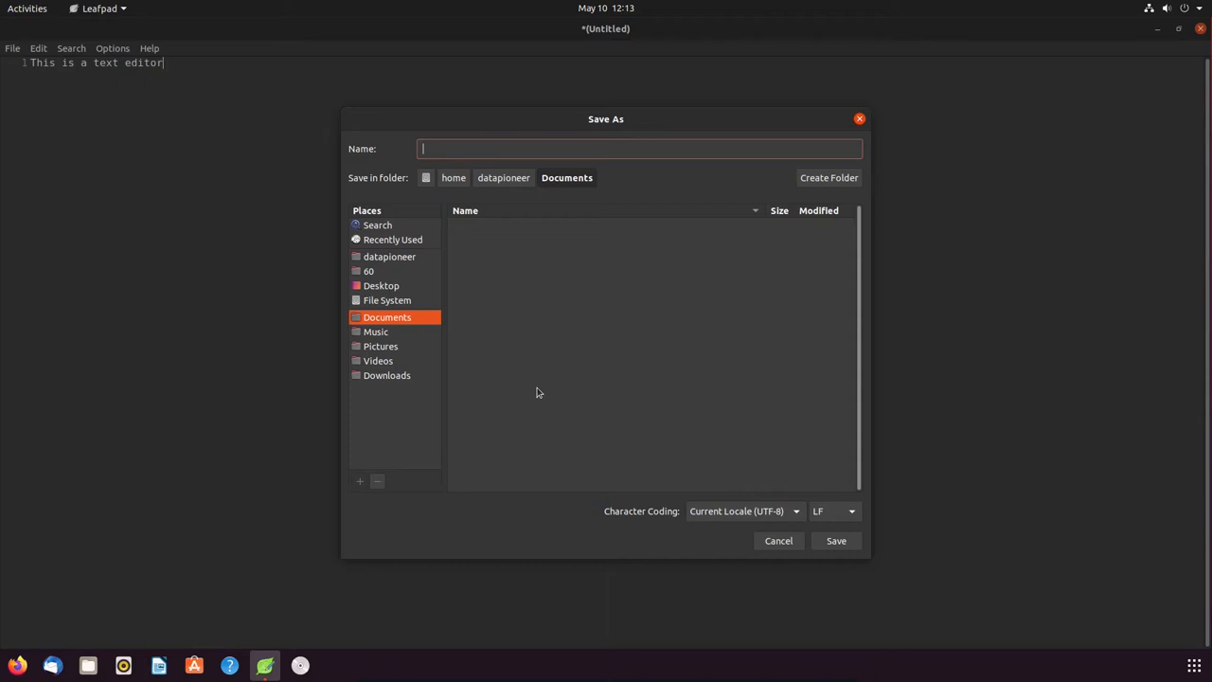
pyautogui.write('sample.t')
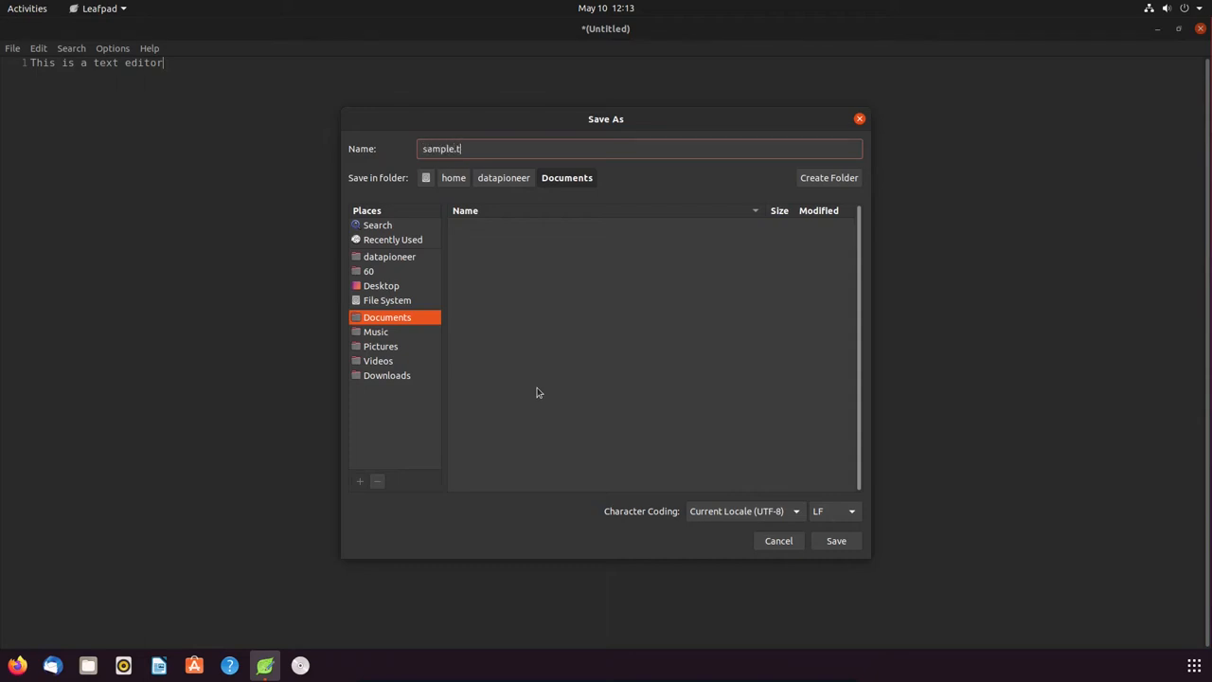
pyautogui.write('xt')
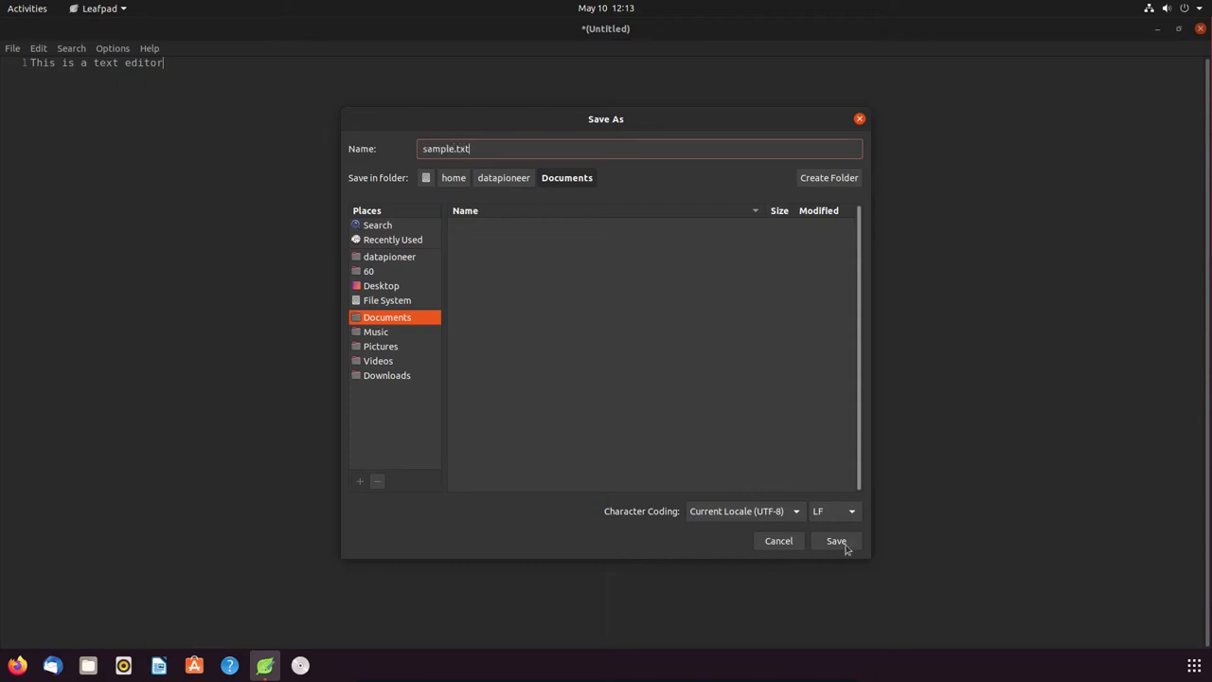
pyautogui.click(836, 541)
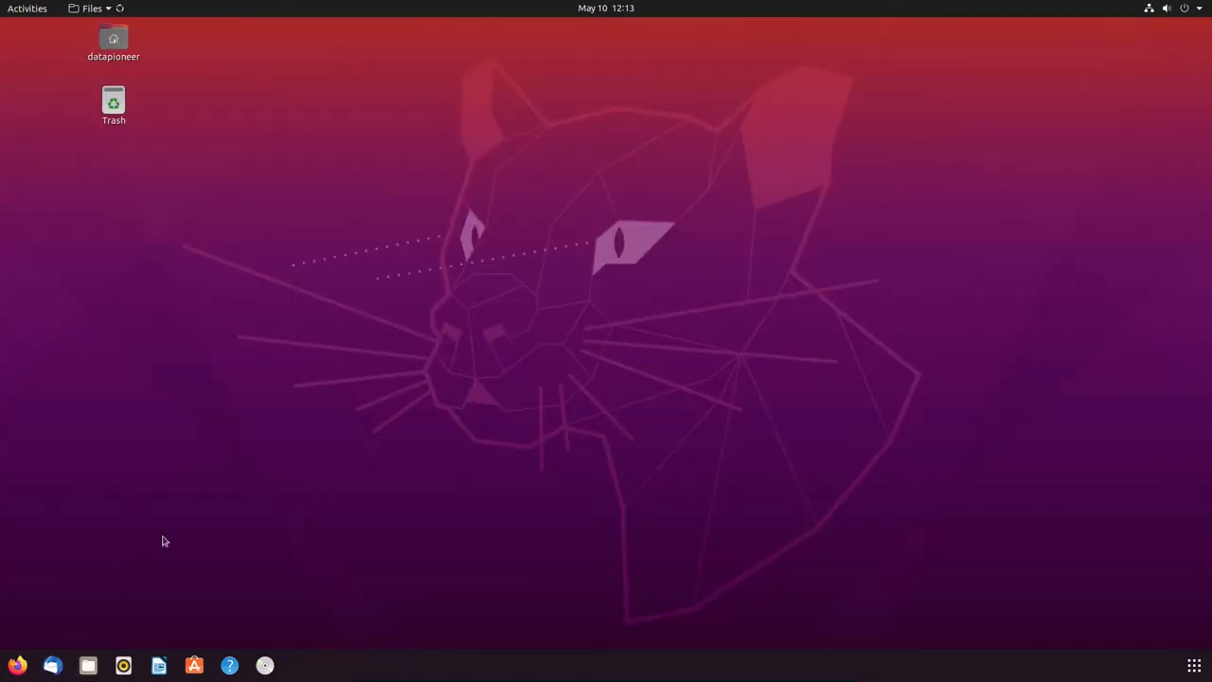
# Open Files and open sample.txt with Text Editor
pyautogui.click(88, 664)
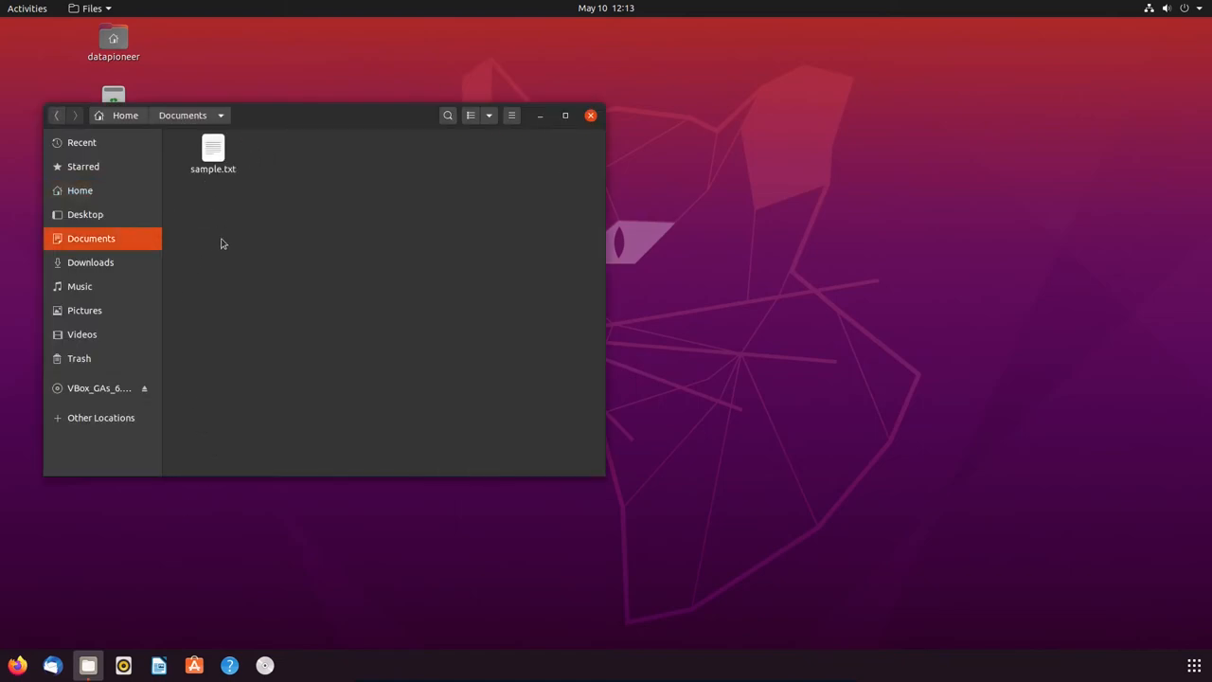
pyautogui.rightClick(212, 152)
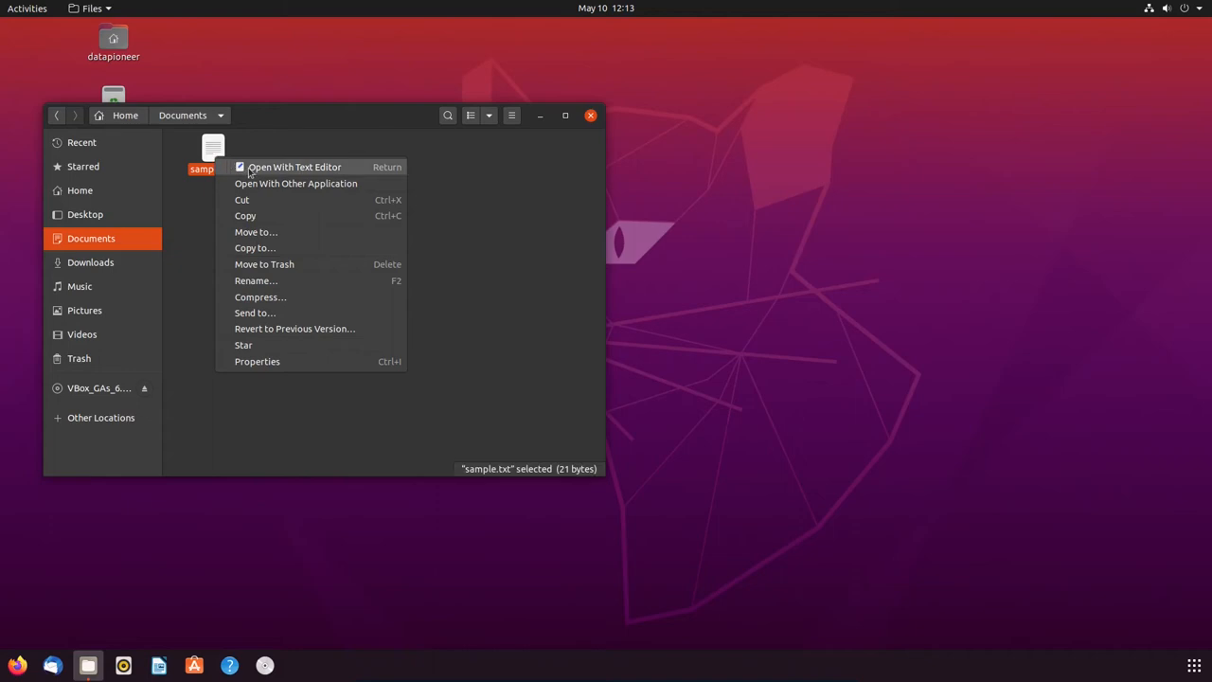
pyautogui.click(294, 166)
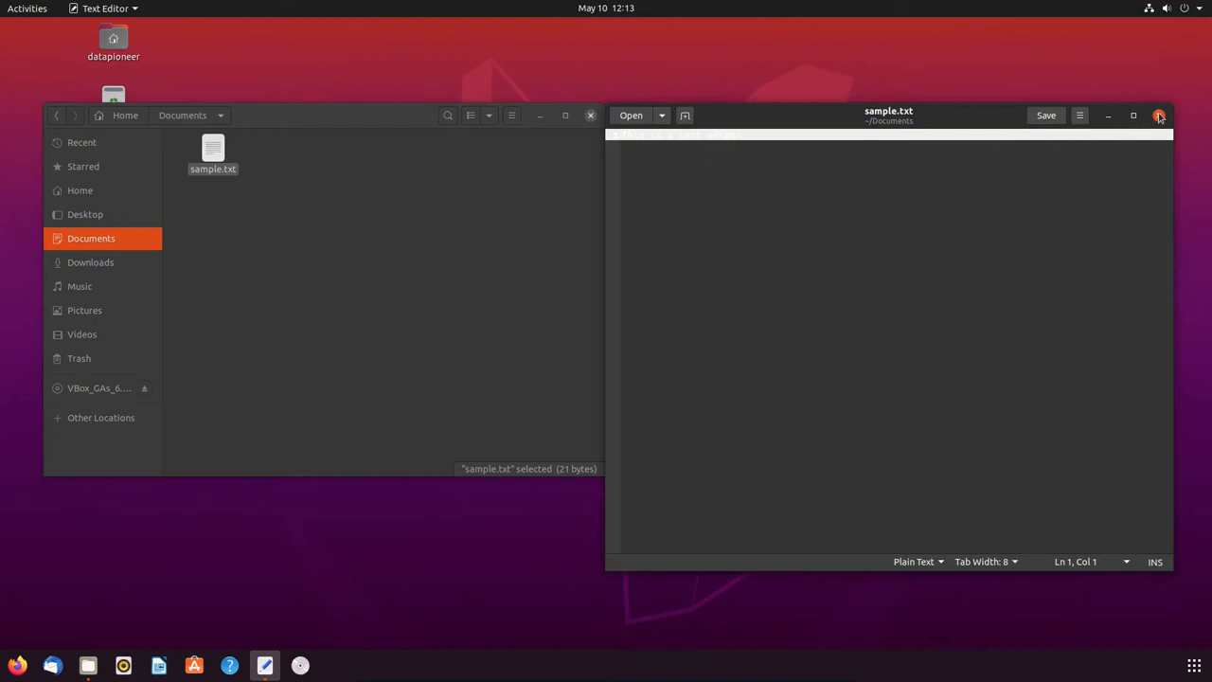
# Reopen sample.txt with Leafpad through Open With Other Application
pyautogui.rightClick(213, 154)
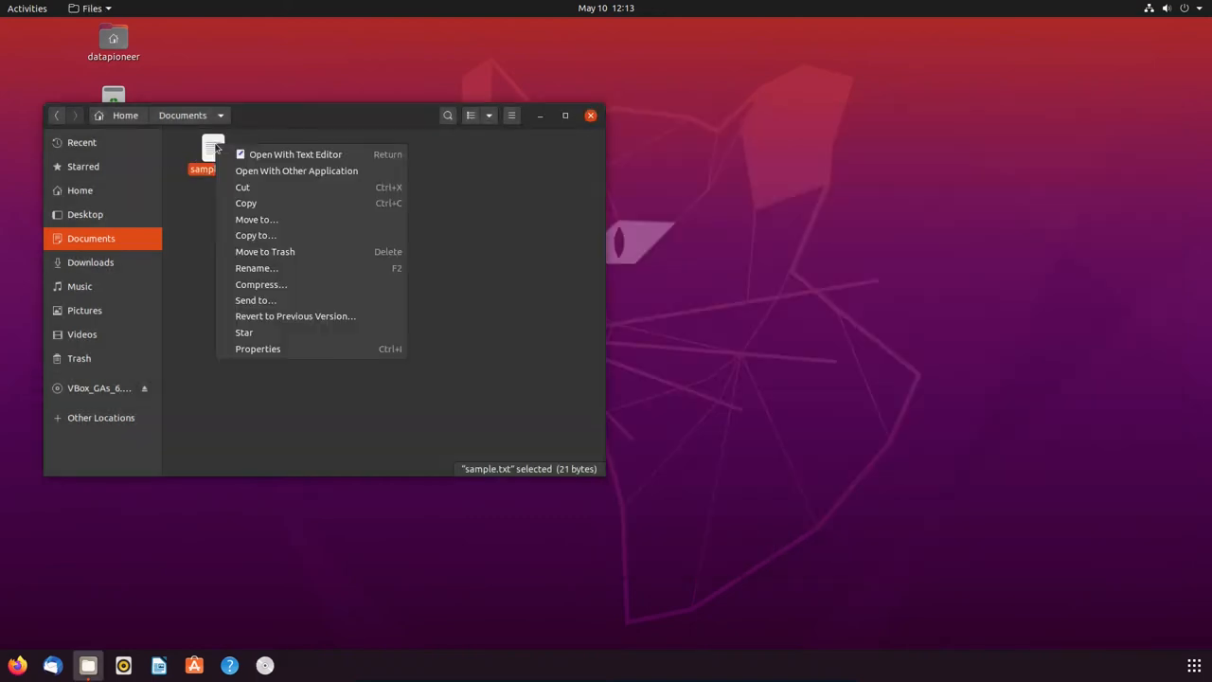
pyautogui.click(296, 170)
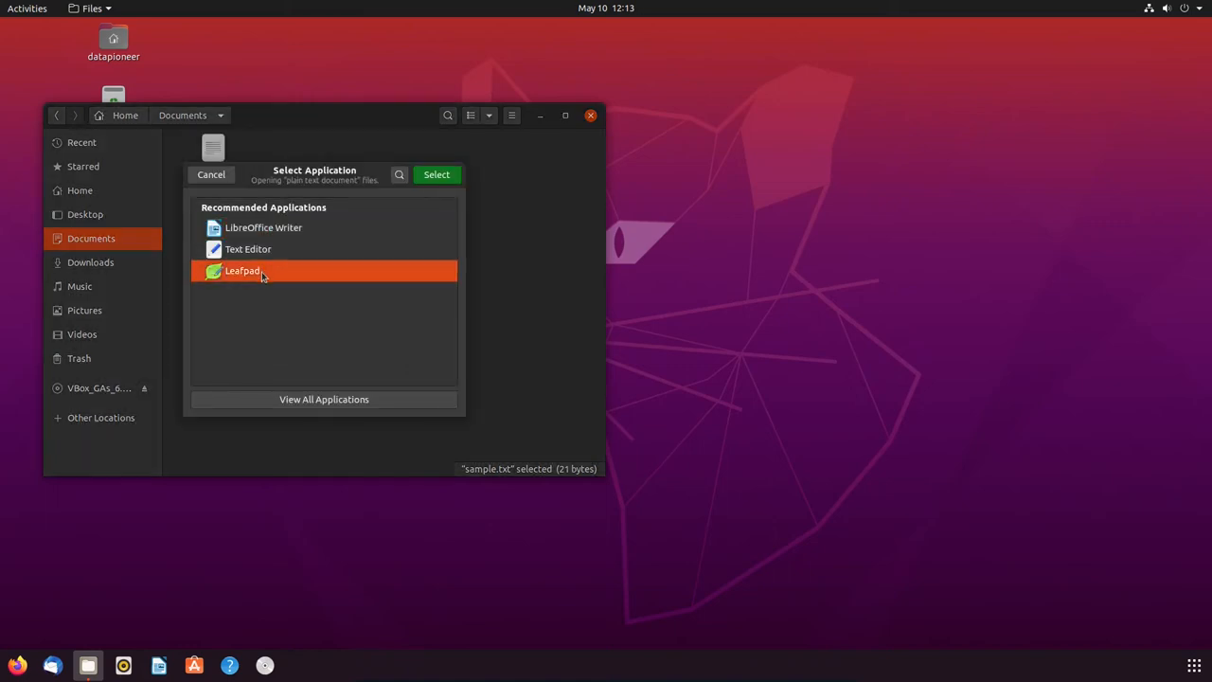
pyautogui.click(211, 175)
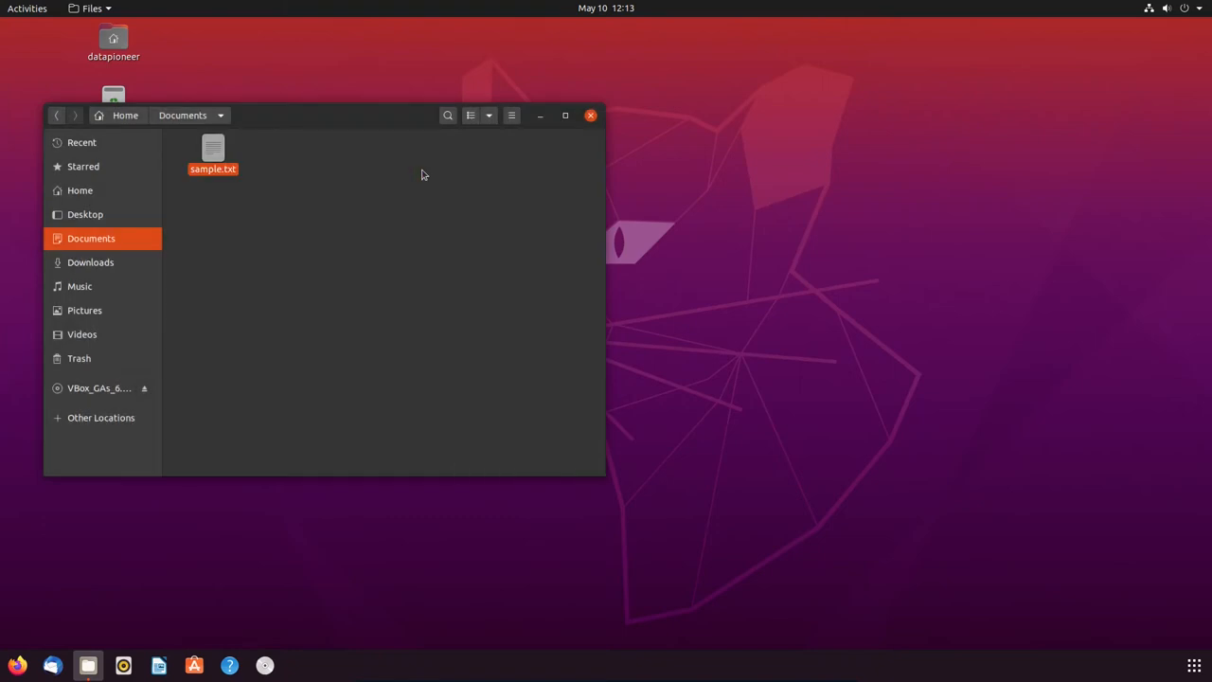
pyautogui.doubleClick(212, 152)
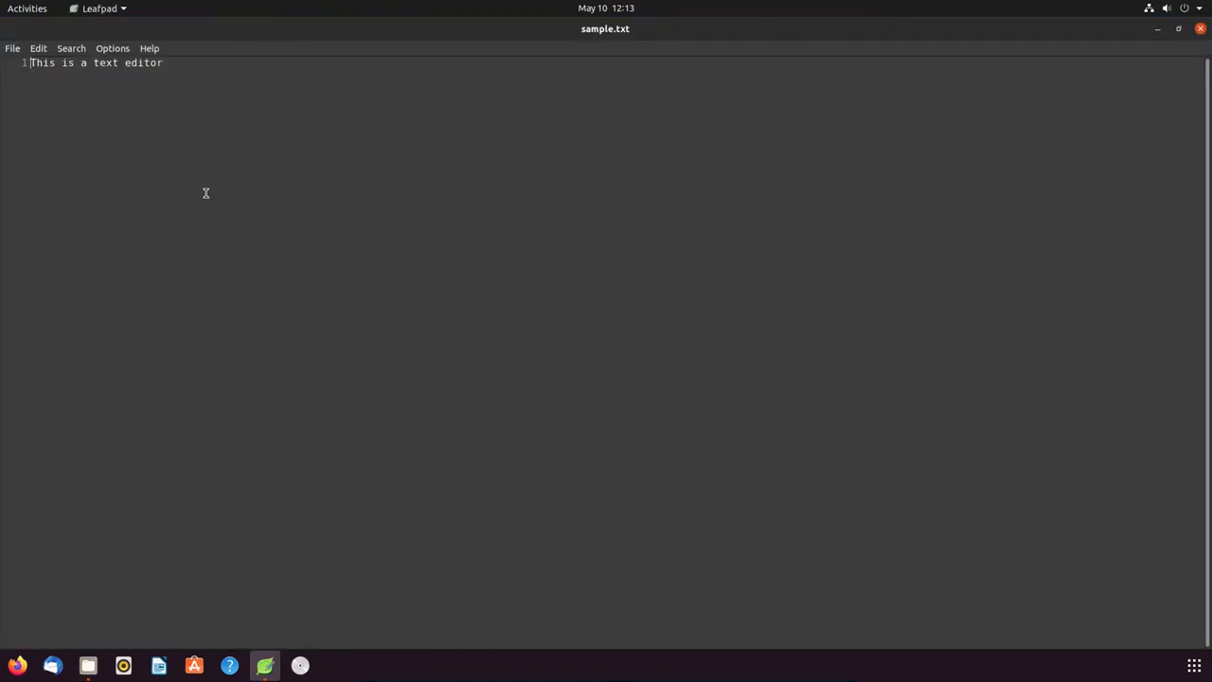
pyautogui.moveTo(1131, 101)
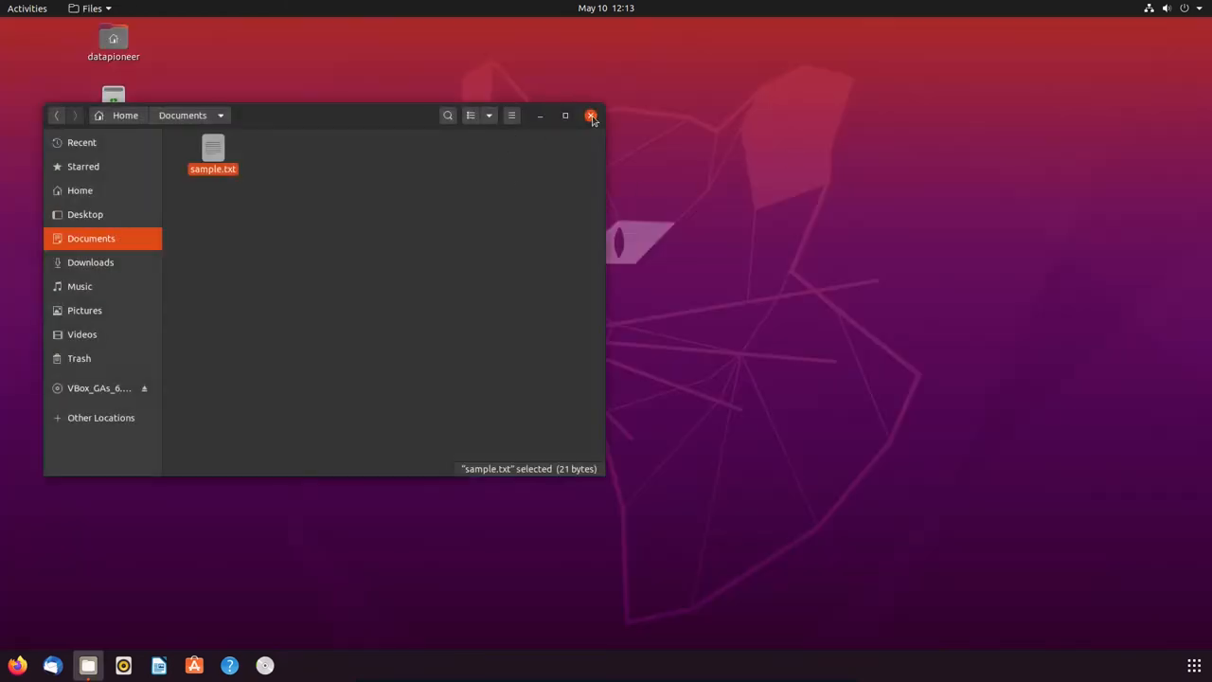
# Close the Files window, leaving the empty Ubuntu desktop
pyautogui.click(590, 115)
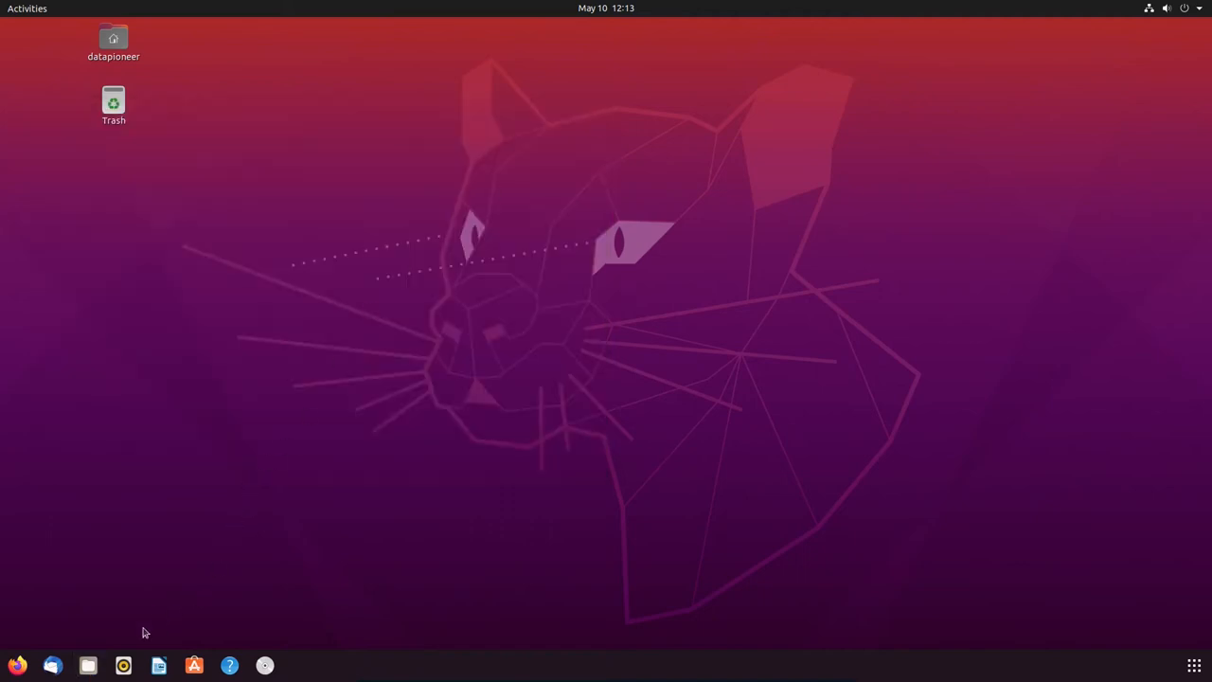
pyautogui.moveTo(87, 665)
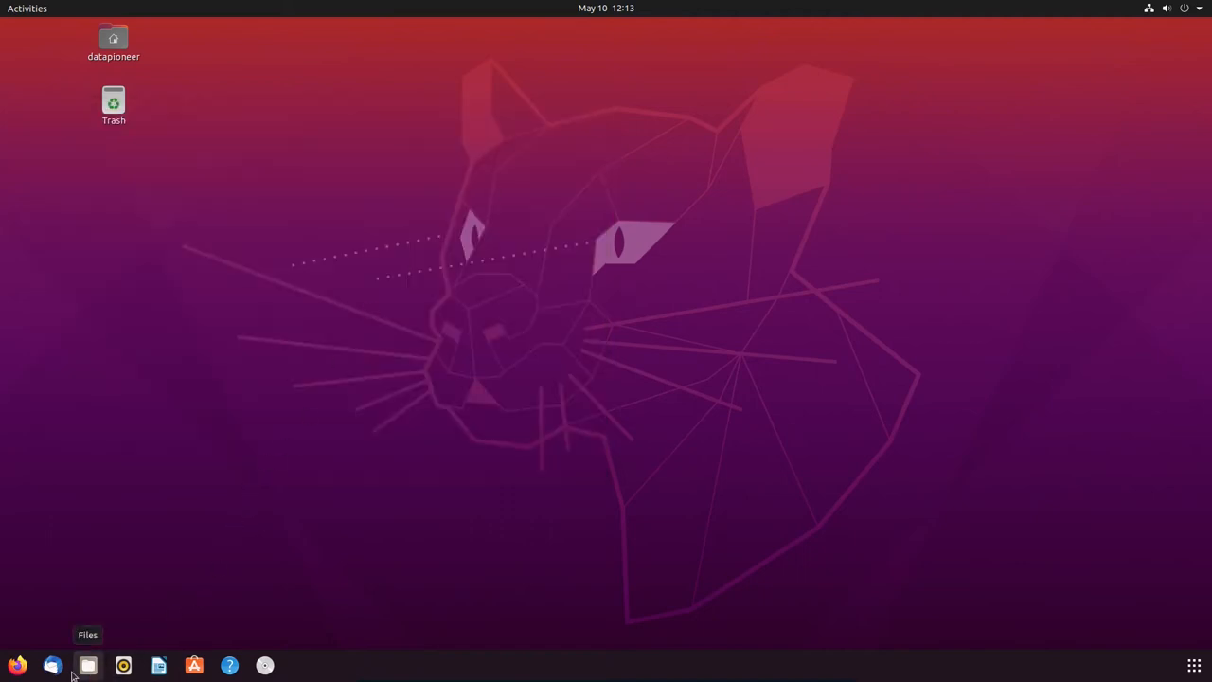
pyautogui.moveTo(158, 666)
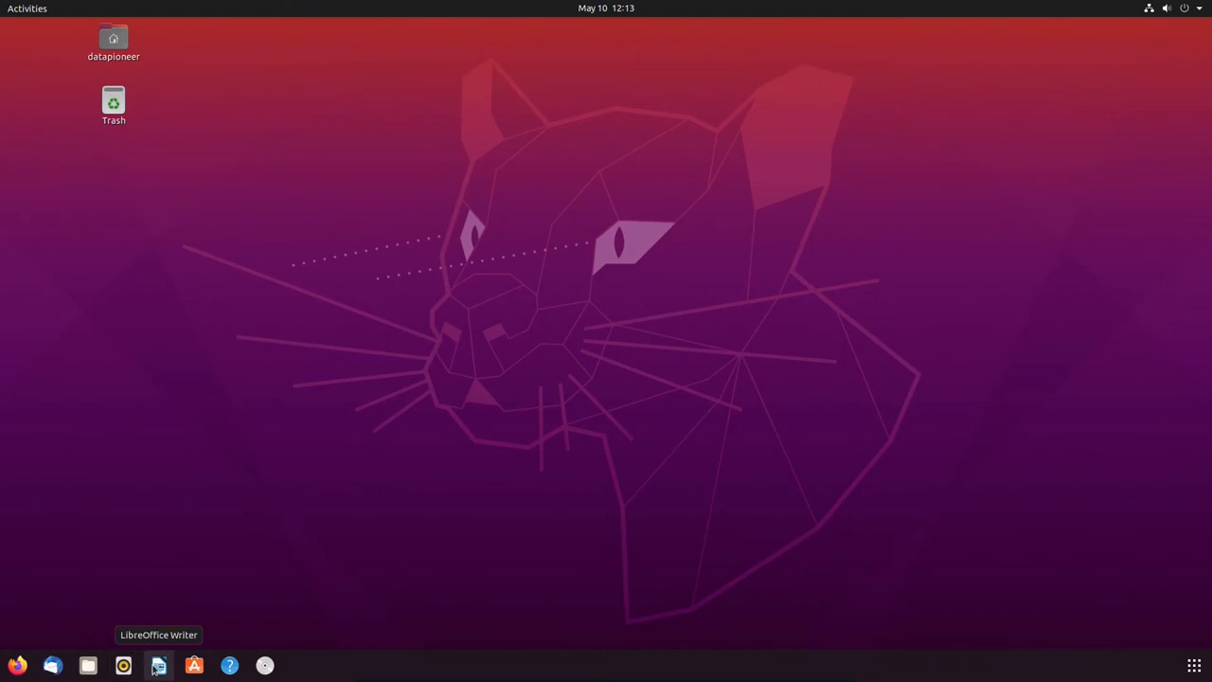
pyautogui.moveTo(122, 665)
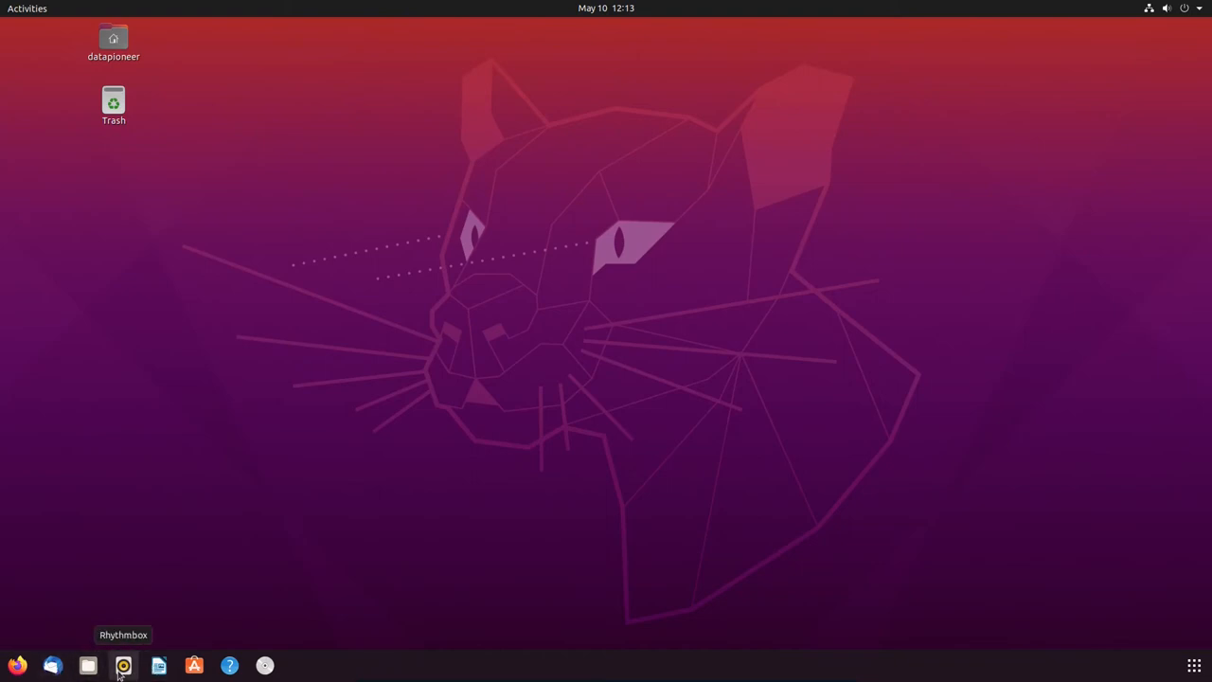
pyautogui.moveTo(139, 674)
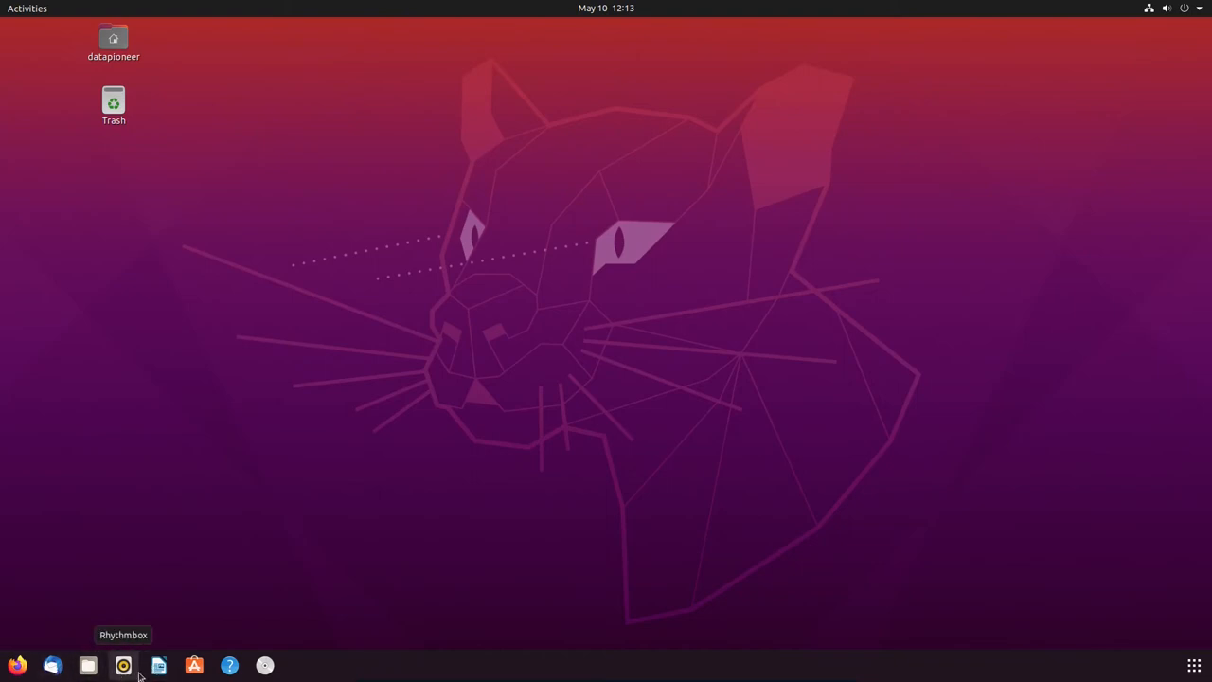
pyautogui.moveTo(158, 665)
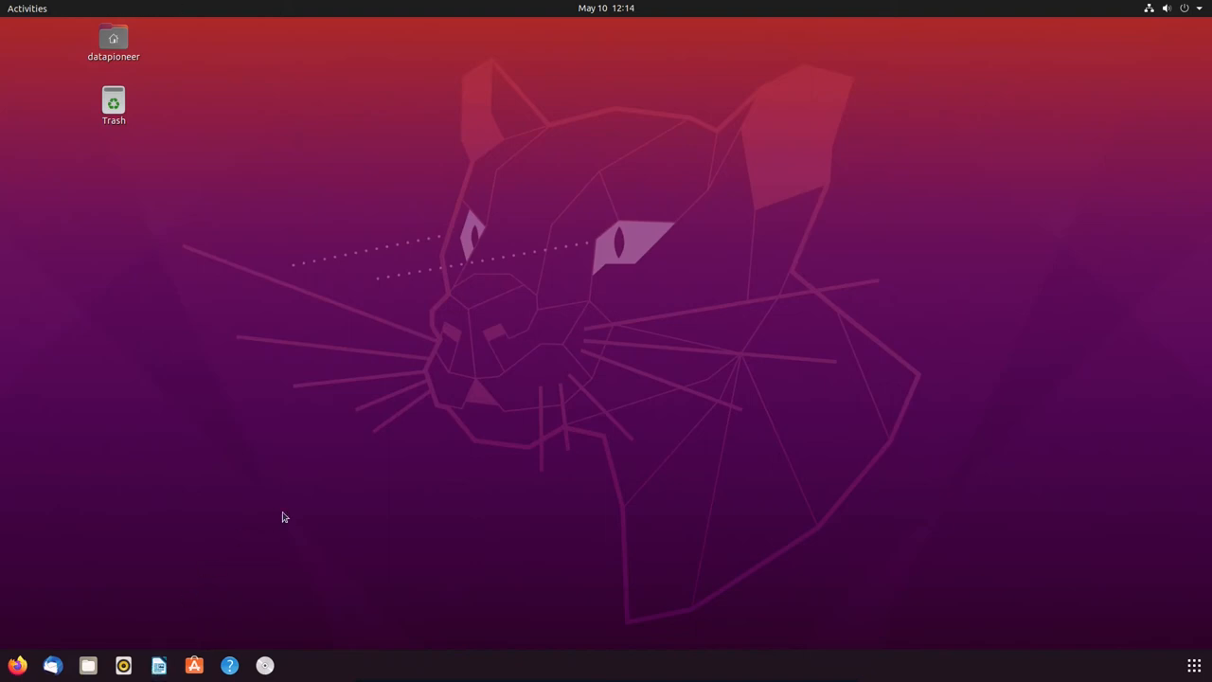
# Launch Writer, dismiss Tip of the Day, type 'This is a test document.', close the infobar
pyautogui.click(158, 665)
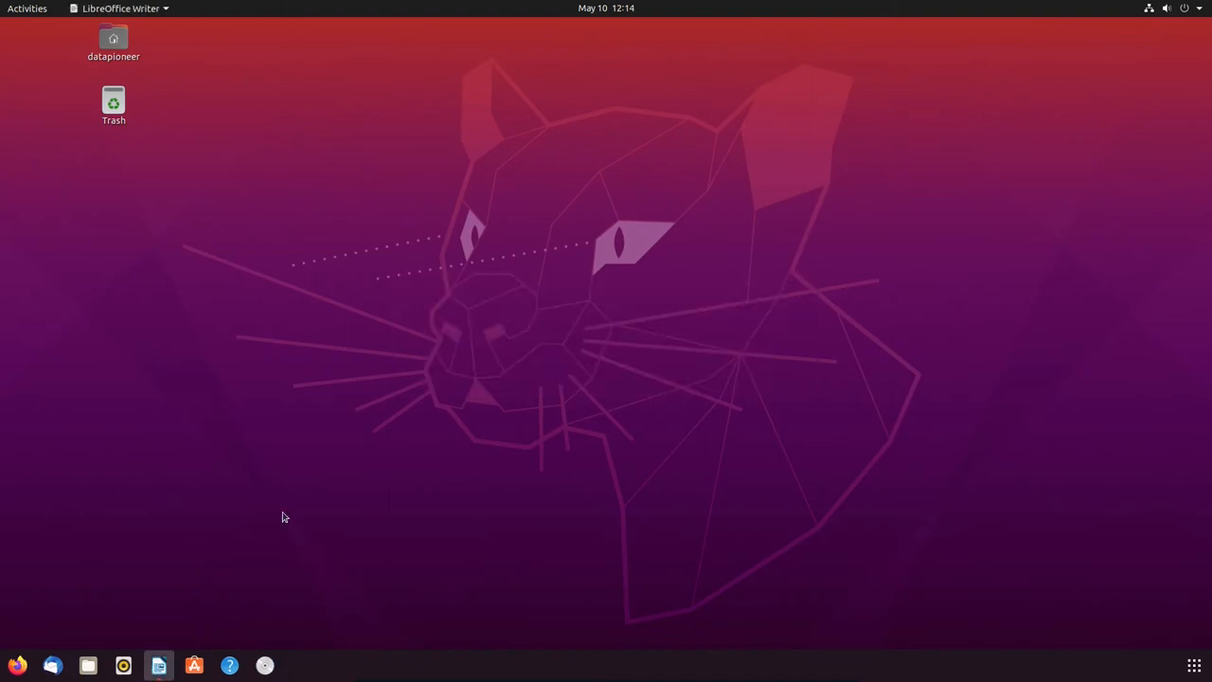
pyautogui.click(158, 665)
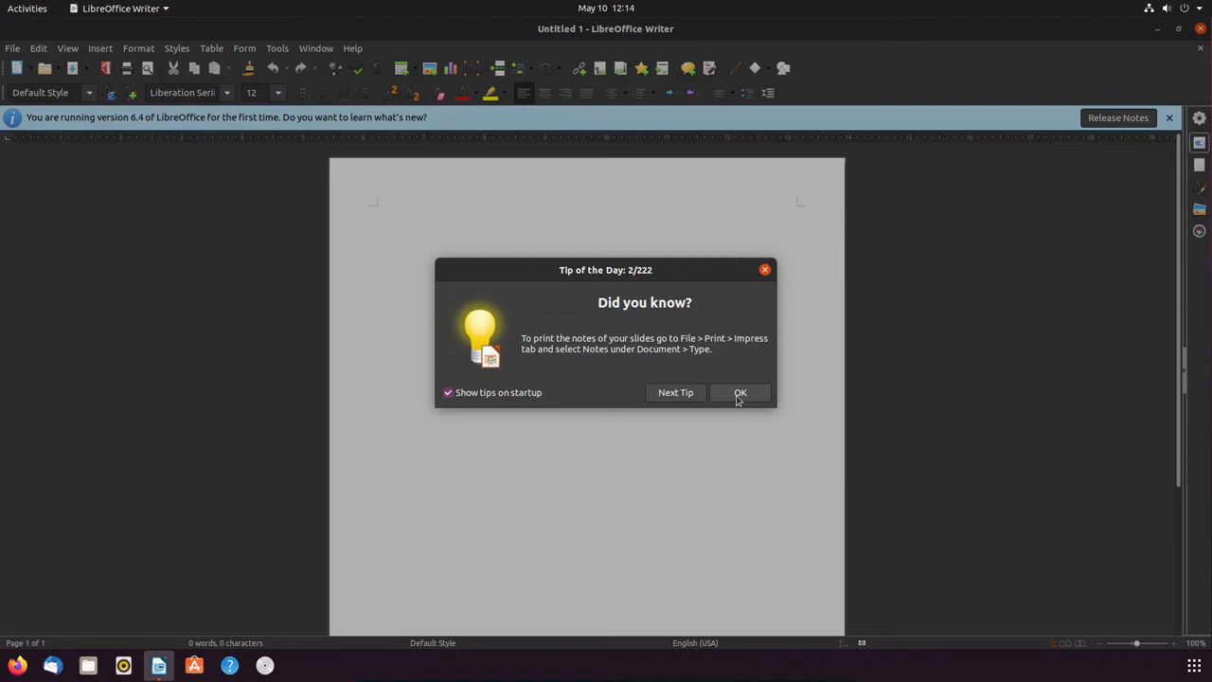
pyautogui.click(741, 392)
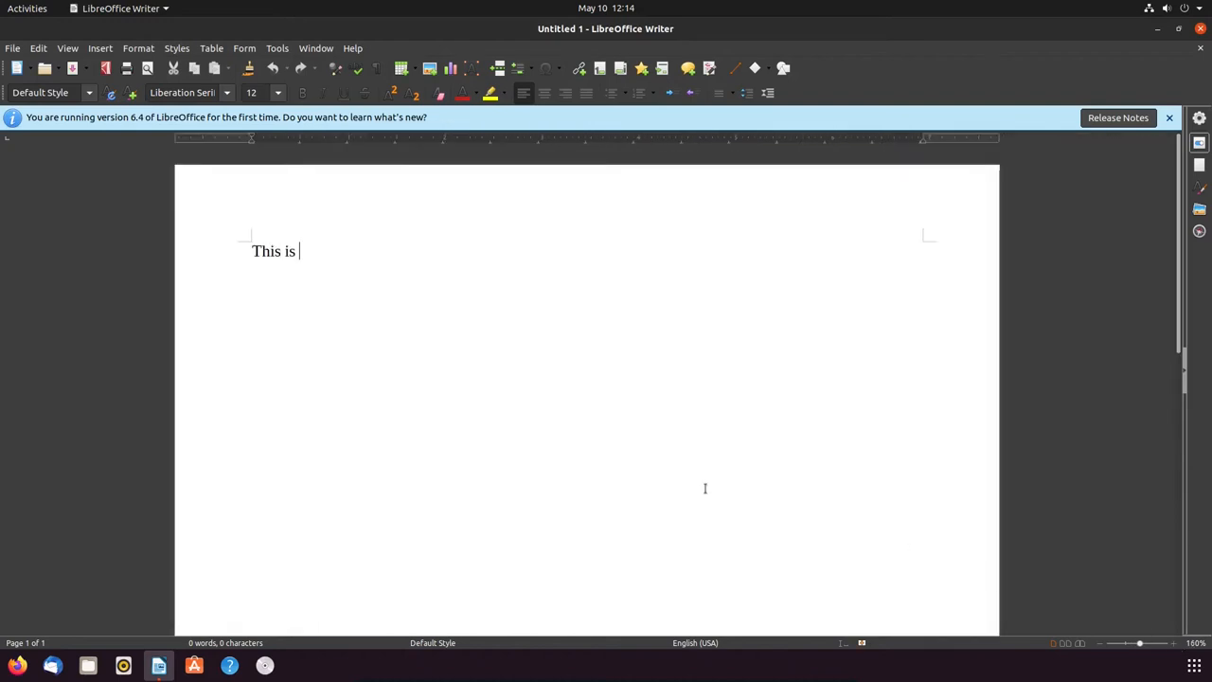
pyautogui.write('a test do')
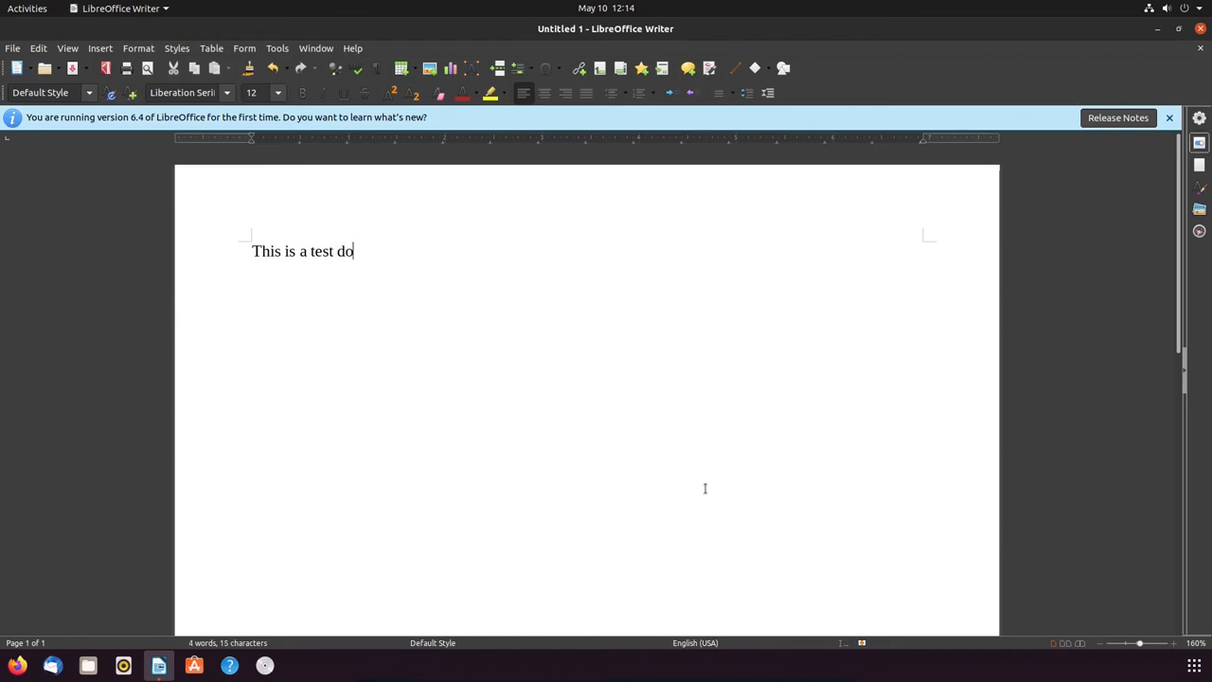
pyautogui.write('cument.')
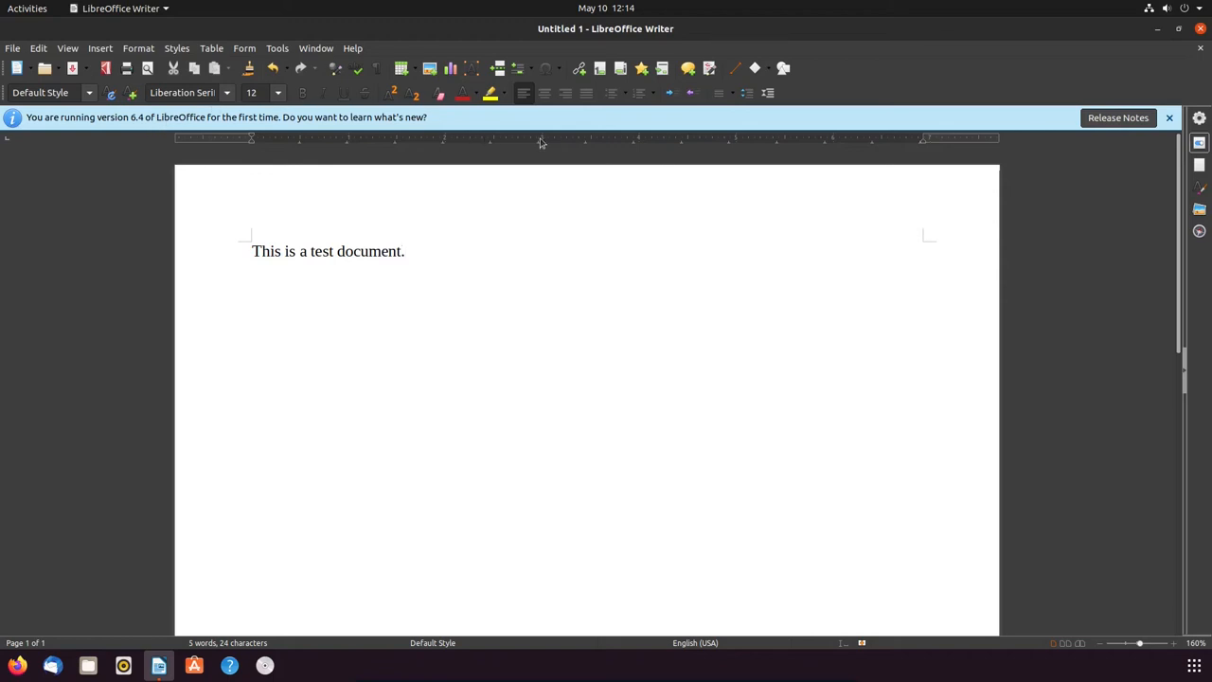
pyautogui.click(1168, 116)
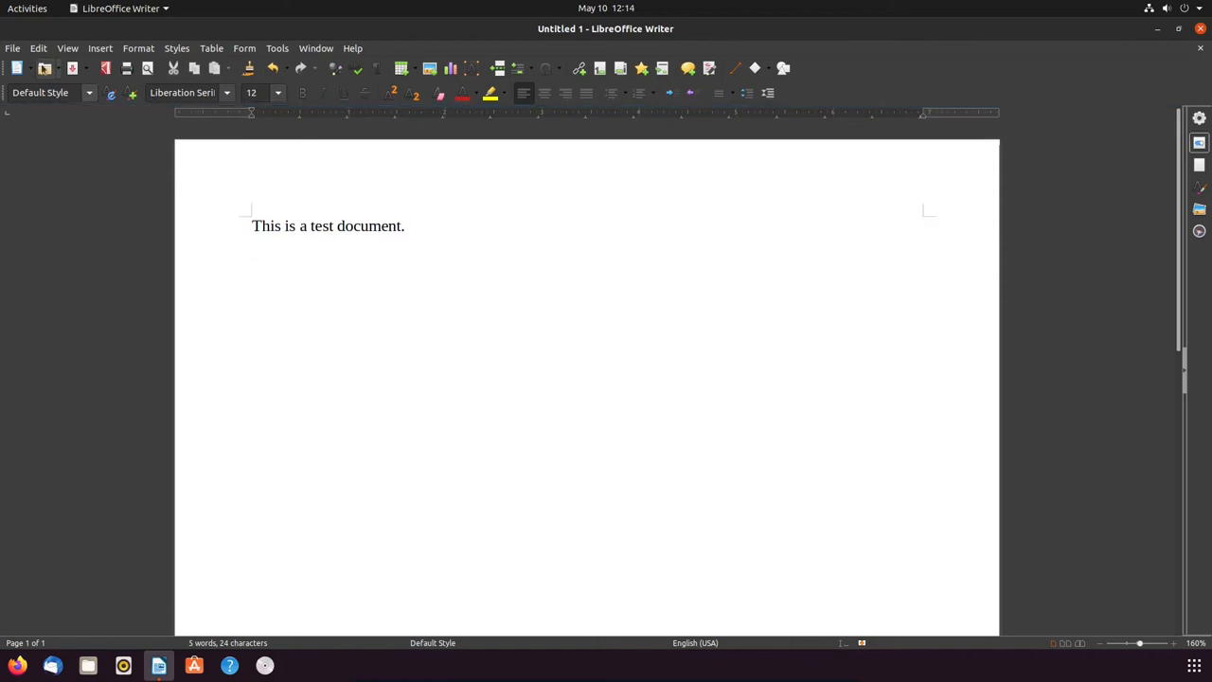
# Start Save As and navigate into the Documents folder
pyautogui.click(12, 48)
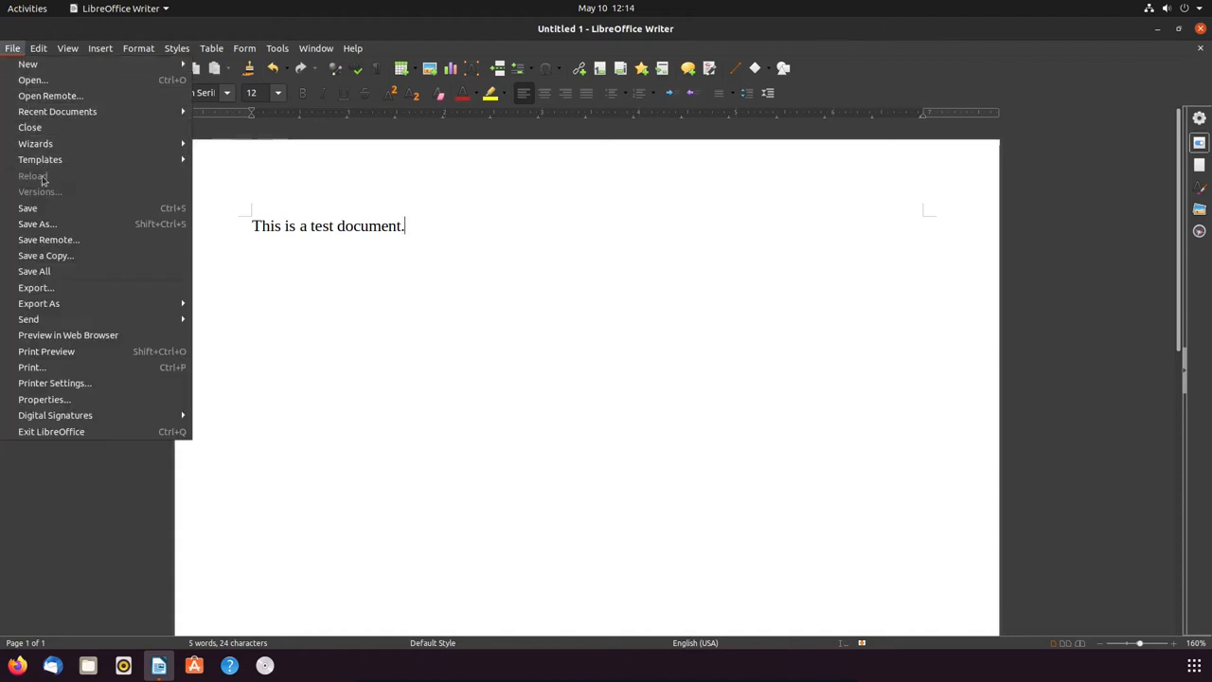
pyautogui.click(37, 223)
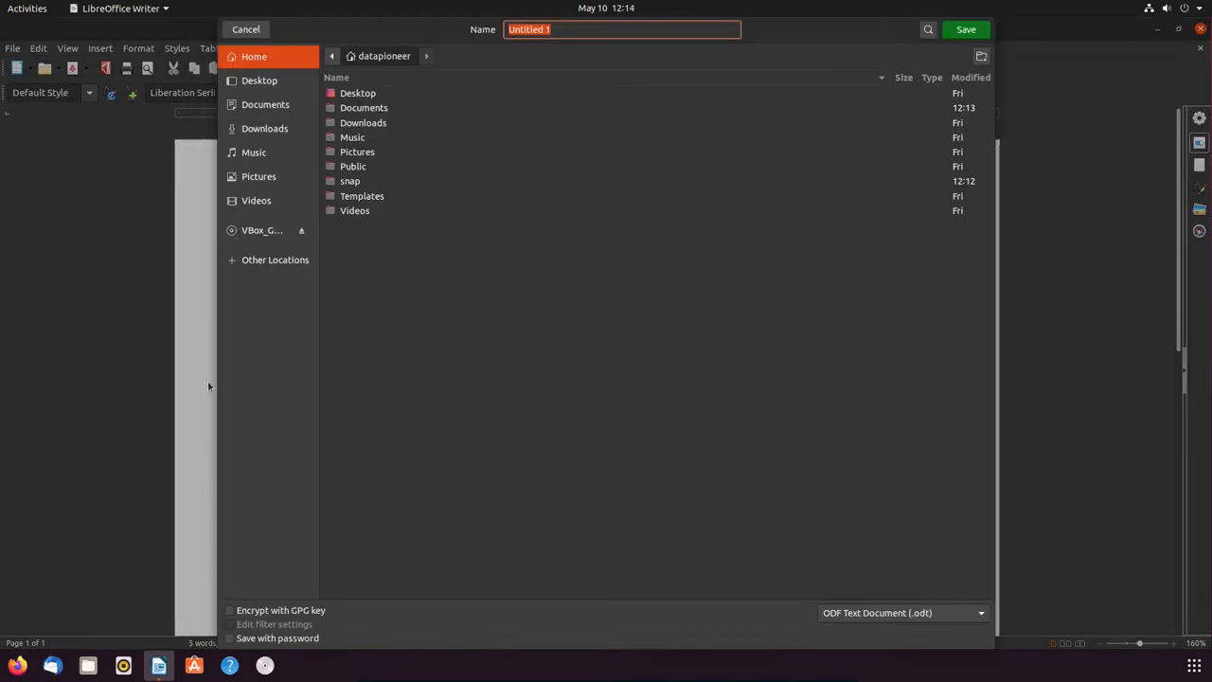
pyautogui.click(364, 107)
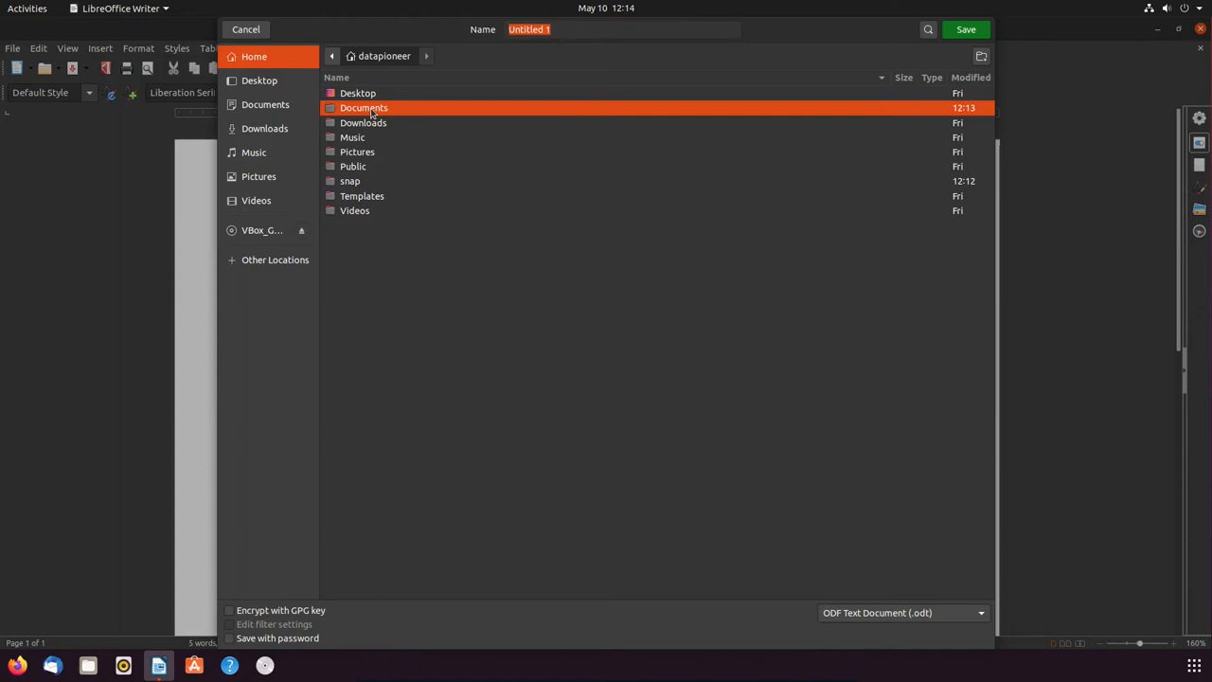
pyautogui.doubleClick(364, 106)
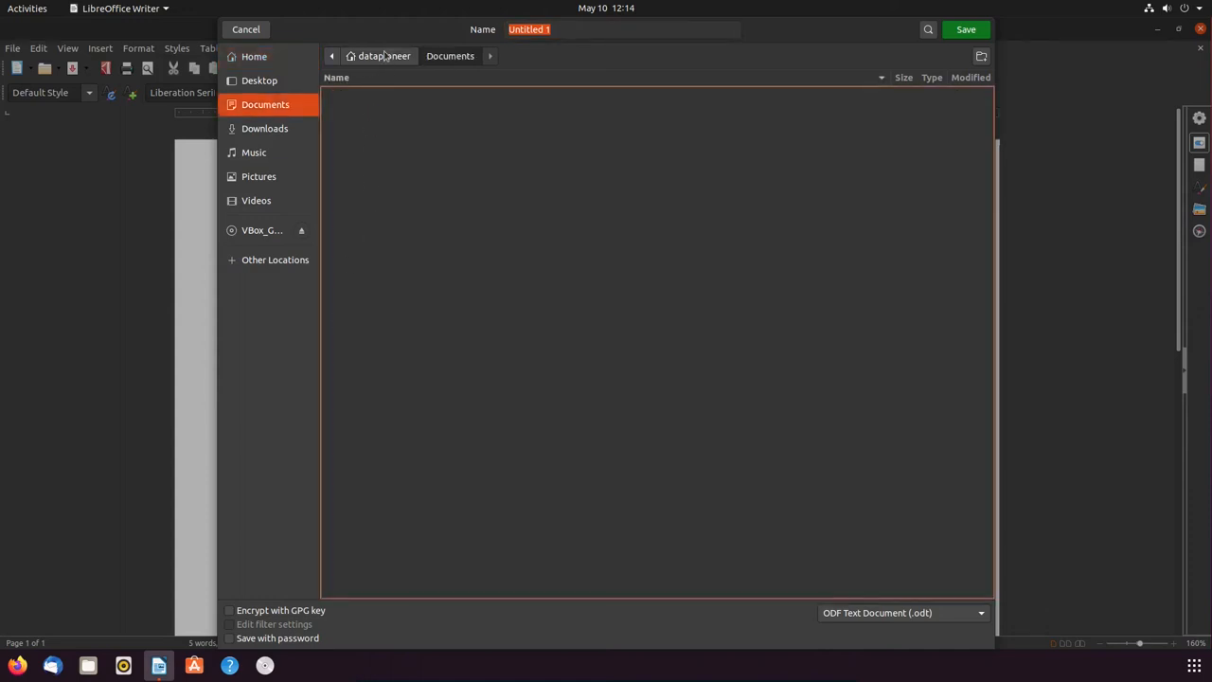
pyautogui.moveTo(435, 379)
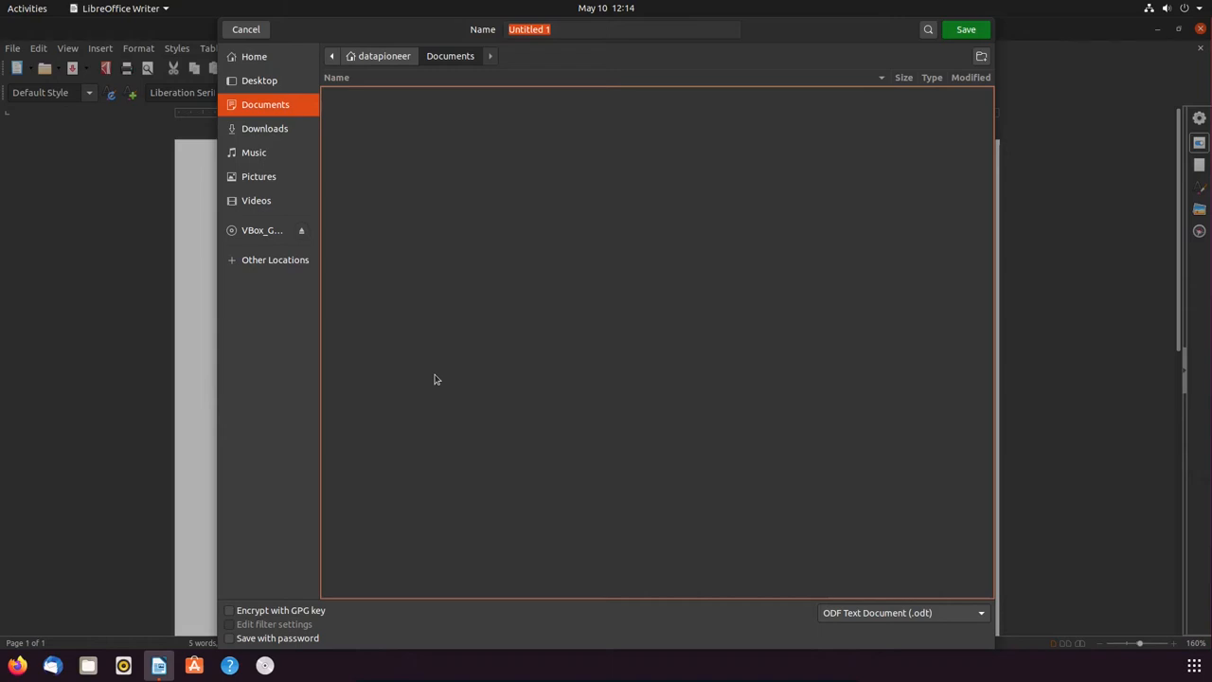
pyautogui.write('tes')
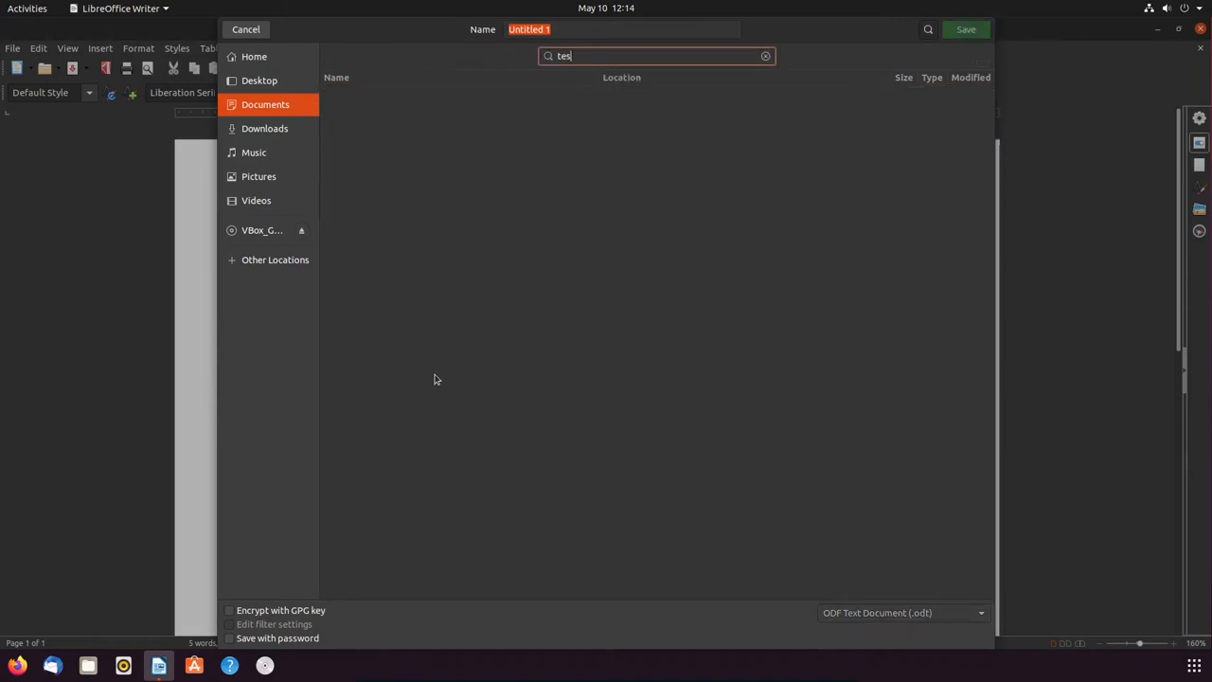
pyautogui.click(765, 56)
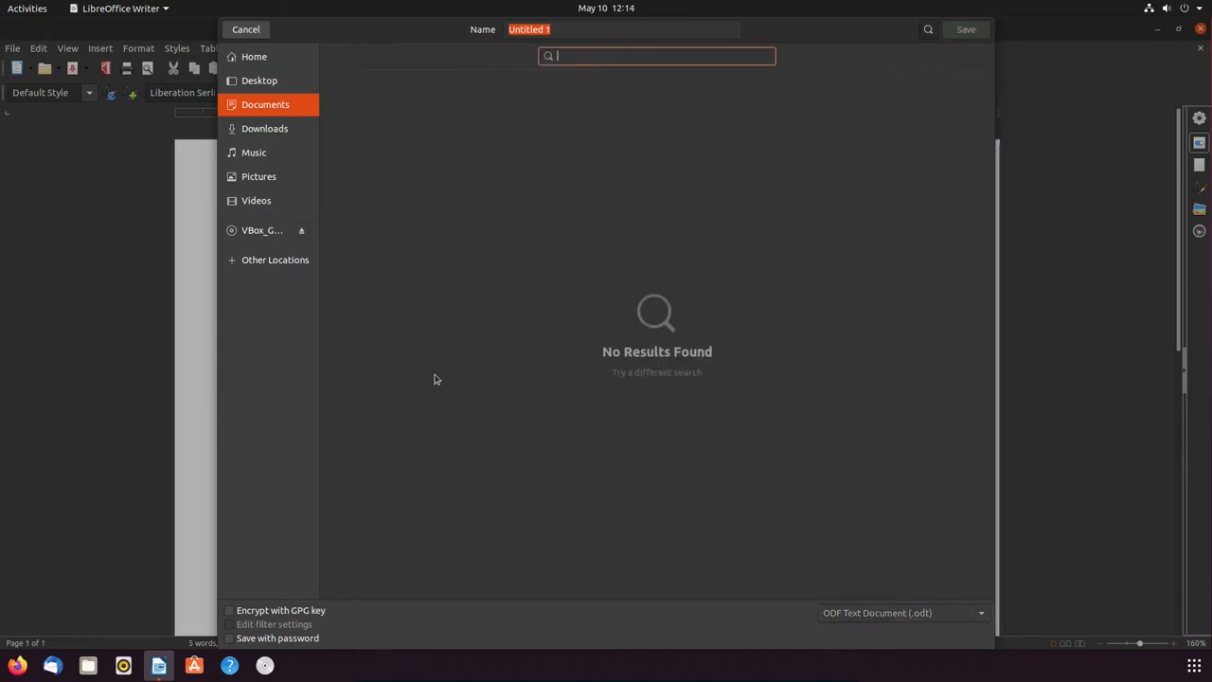
# Save the file as testdocument.docx, keeping the Word 2007–365 format
pyautogui.click(622, 29)
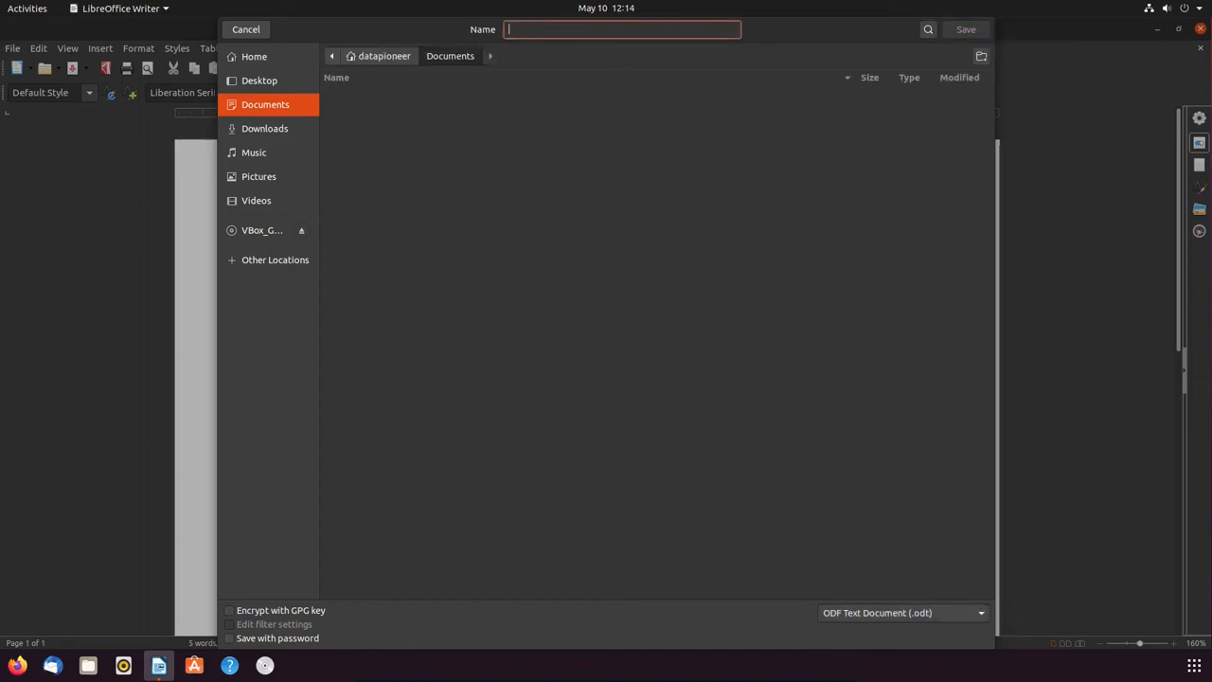
pyautogui.write('testdoc')
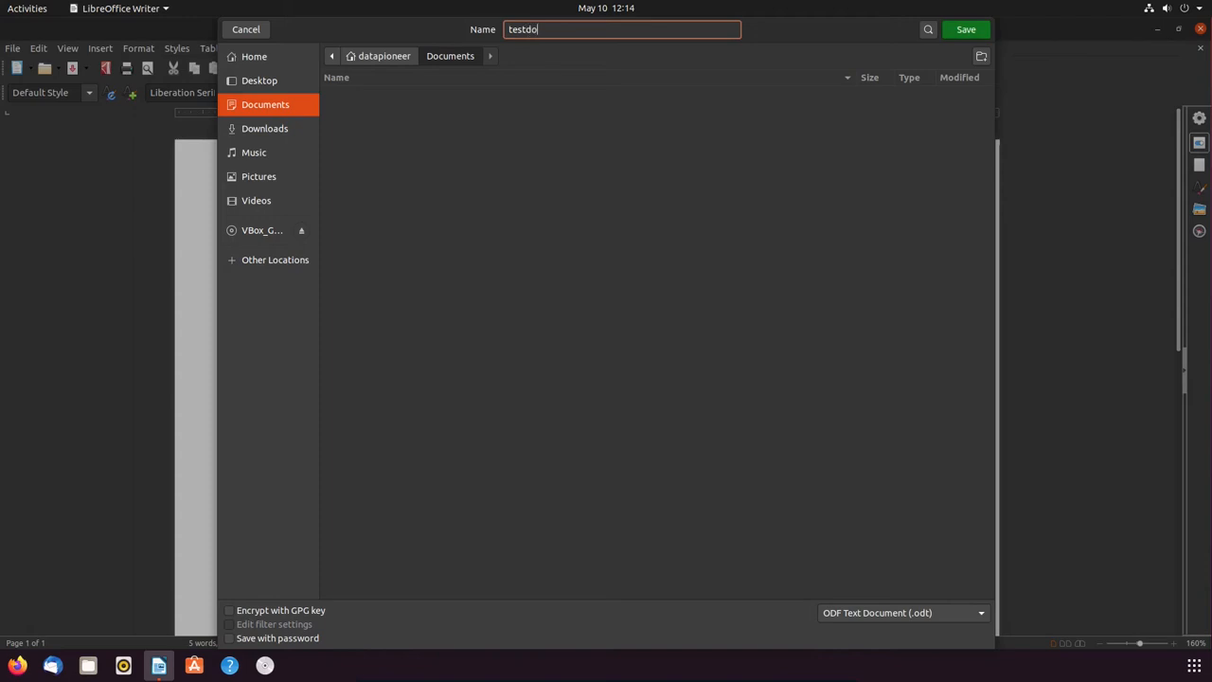
pyautogui.write('cument.odf')
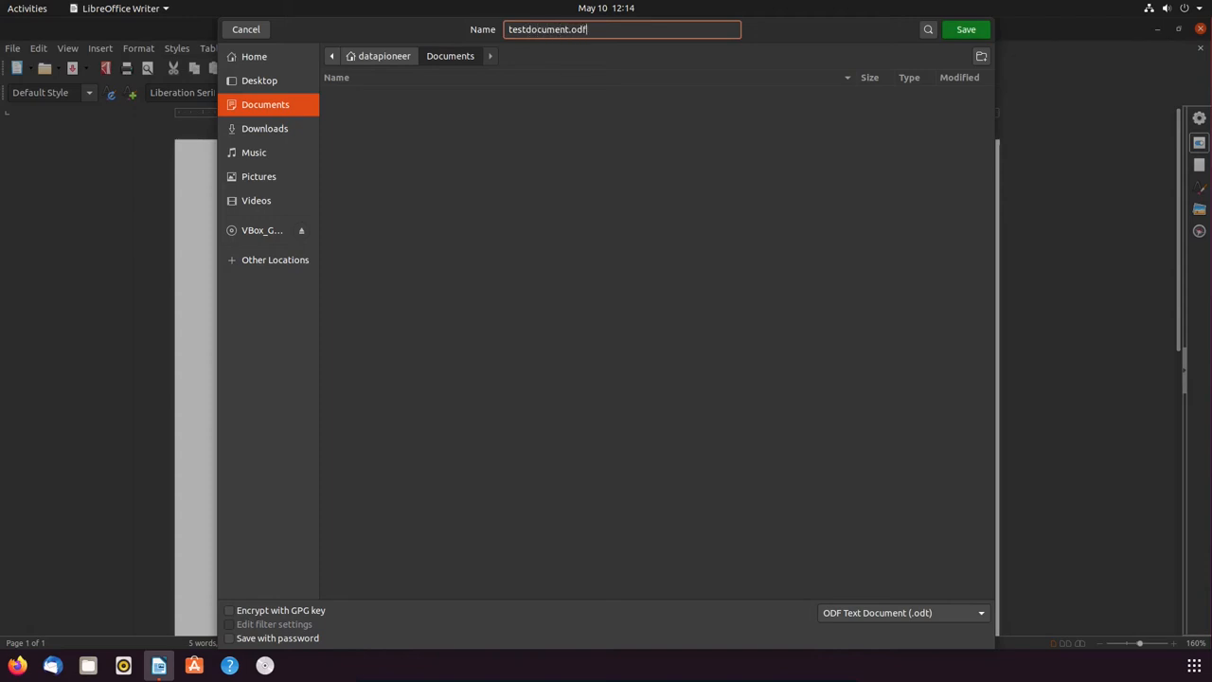
pyautogui.press('BackSpace')
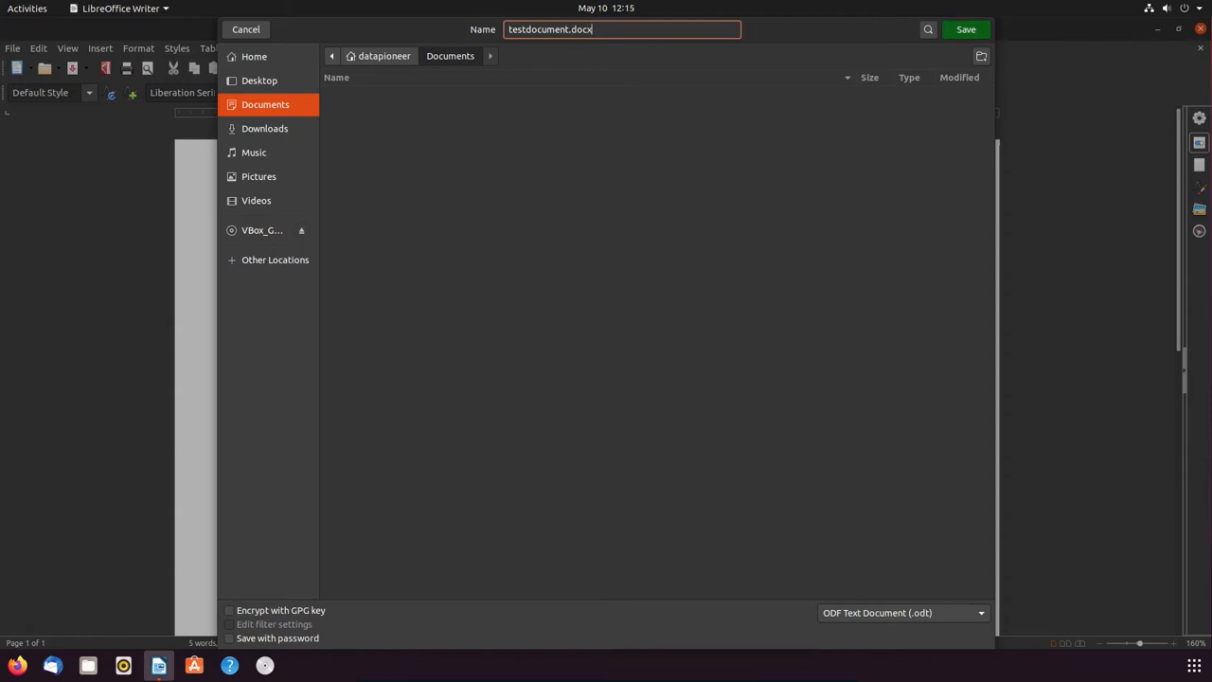
pyautogui.click(965, 28)
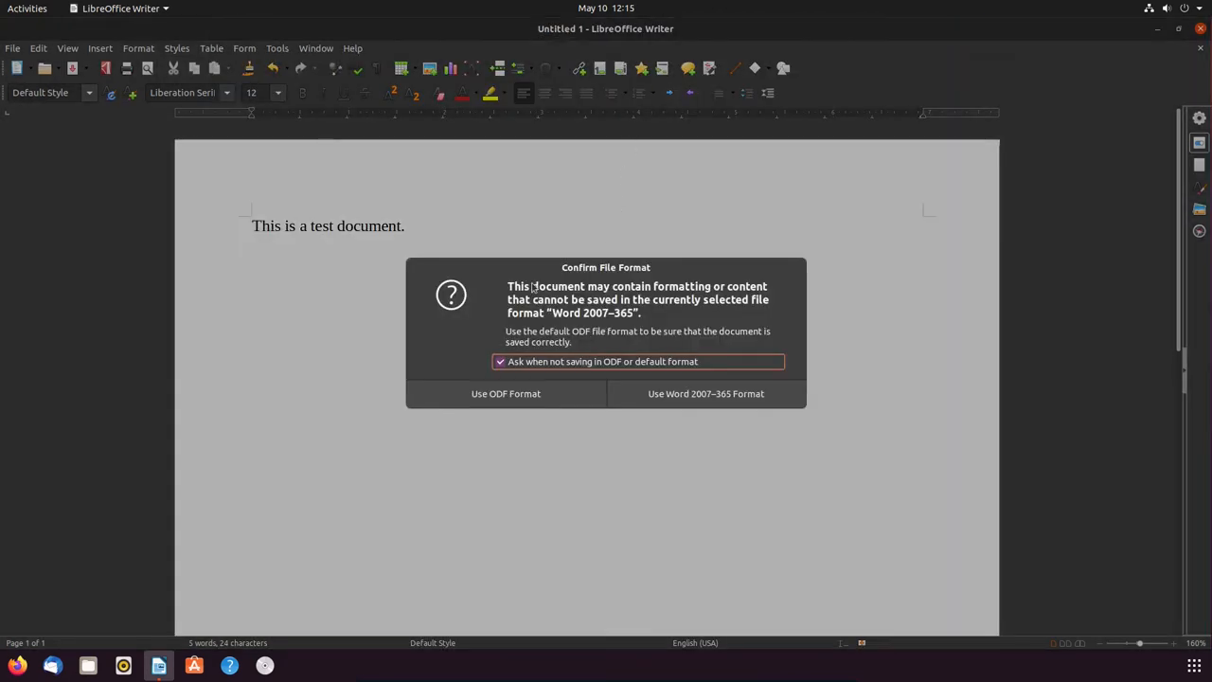
pyautogui.moveTo(705, 393)
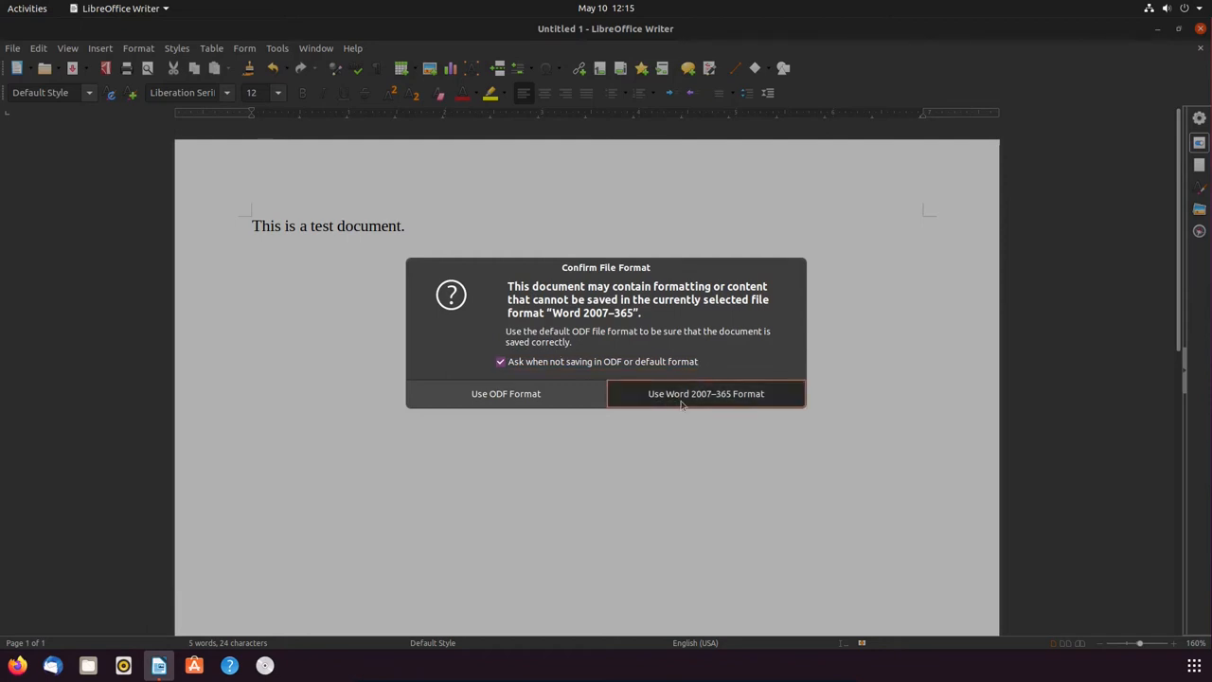
pyautogui.click(705, 392)
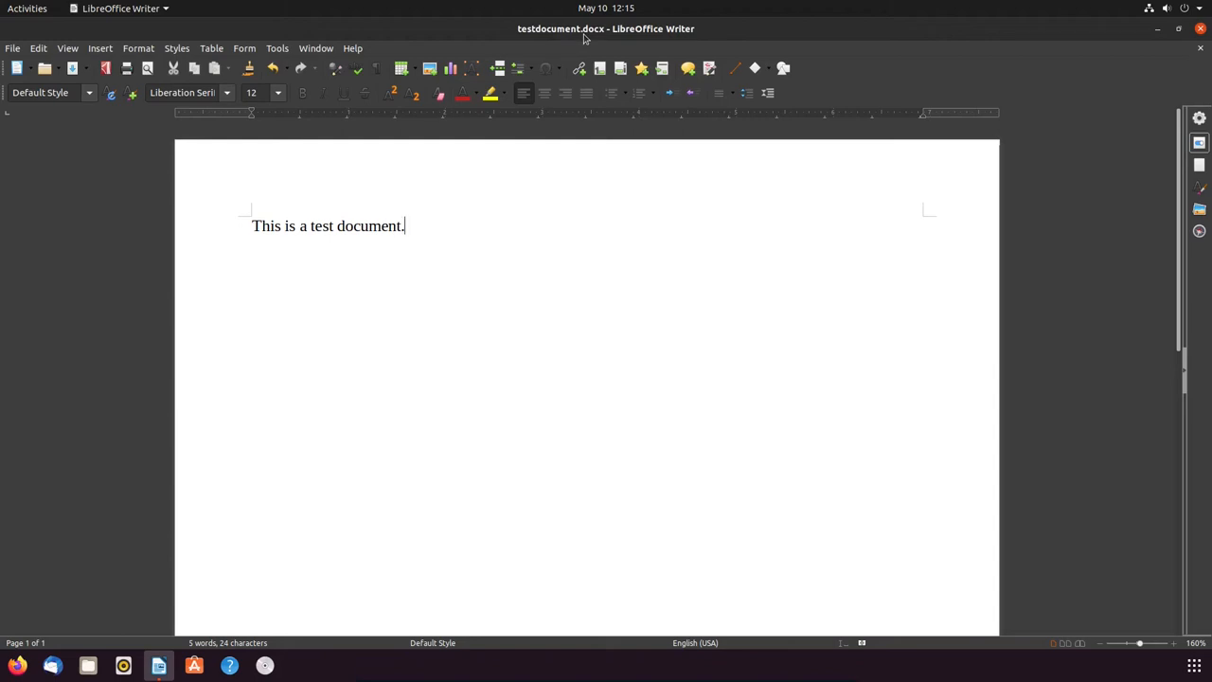
pyautogui.moveTo(1113, 66)
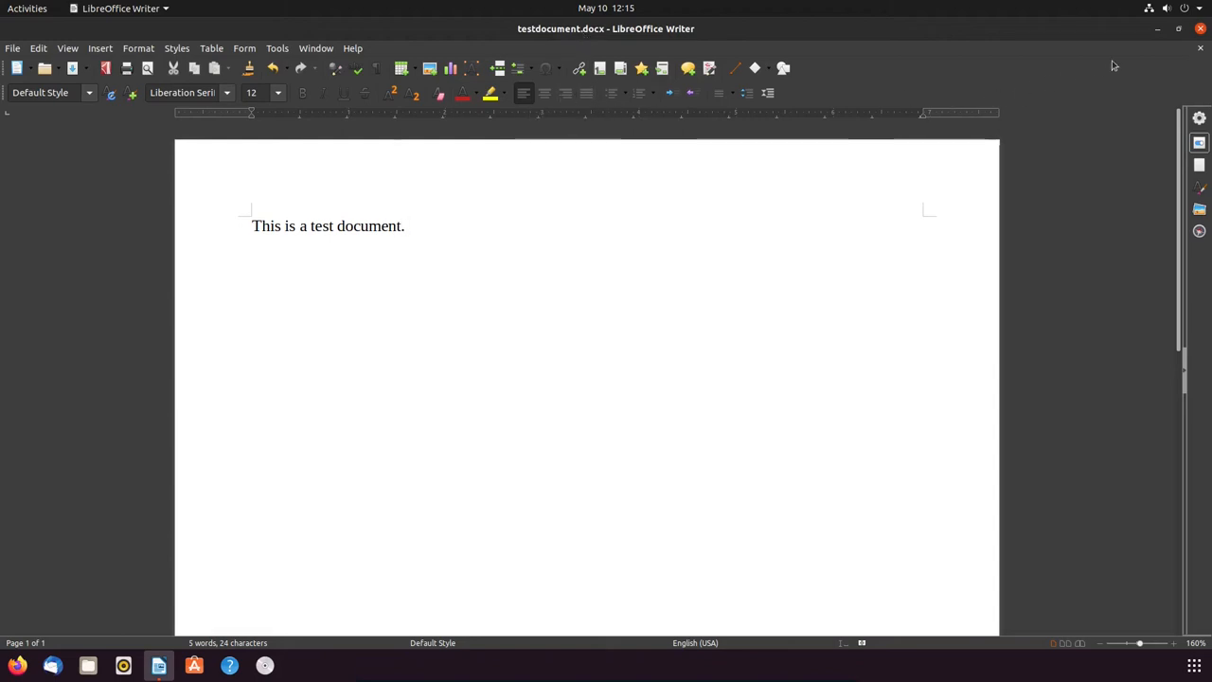
# Close Writer and reopen testdocument.docx from the Documents folder in Files
pyautogui.click(406, 225)
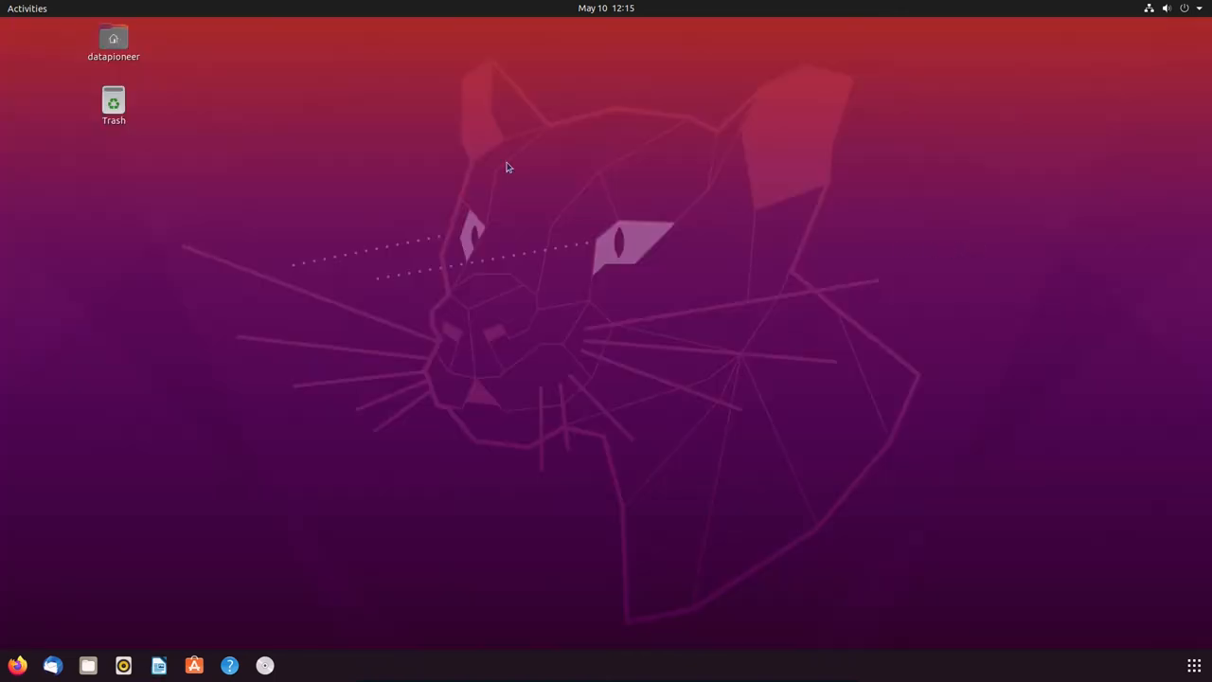
pyautogui.click(87, 664)
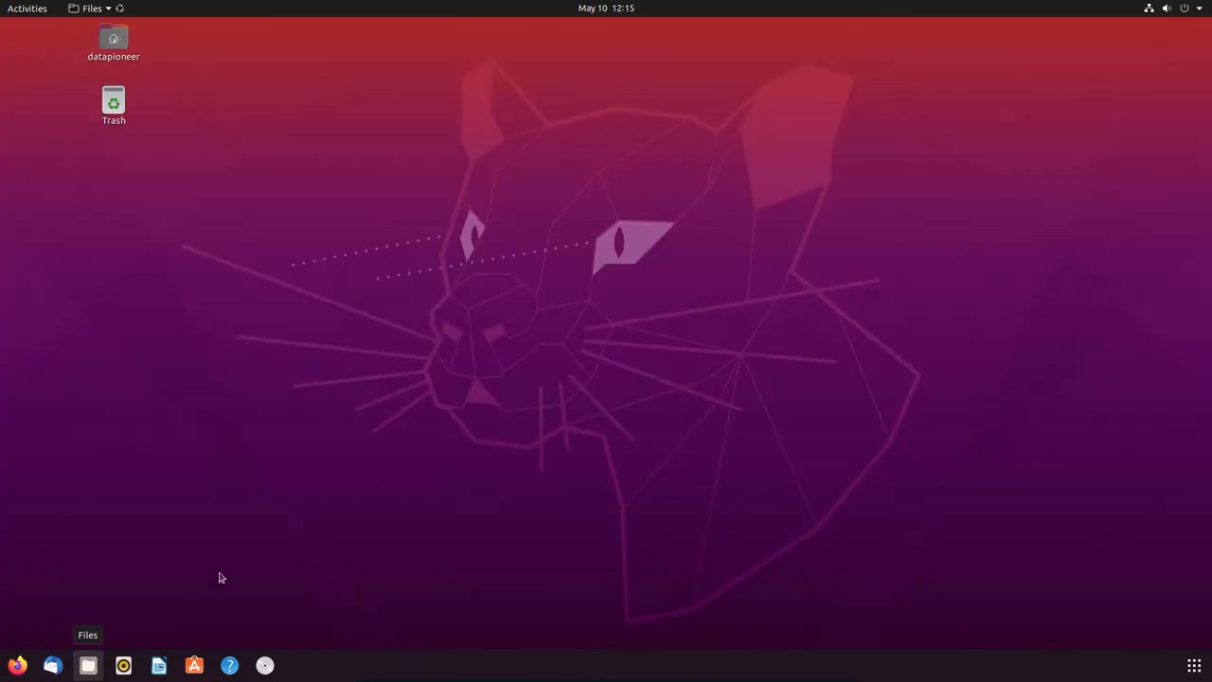
pyautogui.click(87, 664)
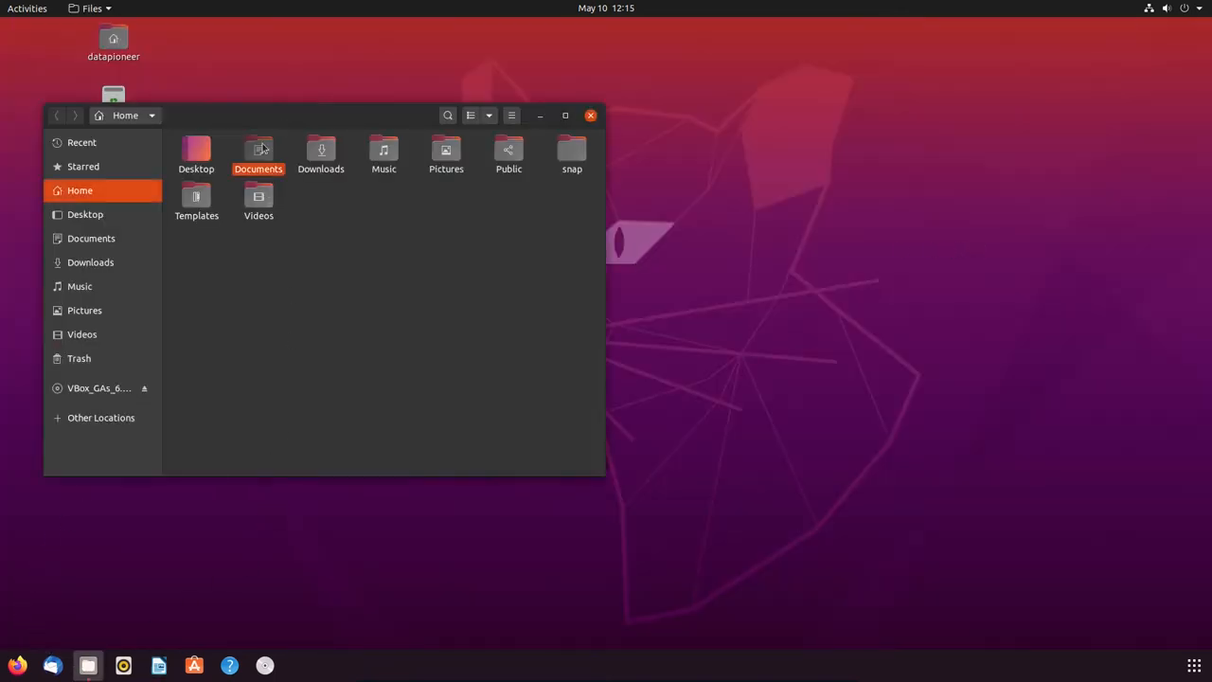
pyautogui.doubleClick(259, 152)
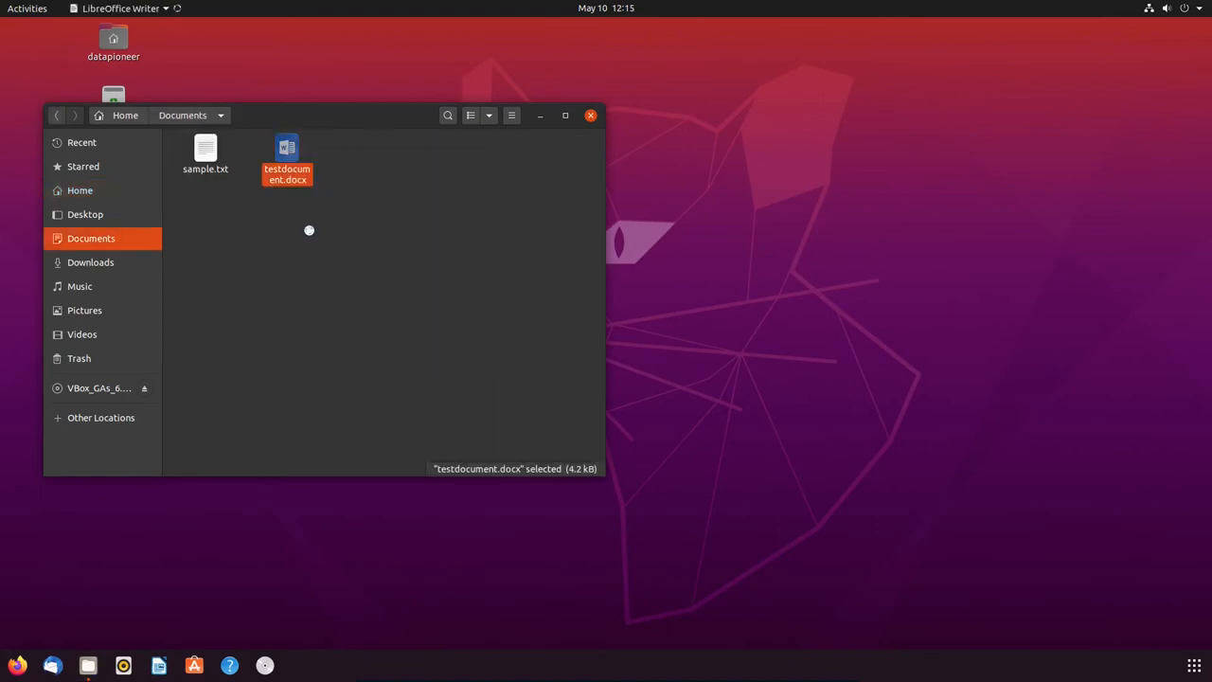
pyautogui.doubleClick(287, 156)
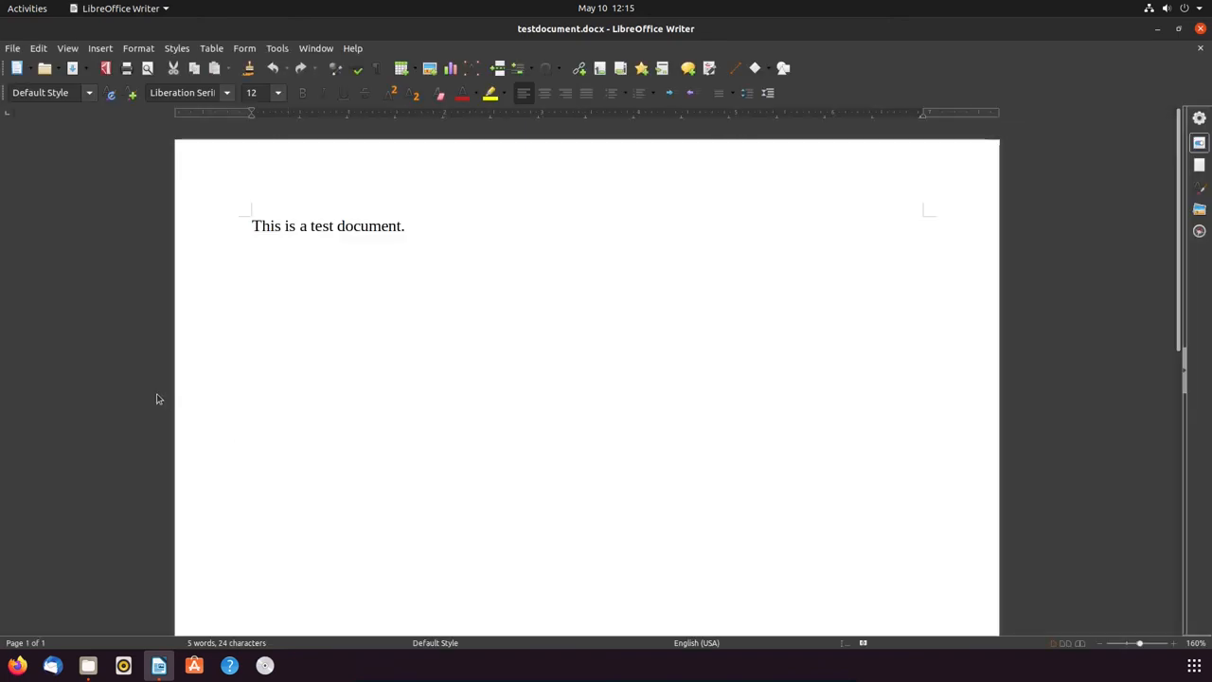
# View the About LibreOffice dialog showing version 6.4.3.2, then close it
pyautogui.click(351, 48)
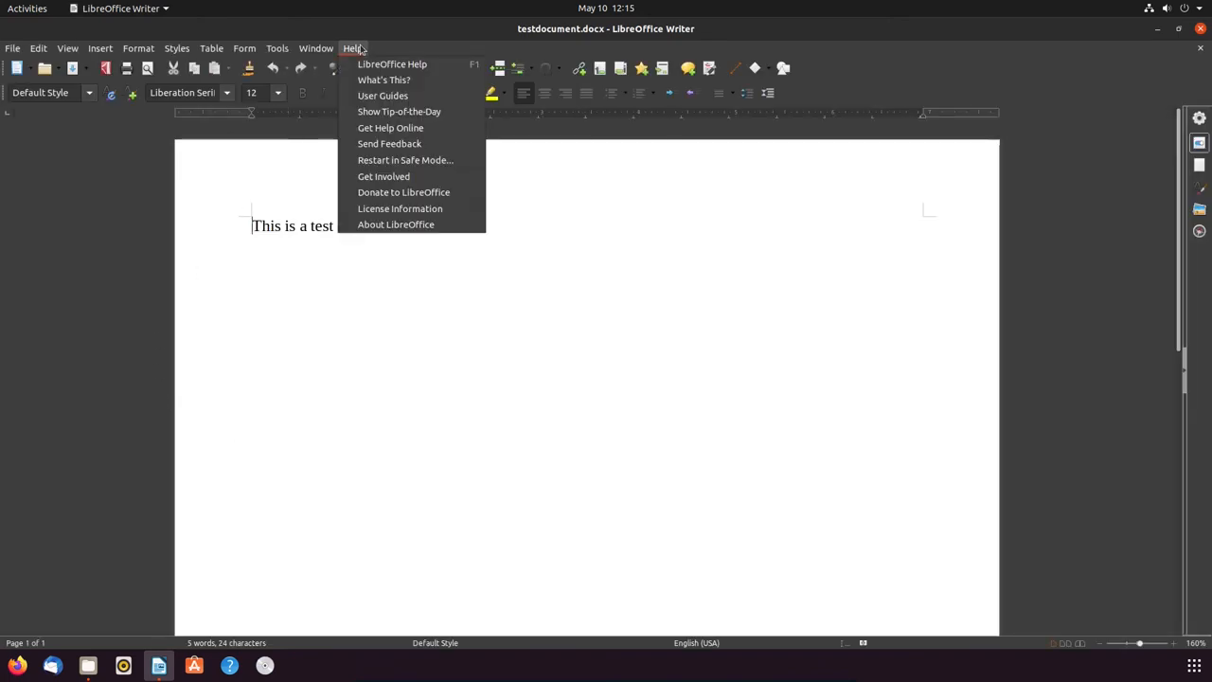
pyautogui.click(396, 224)
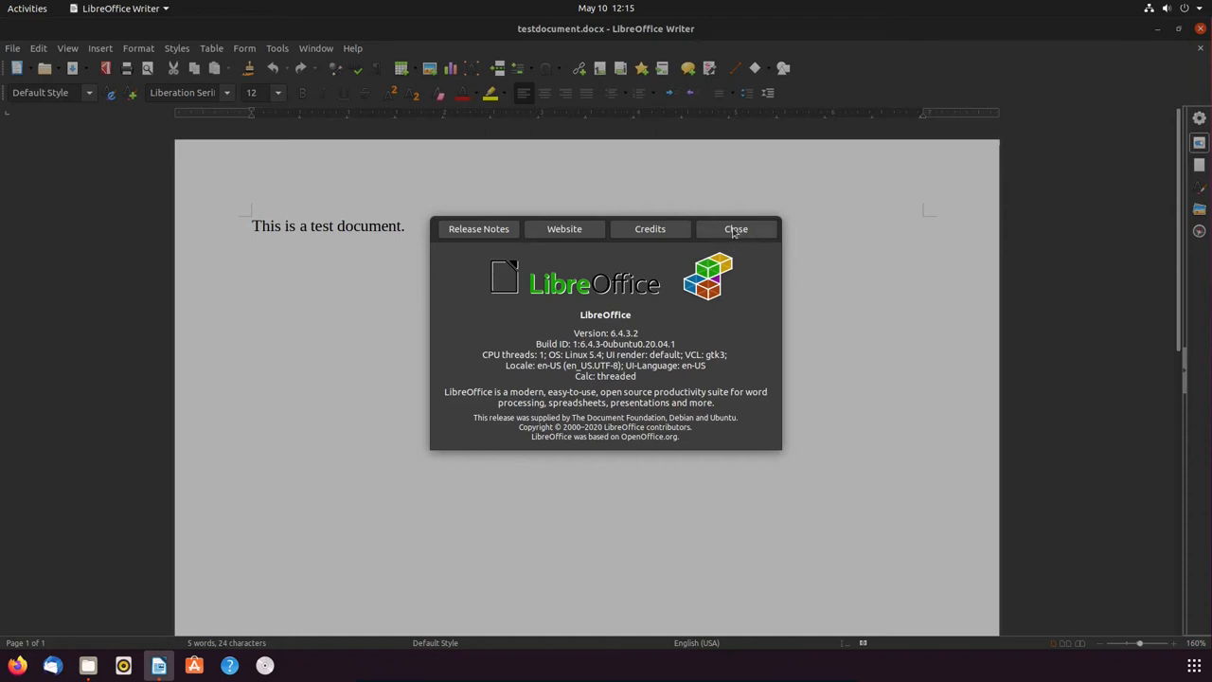
pyautogui.click(735, 228)
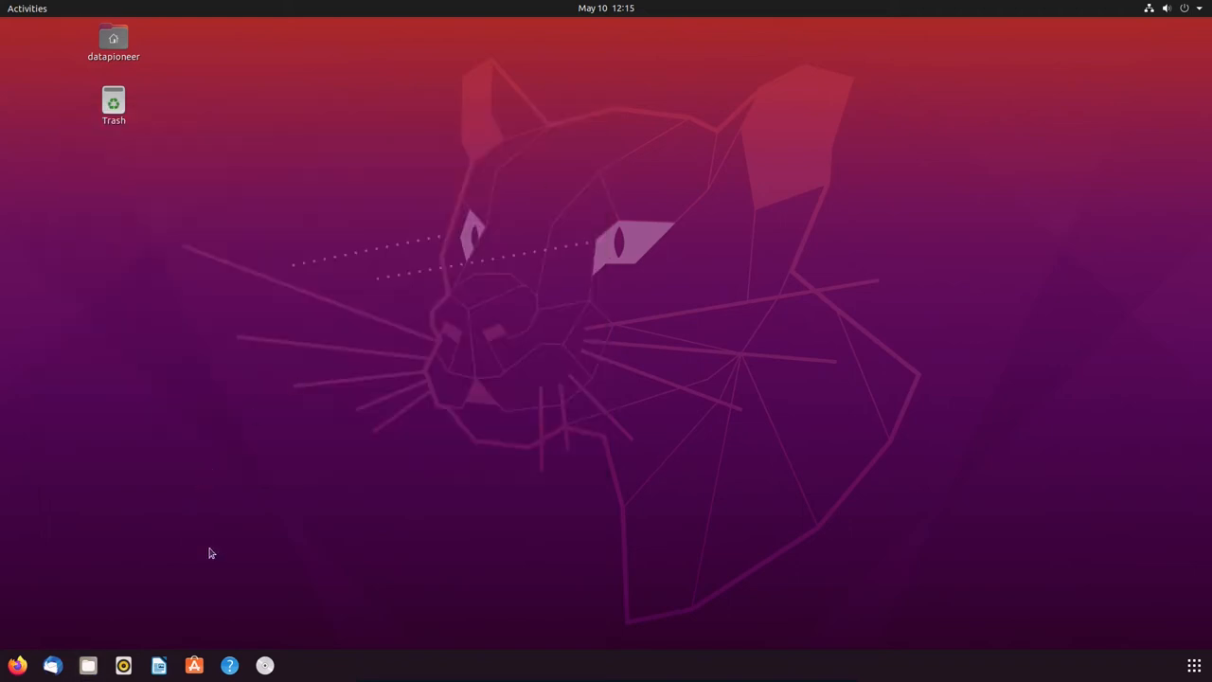
pyautogui.moveTo(194, 664)
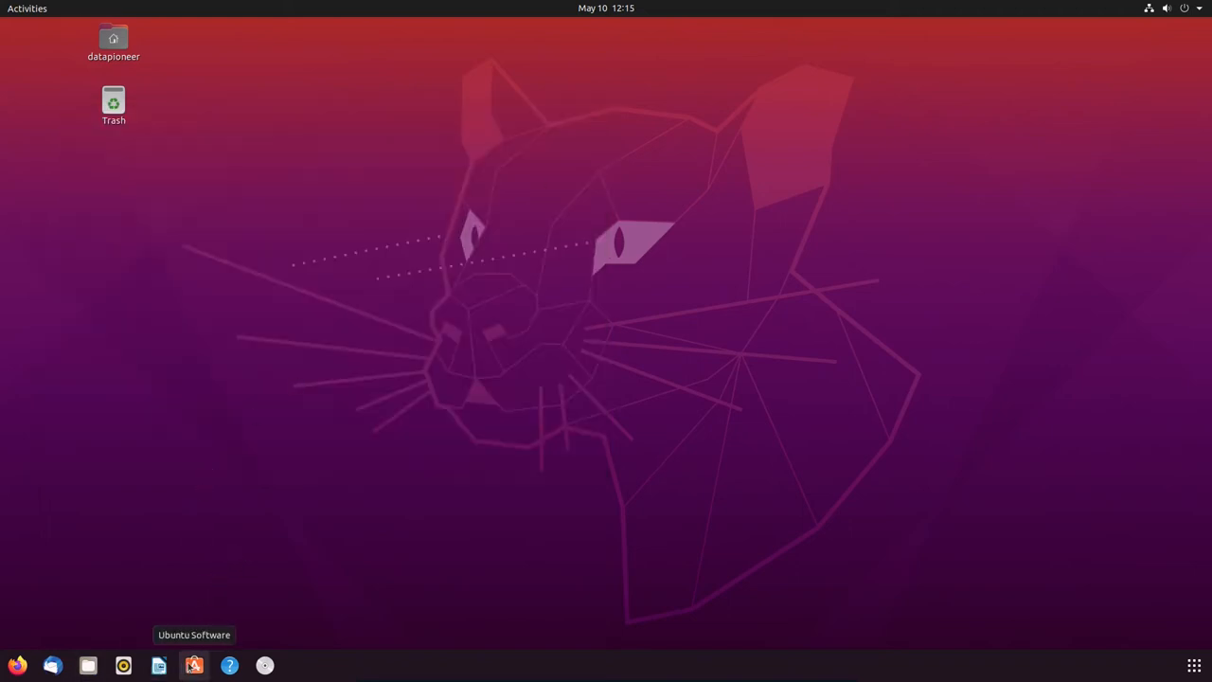
# Launch Ubuntu Software, scroll through the Games category, and return to Explore
pyautogui.click(193, 664)
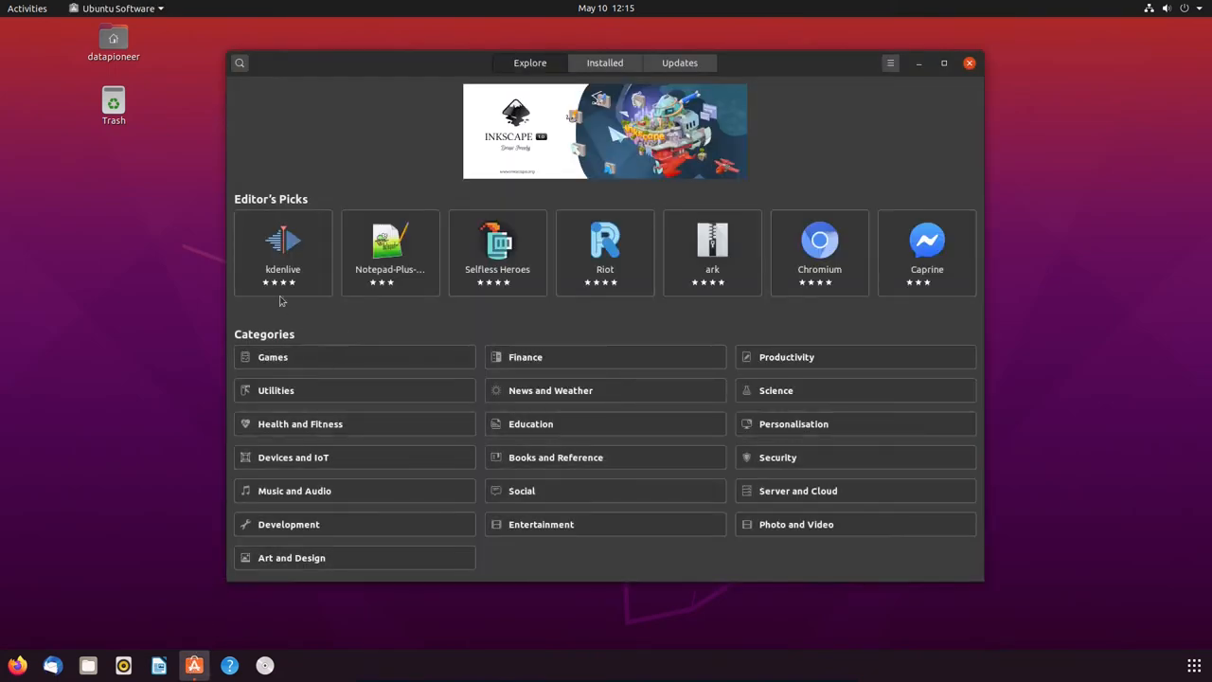
pyautogui.moveTo(708, 304)
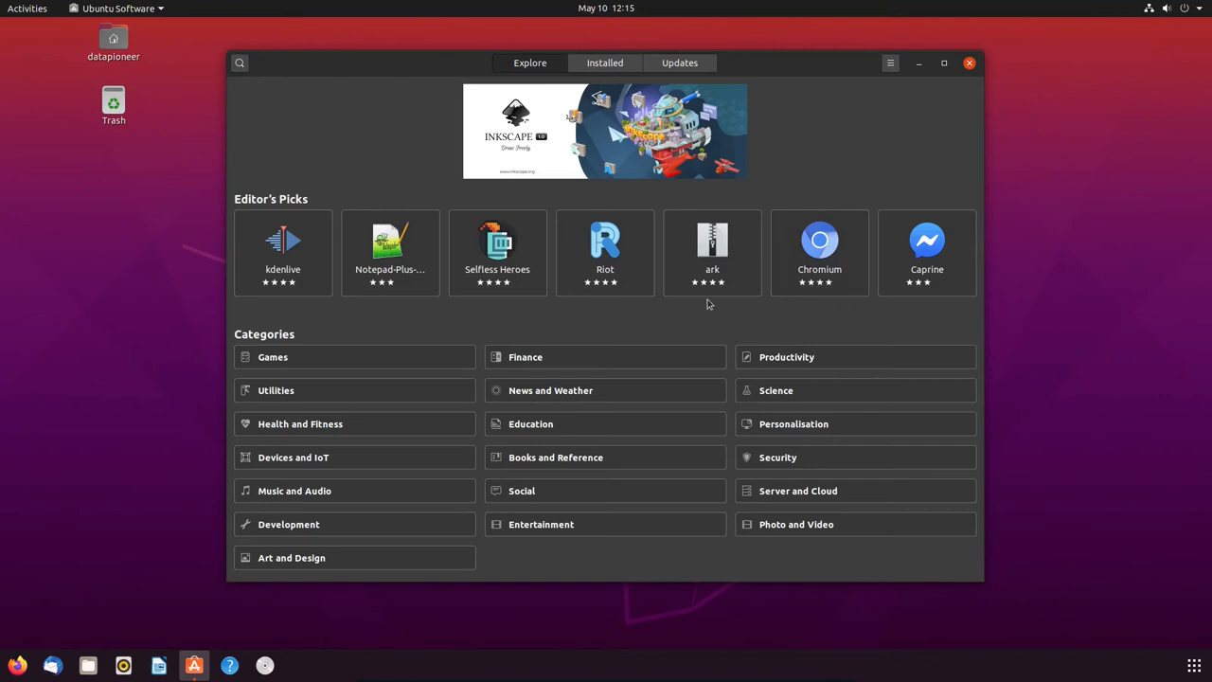
pyautogui.moveTo(912, 295)
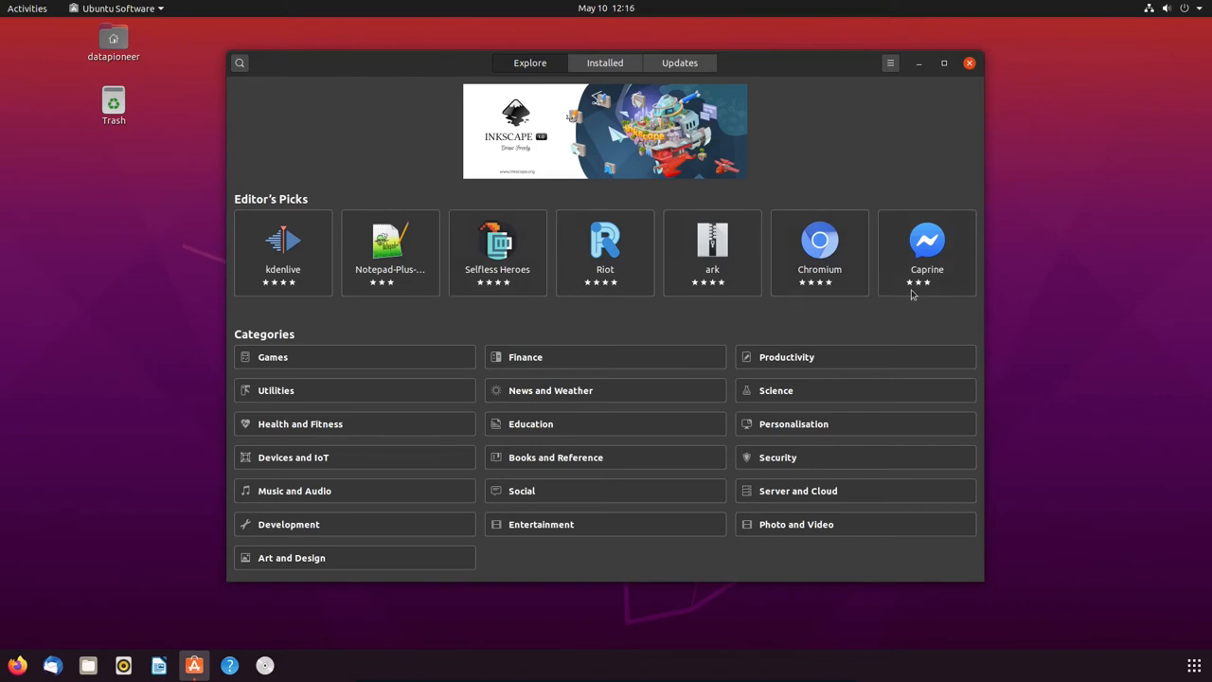
pyautogui.moveTo(289, 375)
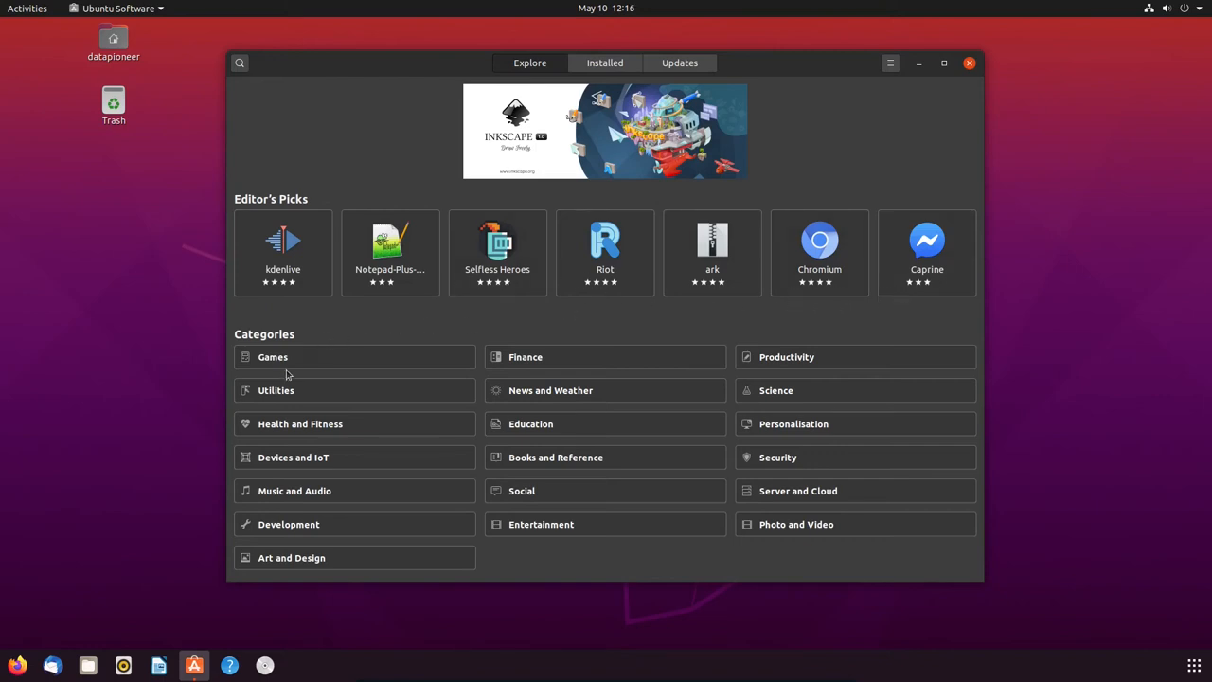
pyautogui.click(272, 356)
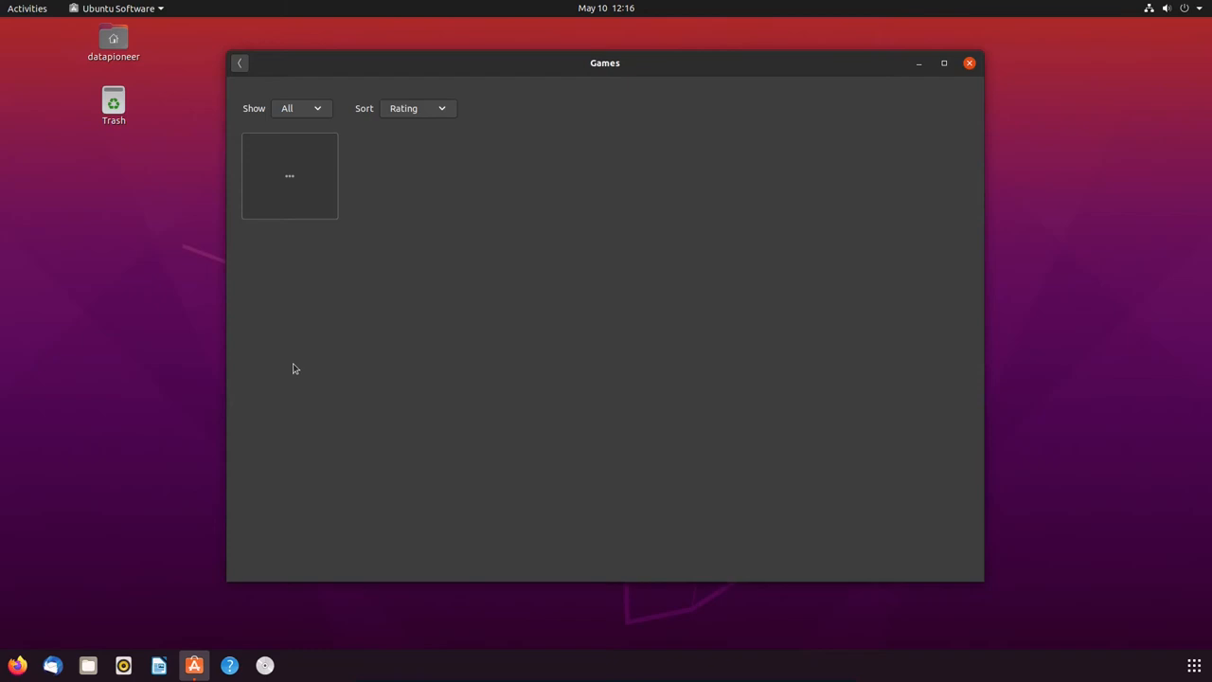
pyautogui.moveTo(293, 365)
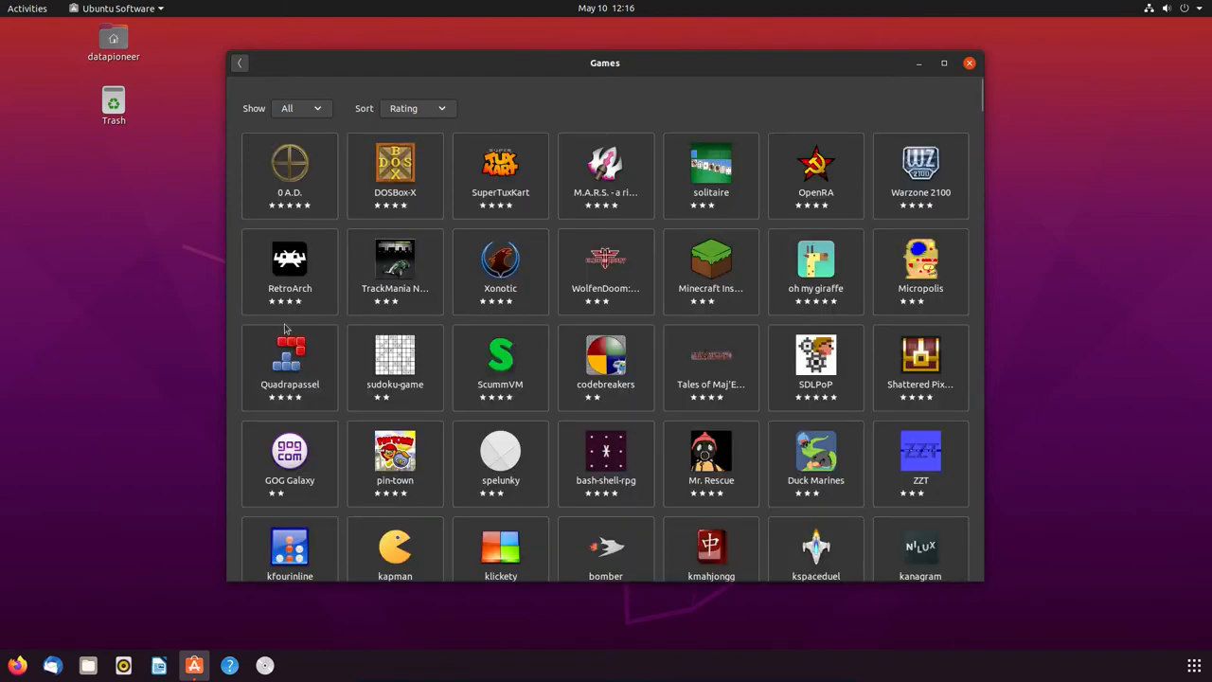
pyautogui.moveTo(556, 365)
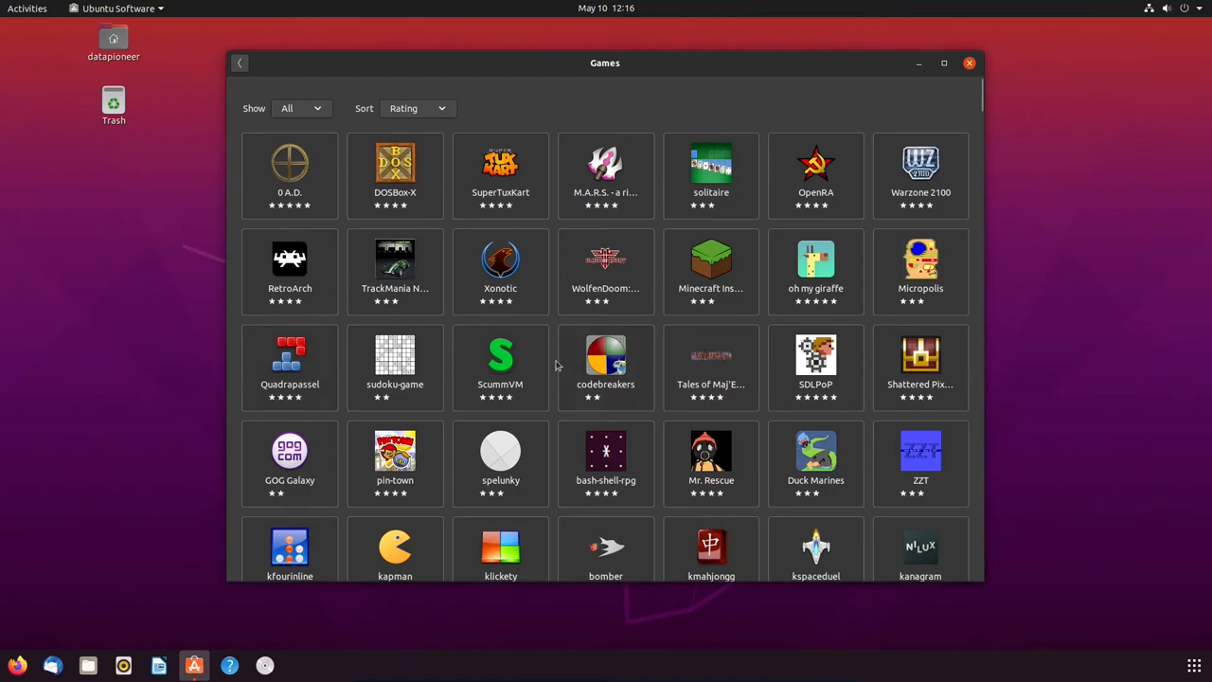
pyautogui.moveTo(457, 260)
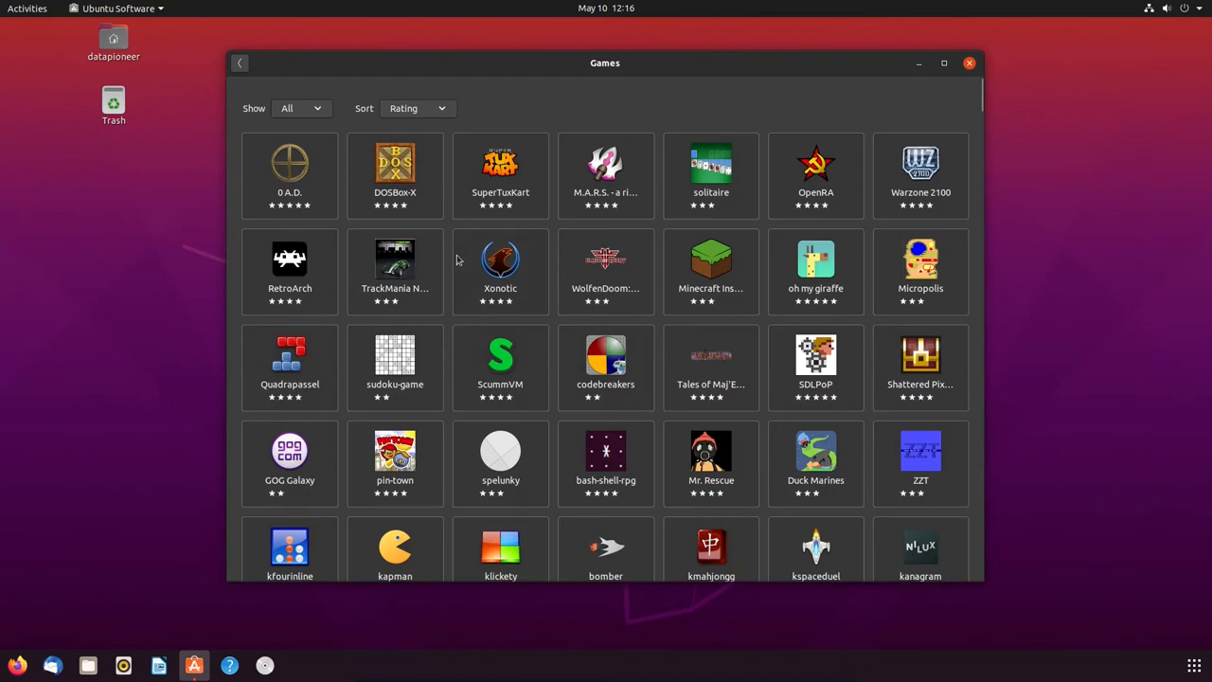
pyautogui.scroll(-3)
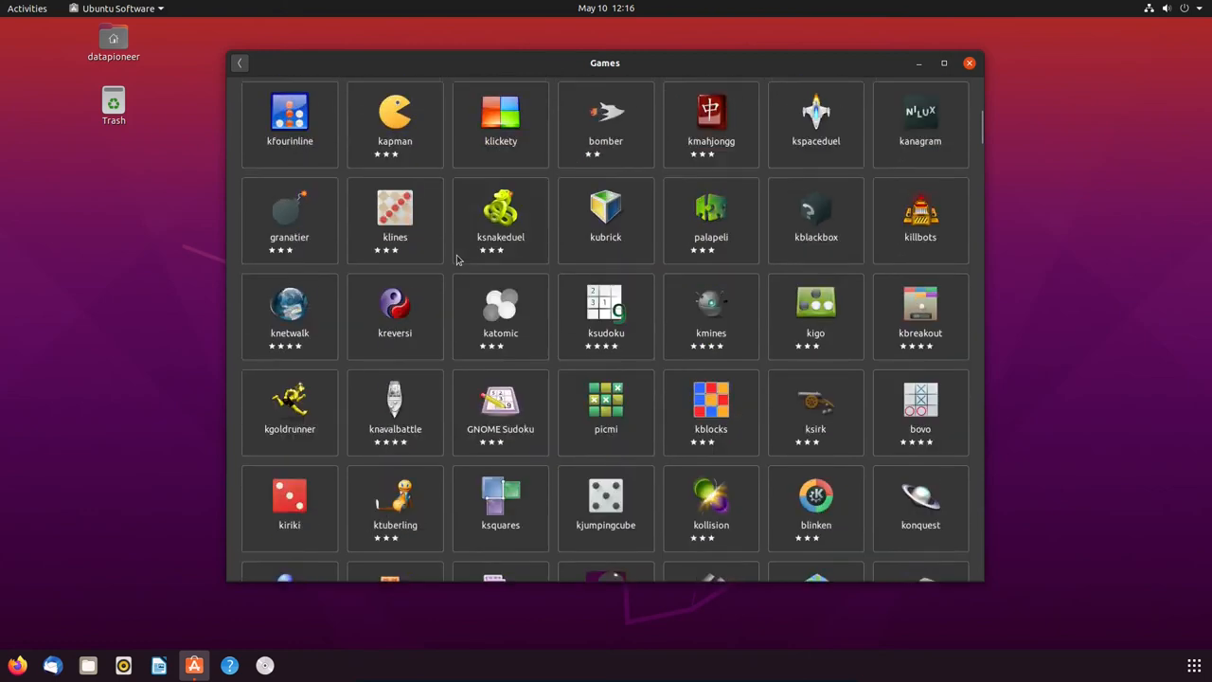
pyautogui.scroll(-3)
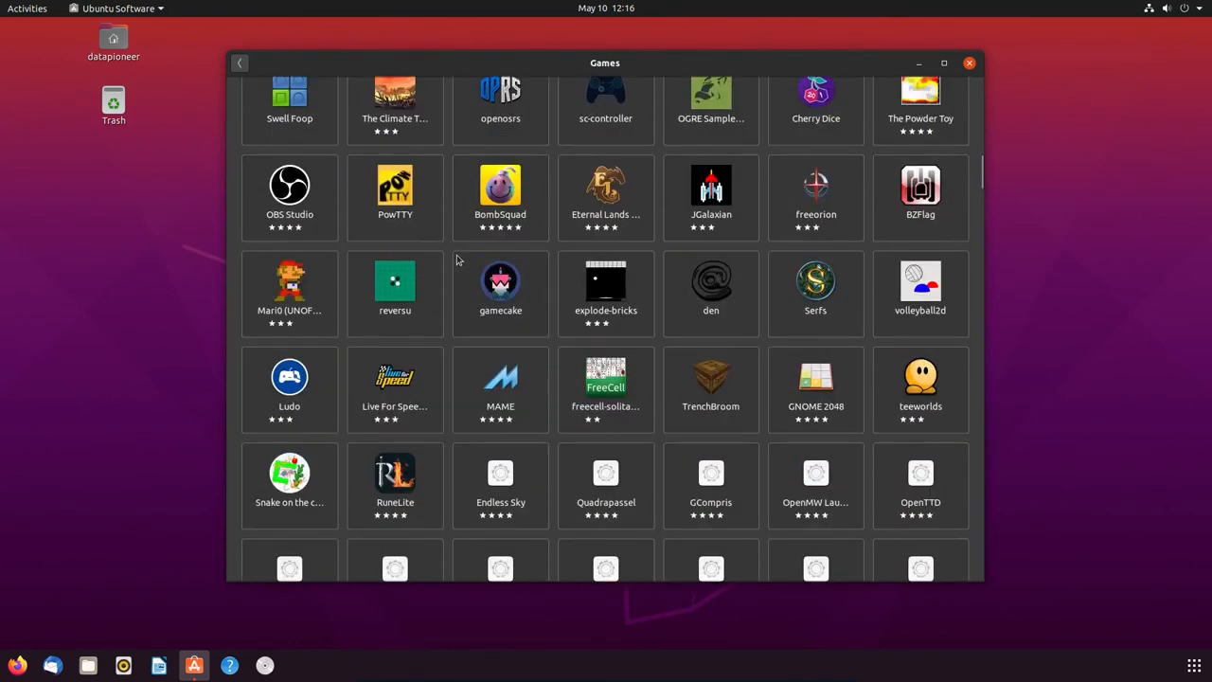
pyautogui.scroll(-3)
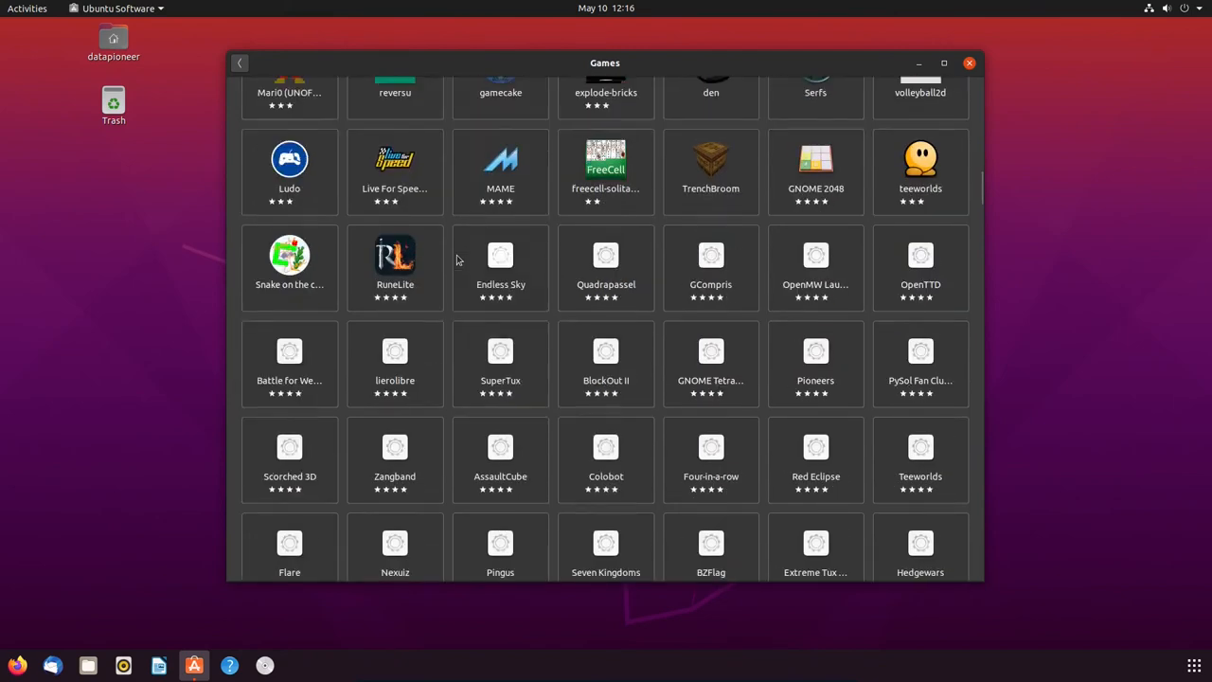
pyautogui.scroll(-3)
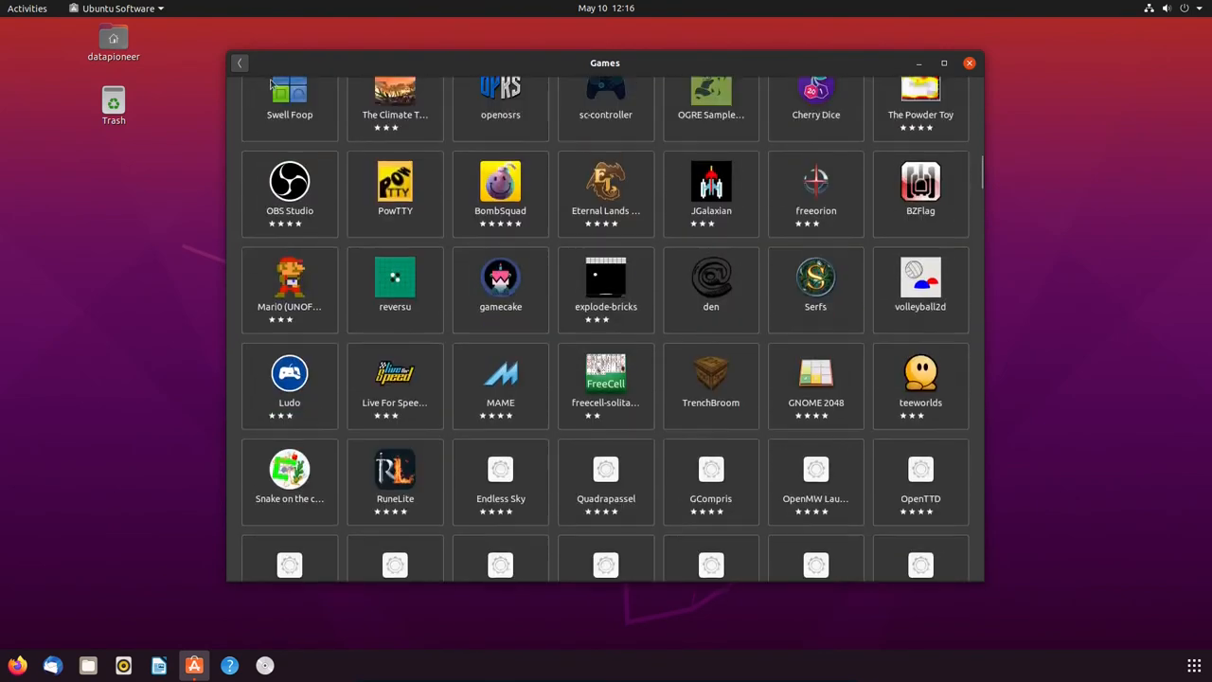
pyautogui.click(240, 62)
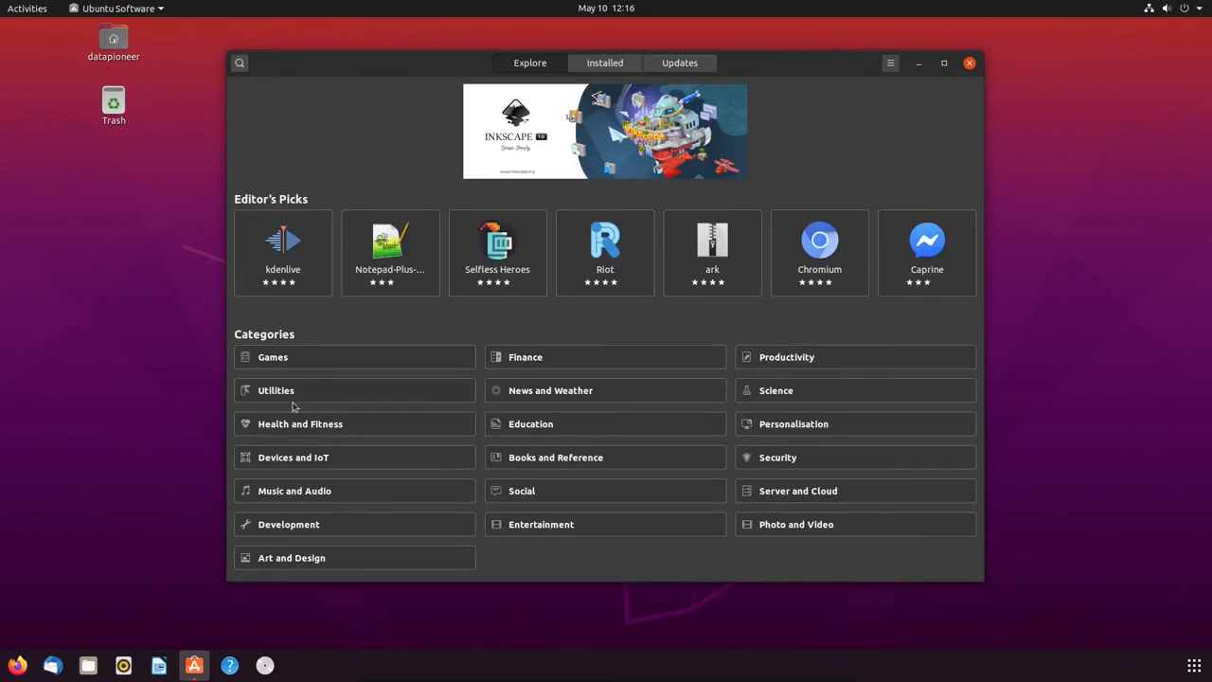
pyautogui.click(275, 390)
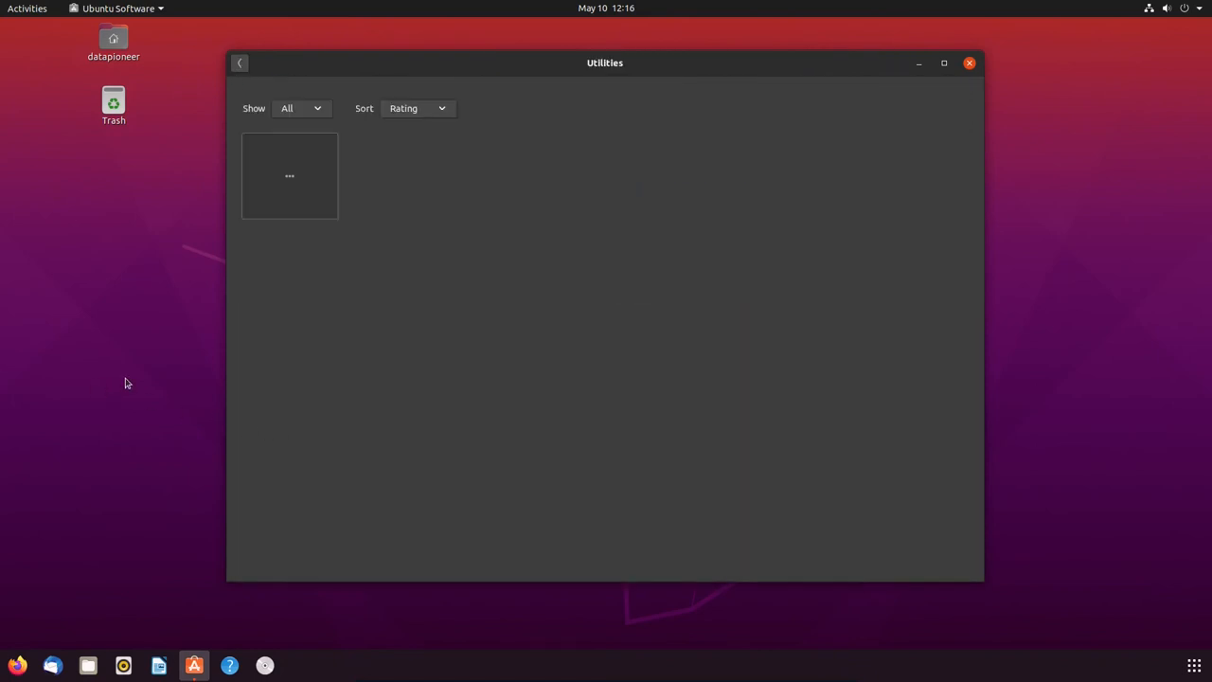
pyautogui.moveTo(129, 379)
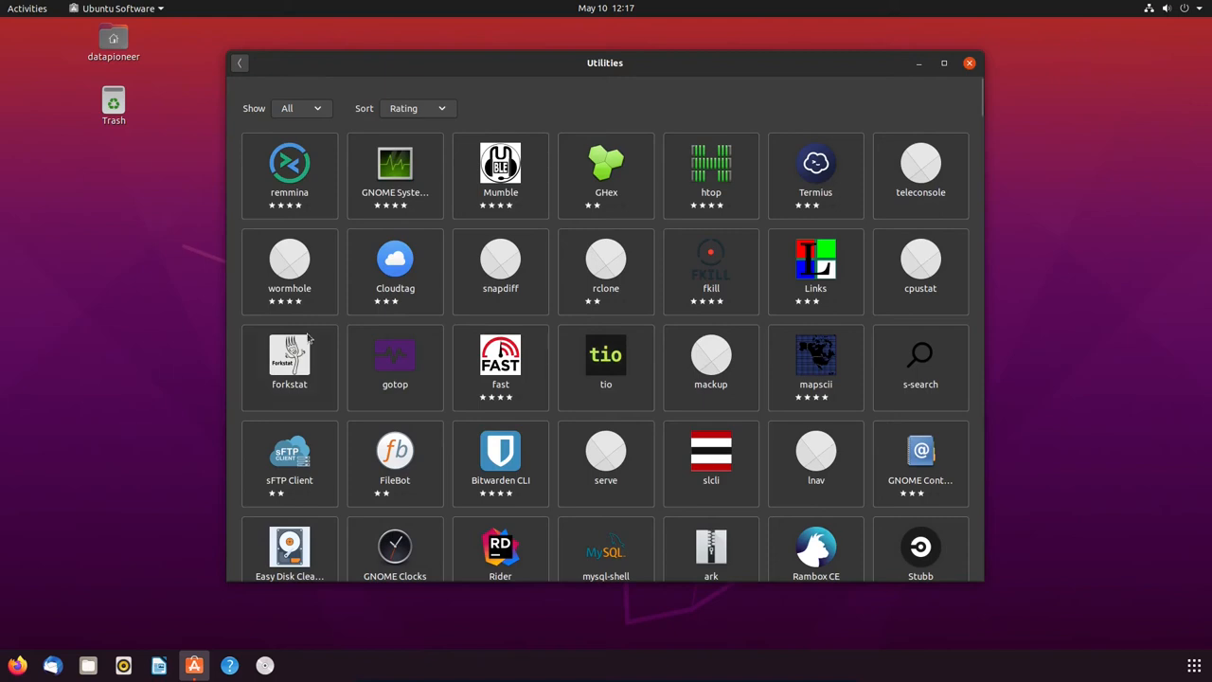
pyautogui.moveTo(387, 373)
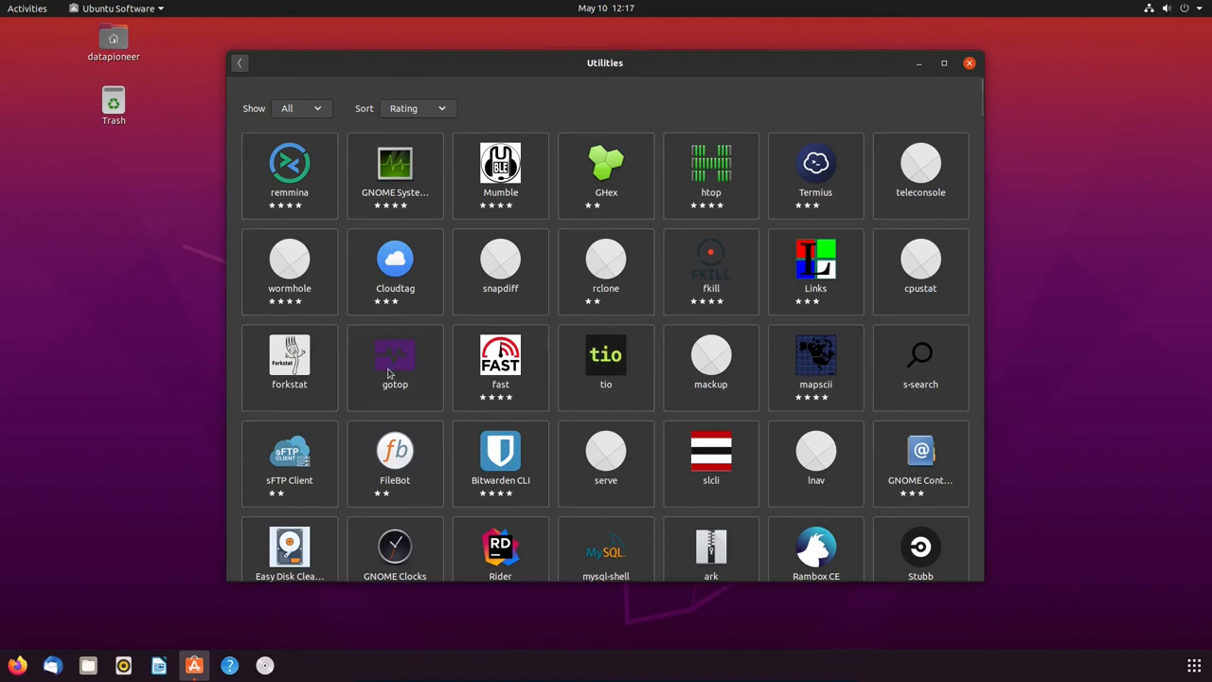
pyautogui.scroll(-3)
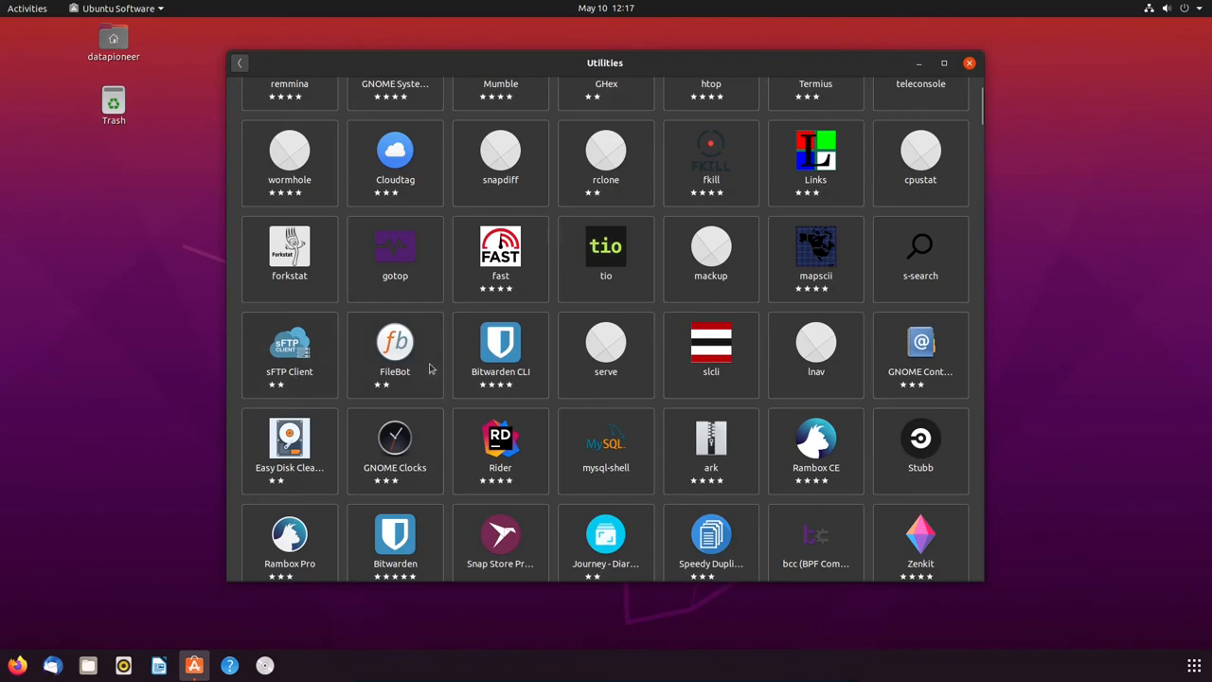
pyautogui.scroll(-3)
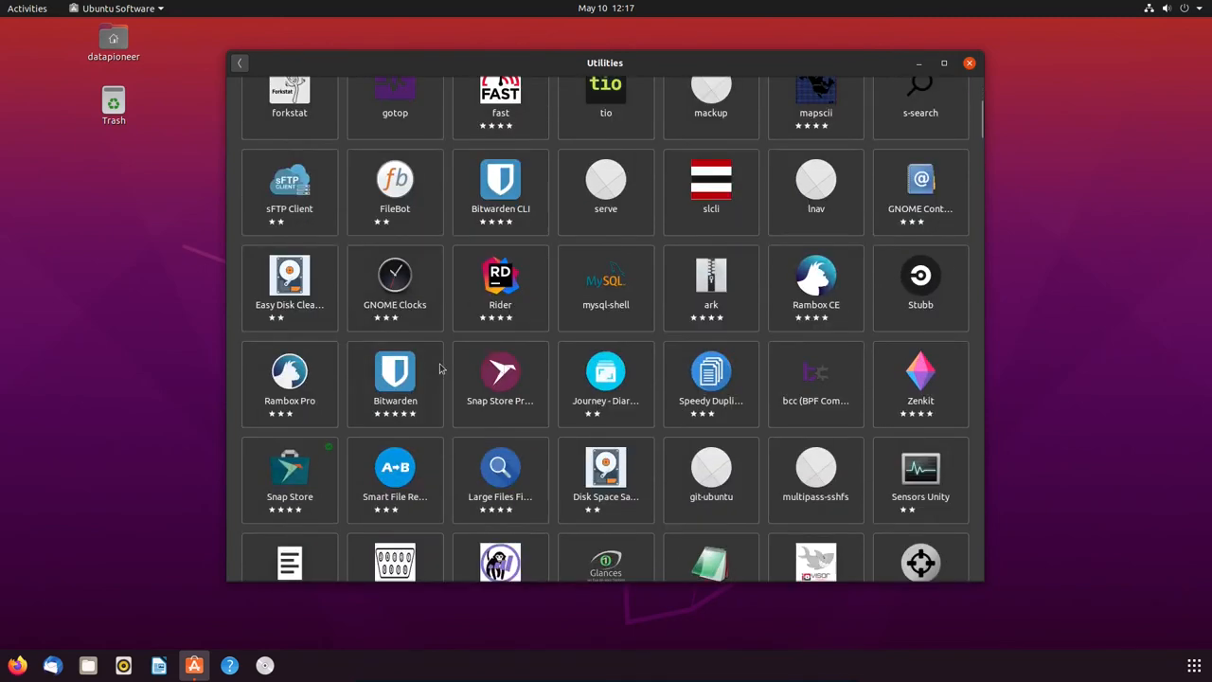
pyautogui.scroll(-3)
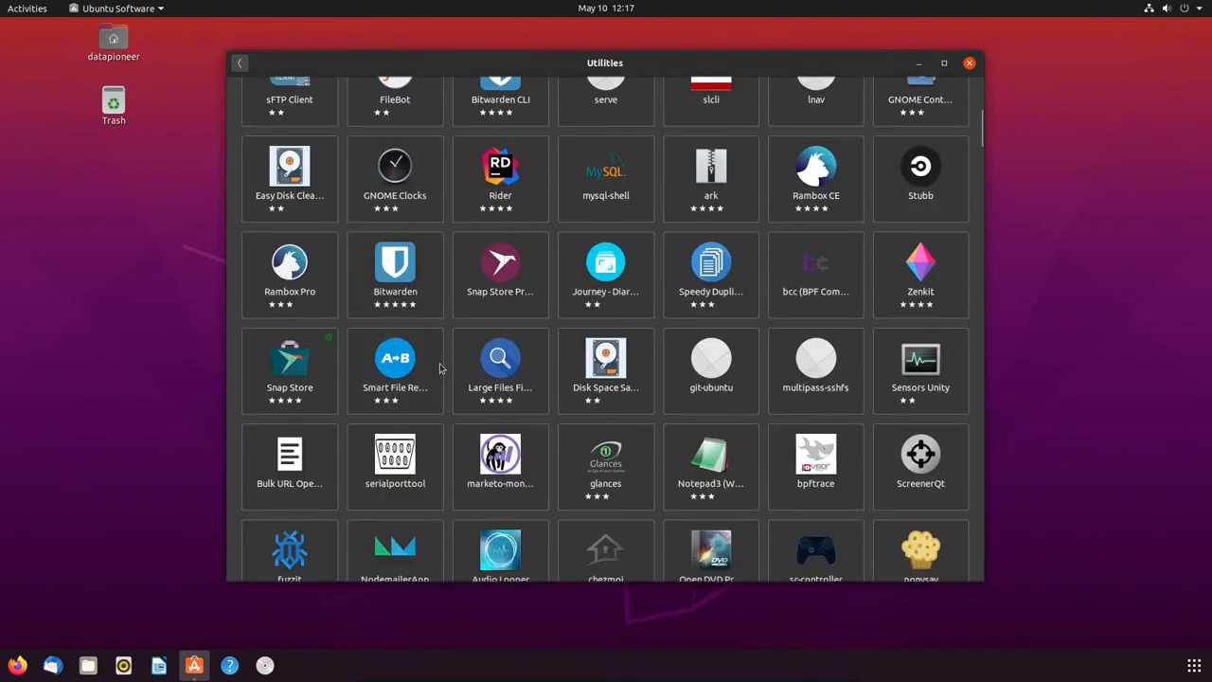
pyautogui.scroll(-3)
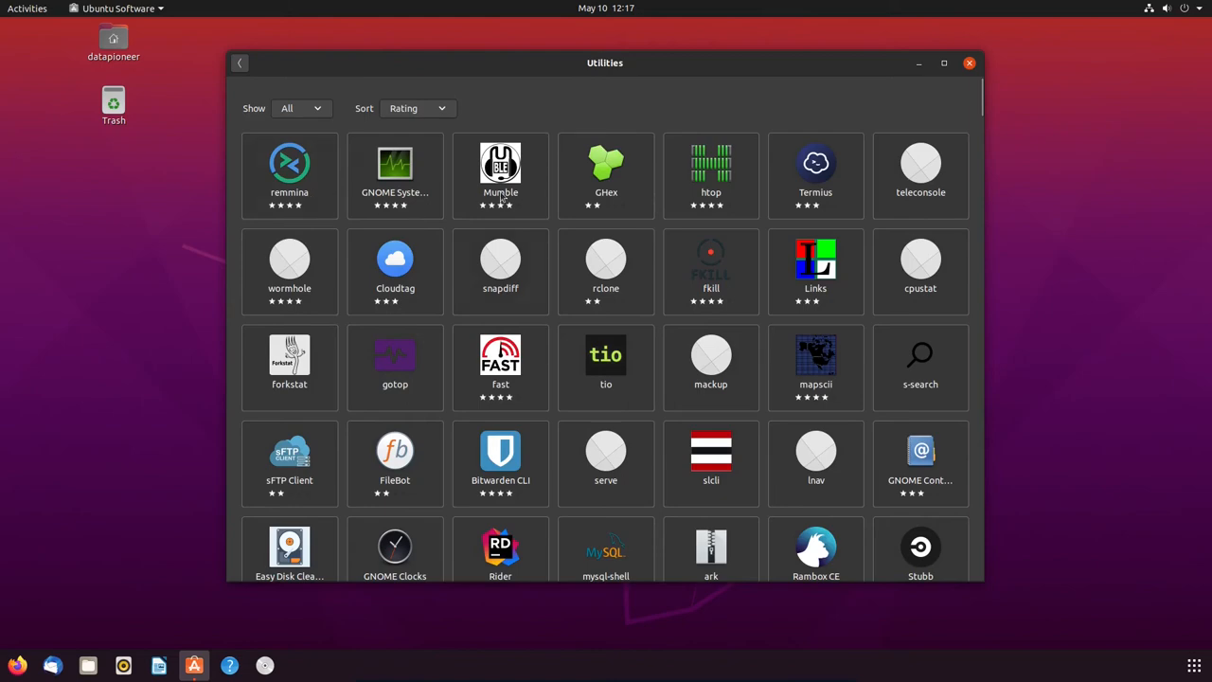
pyautogui.moveTo(563, 114)
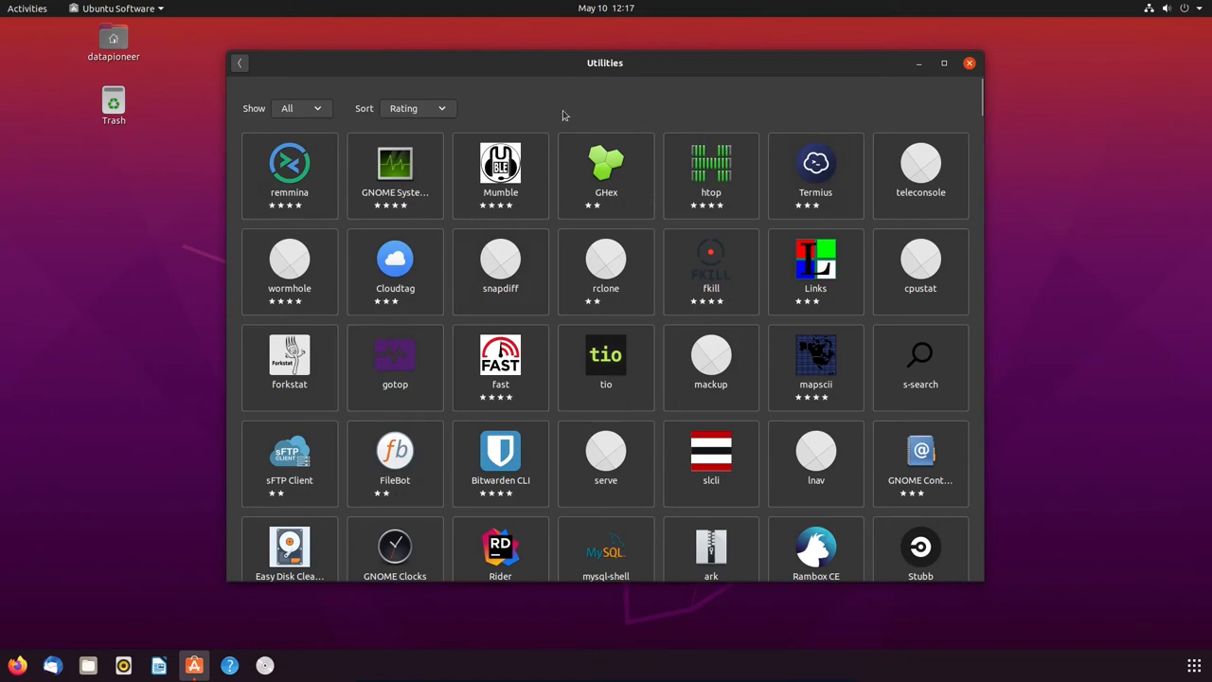
pyautogui.scroll(-3)
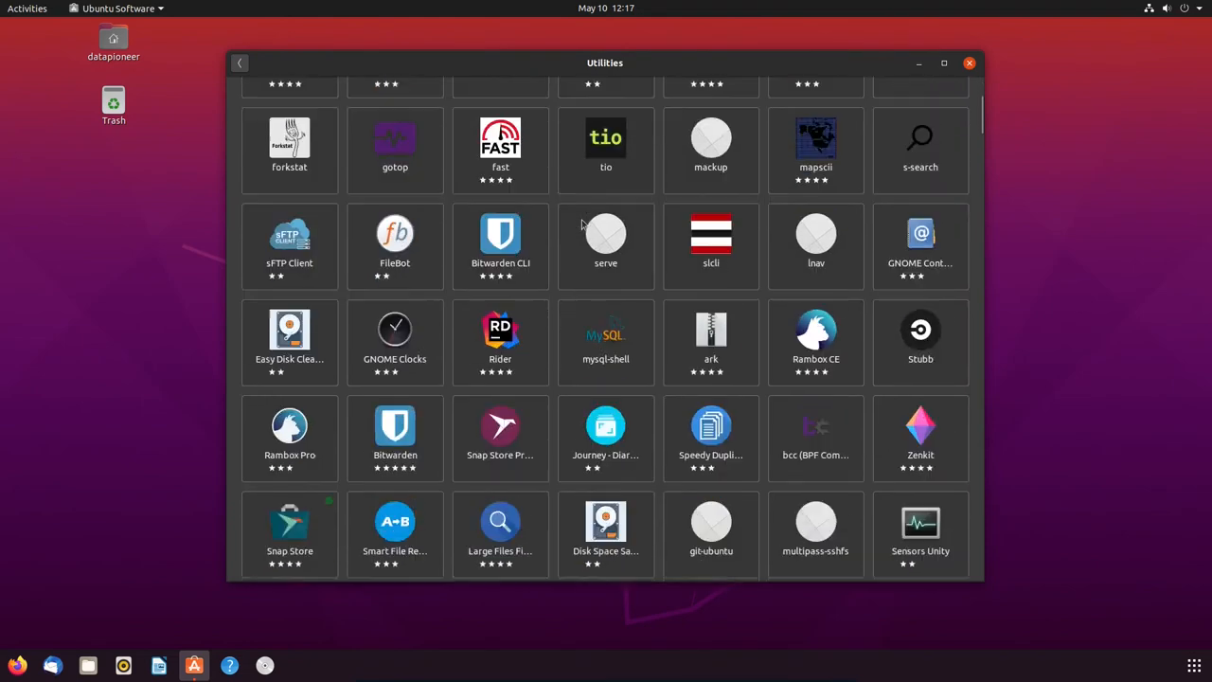
pyautogui.scroll(-3)
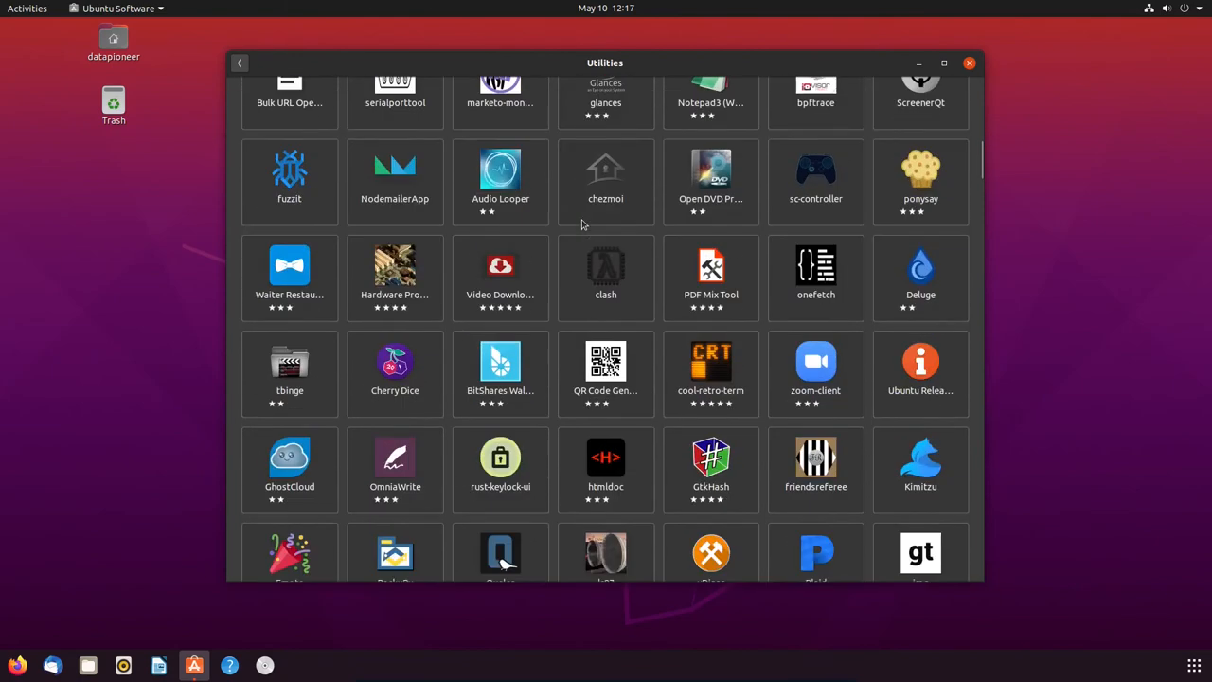
pyautogui.scroll(-3)
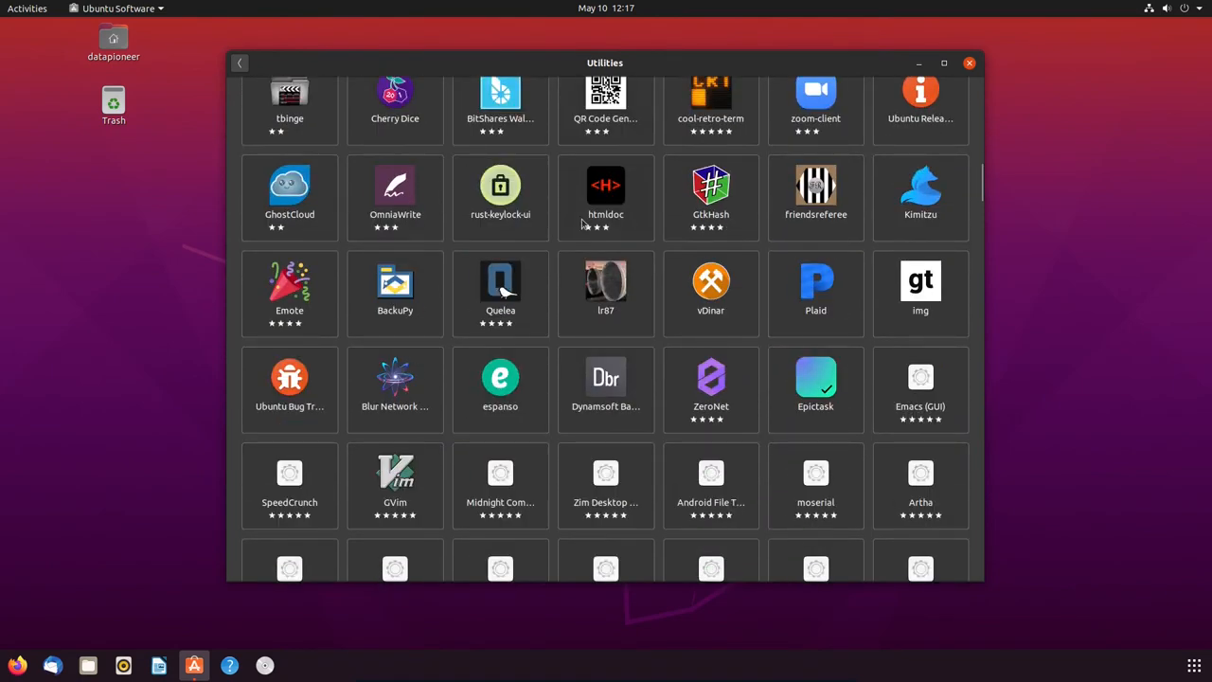
pyautogui.scroll(-3)
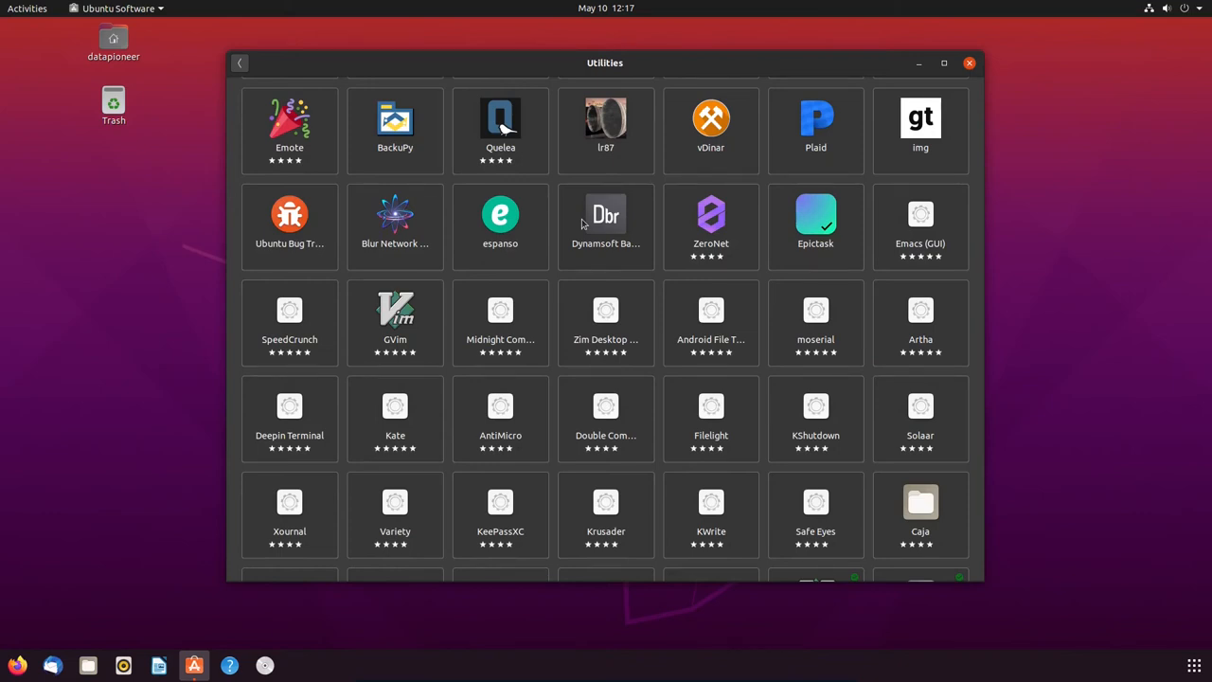
pyautogui.scroll(-3)
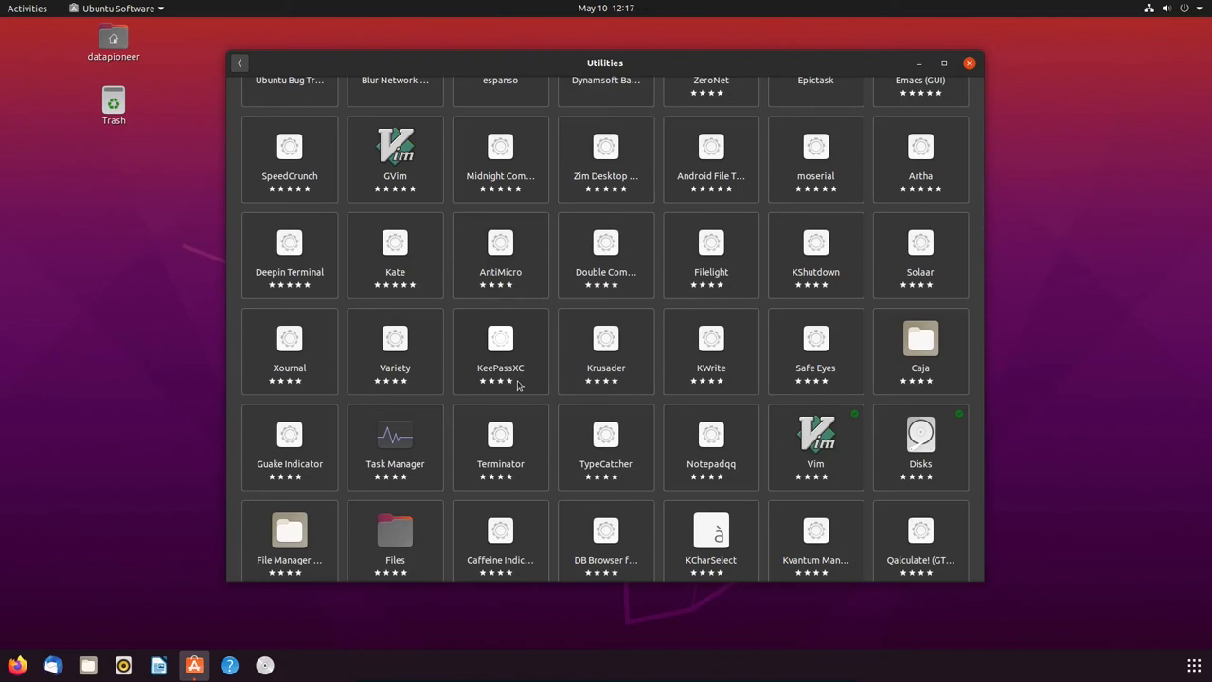
pyautogui.moveTo(521, 374)
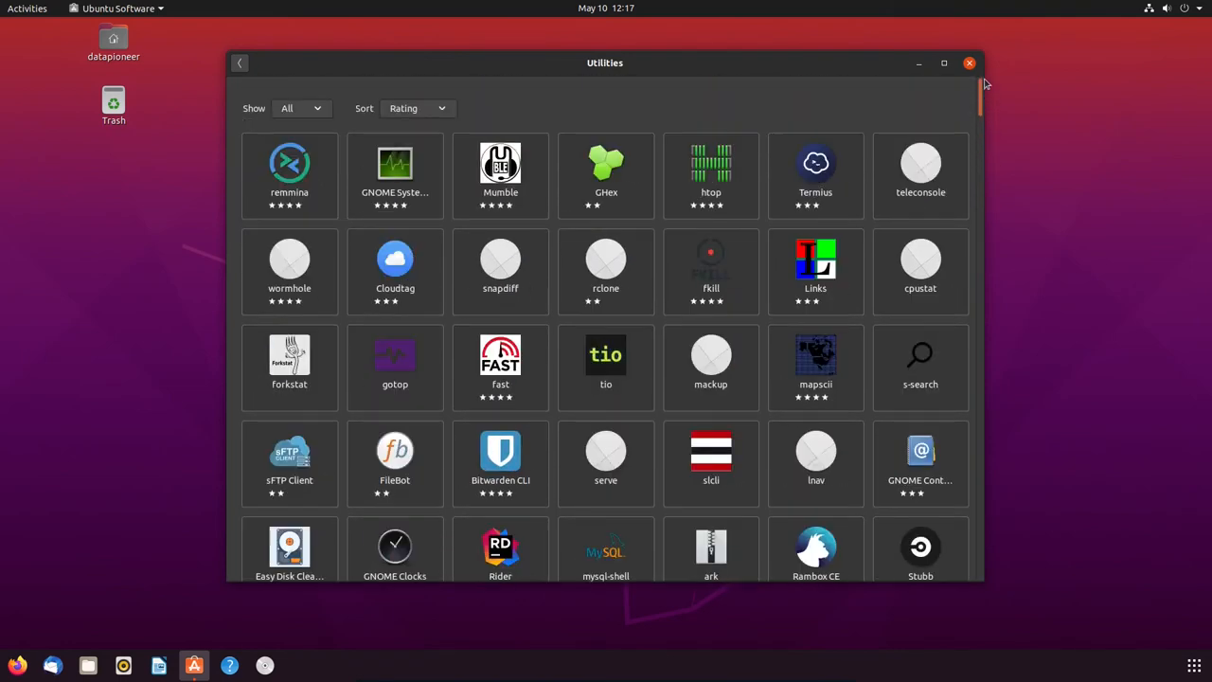
# Go back to Explore and browse Photo and Video apps like VLC and Shotcut
pyautogui.click(239, 63)
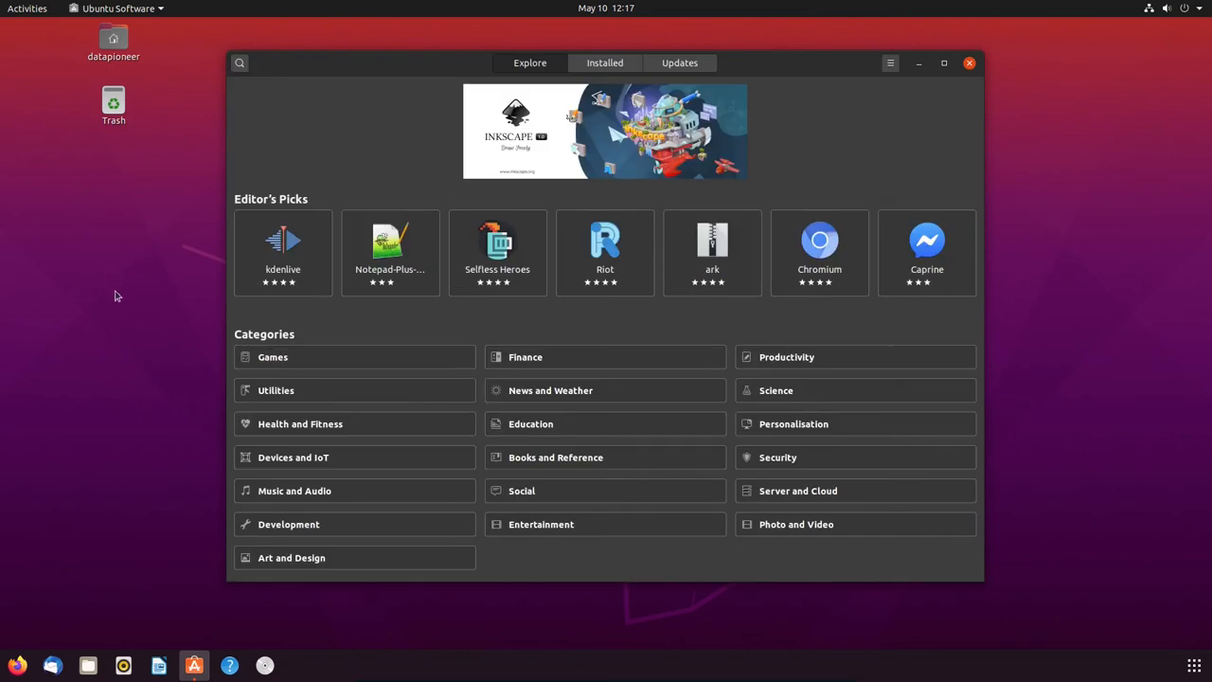
pyautogui.moveTo(298, 493)
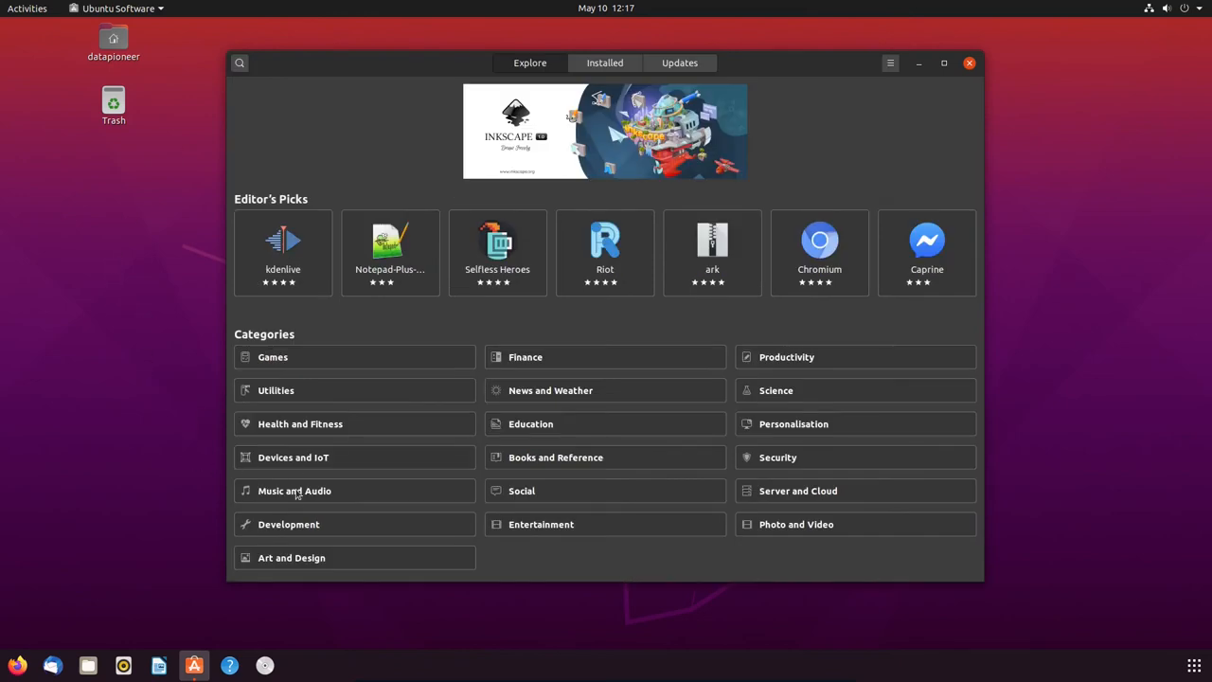
pyautogui.moveTo(516, 345)
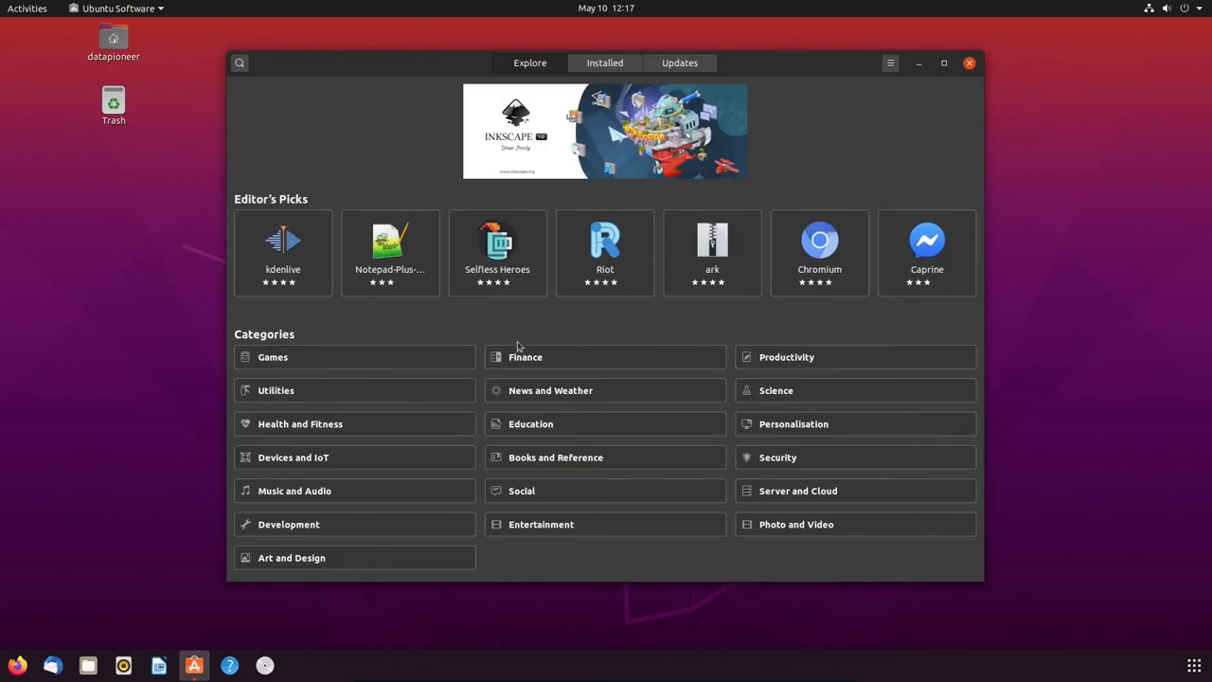
pyautogui.moveTo(545, 497)
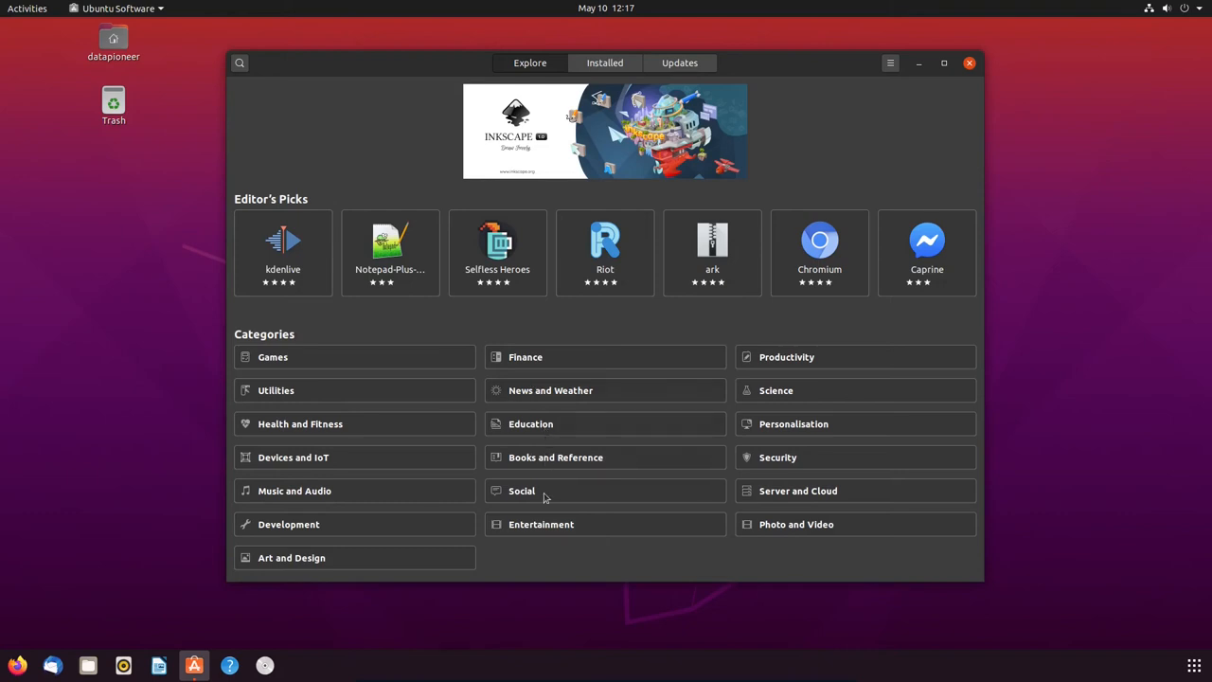
pyautogui.moveTo(809, 387)
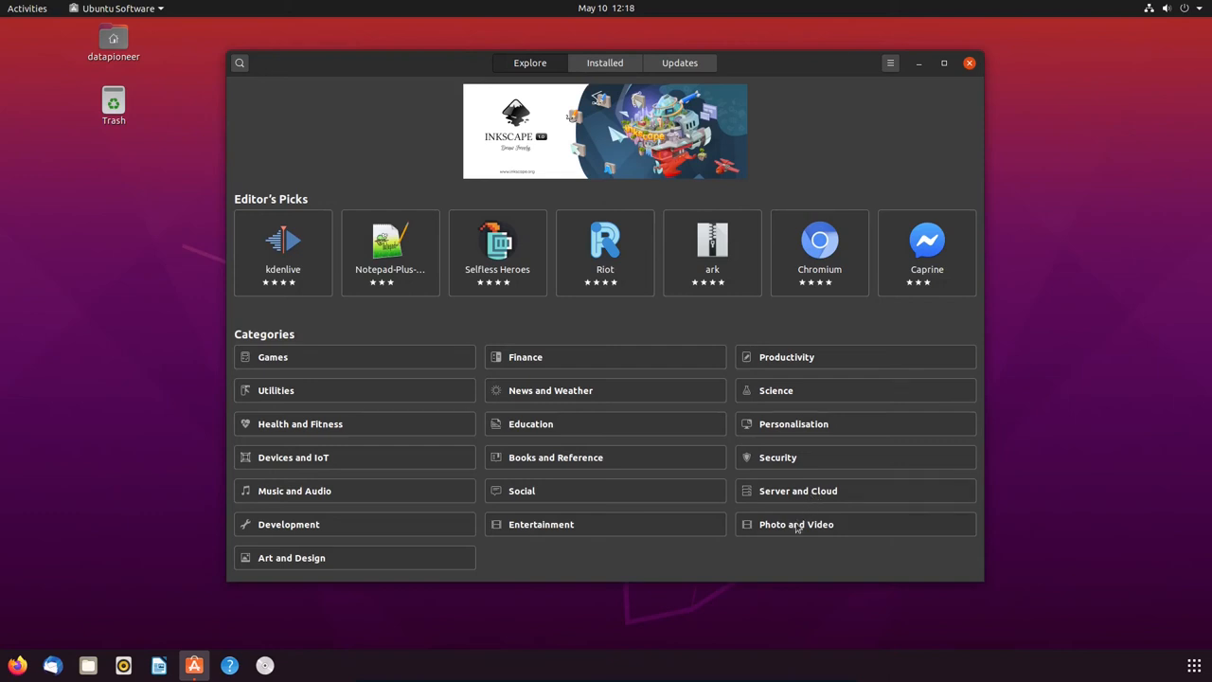
pyautogui.click(796, 523)
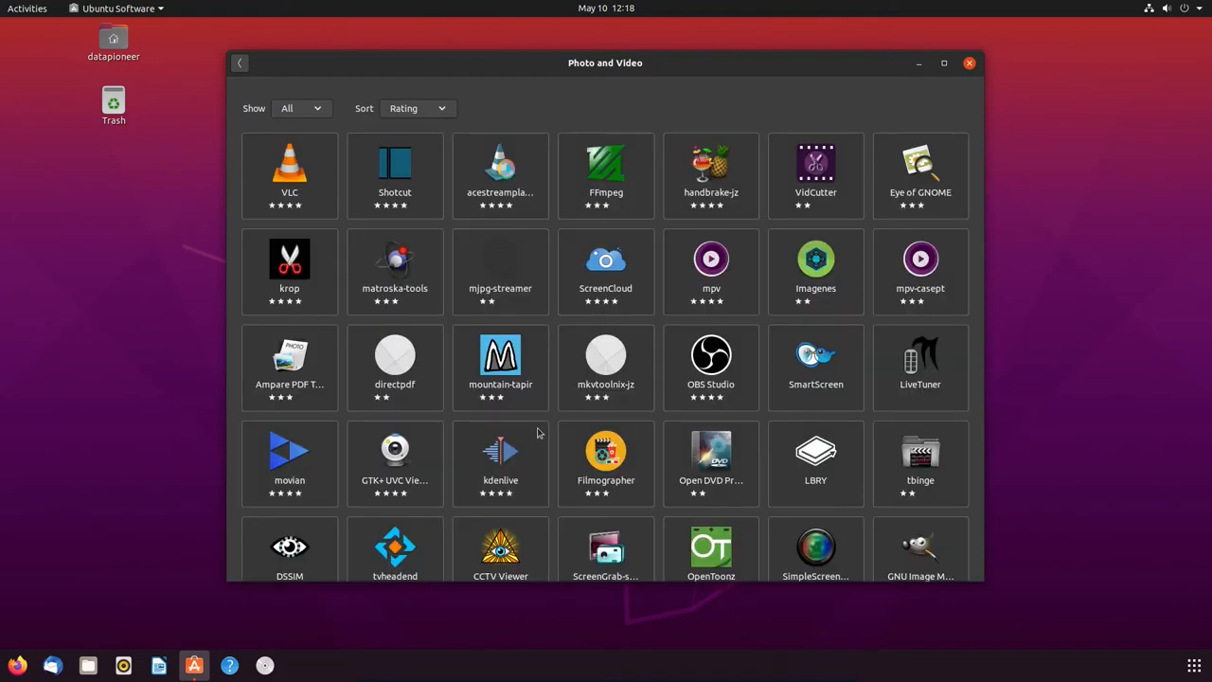
pyautogui.moveTo(238, 206)
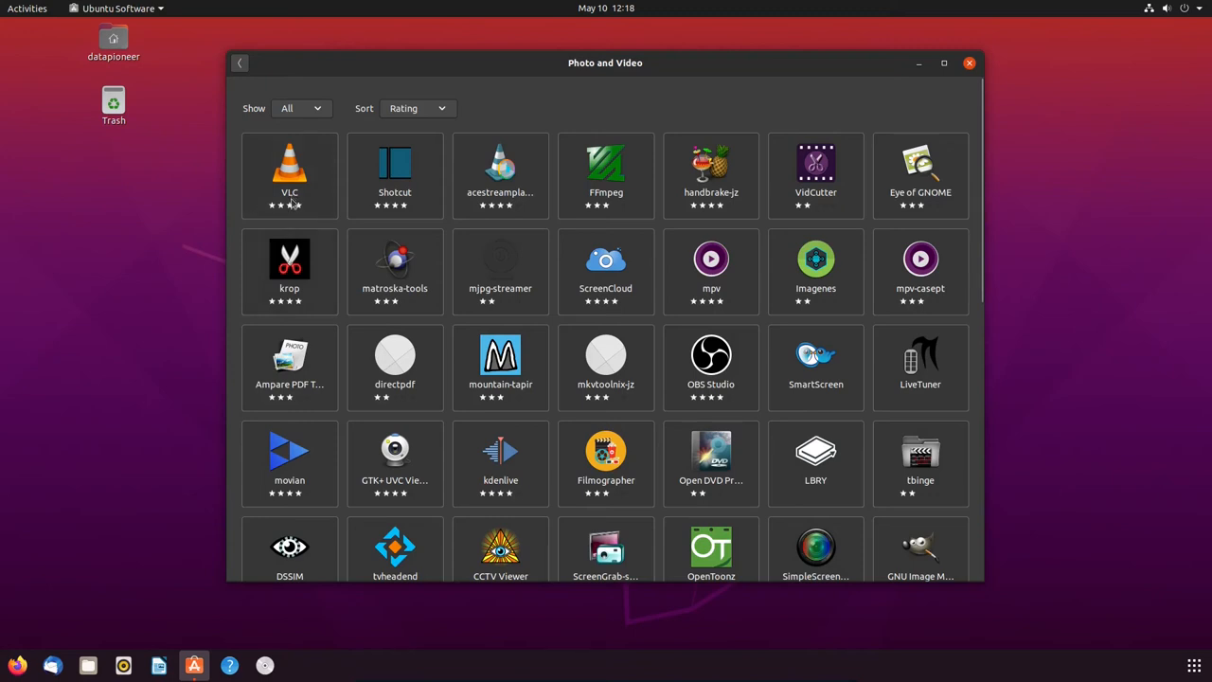
pyautogui.moveTo(341, 285)
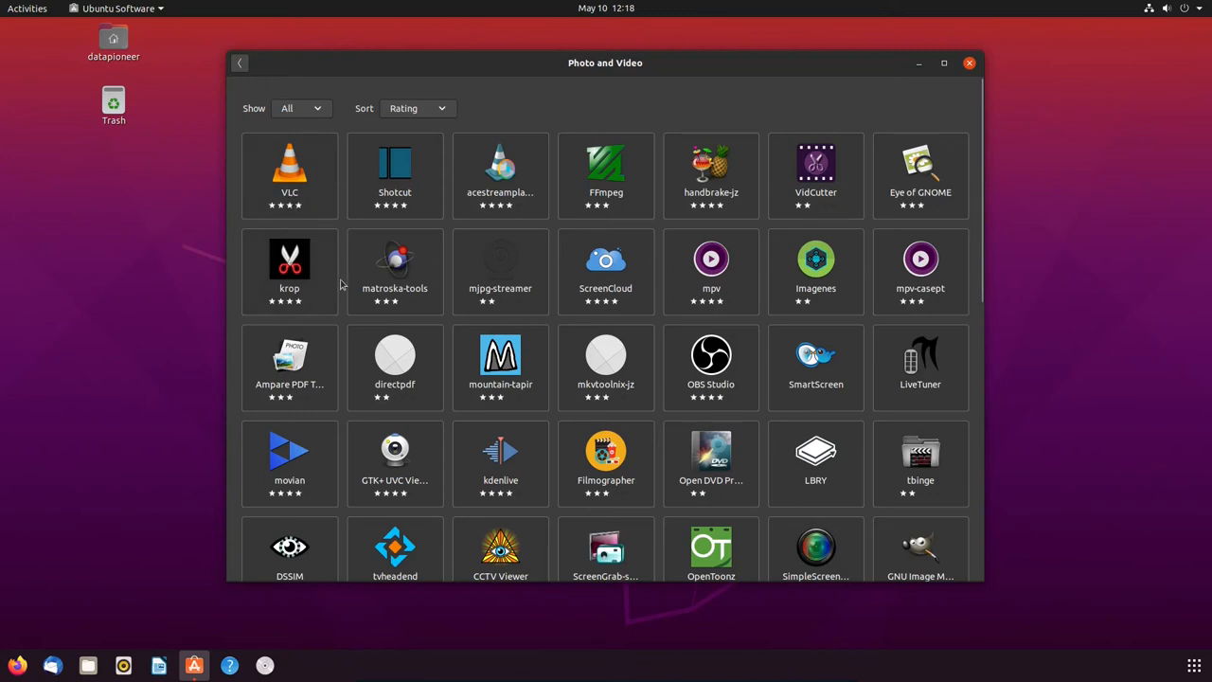
pyautogui.moveTo(517, 478)
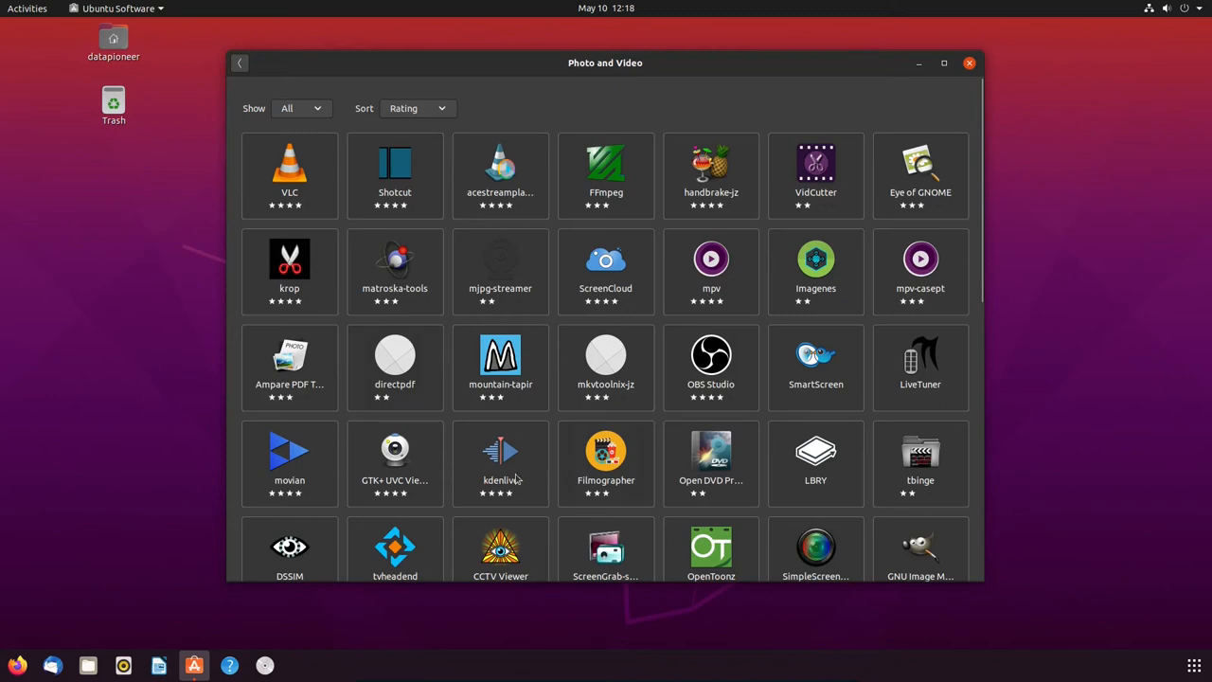
pyautogui.moveTo(516, 461)
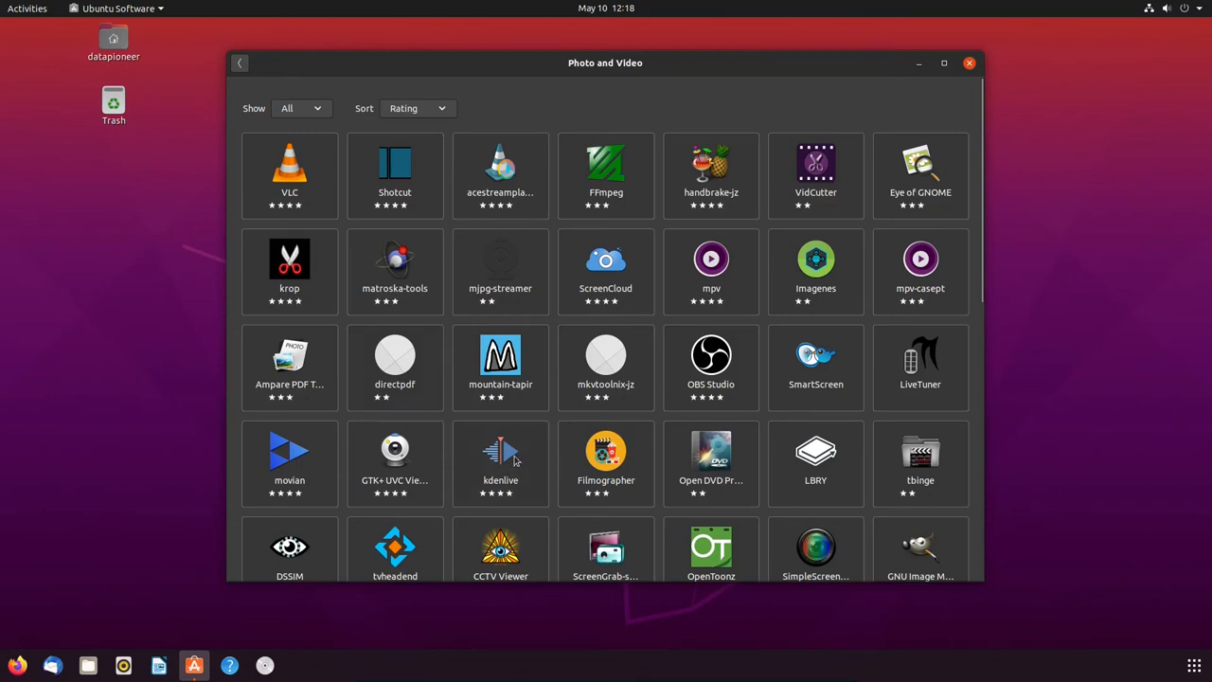
pyautogui.moveTo(715, 185)
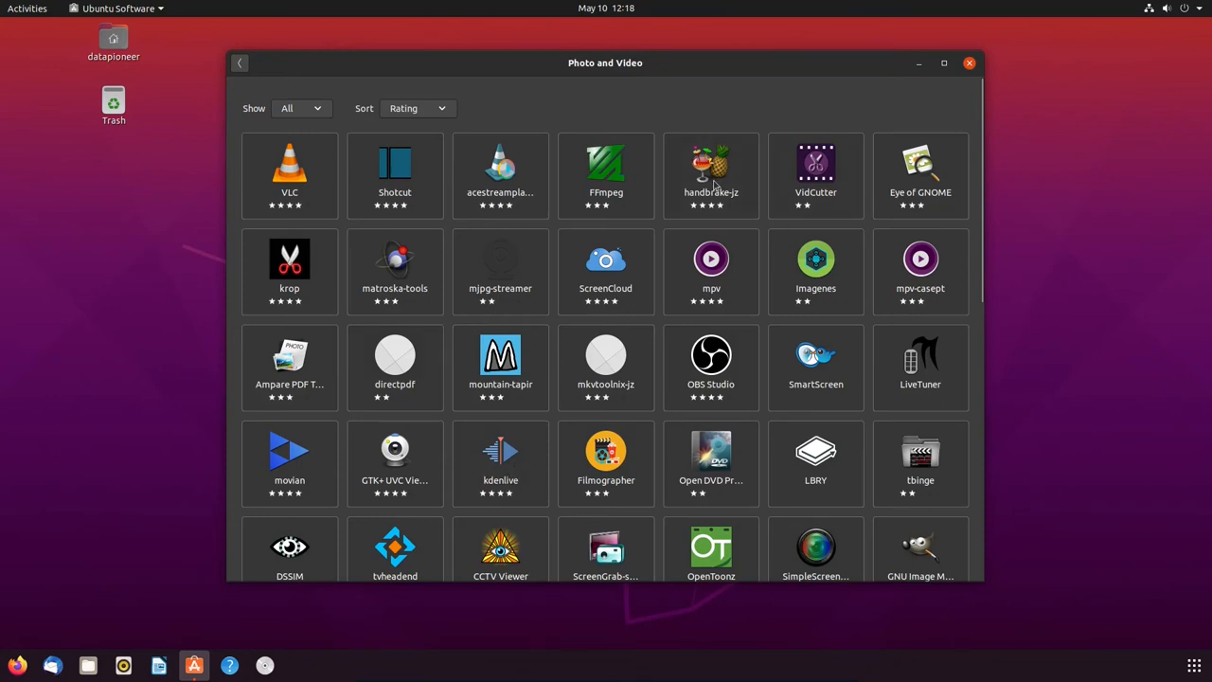
pyautogui.scroll(-3)
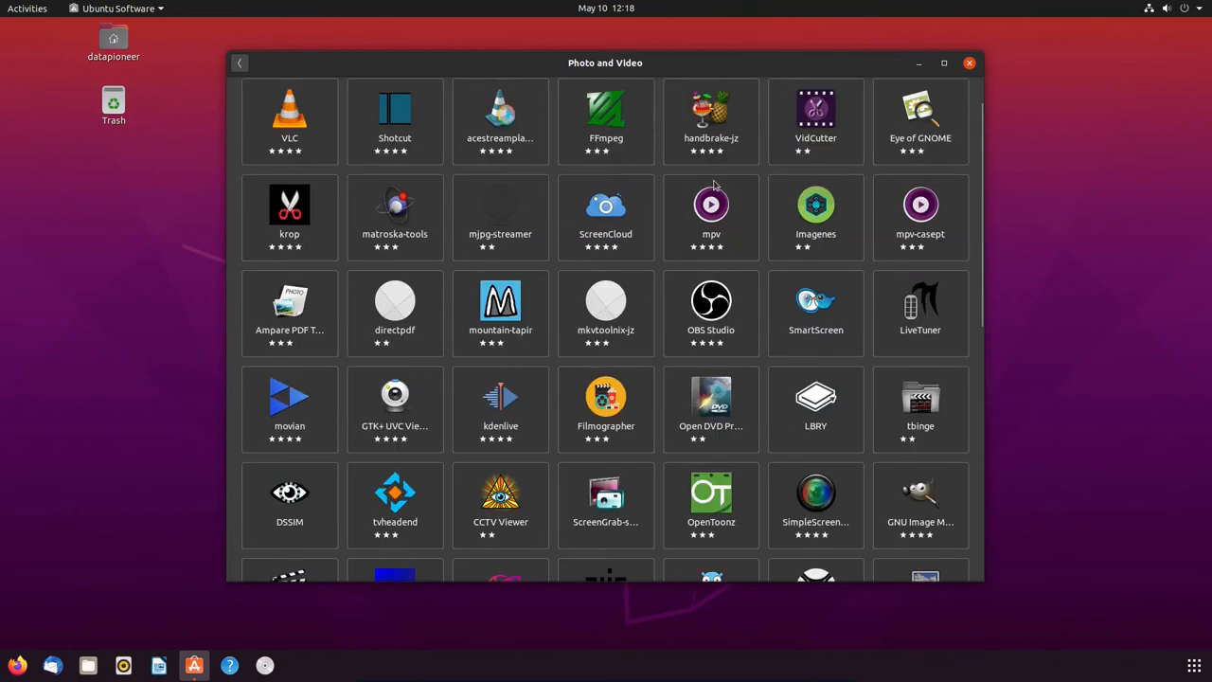
pyautogui.scroll(-3)
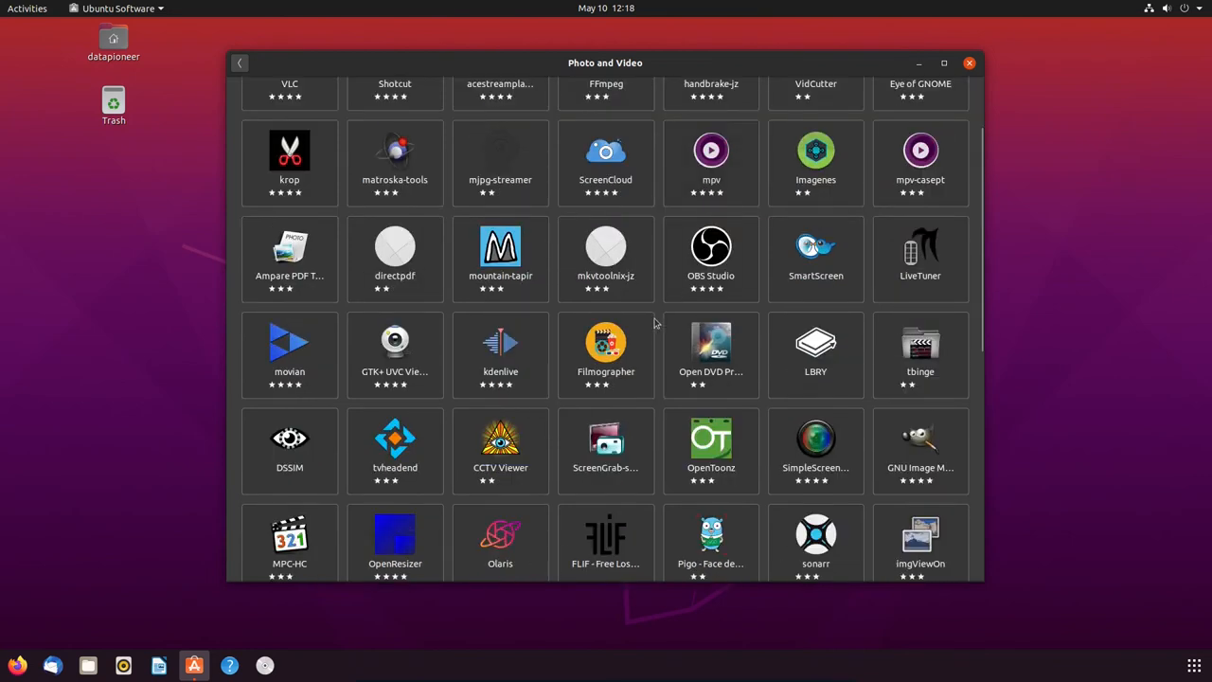
pyautogui.moveTo(791, 454)
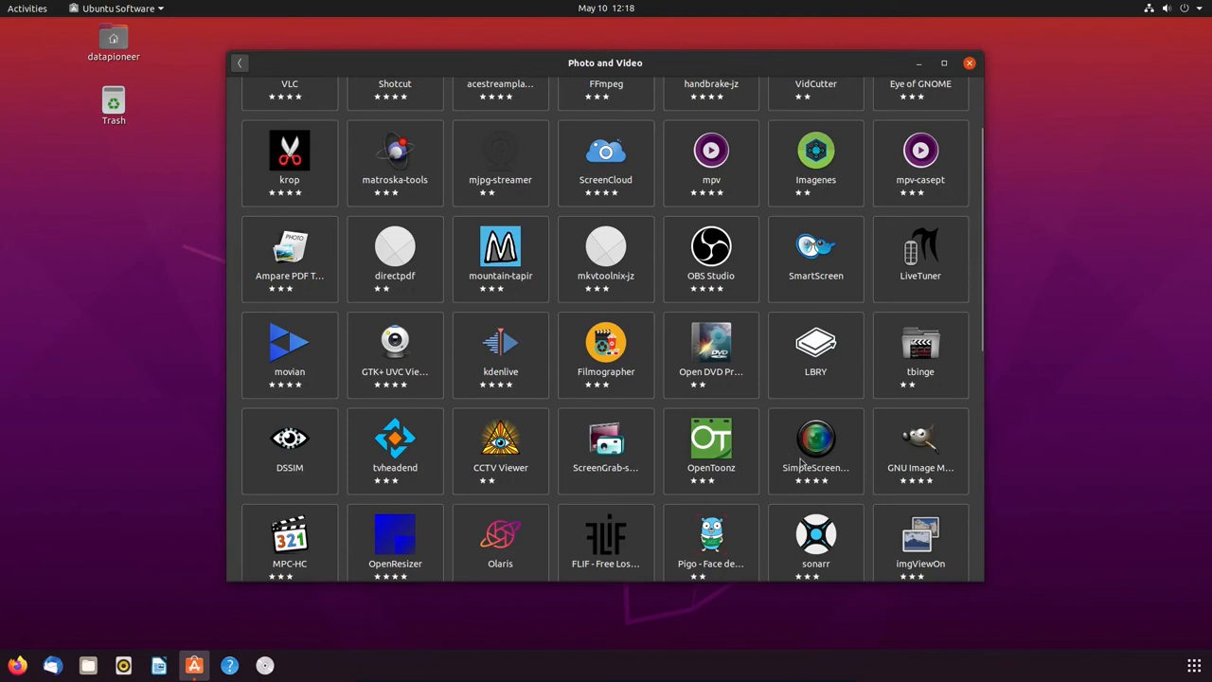
# Start installing GNU Image Manipulation Program, authenticating when prompted
pyautogui.click(919, 440)
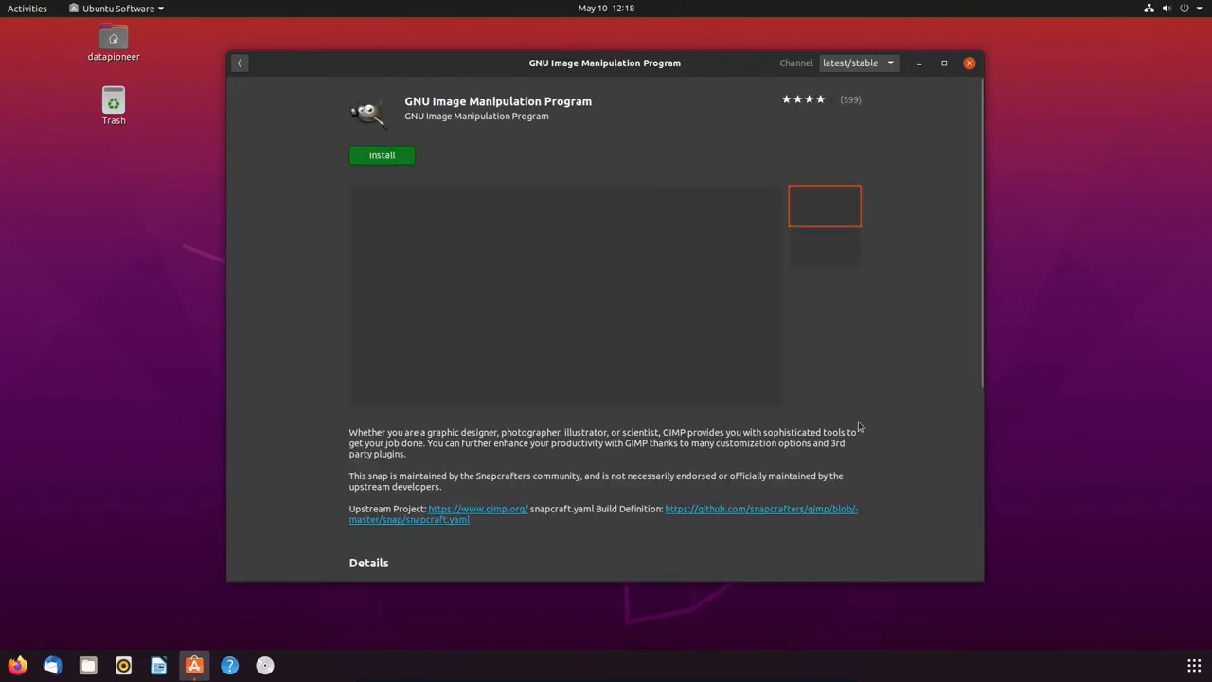
pyautogui.click(382, 155)
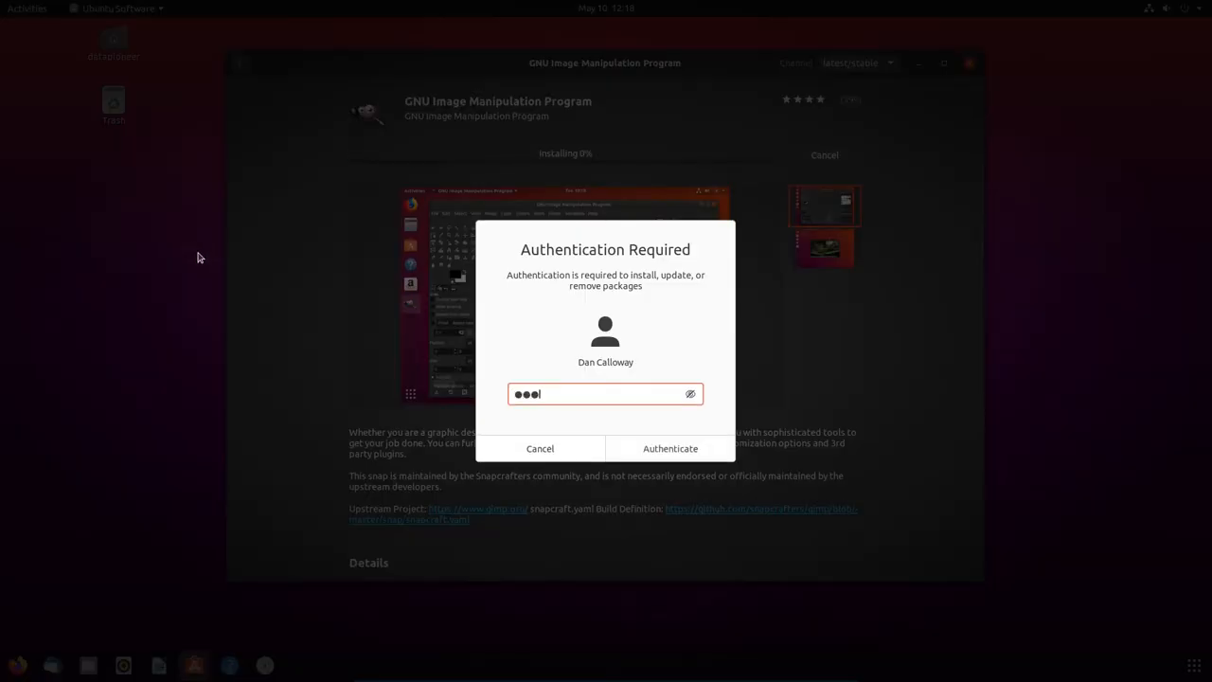
pyautogui.click(669, 447)
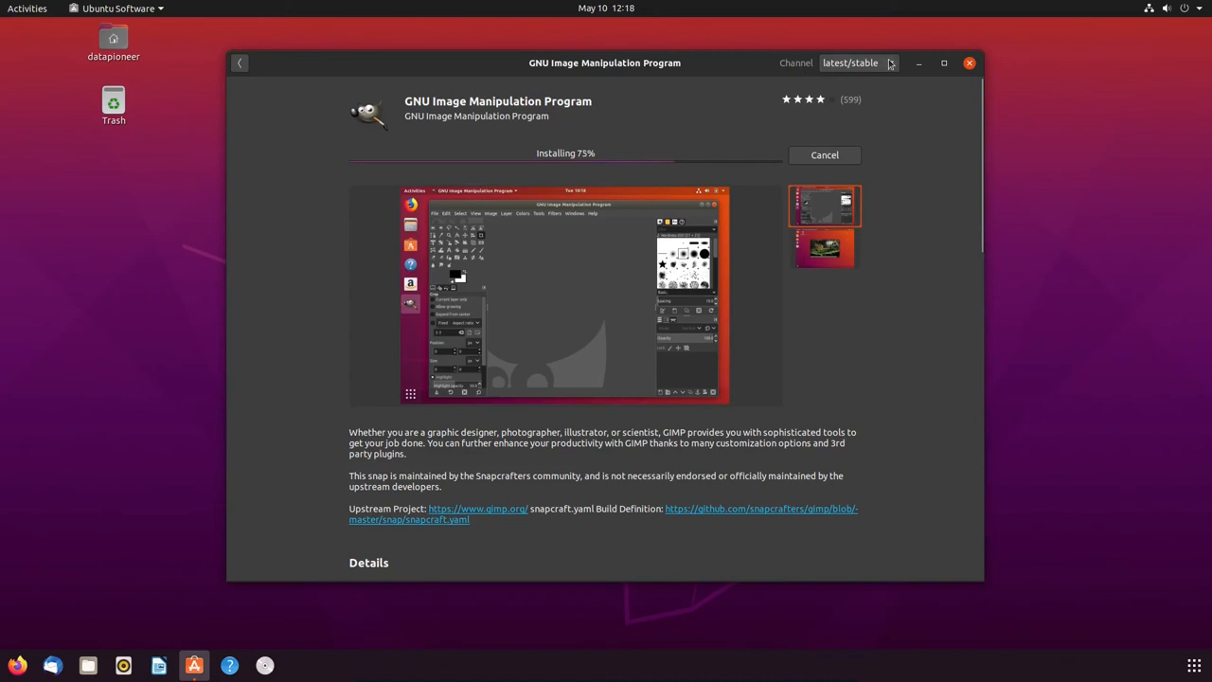
pyautogui.moveTo(947, 470)
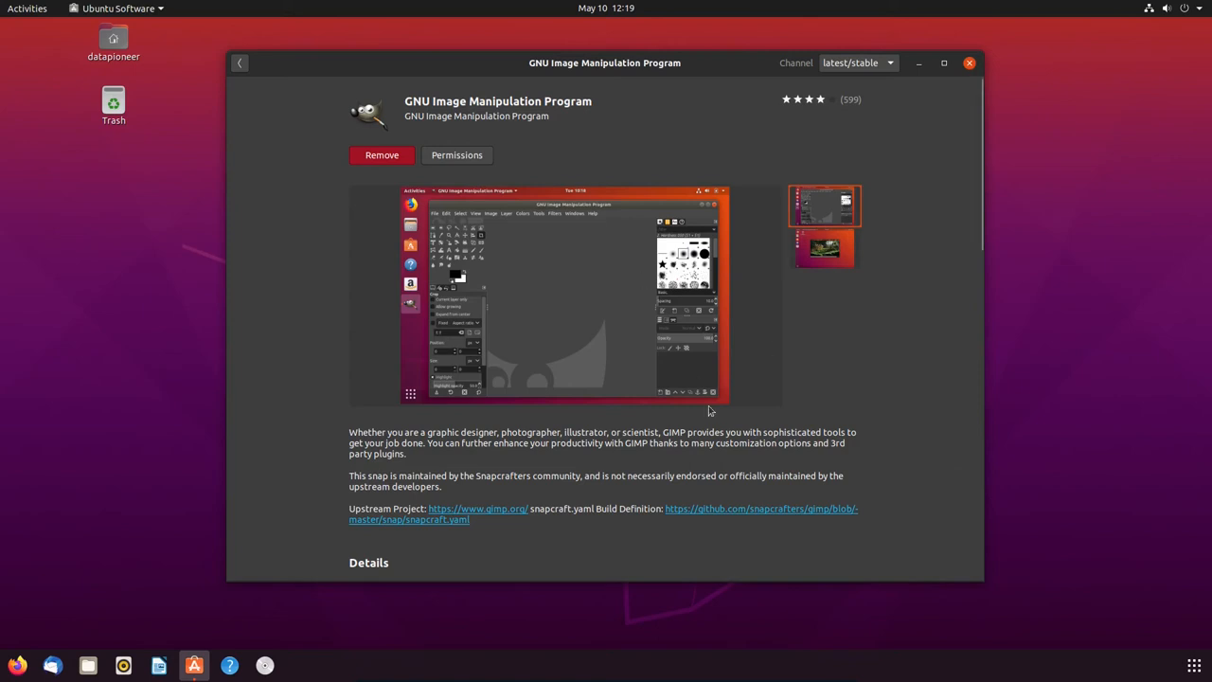
# Close Ubuntu Software and launch GIMP from the Show Applications grid
pyautogui.click(968, 62)
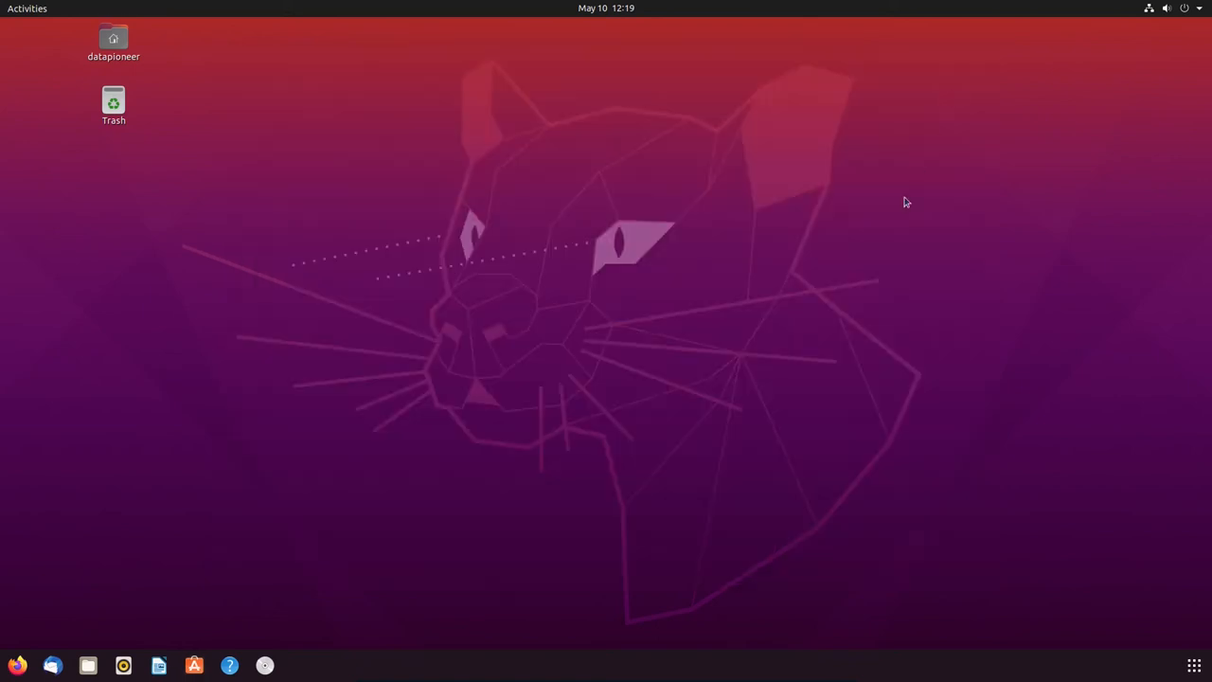
pyautogui.click(1194, 664)
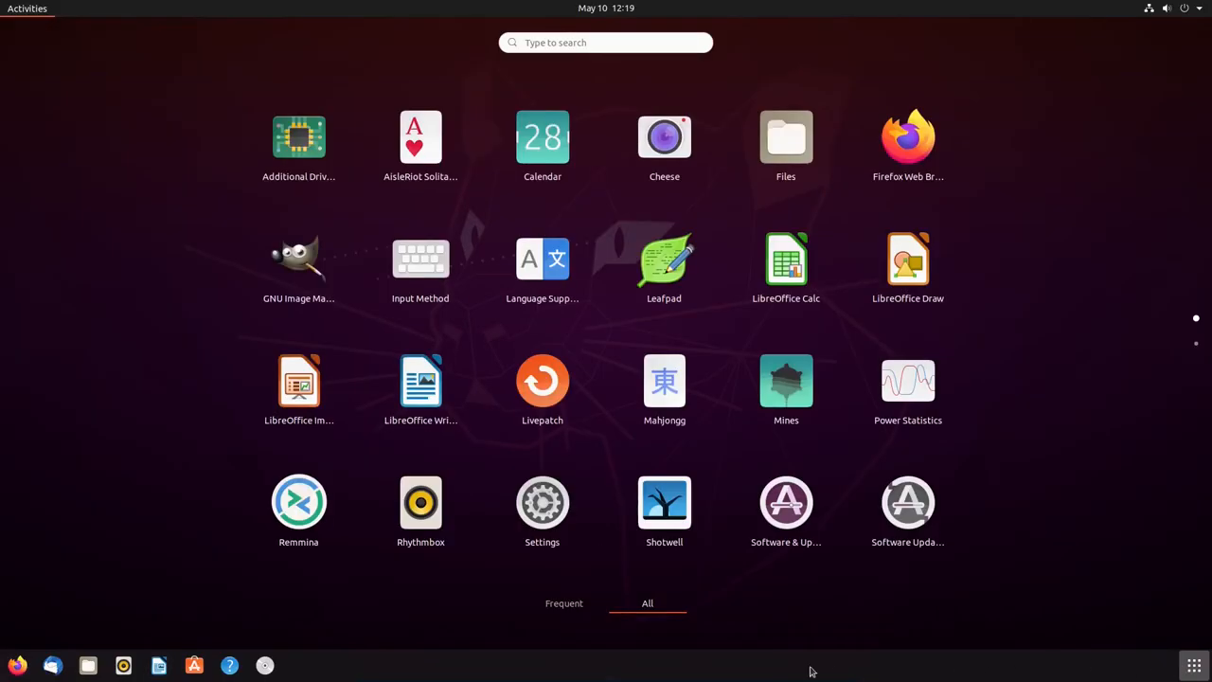
pyautogui.moveTo(669, 200)
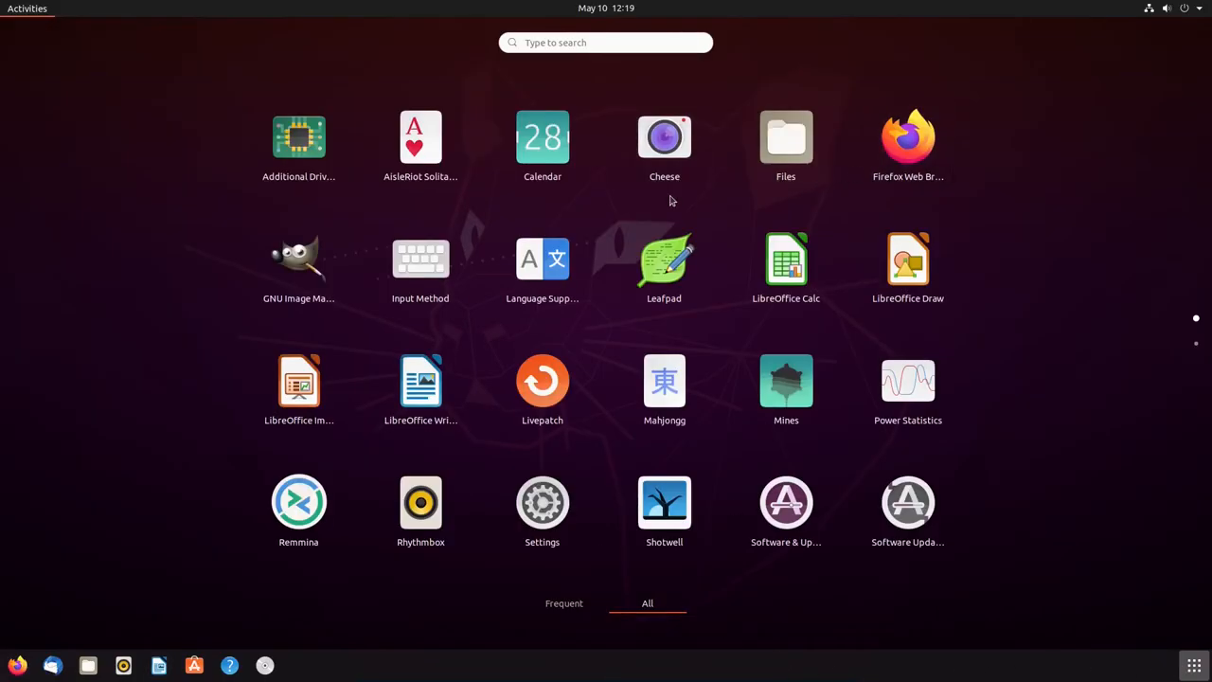
pyautogui.moveTo(298, 384)
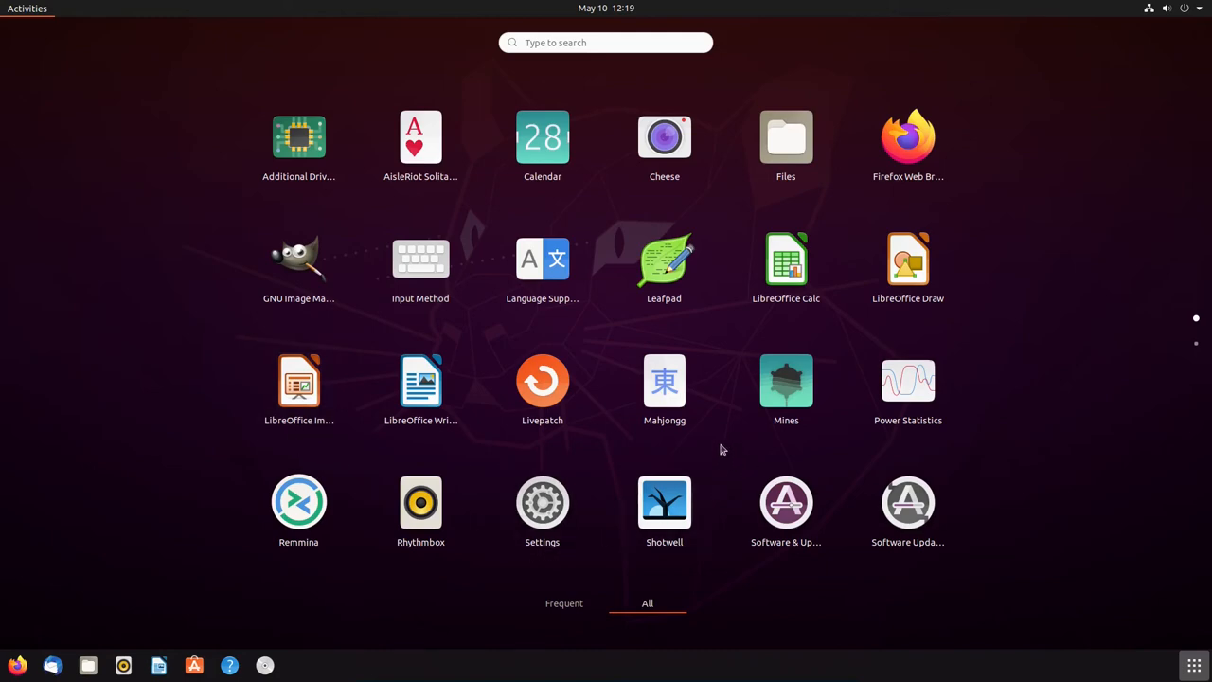
pyautogui.click(299, 259)
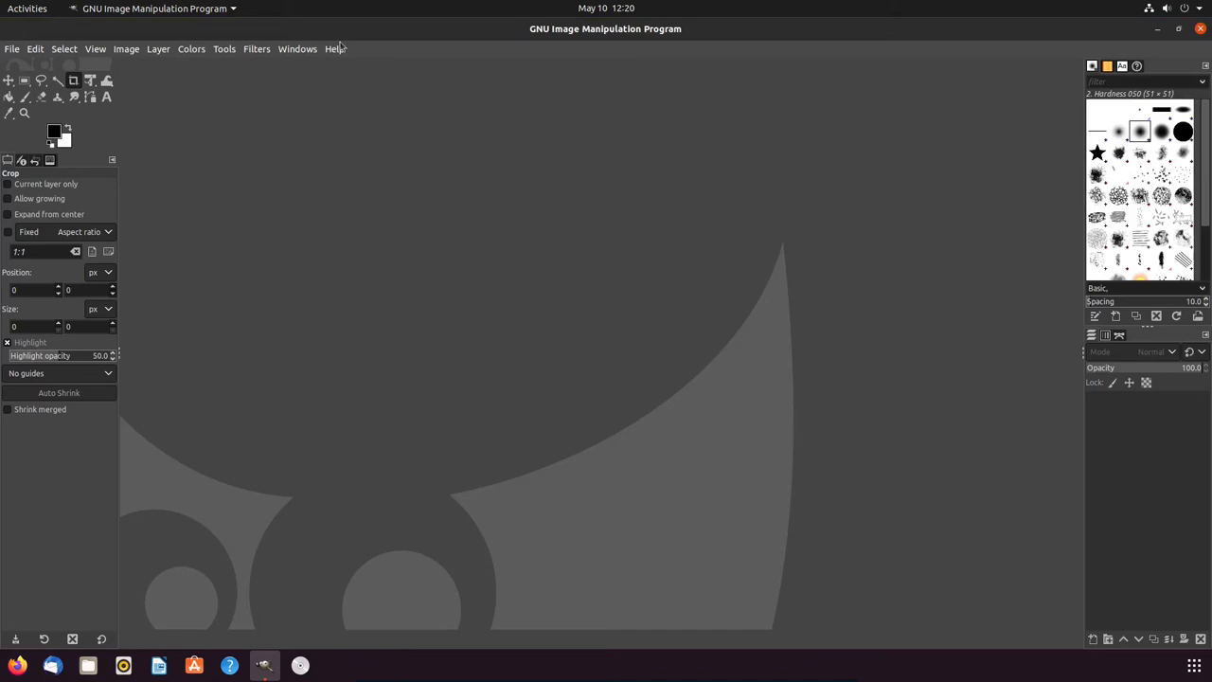
pyautogui.click(334, 49)
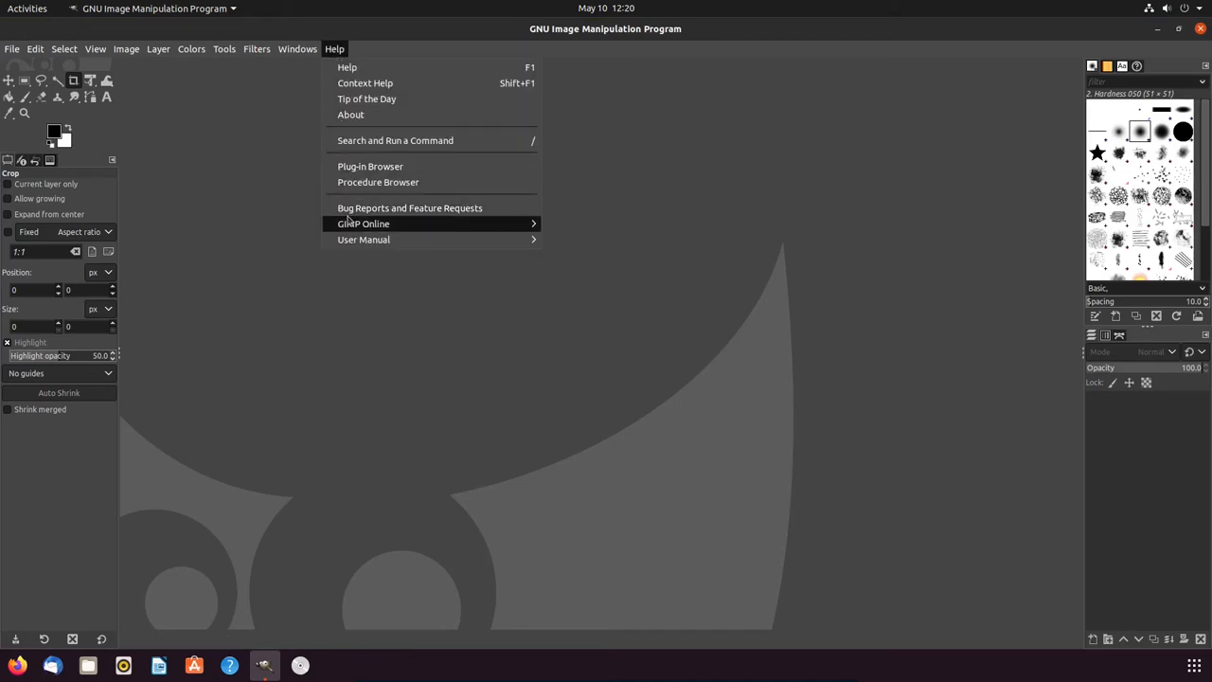
pyautogui.click(350, 114)
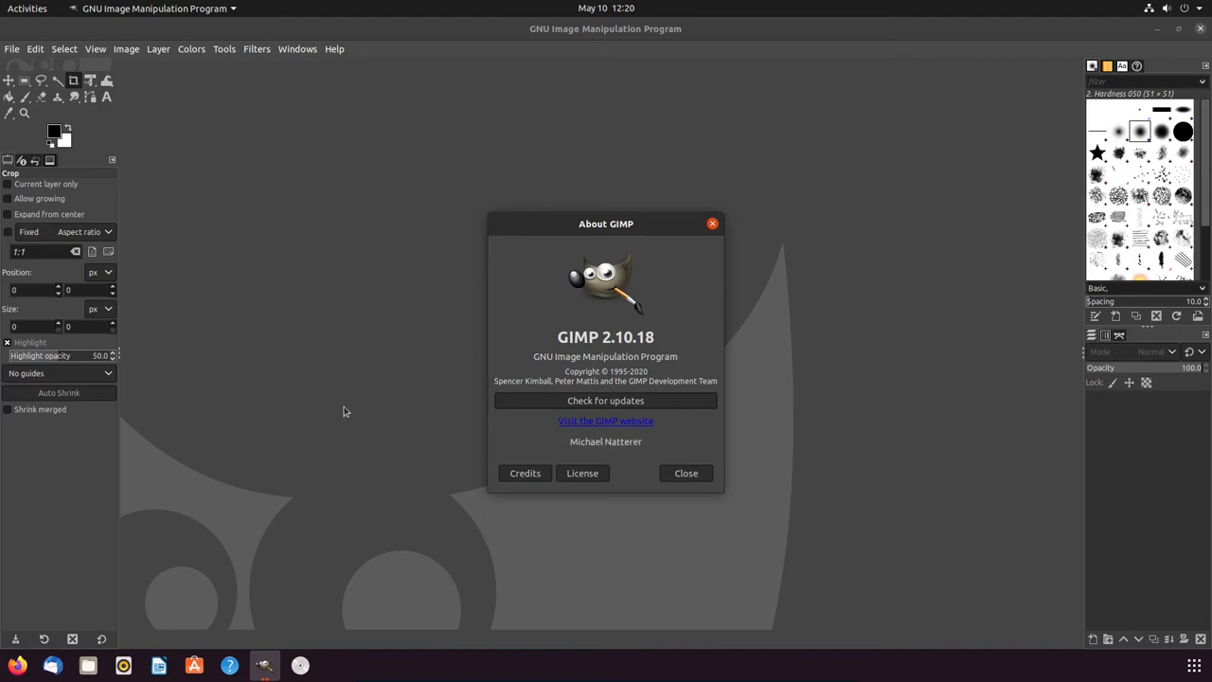
pyautogui.click(685, 473)
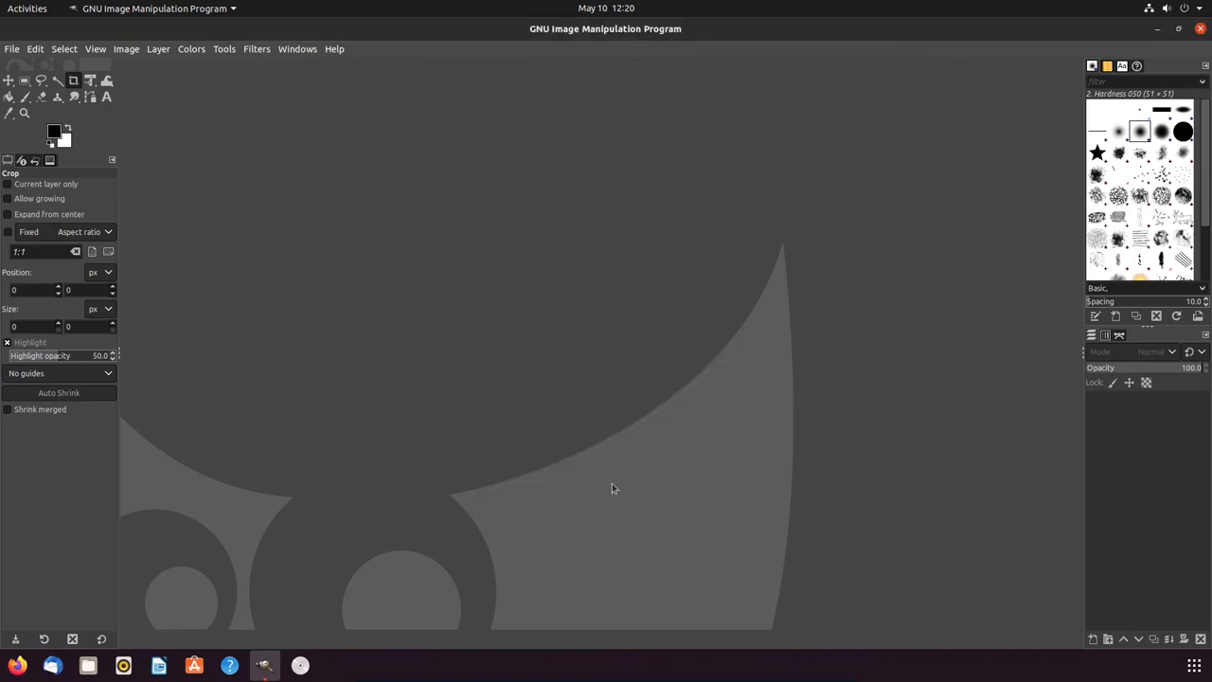
pyautogui.moveTo(569, 429)
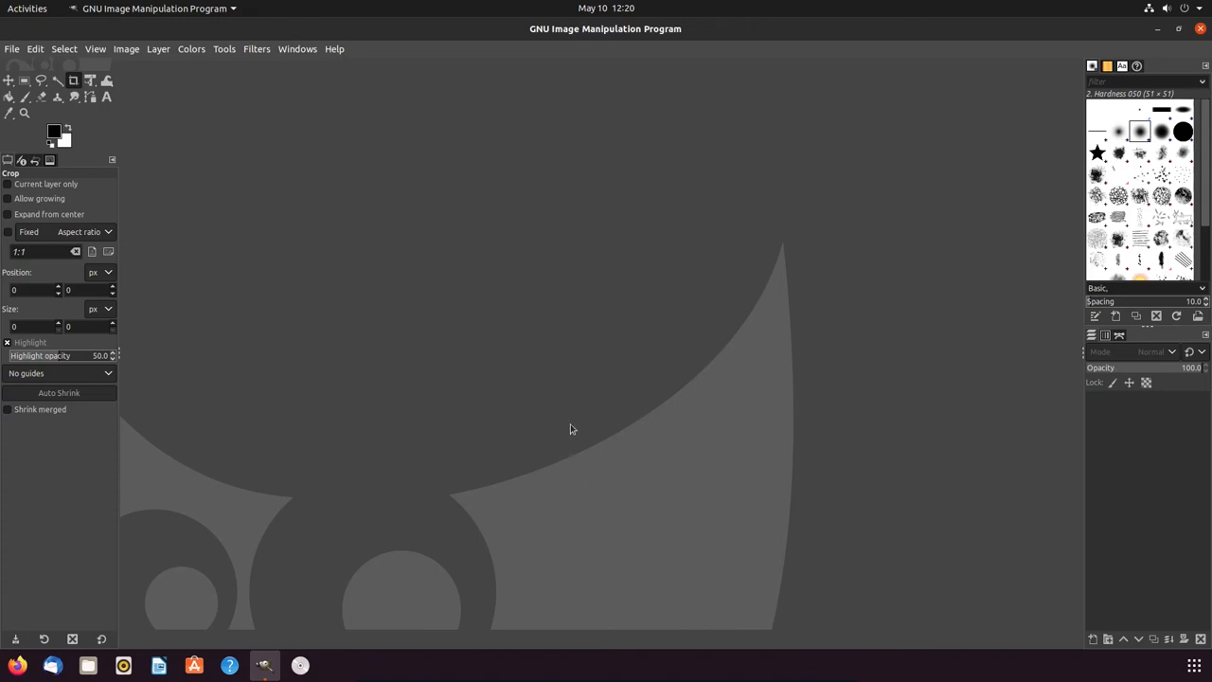
pyautogui.moveTo(111, 173)
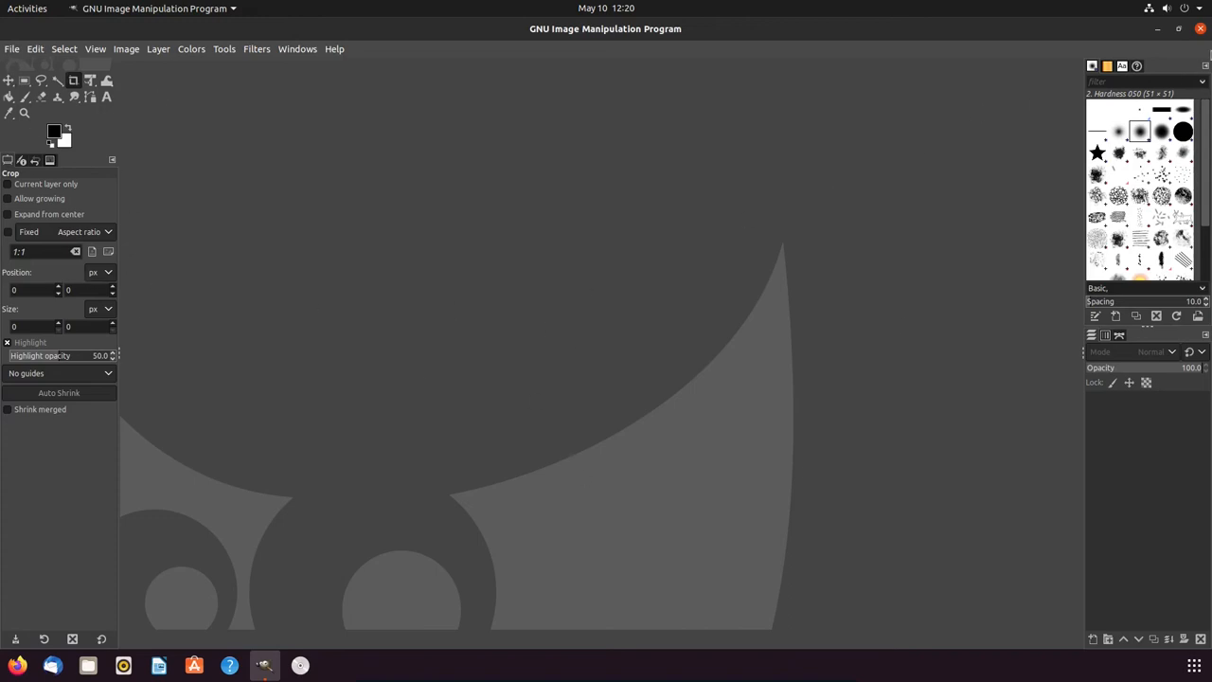
pyautogui.moveTo(610, 55)
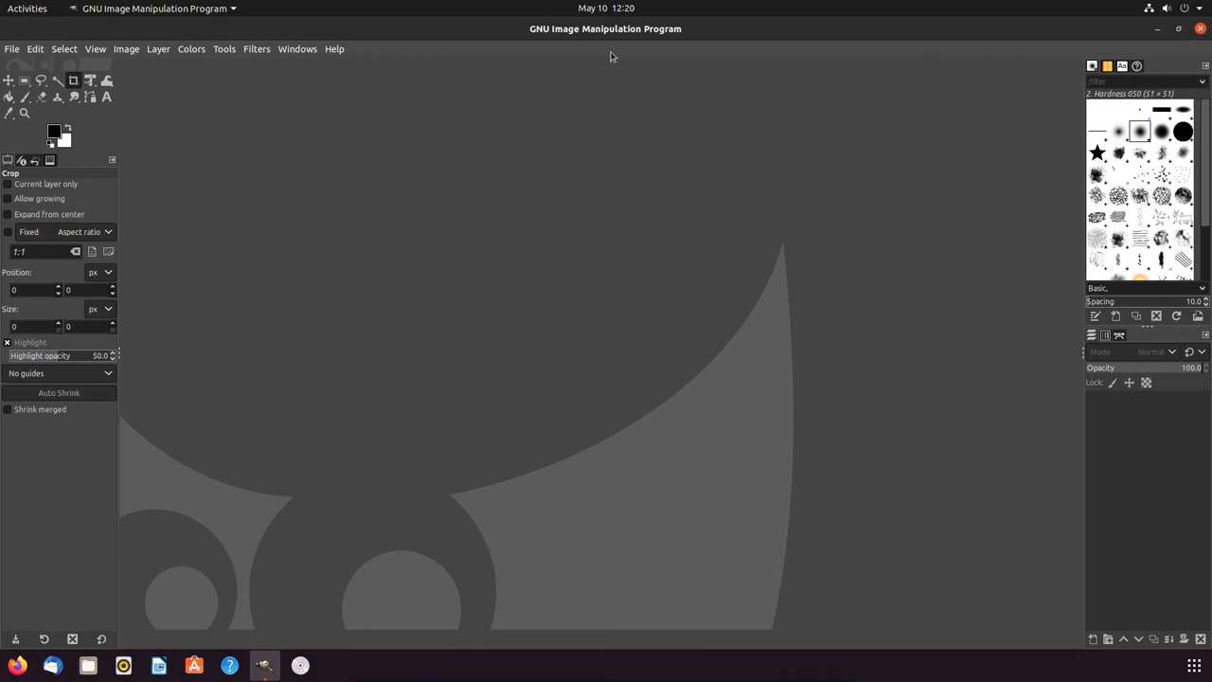
pyautogui.click(12, 48)
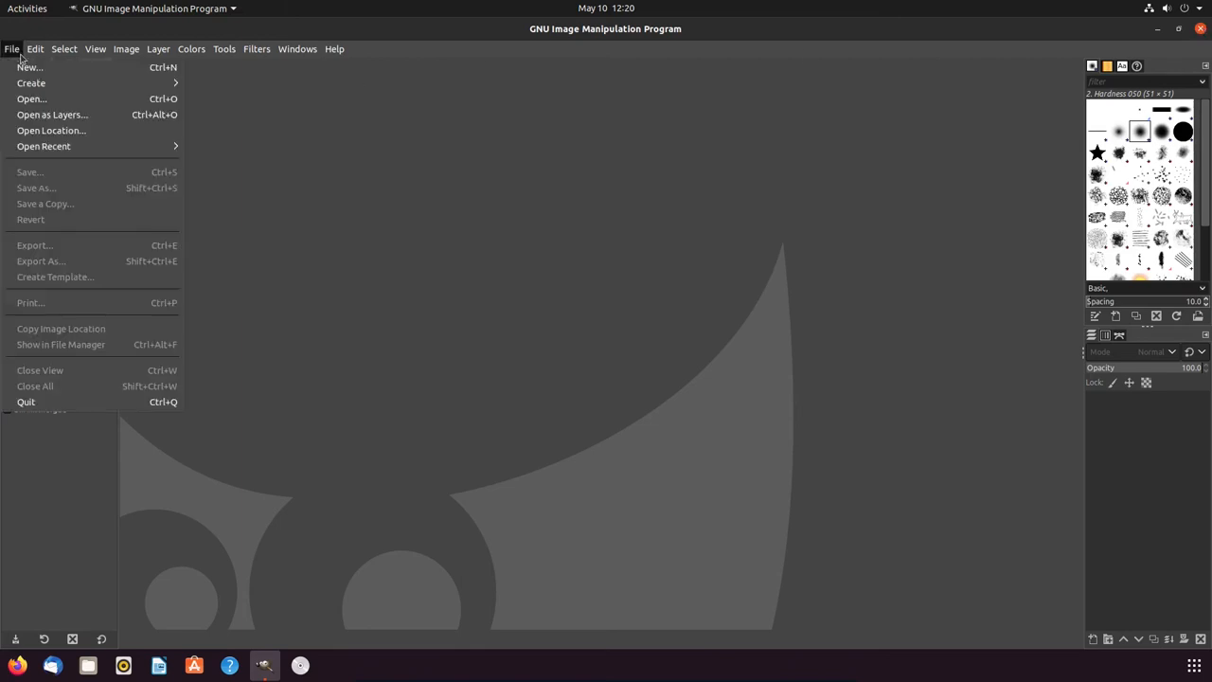
pyautogui.click(31, 99)
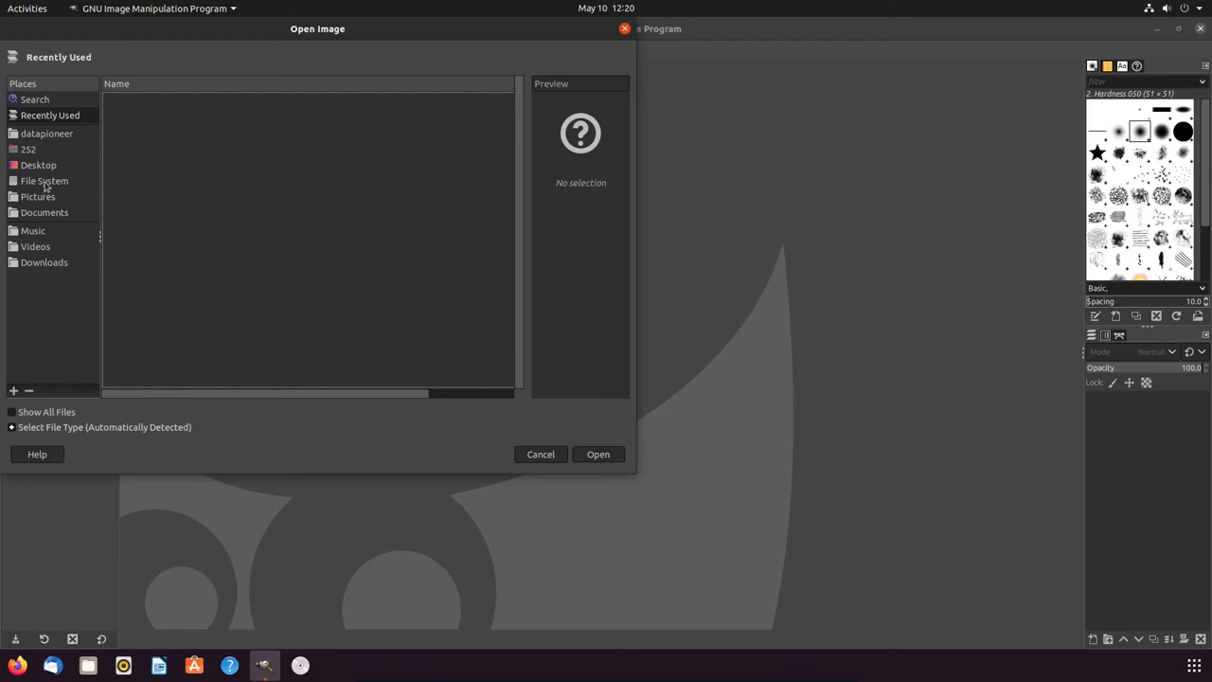
pyautogui.click(38, 196)
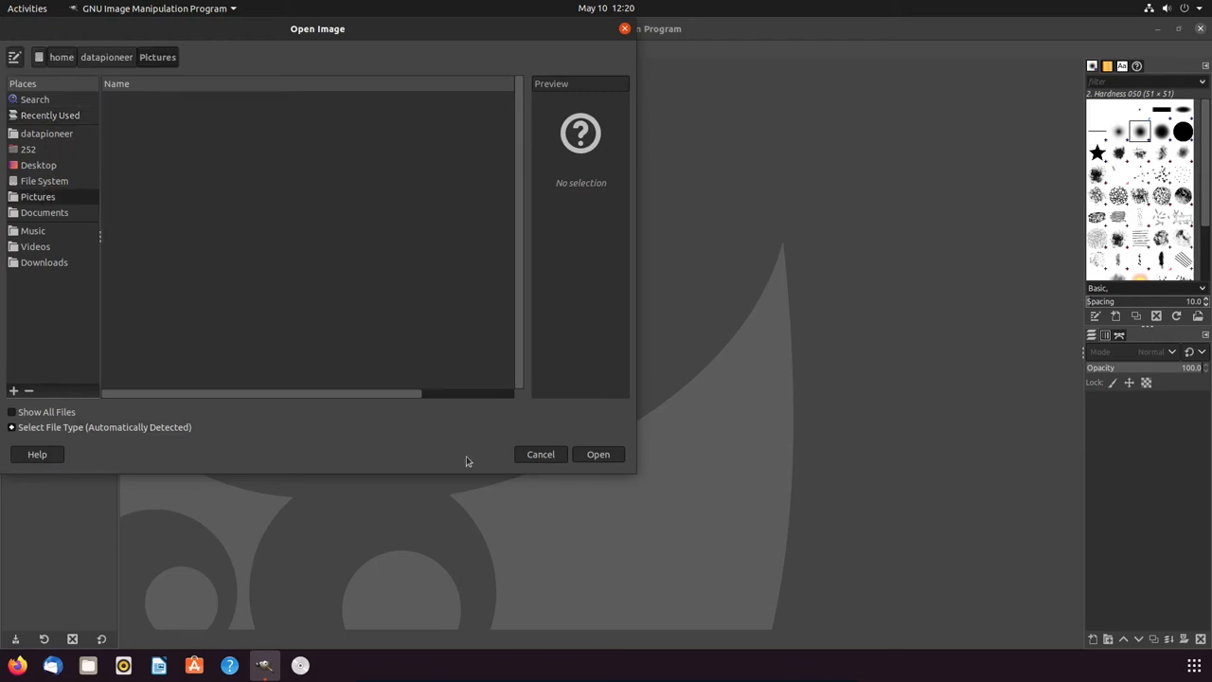
pyautogui.moveTo(539, 455)
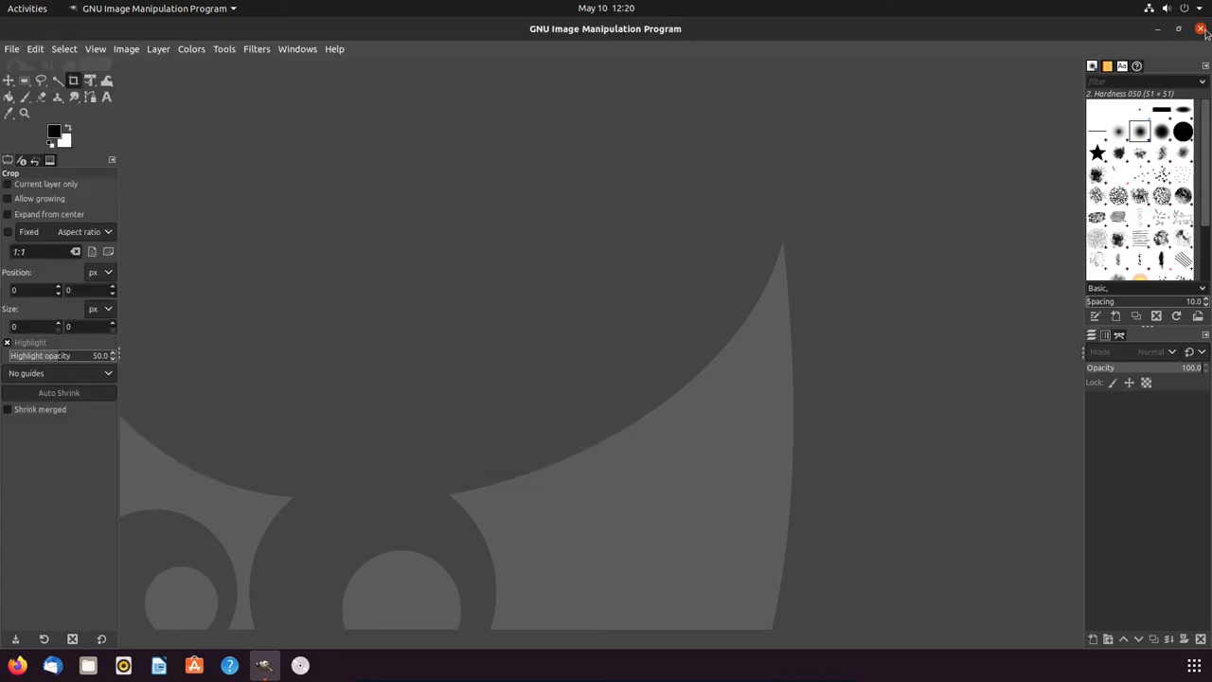
# Quit GIMP and launch Software & Updates on its Additional Drivers page
pyautogui.click(1200, 29)
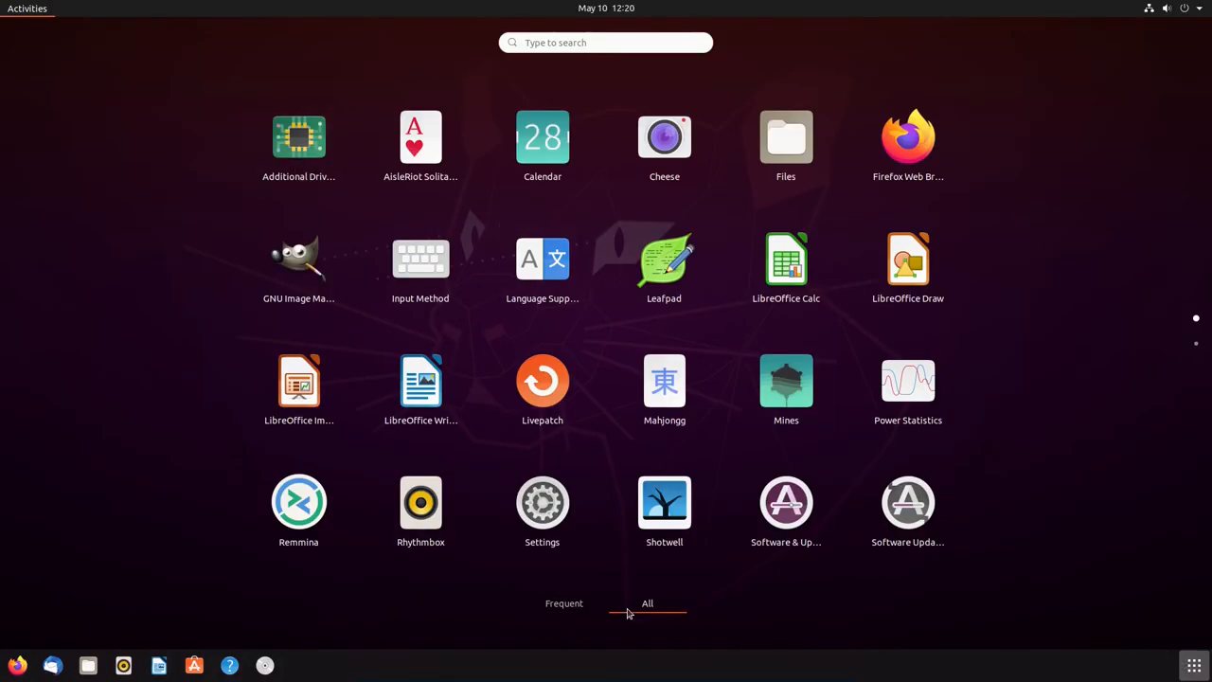
pyautogui.moveTo(298, 142)
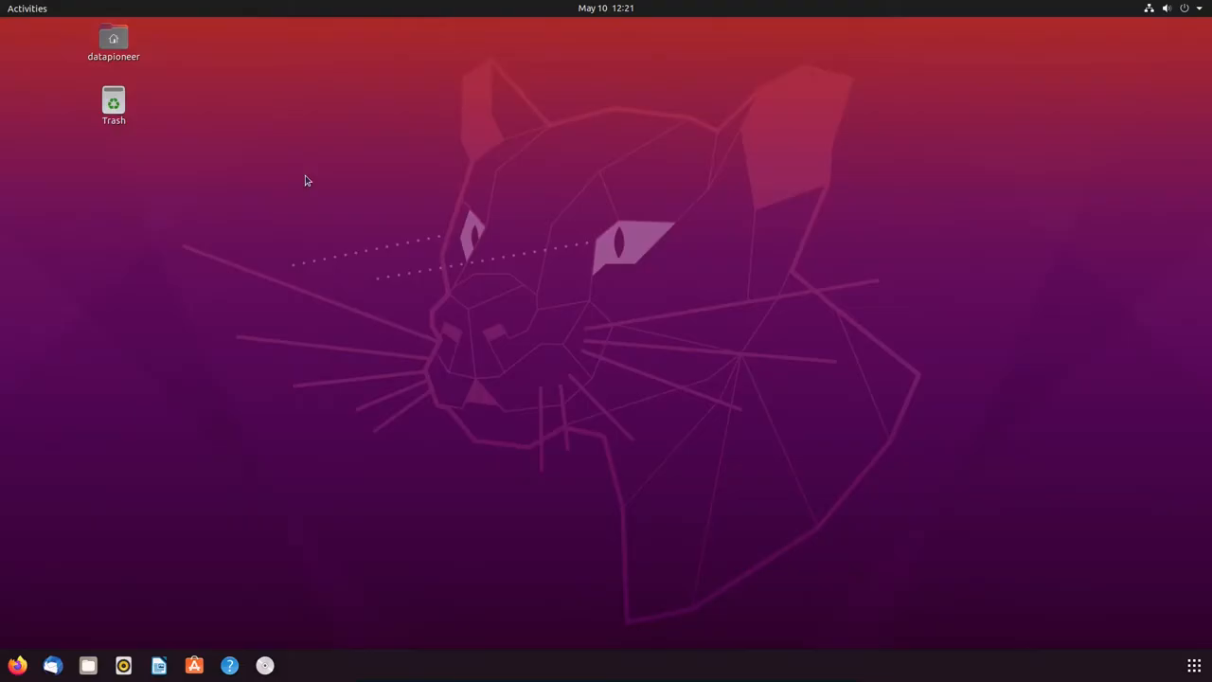
pyautogui.click(264, 665)
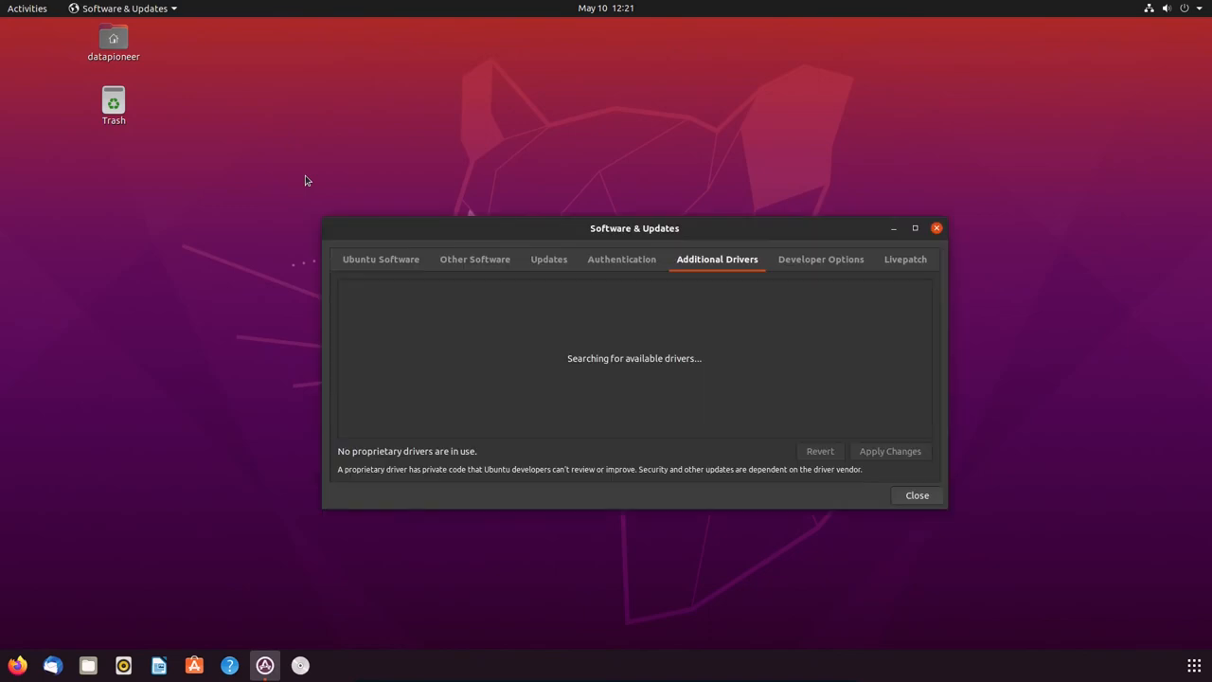
pyautogui.moveTo(208, 343)
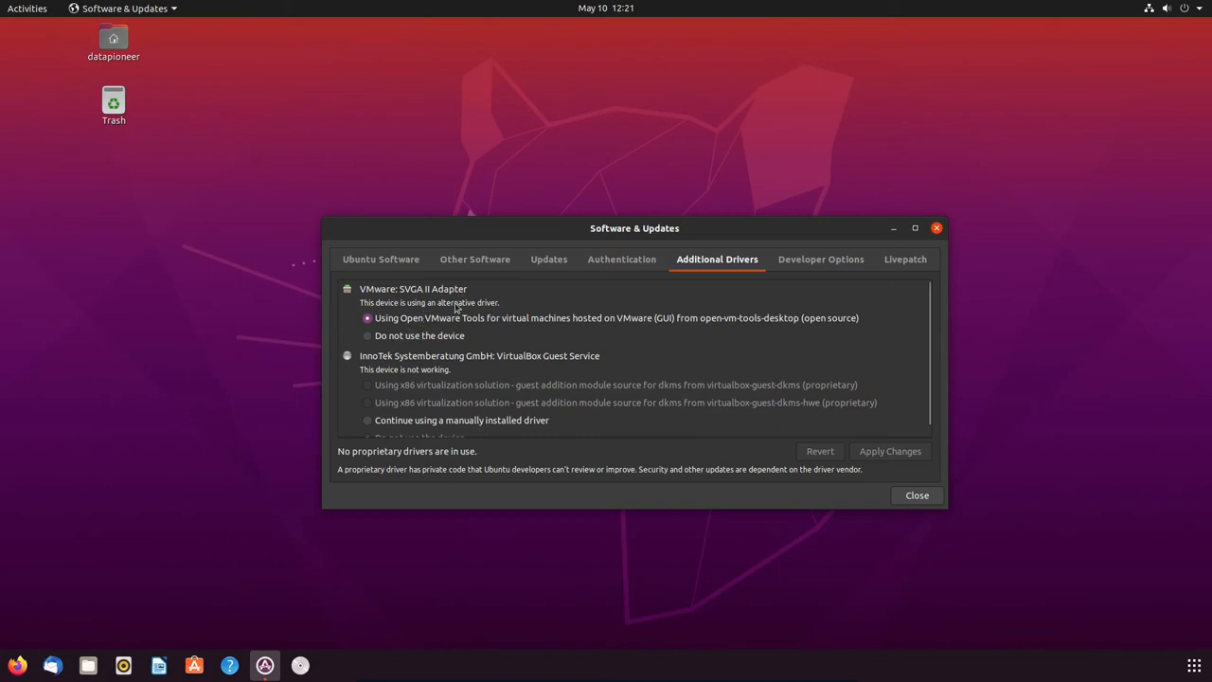
pyautogui.moveTo(474, 339)
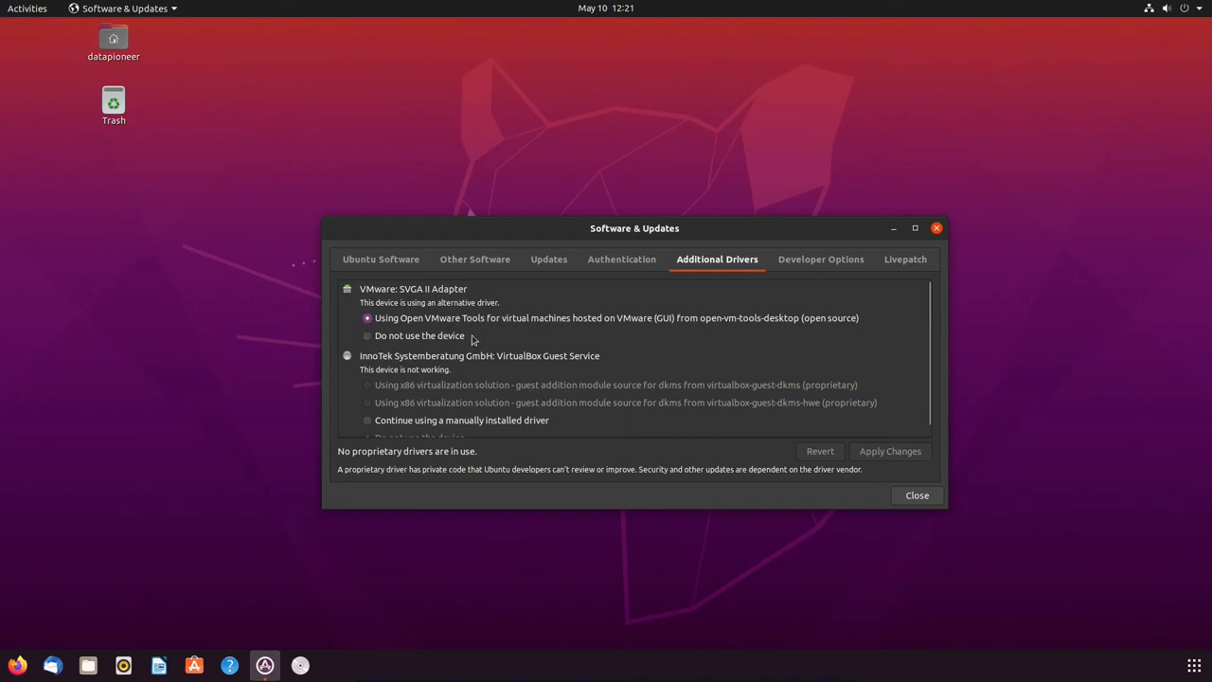
pyautogui.moveTo(350, 375)
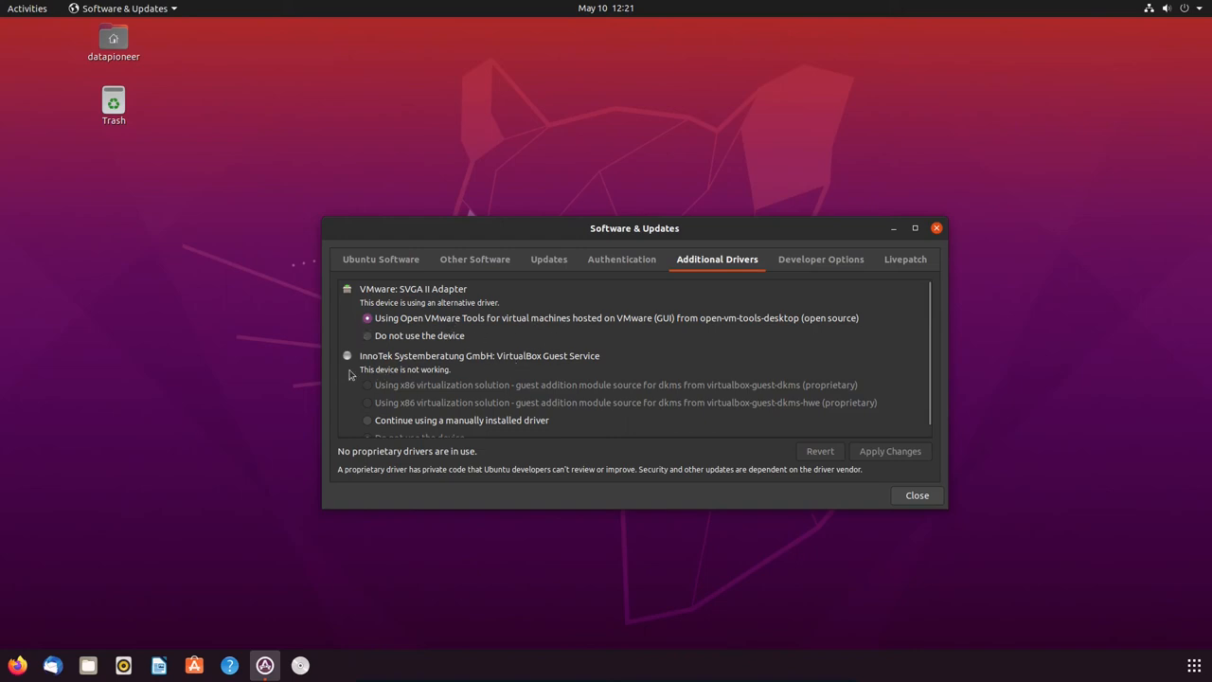
pyautogui.moveTo(742, 346)
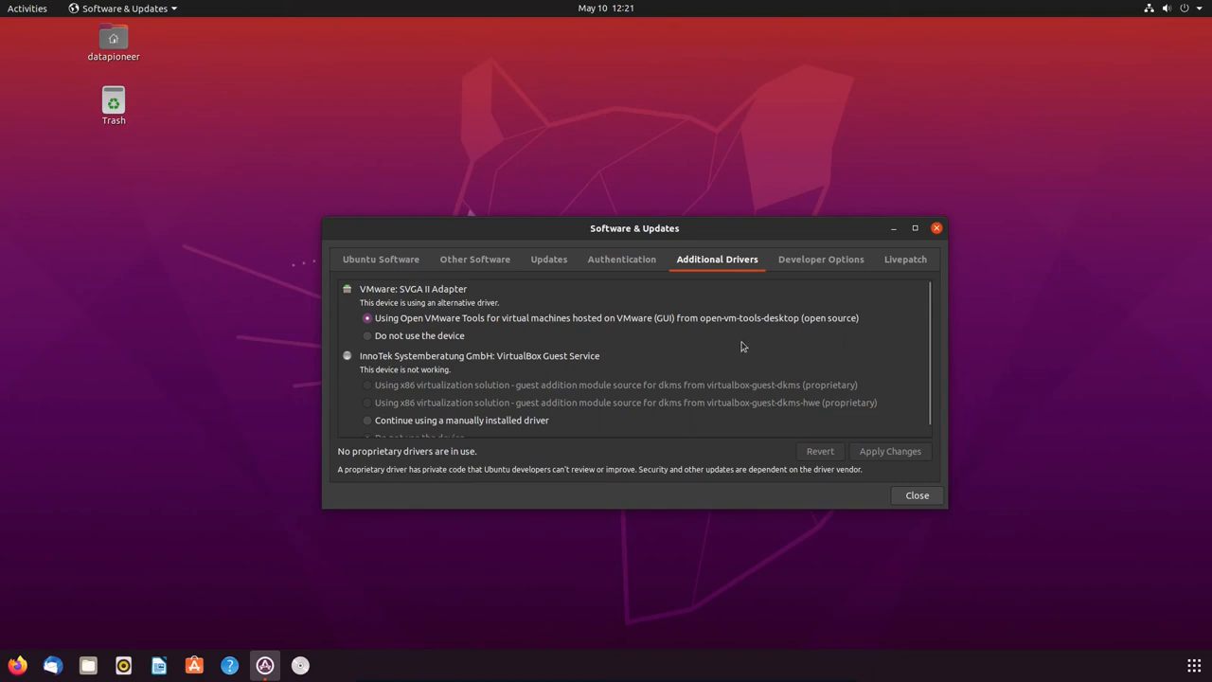
pyautogui.moveTo(562, 408)
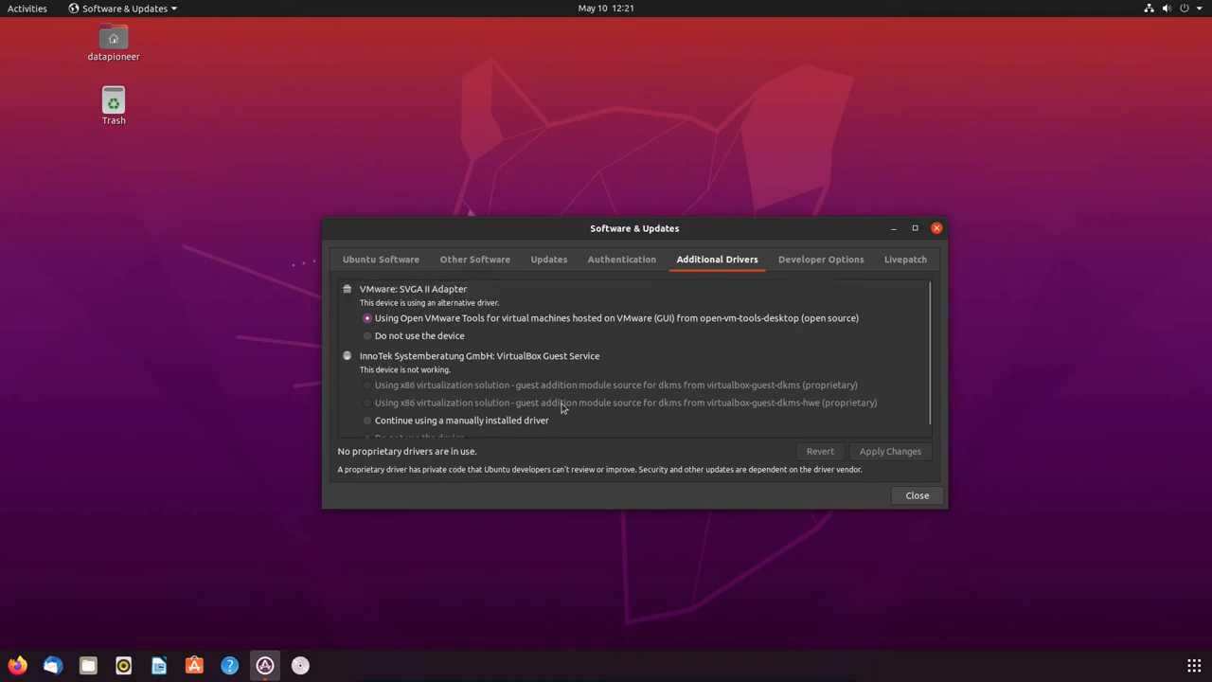
pyautogui.moveTo(386, 322)
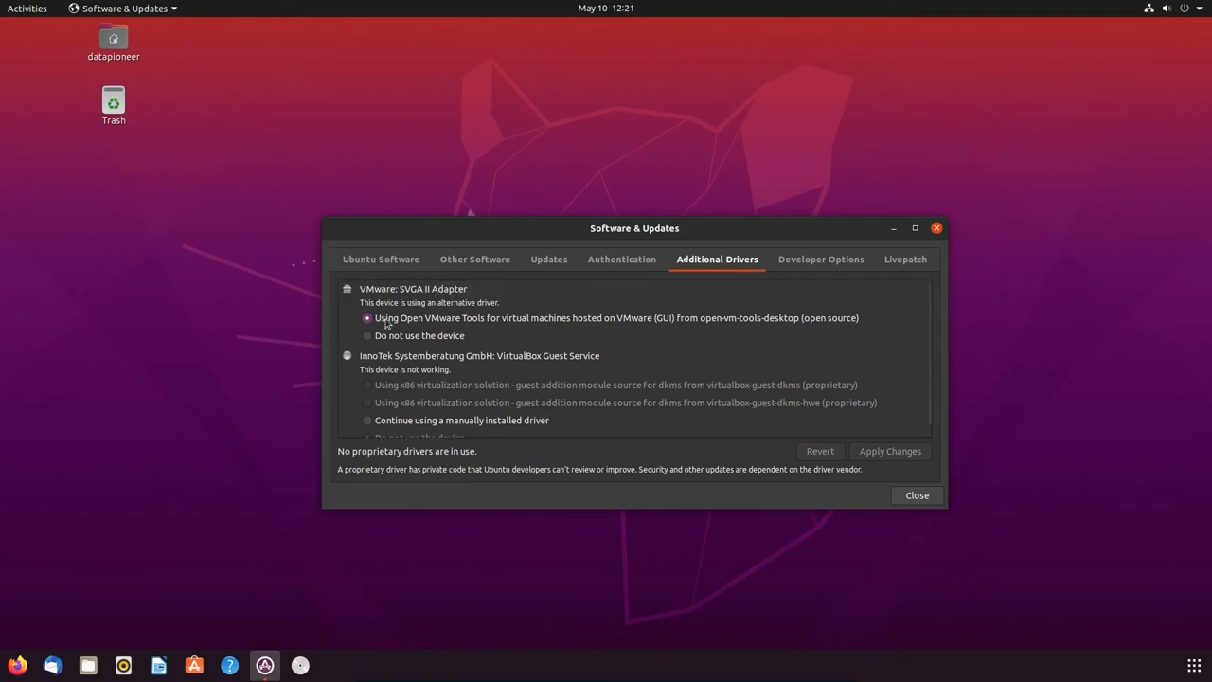
# Set the download server to United States, then view Canonical Partners under Other Software
pyautogui.click(380, 258)
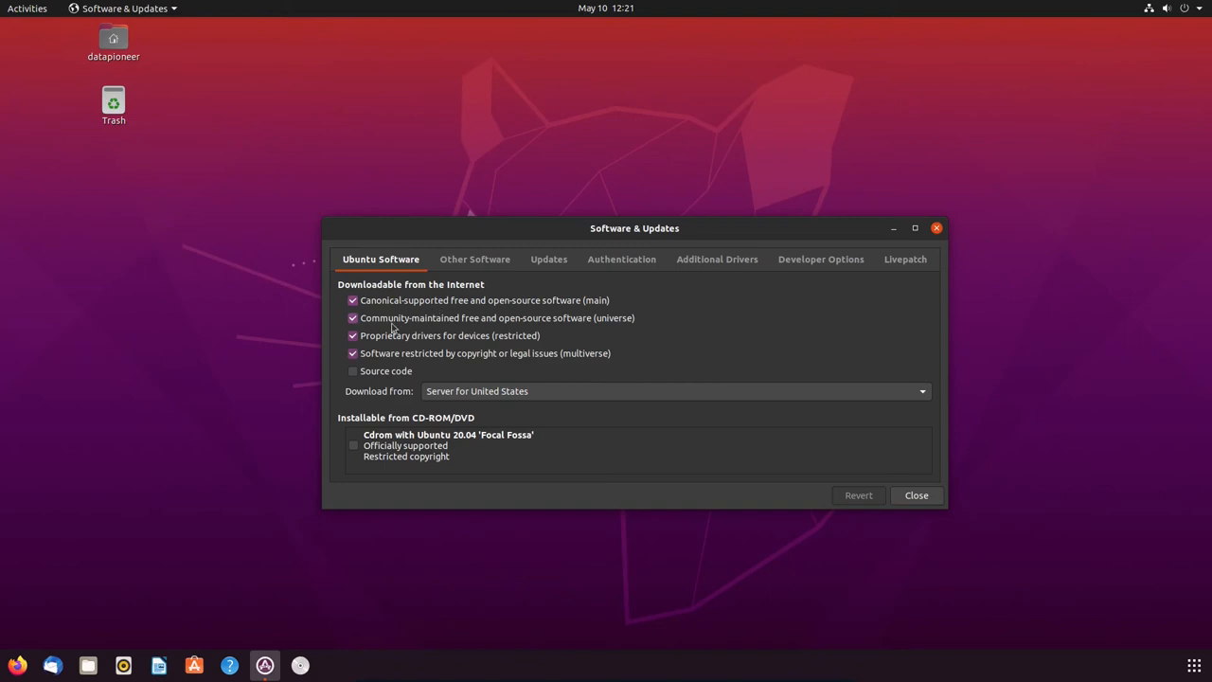
pyautogui.moveTo(383, 305)
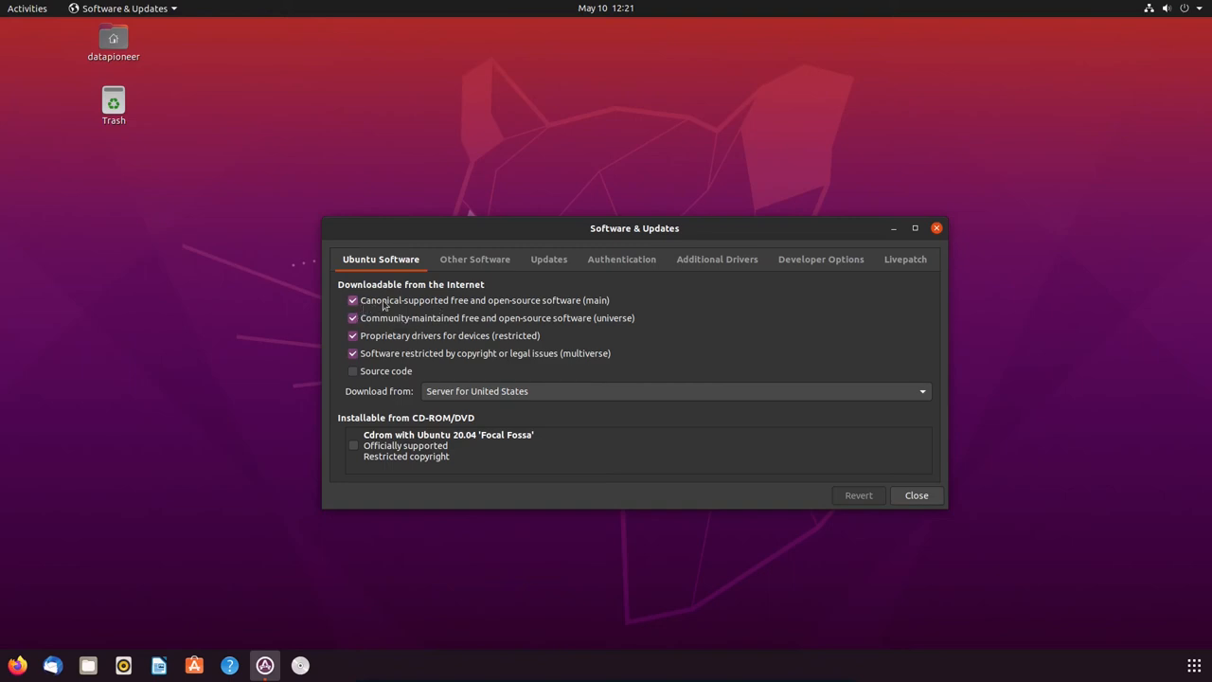
pyautogui.moveTo(426, 327)
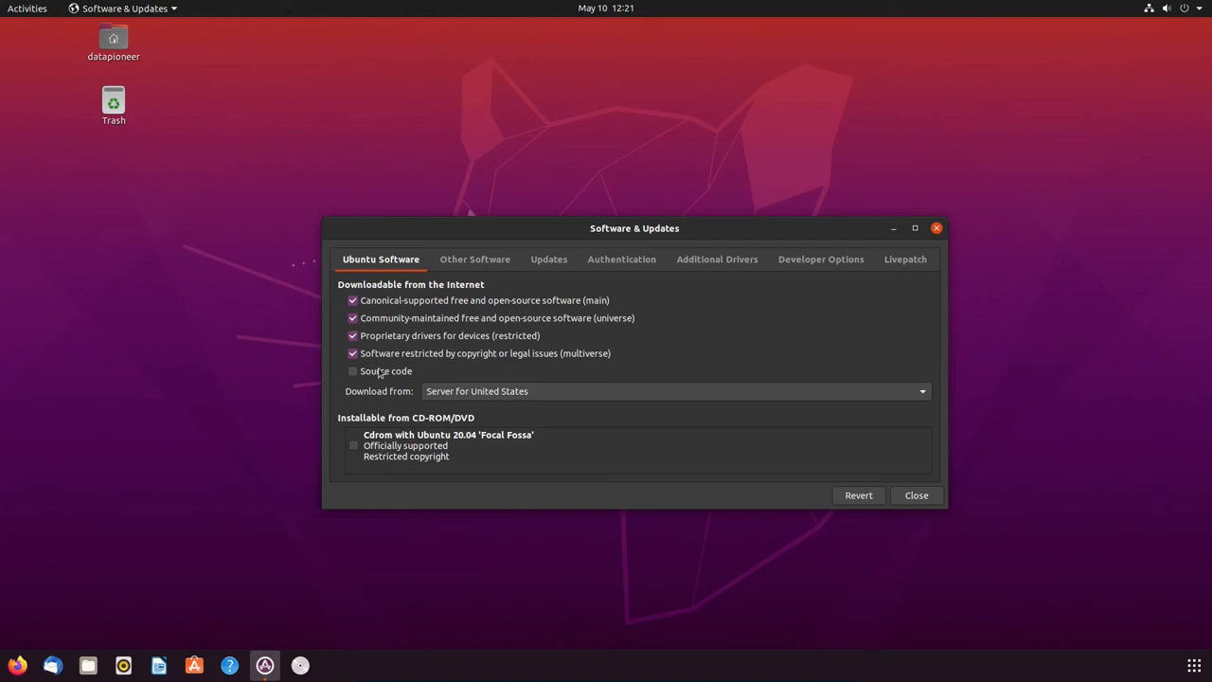
pyautogui.moveTo(377, 399)
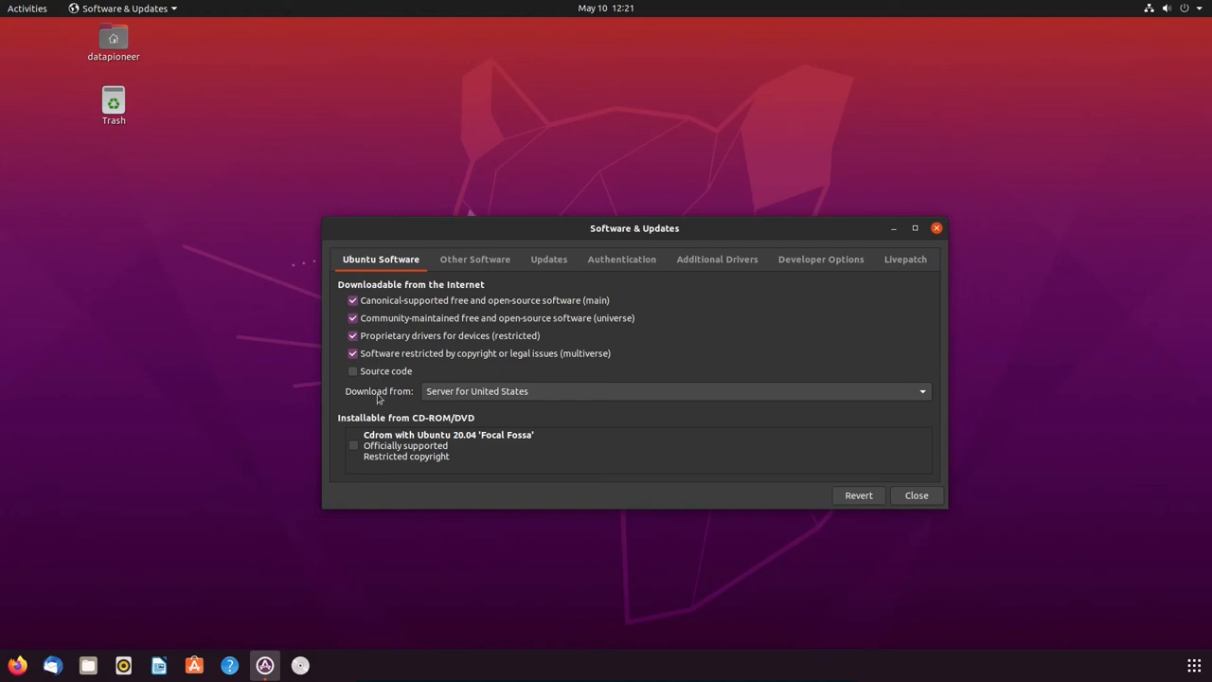
pyautogui.moveTo(505, 401)
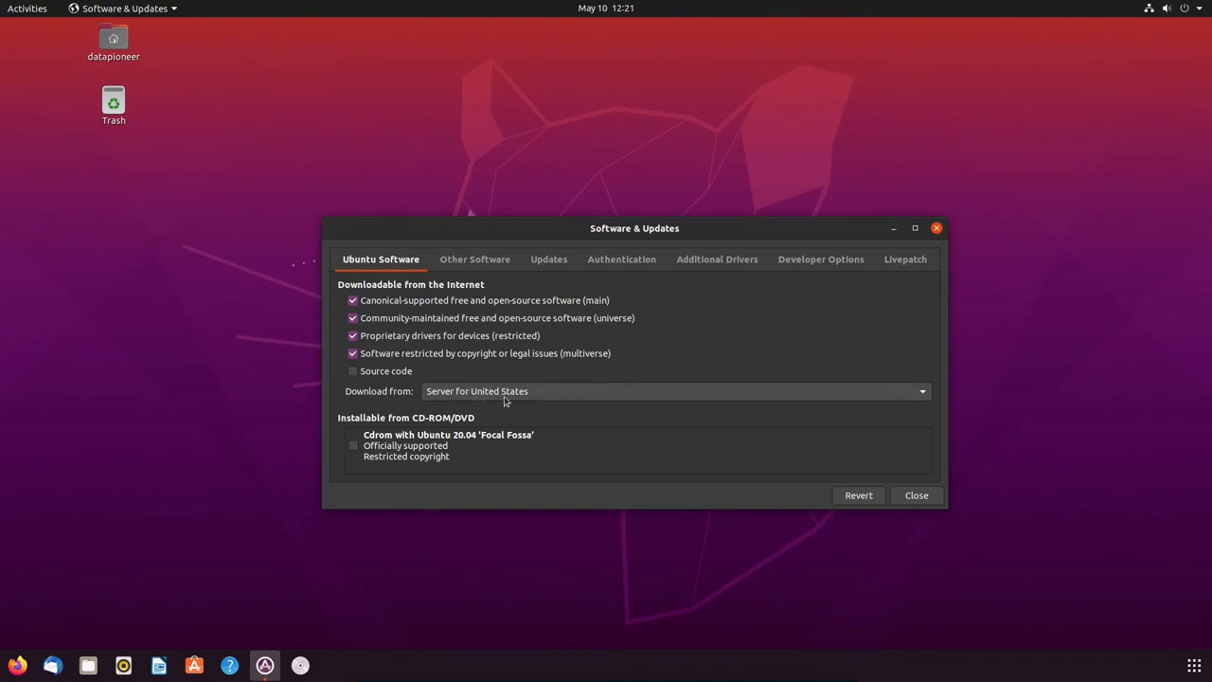
pyautogui.click(675, 391)
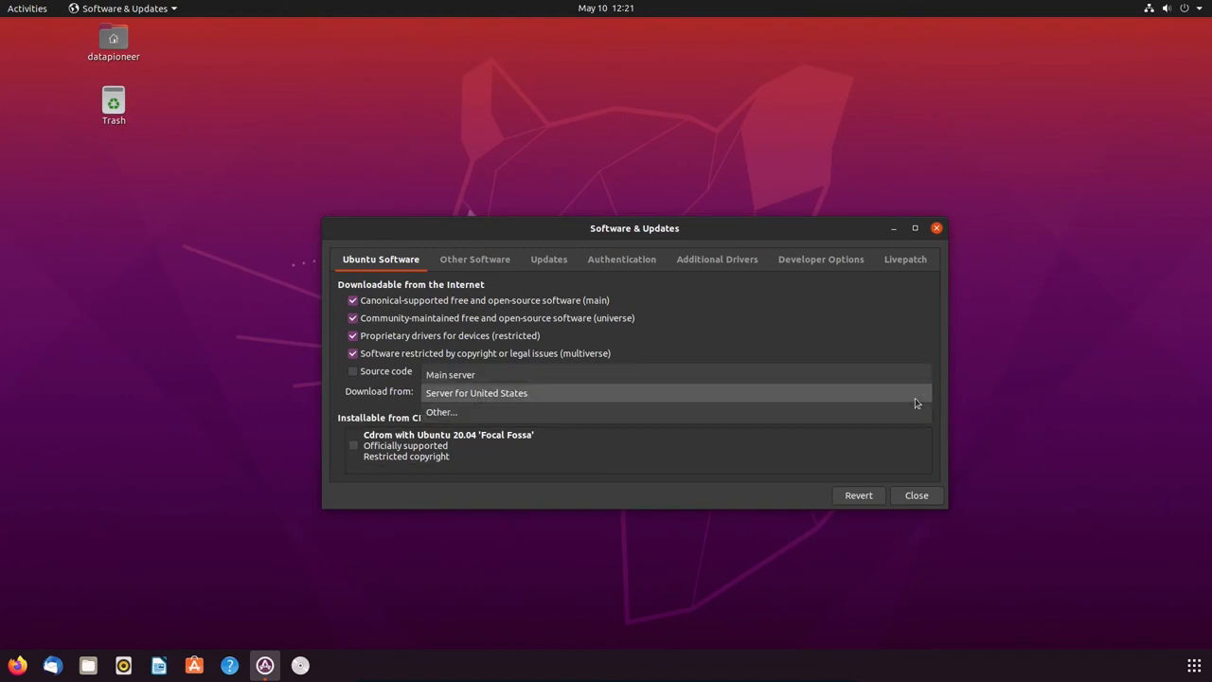
pyautogui.click(441, 411)
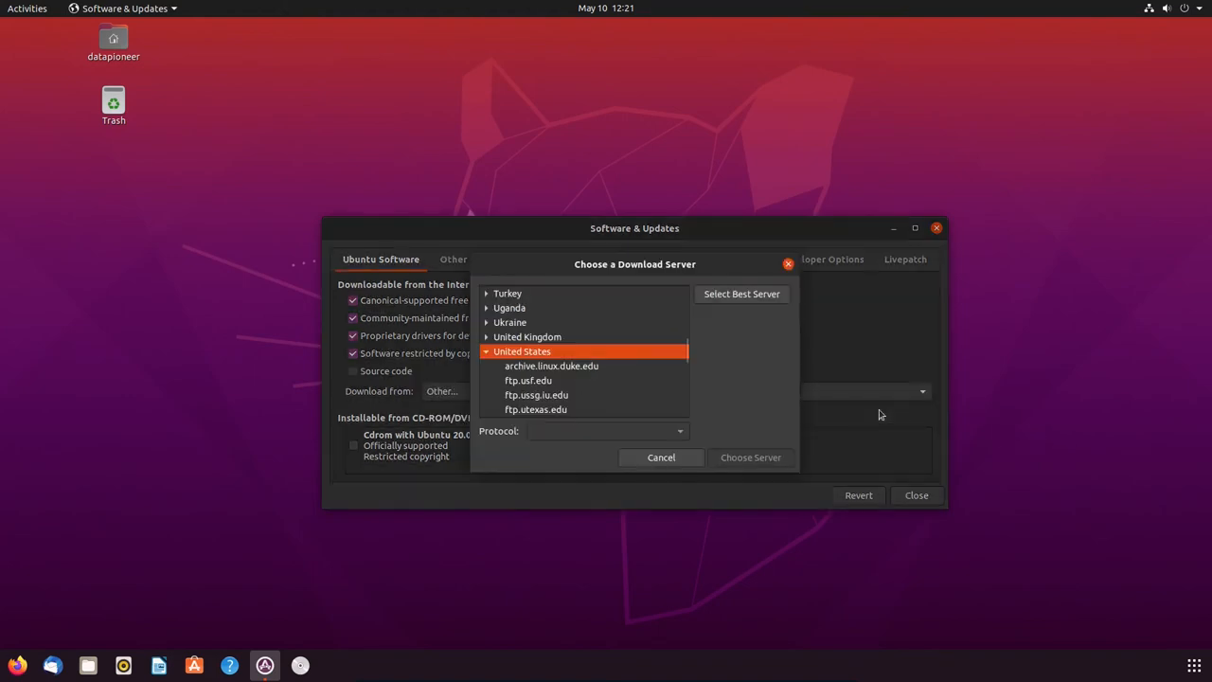
pyautogui.scroll(-3)
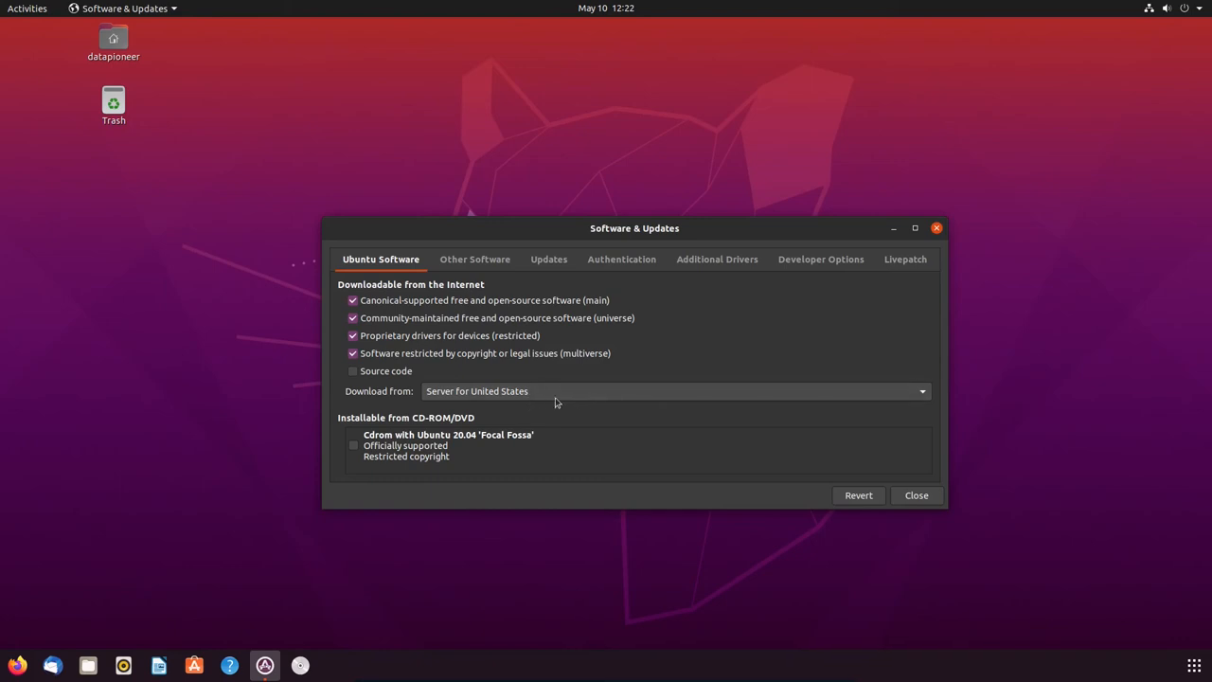
pyautogui.moveTo(582, 396)
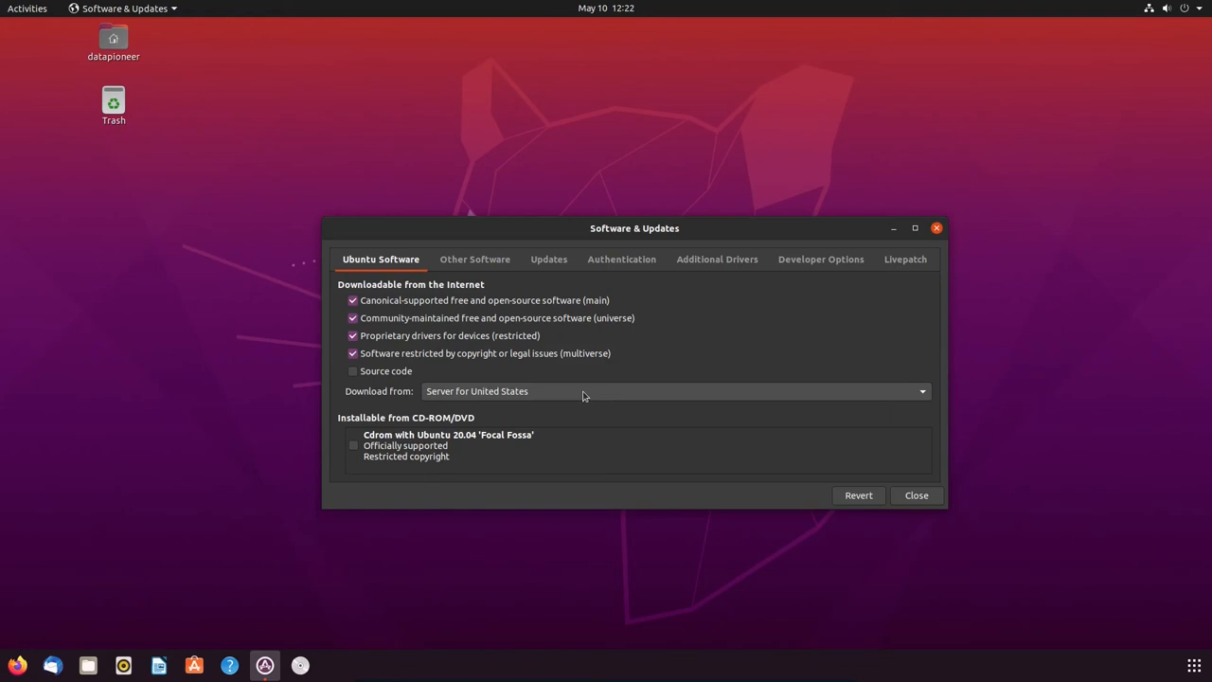
pyautogui.click(675, 391)
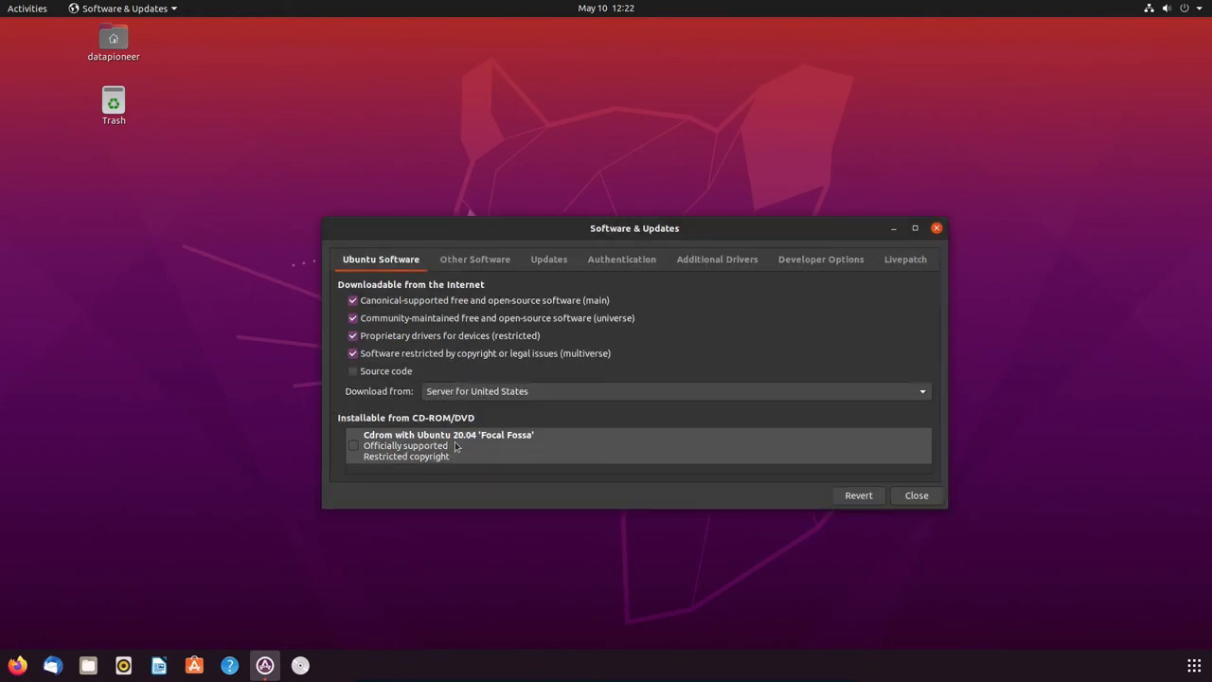
pyautogui.moveTo(438, 454)
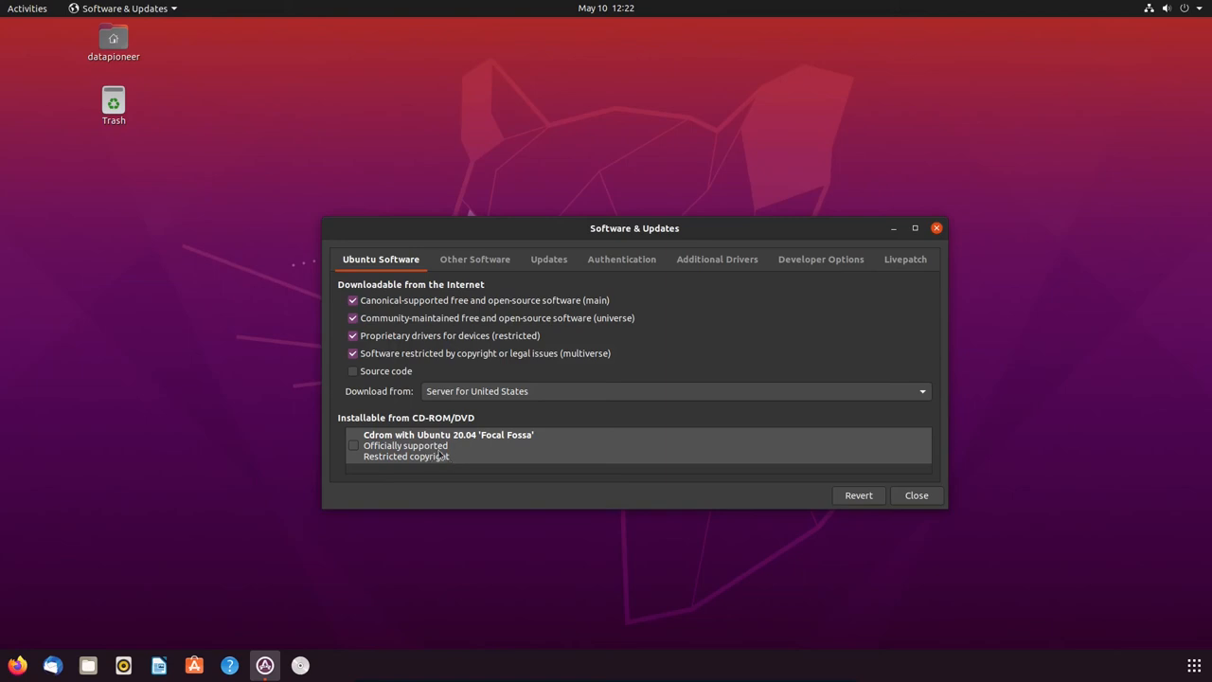
pyautogui.moveTo(486, 445)
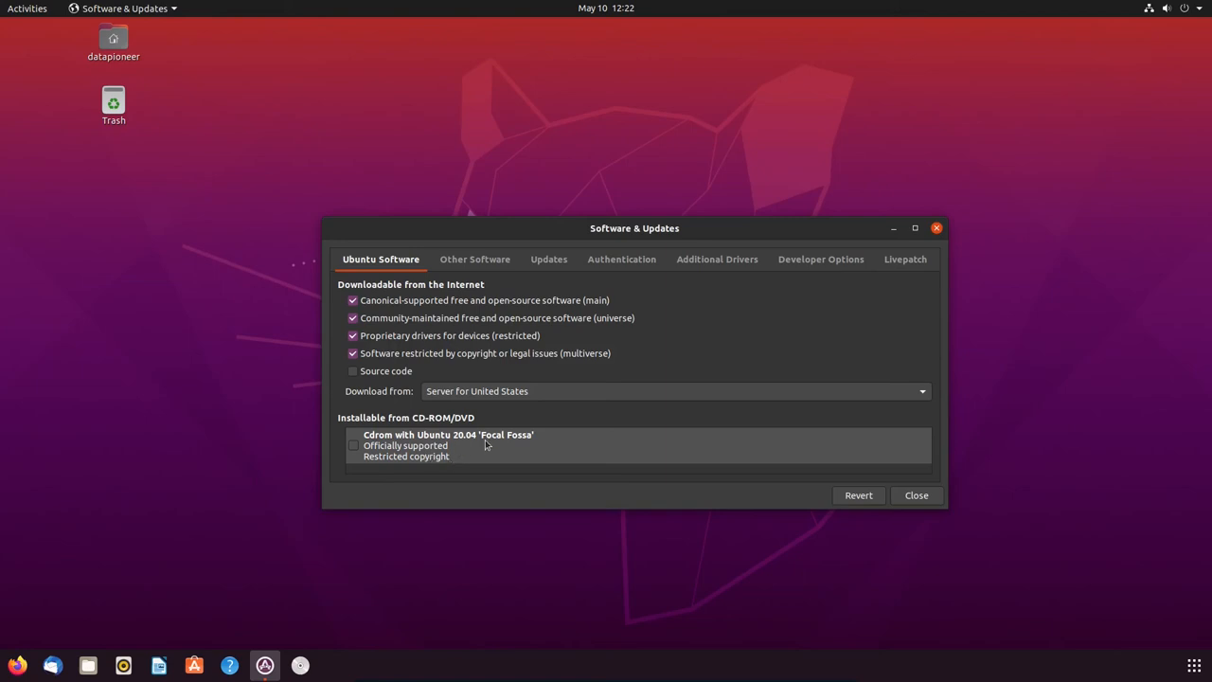
pyautogui.moveTo(490, 442)
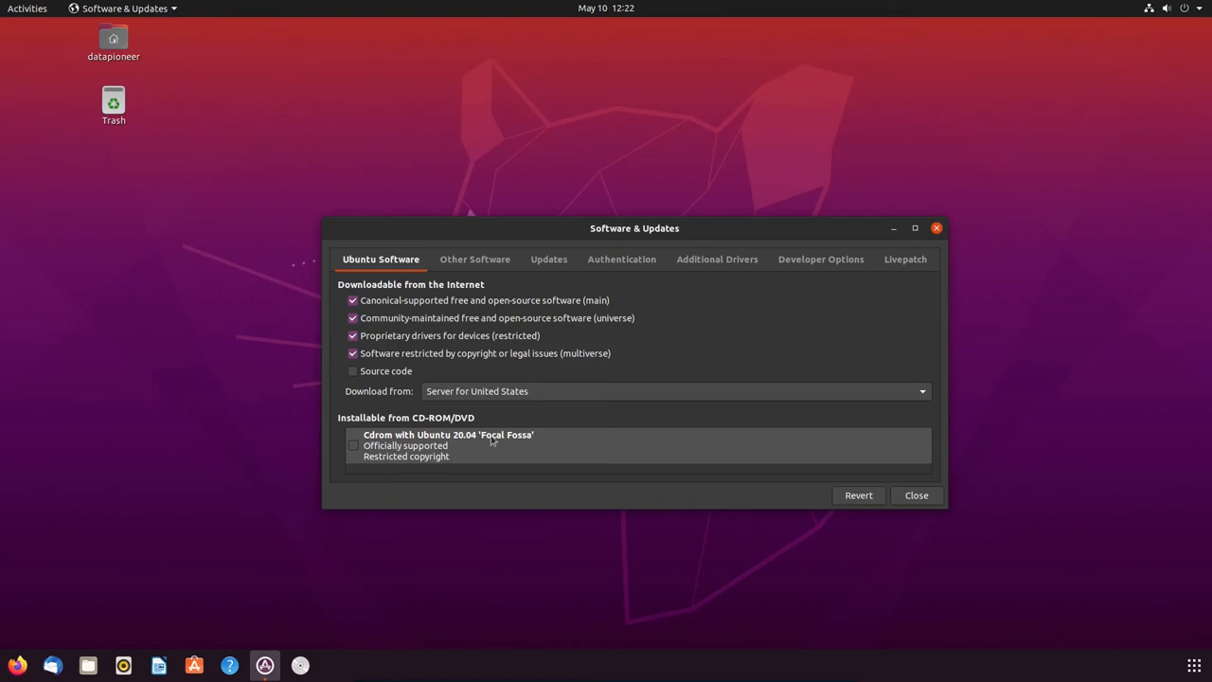
pyautogui.click(475, 259)
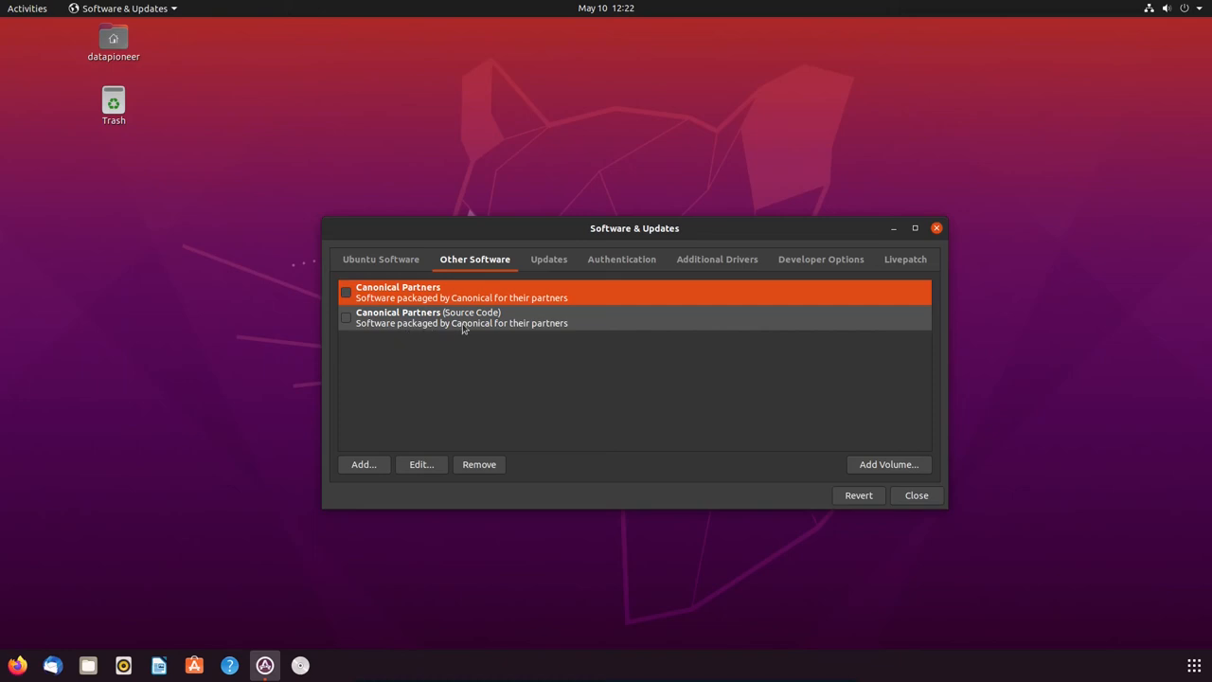
# Keep Updates set to all updates, daily checks, and long-term support version notifications
pyautogui.click(549, 258)
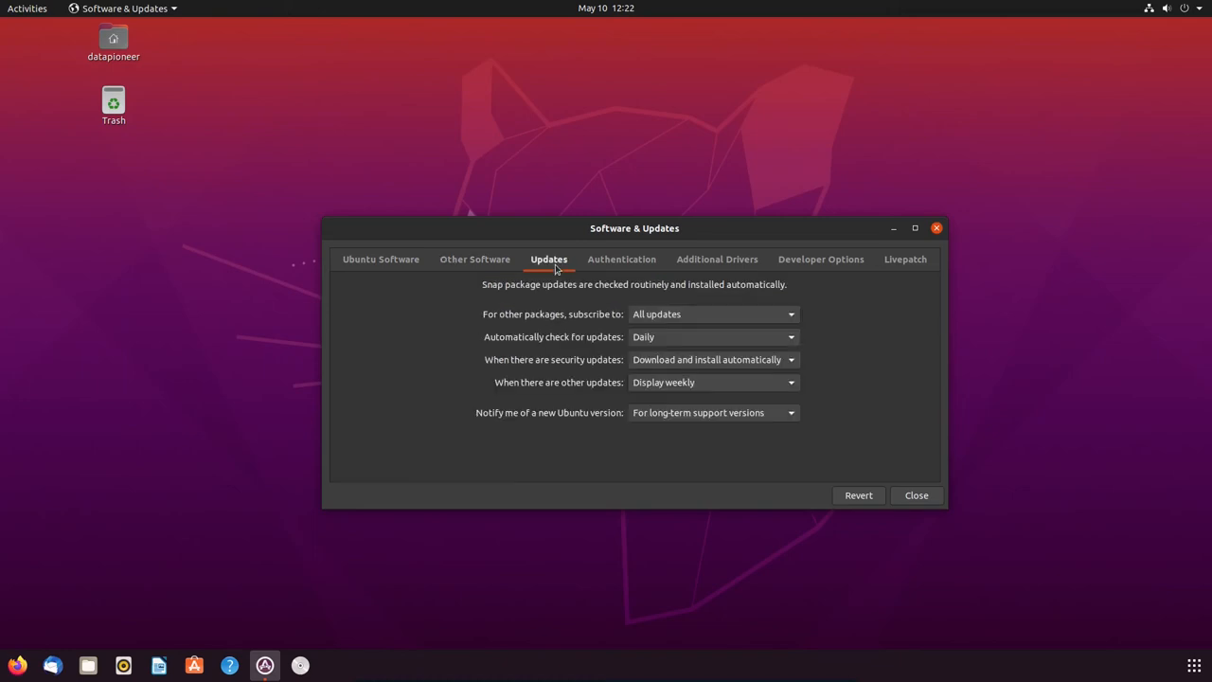
pyautogui.moveTo(679, 347)
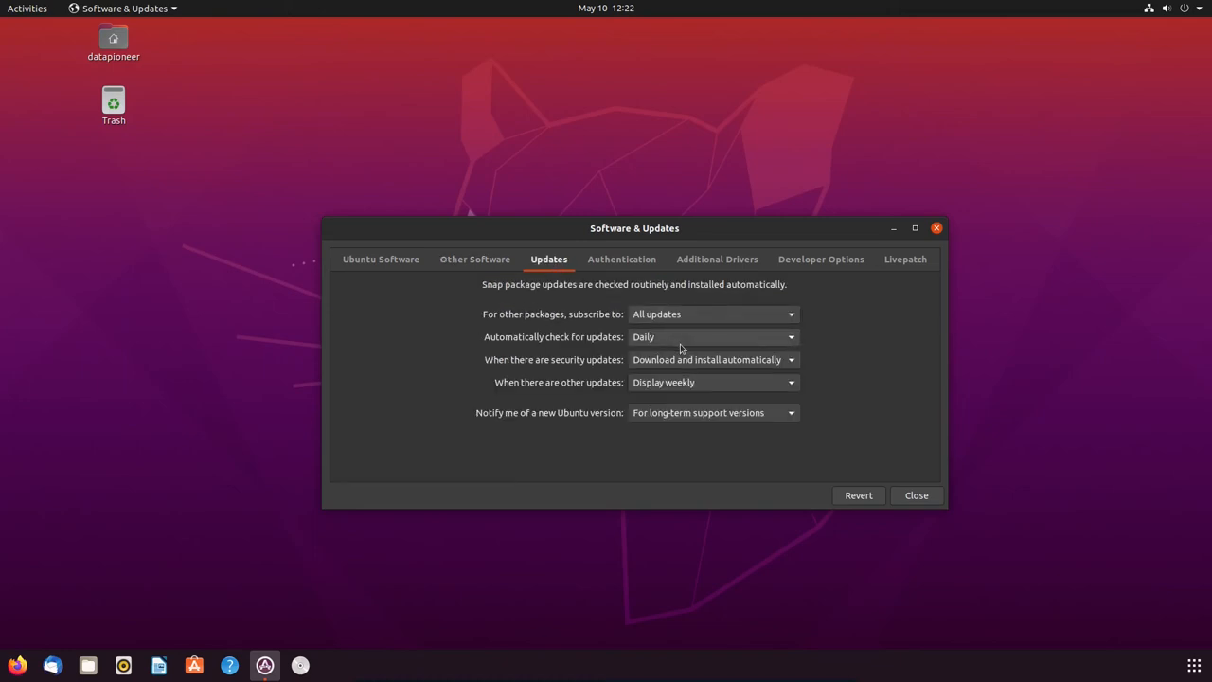
pyautogui.moveTo(711, 327)
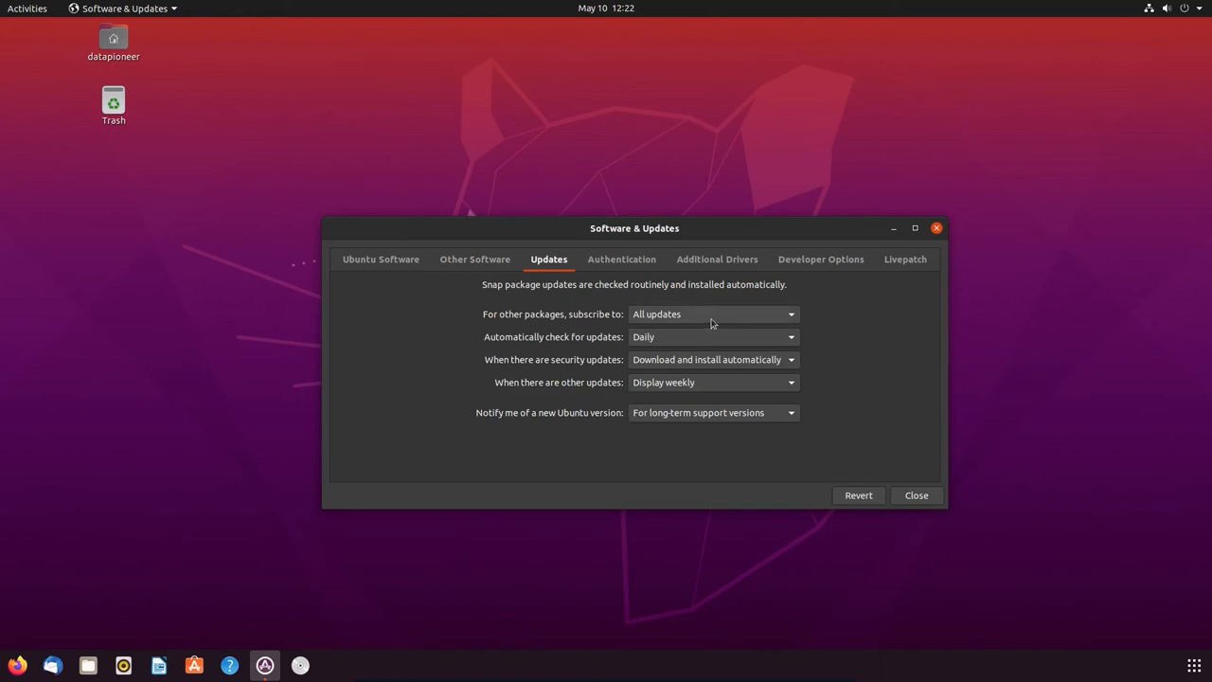
pyautogui.click(713, 314)
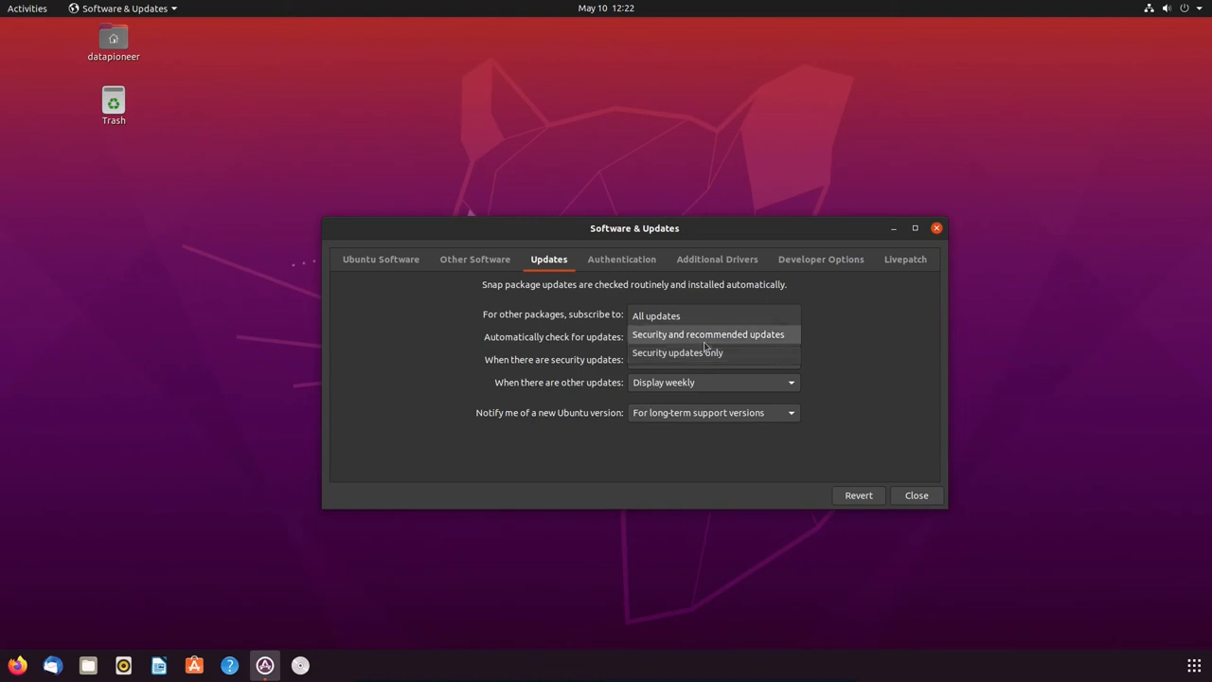
pyautogui.click(708, 334)
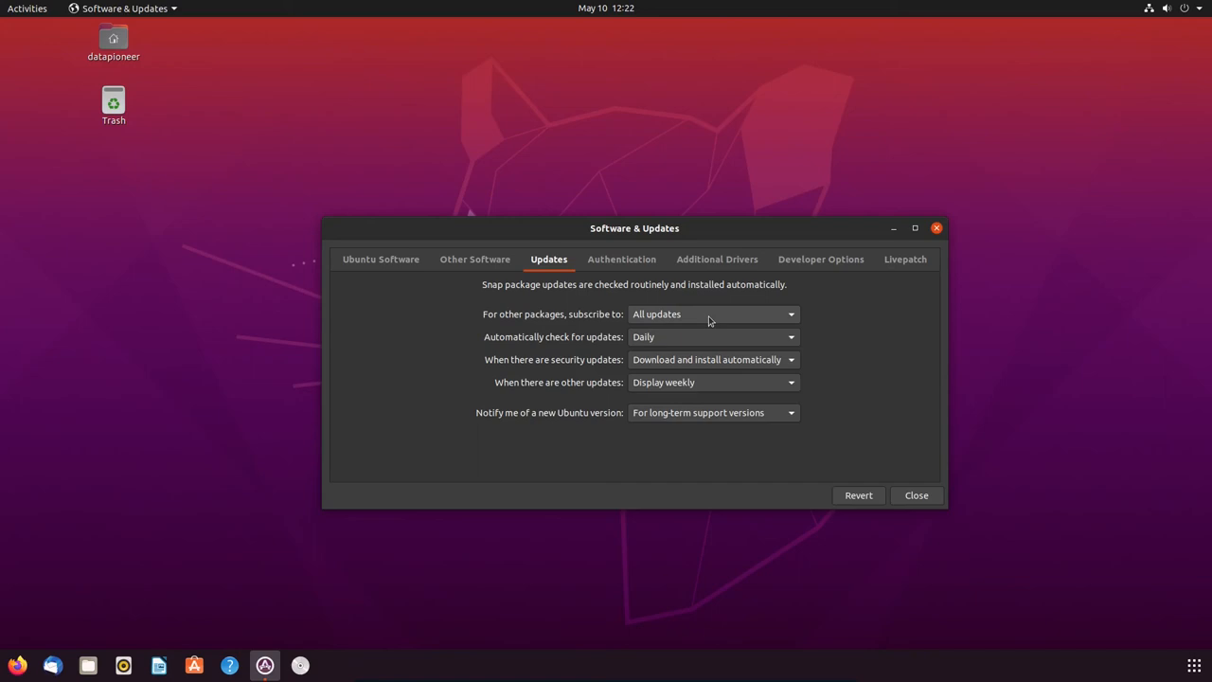
pyautogui.moveTo(703, 338)
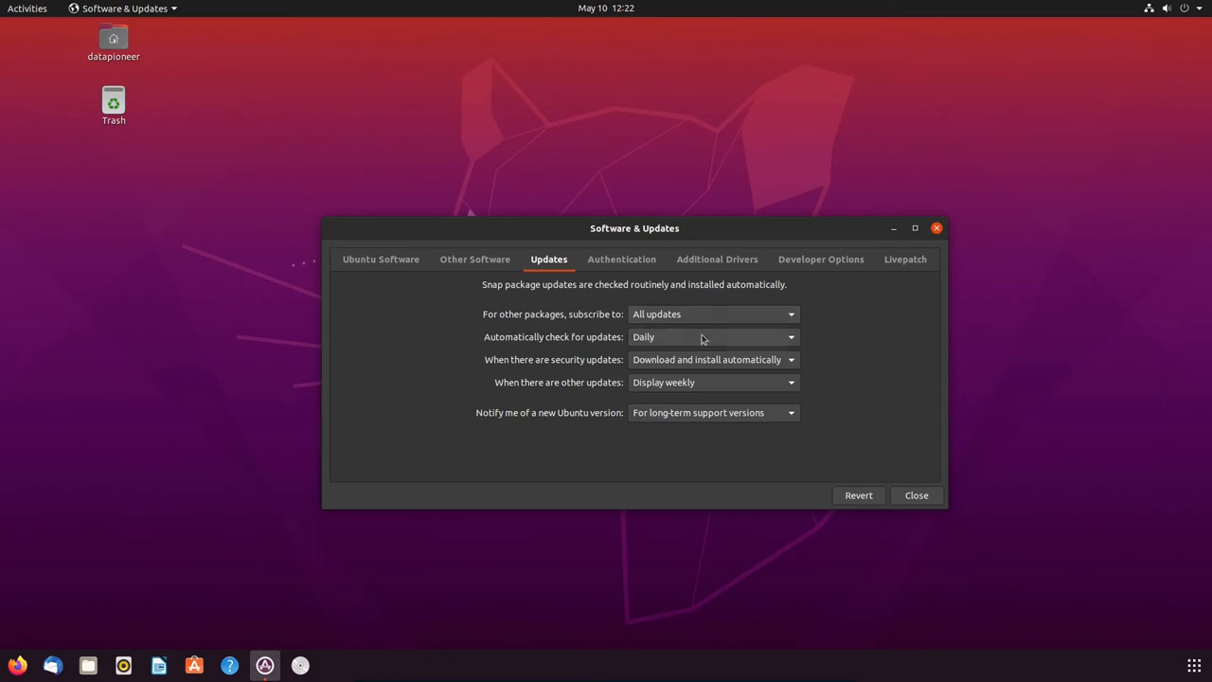
pyautogui.click(712, 336)
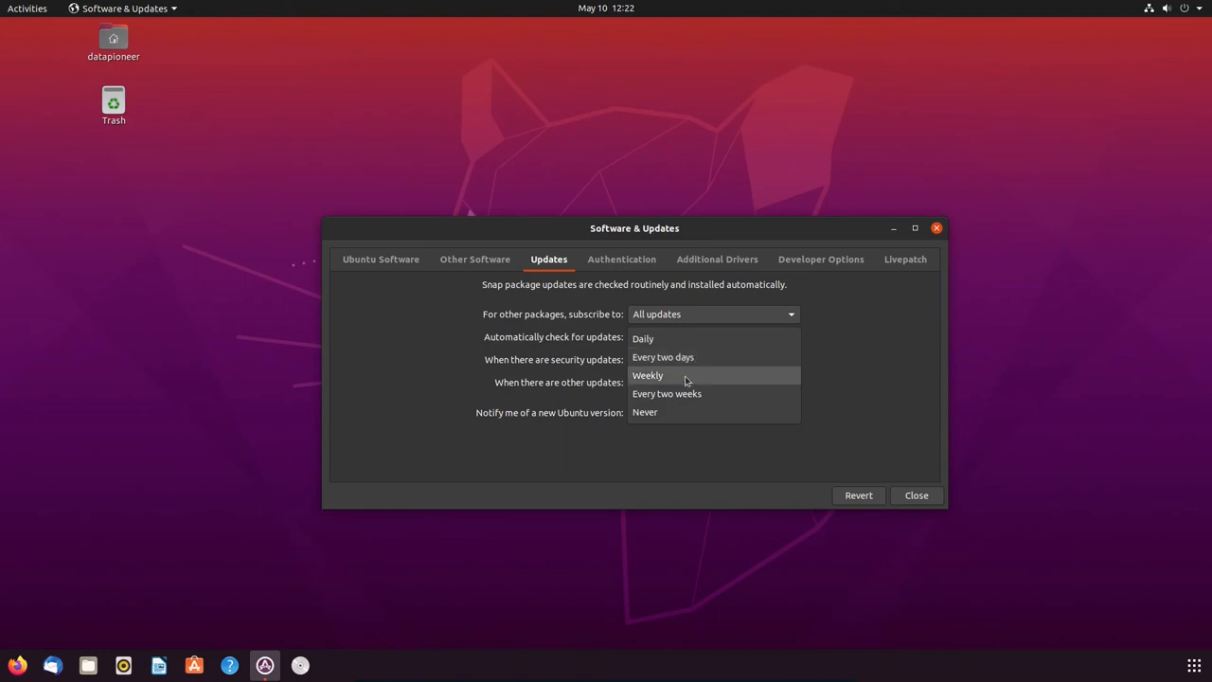
pyautogui.click(648, 374)
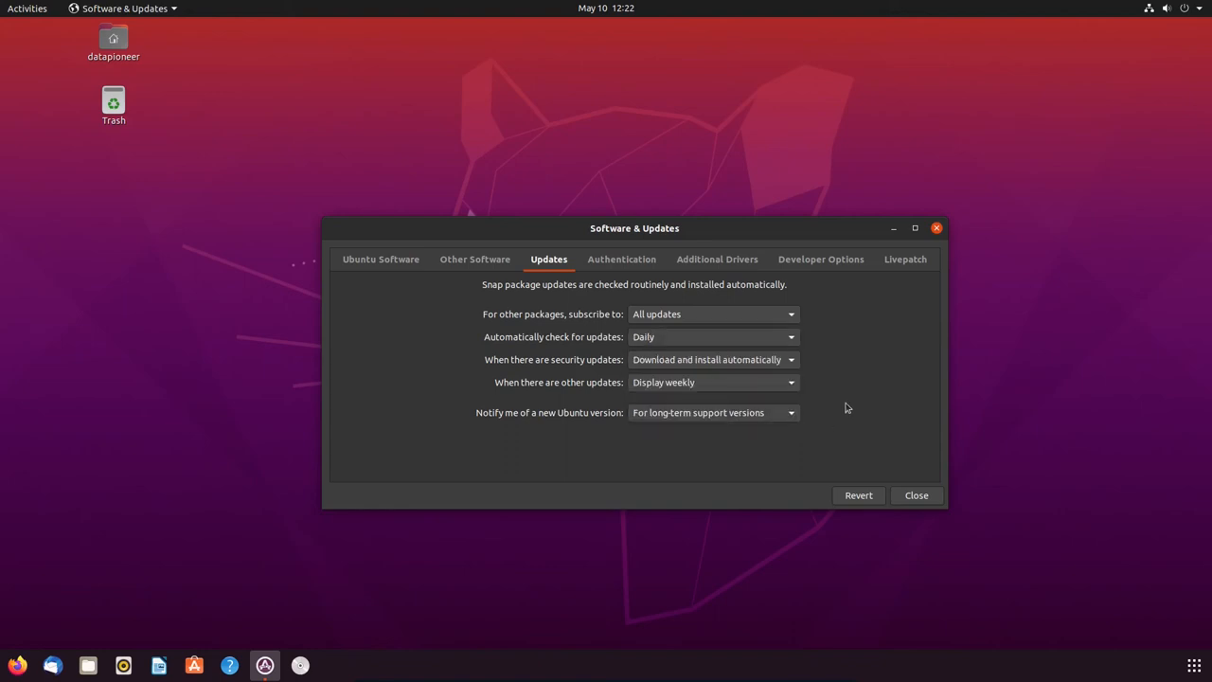
pyautogui.moveTo(674, 374)
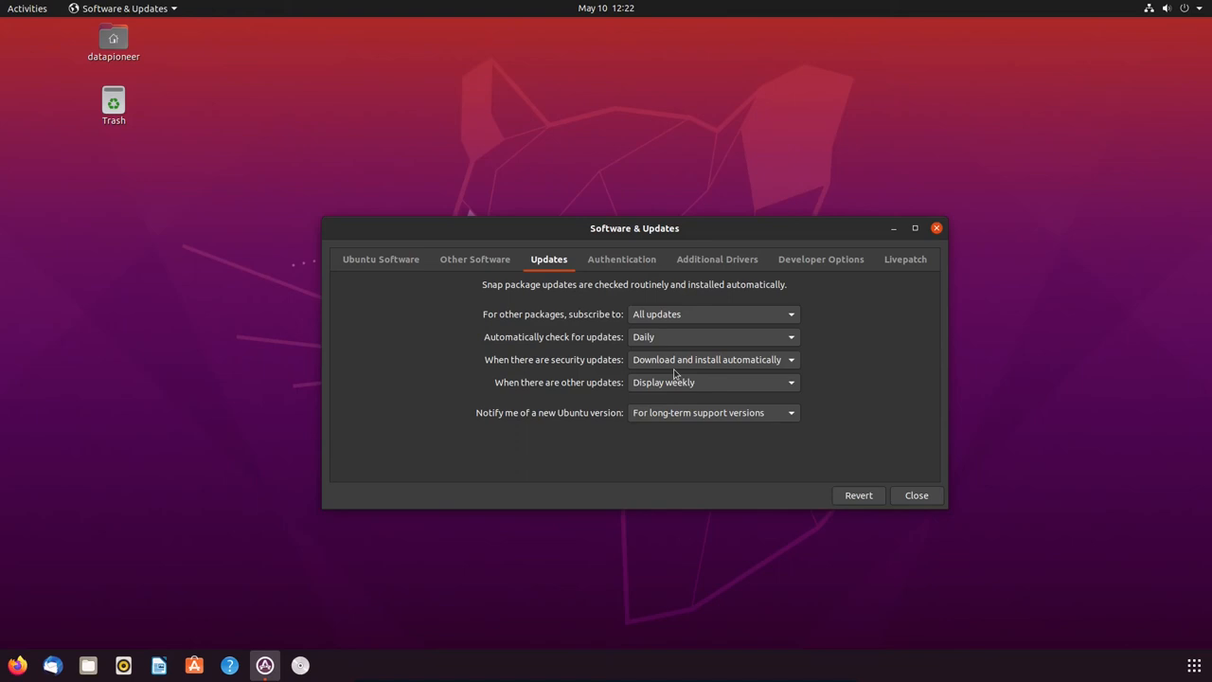
pyautogui.moveTo(624, 347)
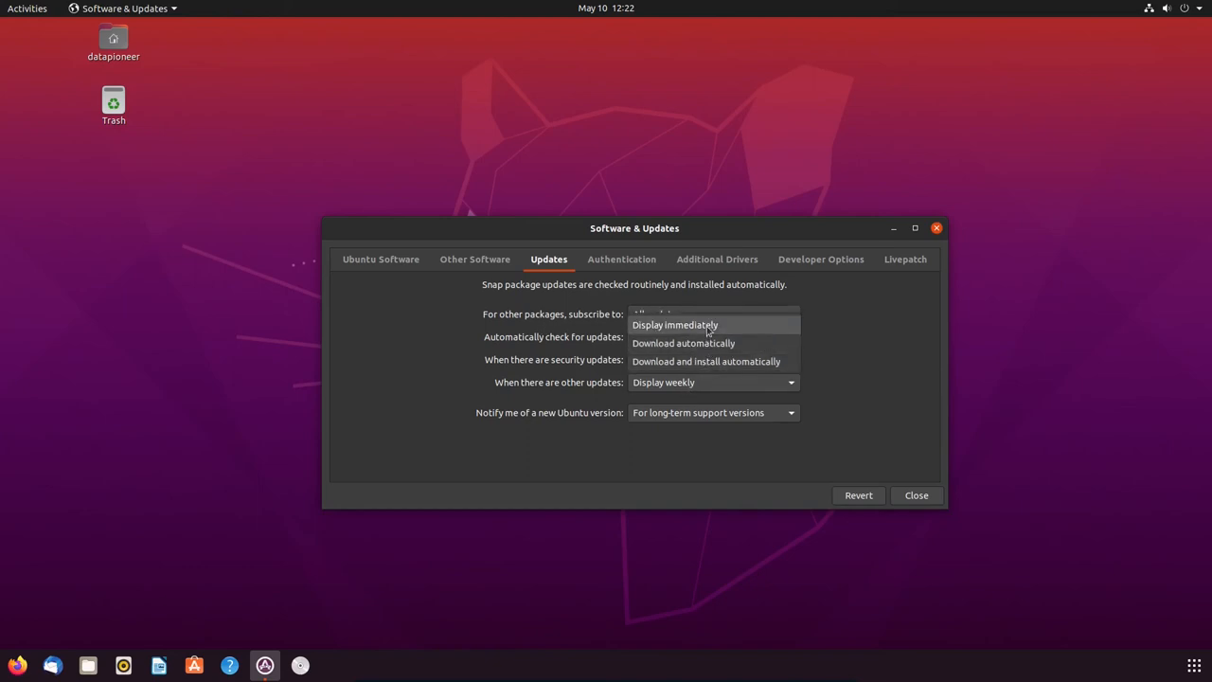
pyautogui.moveTo(844, 367)
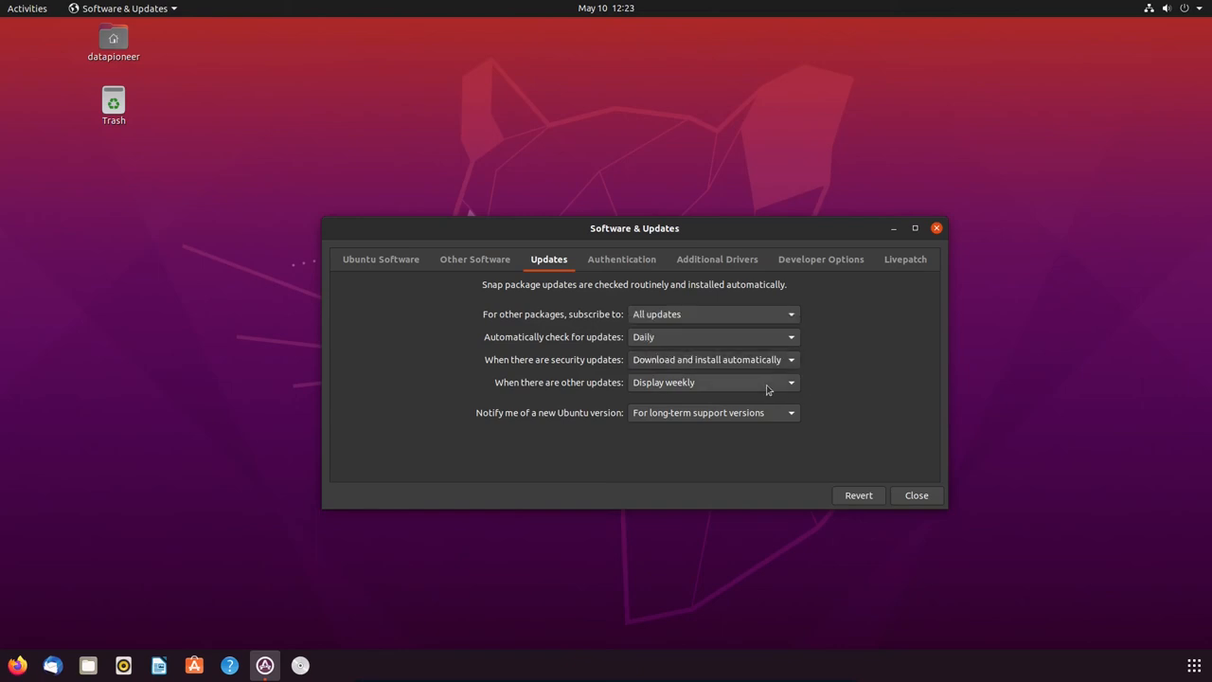
pyautogui.moveTo(839, 375)
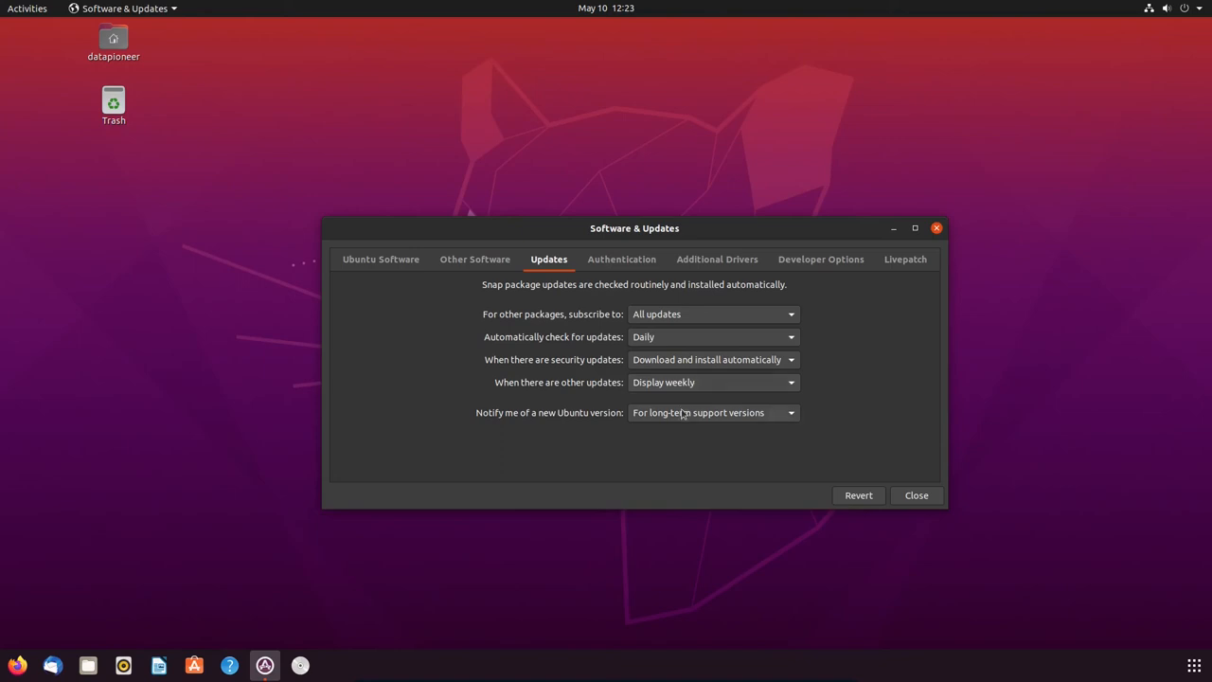
pyautogui.moveTo(682, 420)
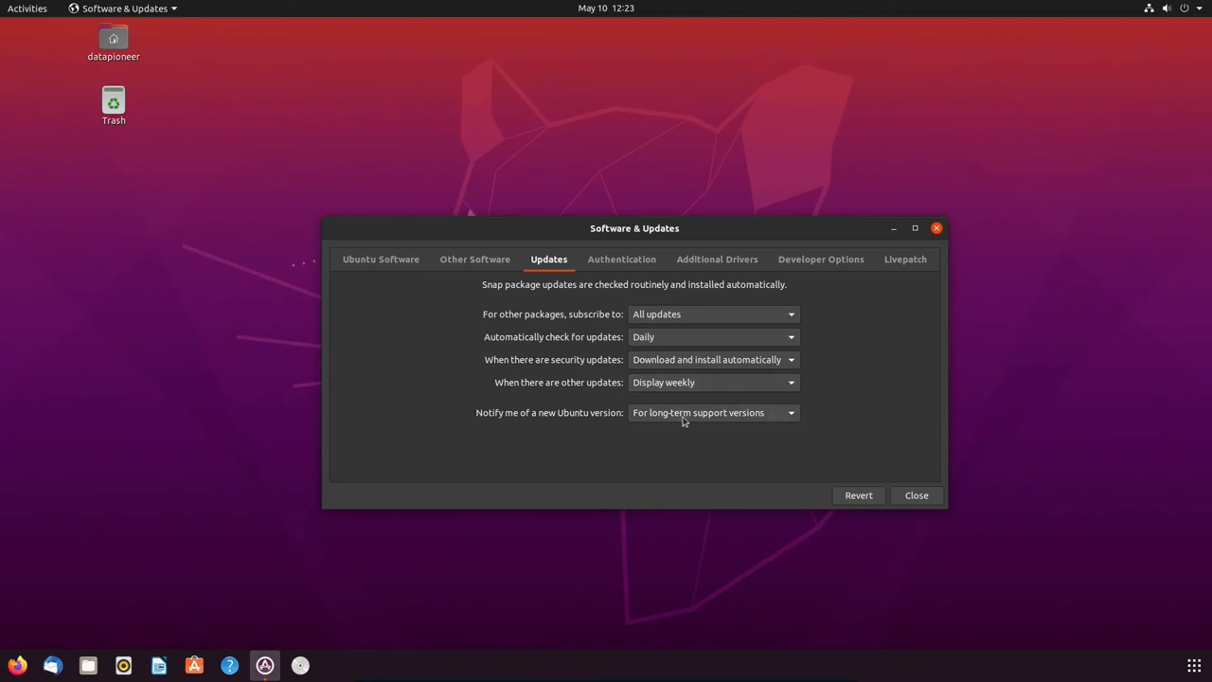
pyautogui.click(711, 412)
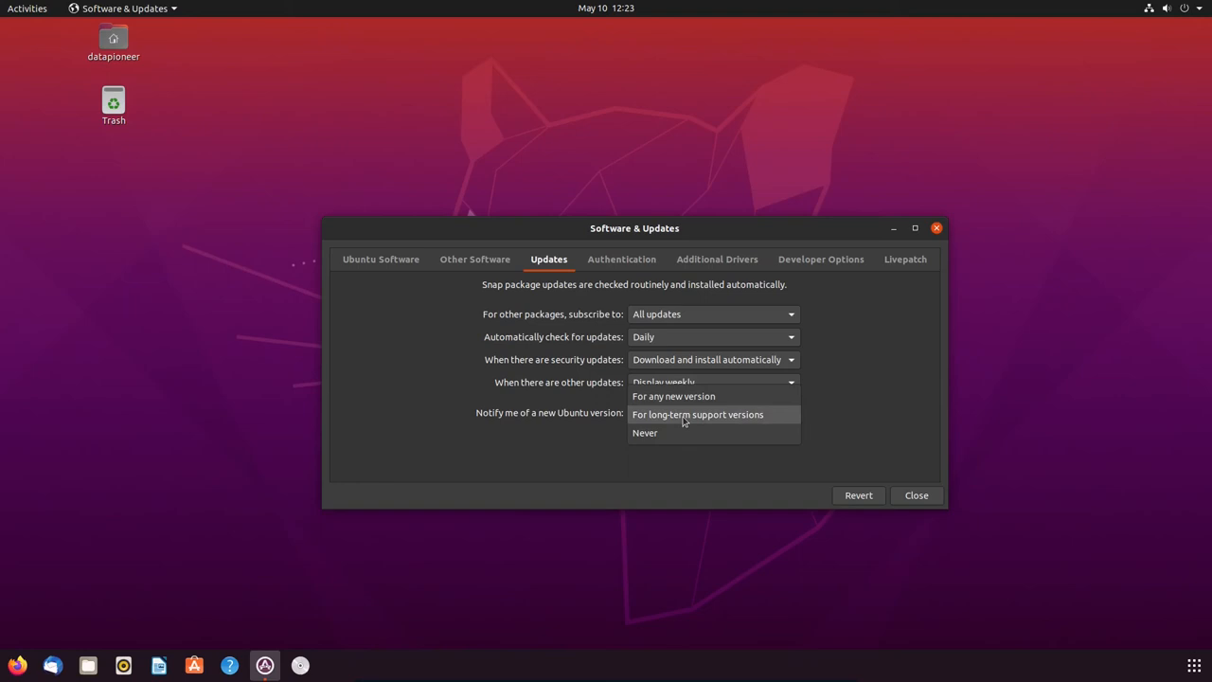
pyautogui.click(698, 413)
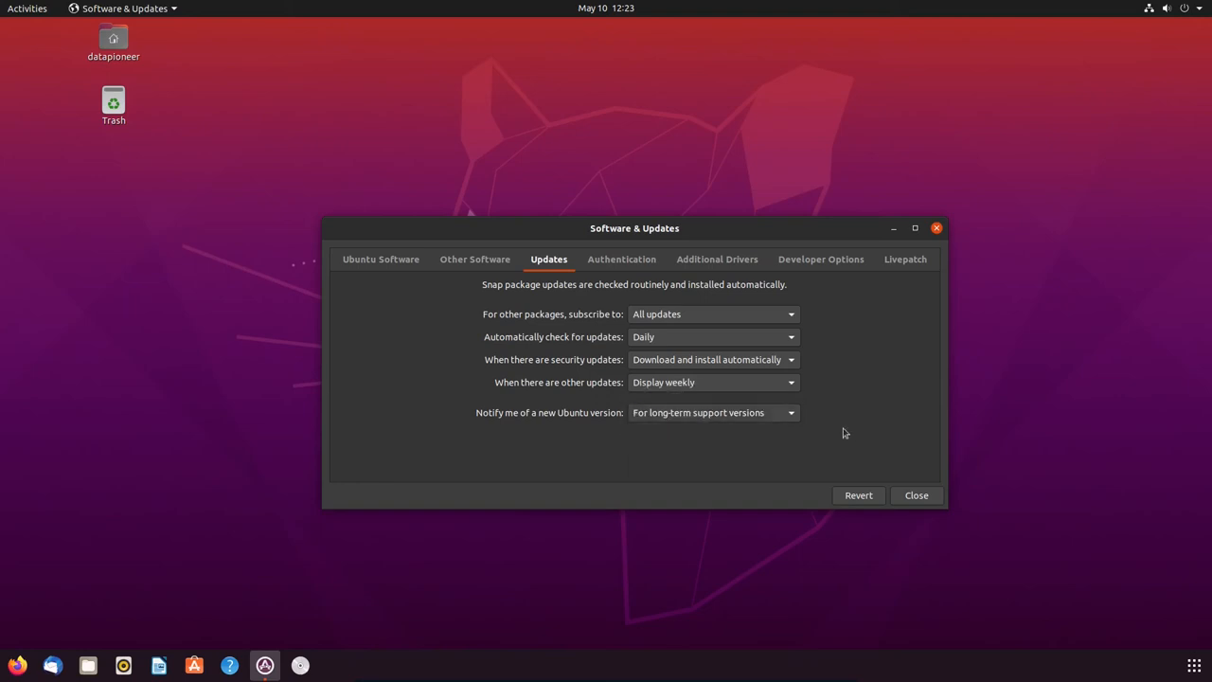
pyautogui.moveTo(684, 258)
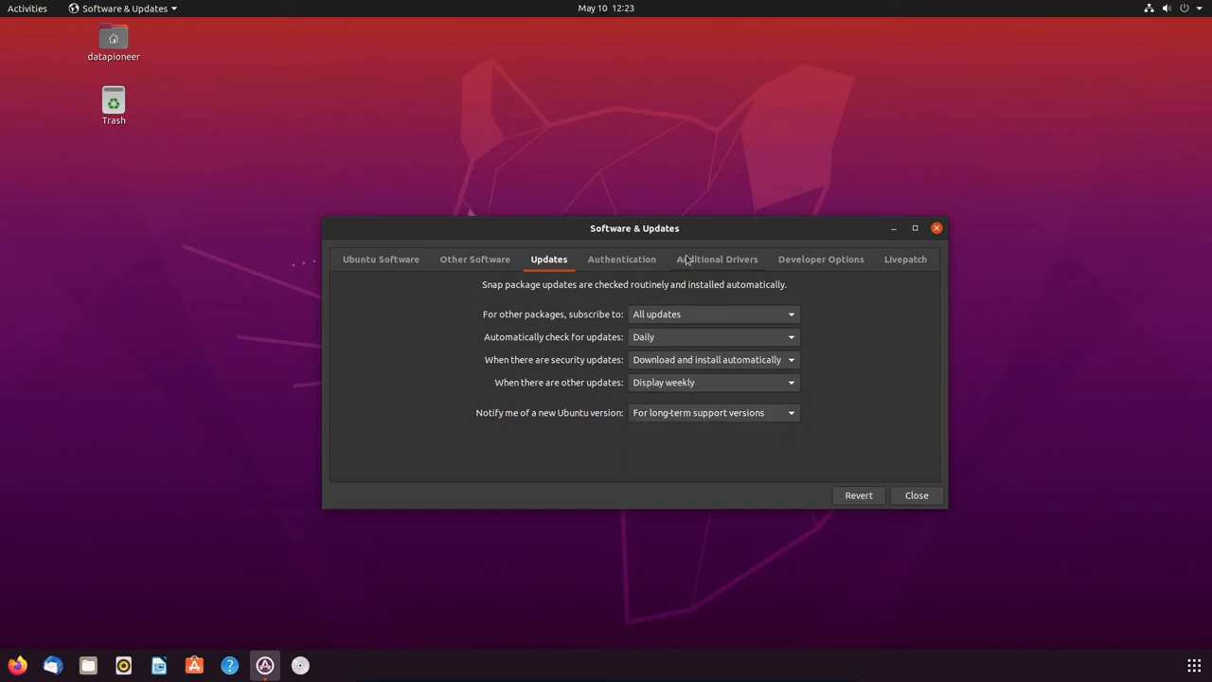
# View Additional Drivers, Authentication and Livepatch pages, then close without reloading information
pyautogui.click(717, 258)
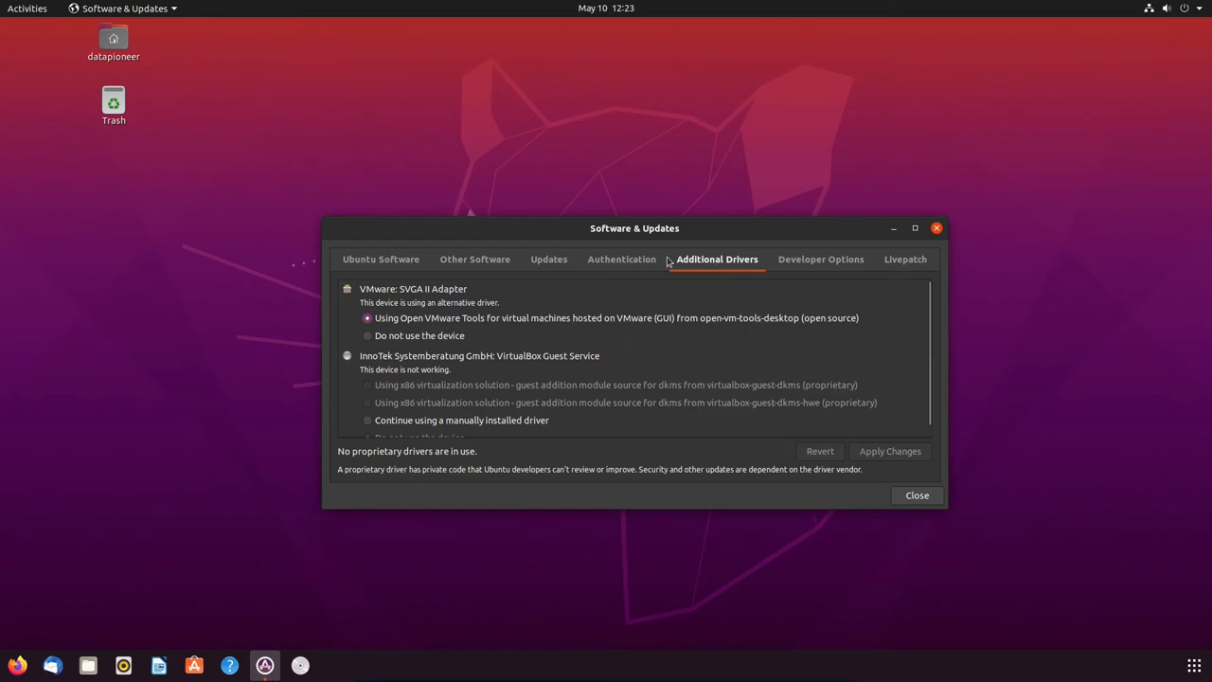
pyautogui.click(621, 258)
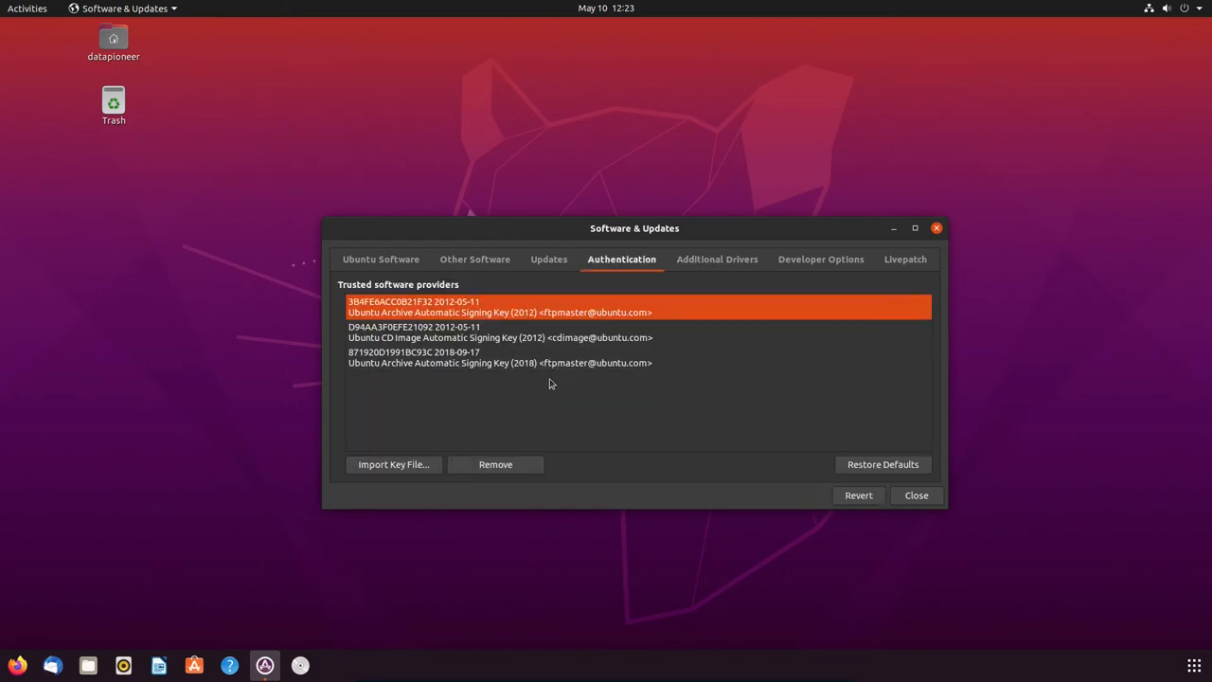
pyautogui.moveTo(795, 265)
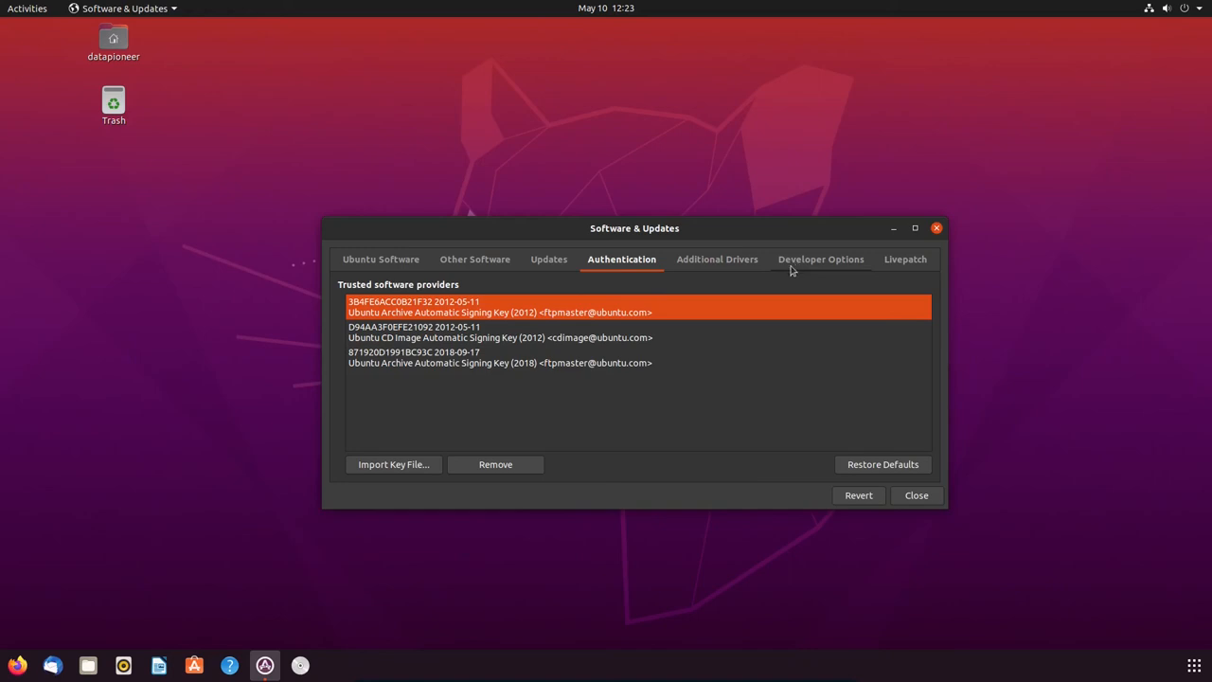
pyautogui.click(904, 258)
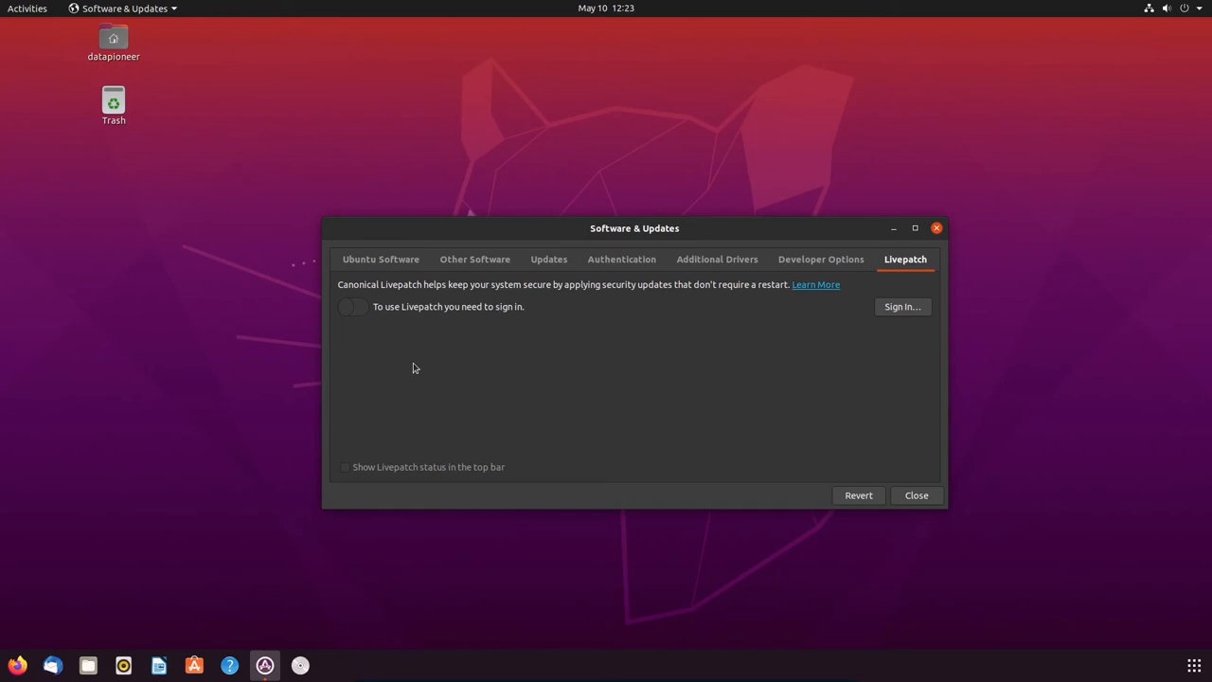
pyautogui.moveTo(459, 374)
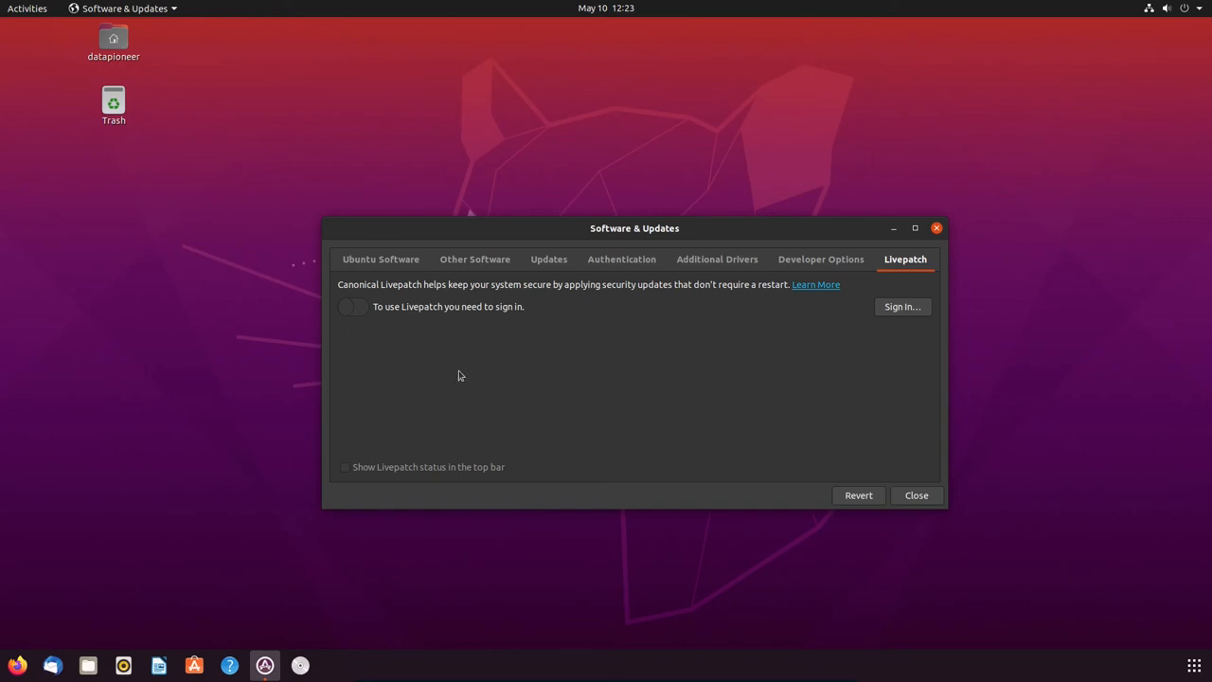
pyautogui.moveTo(511, 389)
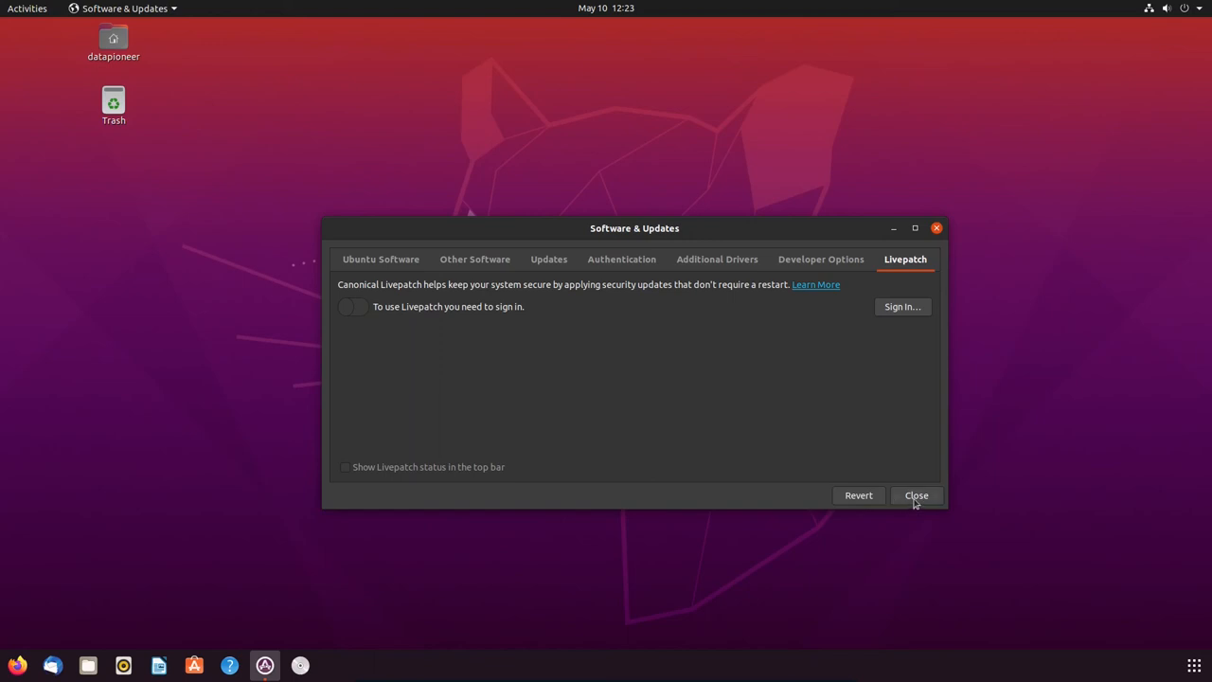
pyautogui.moveTo(912, 279)
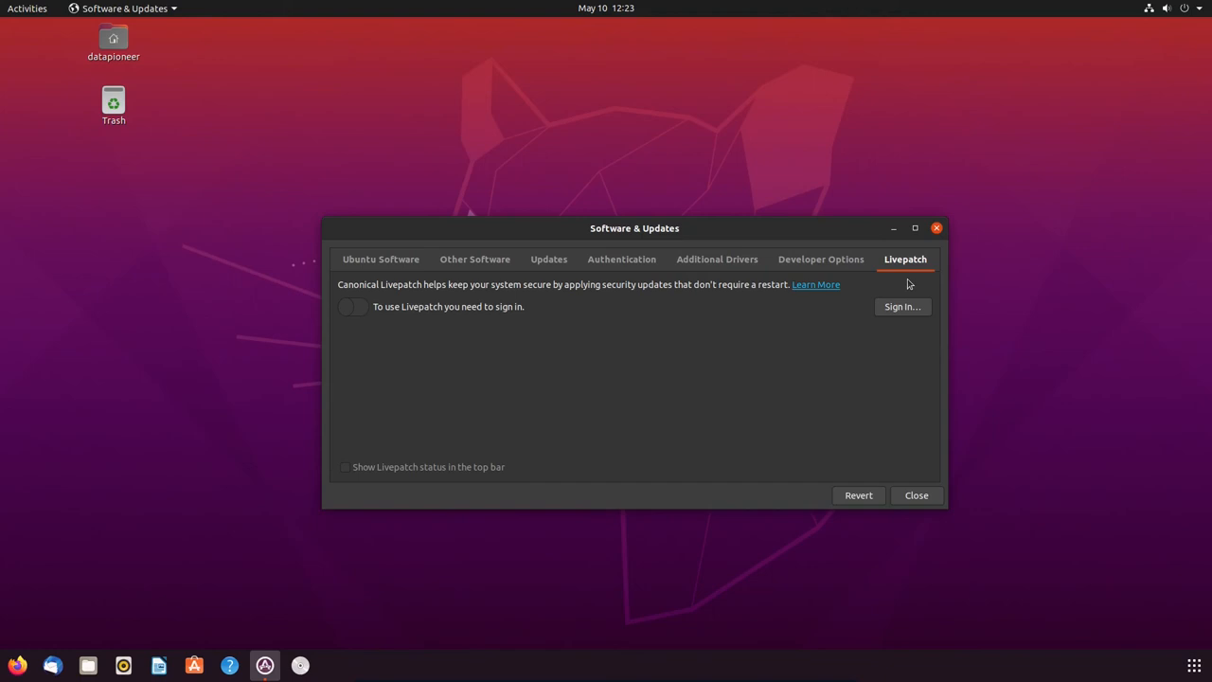
pyautogui.moveTo(814, 344)
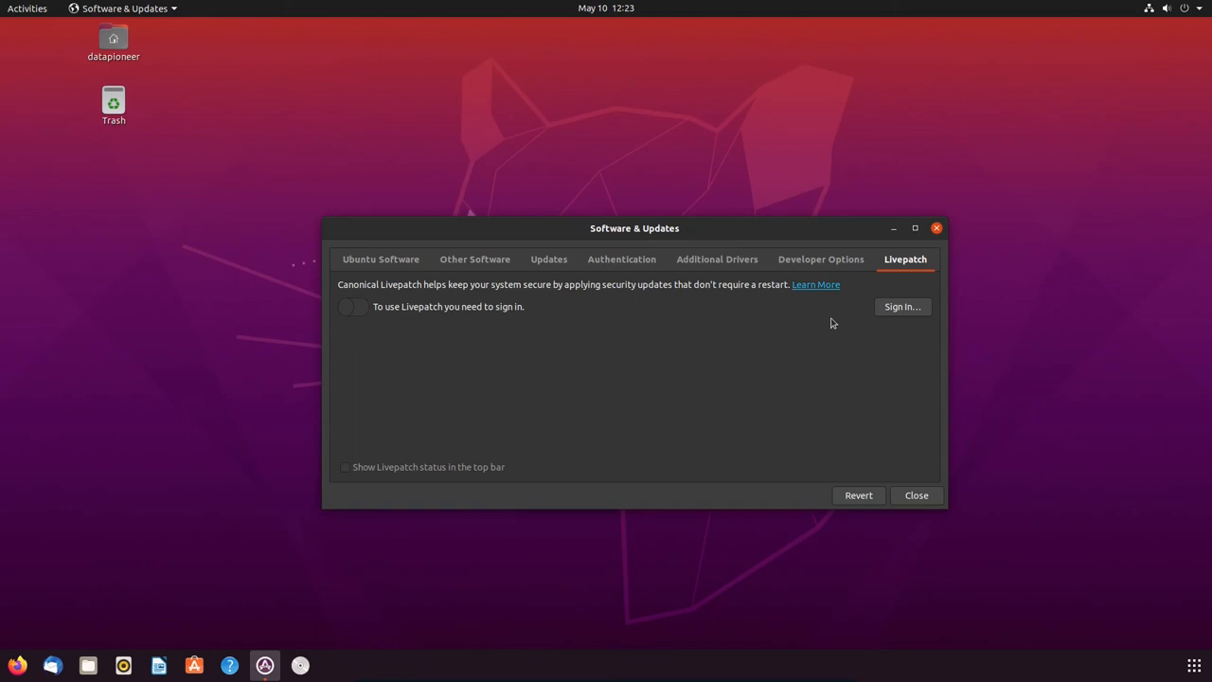
pyautogui.moveTo(907, 273)
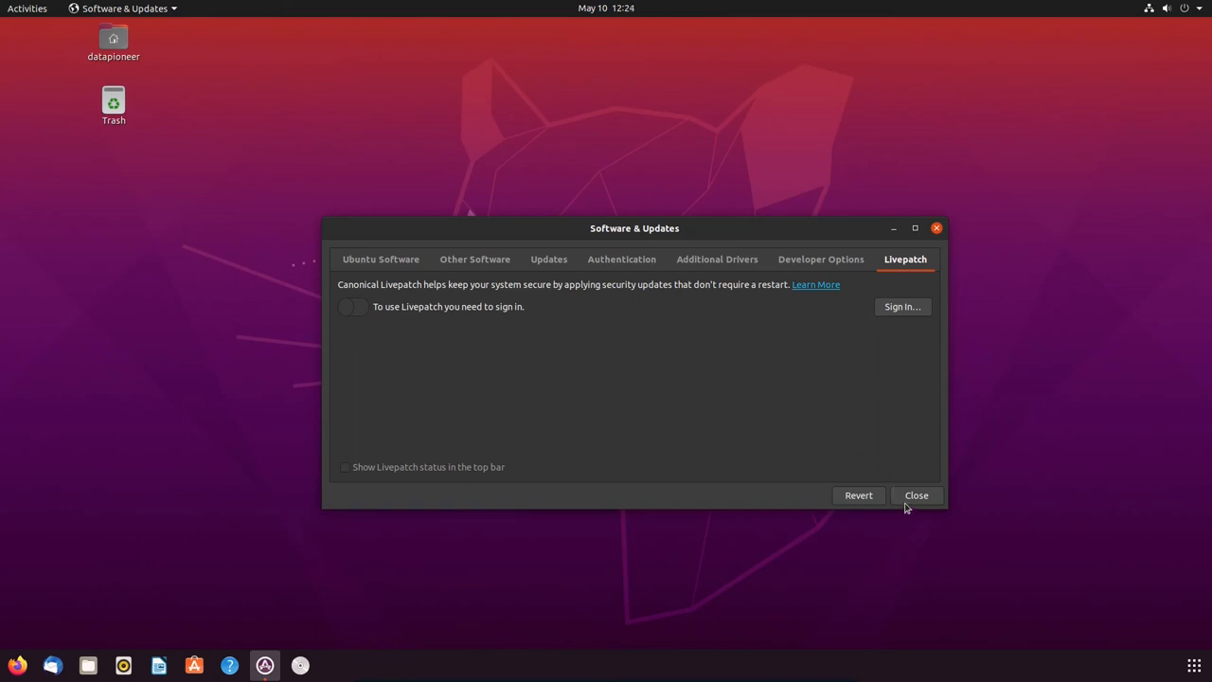
pyautogui.click(916, 494)
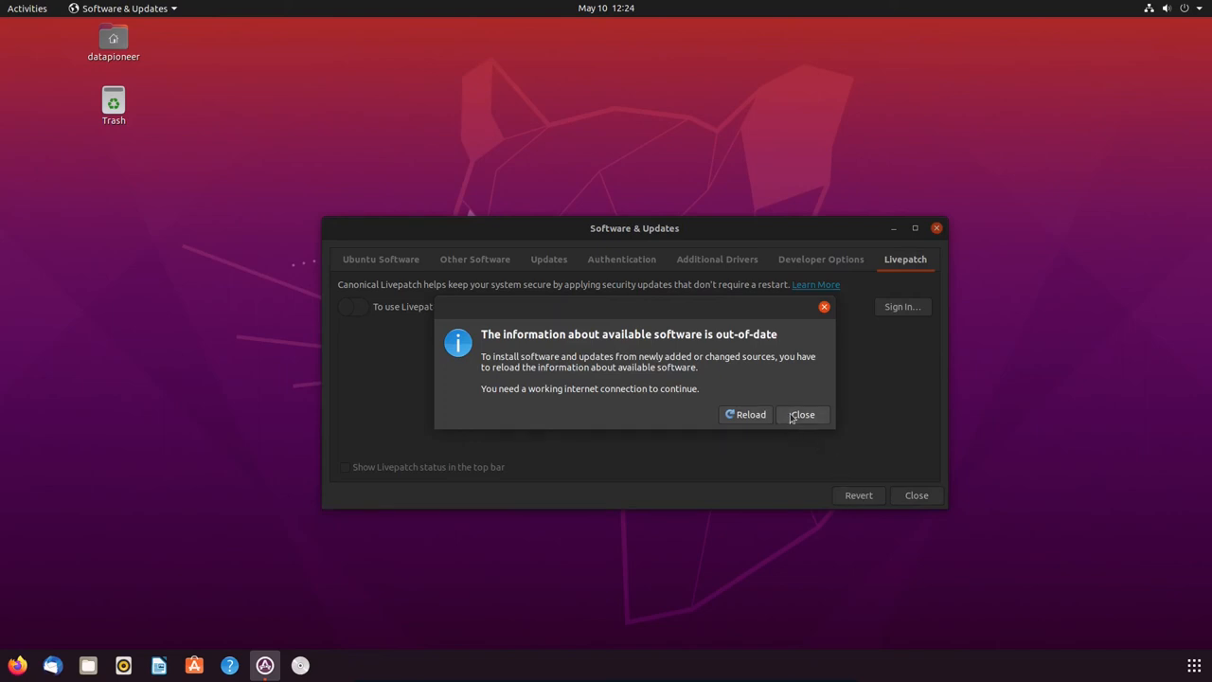
pyautogui.click(802, 415)
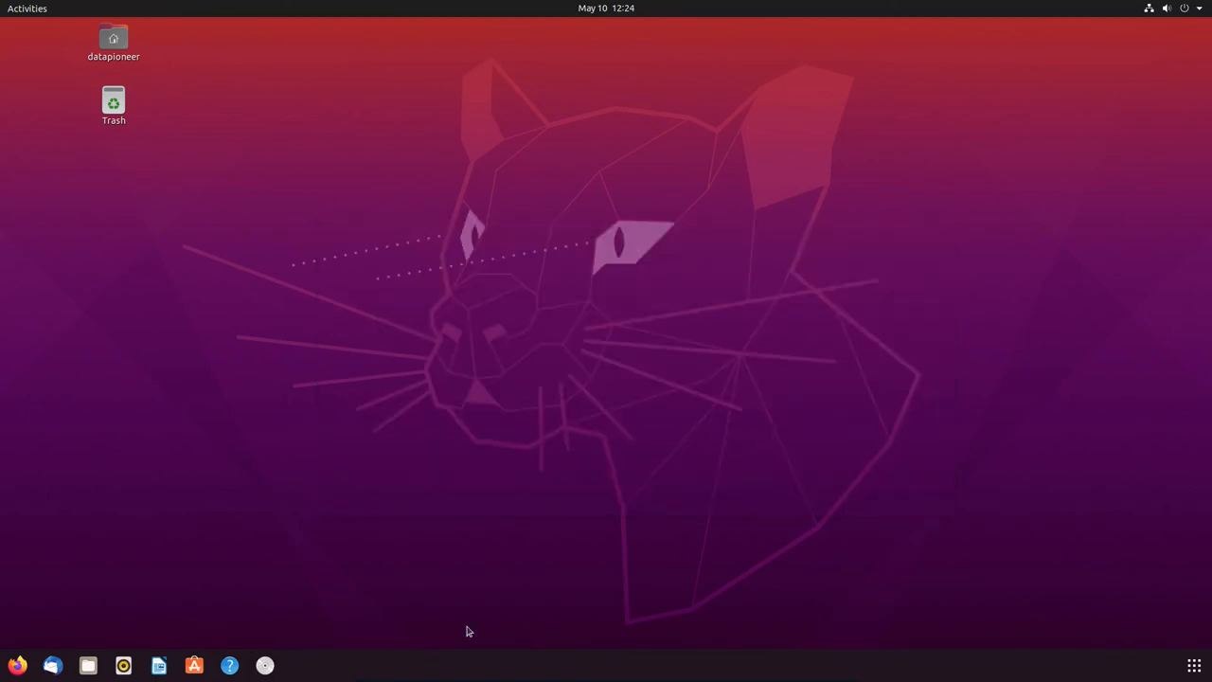
# Launch Firefox and view its version 76.0 About dialog, then close it
pyautogui.click(1194, 665)
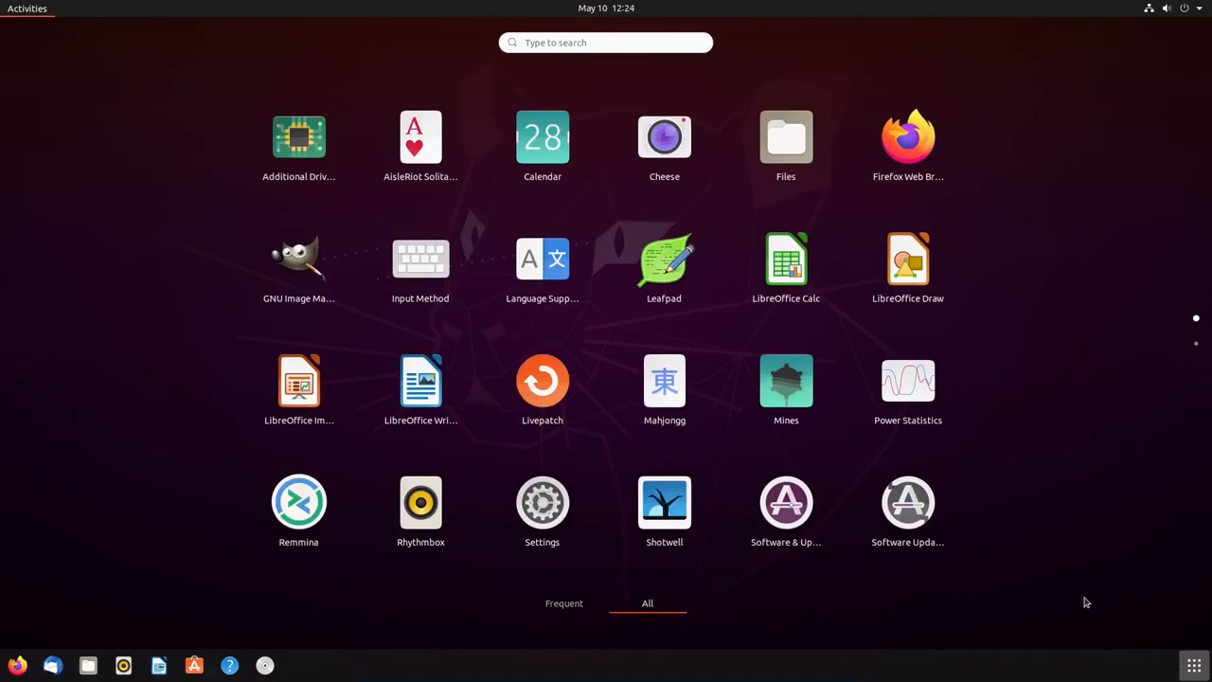
pyautogui.moveTo(420, 137)
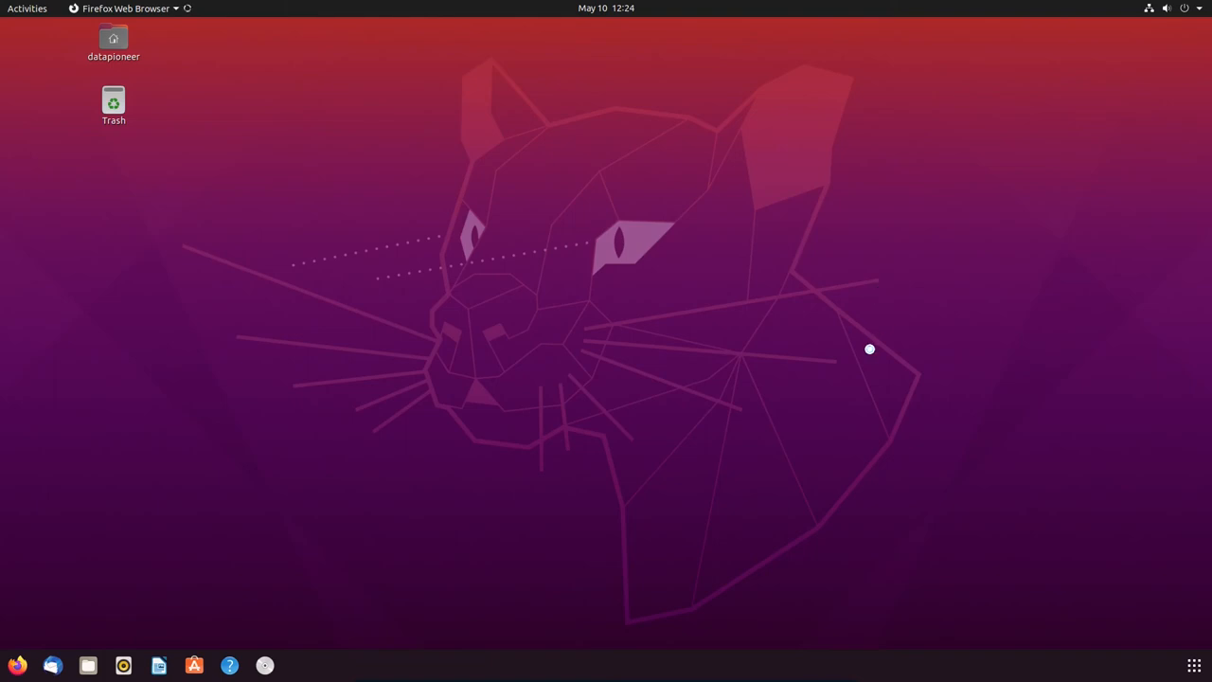
pyautogui.moveTo(868, 350)
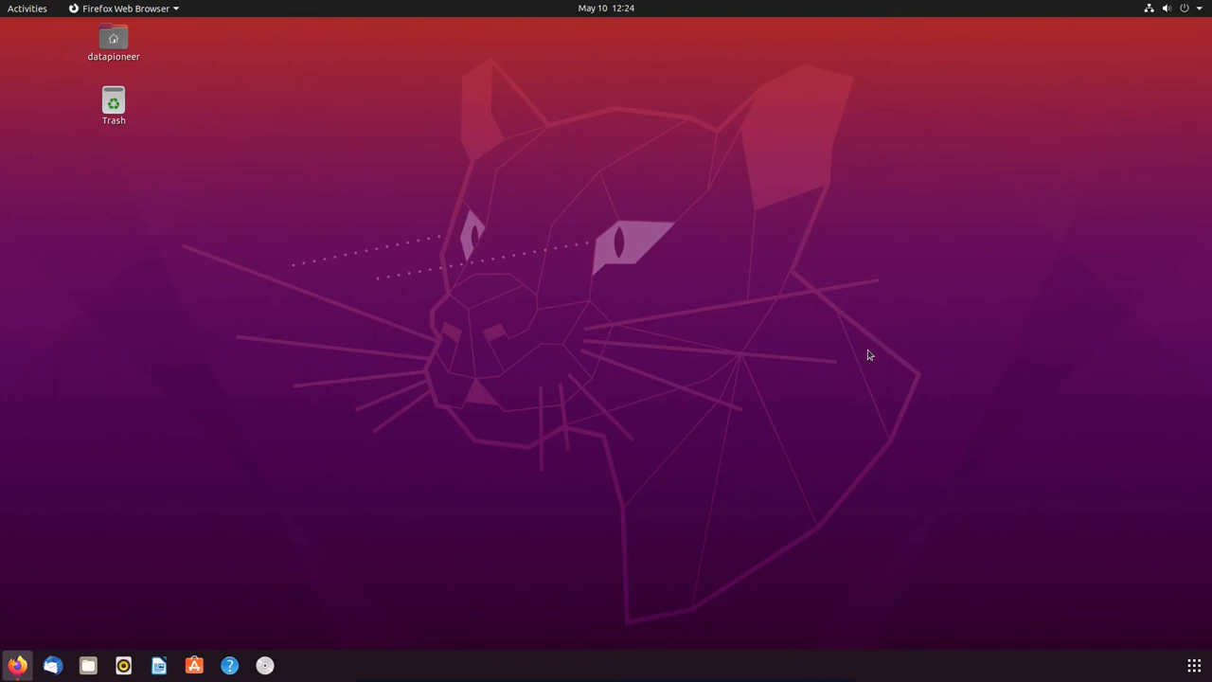
pyautogui.click(15, 665)
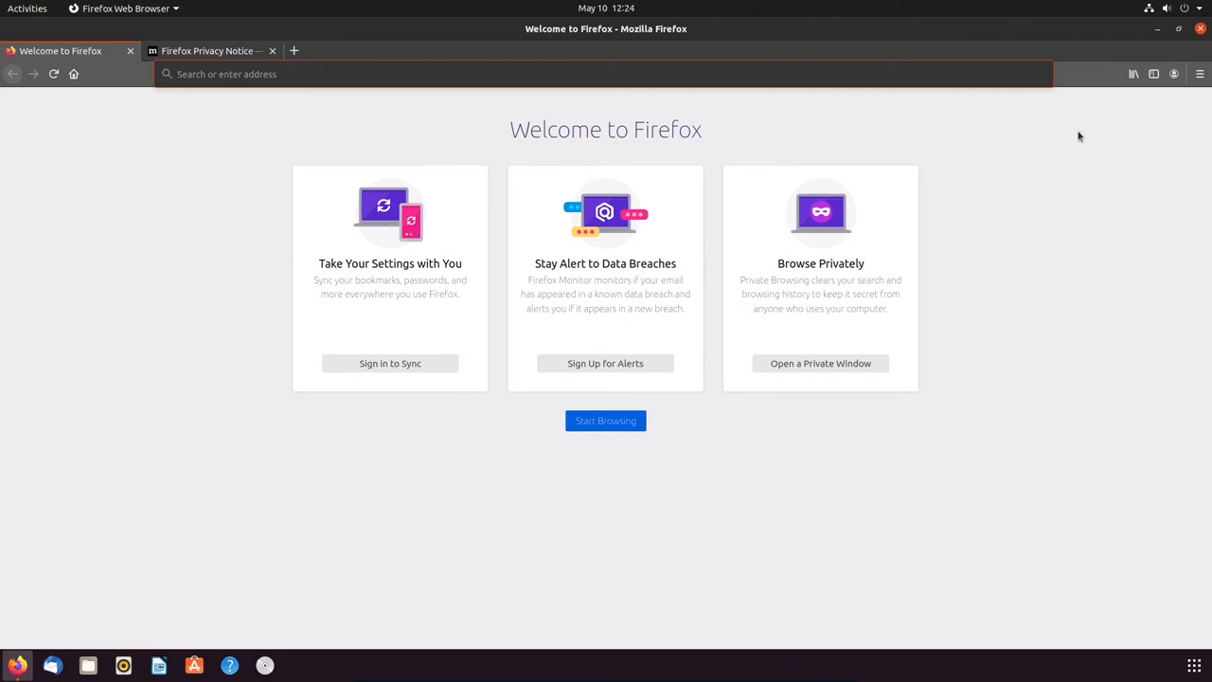
pyautogui.click(1199, 74)
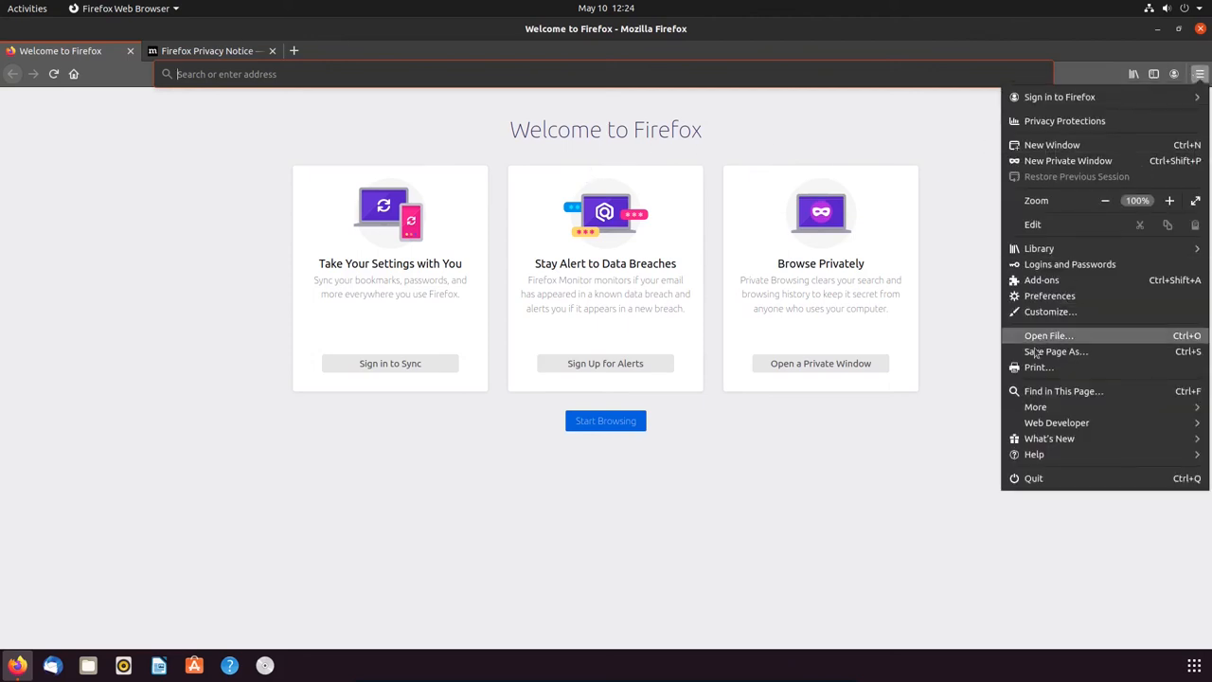
pyautogui.click(1034, 453)
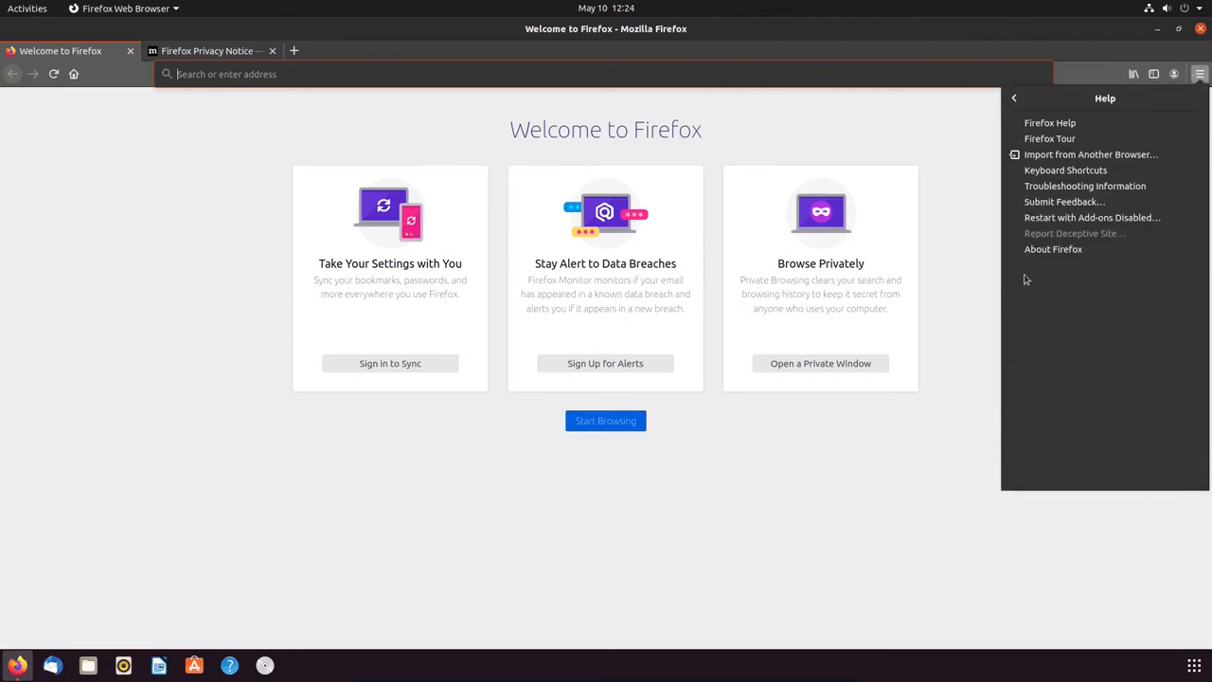
pyautogui.click(1052, 248)
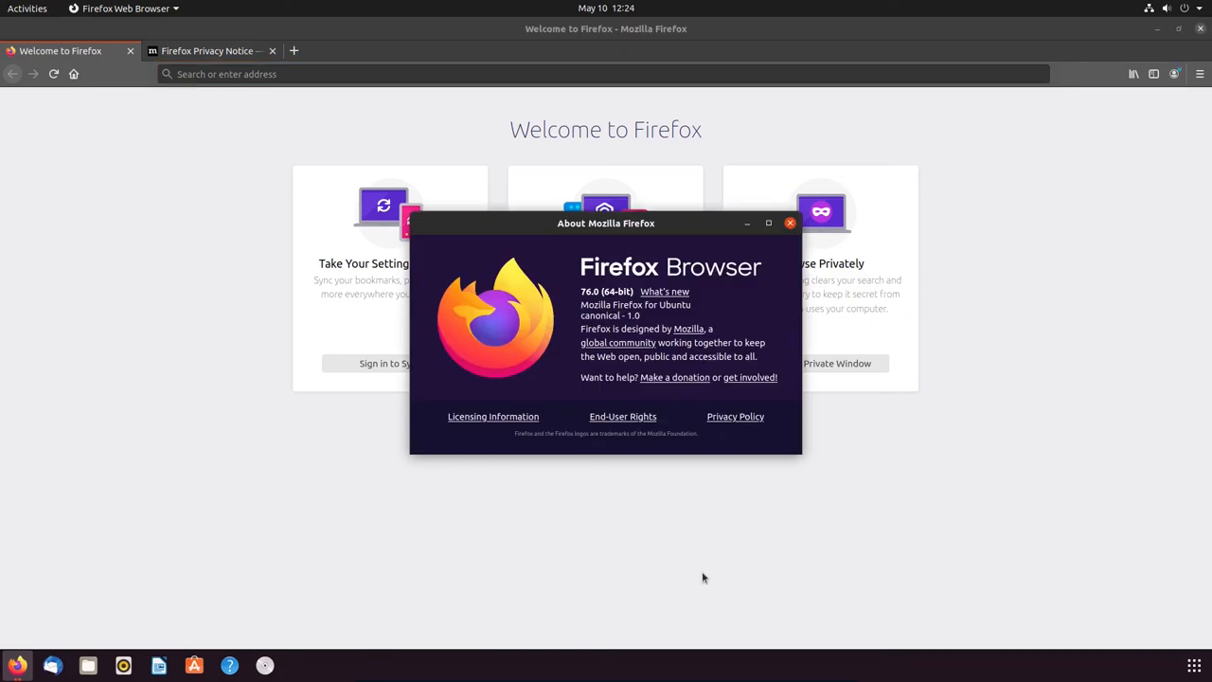
pyautogui.moveTo(672, 555)
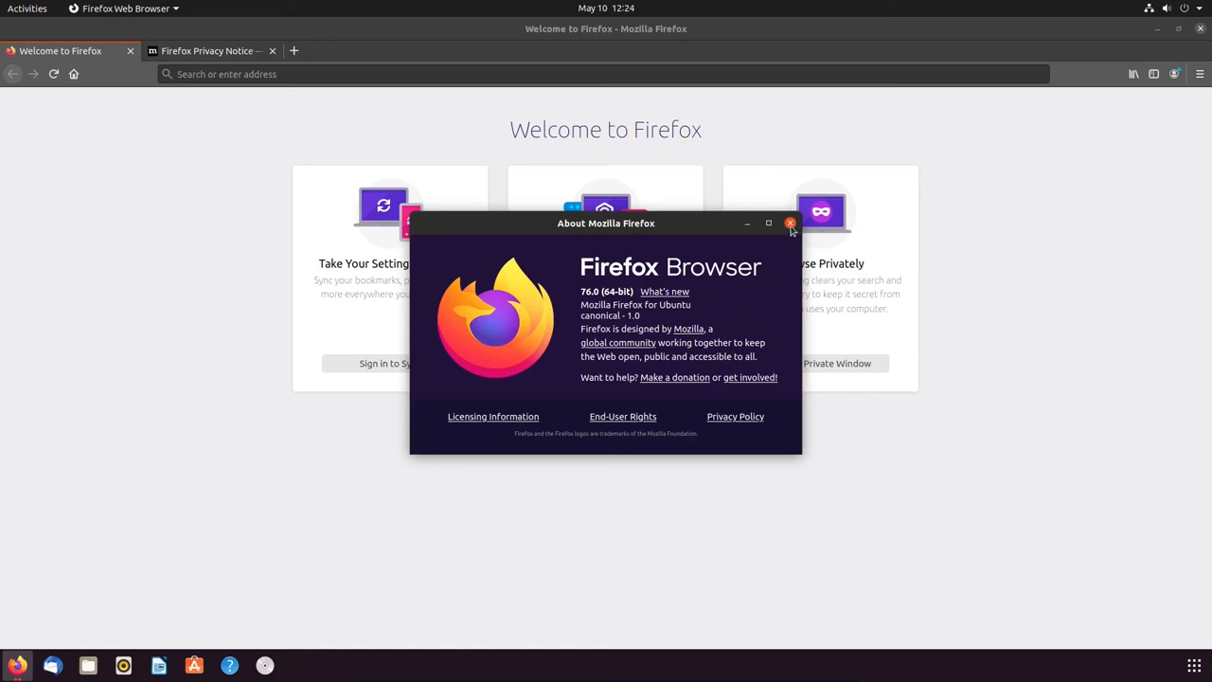
pyautogui.click(790, 222)
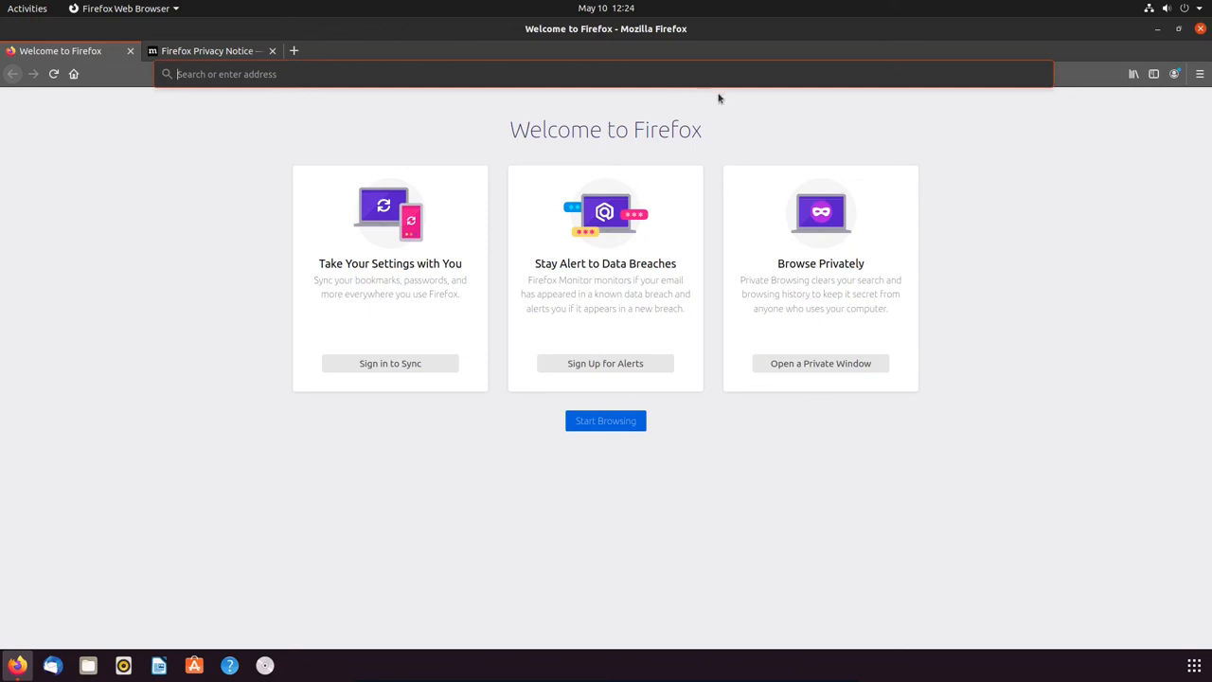
pyautogui.moveTo(365, 38)
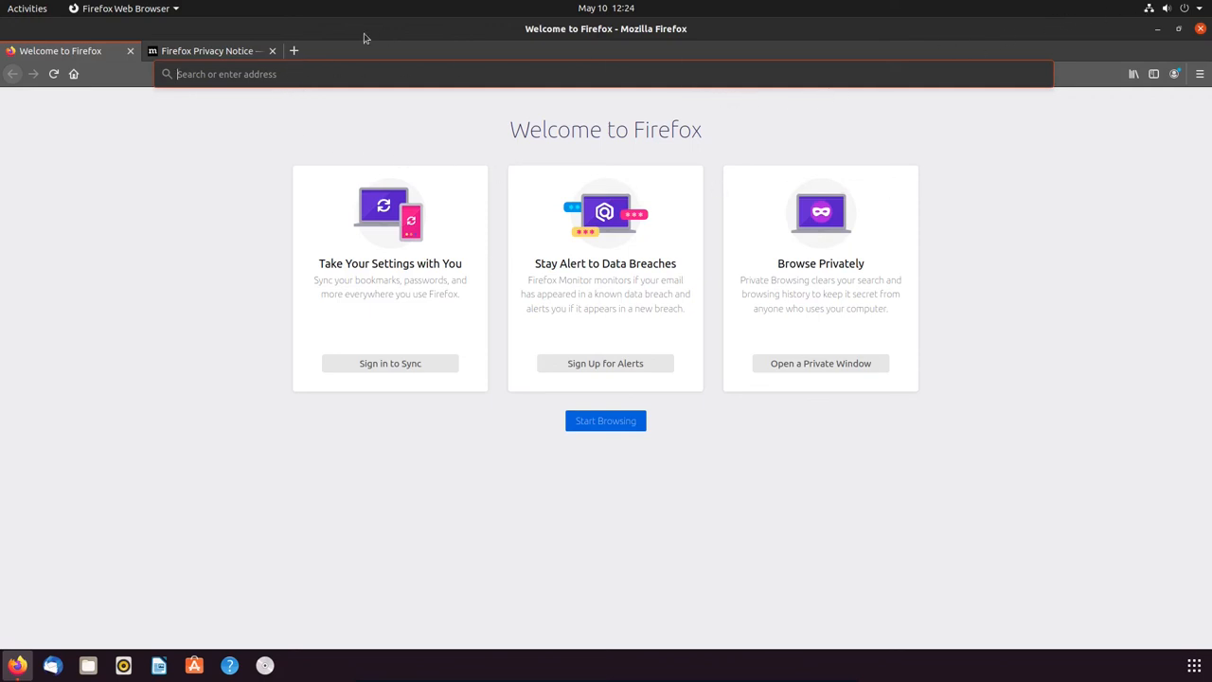
pyautogui.click(294, 50)
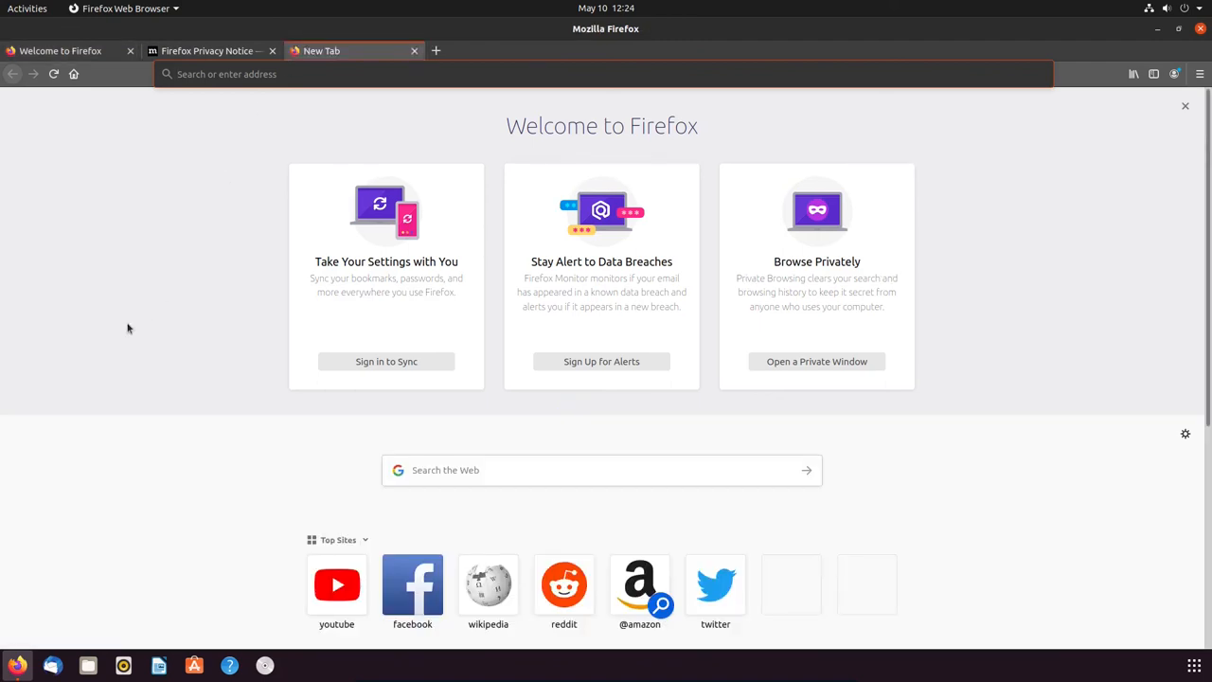
pyautogui.write('www.yahoo.com')
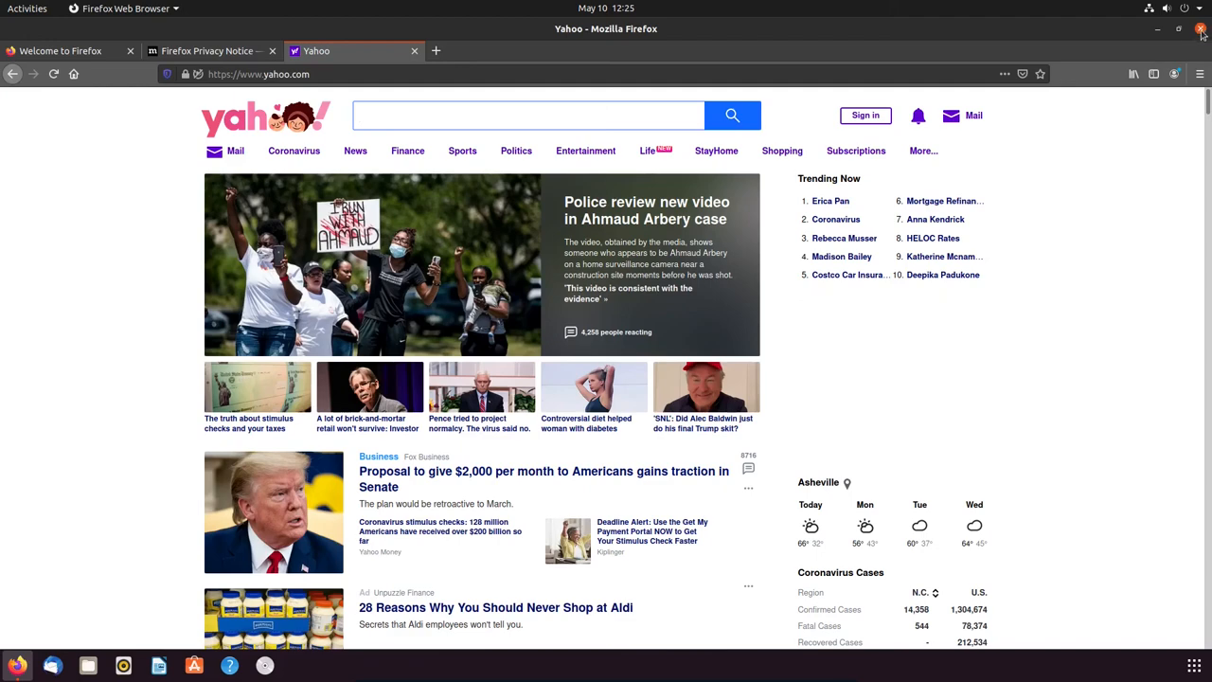
pyautogui.click(1200, 29)
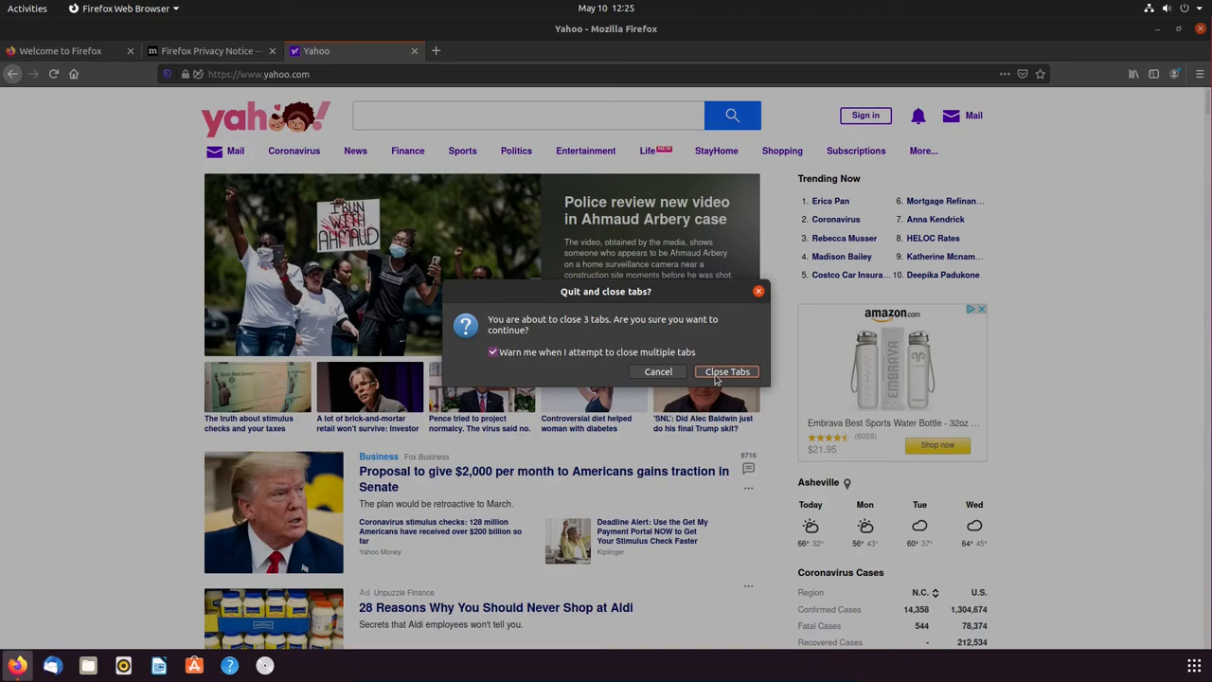
# Close all three Firefox tabs to quit it, then show the All apps grid
pyautogui.click(726, 371)
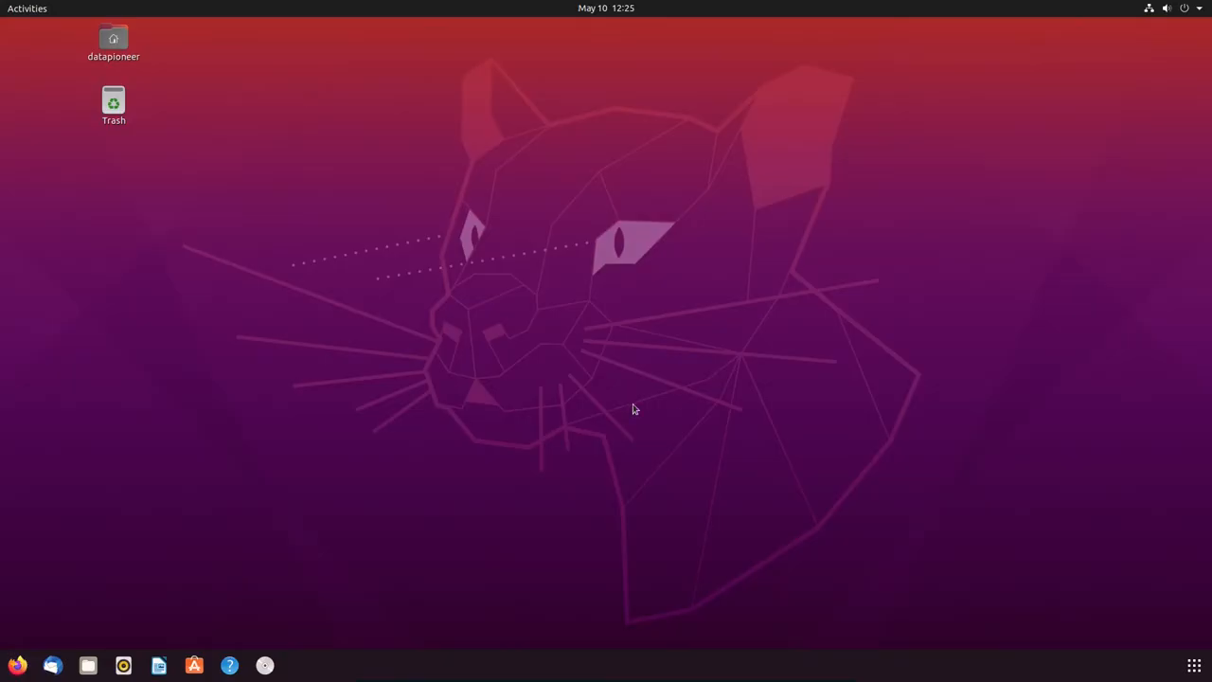
pyautogui.moveTo(670, 246)
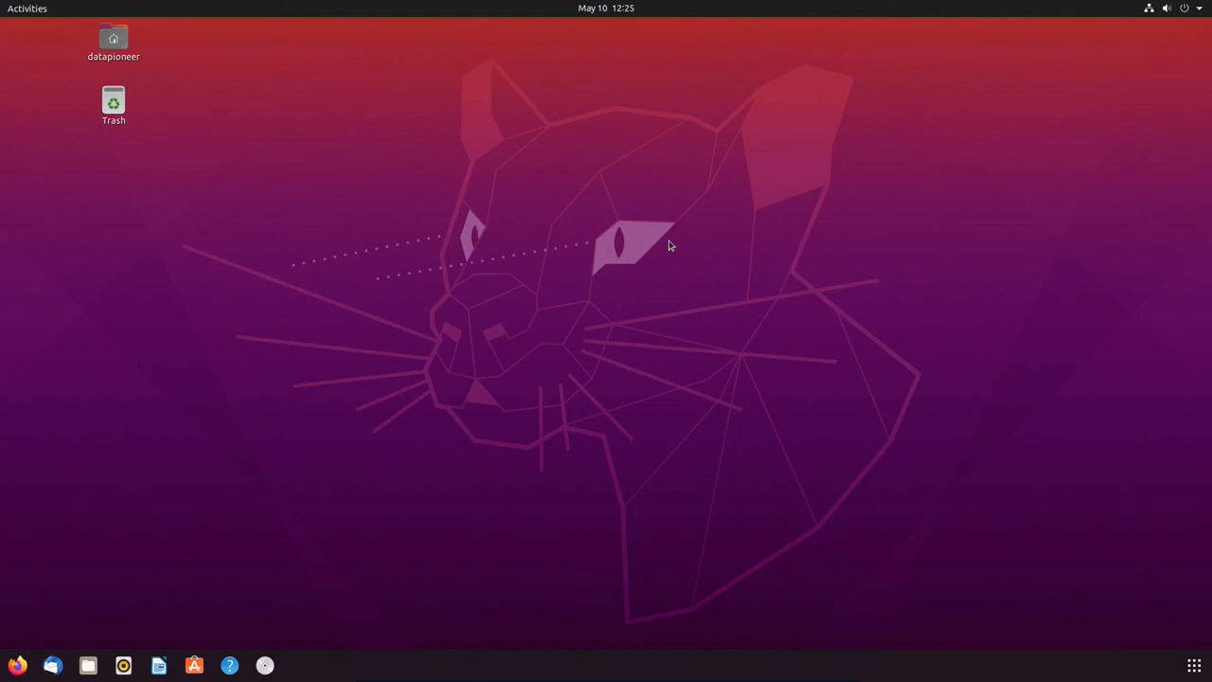
pyautogui.moveTo(1176, 678)
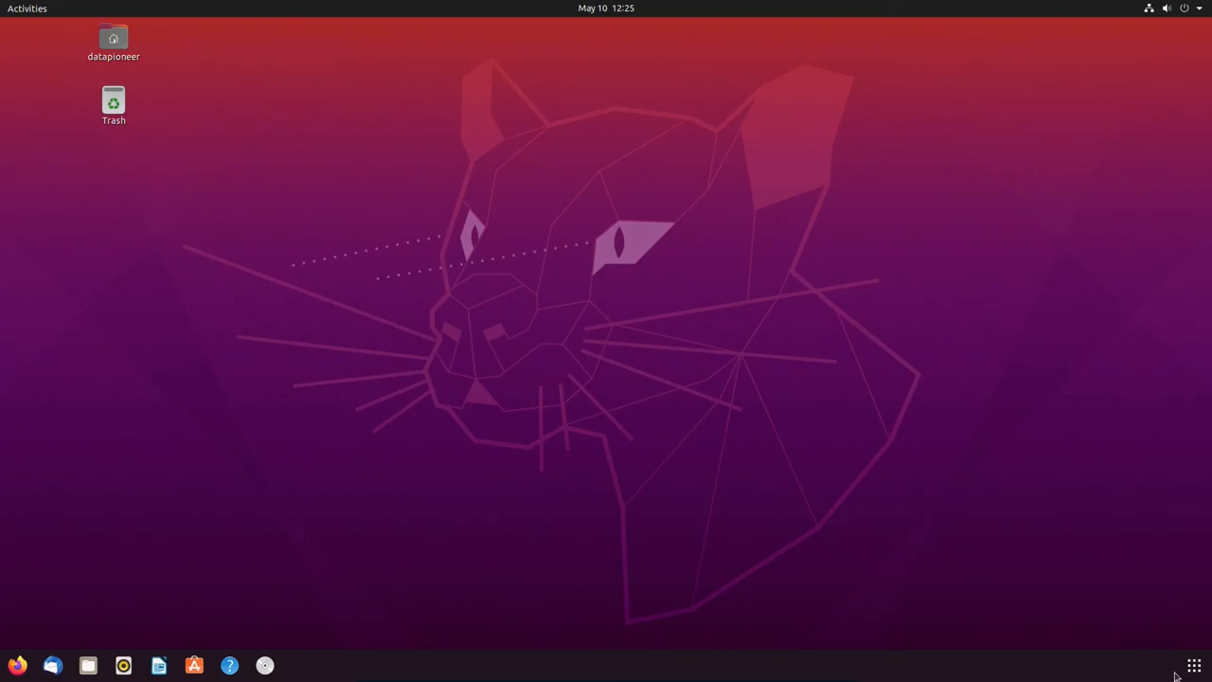
pyautogui.click(1193, 665)
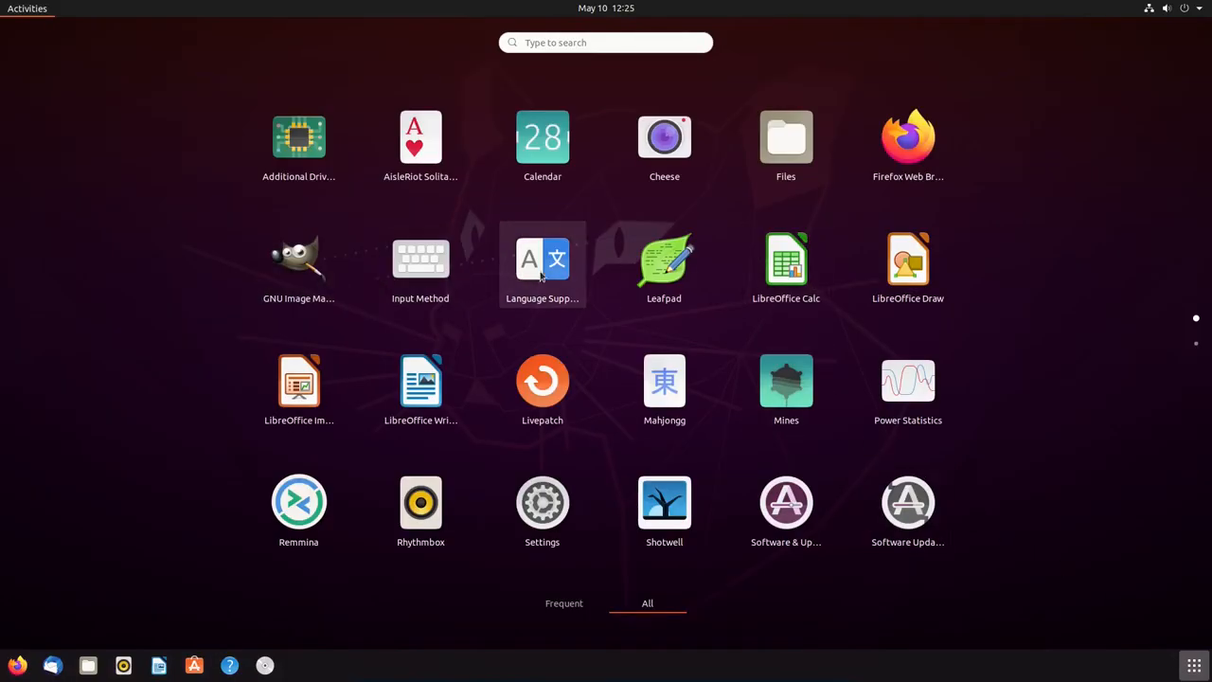
pyautogui.moveTo(786, 260)
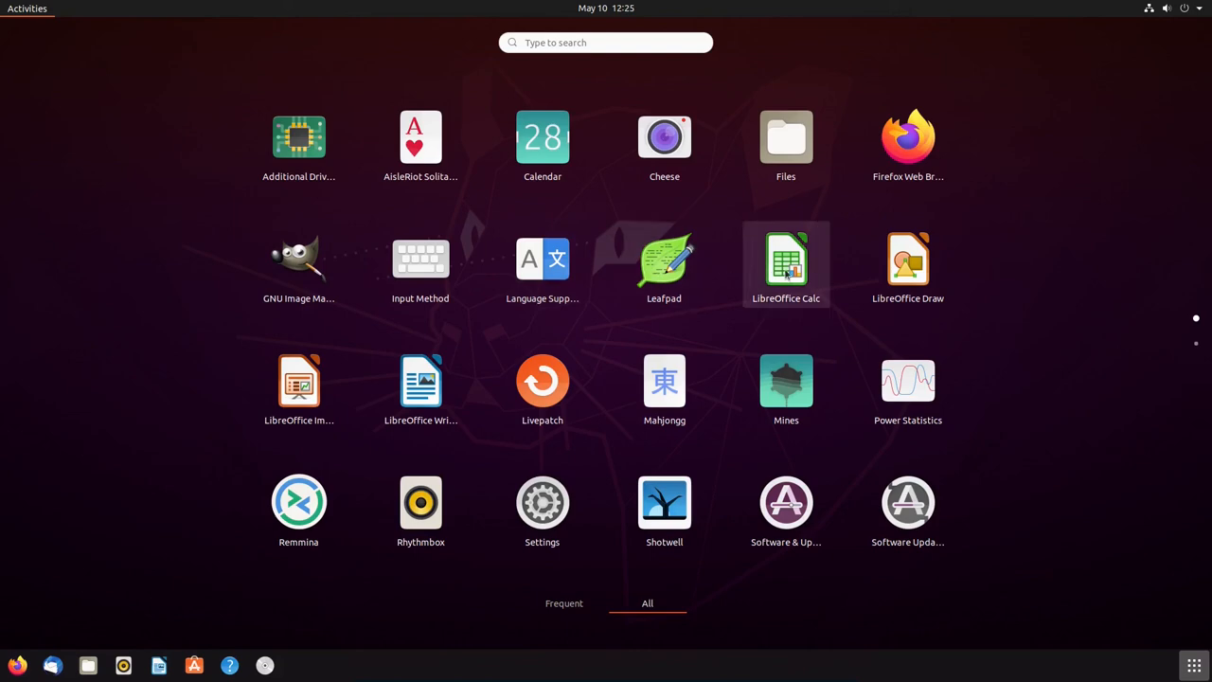
pyautogui.moveTo(298, 382)
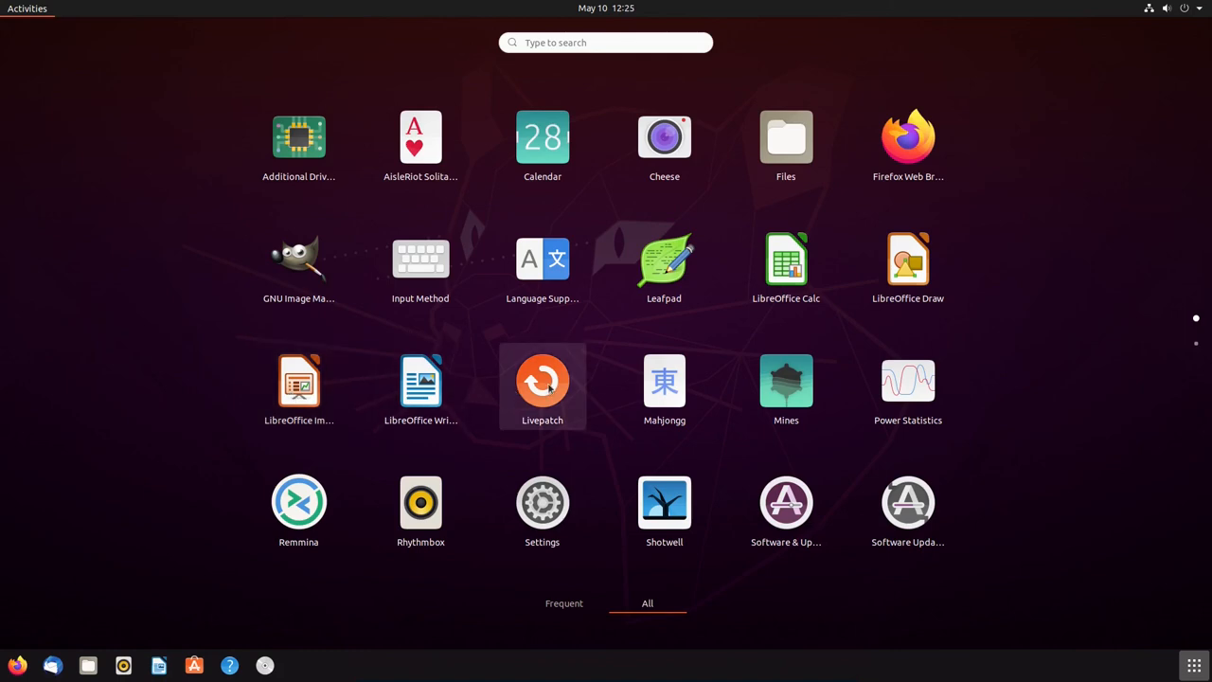
pyautogui.moveTo(907, 384)
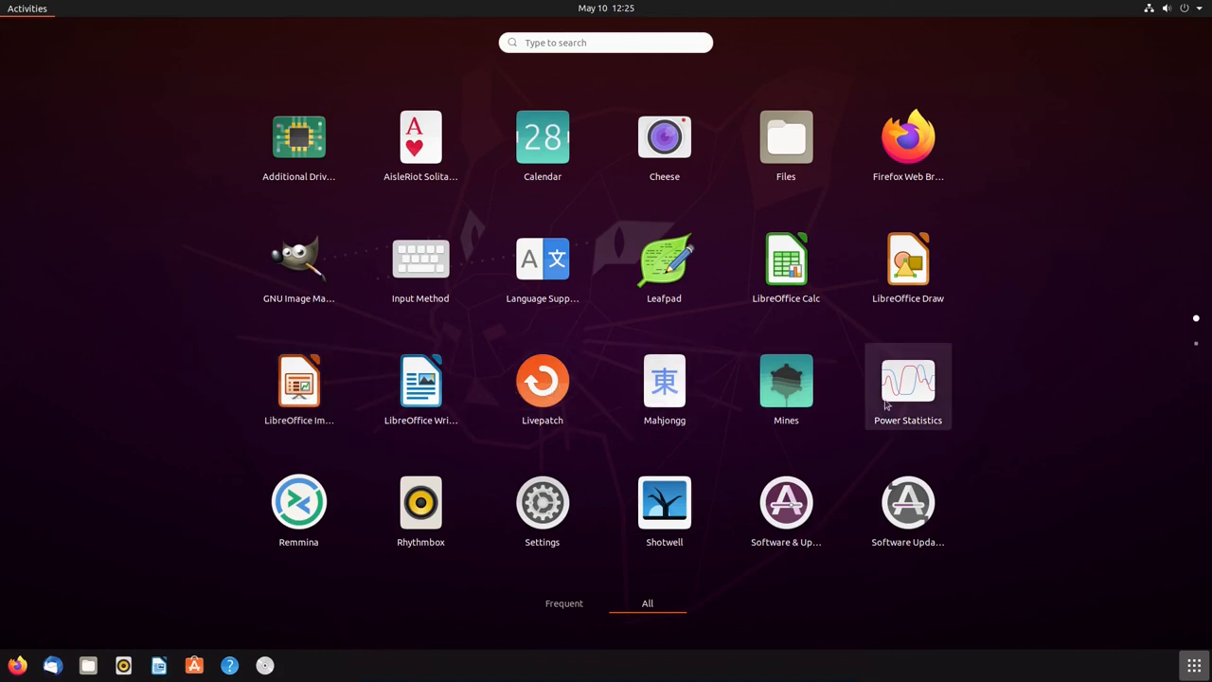
pyautogui.moveTo(420, 502)
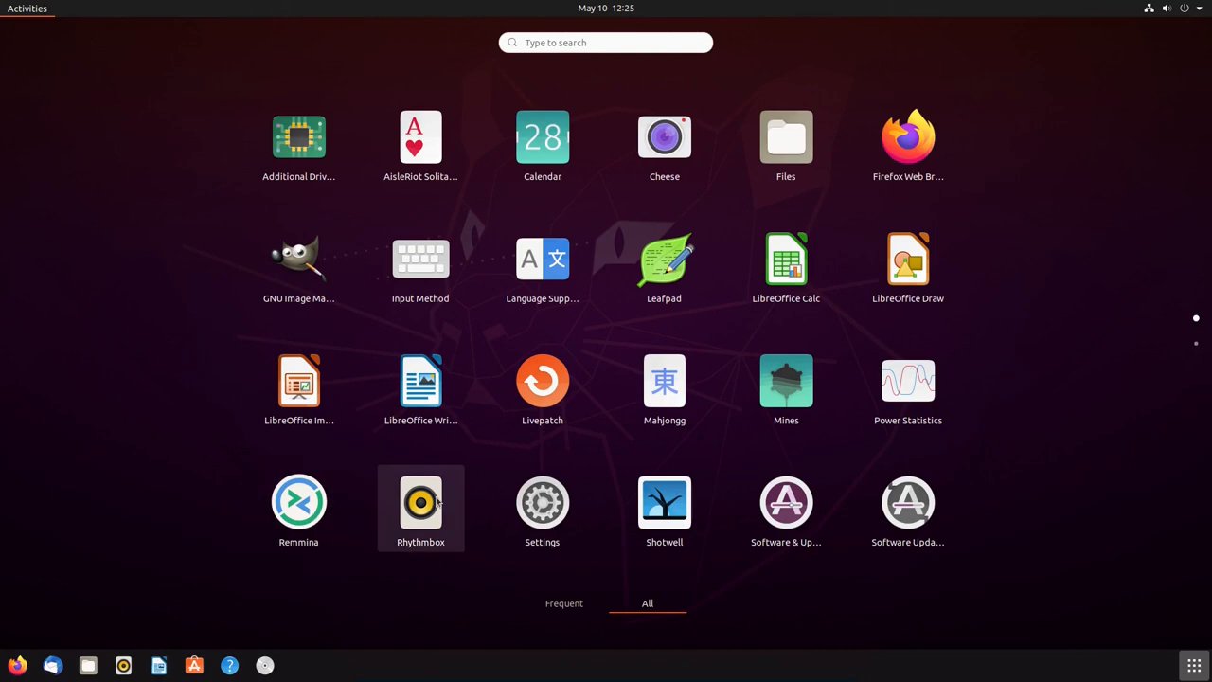
pyautogui.moveTo(541, 503)
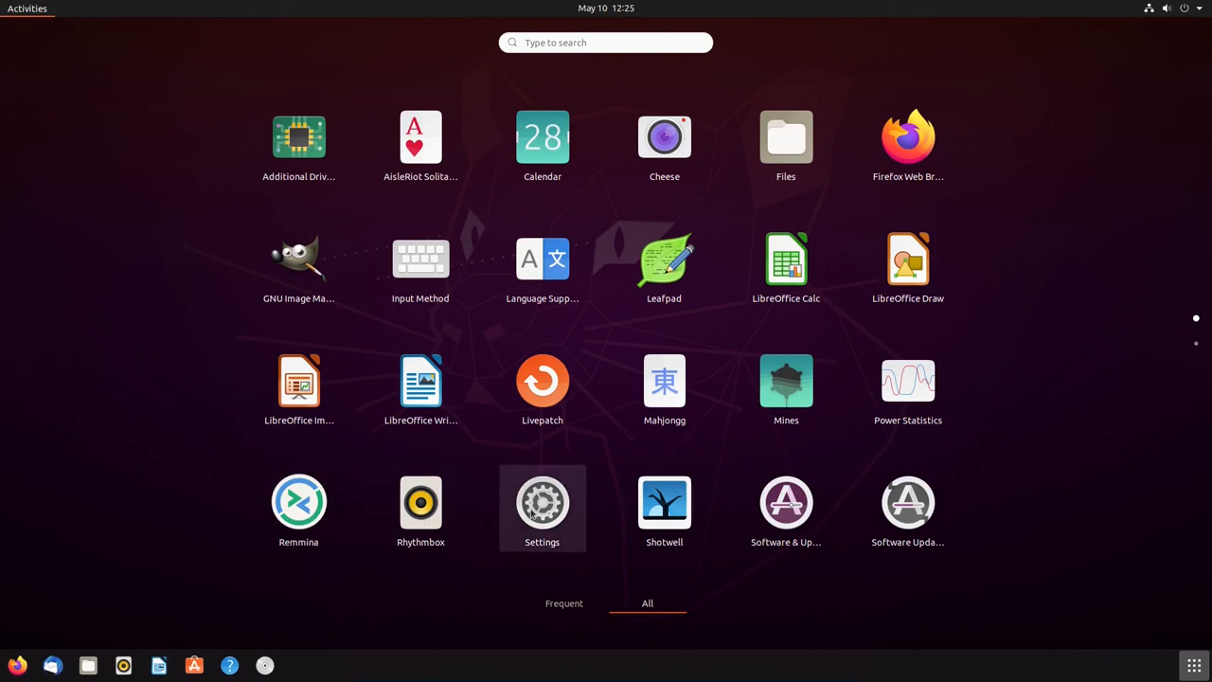
pyautogui.moveTo(663, 501)
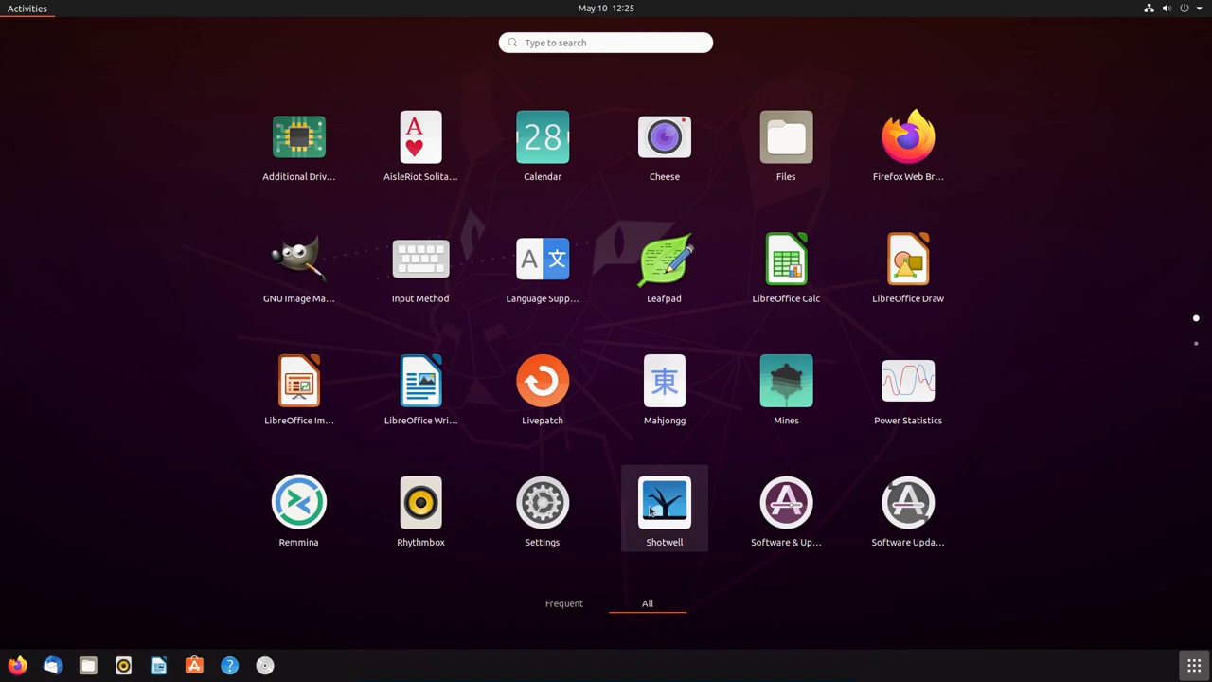
pyautogui.moveTo(786, 501)
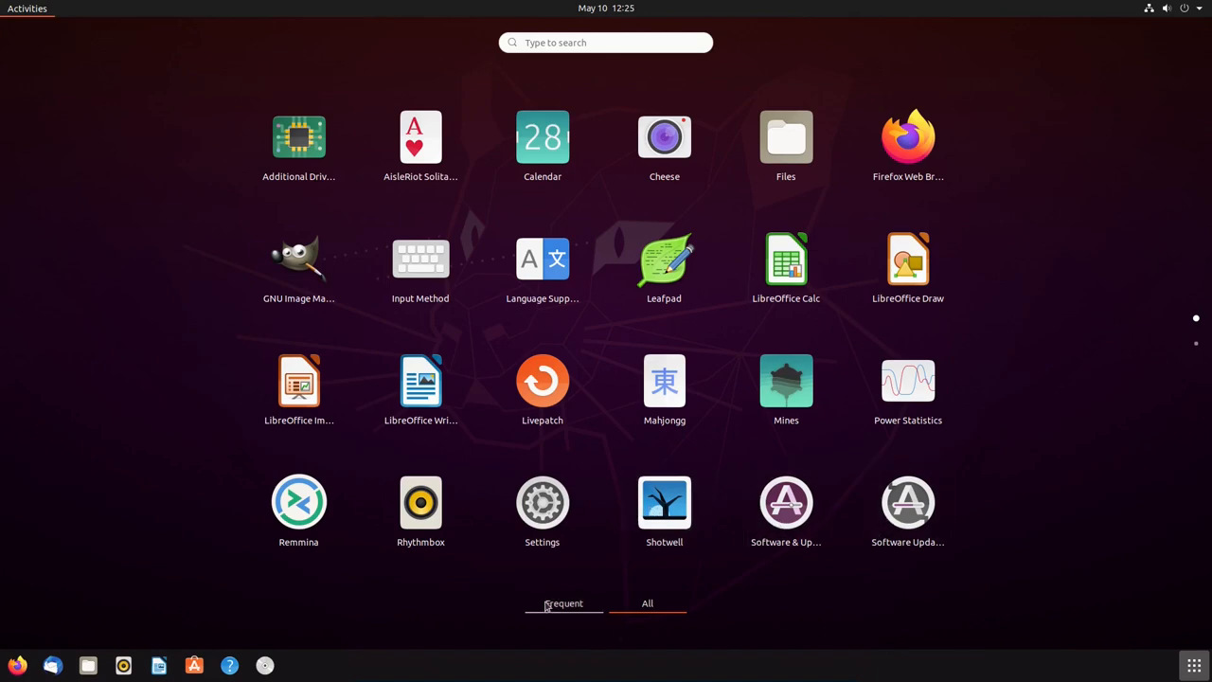
# Switch the applications overview to the Frequent apps view
pyautogui.click(564, 603)
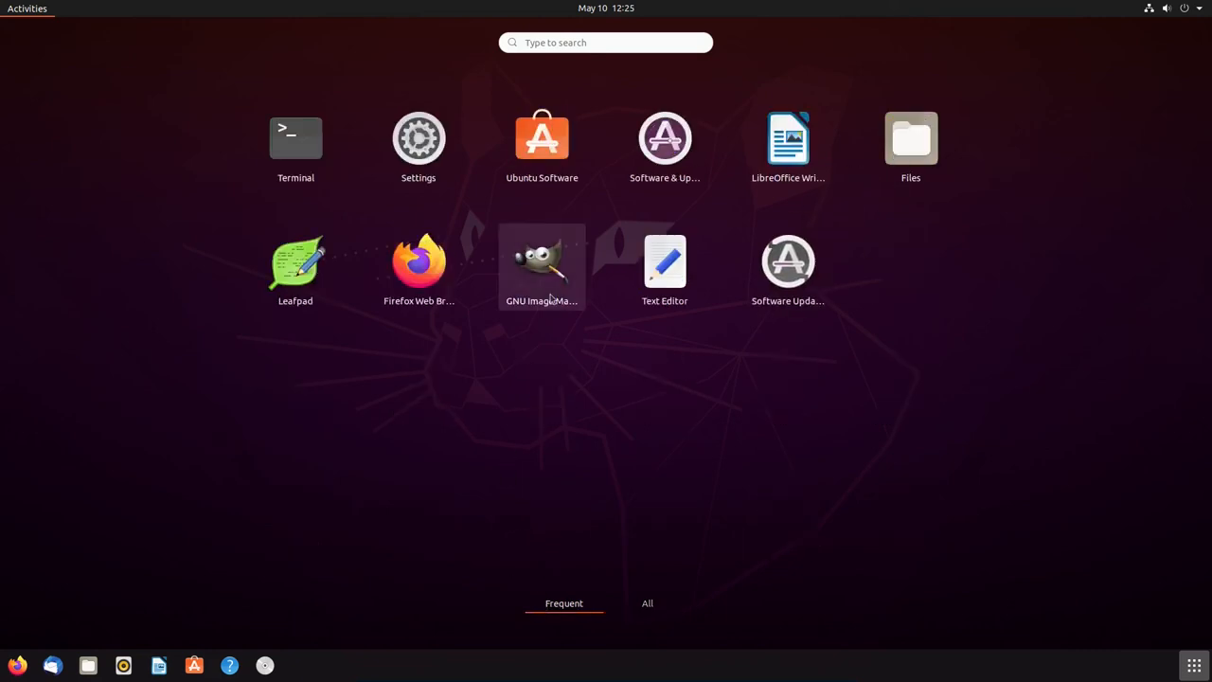
pyautogui.moveTo(550, 291)
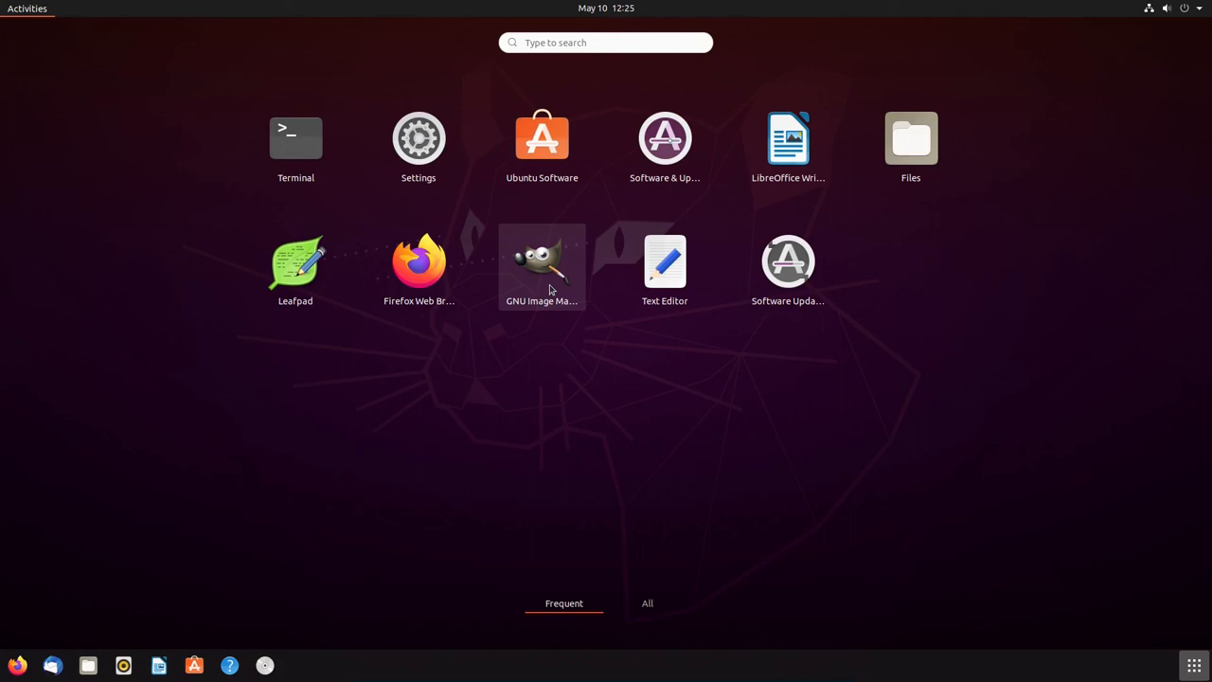
pyautogui.moveTo(641, 506)
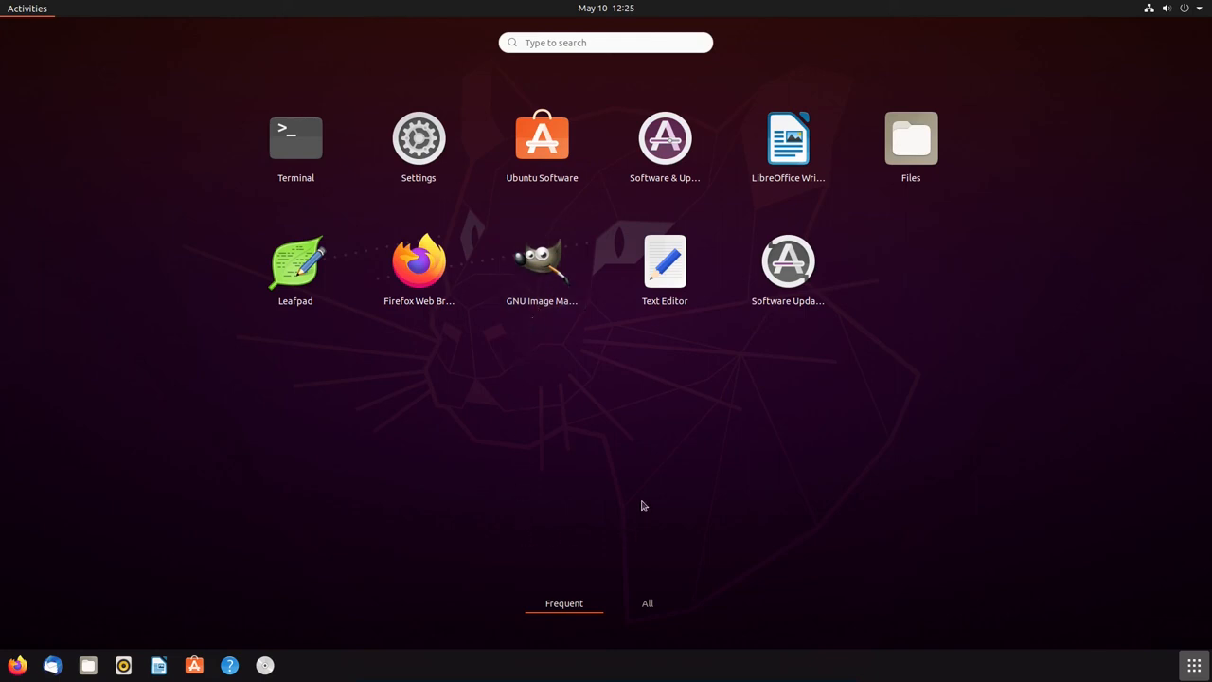
pyautogui.moveTo(542, 265)
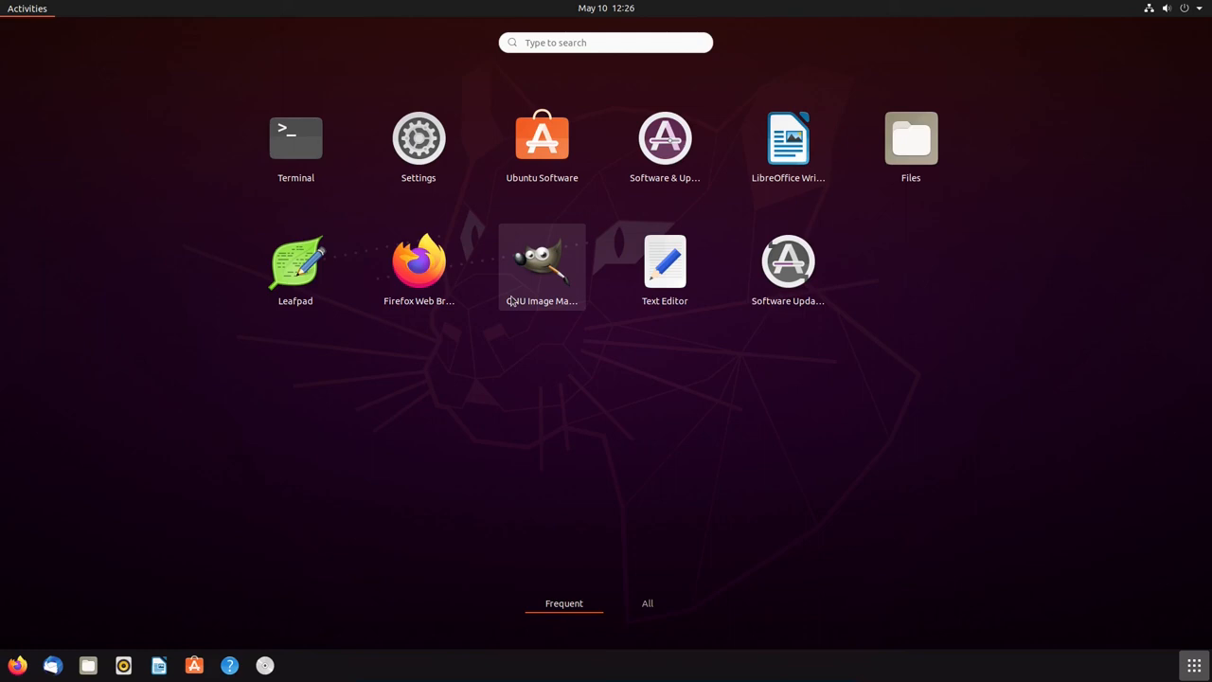
pyautogui.moveTo(456, 359)
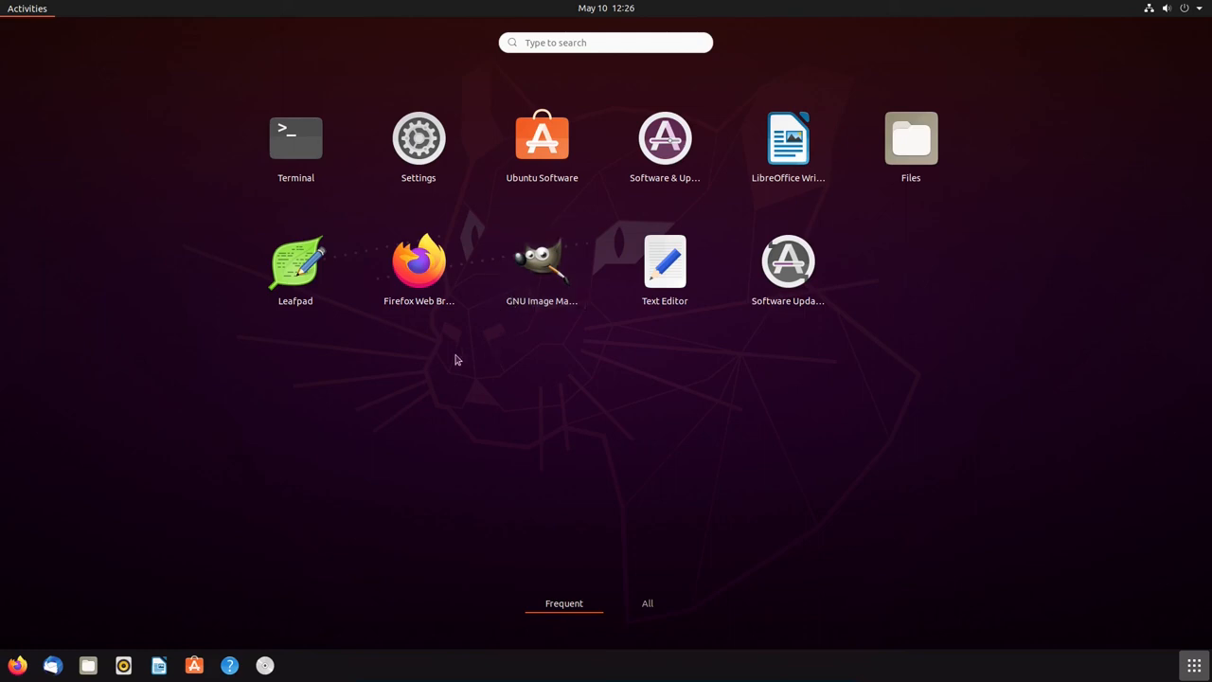
pyautogui.moveTo(376, 645)
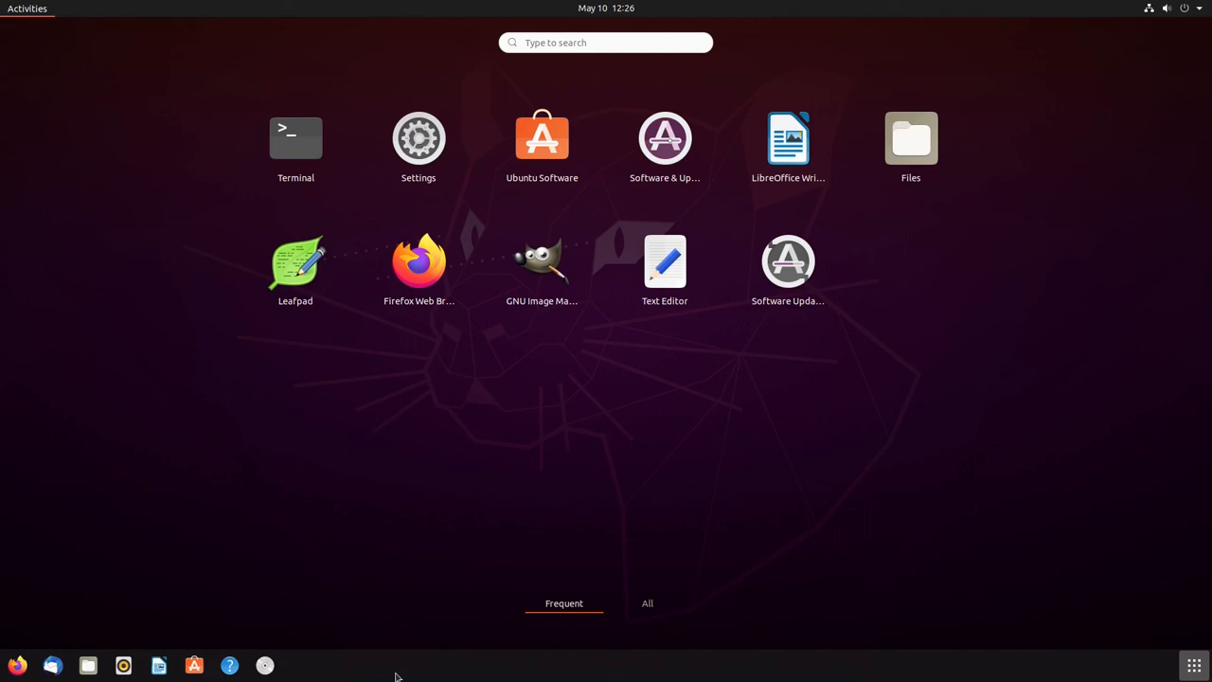
pyautogui.moveTo(639, 329)
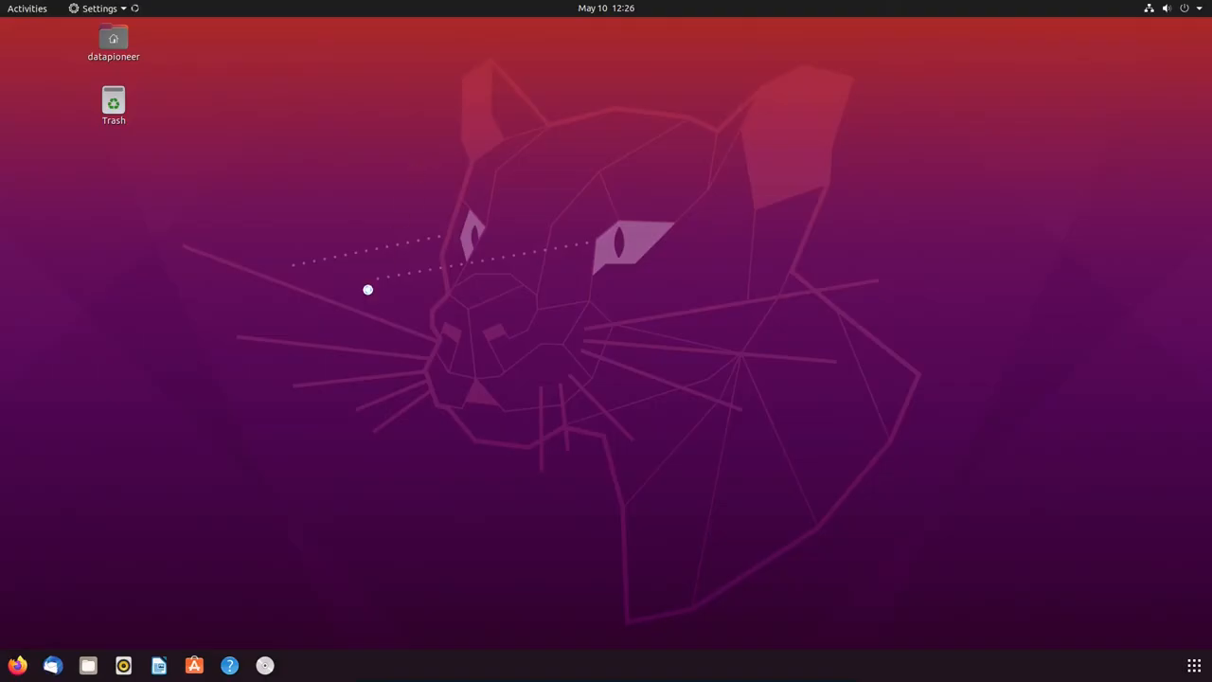
# Launch Settings, view Appearance, then show Additional Drivers' notification settings under Applications
pyautogui.click(264, 665)
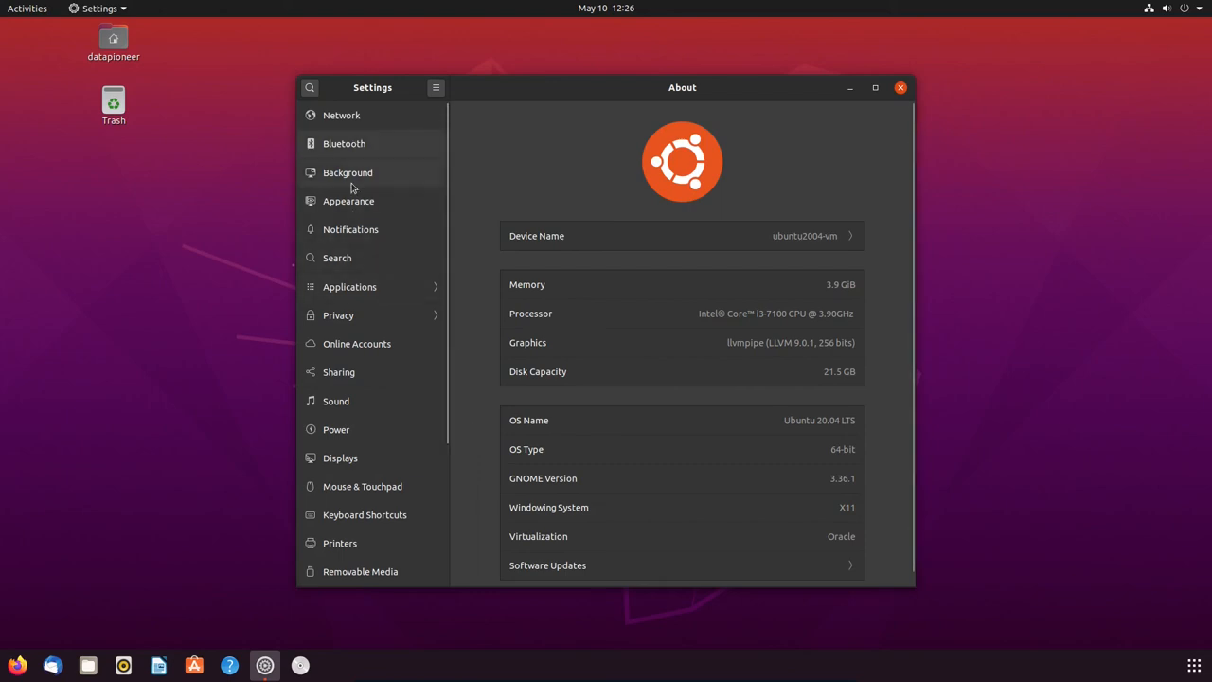
pyautogui.moveTo(359, 367)
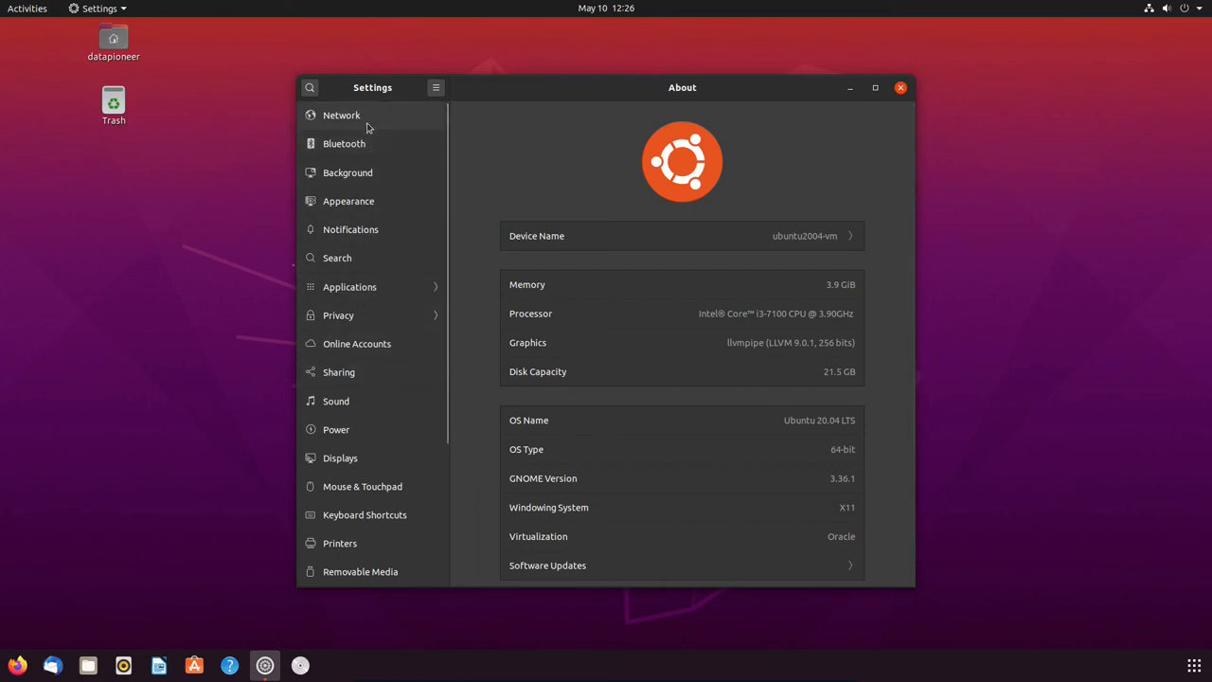
pyautogui.click(348, 200)
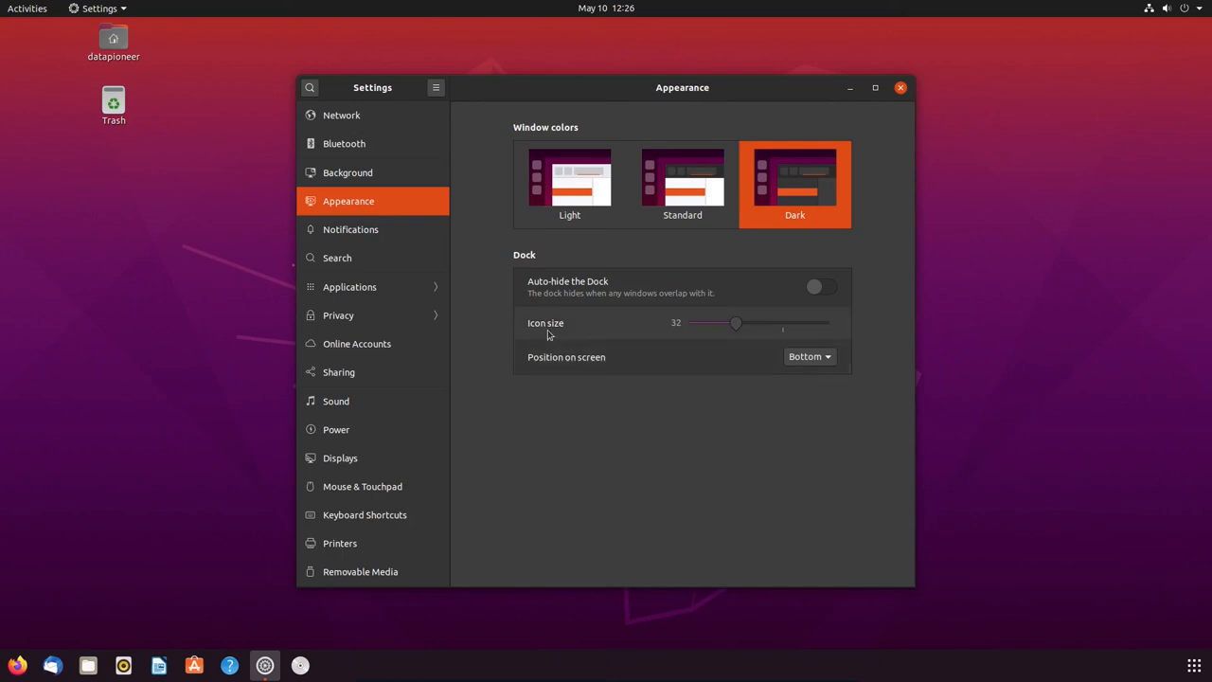
pyautogui.moveTo(685, 417)
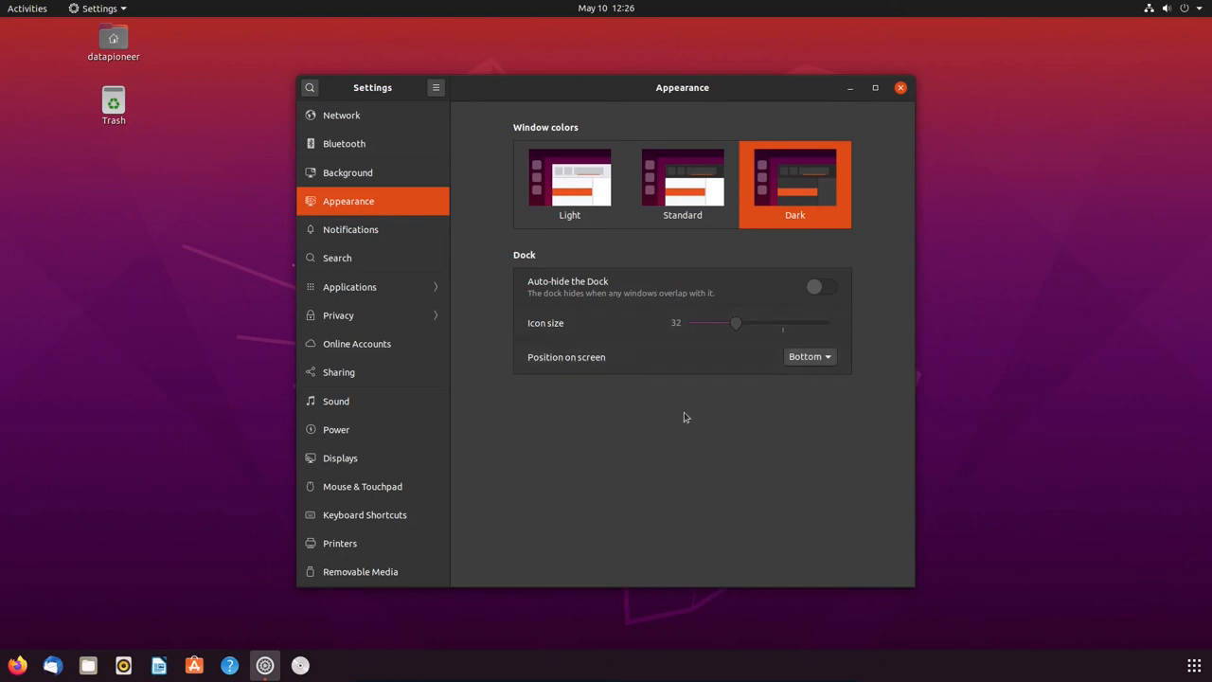
pyautogui.moveTo(537, 425)
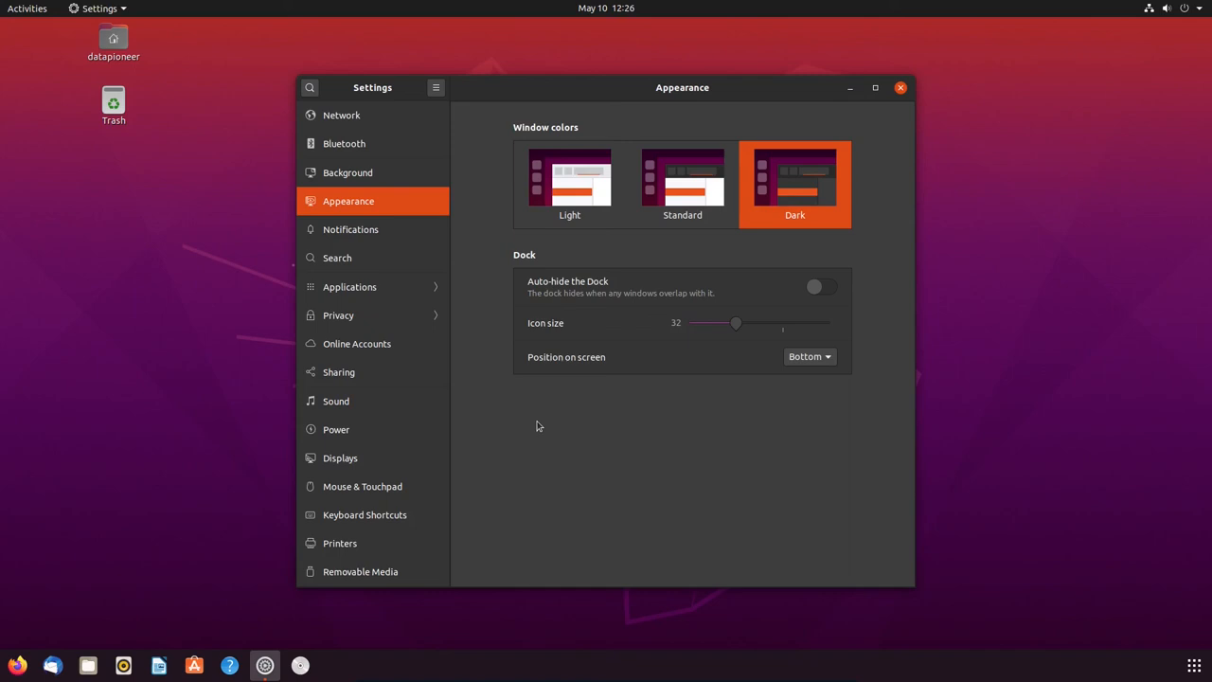
pyautogui.moveTo(668, 423)
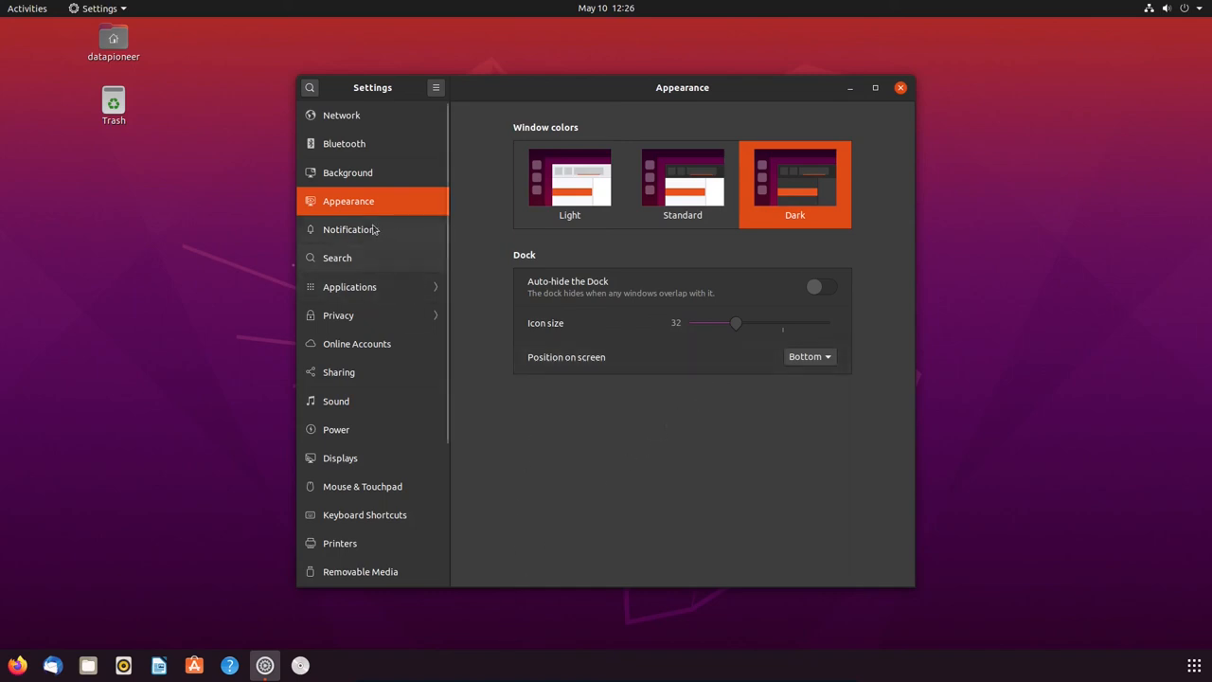
pyautogui.moveTo(277, 369)
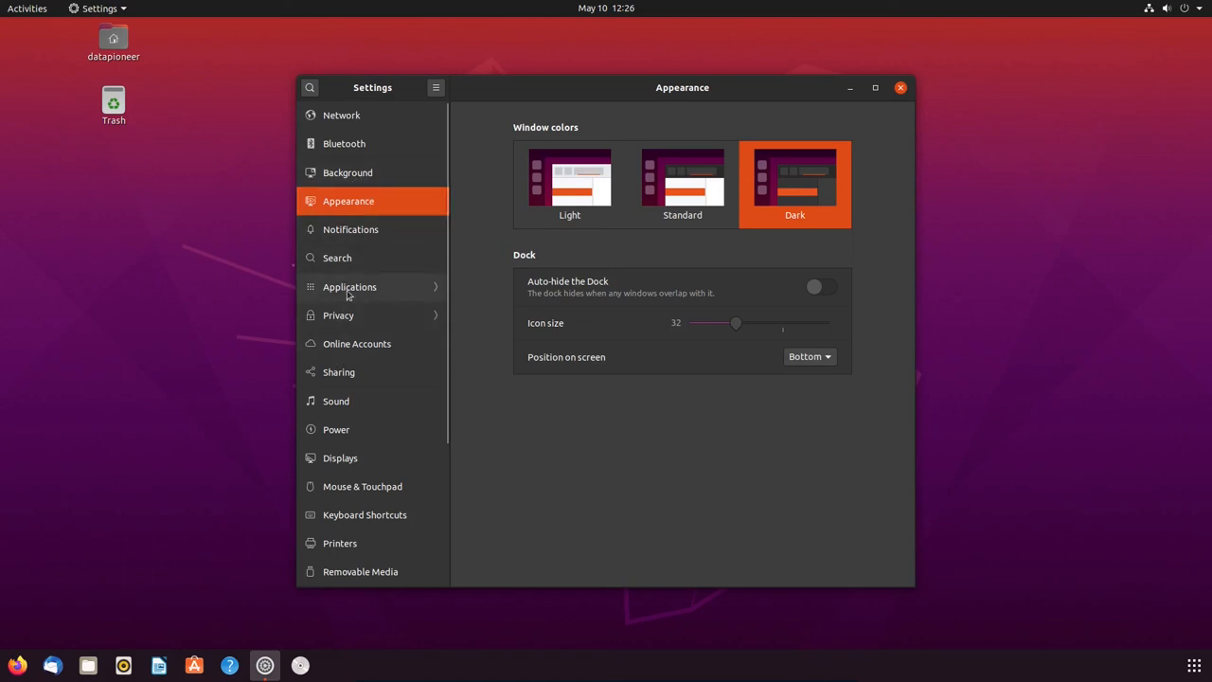
pyautogui.click(349, 286)
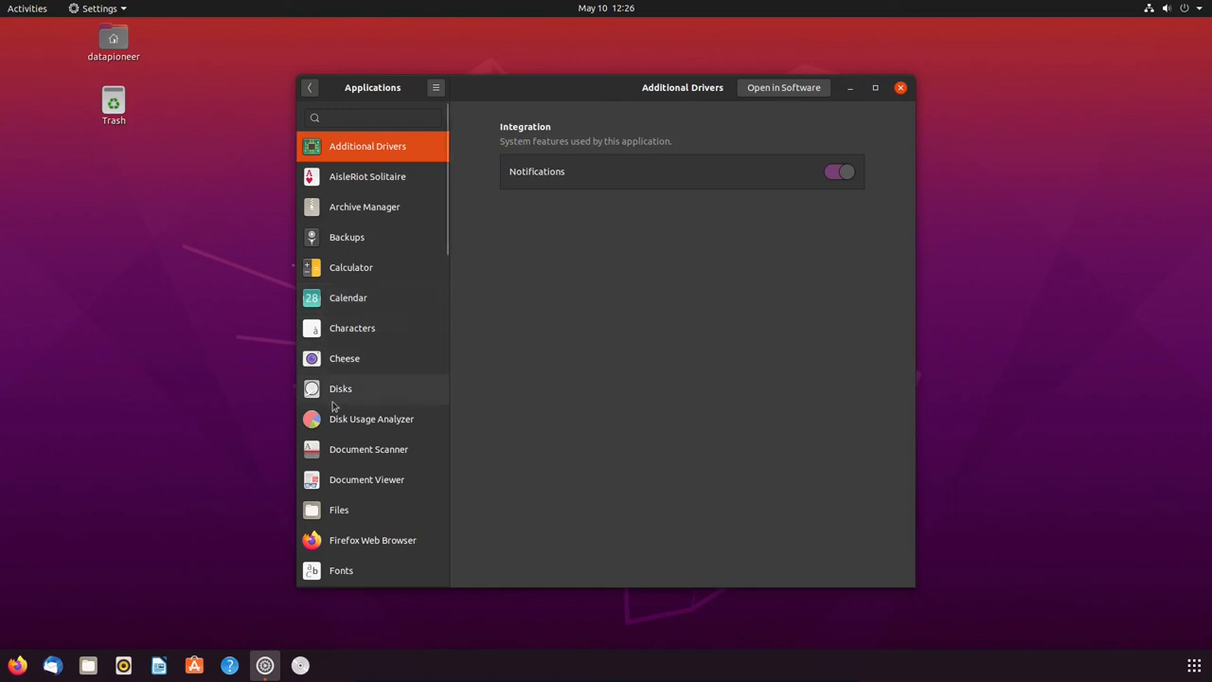
pyautogui.click(309, 87)
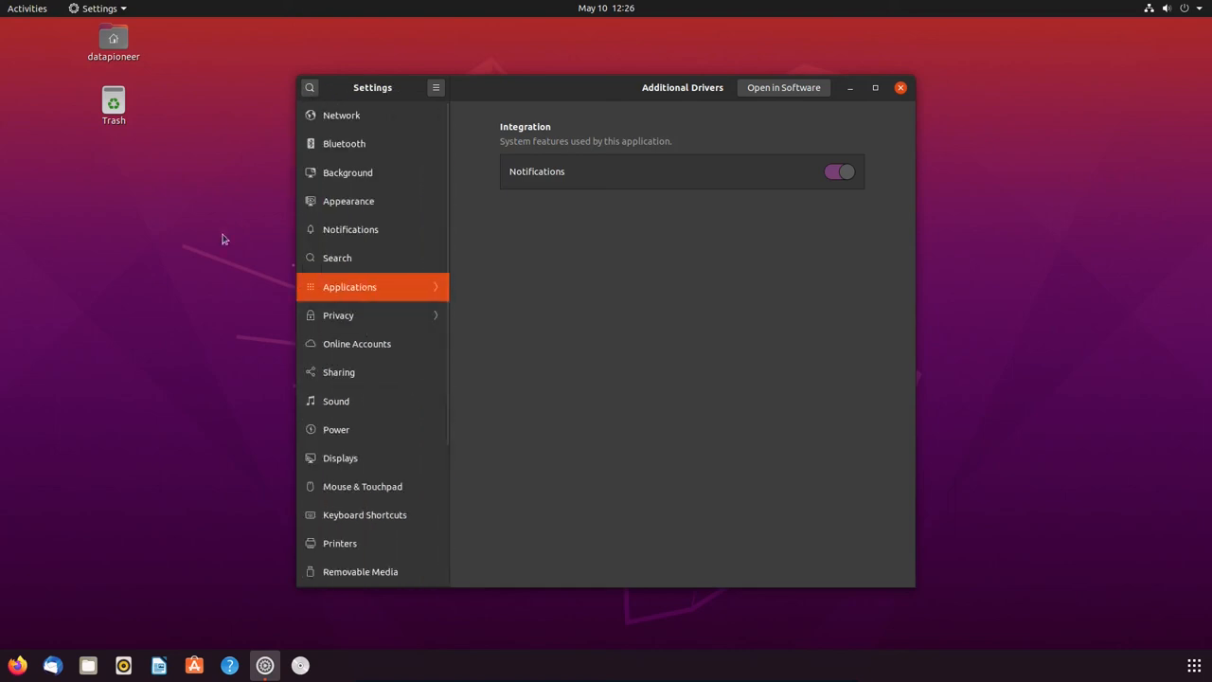
pyautogui.moveTo(862, 456)
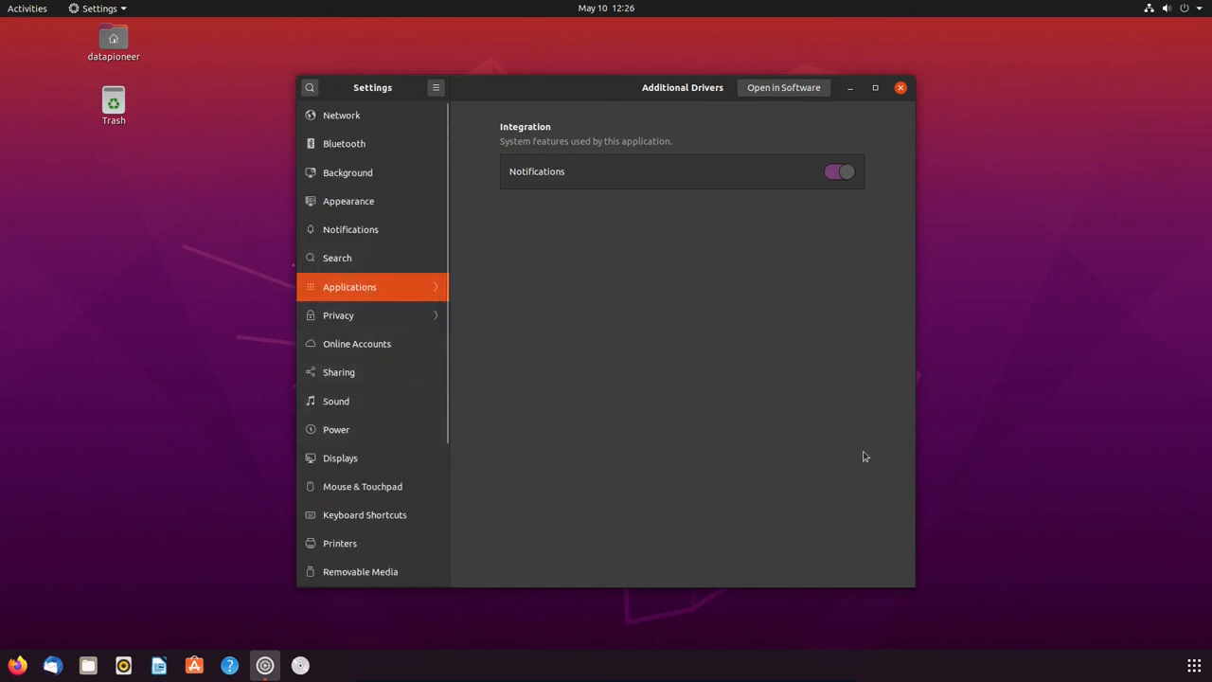
# Close Settings and reopen Display Settings from the desktop right-click menu
pyautogui.click(899, 87)
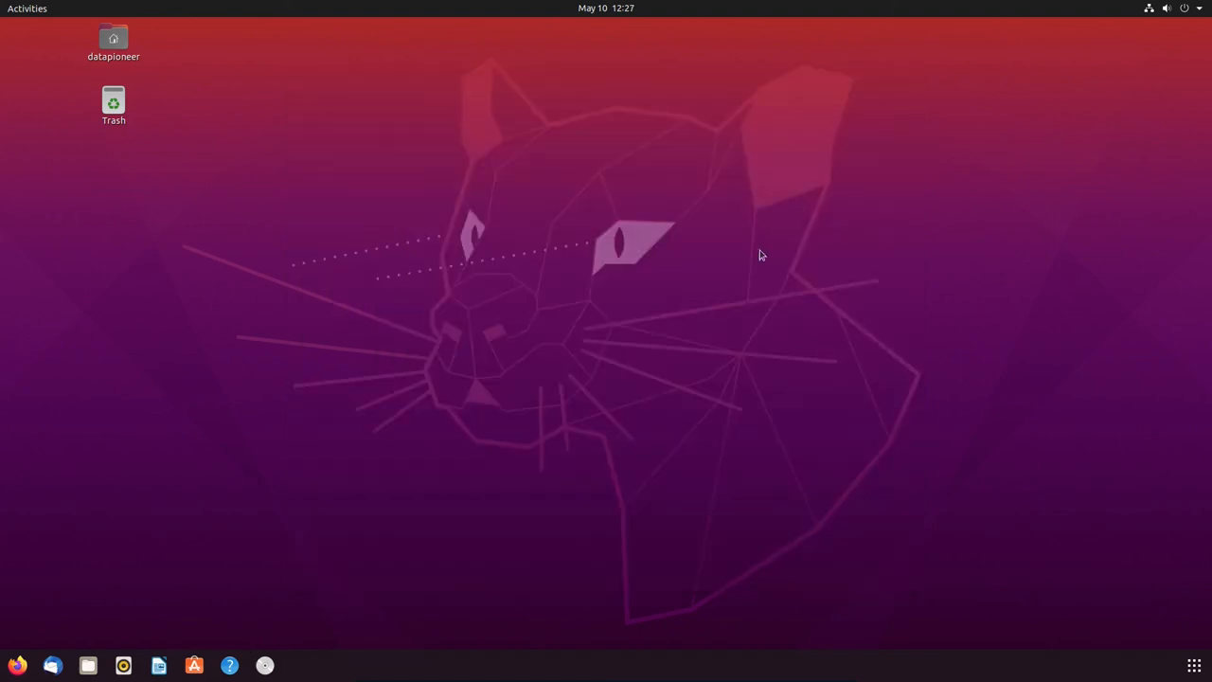
pyautogui.rightClick(741, 398)
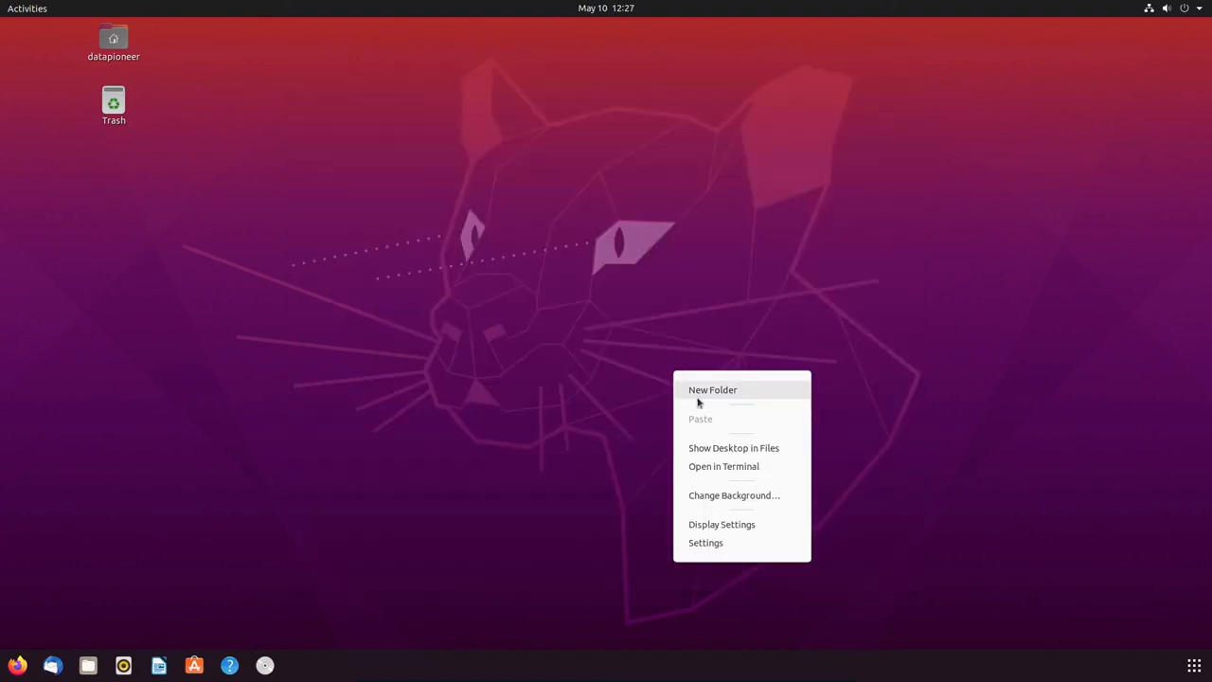
pyautogui.moveTo(733, 447)
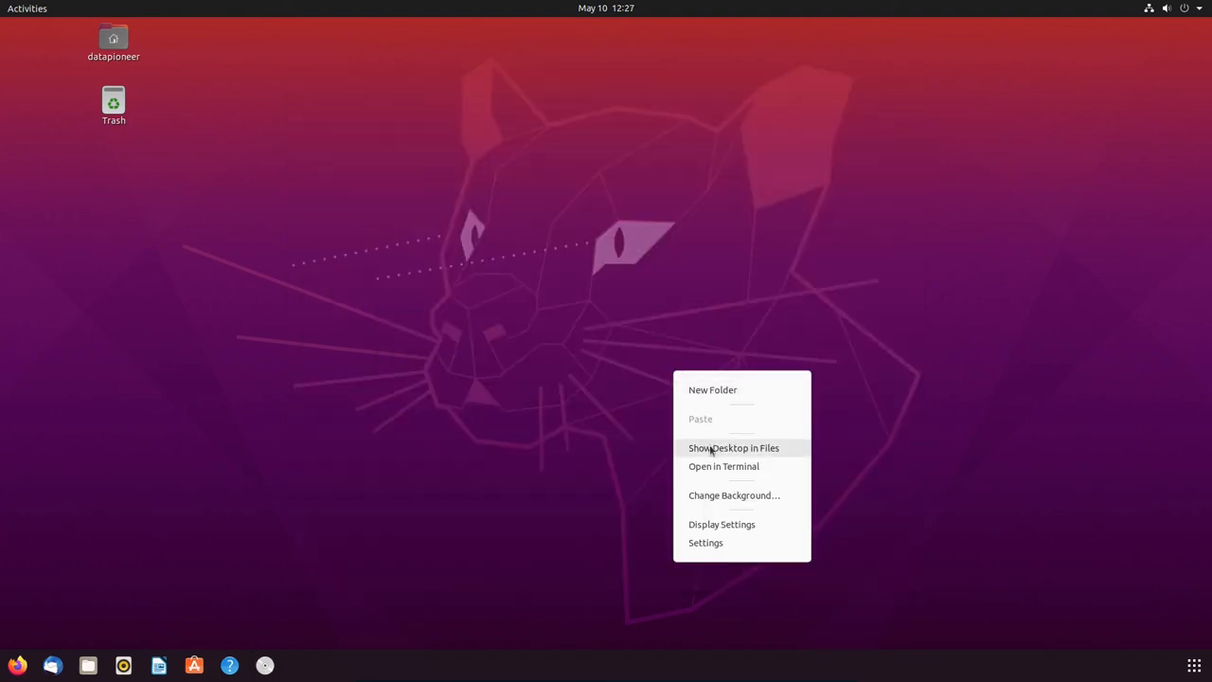
pyautogui.moveTo(724, 466)
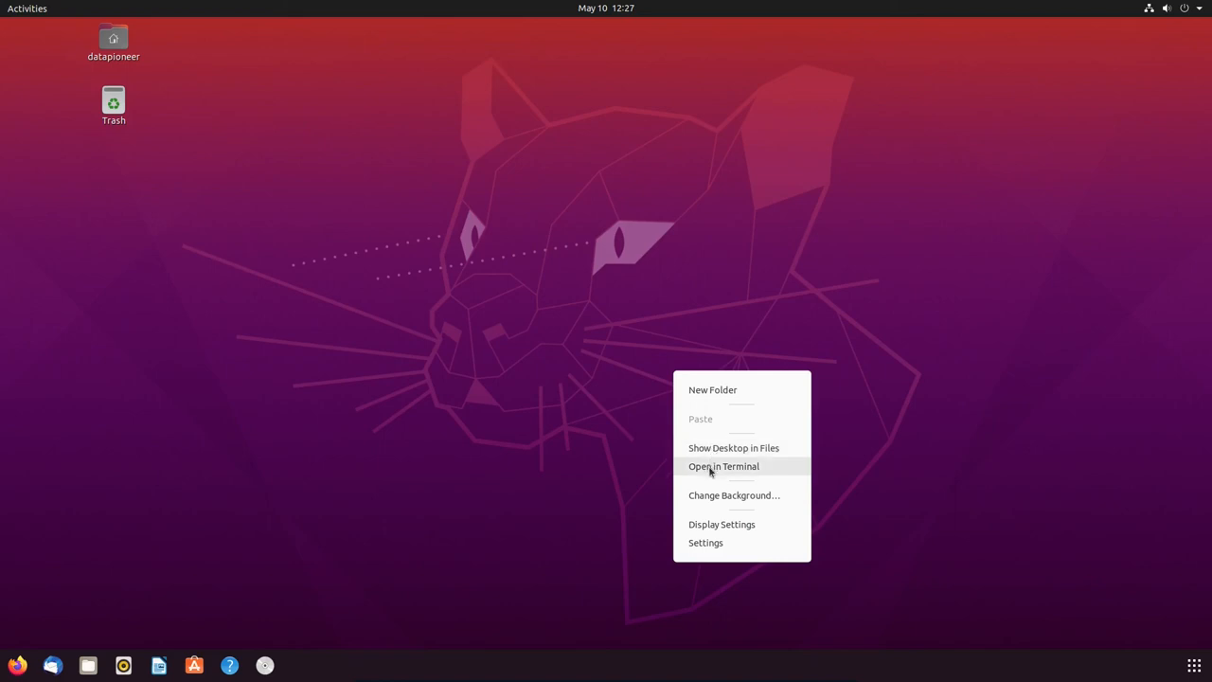
pyautogui.moveTo(705, 499)
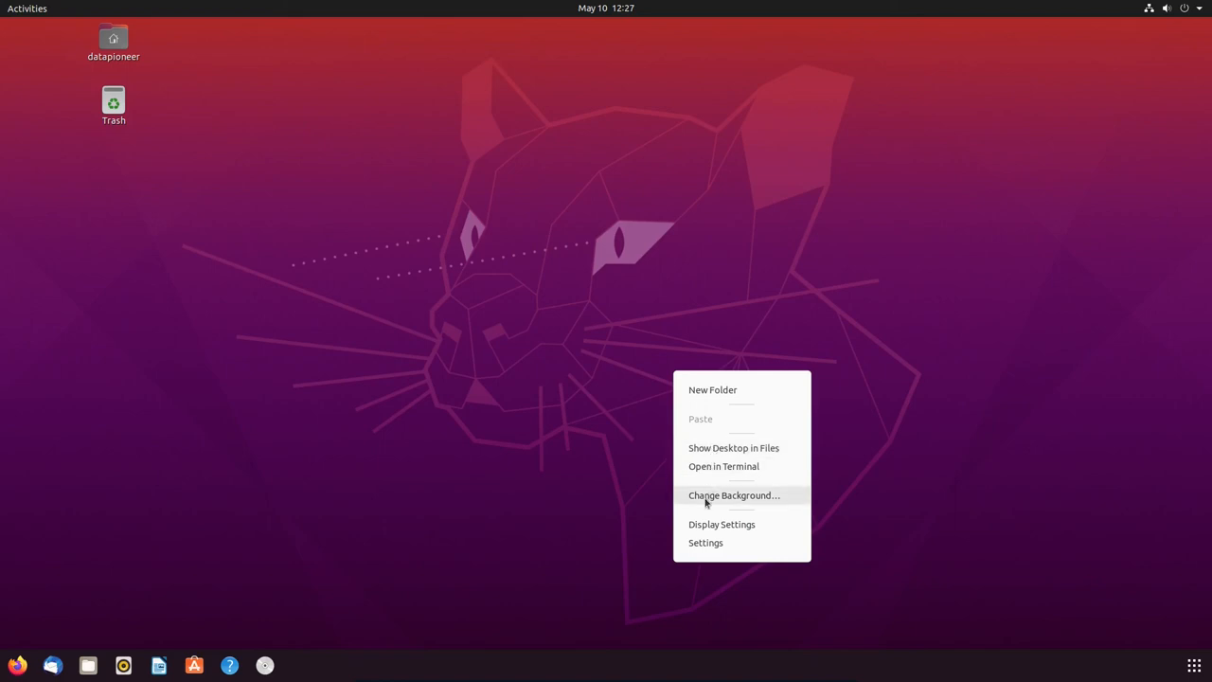
pyautogui.moveTo(721, 523)
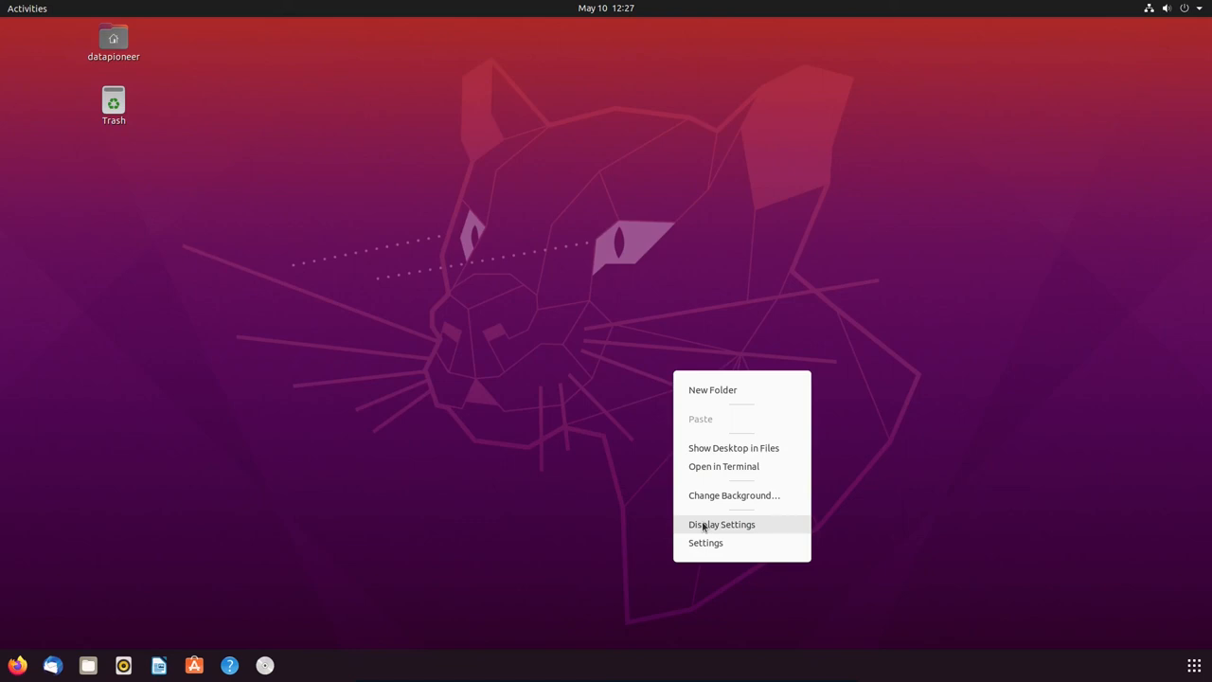
pyautogui.click(721, 524)
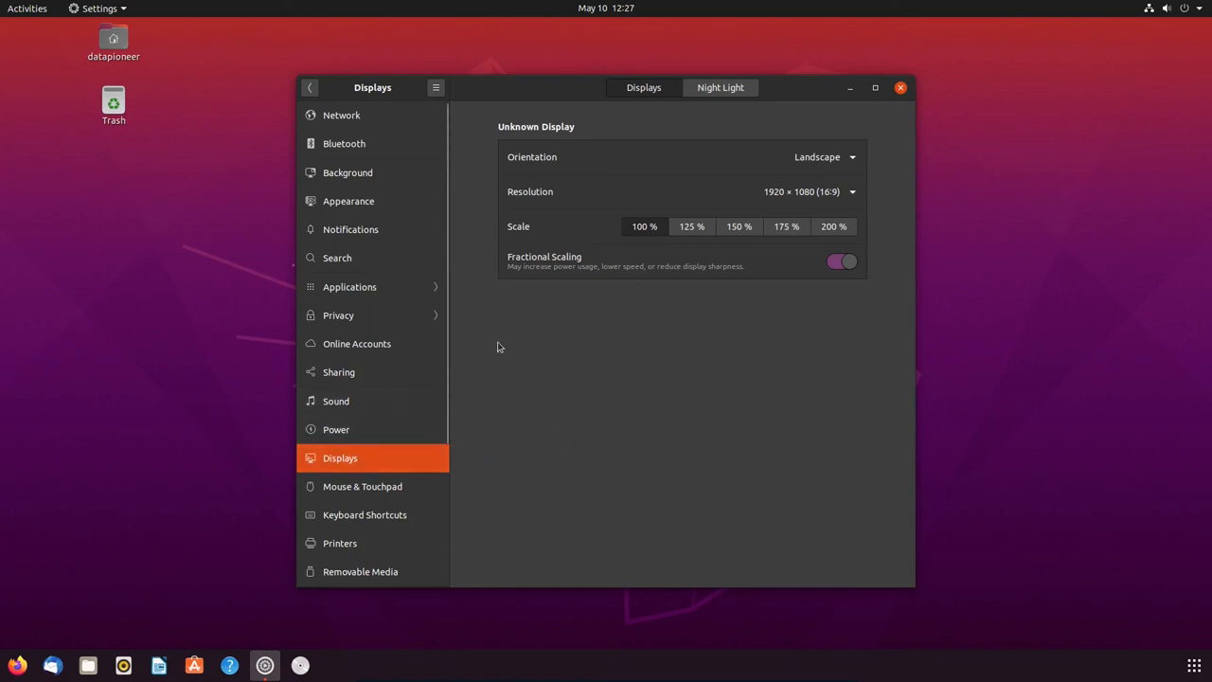
# View Appearance, close Settings, and dismiss the desktop menu
pyautogui.click(348, 201)
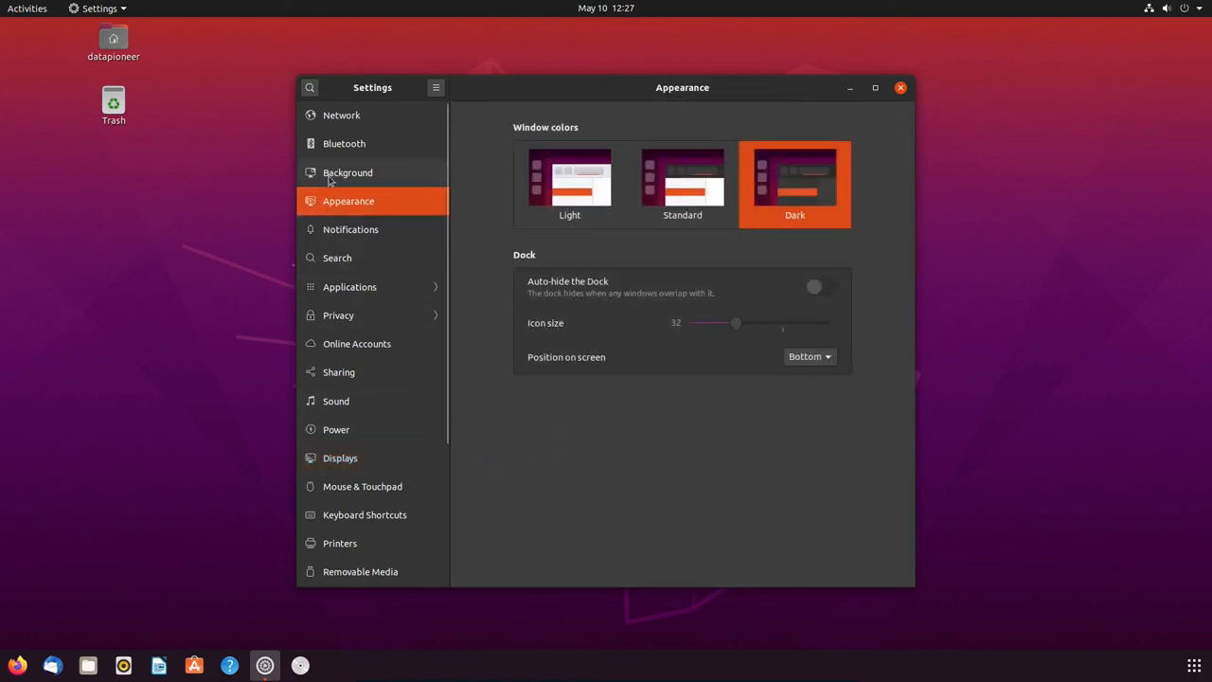
pyautogui.moveTo(343, 422)
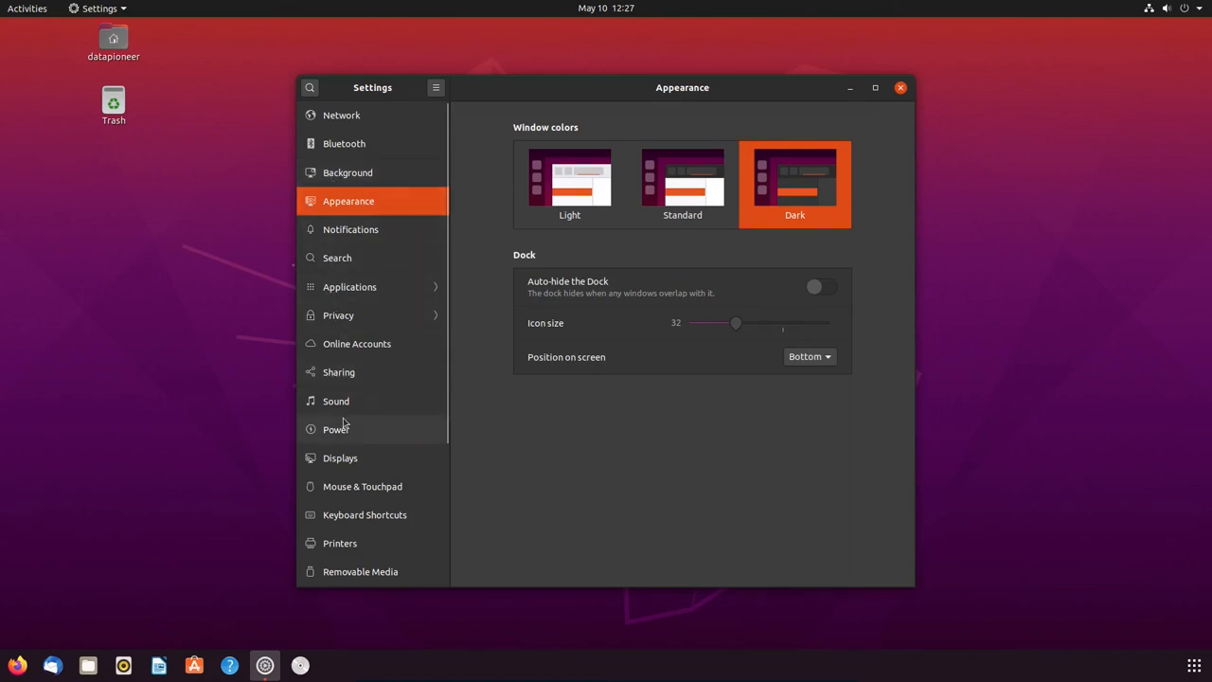
pyautogui.moveTo(928, 111)
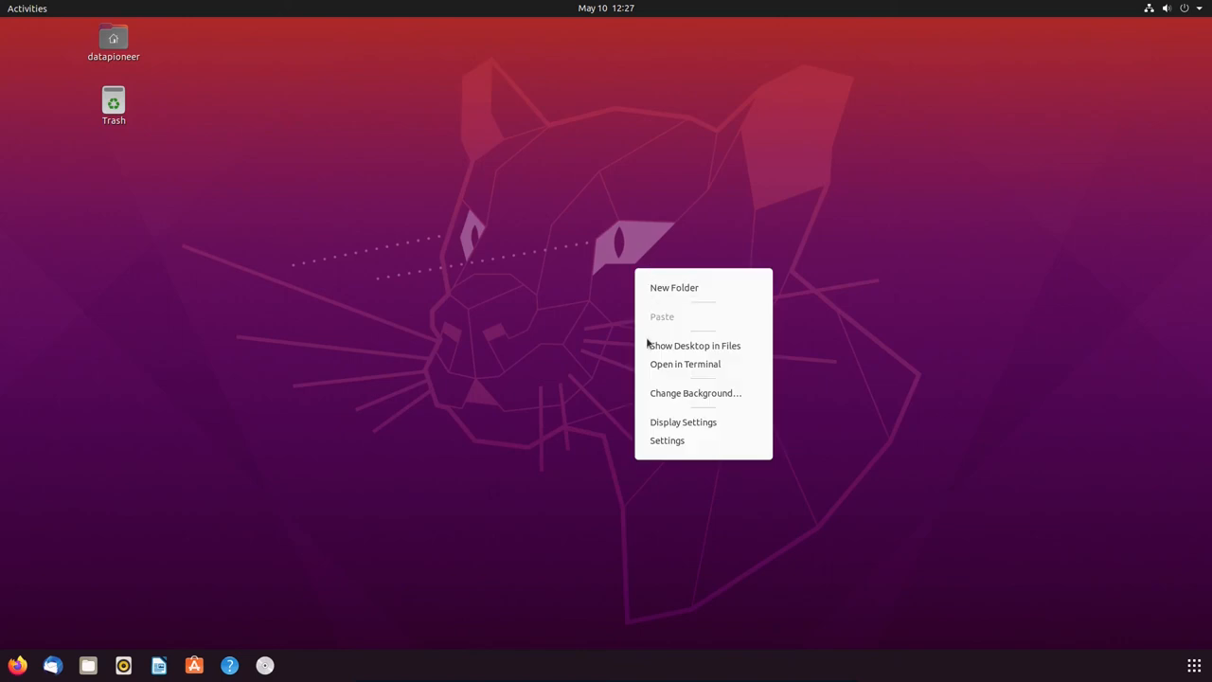
pyautogui.click(683, 421)
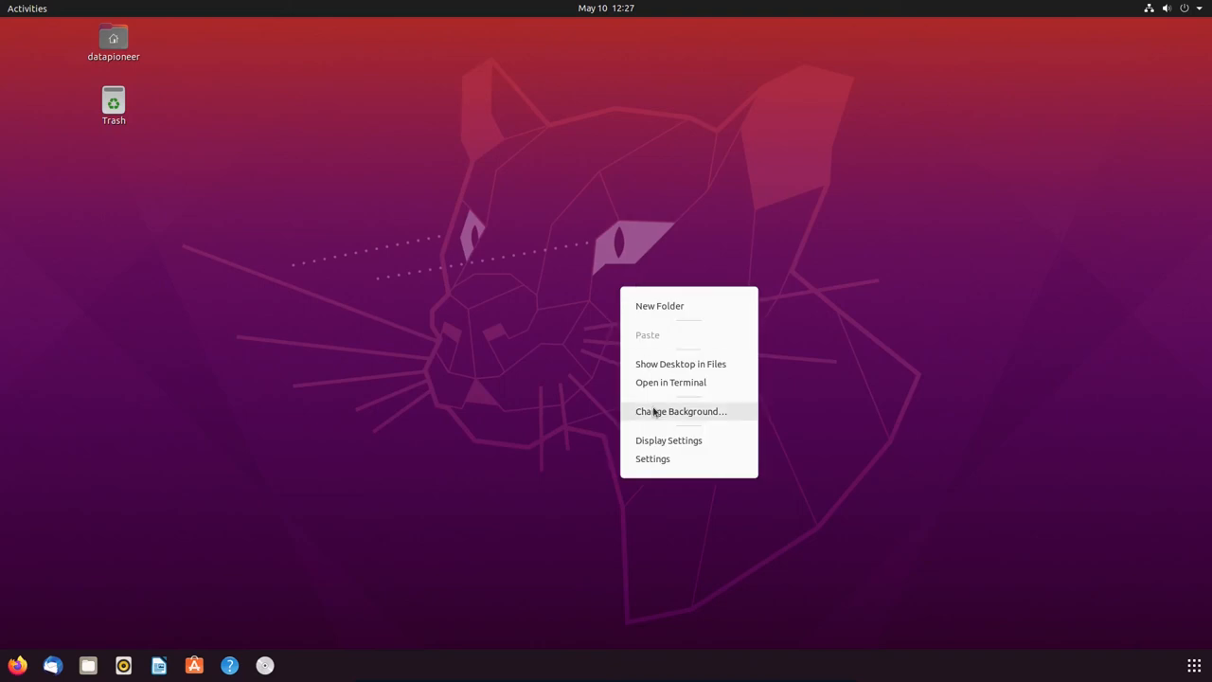
pyautogui.click(670, 382)
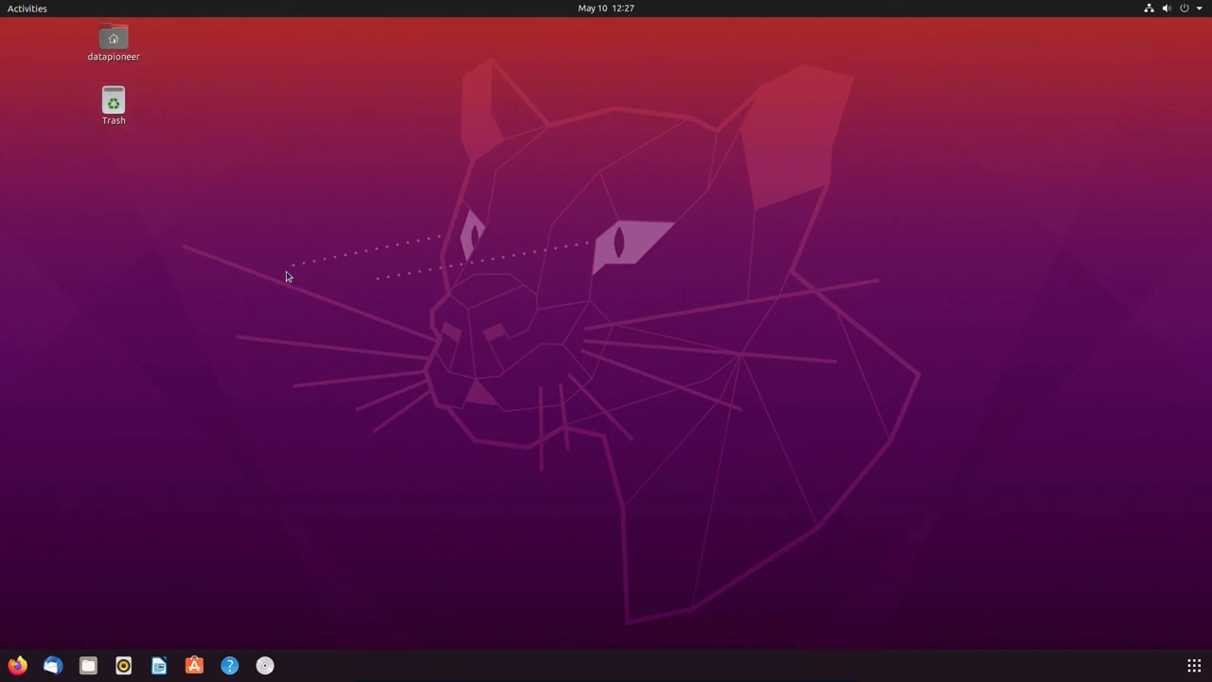
# Reopen Settings from the desktop menu and turn on dock auto-hide in Appearance
pyautogui.rightClick(671, 464)
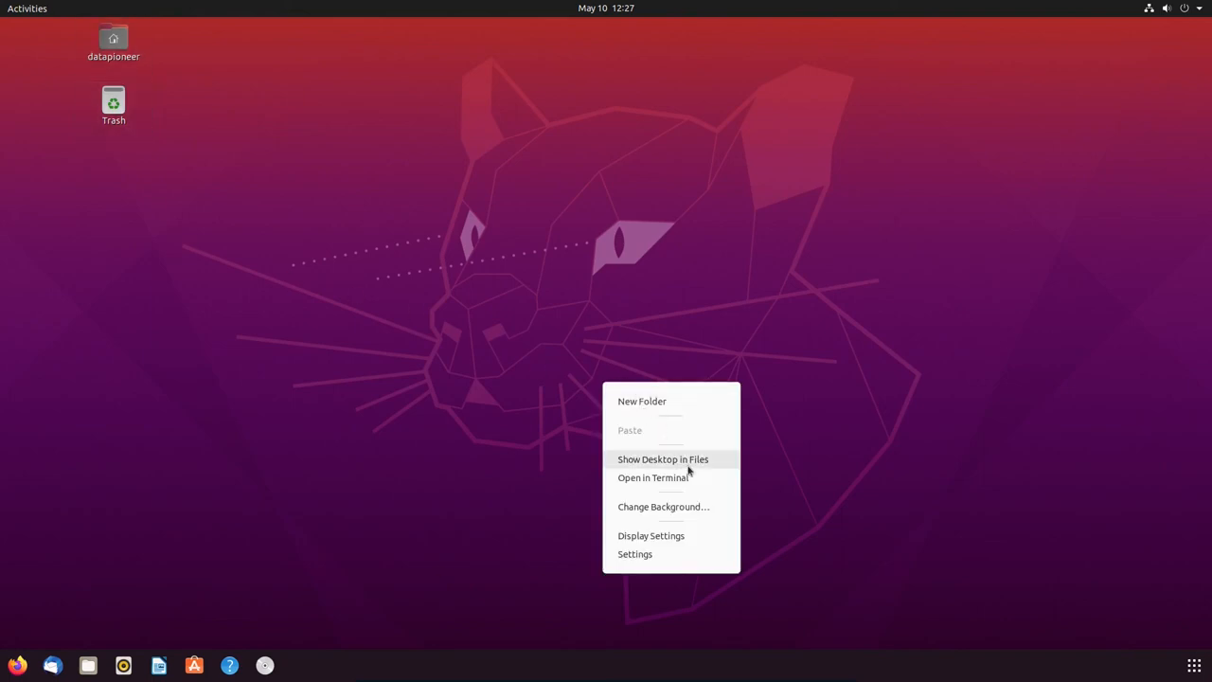
pyautogui.moveTo(698, 503)
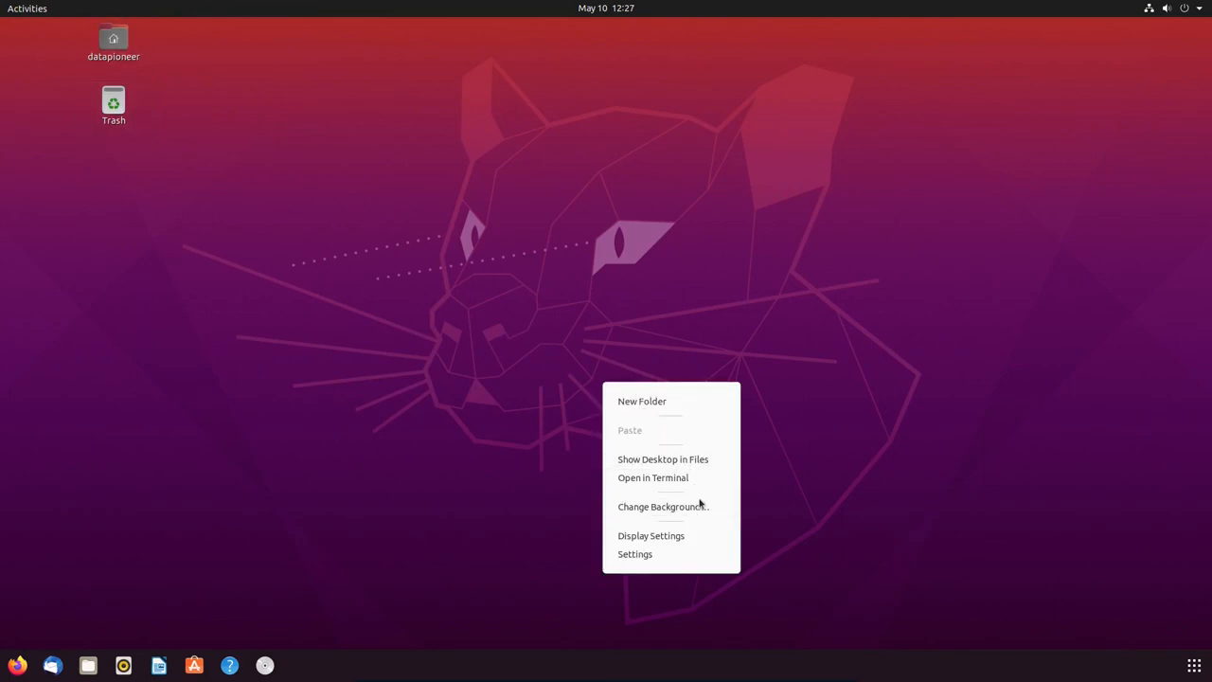
pyautogui.click(650, 535)
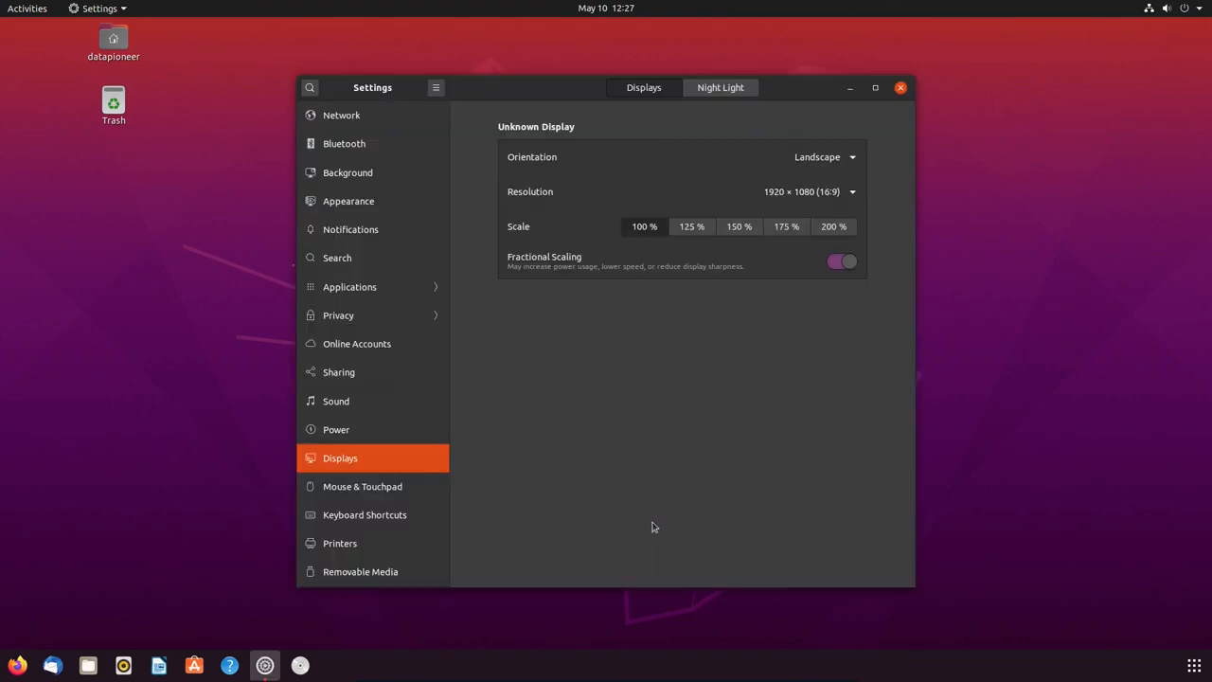
pyautogui.moveTo(507, 459)
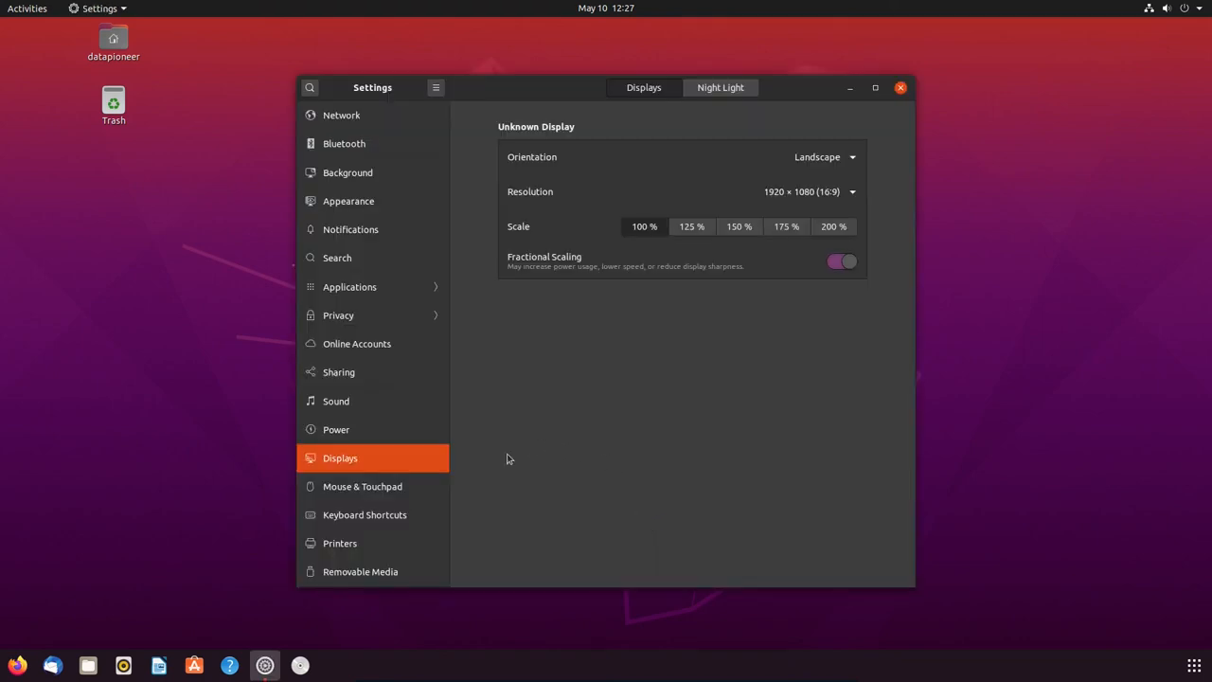
pyautogui.click(348, 201)
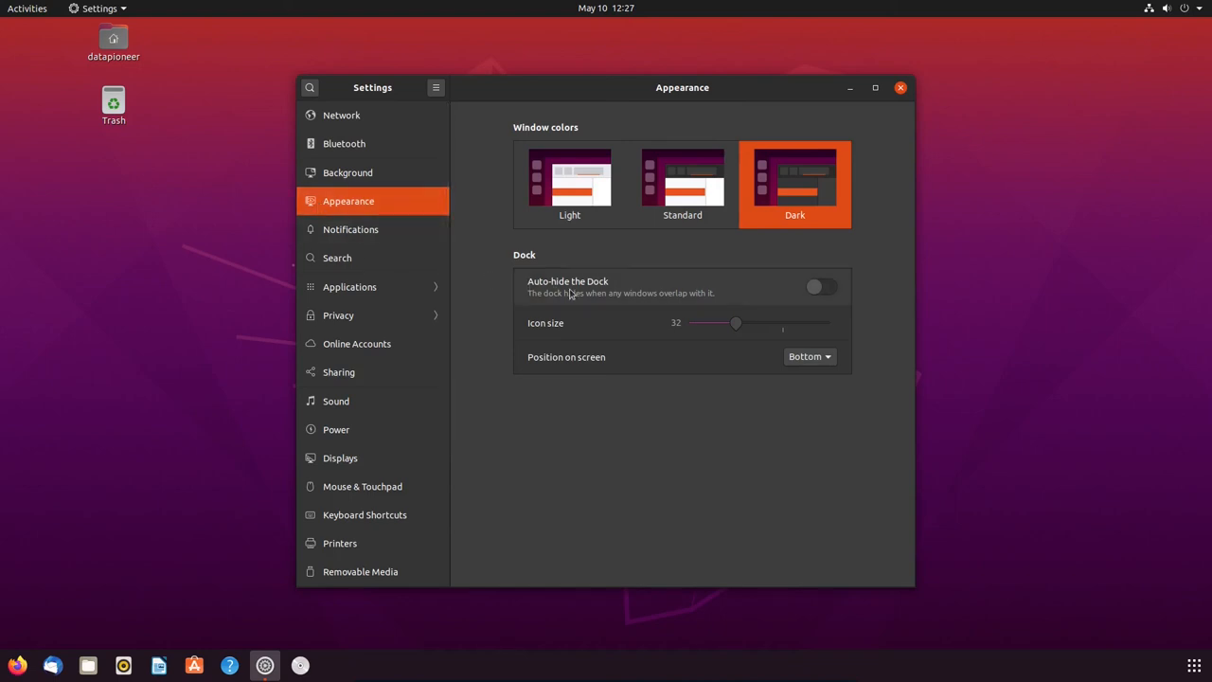
pyautogui.moveTo(816, 295)
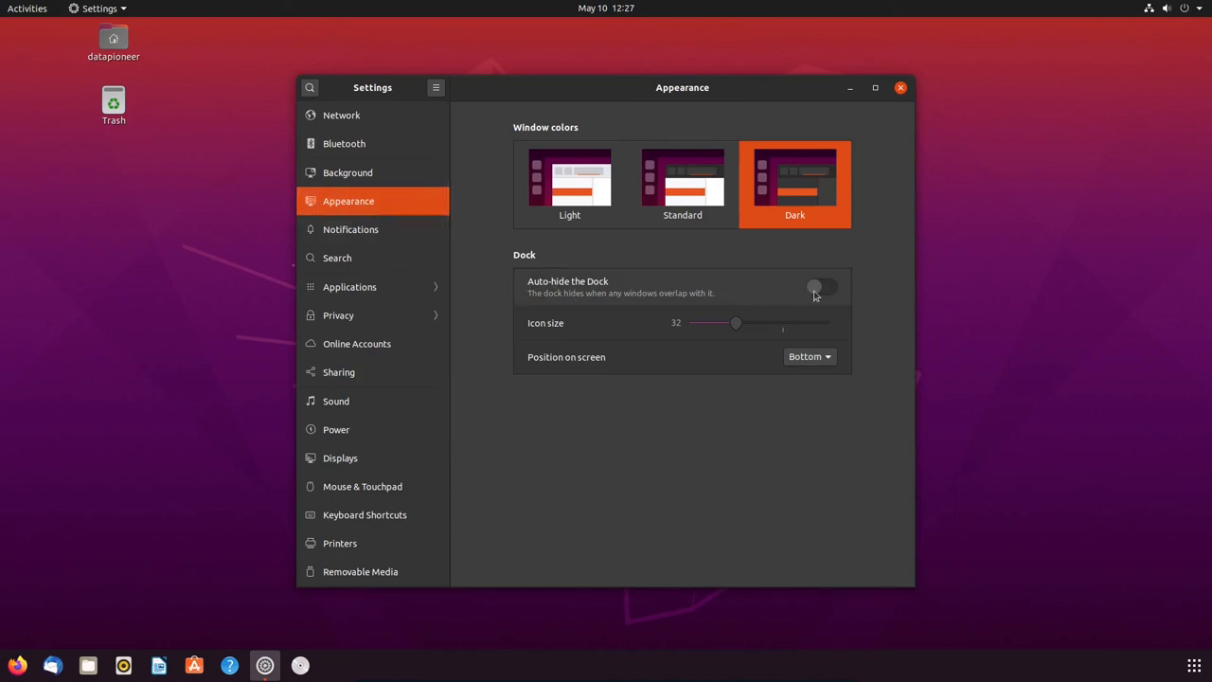
pyautogui.click(820, 286)
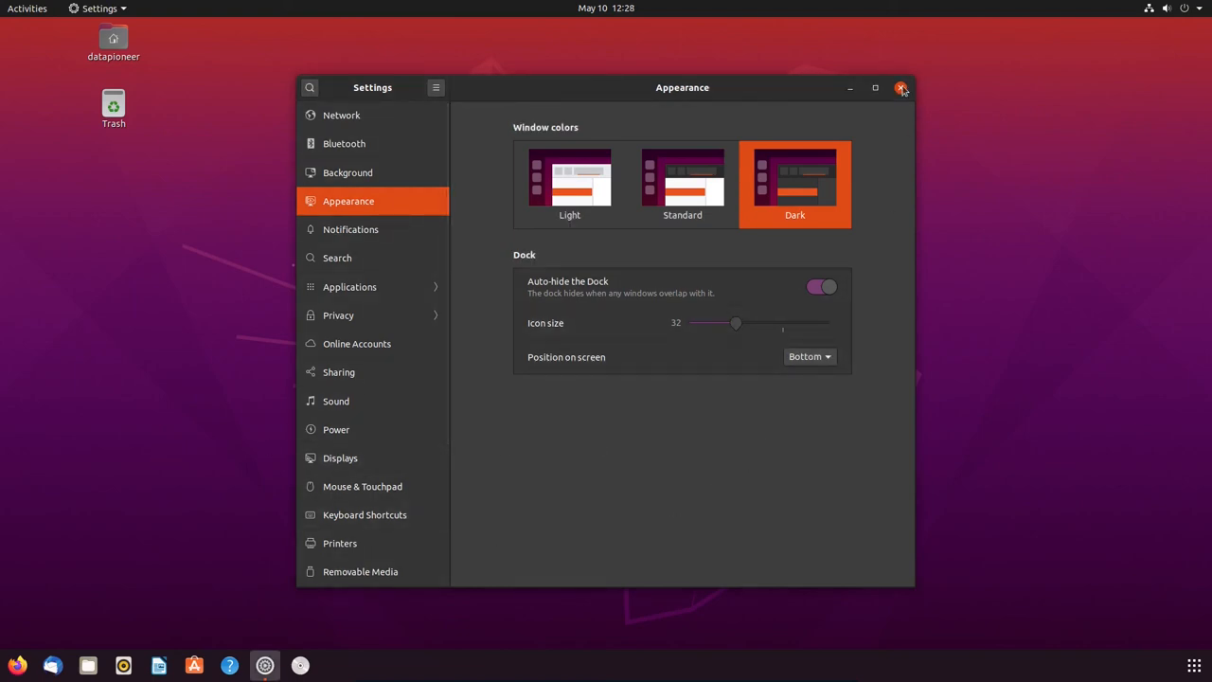
# Close Settings and reopen it from the desktop right-click menu
pyautogui.click(901, 87)
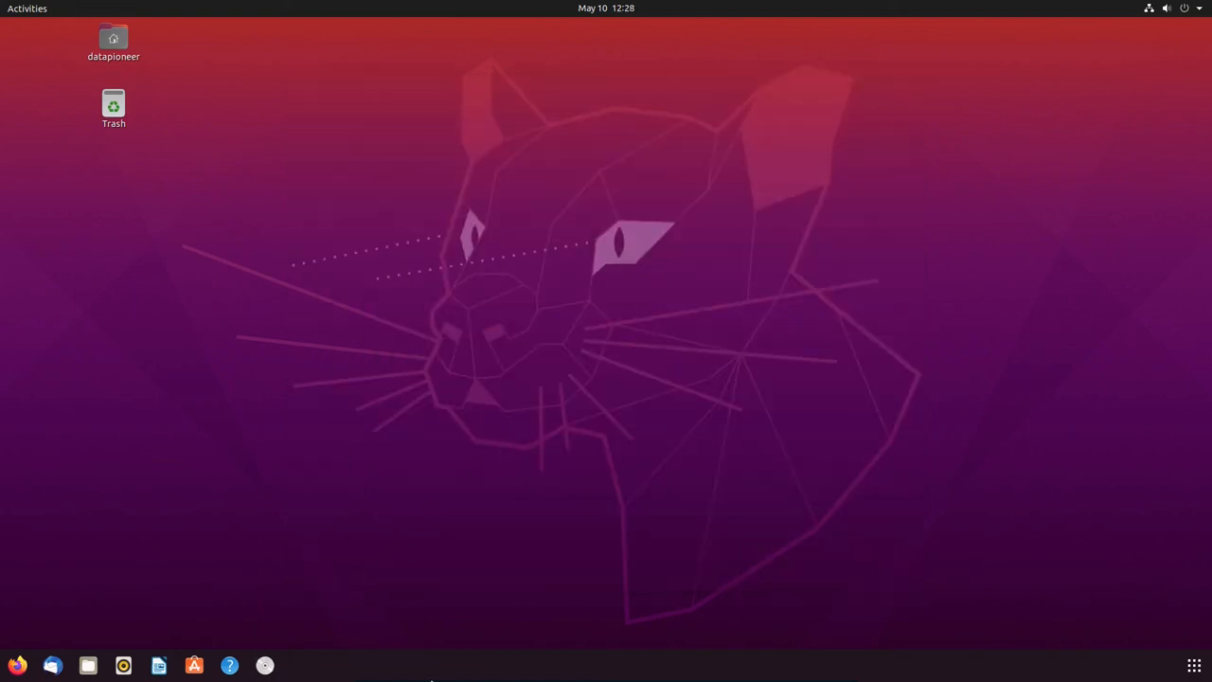
pyautogui.rightClick(591, 347)
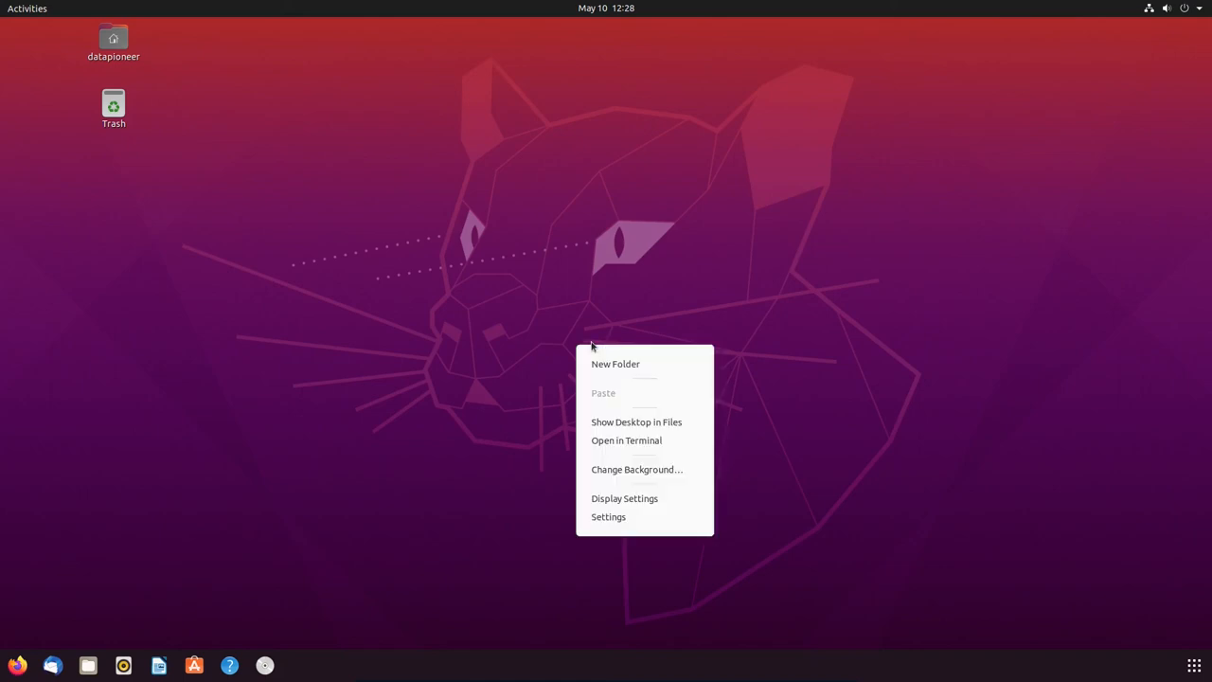
pyautogui.click(608, 516)
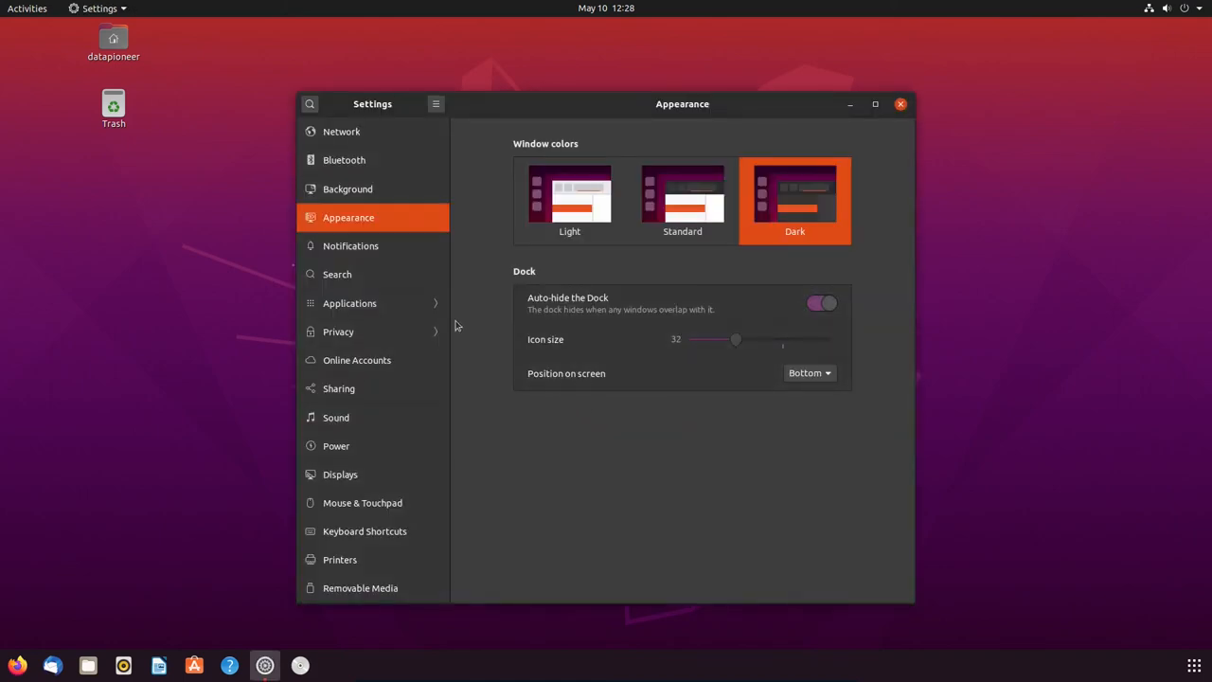
pyautogui.moveTo(800, 391)
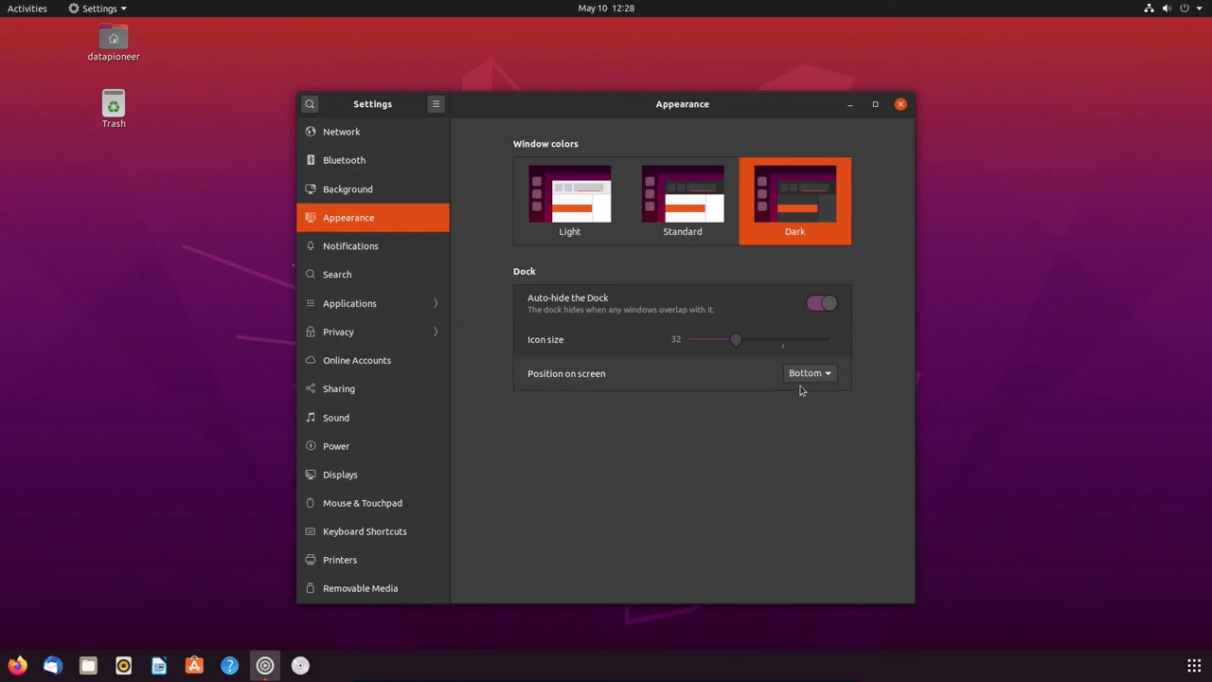
pyautogui.moveTo(371, 233)
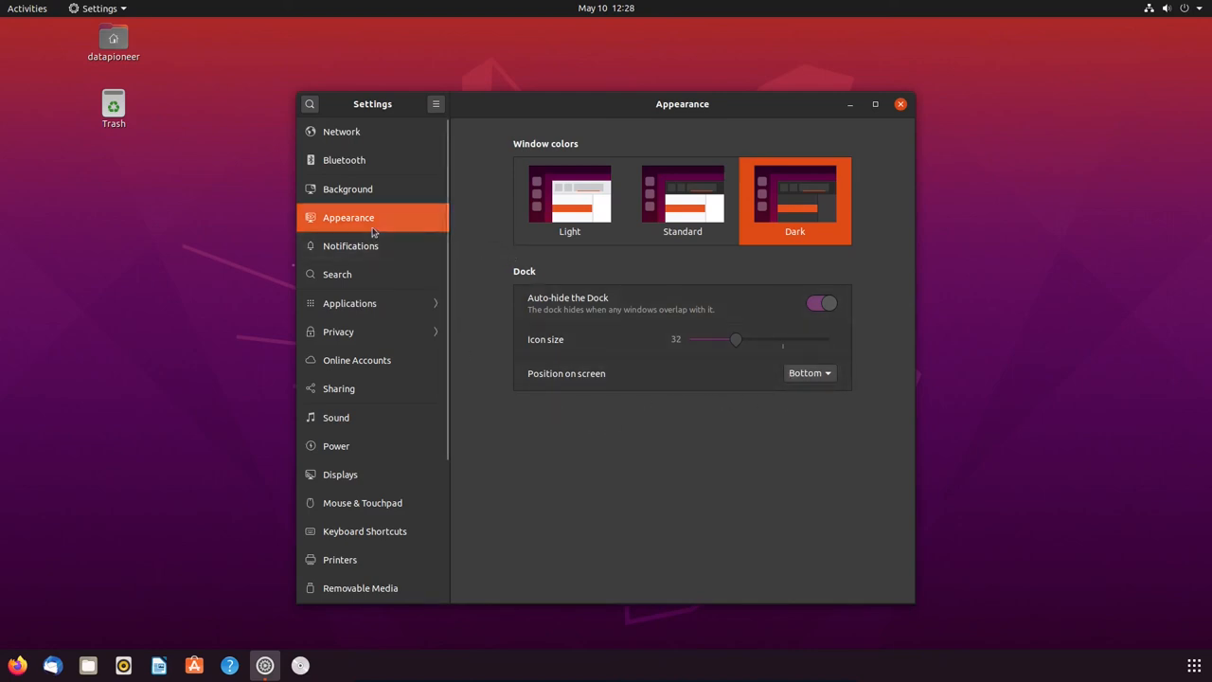
pyautogui.moveTo(377, 268)
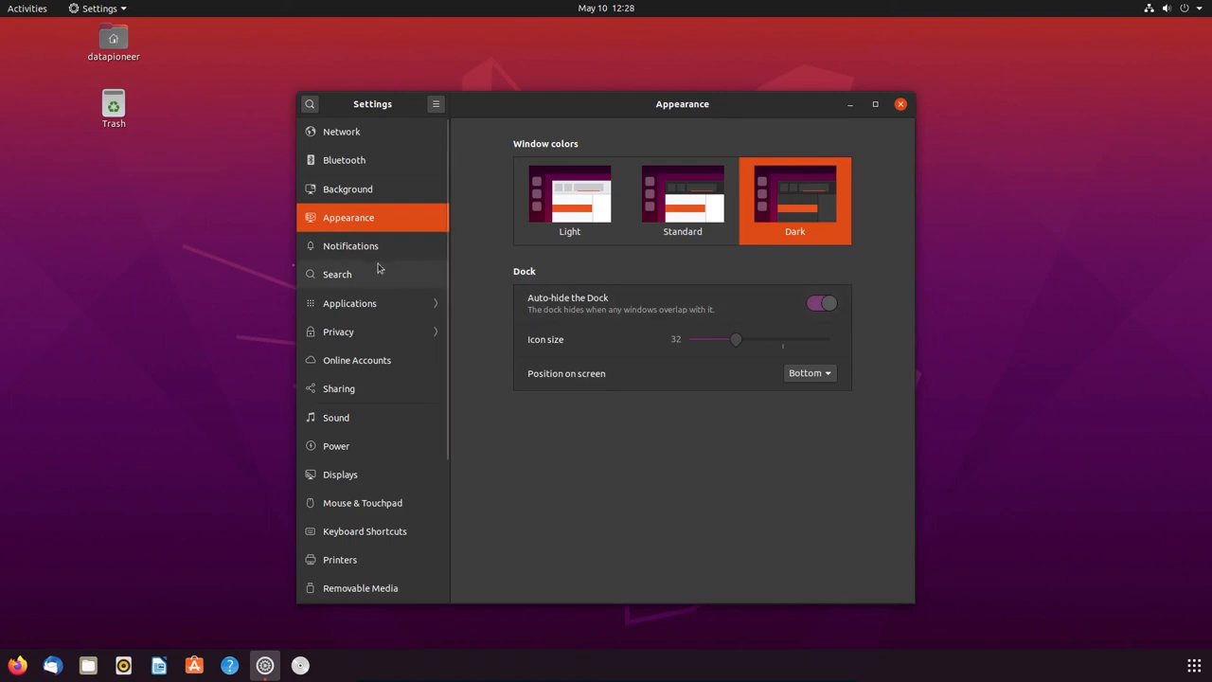
pyautogui.moveTo(350, 319)
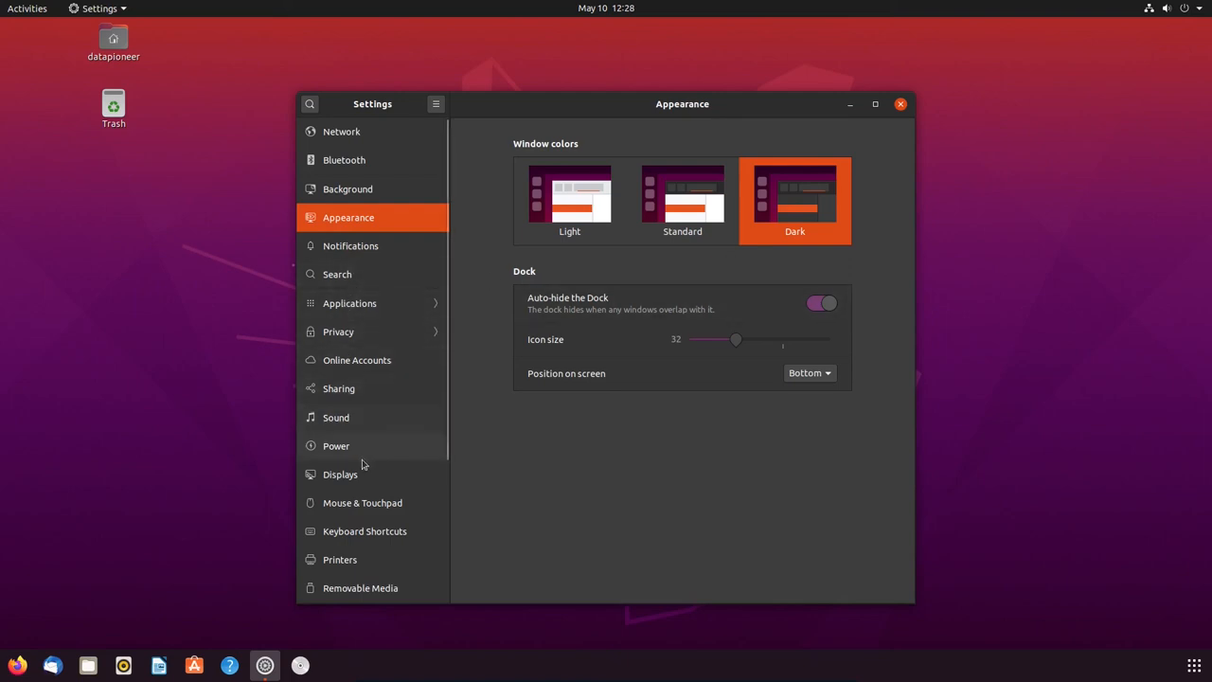
# Open Displays' Night Light tab, switch Night Light on, and choose Manual Schedule
pyautogui.click(340, 473)
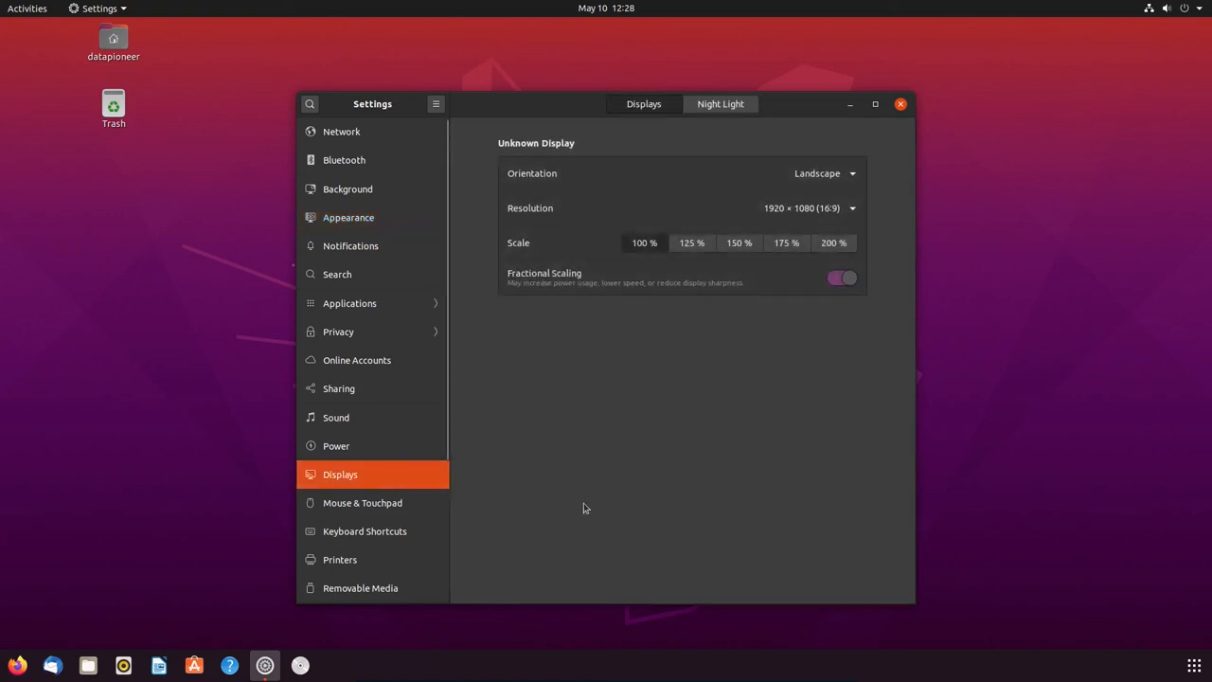
pyautogui.moveTo(653, 358)
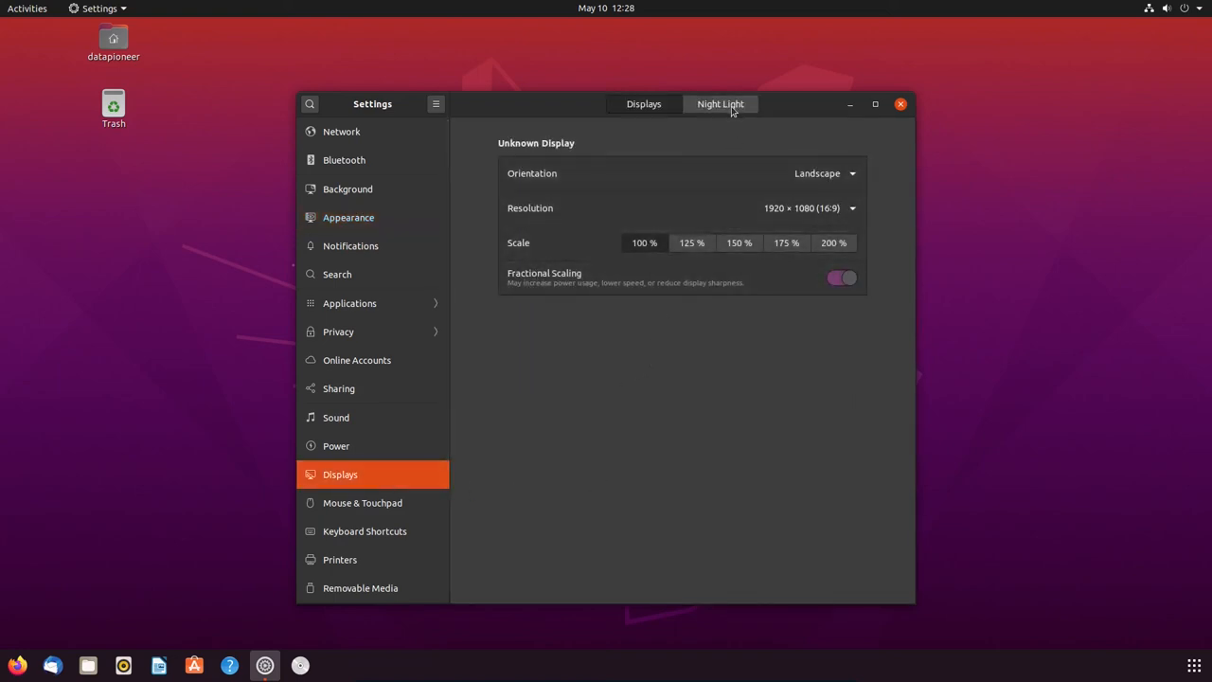
pyautogui.click(720, 104)
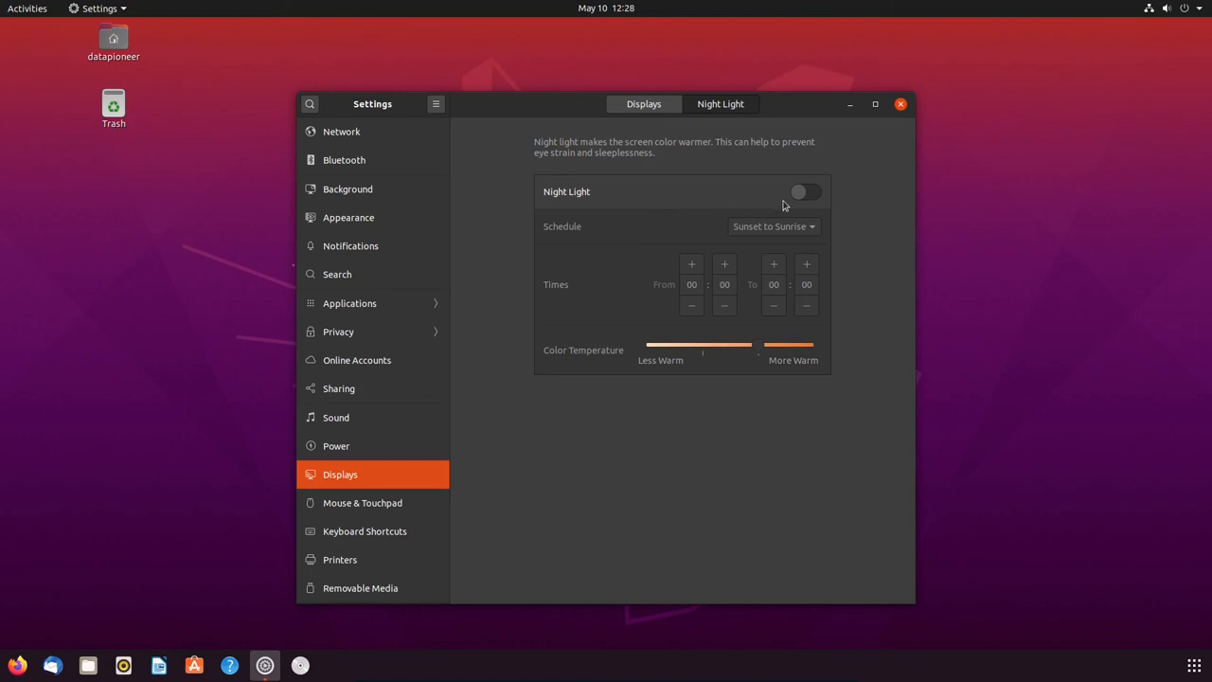
pyautogui.click(803, 191)
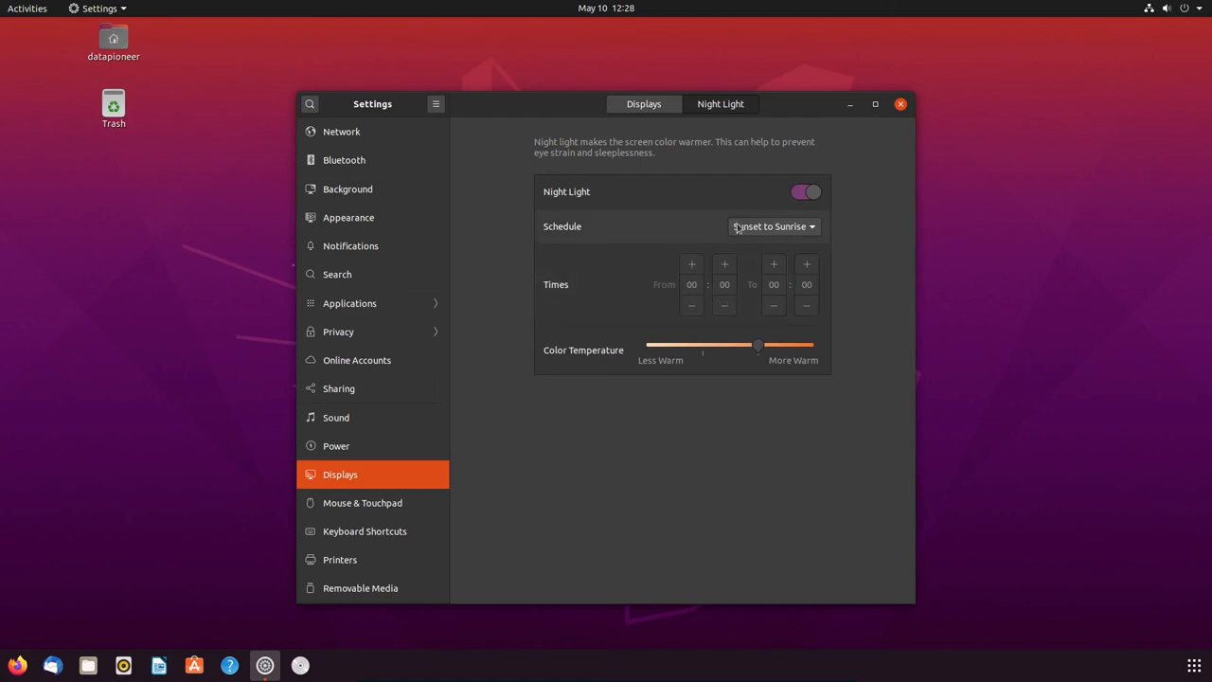
pyautogui.click(773, 225)
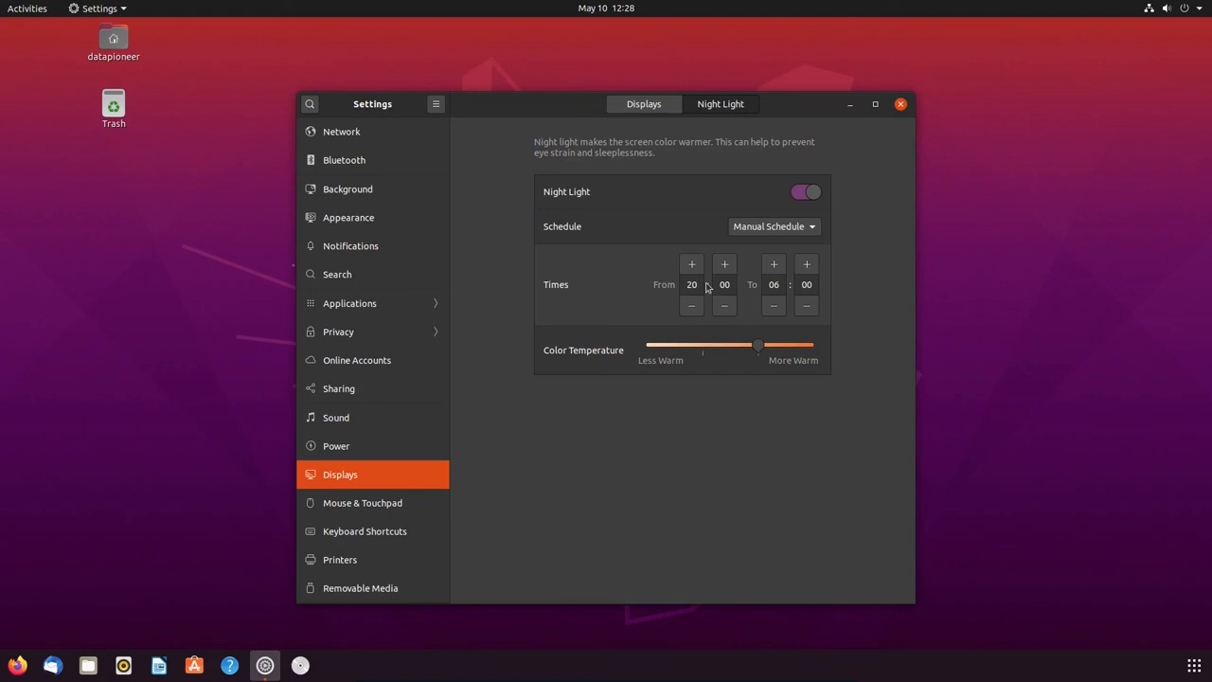
pyautogui.moveTo(731, 301)
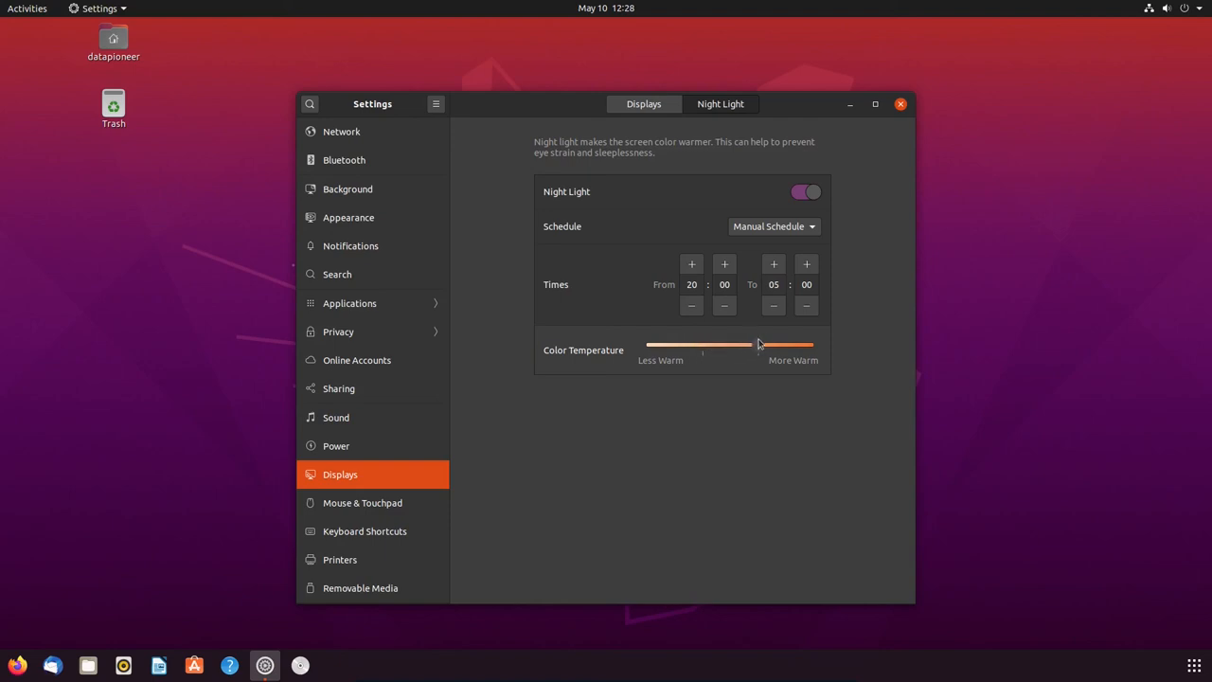
# Adjust the Night Light colour temperature, then switch Night Light off
pyautogui.moveTo(758, 345); pyautogui.dragTo(757, 345)
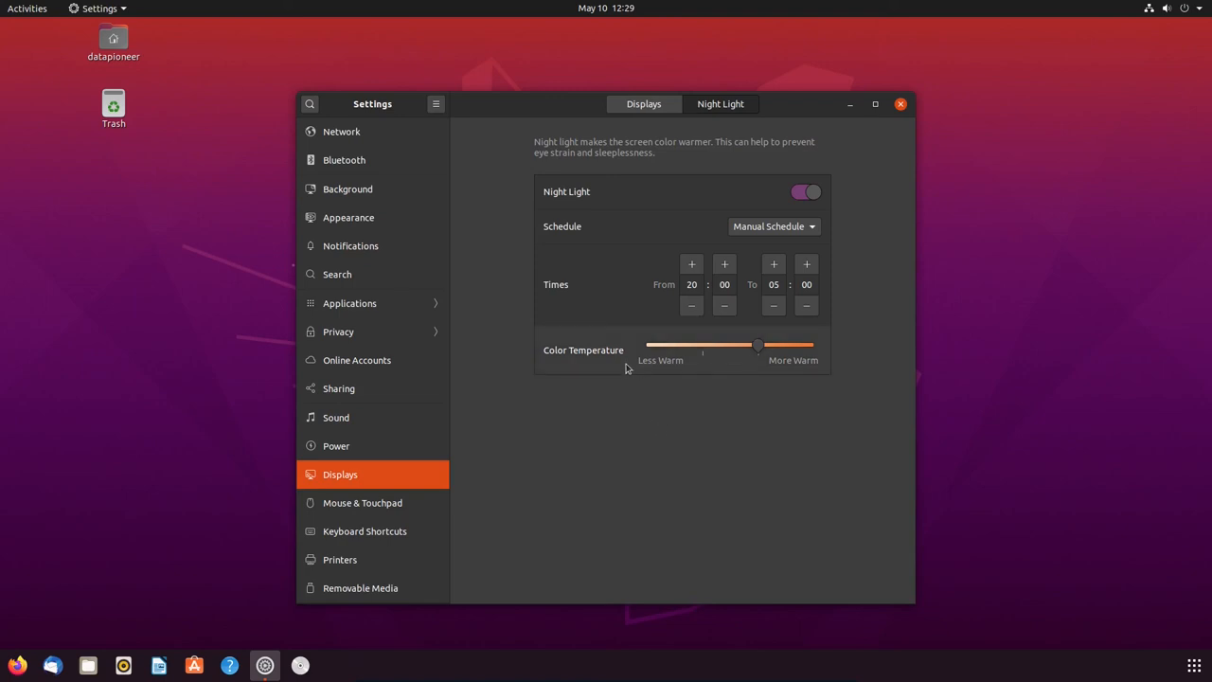
pyautogui.moveTo(598, 392)
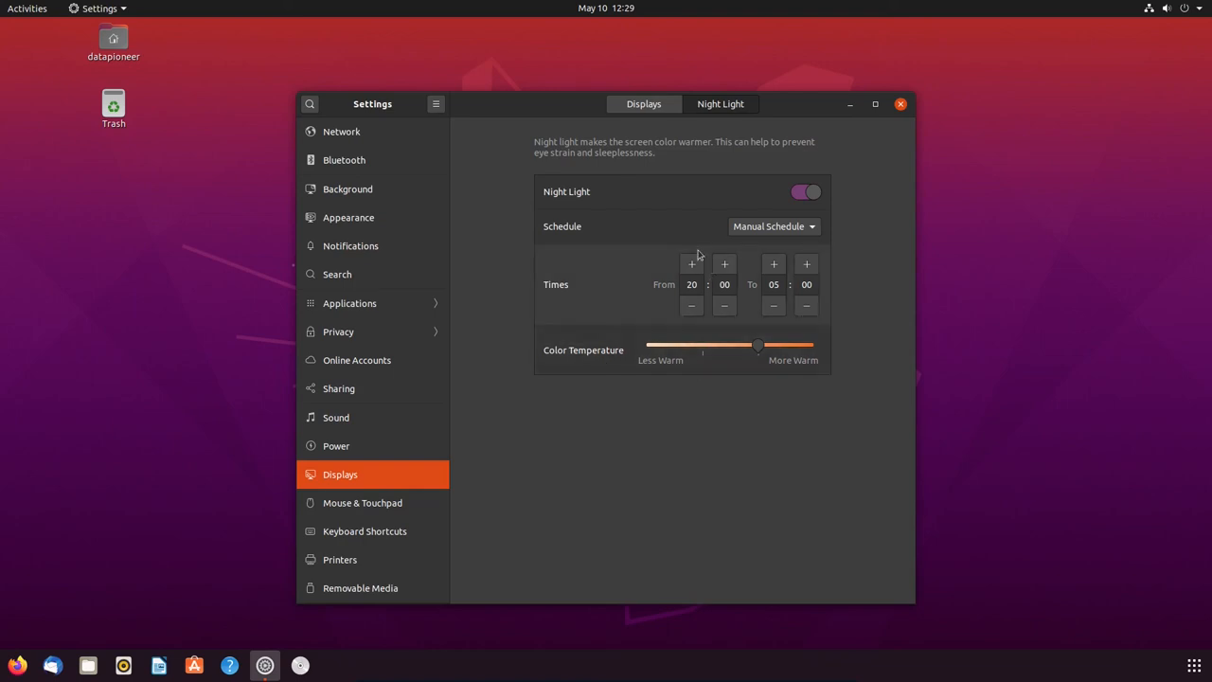
pyautogui.moveTo(685, 223)
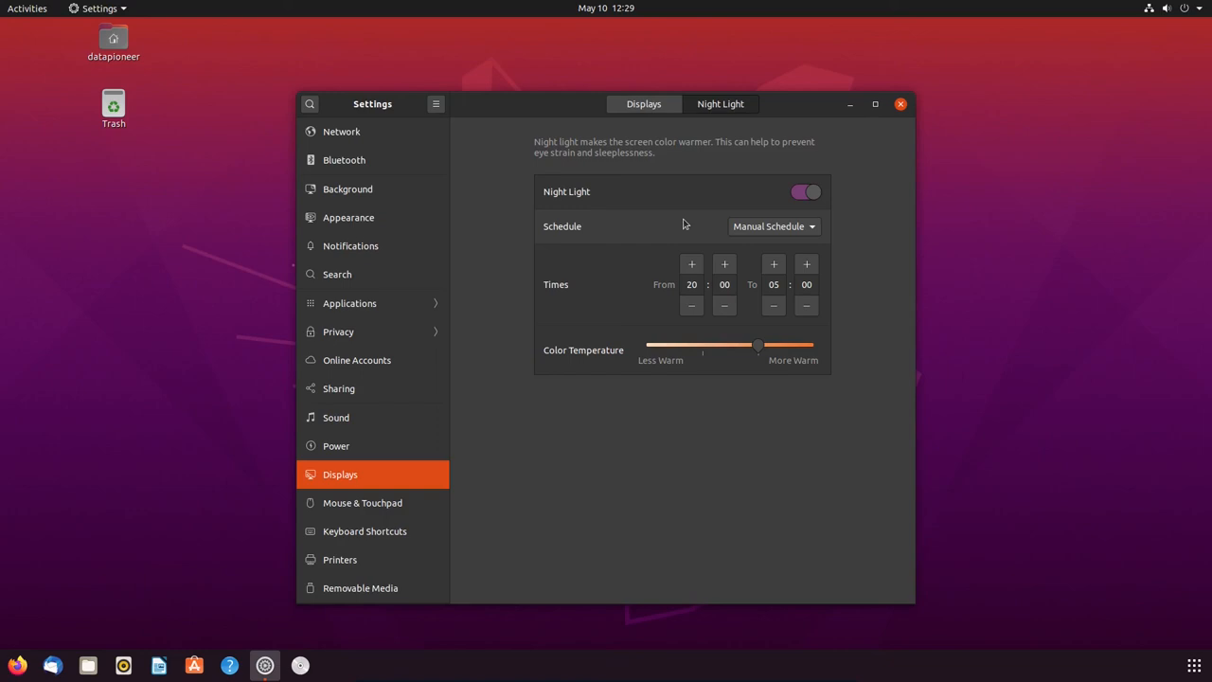
pyautogui.moveTo(669, 229)
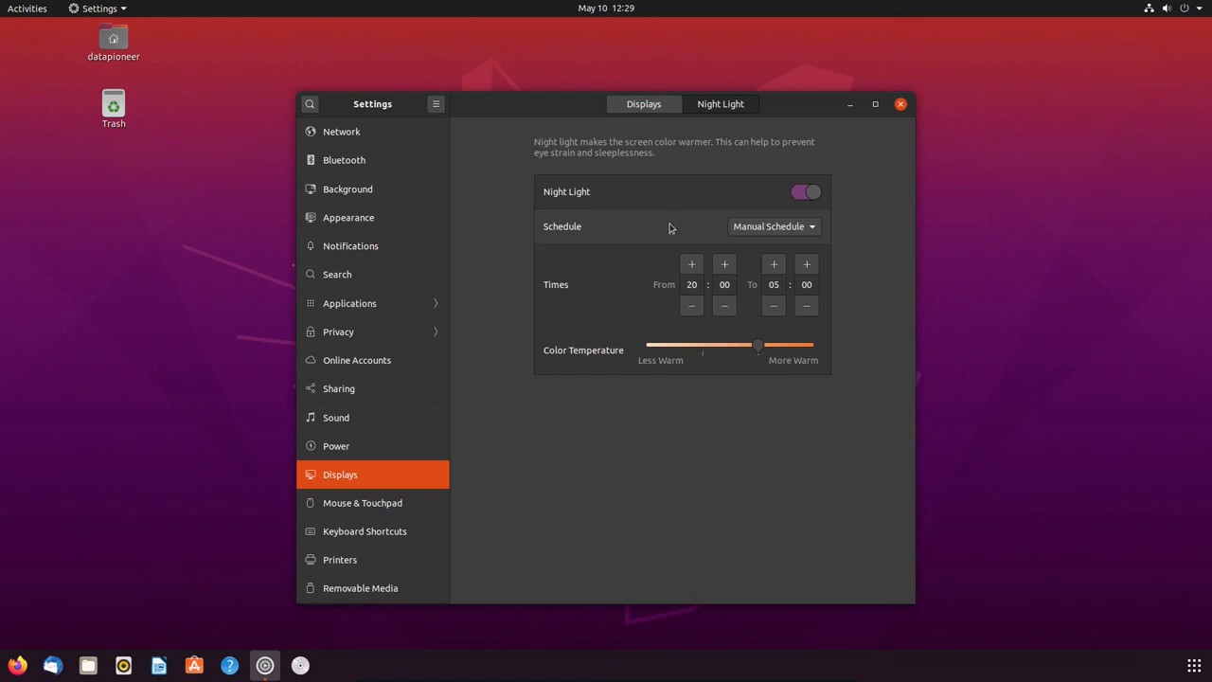
pyautogui.click(805, 192)
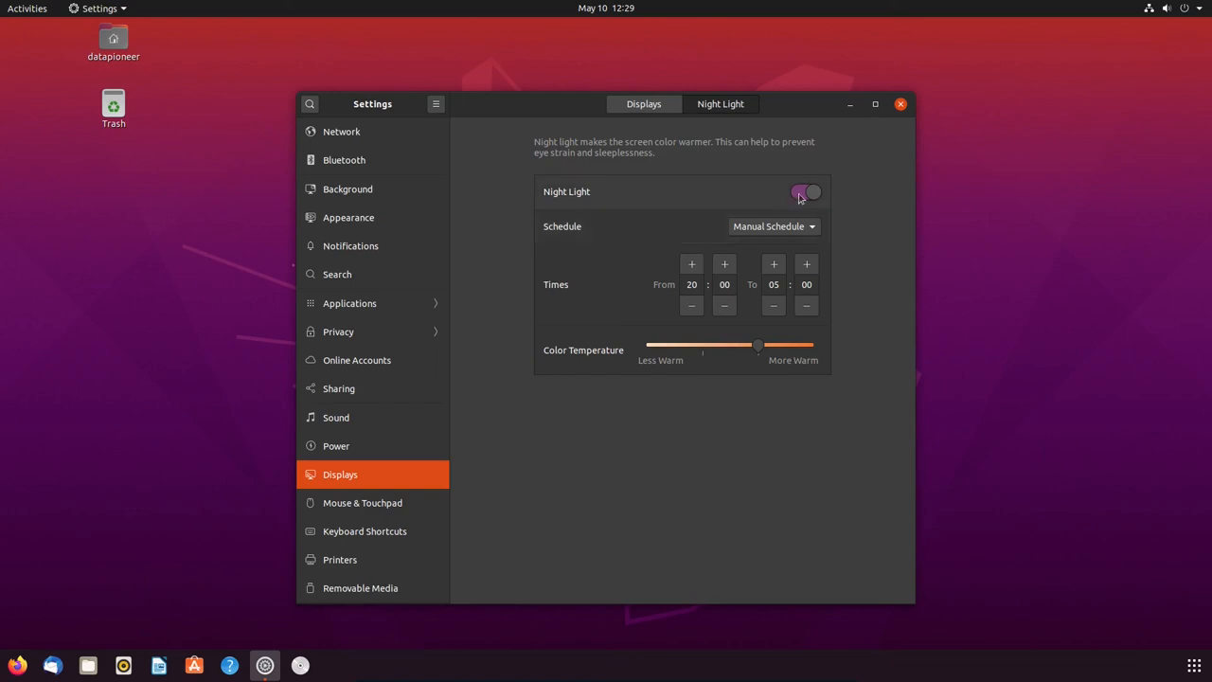
pyautogui.click(802, 193)
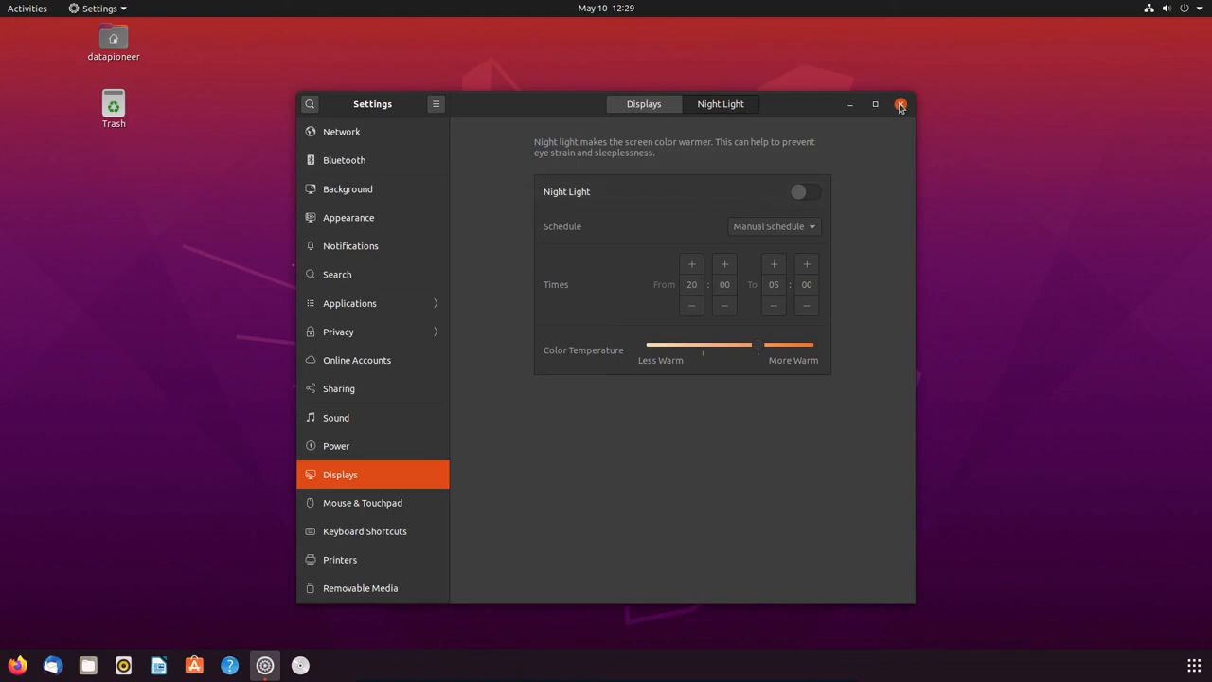
# Close Settings, show the app grid, then open and cancel the Power Off prompt
pyautogui.click(901, 103)
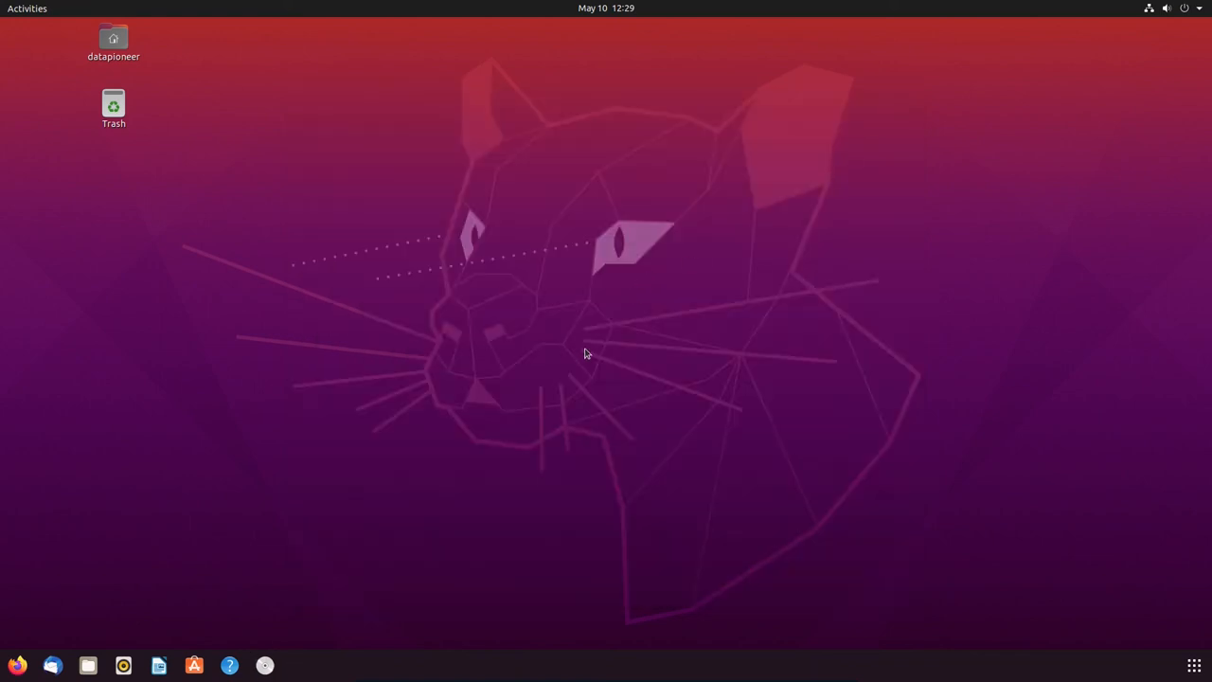
pyautogui.moveTo(1125, 647)
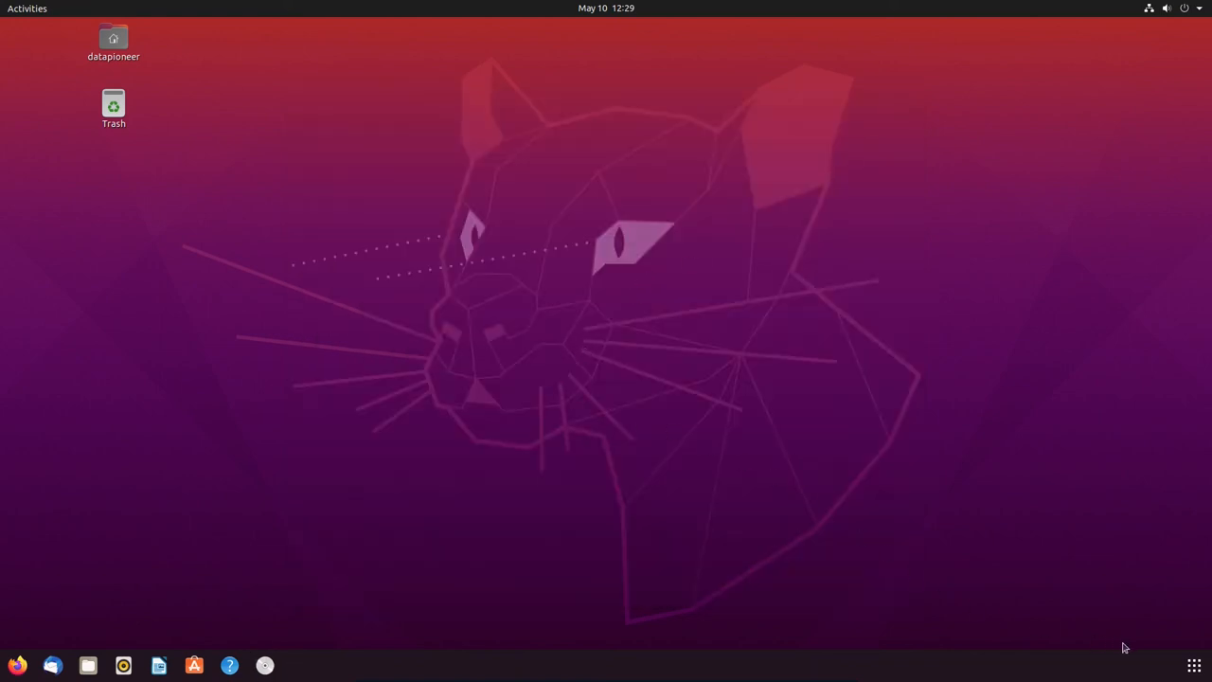
pyautogui.click(1193, 665)
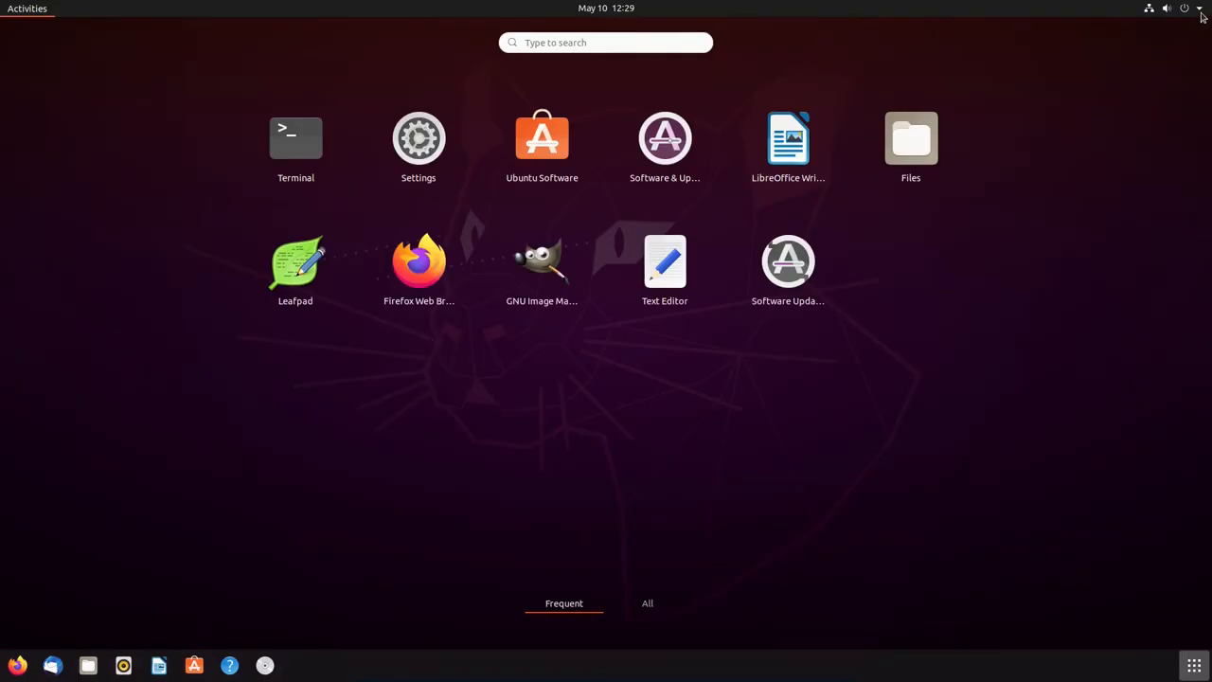
pyautogui.click(1184, 8)
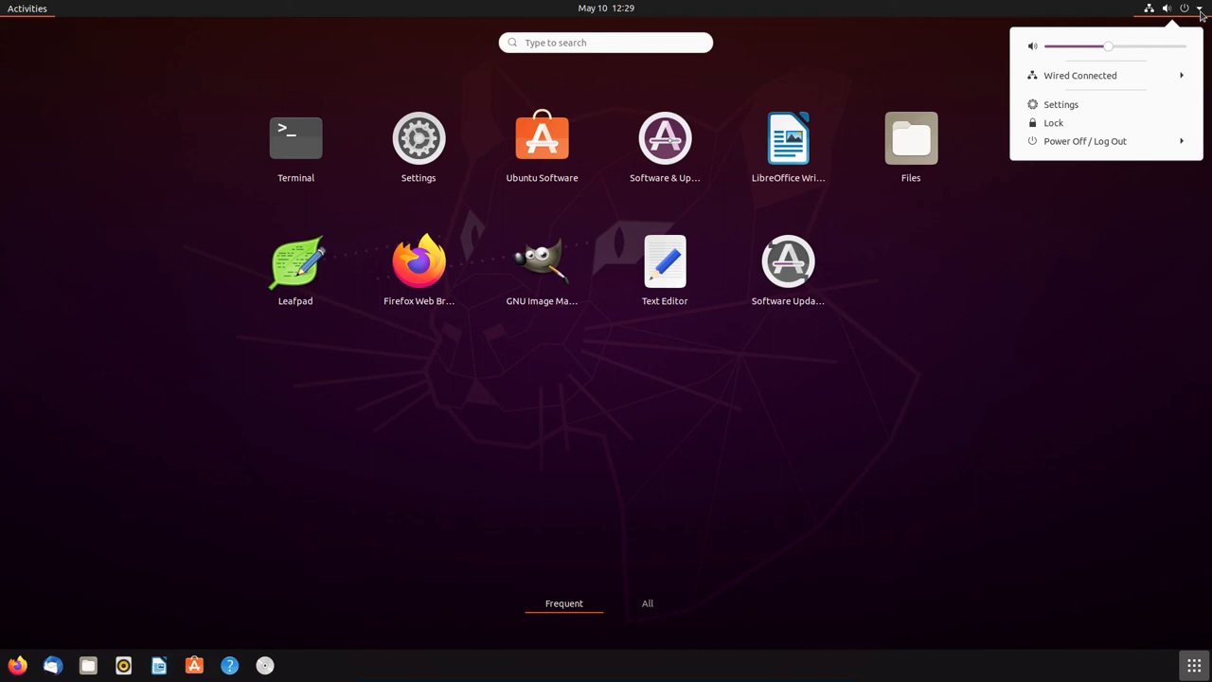
pyautogui.moveTo(1123, 141)
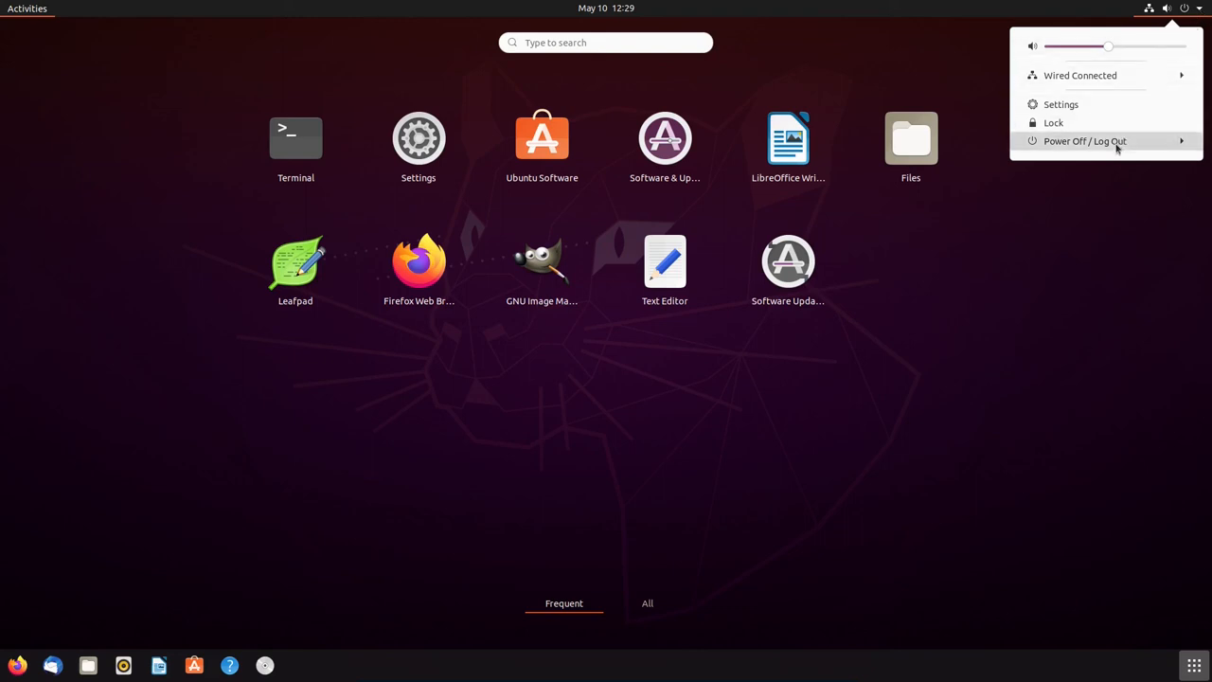
pyautogui.click(1084, 140)
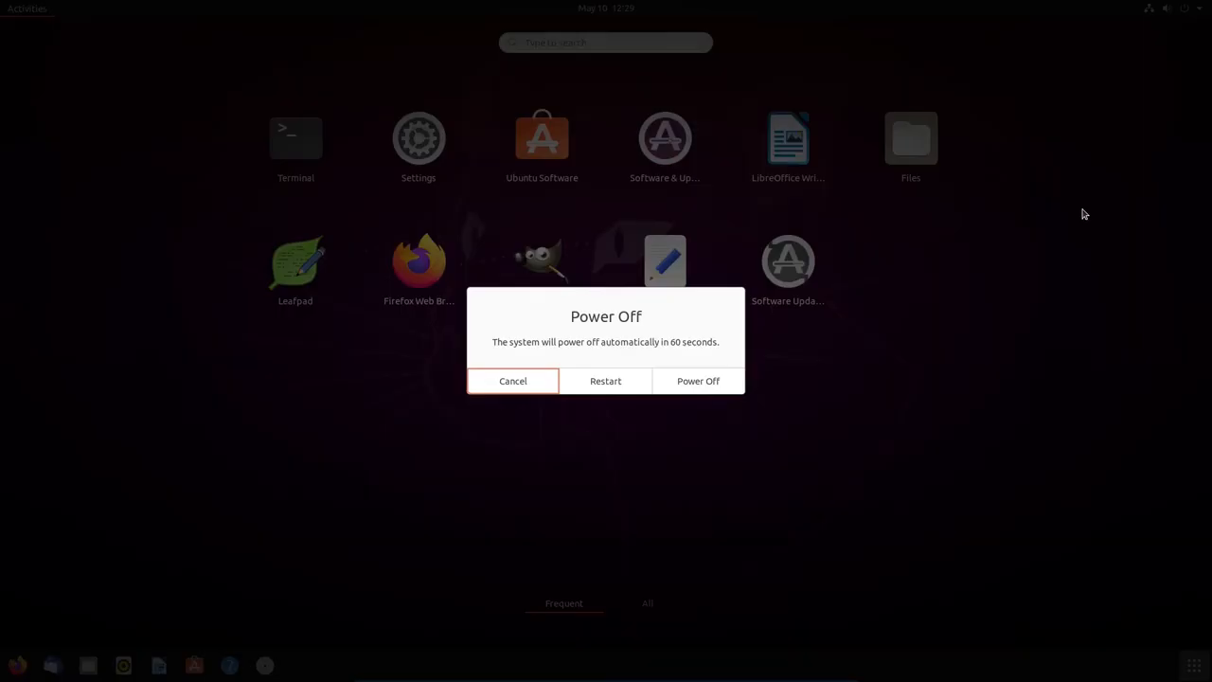
pyautogui.click(512, 381)
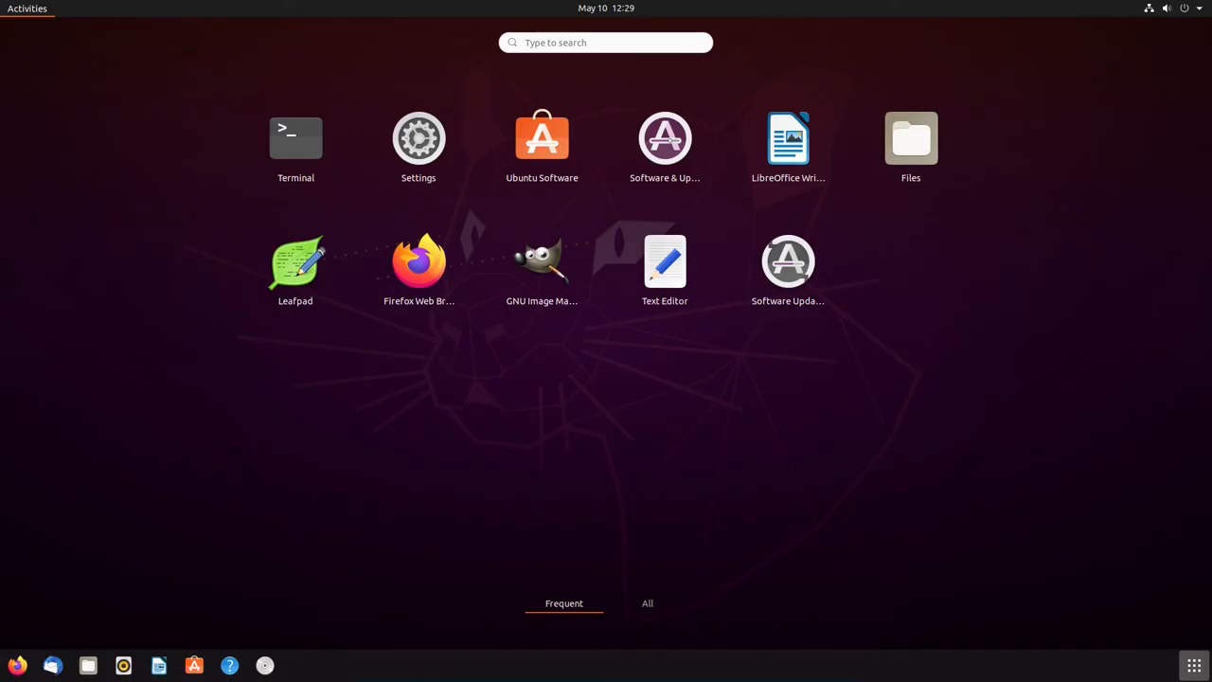